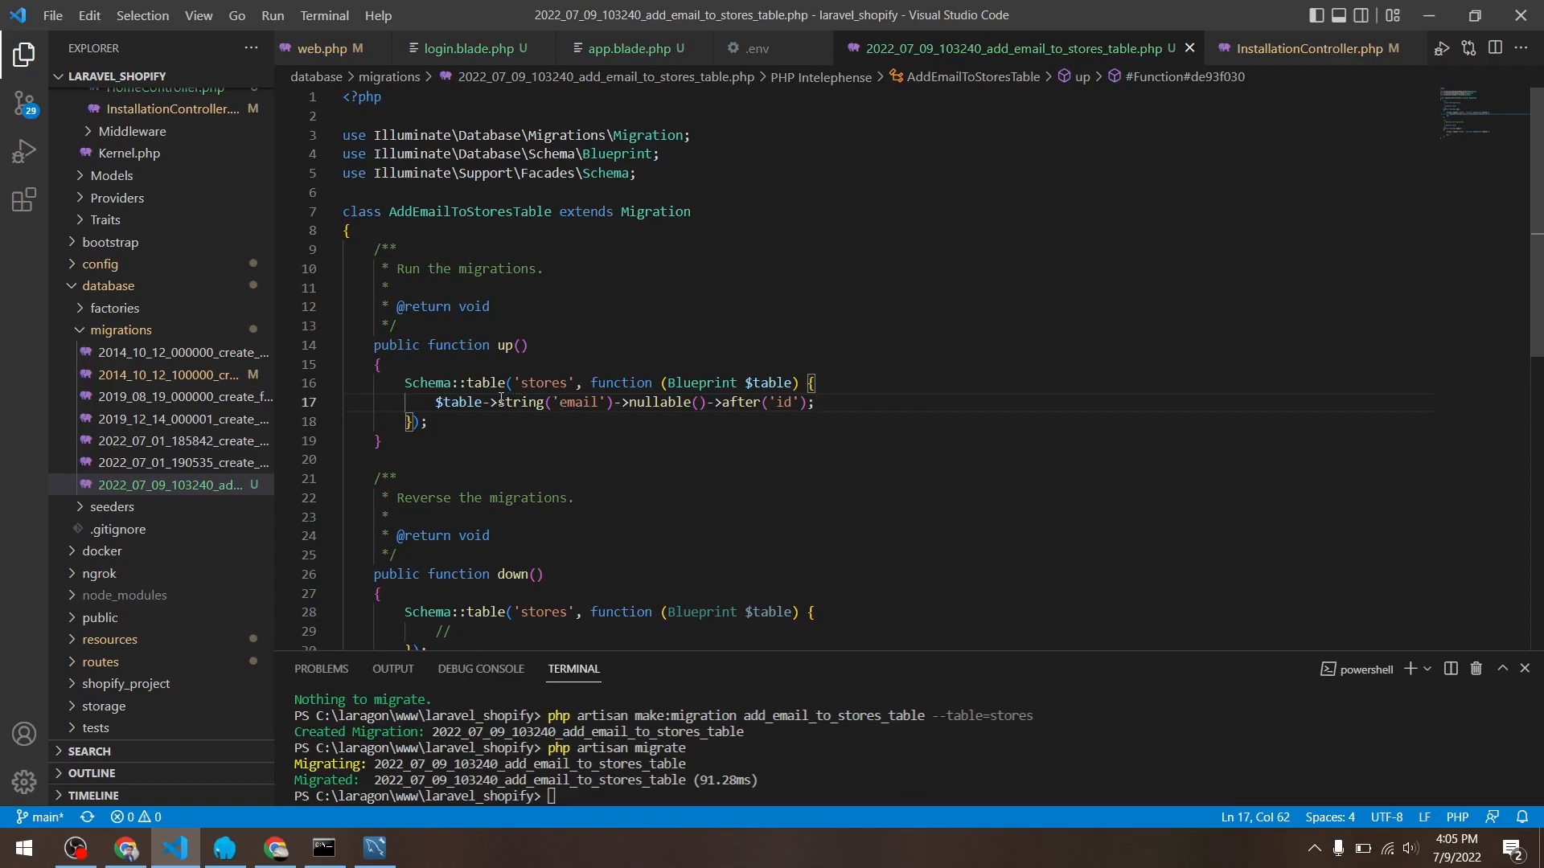
Review the after('id') email column migration, glance at MySQL Workbench, then open InstallationController.php.
drag(497, 402, 650, 402)
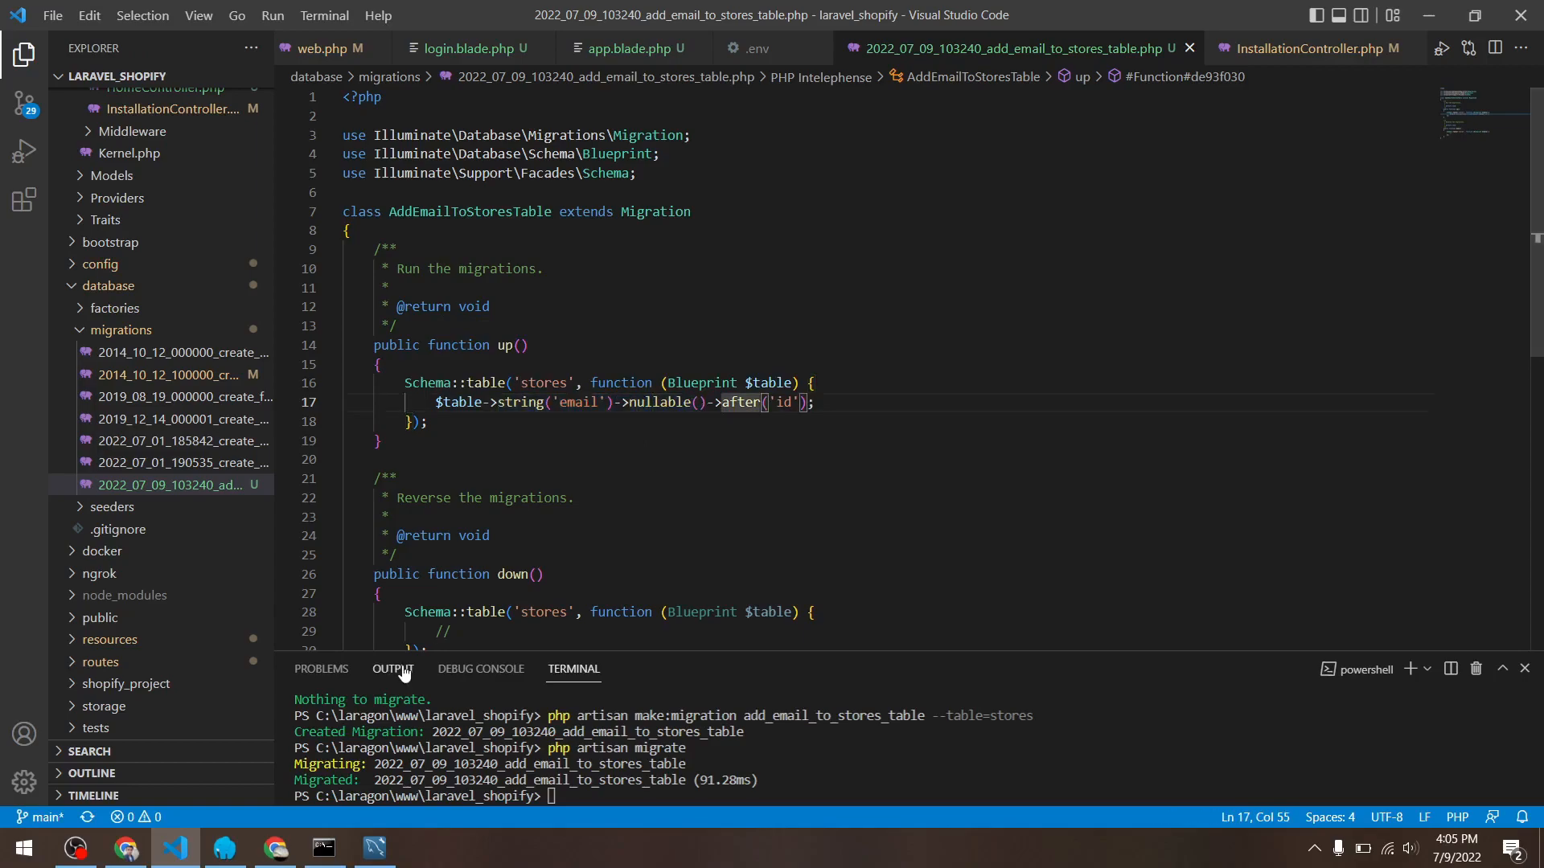
click(375, 847)
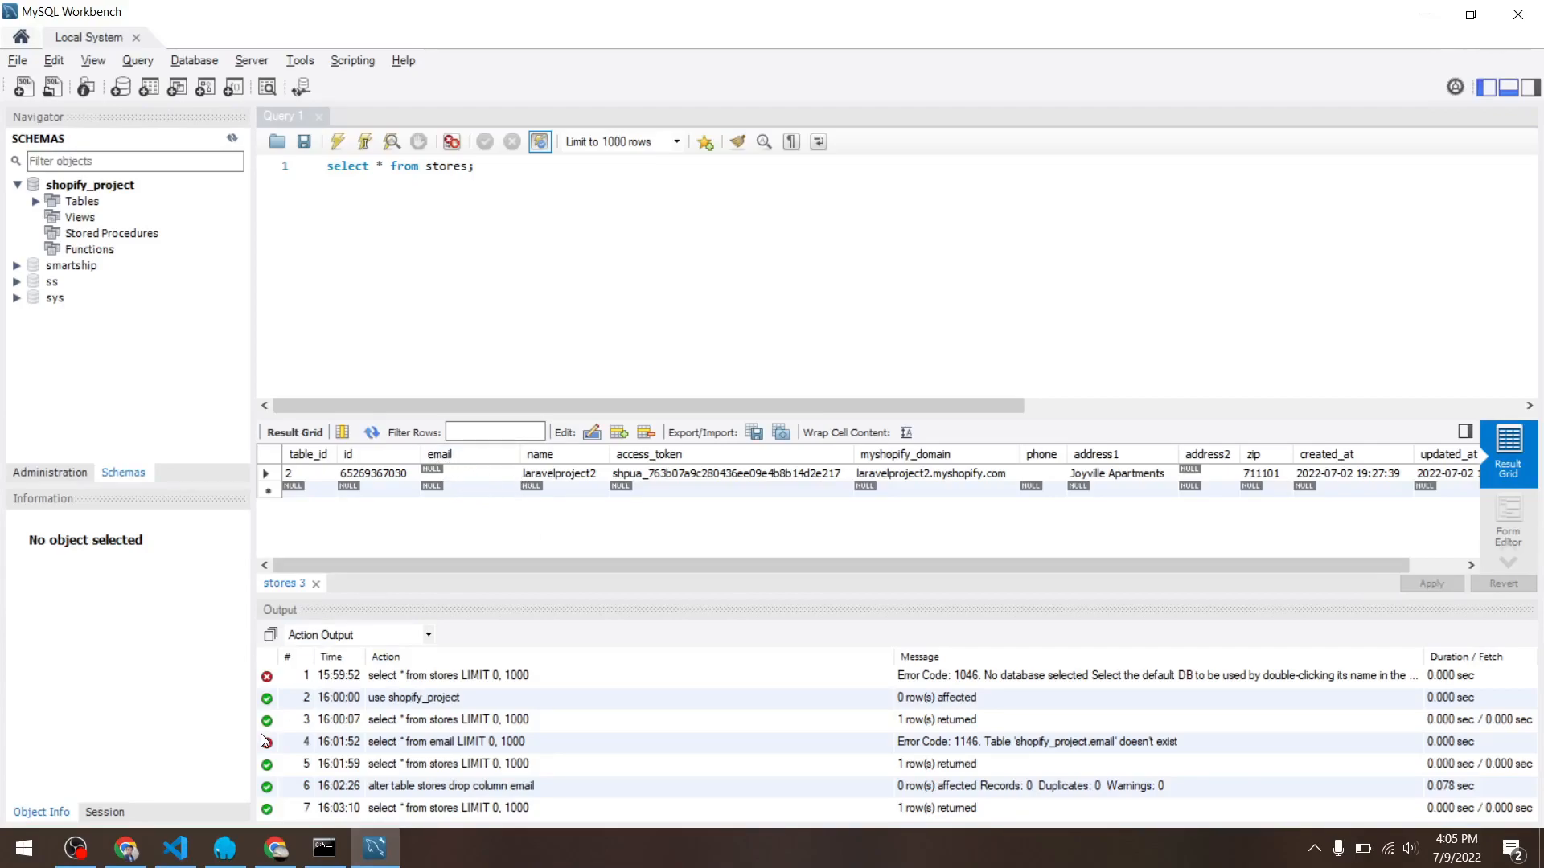
click(174, 848)
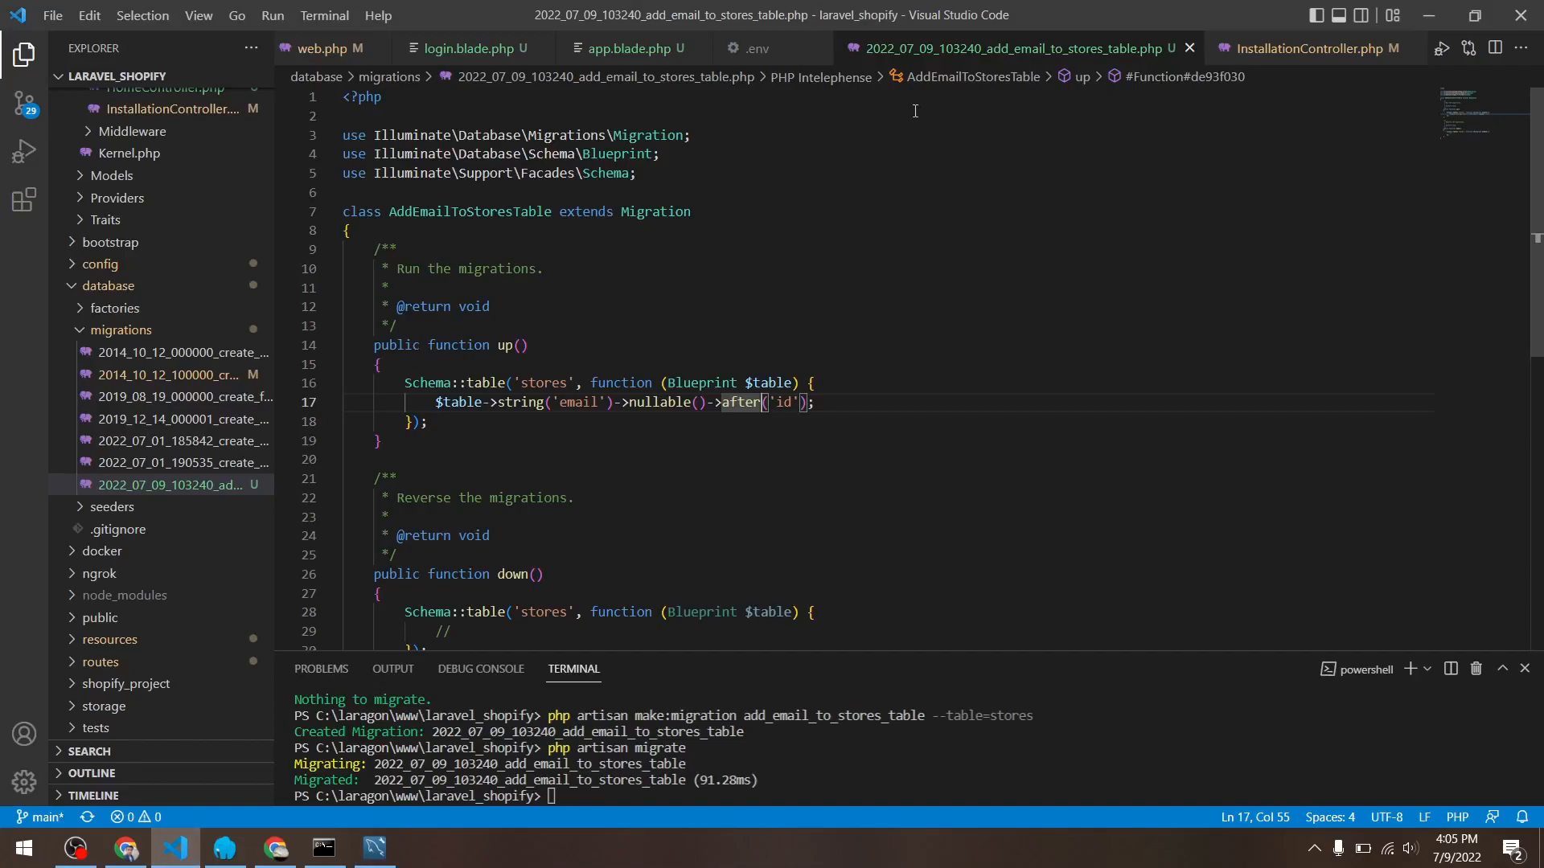
click(1314, 48)
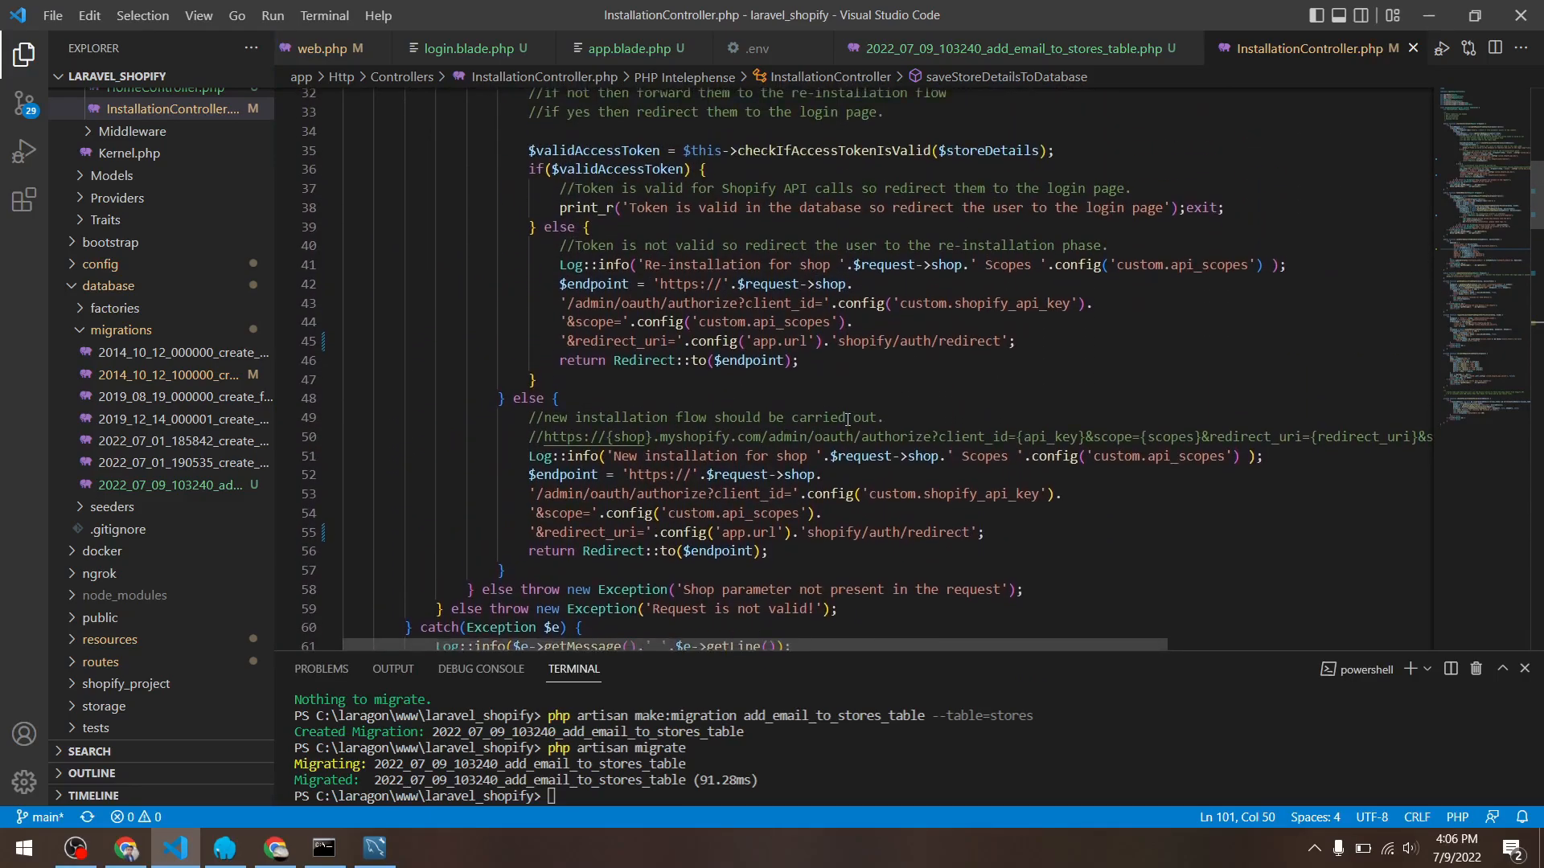
Below the completion comment, flash success 'Installation of your store ... completed. Please login.' with the shop name.
scroll(down, 3)
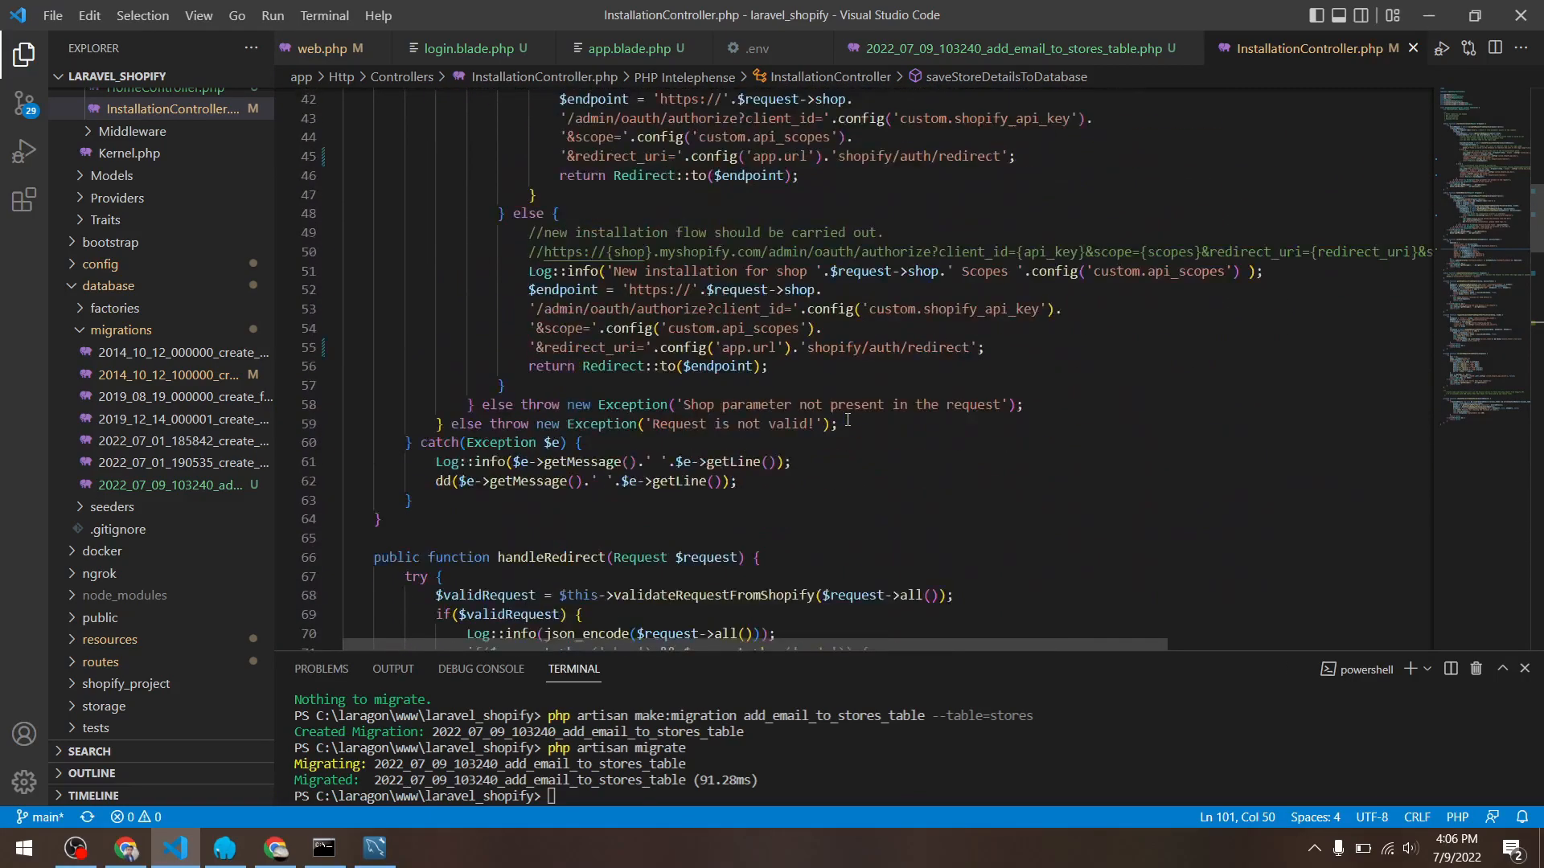
scroll(down, 3)
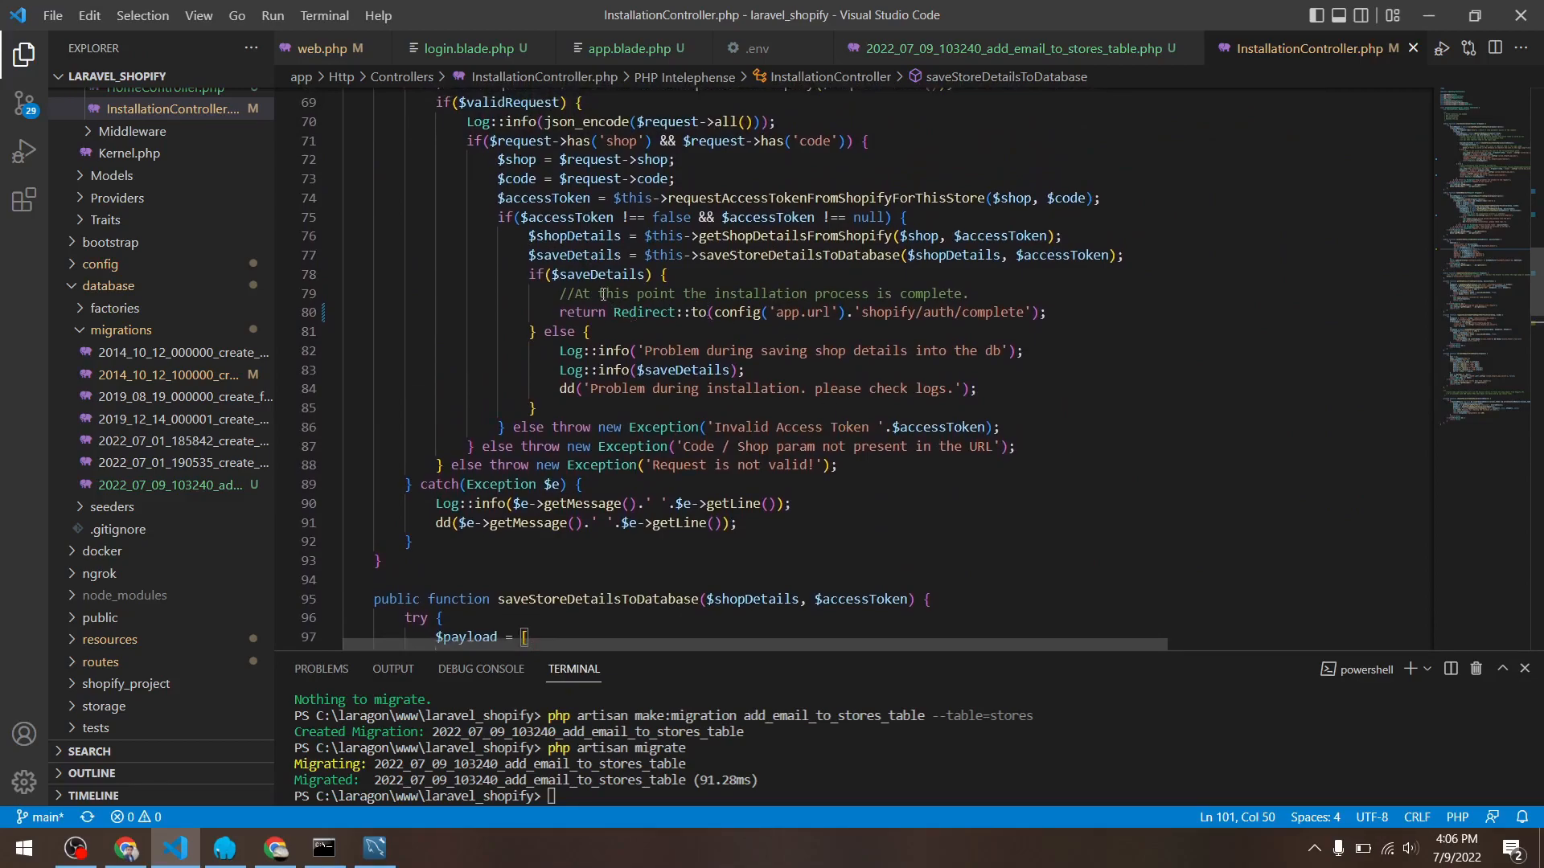
drag(602, 293, 965, 293)
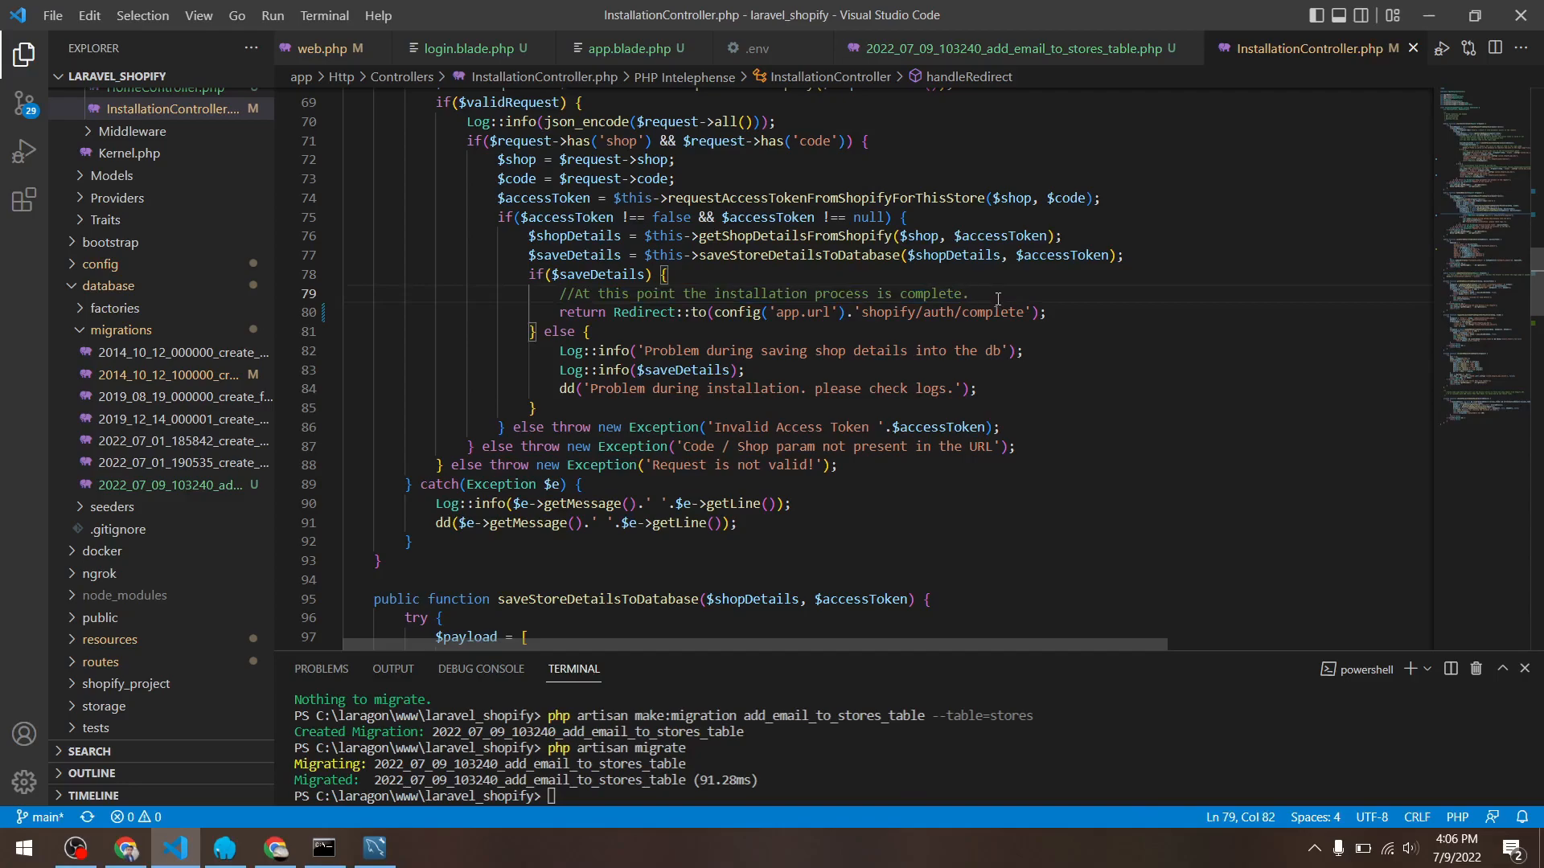
key(Enter)
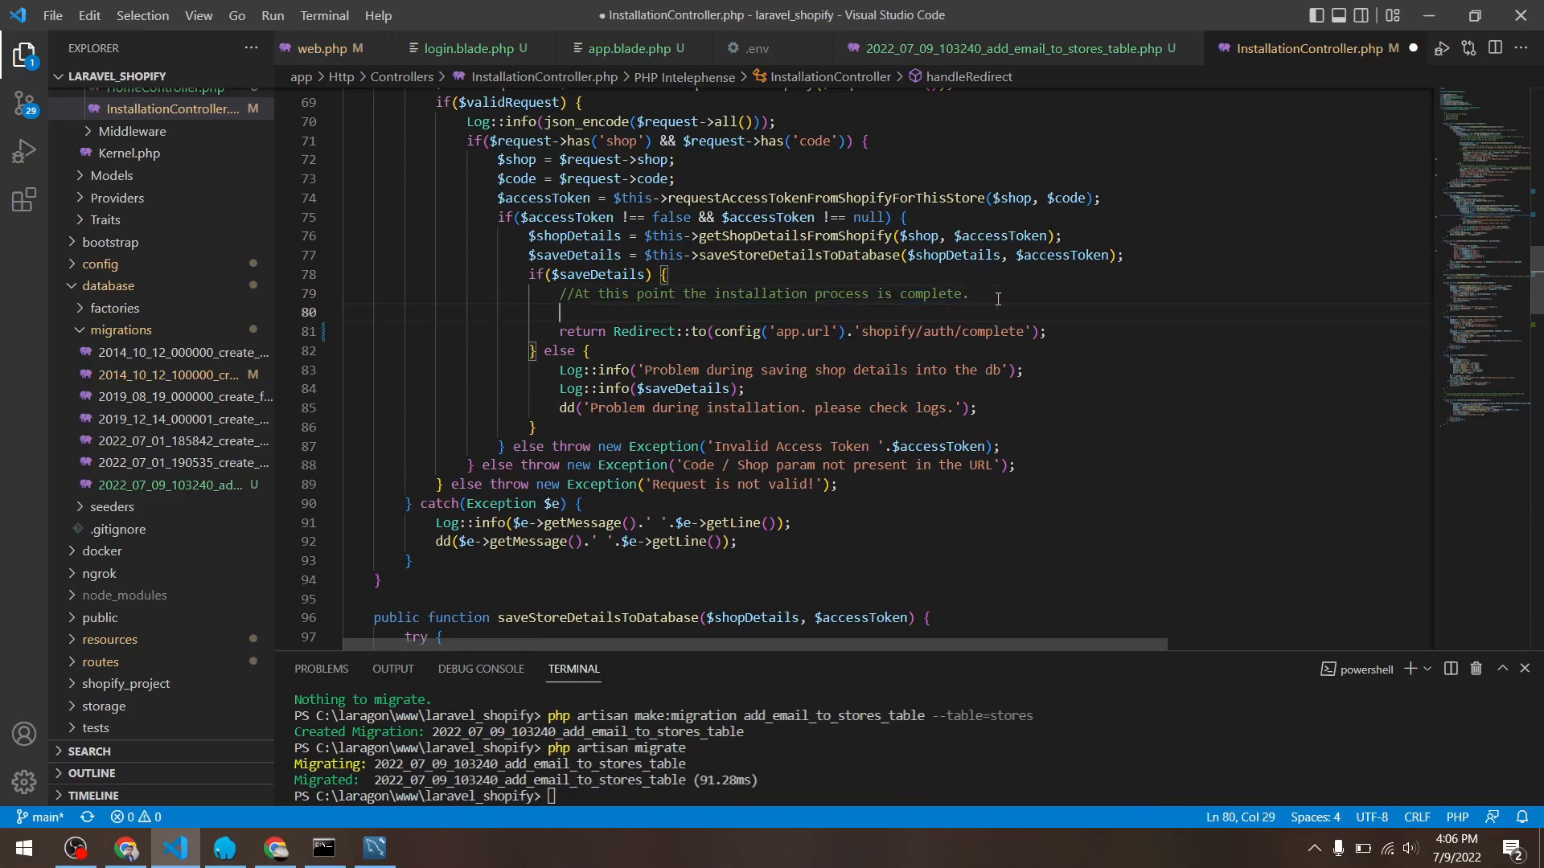
text(Session)
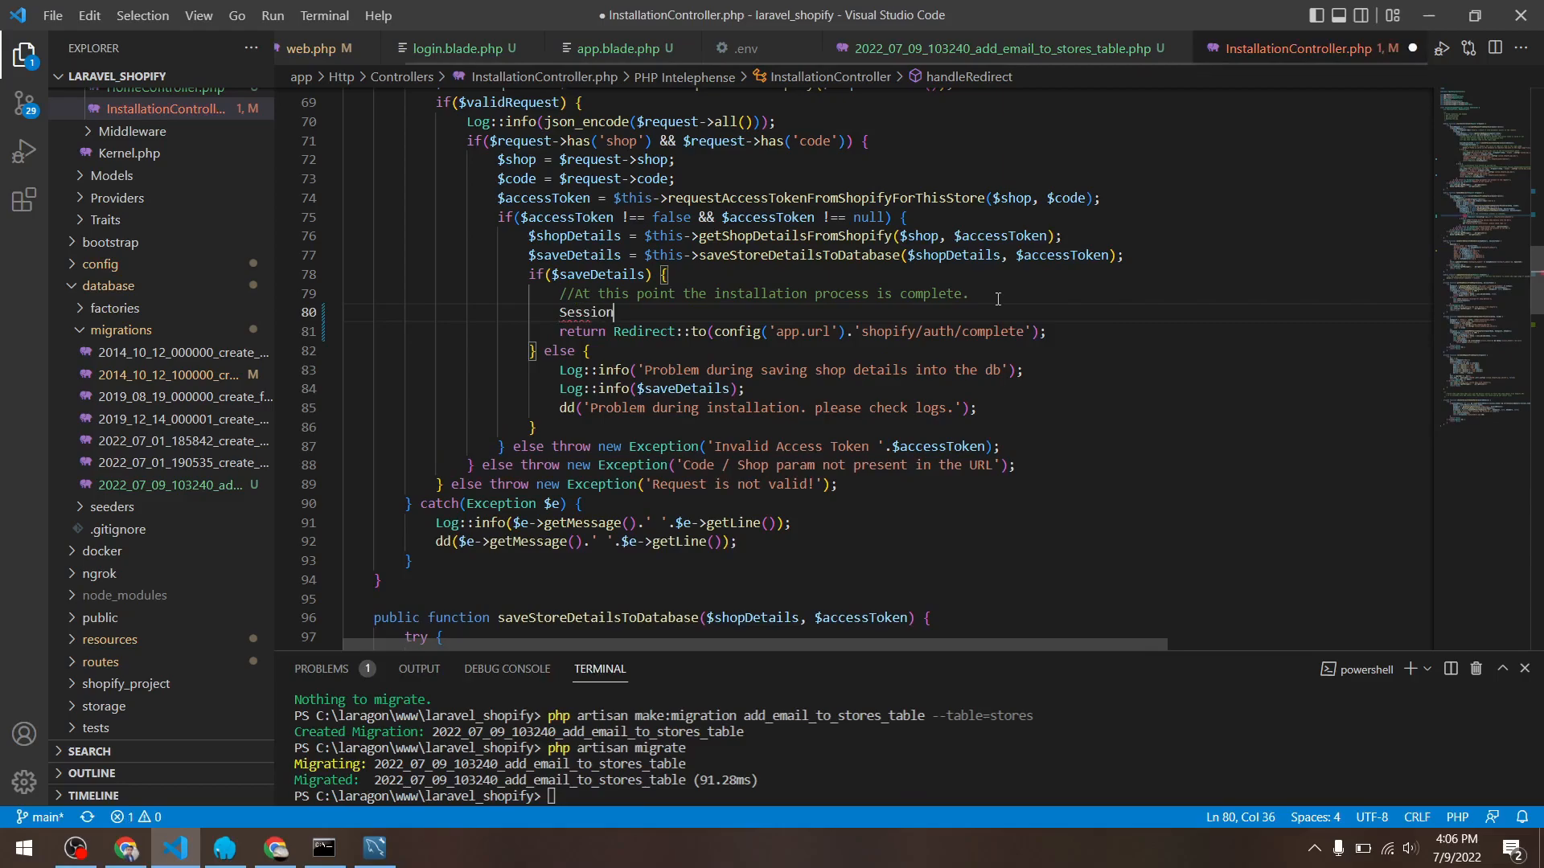
text(::flsh(')
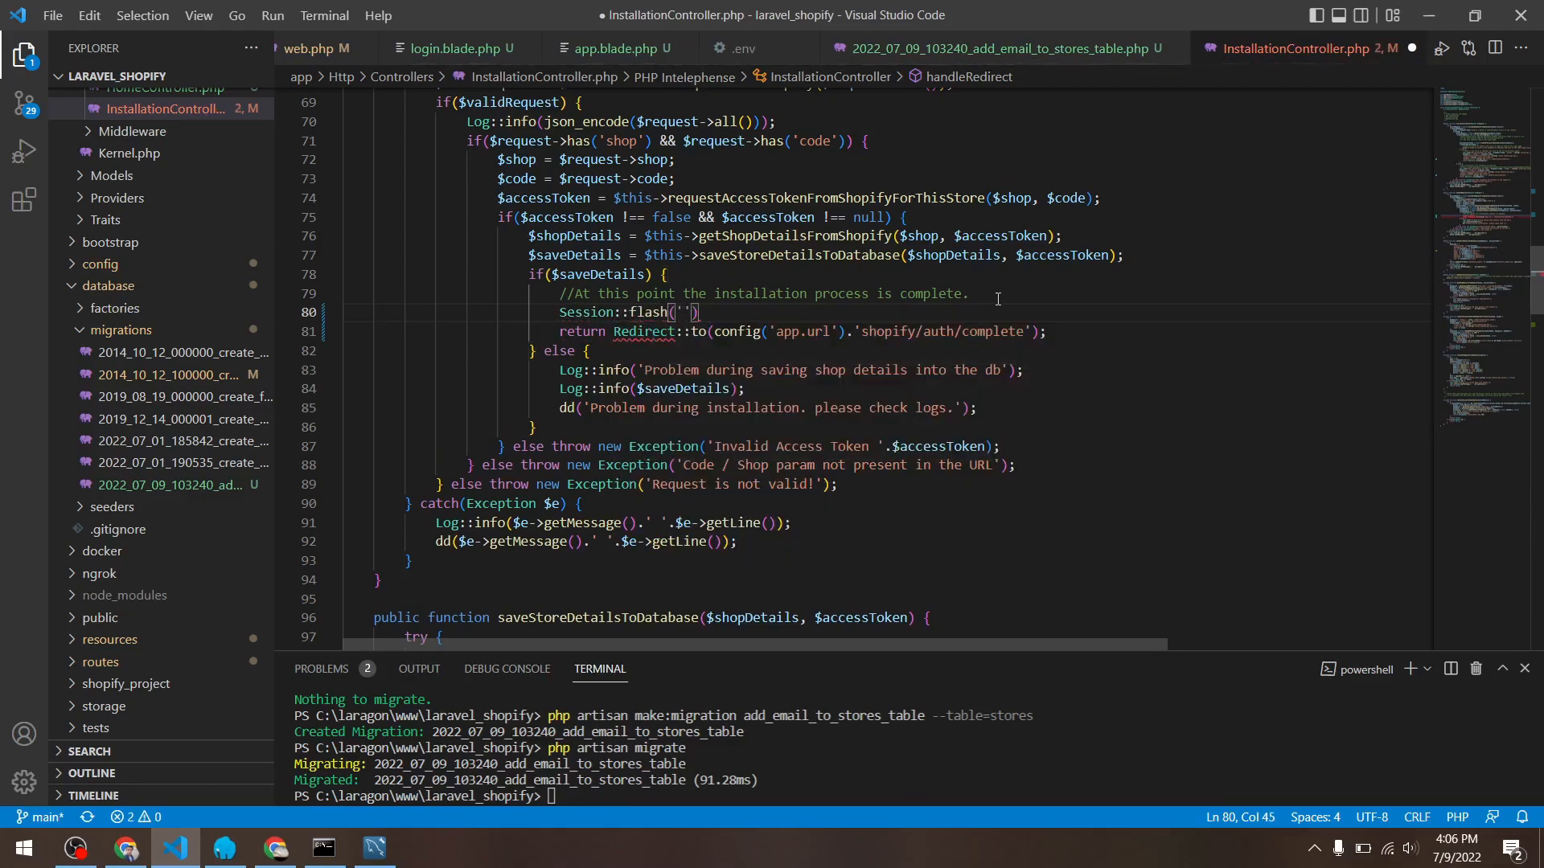
text(success',)
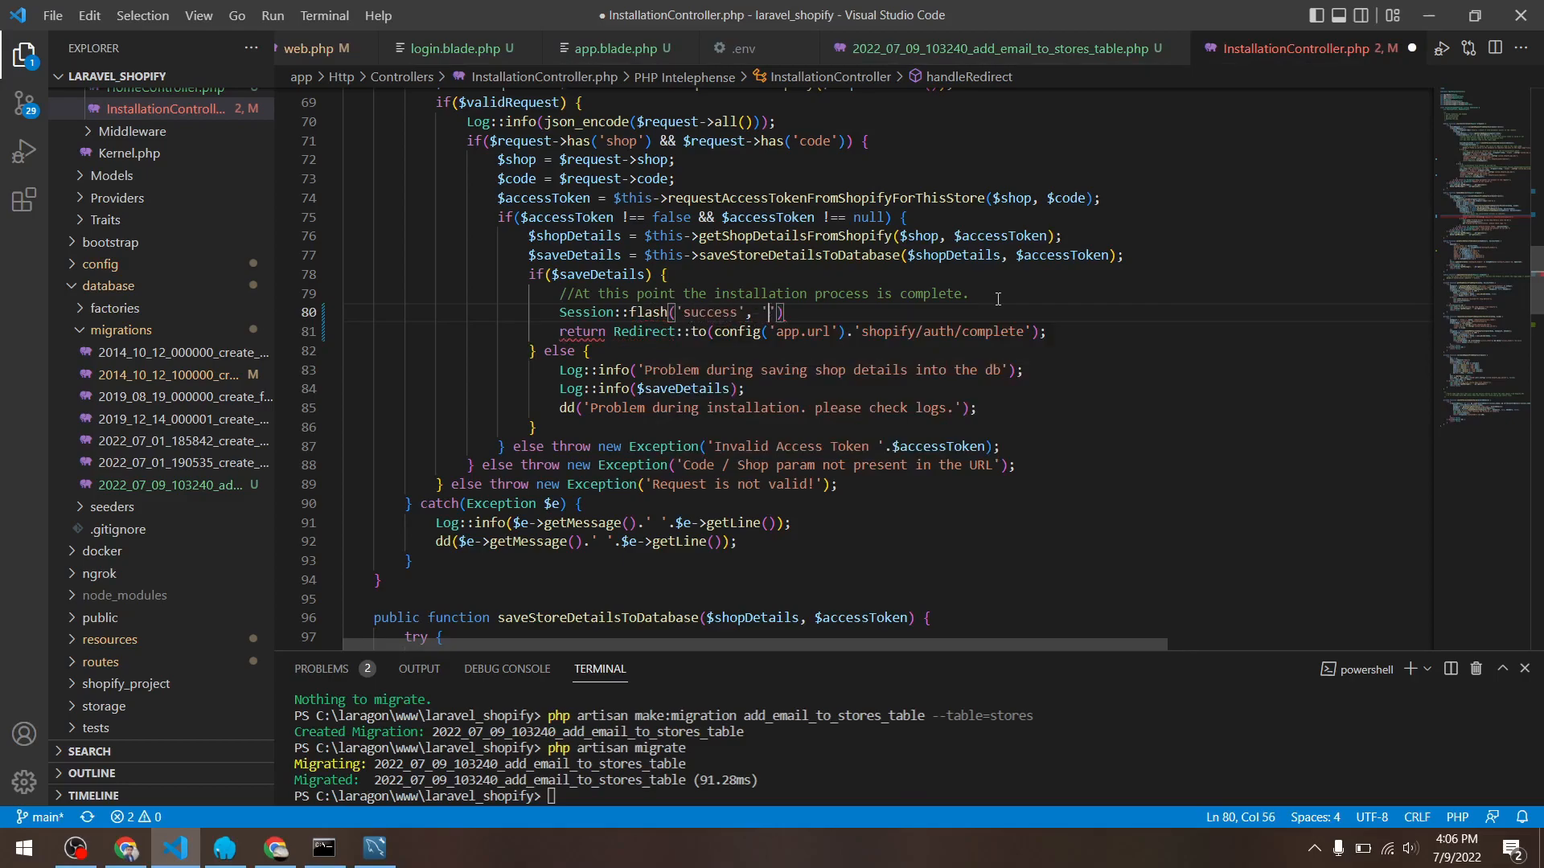
text(Installation of)
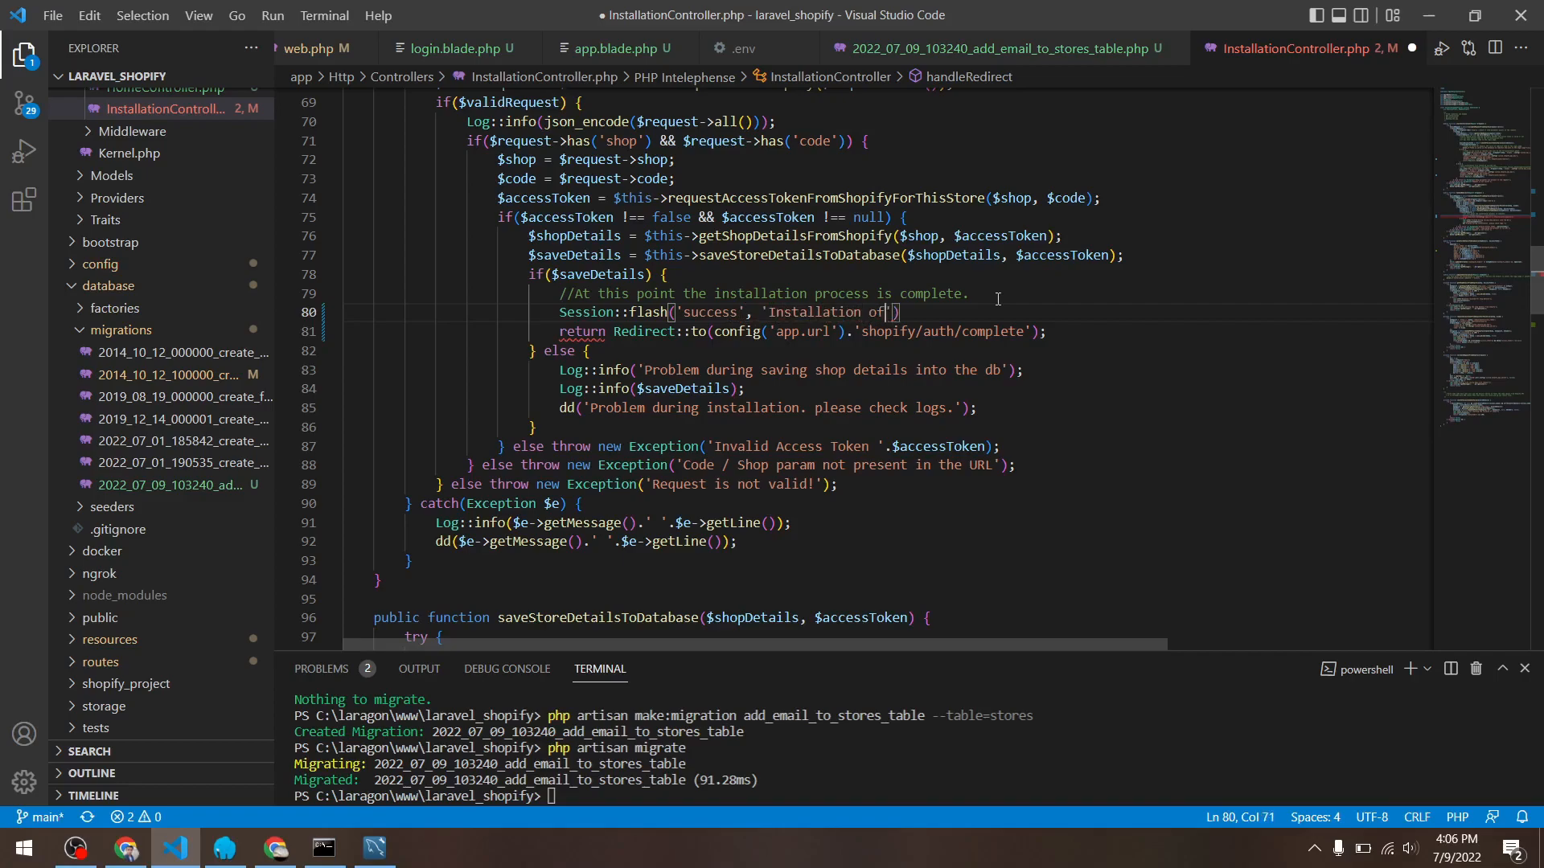
text(for)
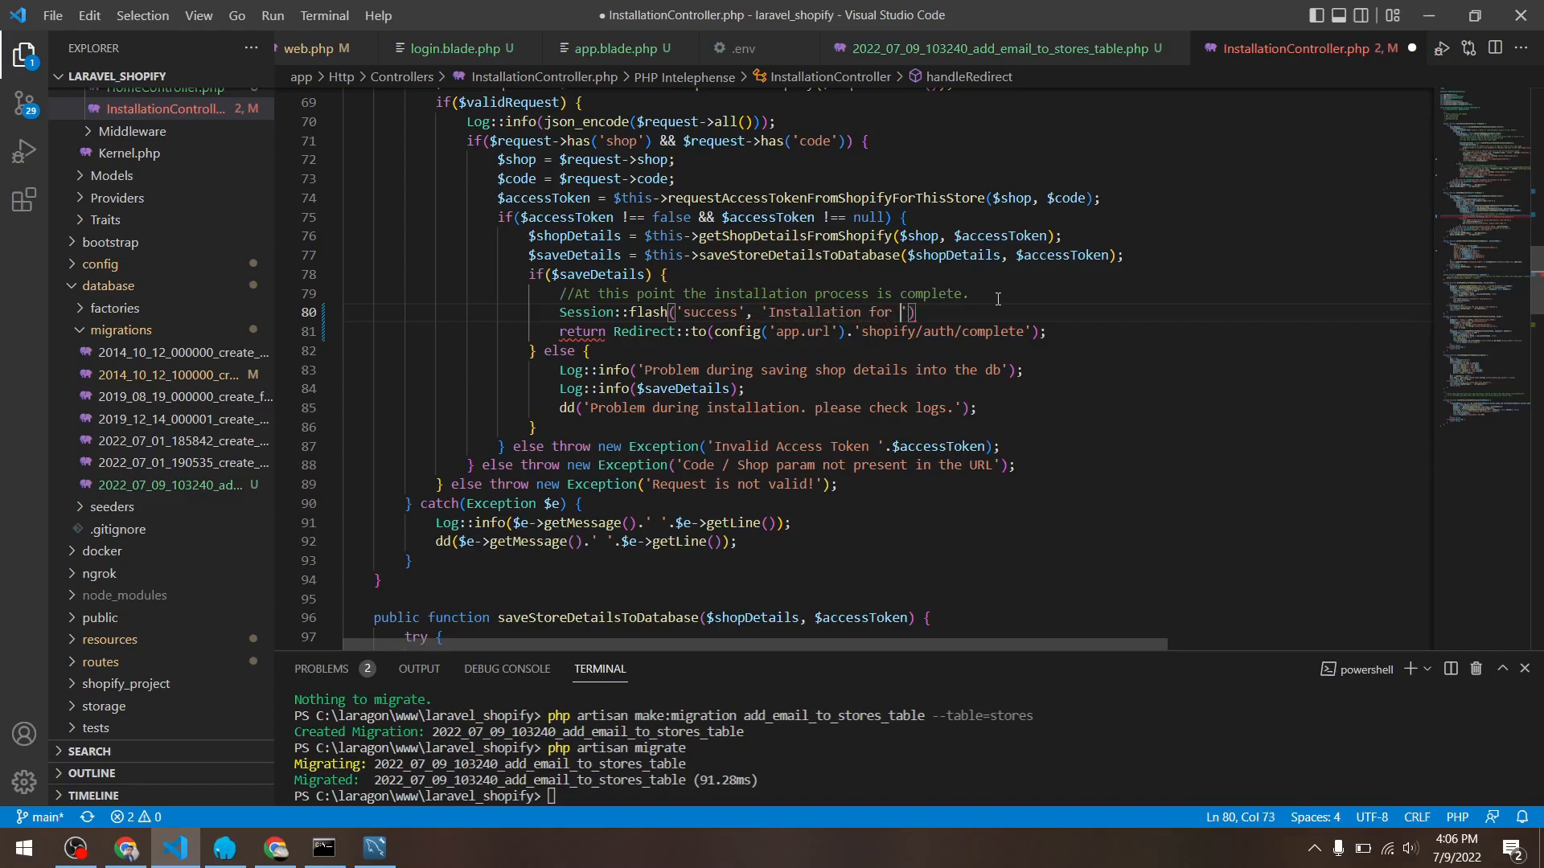
text(your store)
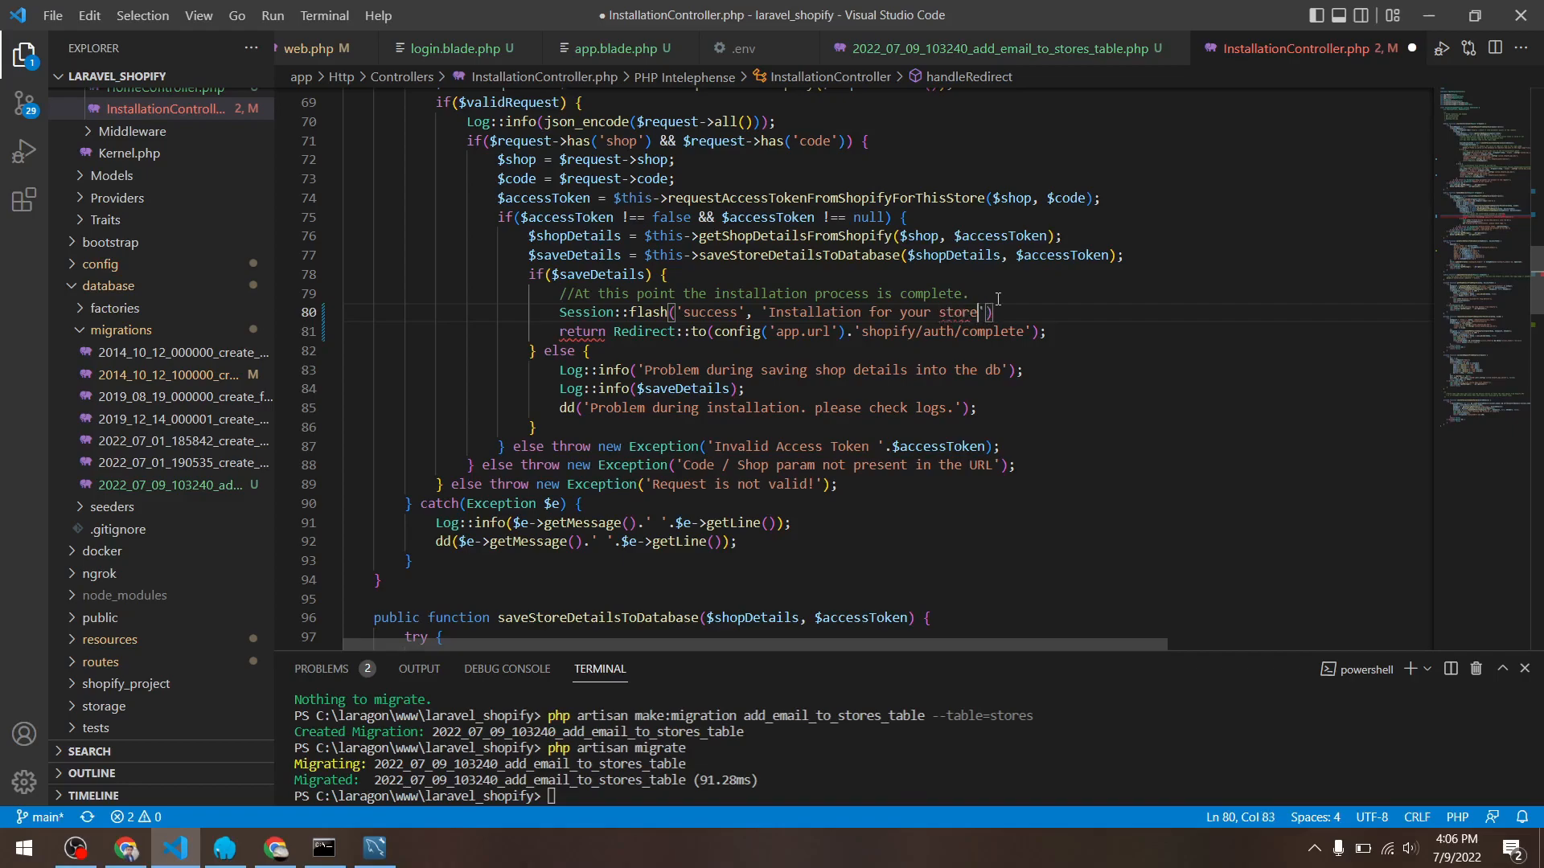
text('.$)
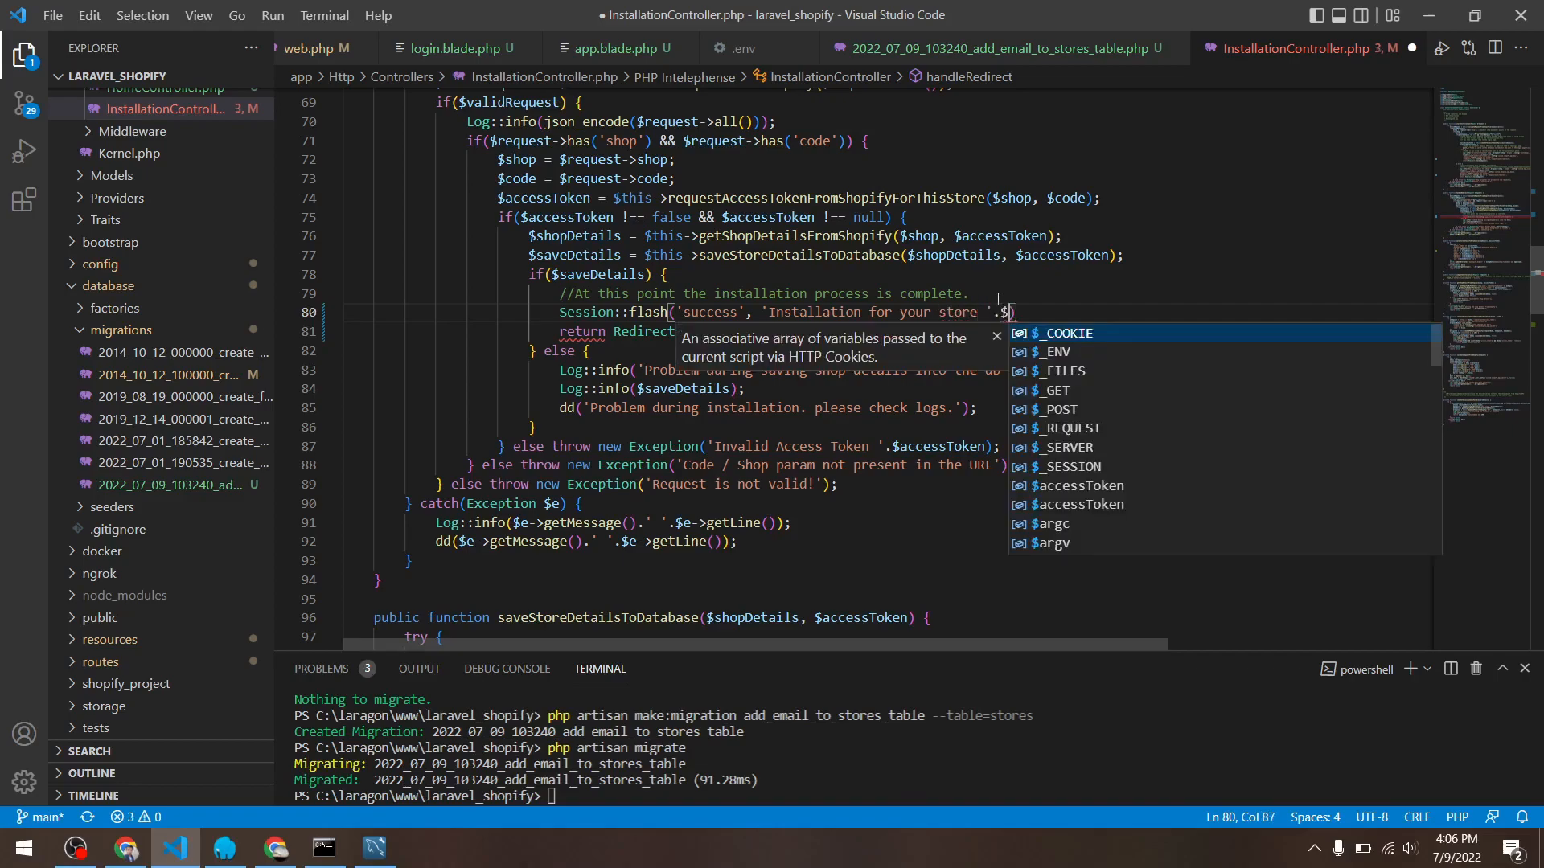
text(shopDetails['my')
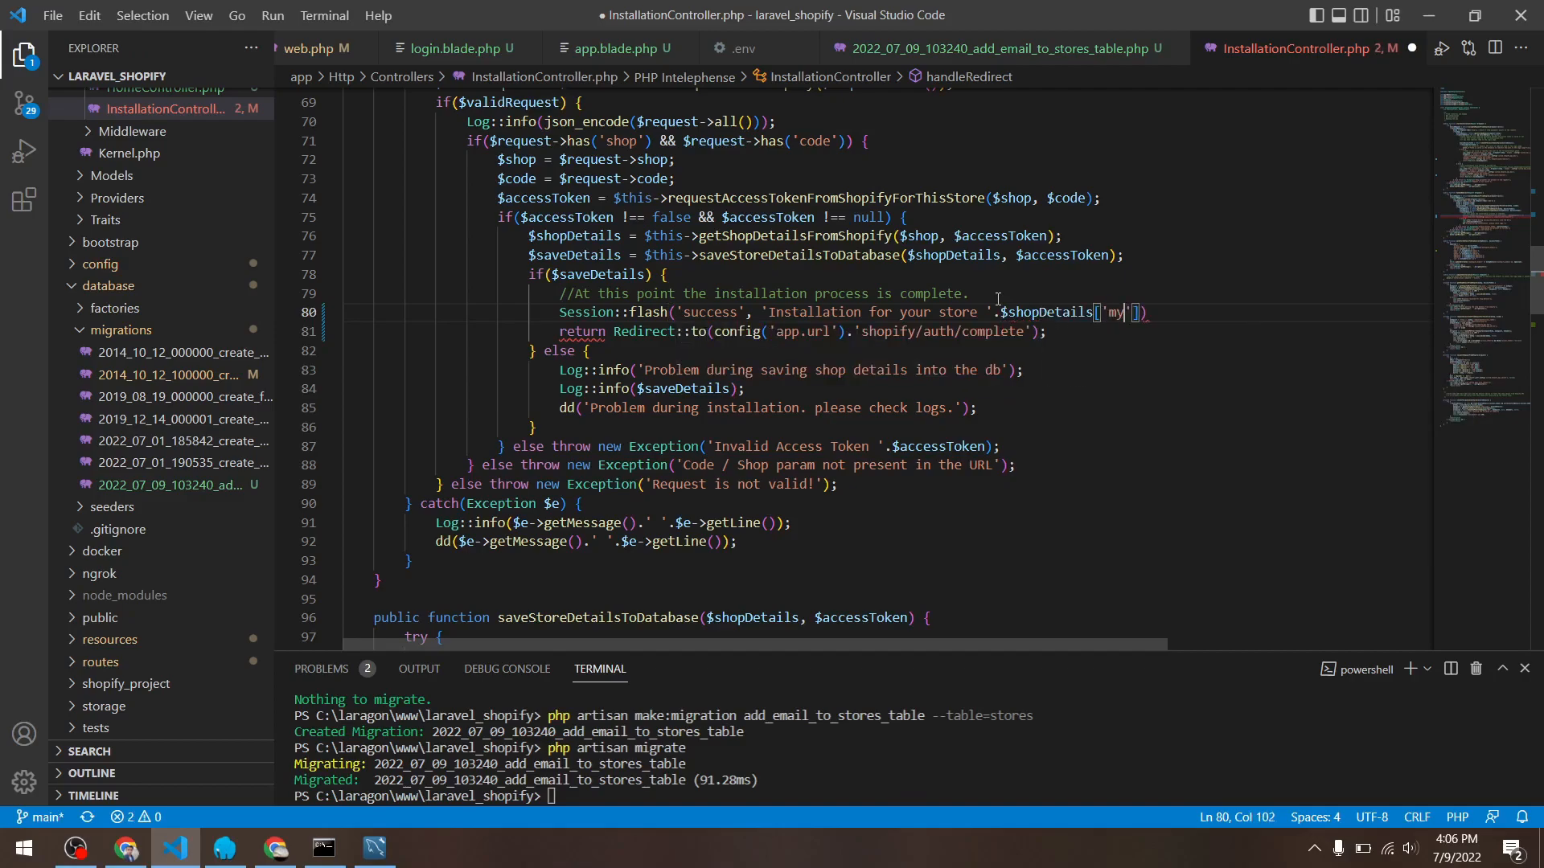
text(ame)
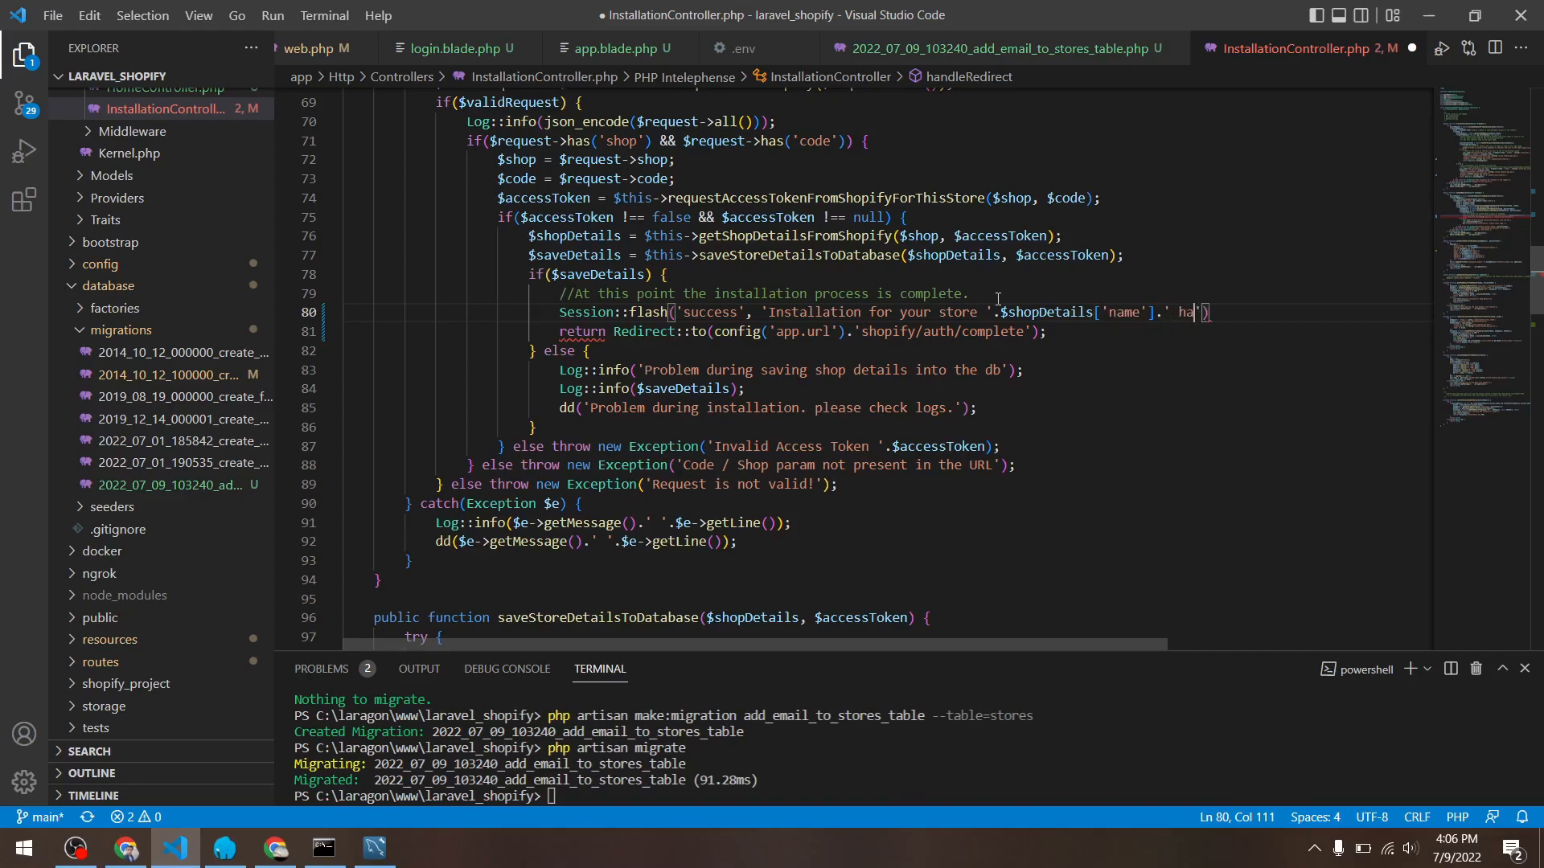
text(s completed)
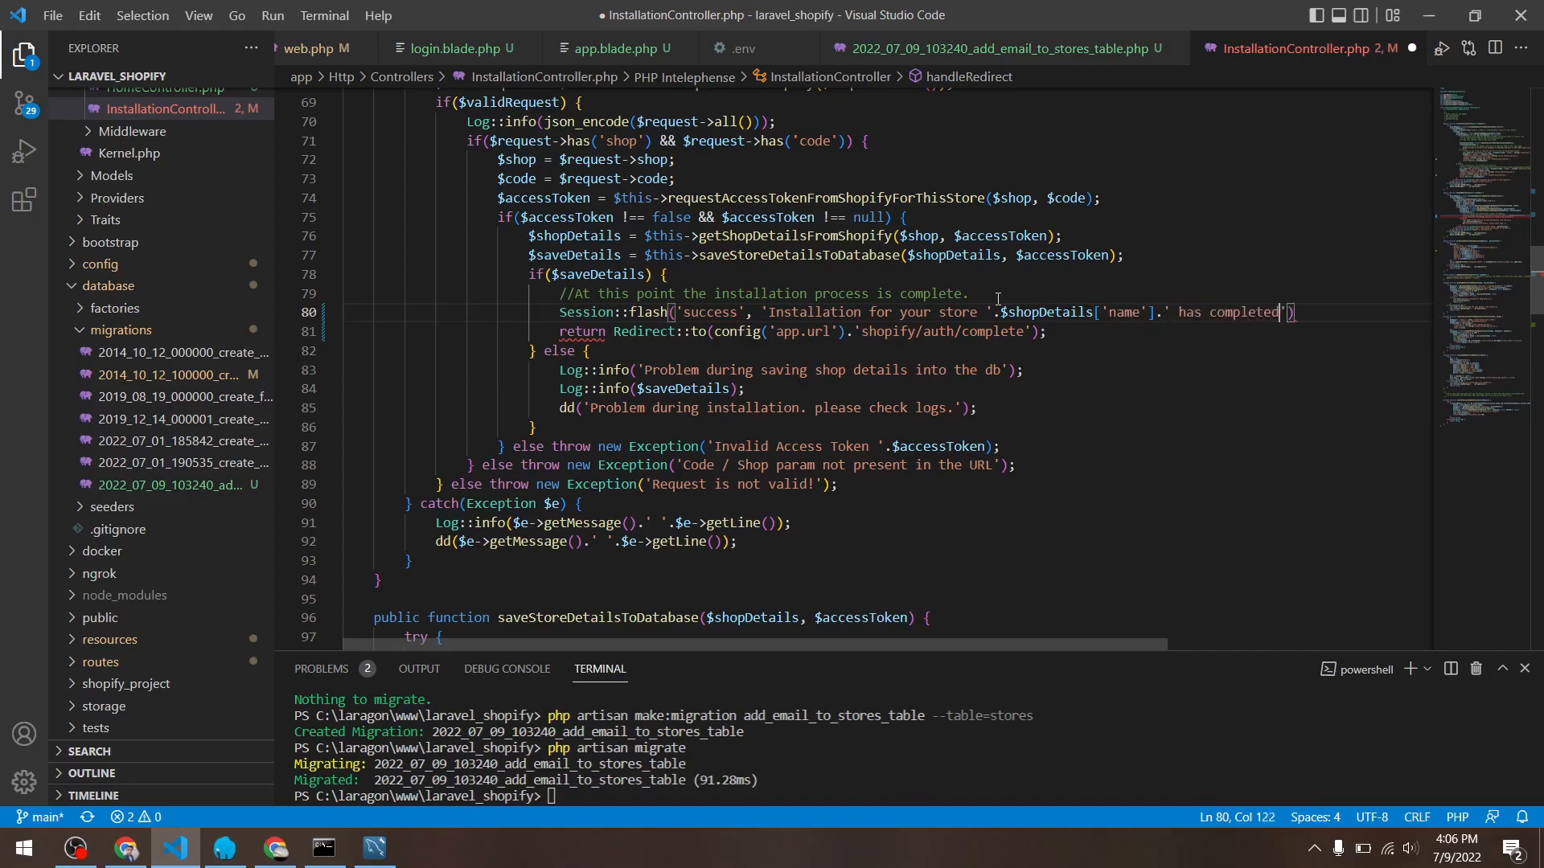
text(Please l)
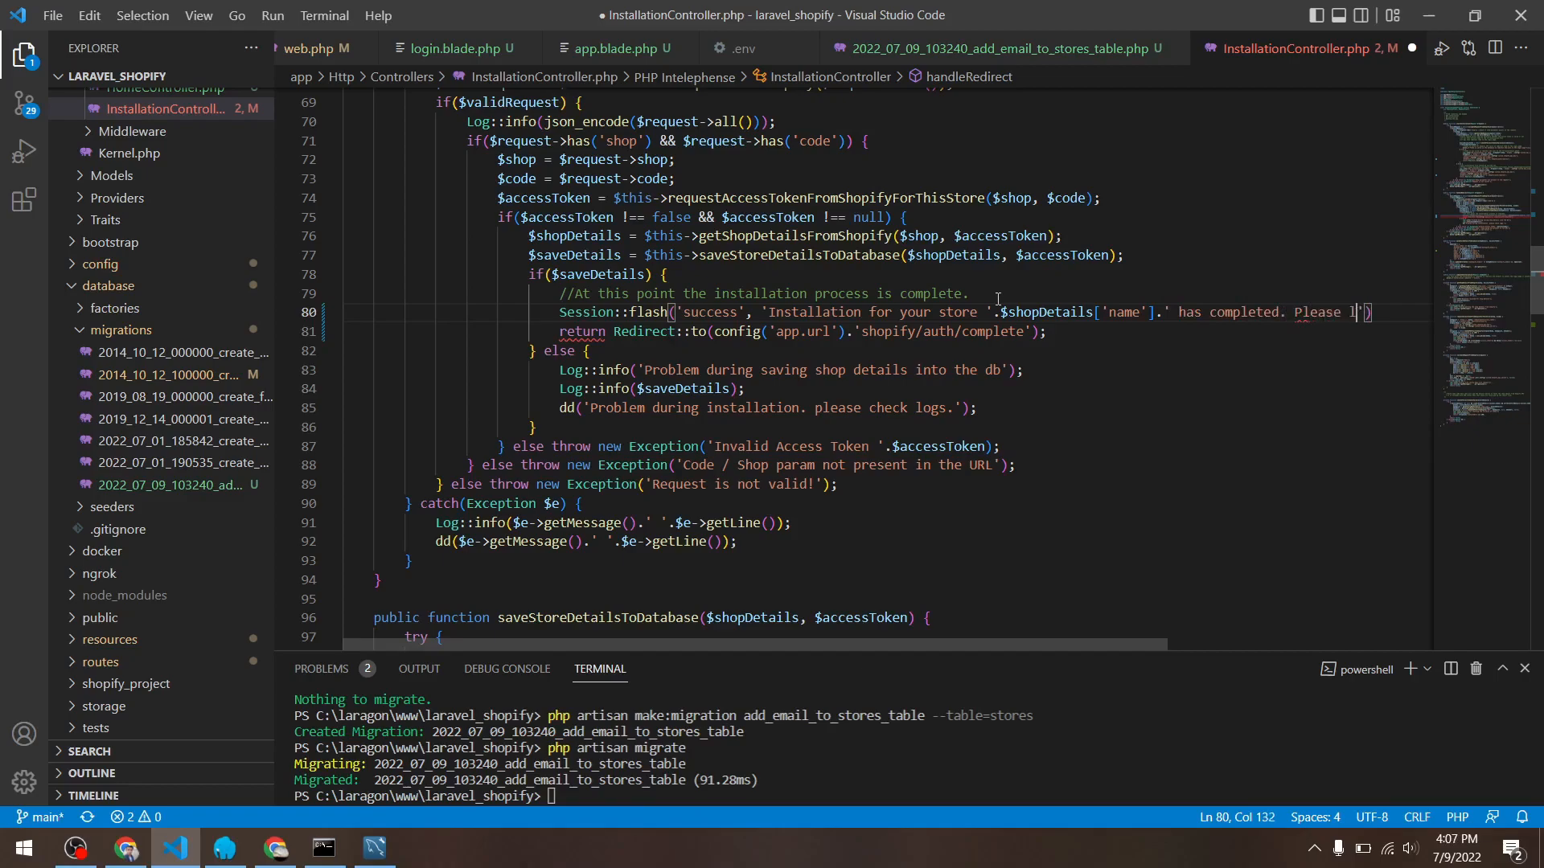
text(ogin.)
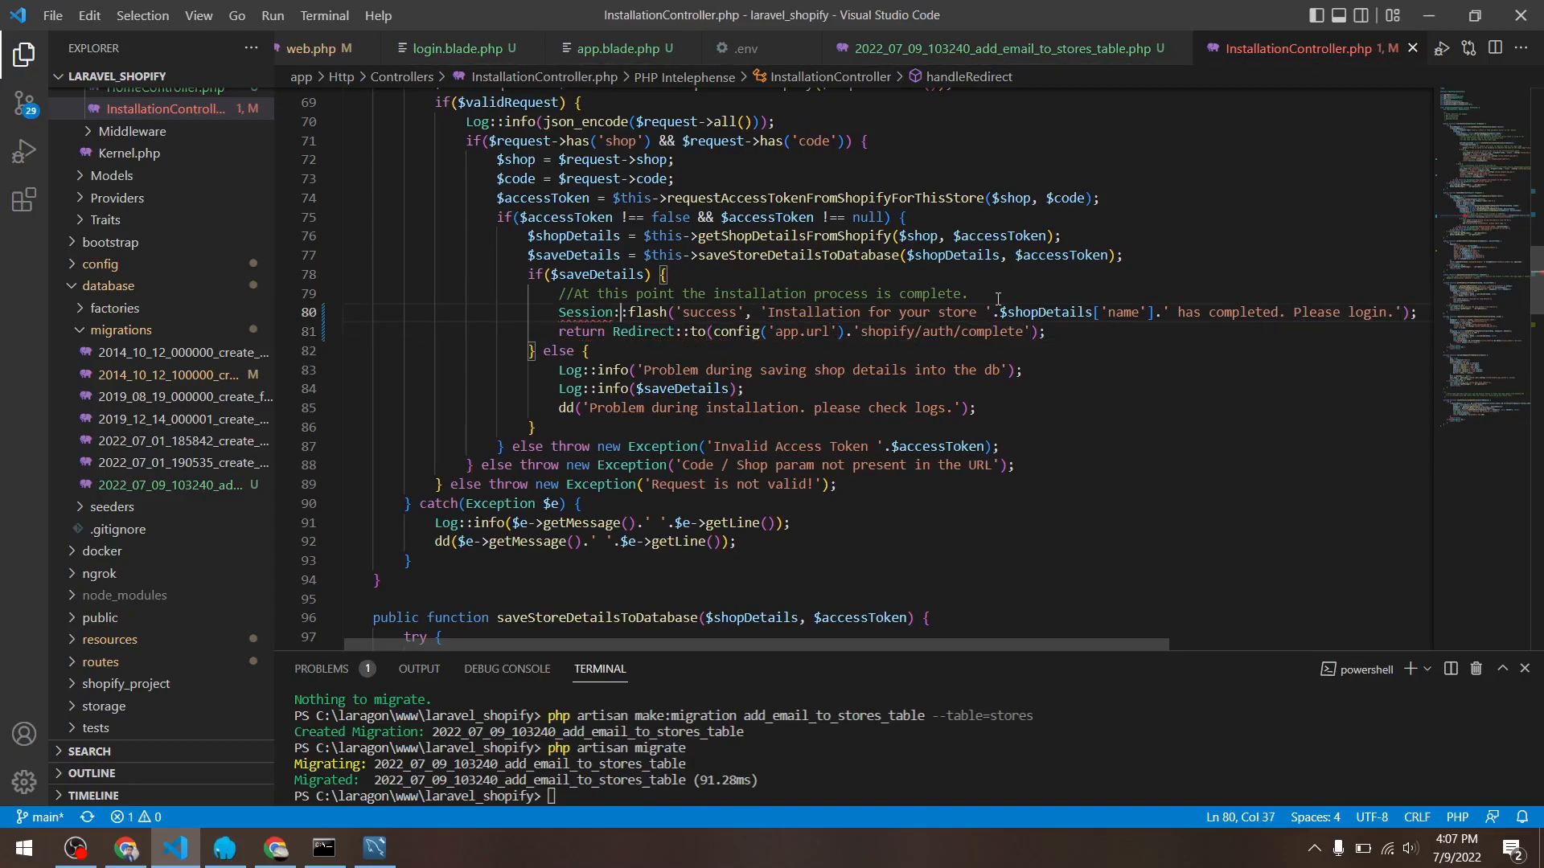
Change the redirect to Redirect::route('login') and save the controller.
key(Backspace)
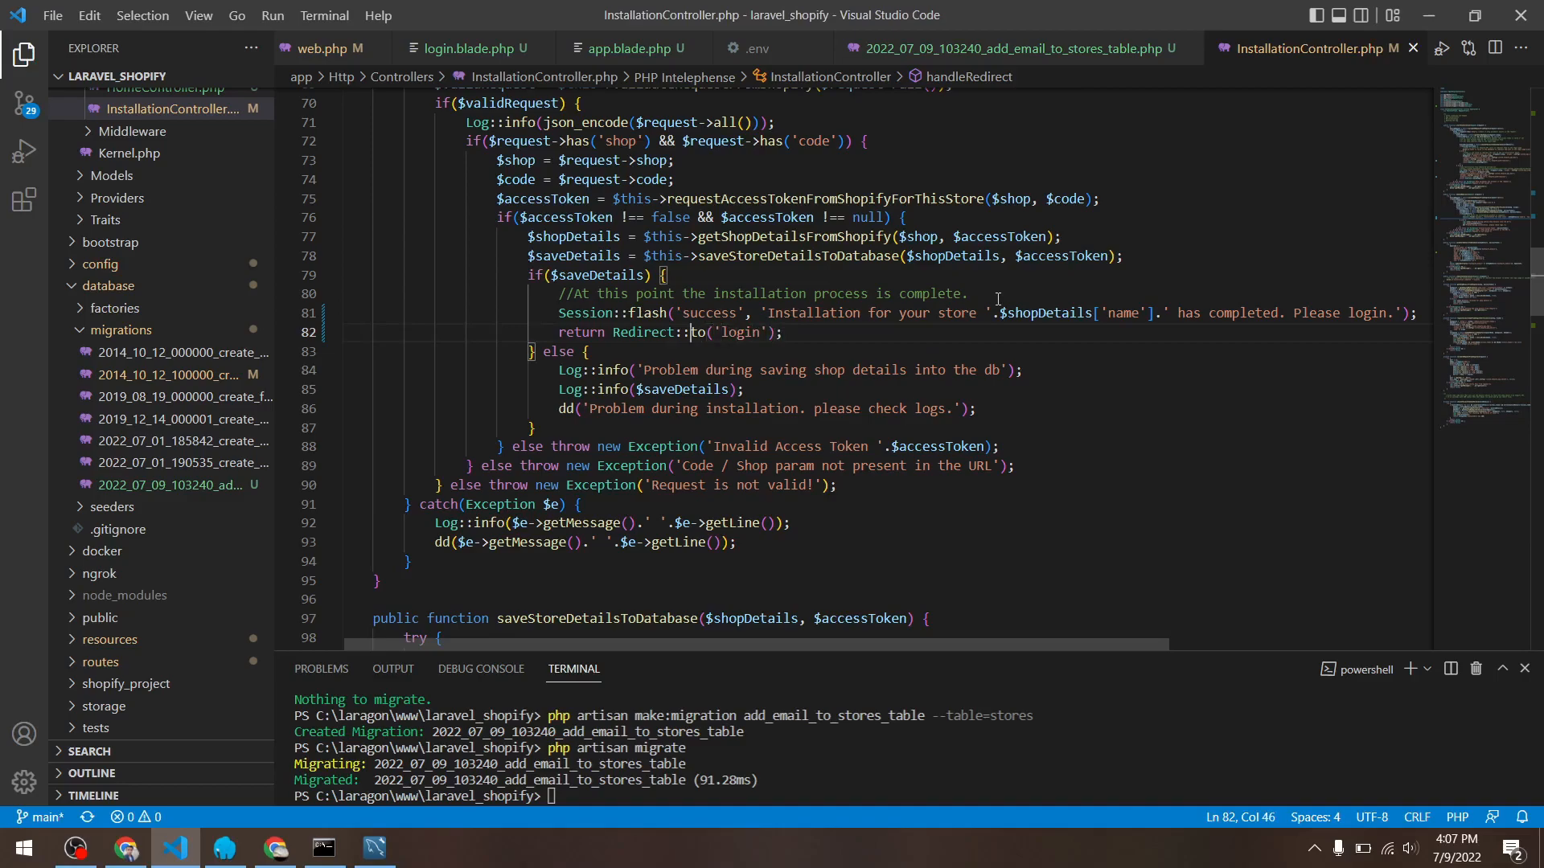
text(route)
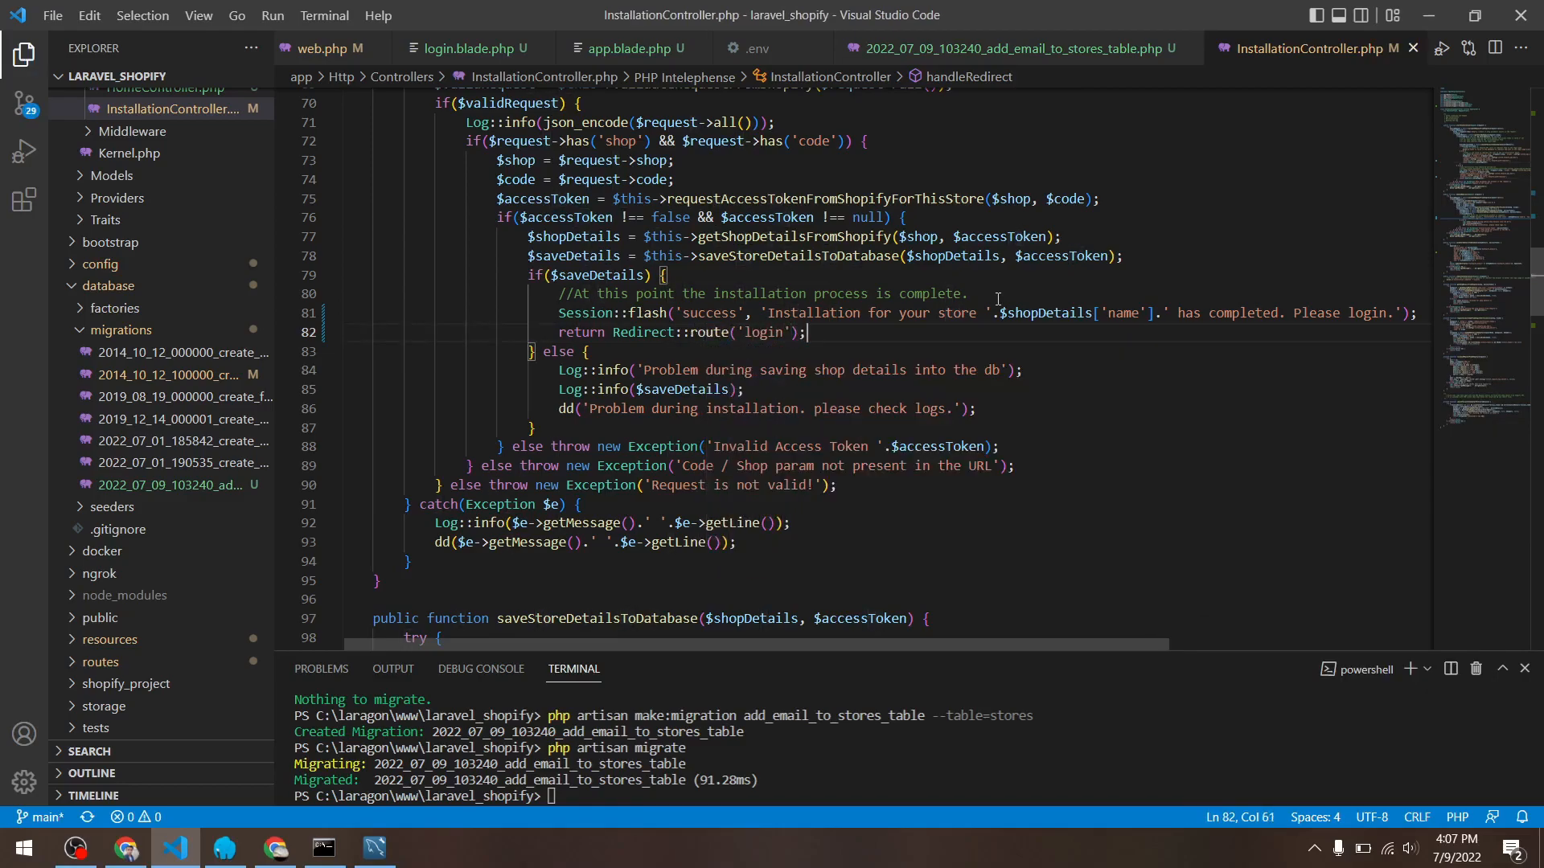
click(637, 332)
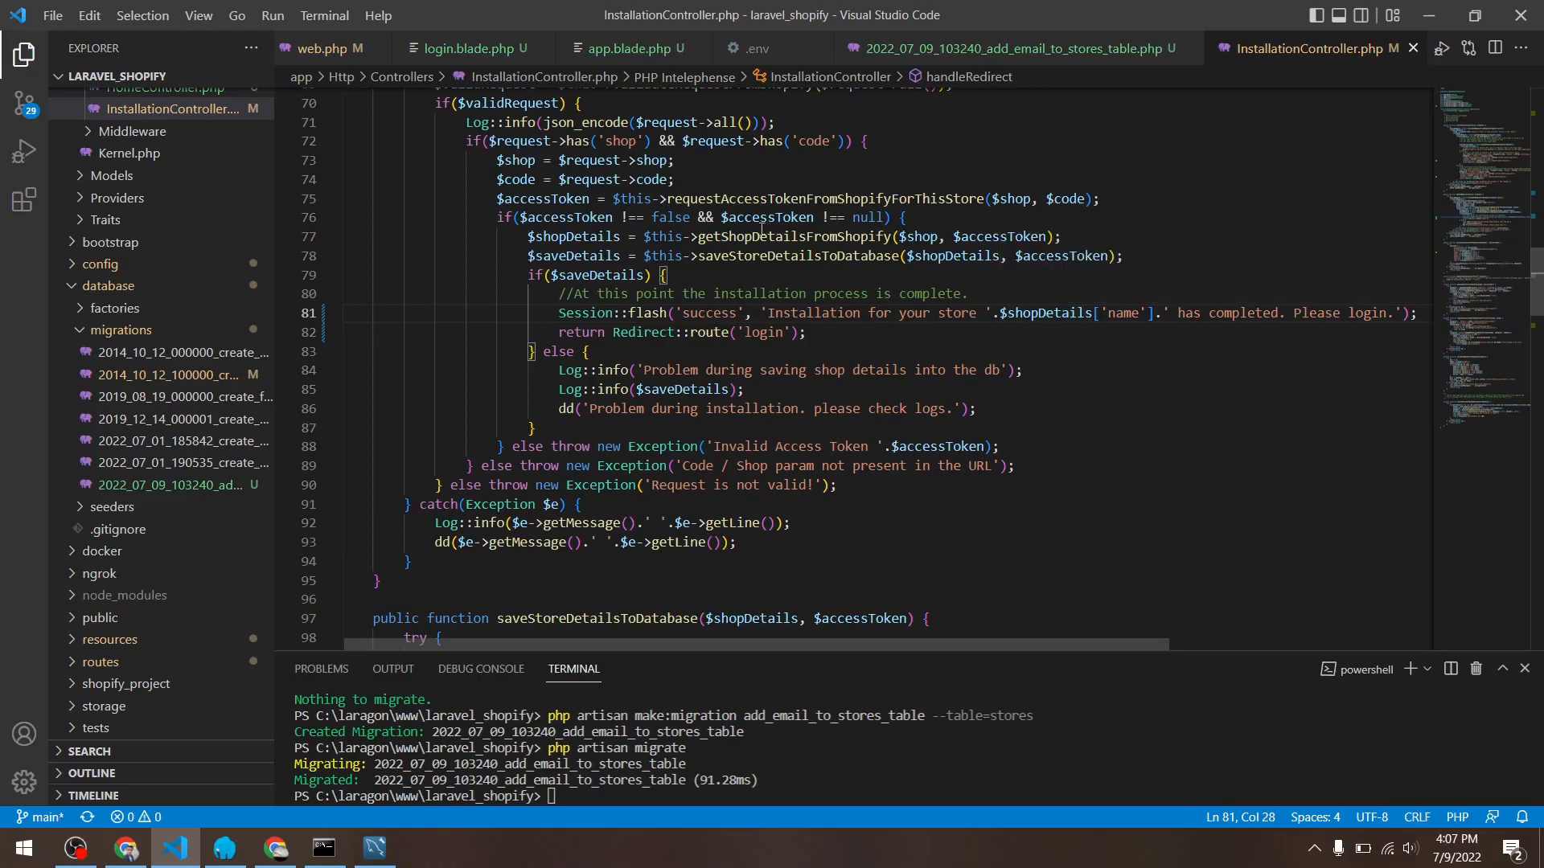
click(374, 847)
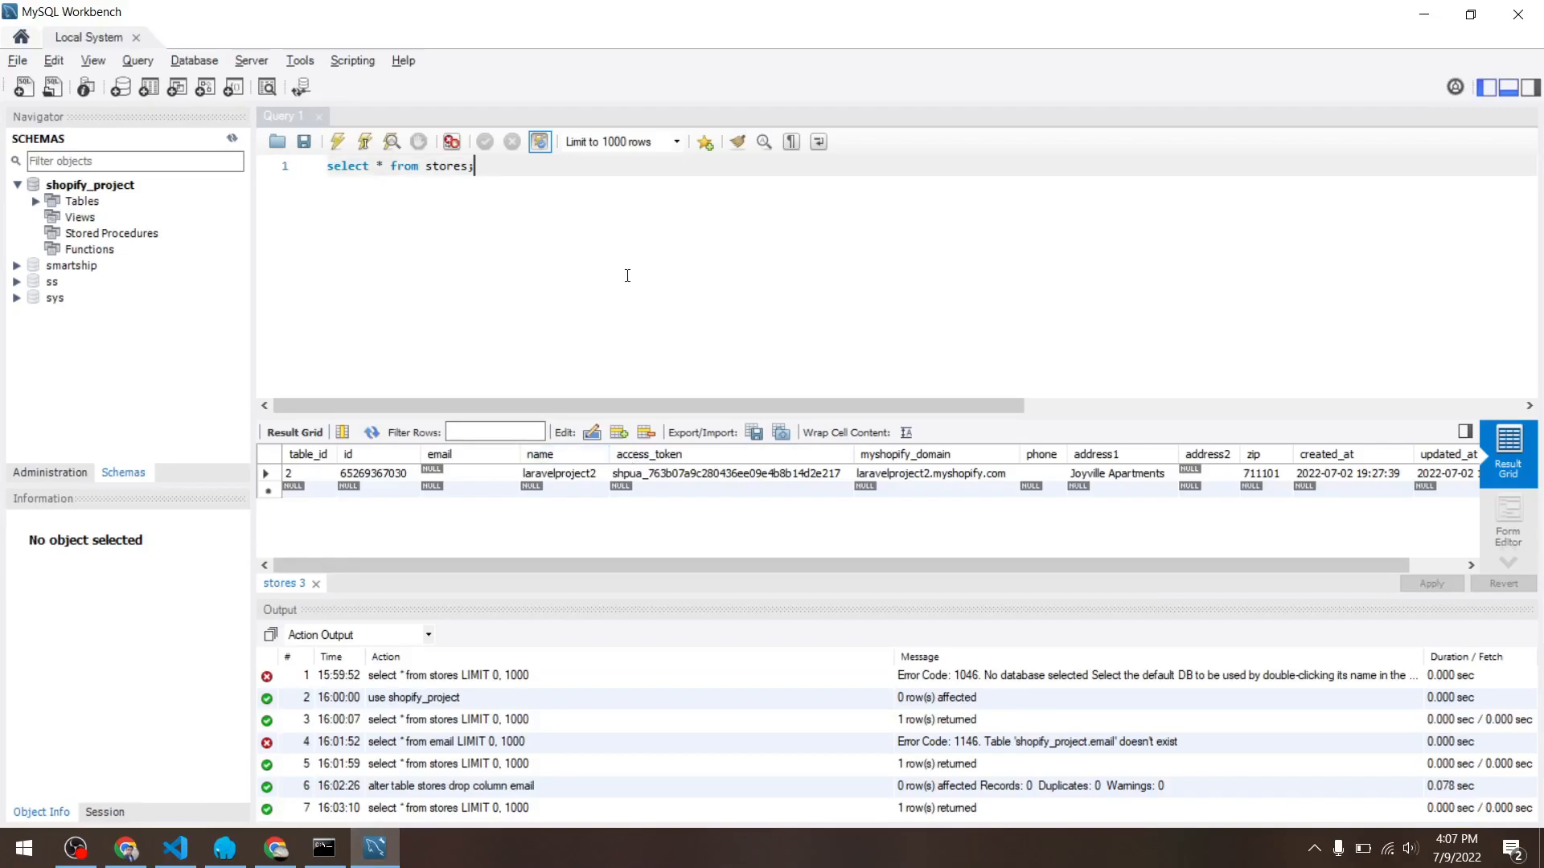
Run select * from users; in MySQL Workbench and confirm no rows come back.
double_click(447, 166)
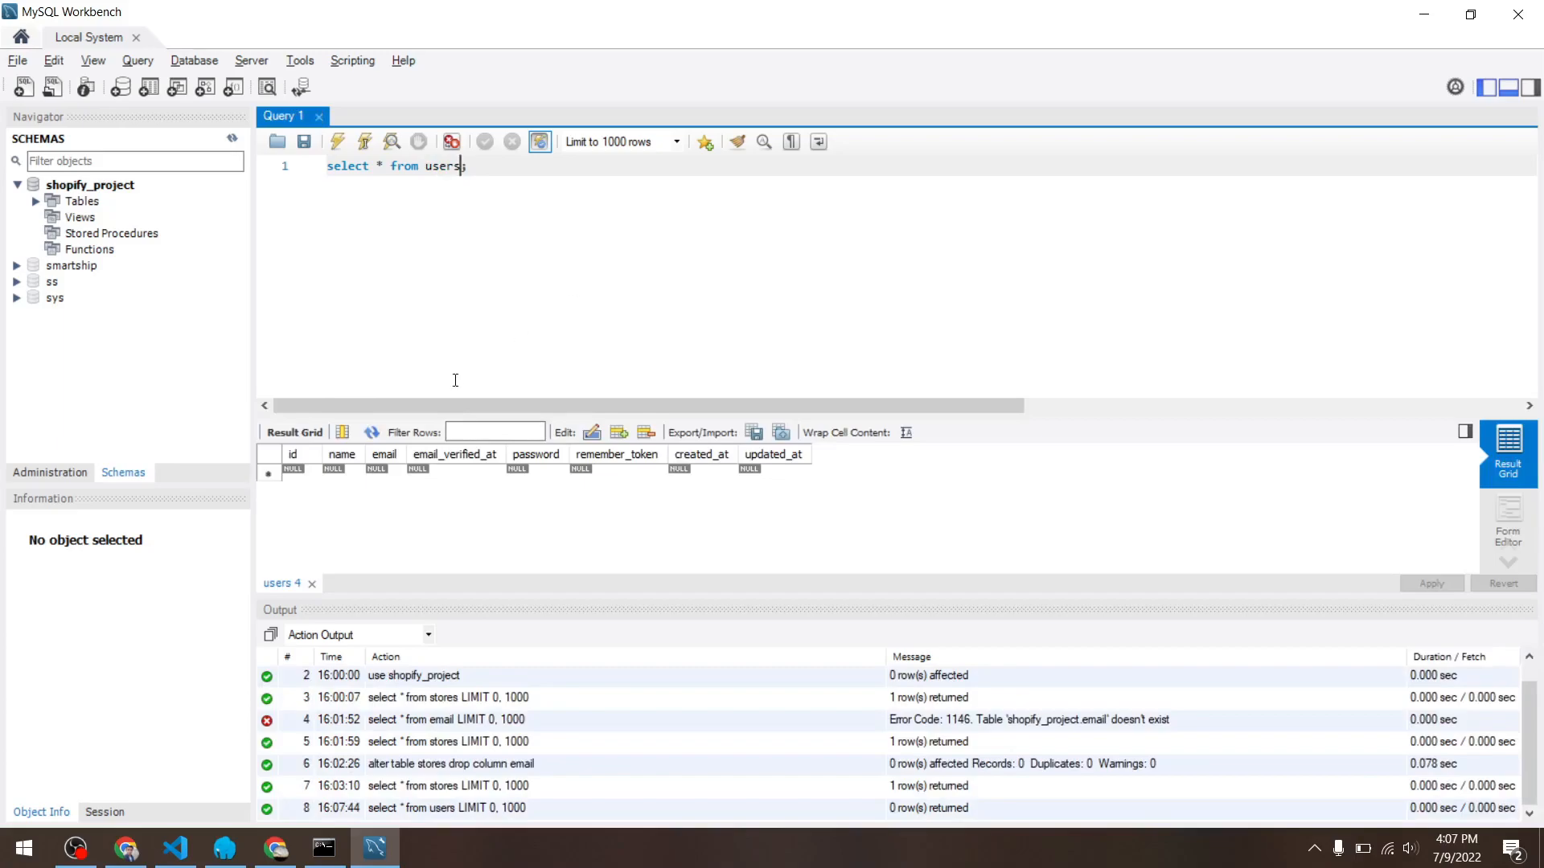
mouse_move(421, 500)
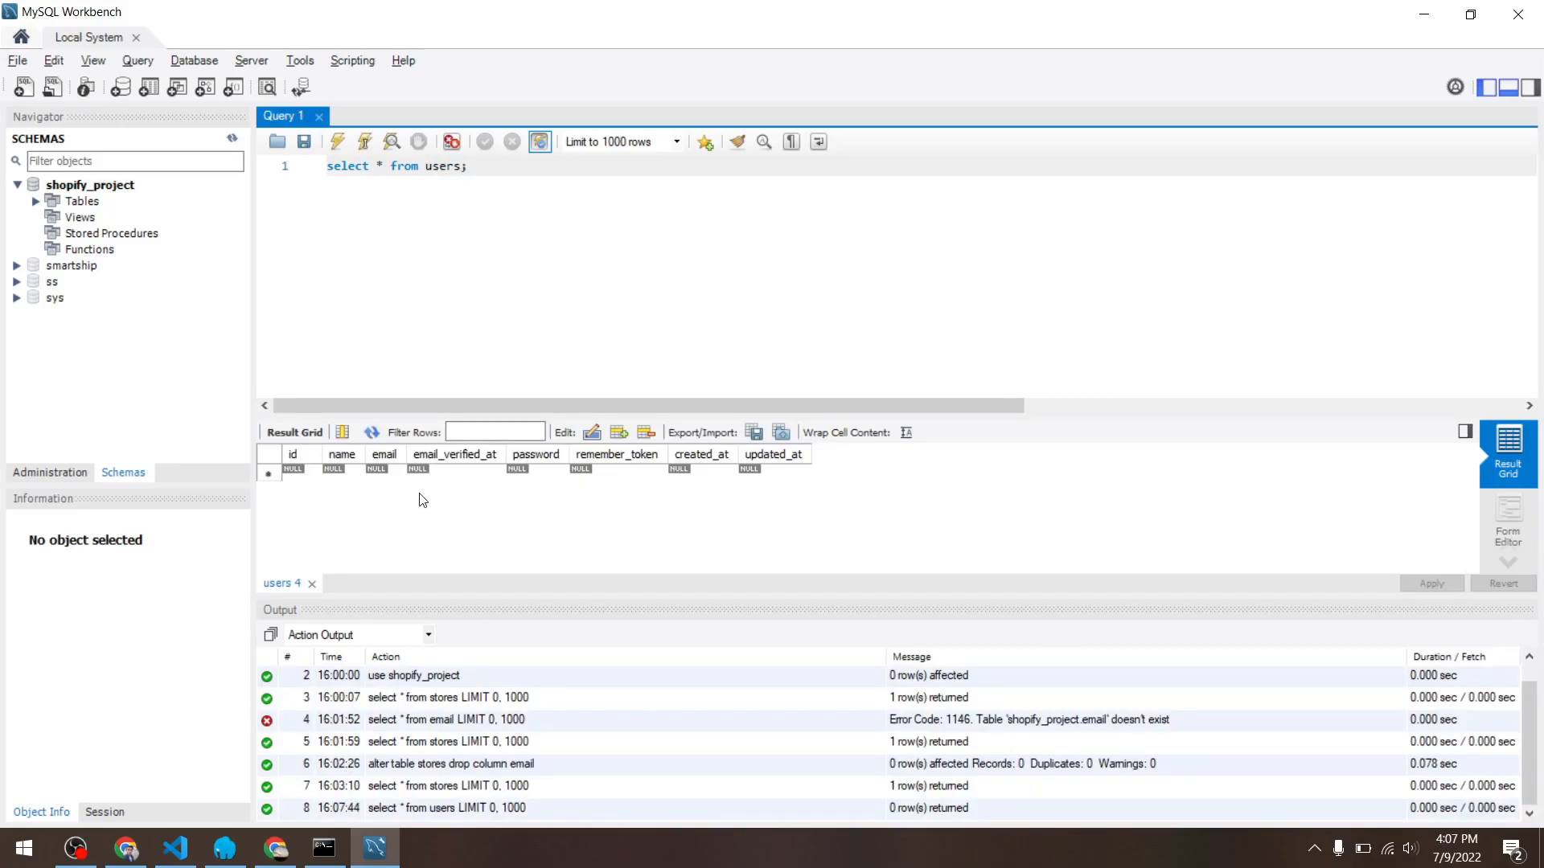
mouse_move(456, 496)
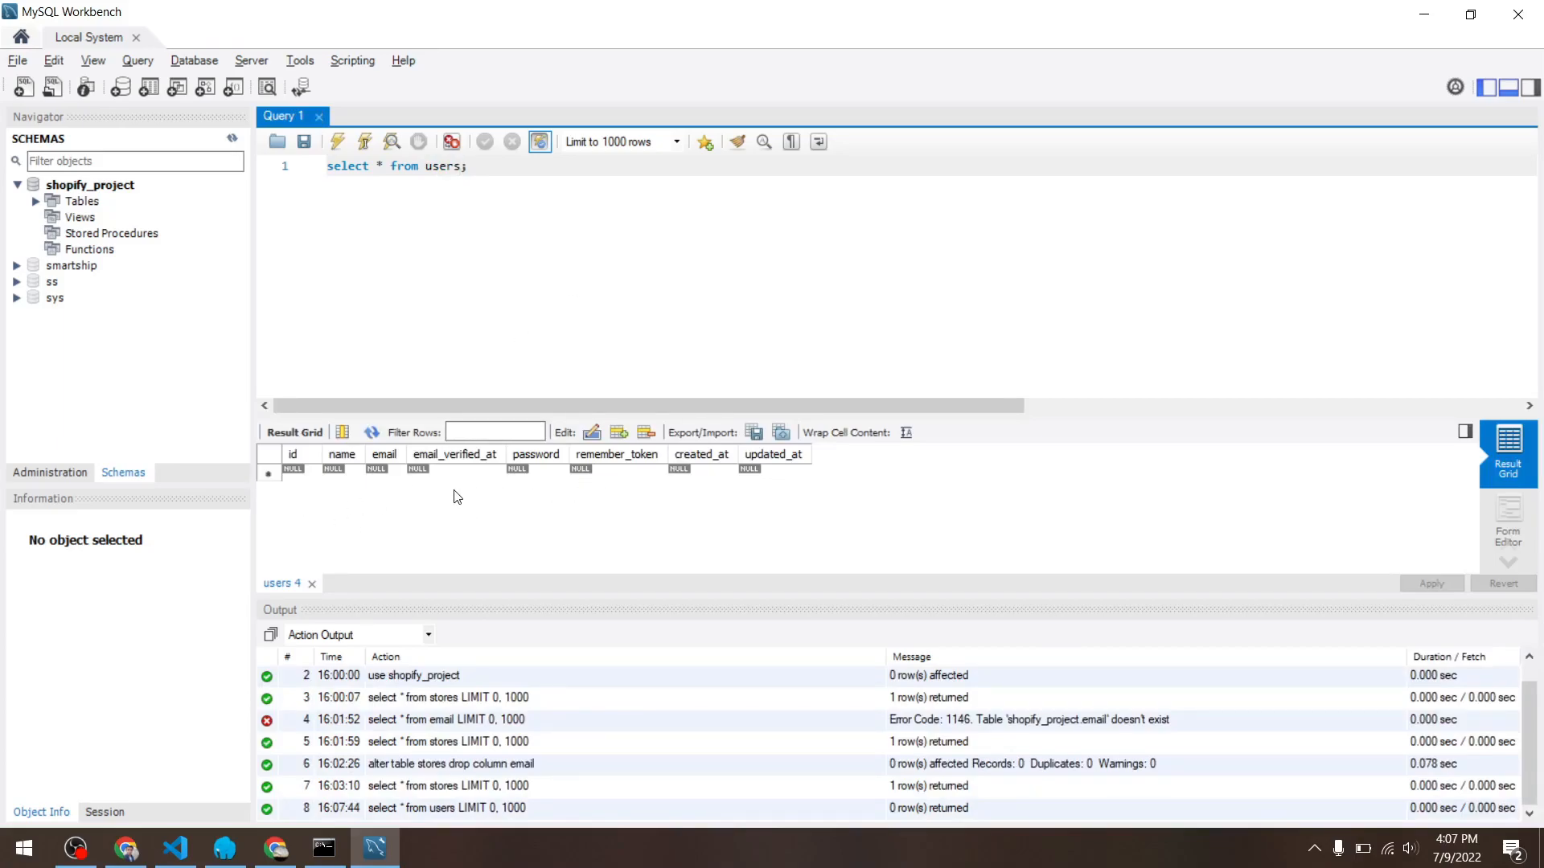
mouse_move(450, 506)
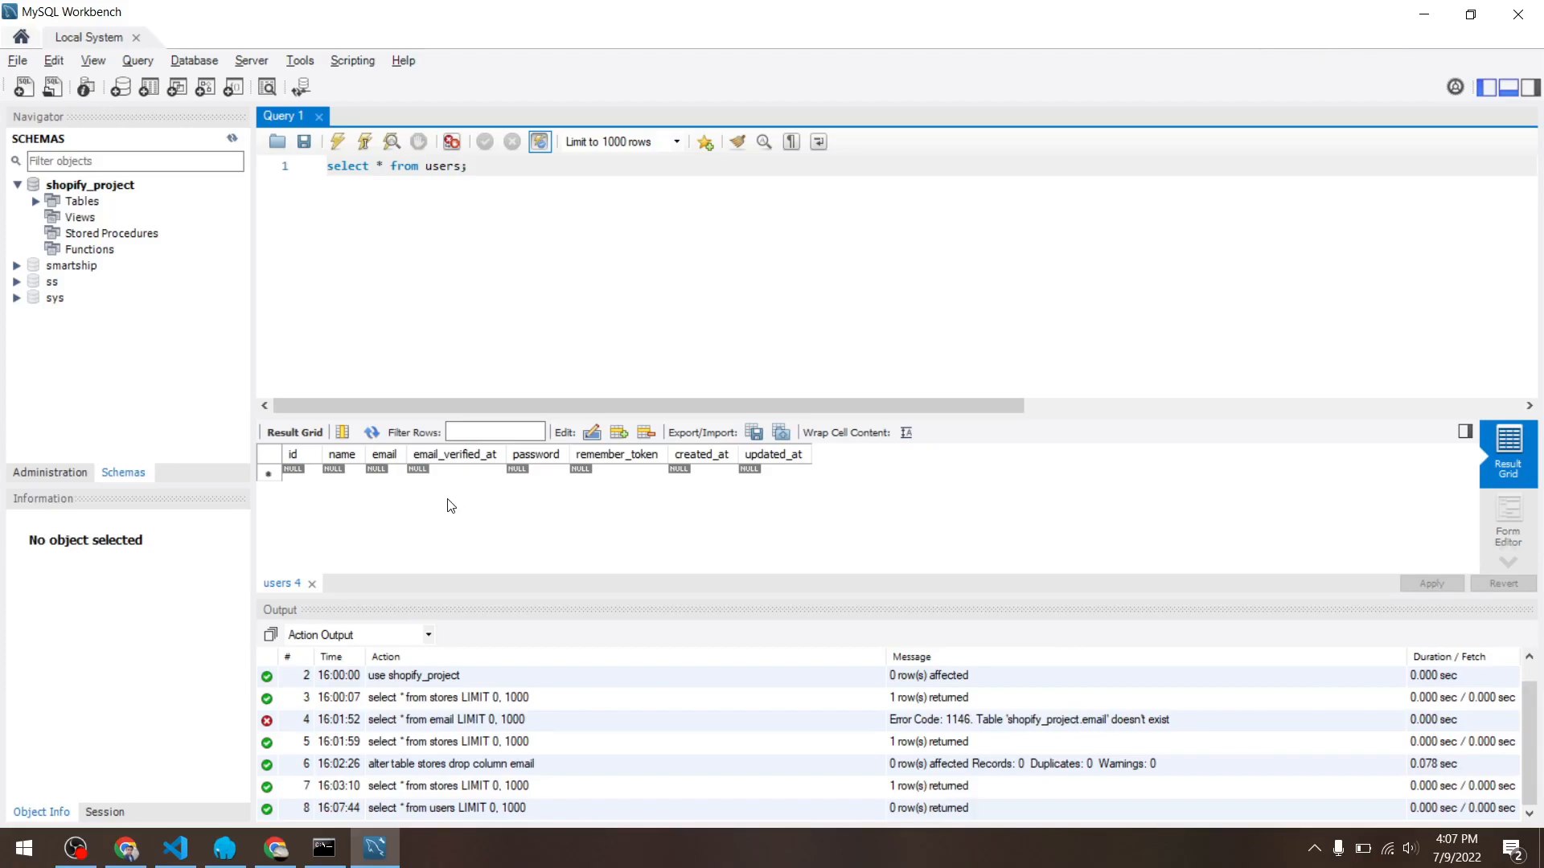
mouse_move(169, 838)
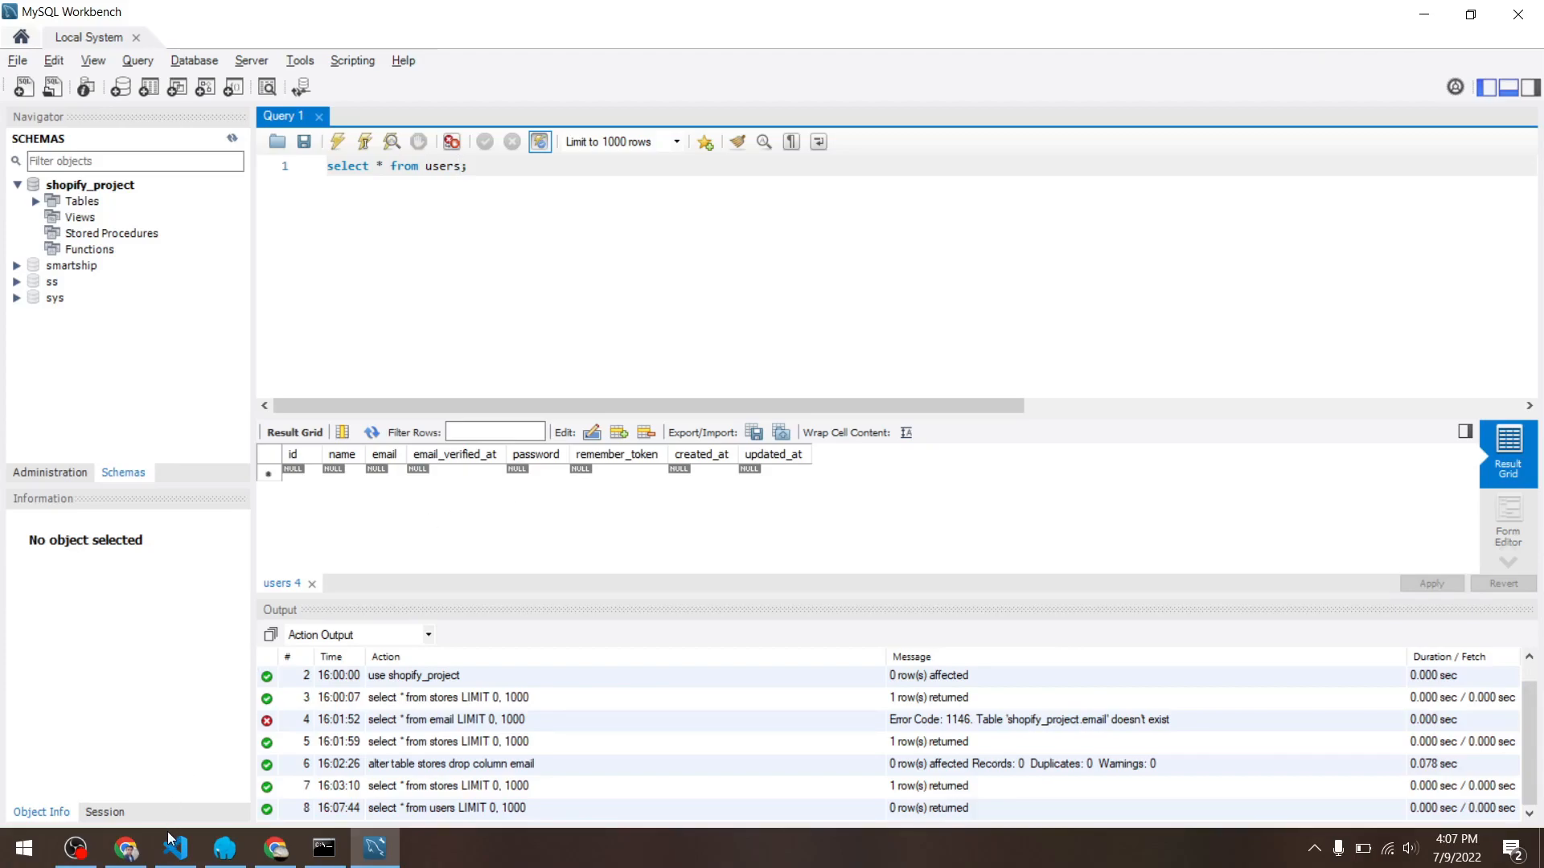
click(175, 848)
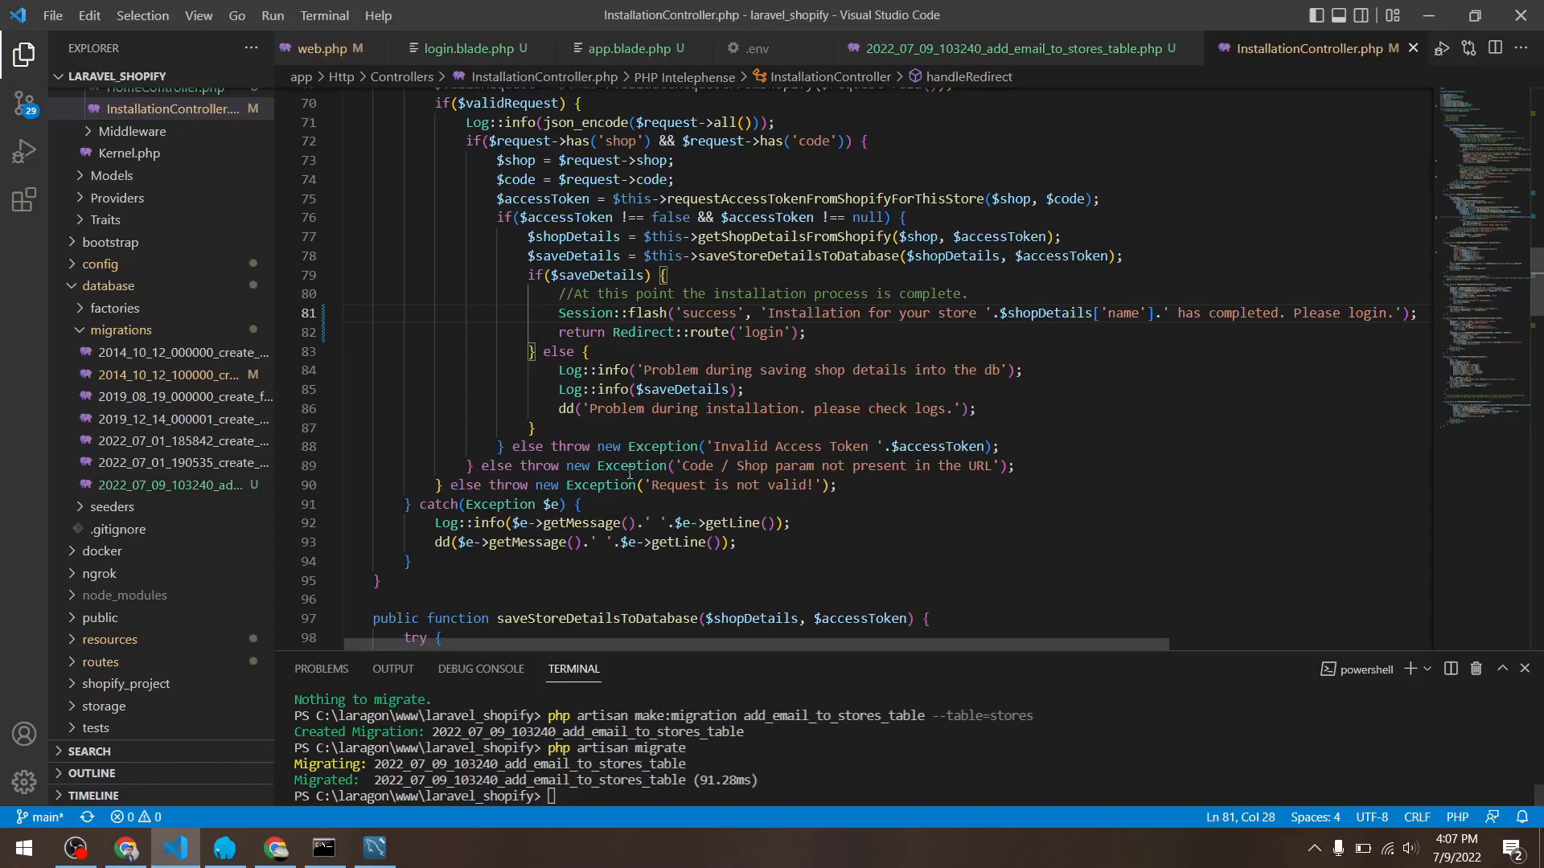
Open a blank line after Store::updateOrCreate inside saveStoreDetailsToDatabase.
scroll(down, 3)
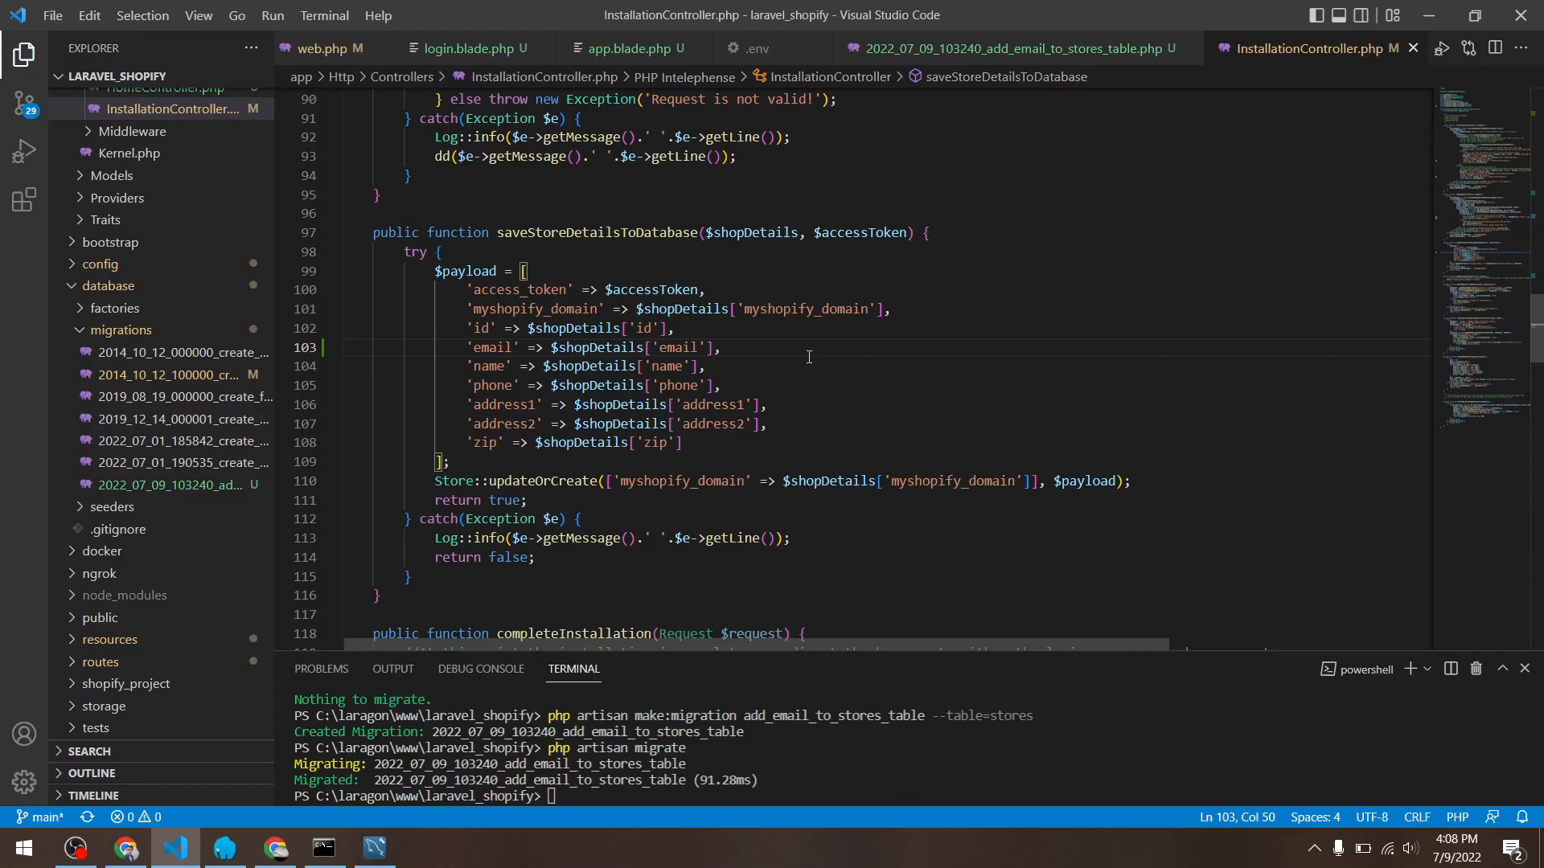
scroll(down, 3)
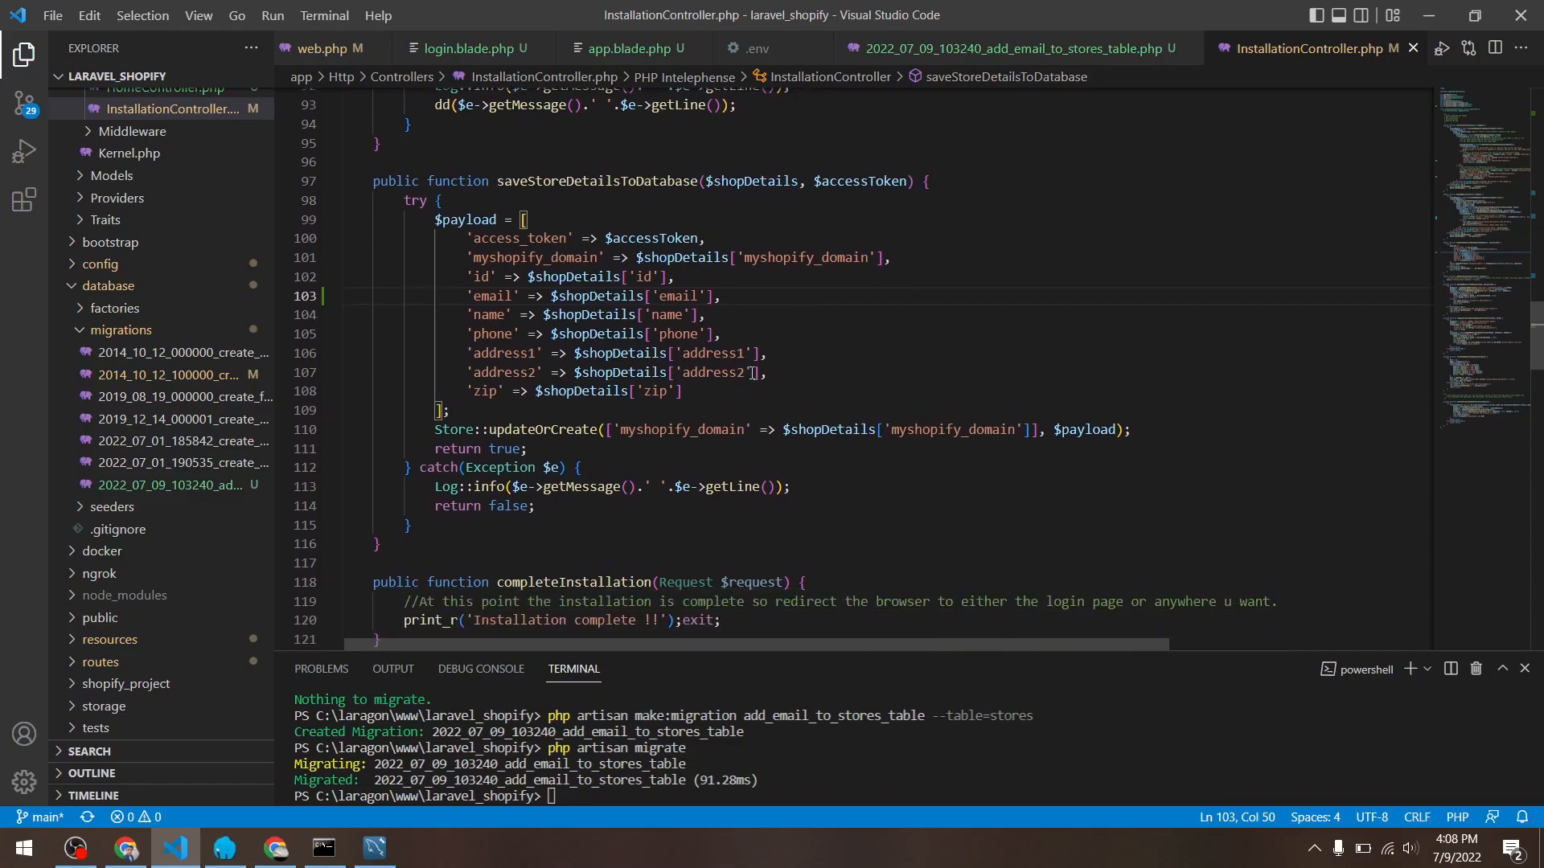
double_click(596, 181)
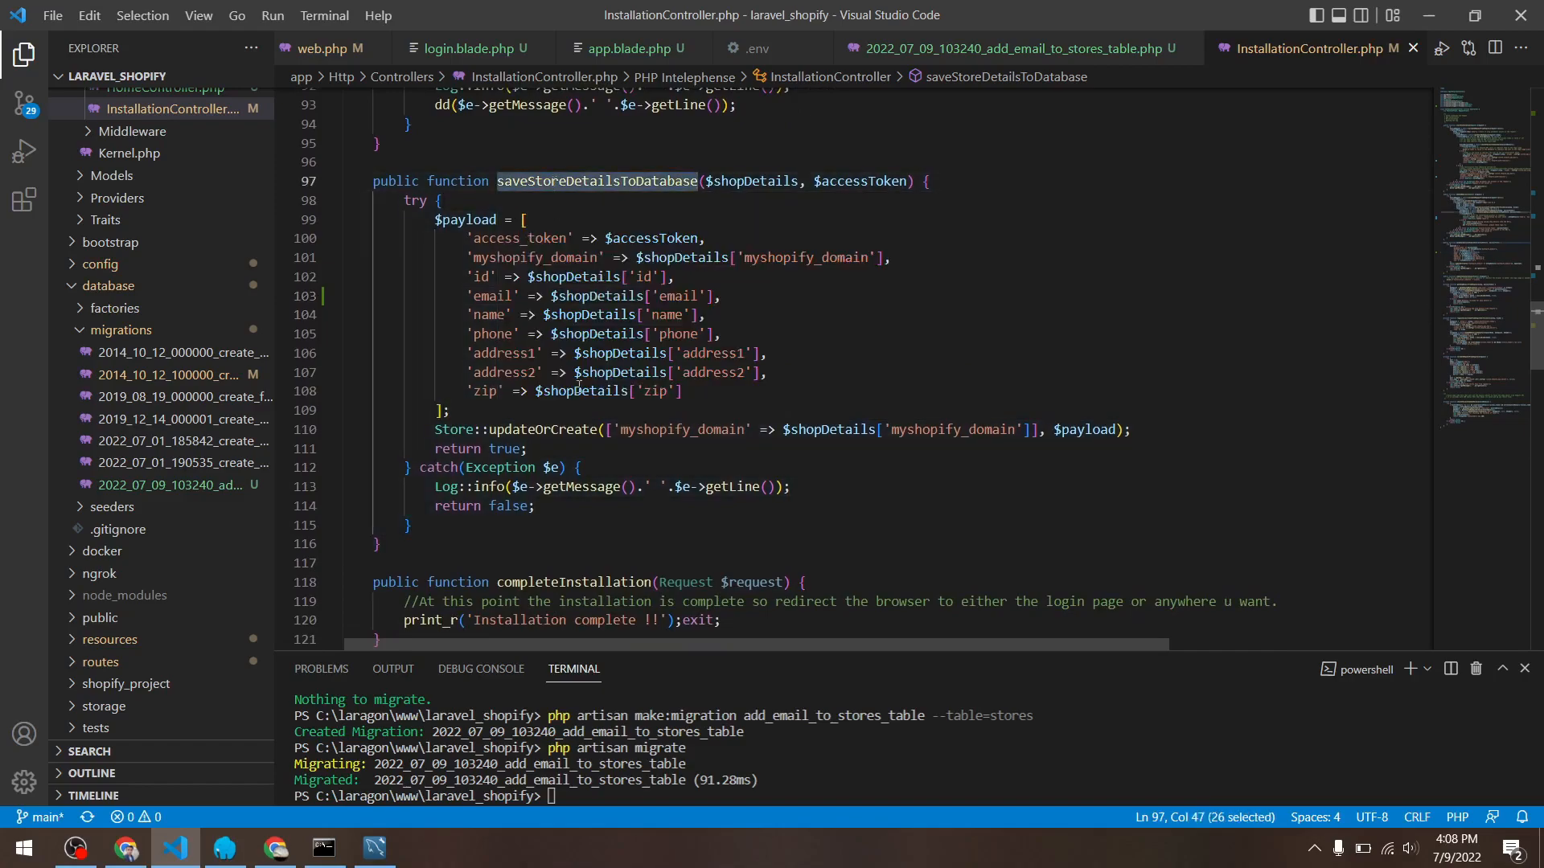
double_click(539, 430)
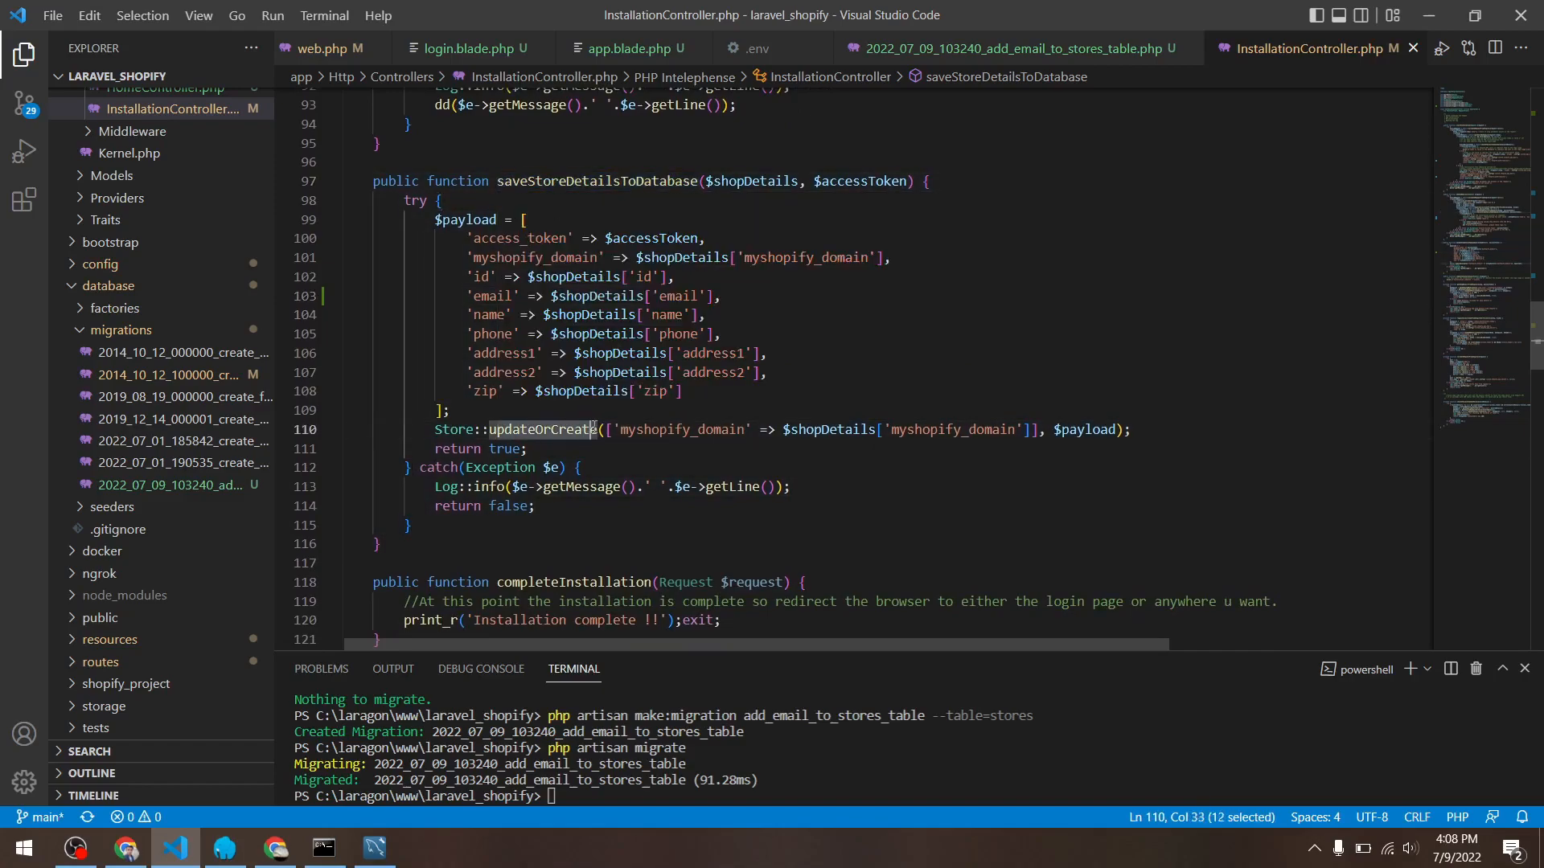
key(Enter)
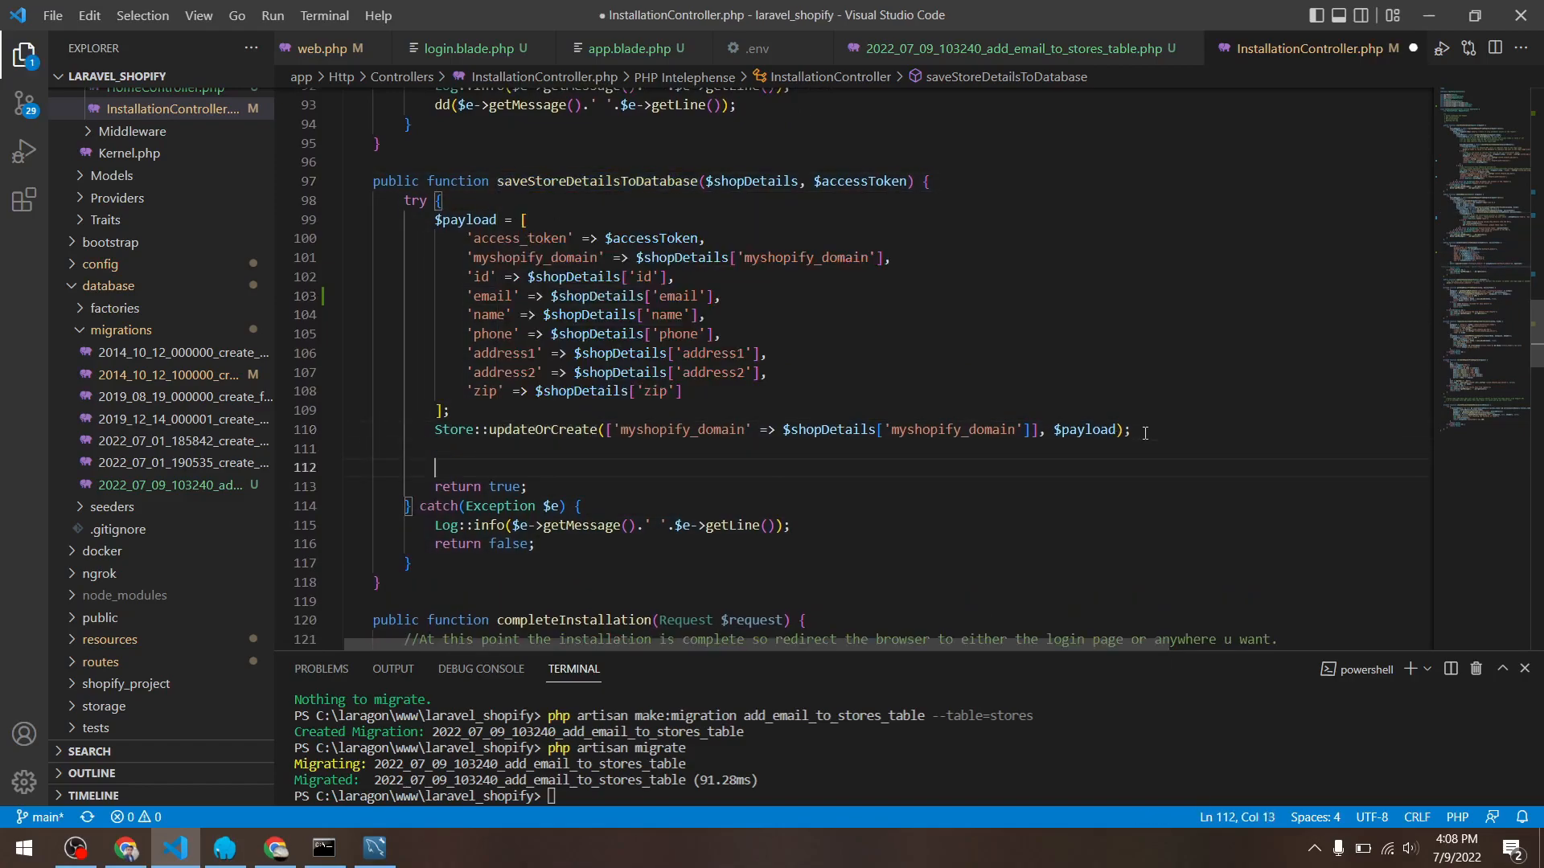
Build $user_payload with 'email' => $shopDetails['email'] and password Str::random(10).
text($user_payload = [)
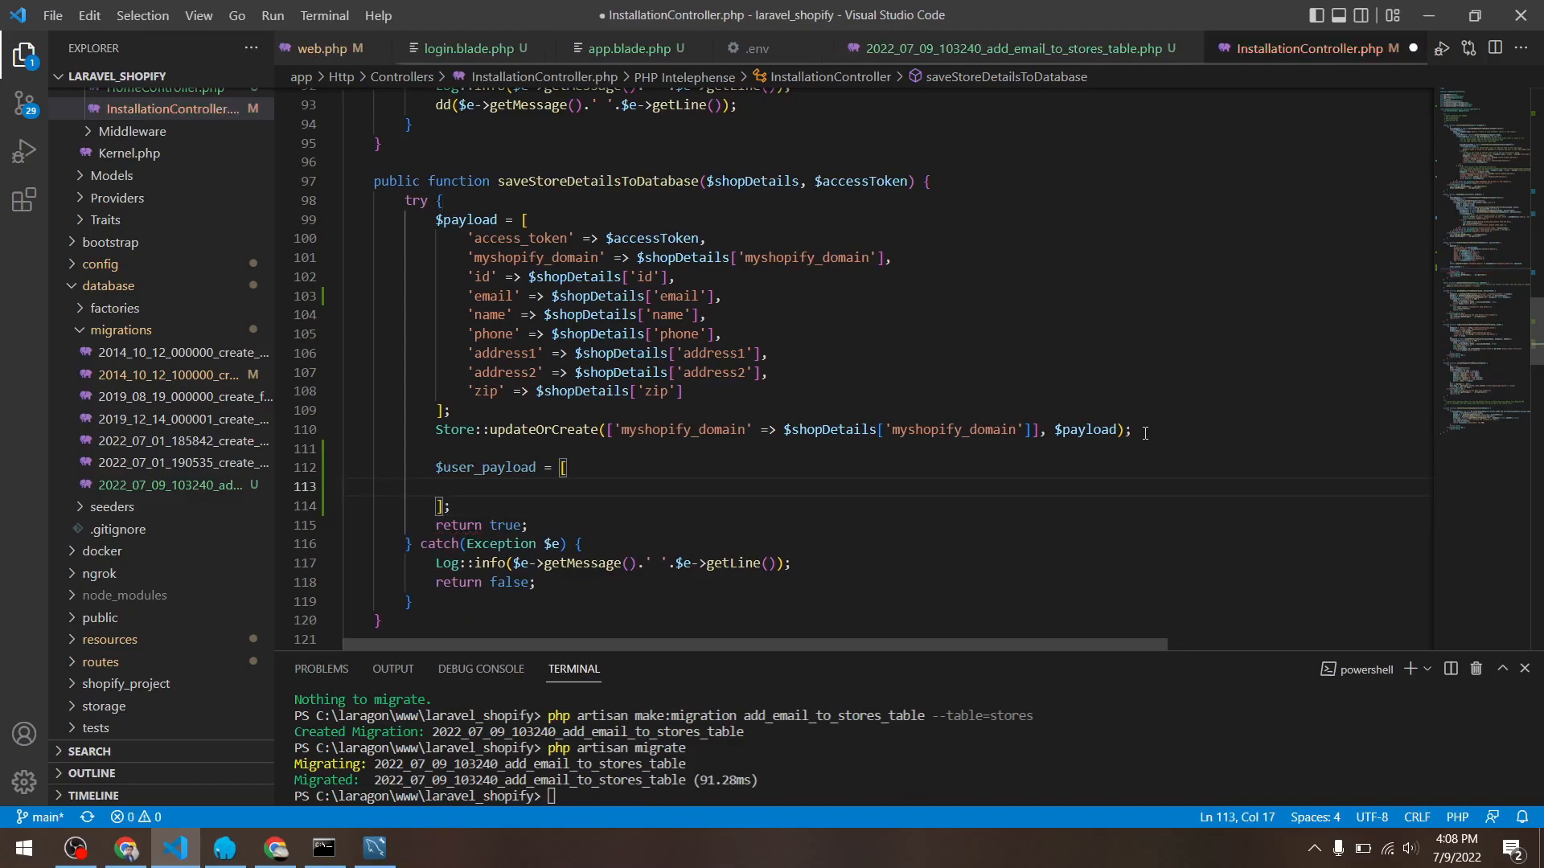
text('m)
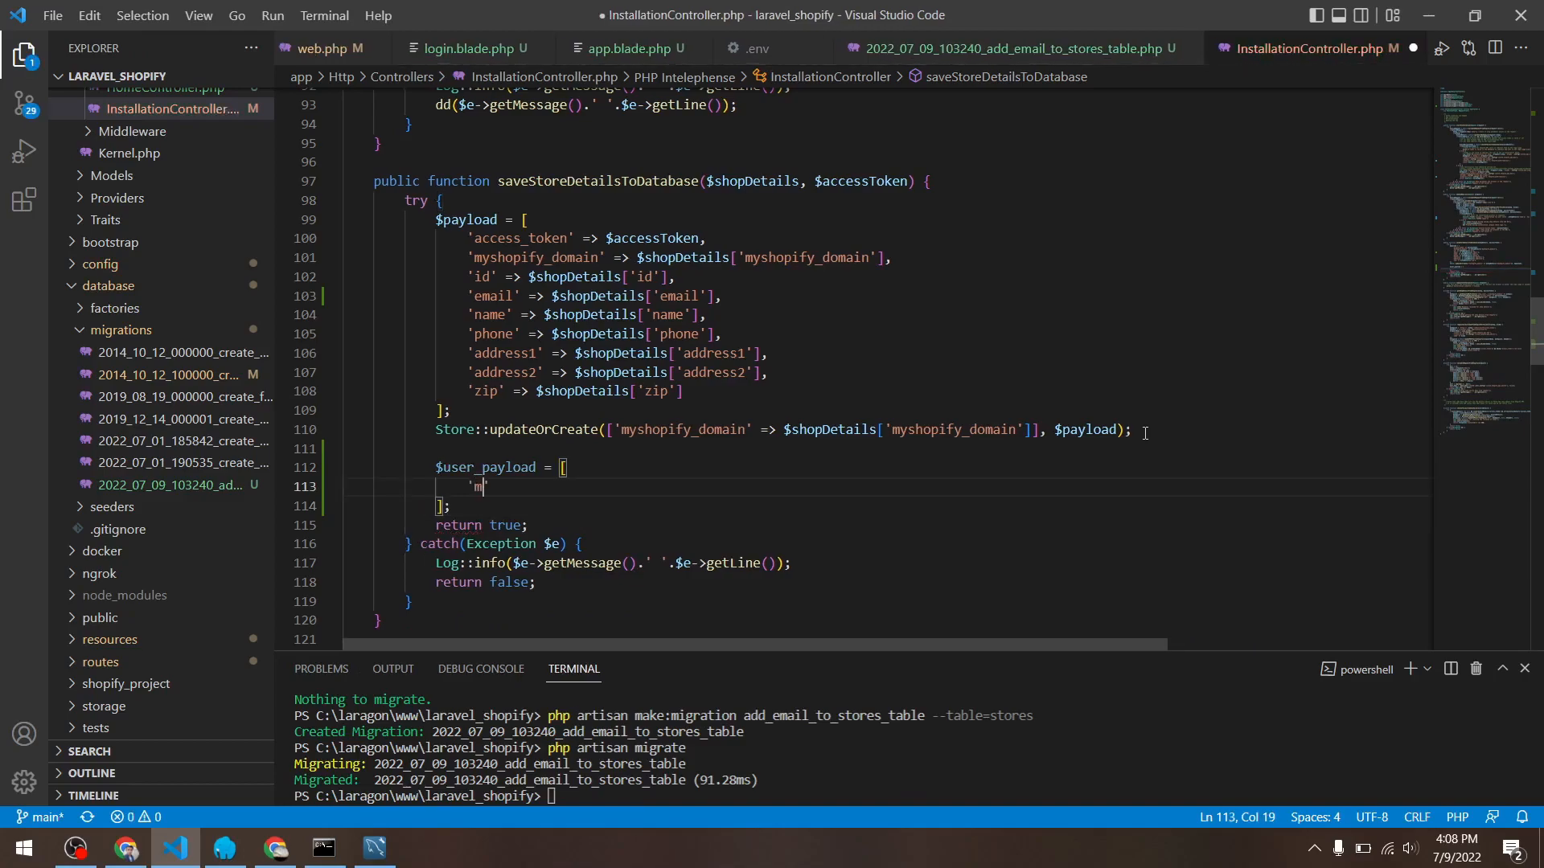
text(email' =>)
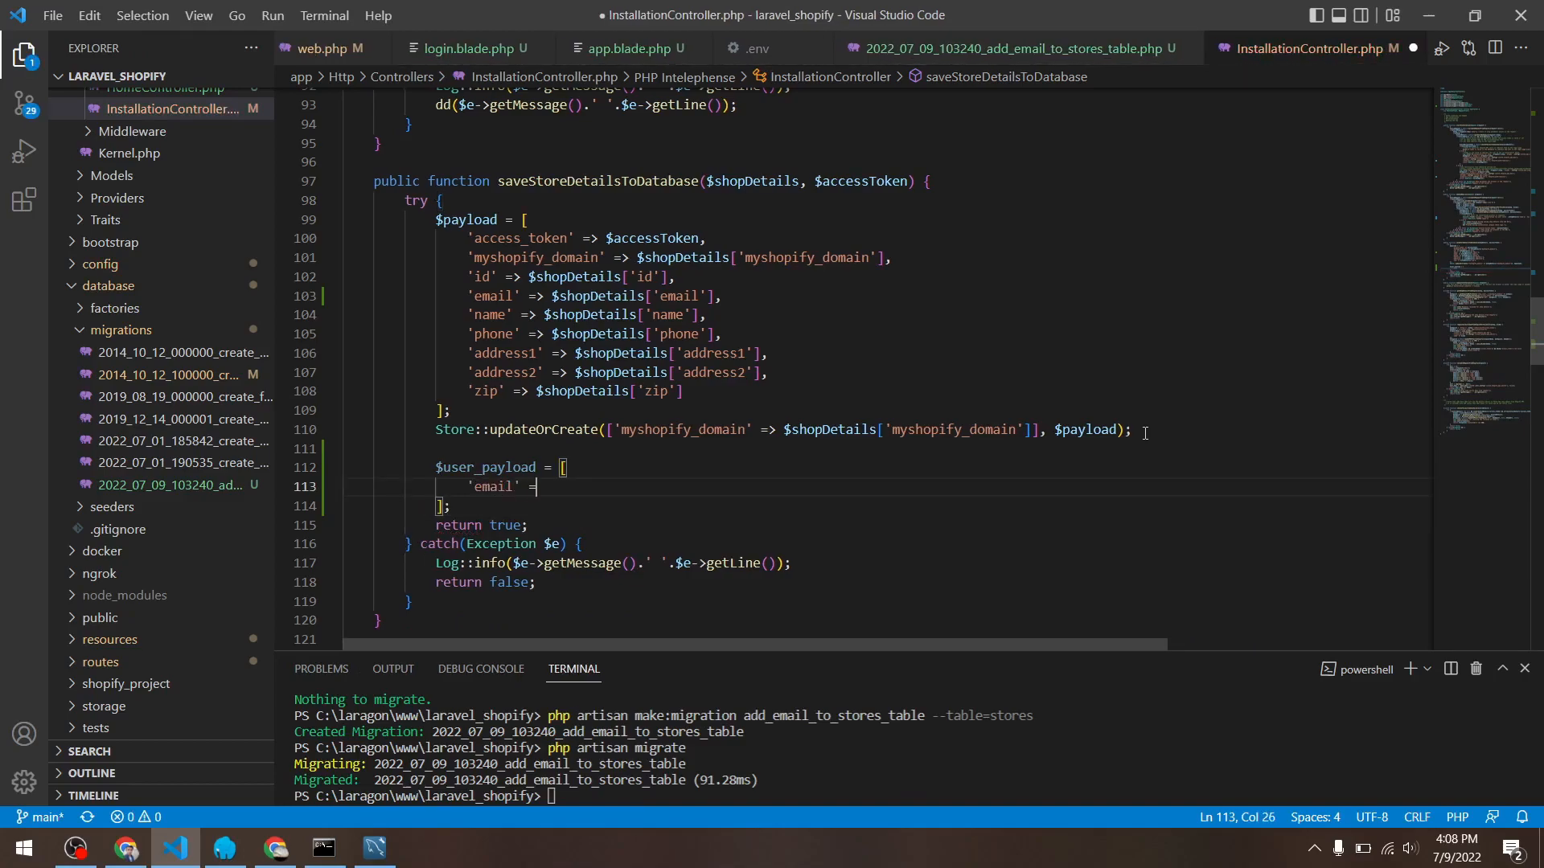
text($s)
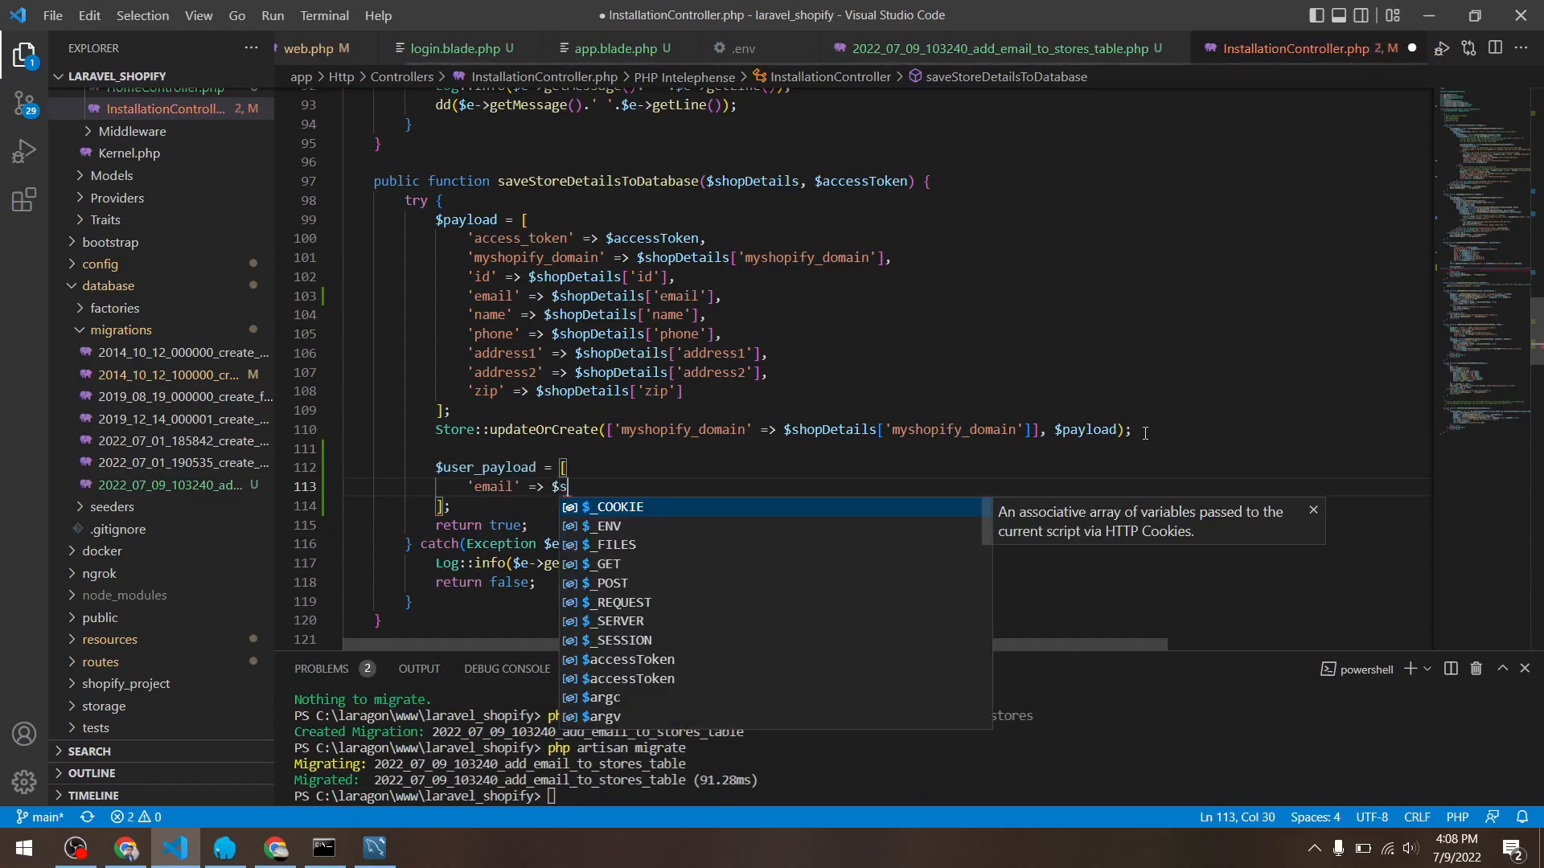
text(hopDetails)
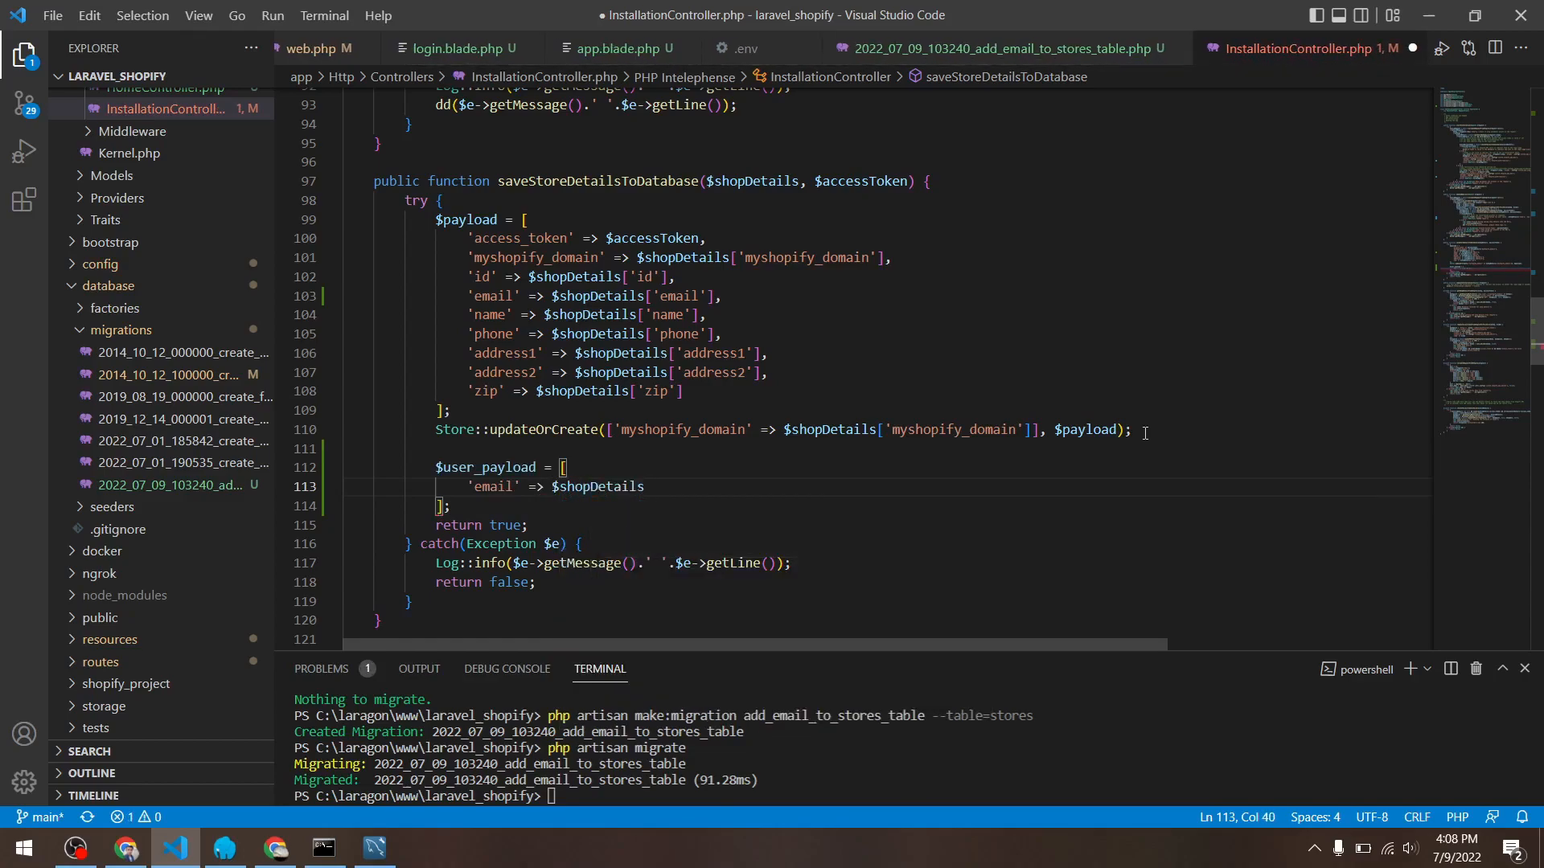
text(['email'],)
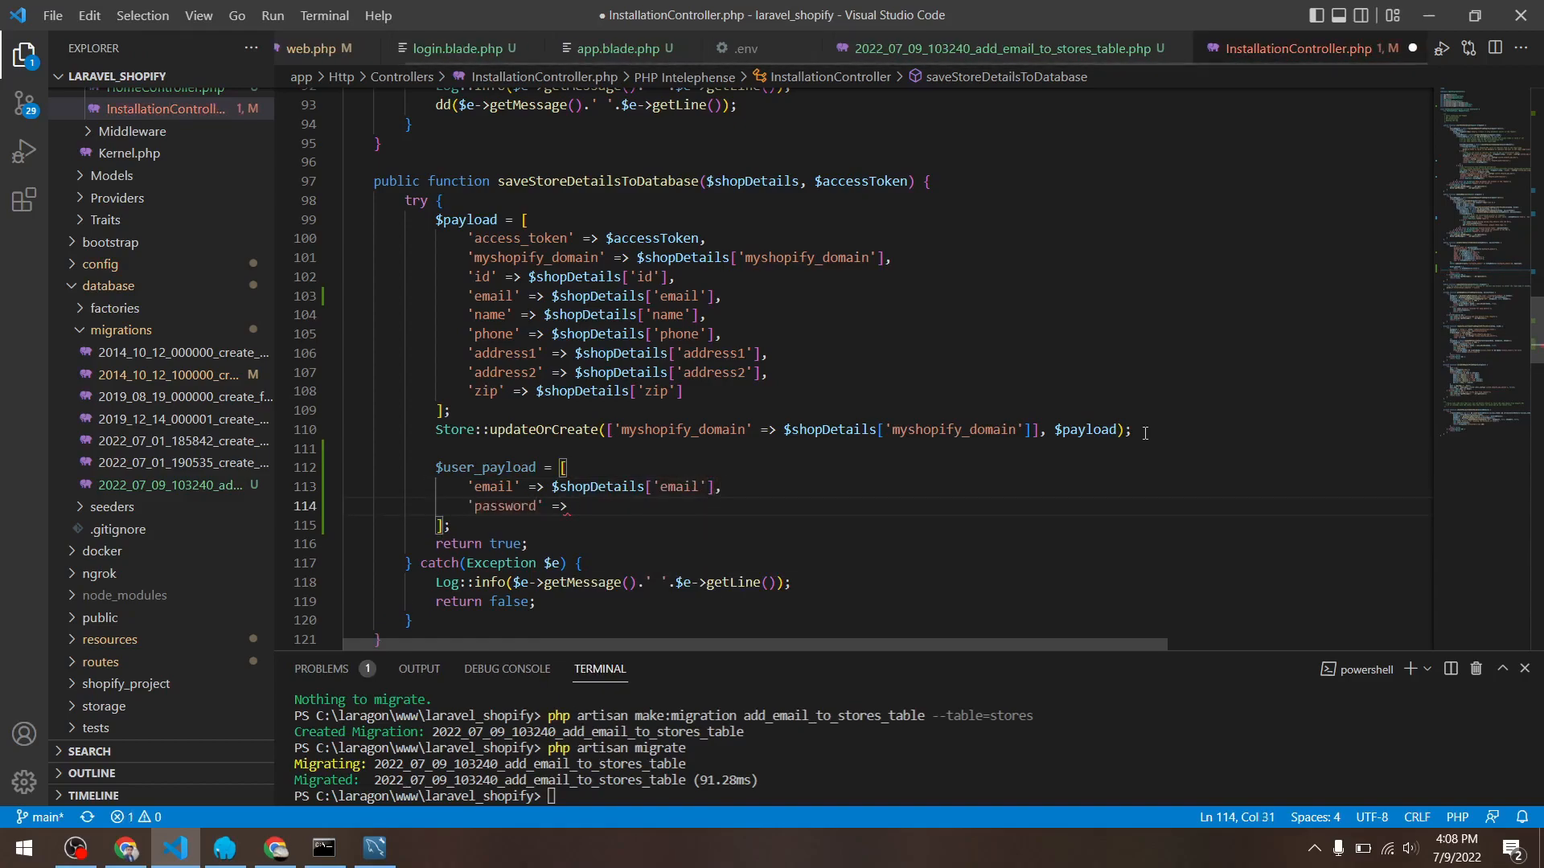
text(Str:)
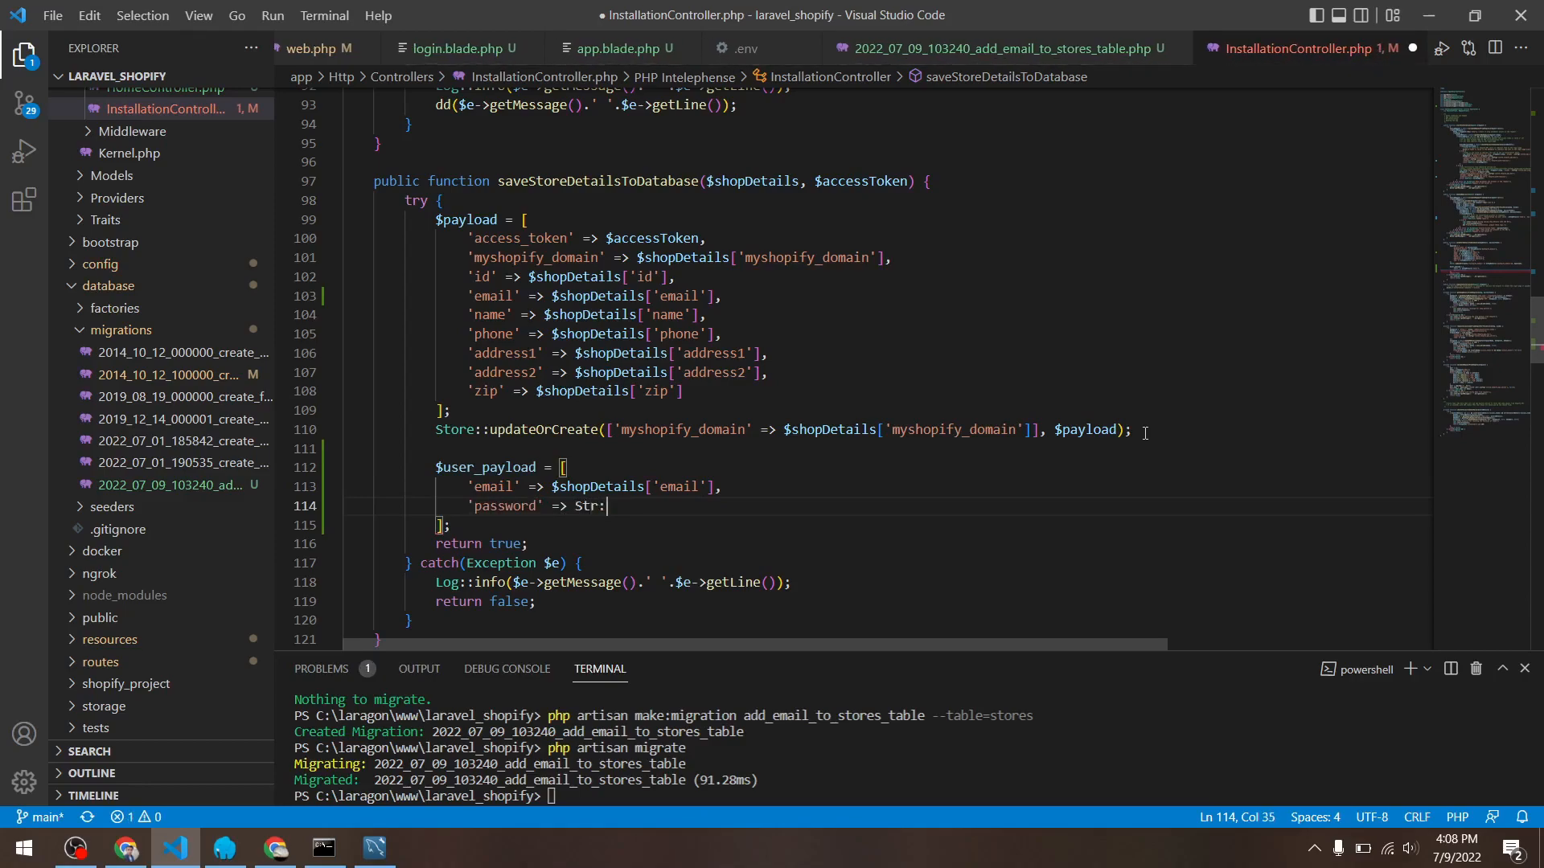
text(random)
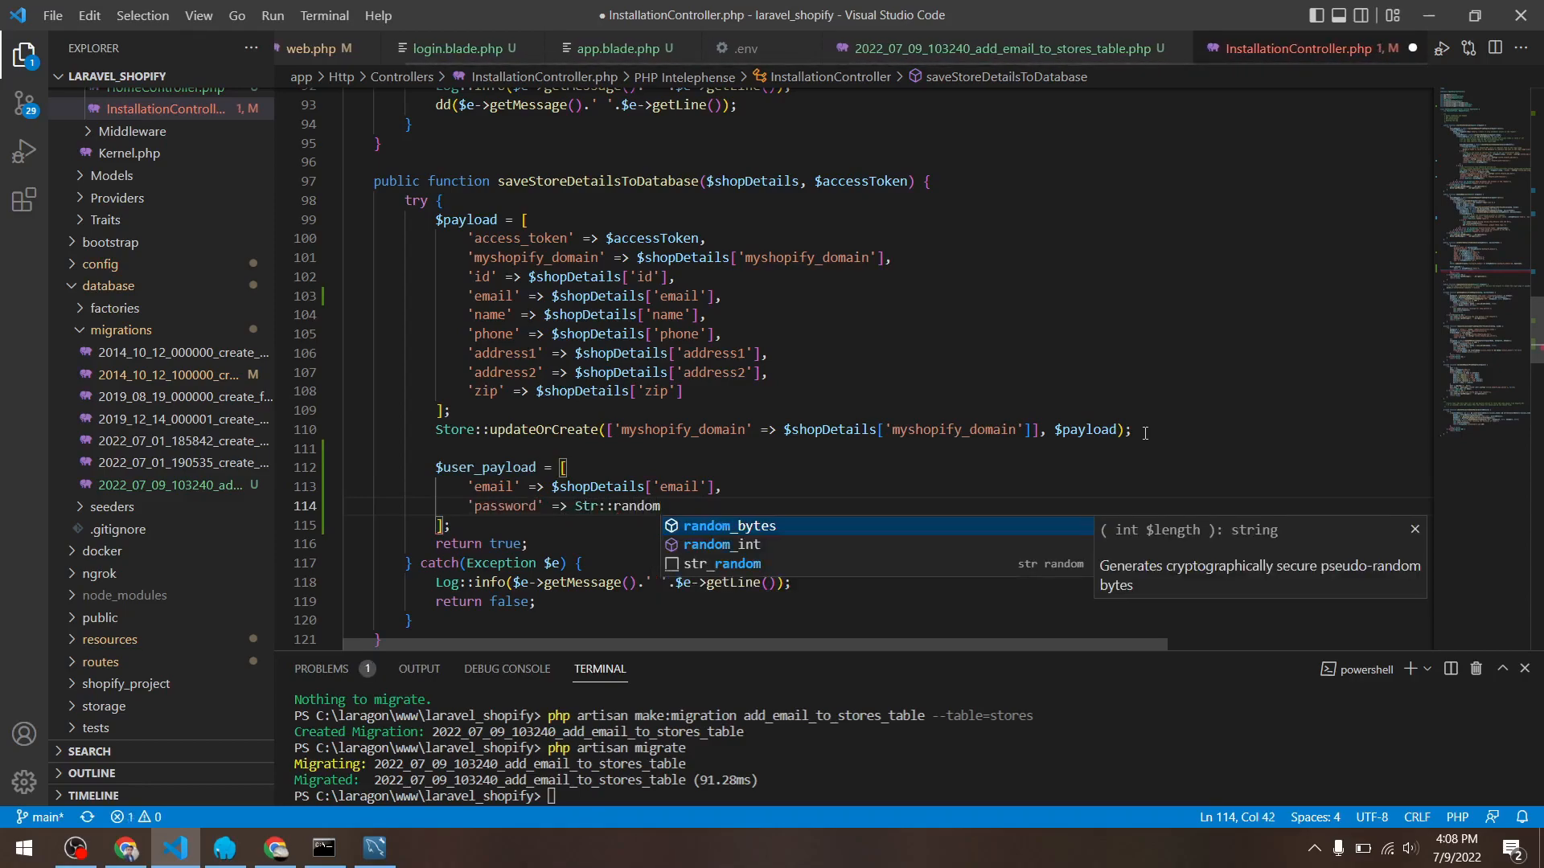
text((10),)
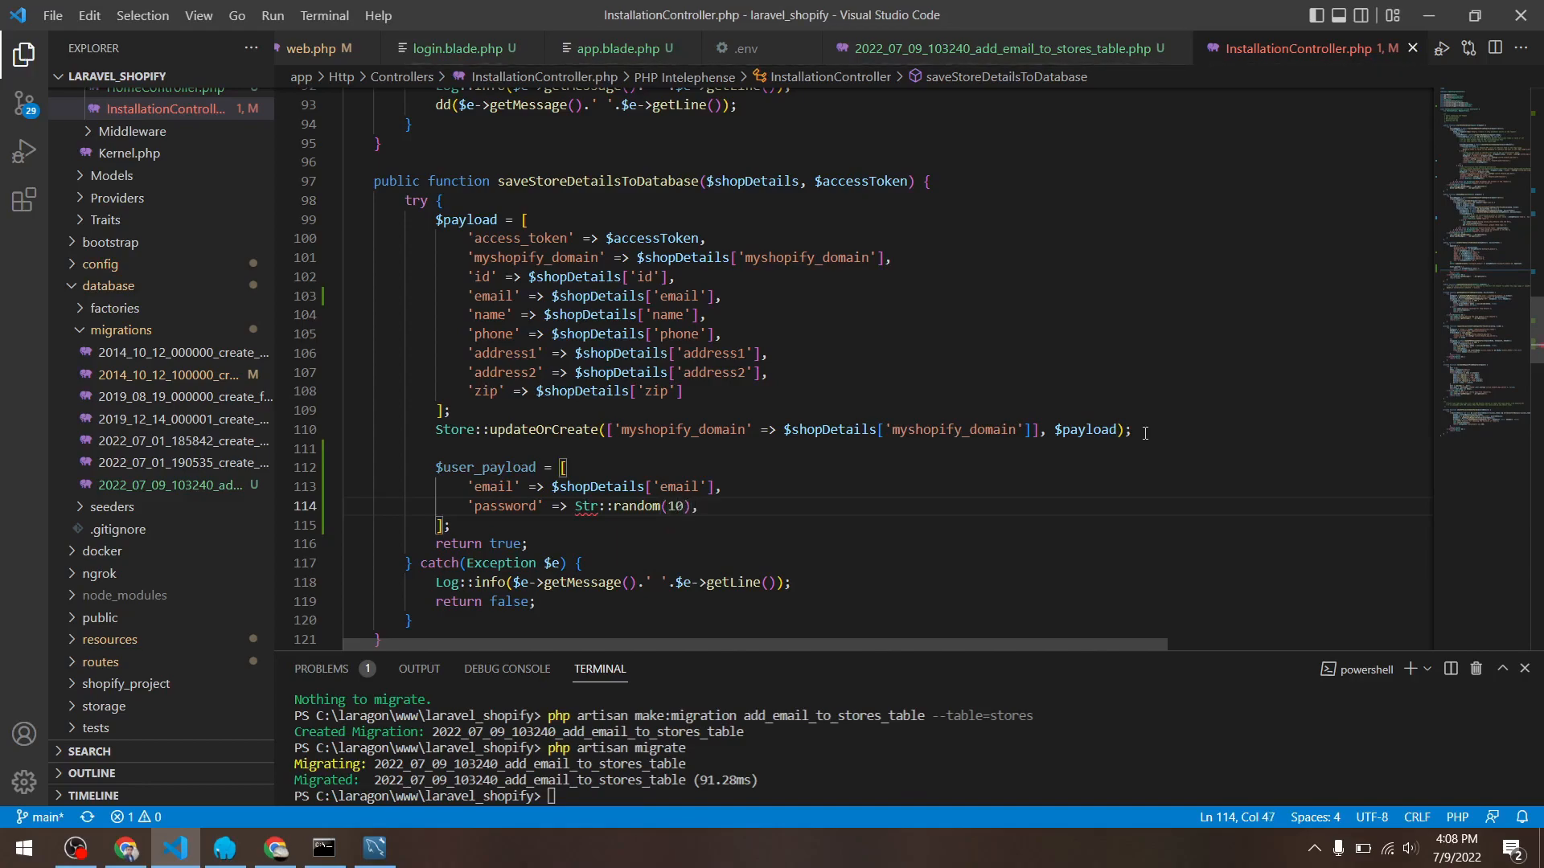
click(600, 507)
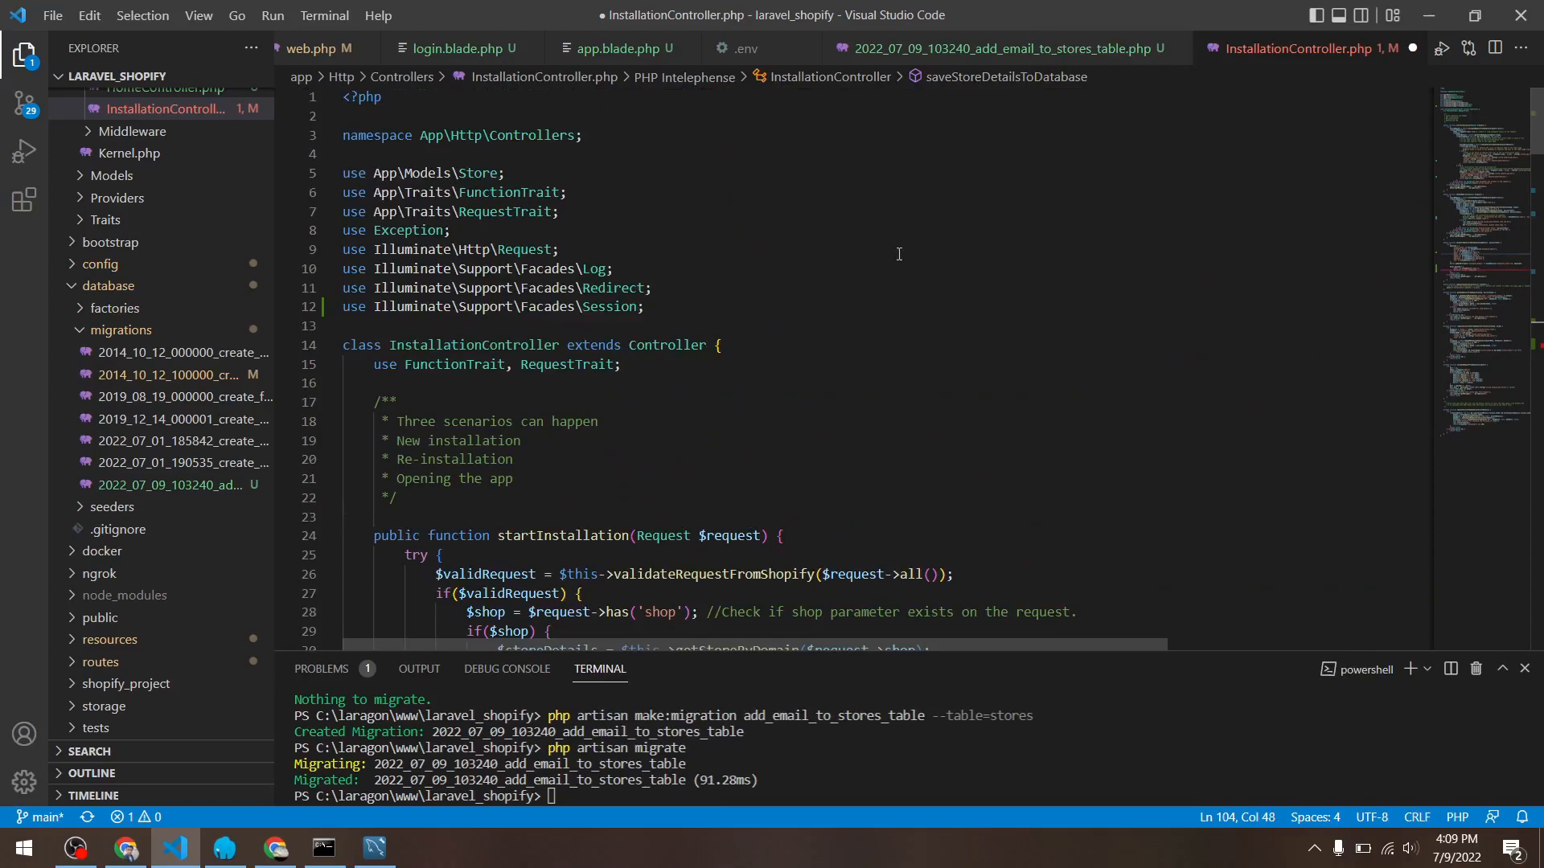
Import Str and store Str::random(10) in a $random_password variable.
text(use S)
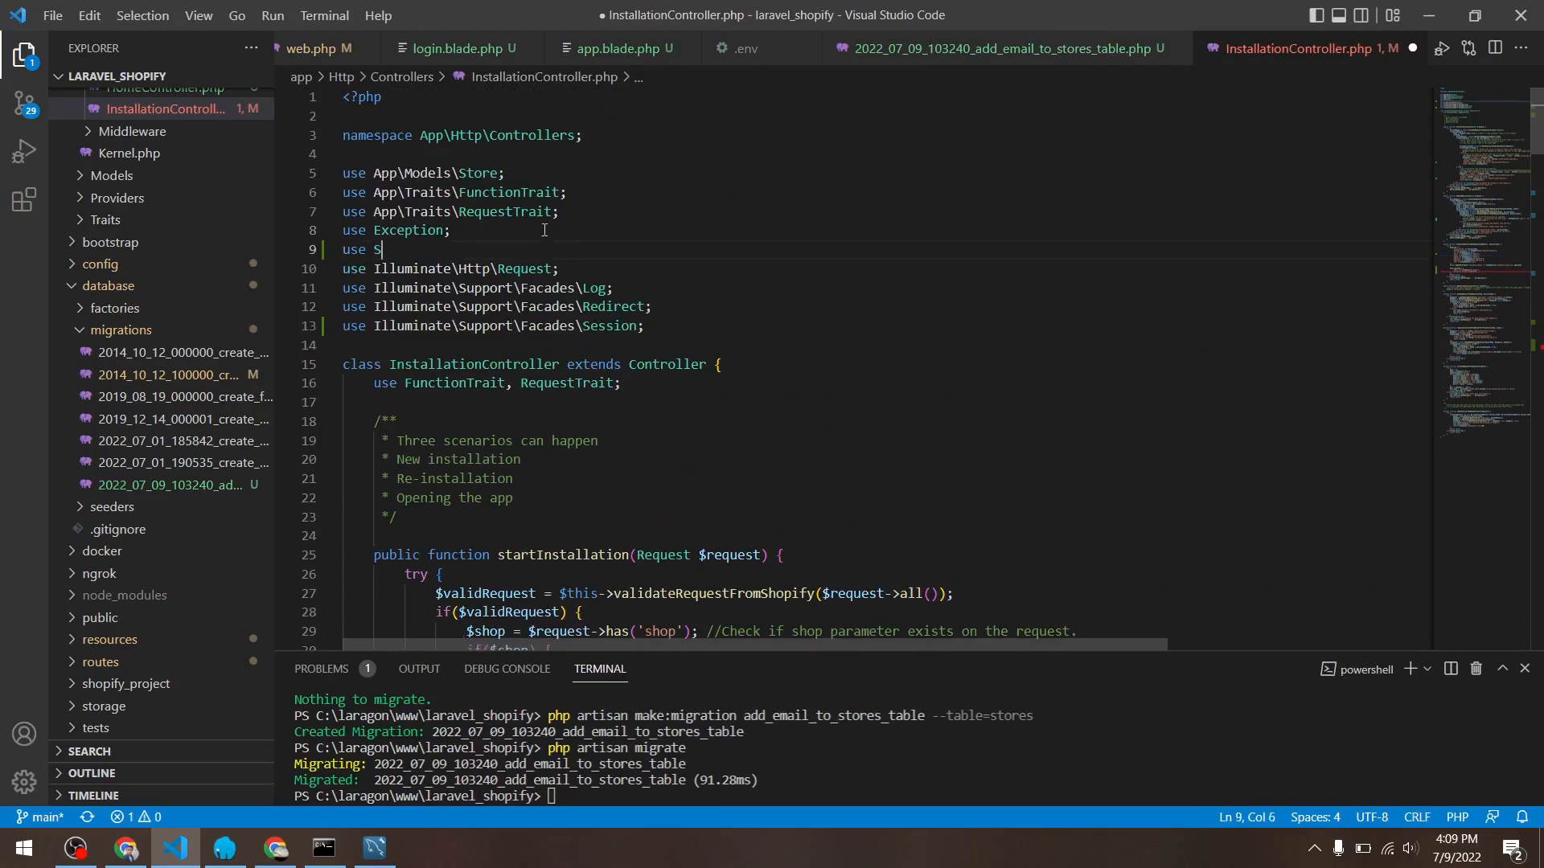
text(tr)
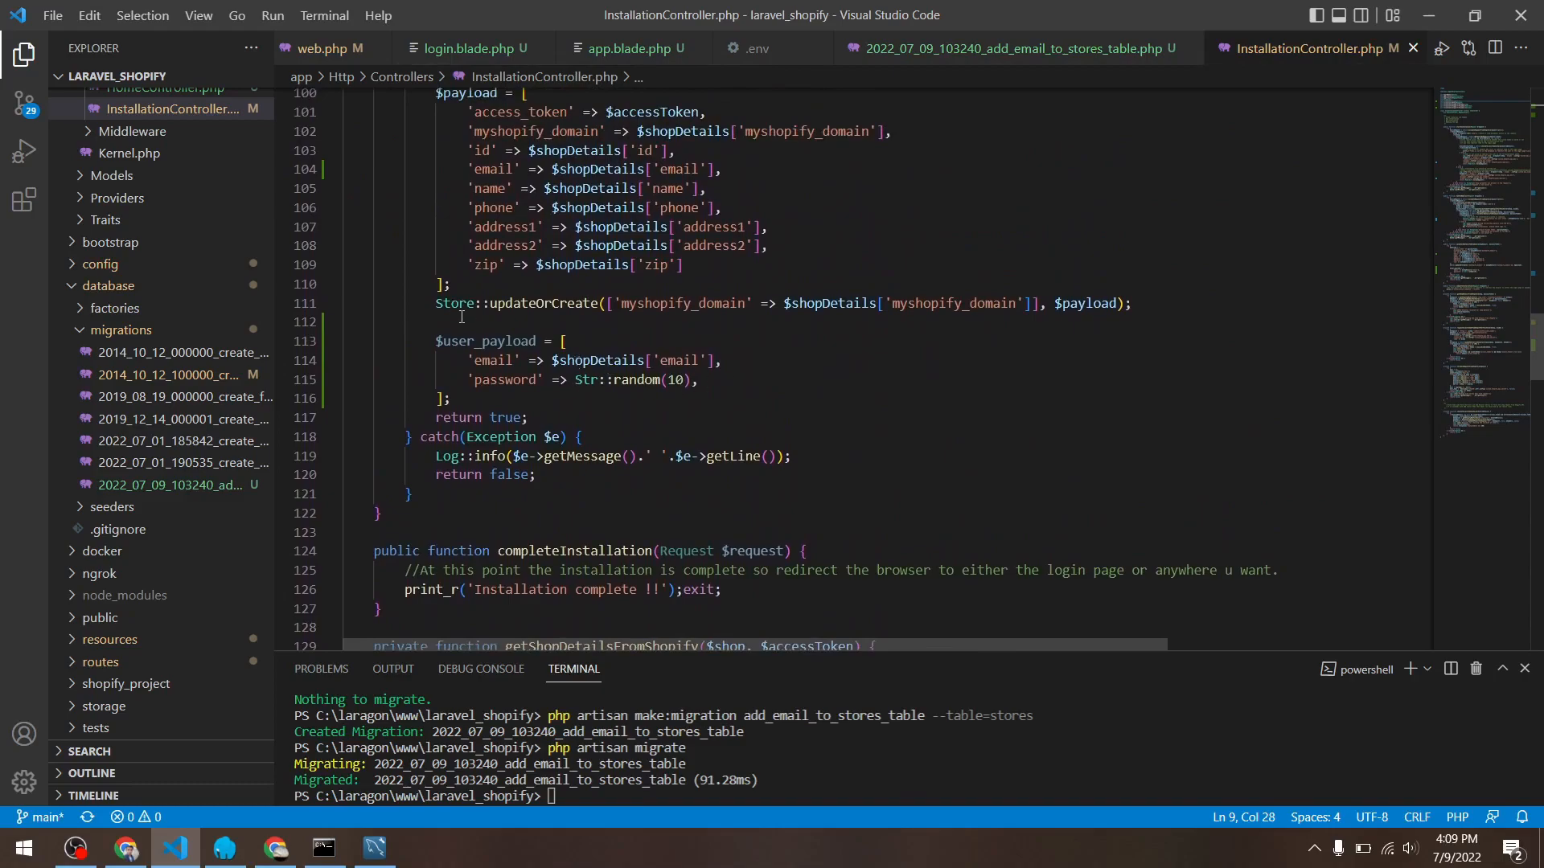
text($random_password =)
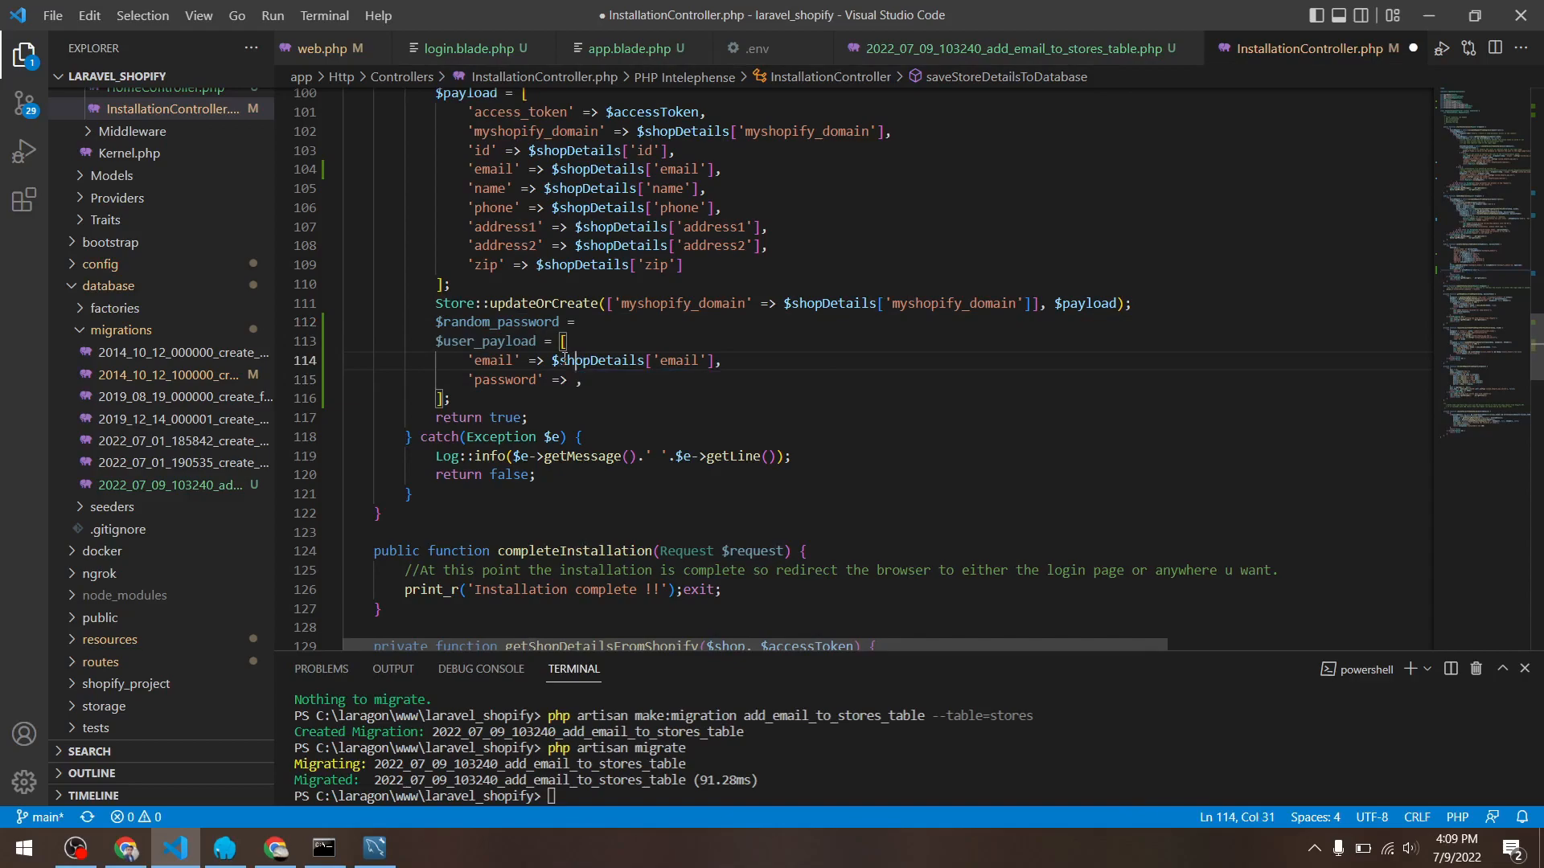
text(Str::random(10);)
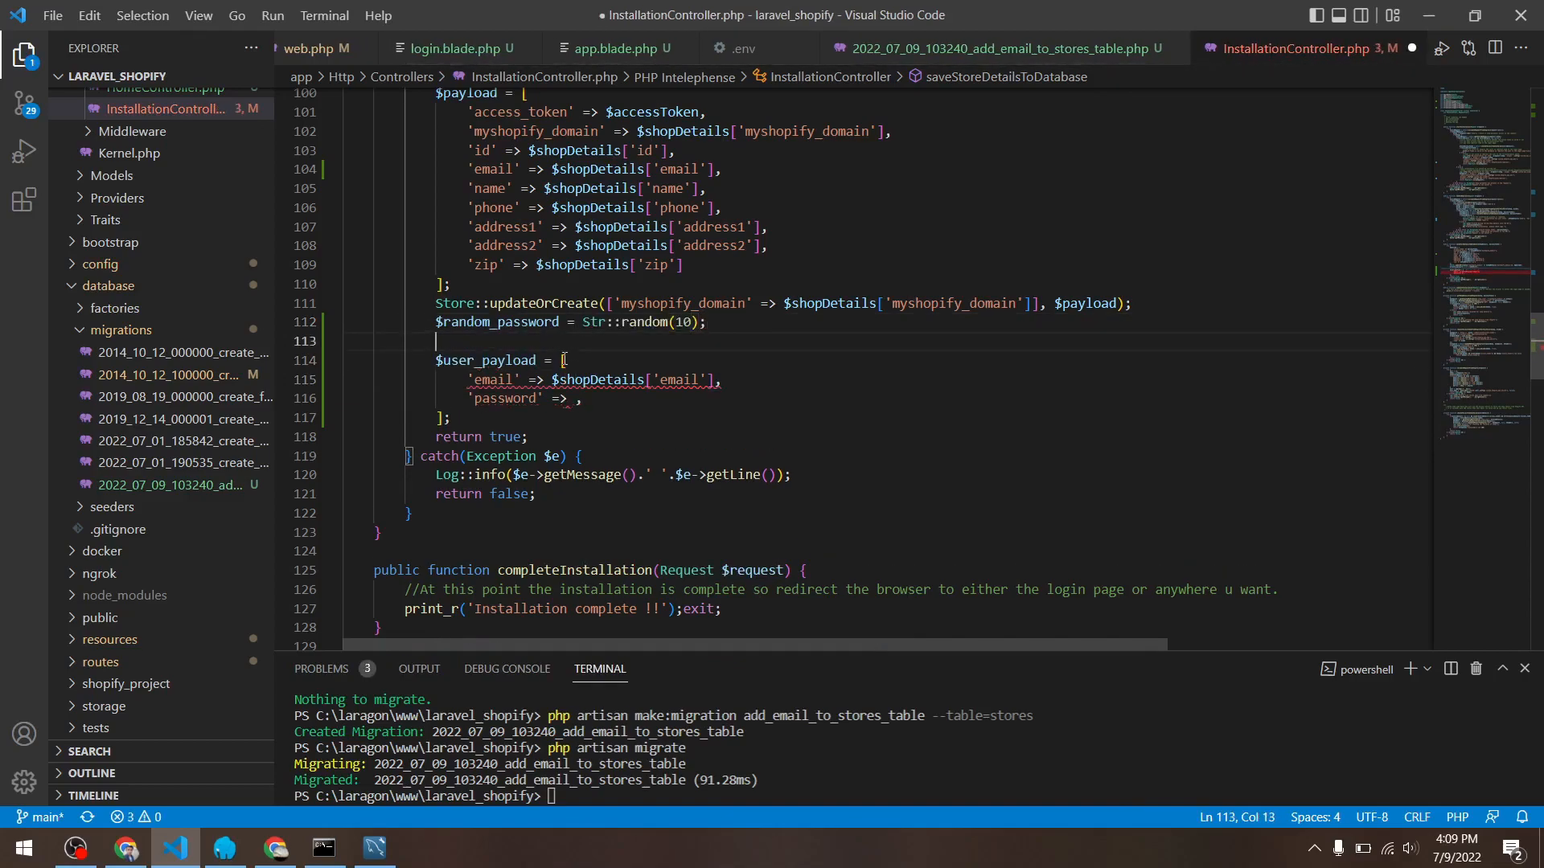
Log 'Password generated' with $random_password, use it as the payload password, and save.
text(Log::info()
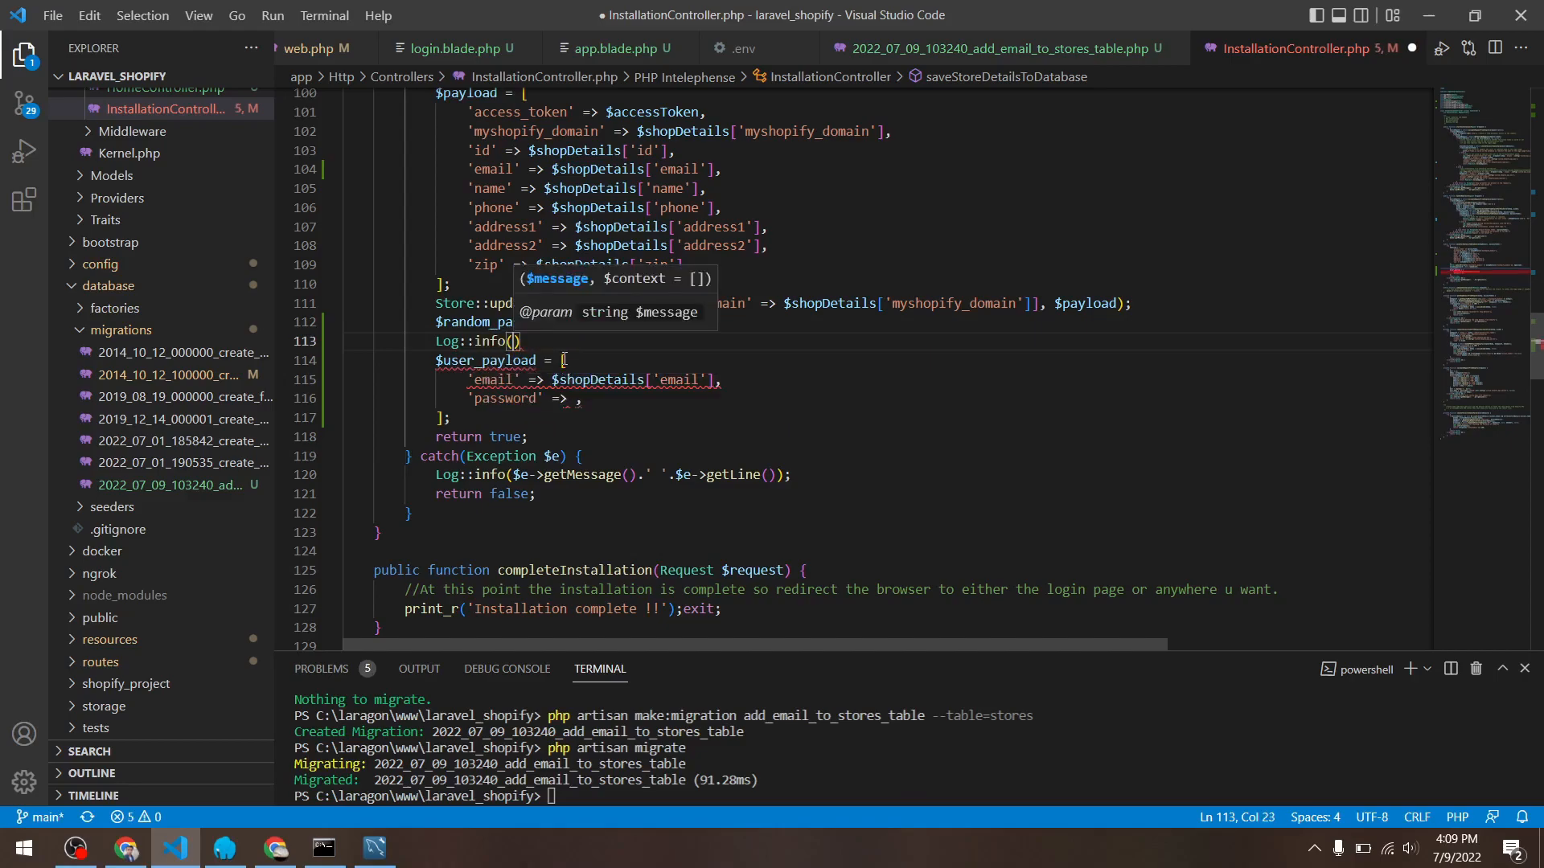
text('Pass')
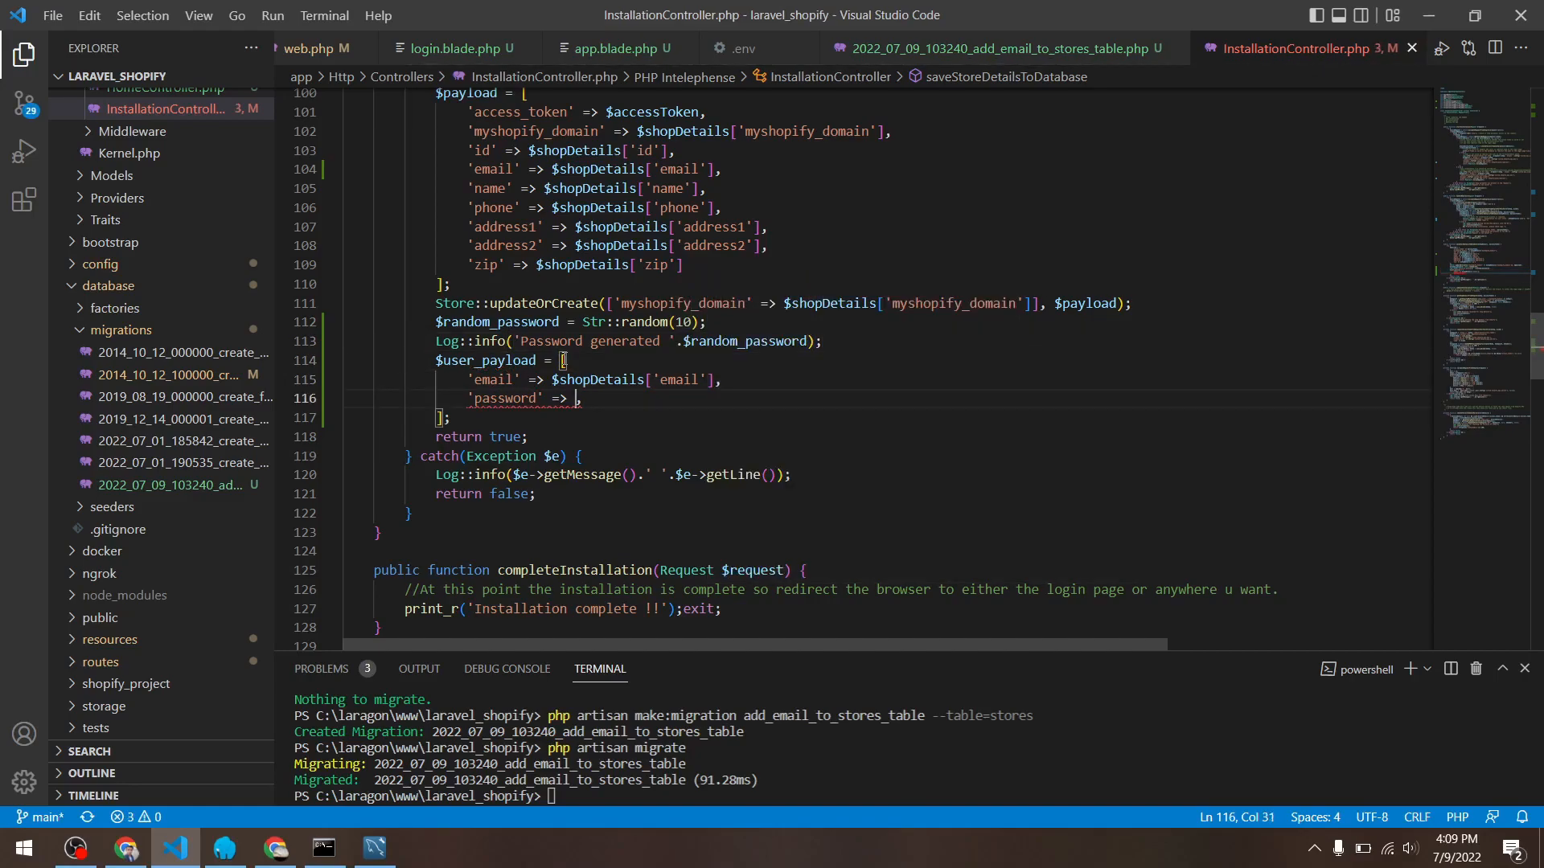
text($random_password)
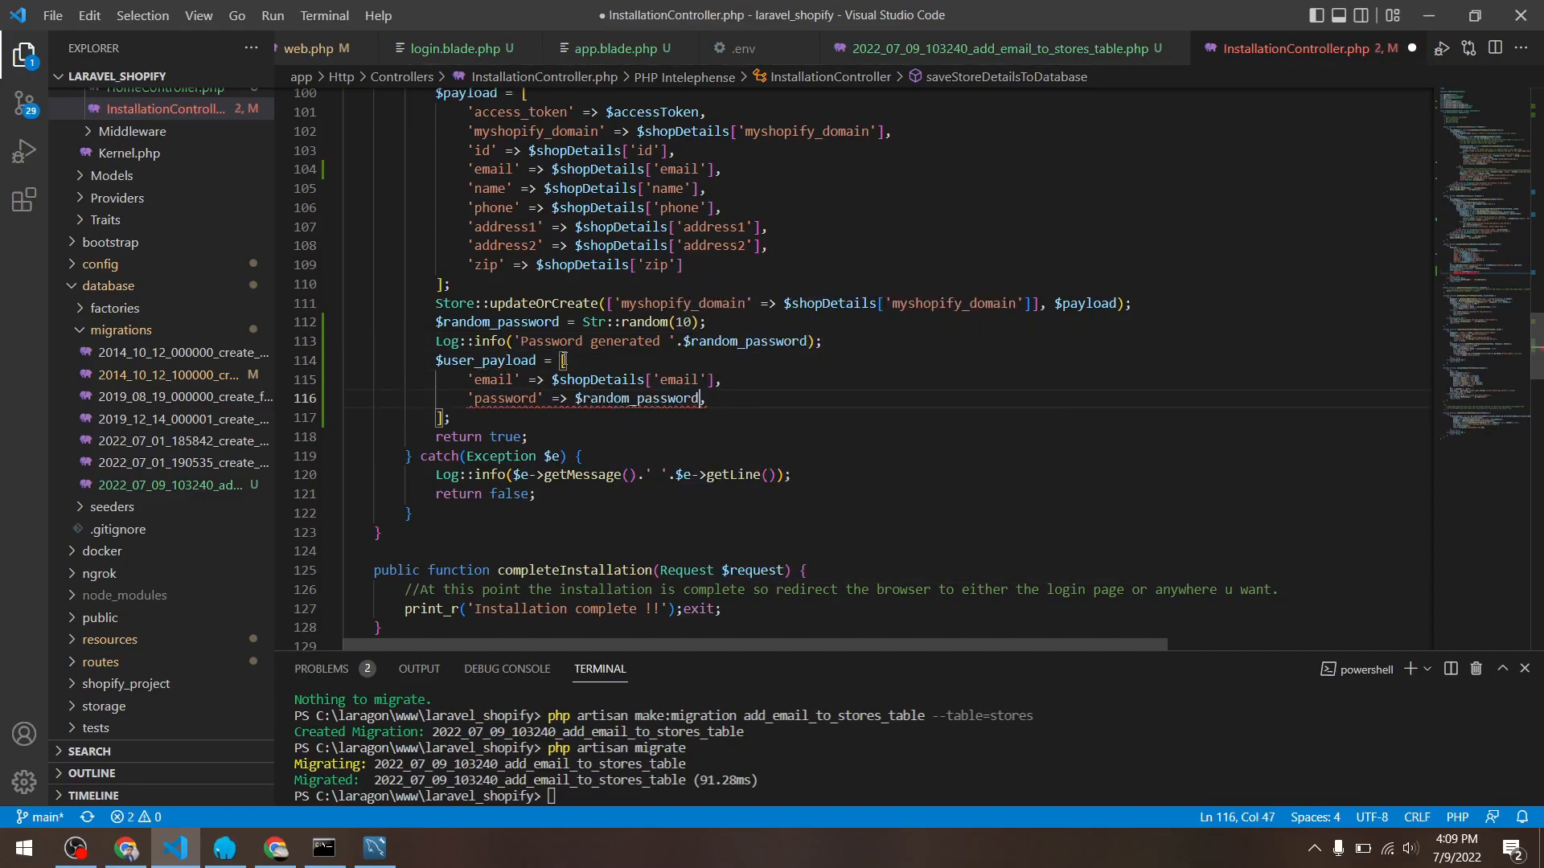
key(Ctrl+s)
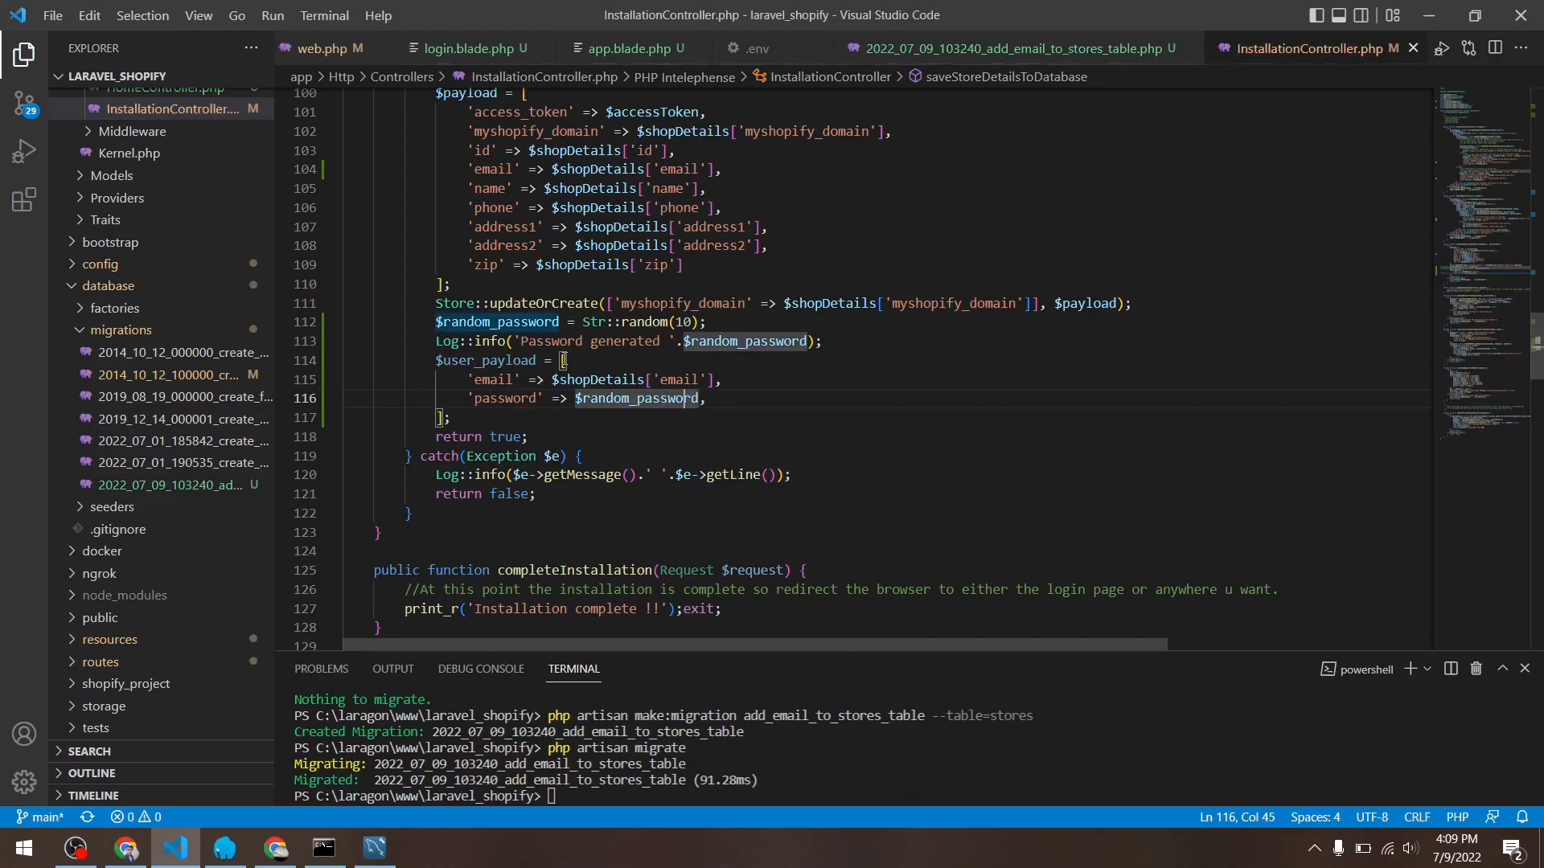
double_click(636, 398)
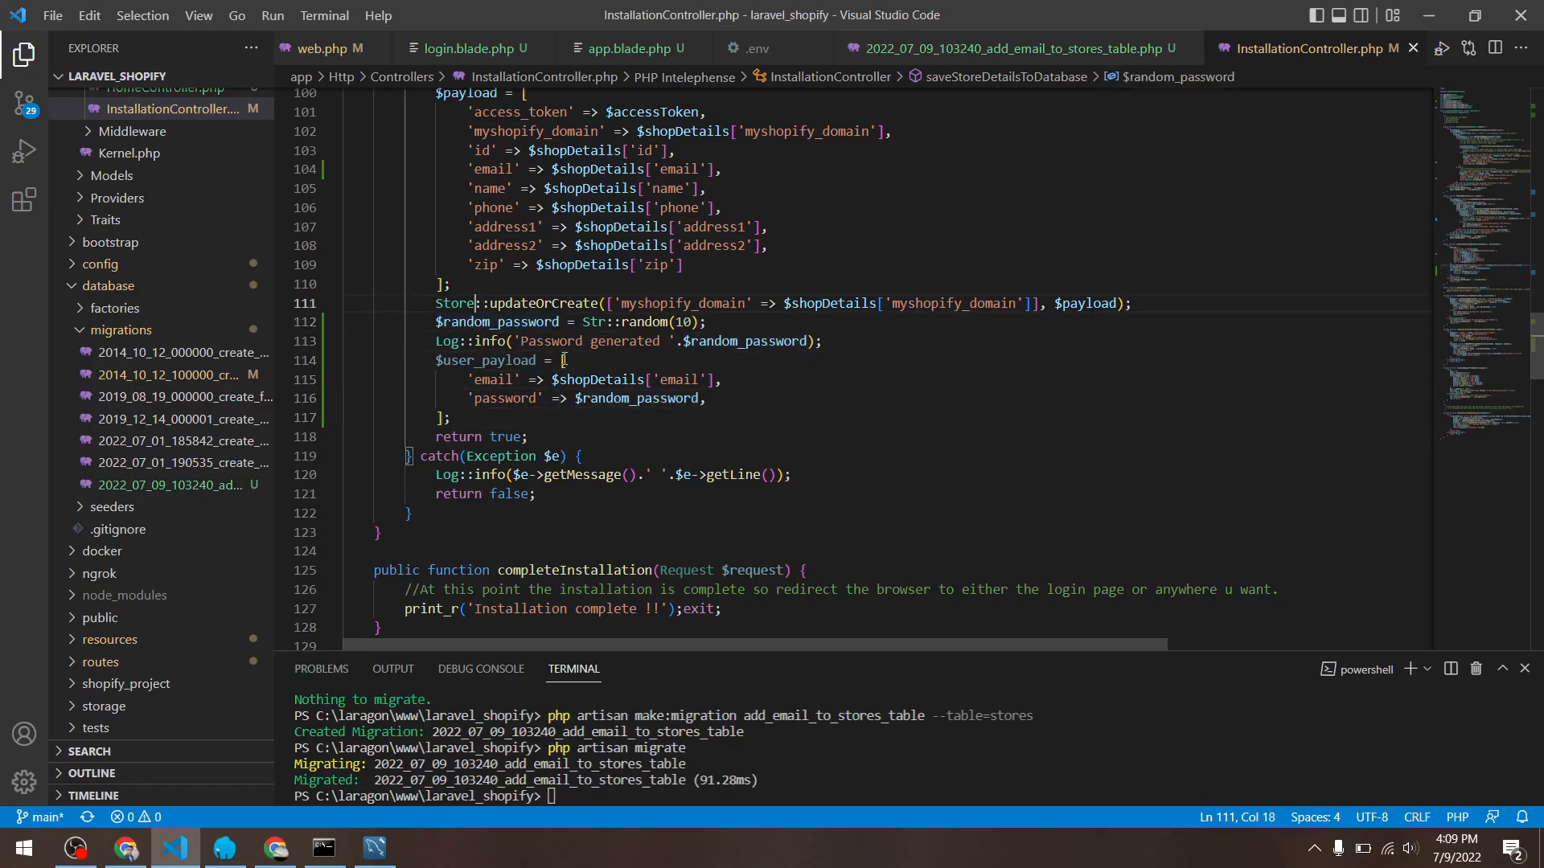
Assign Store::updateOrCreate to $store_db and add 'store_id' => $store_db->id to the payload.
text($i)
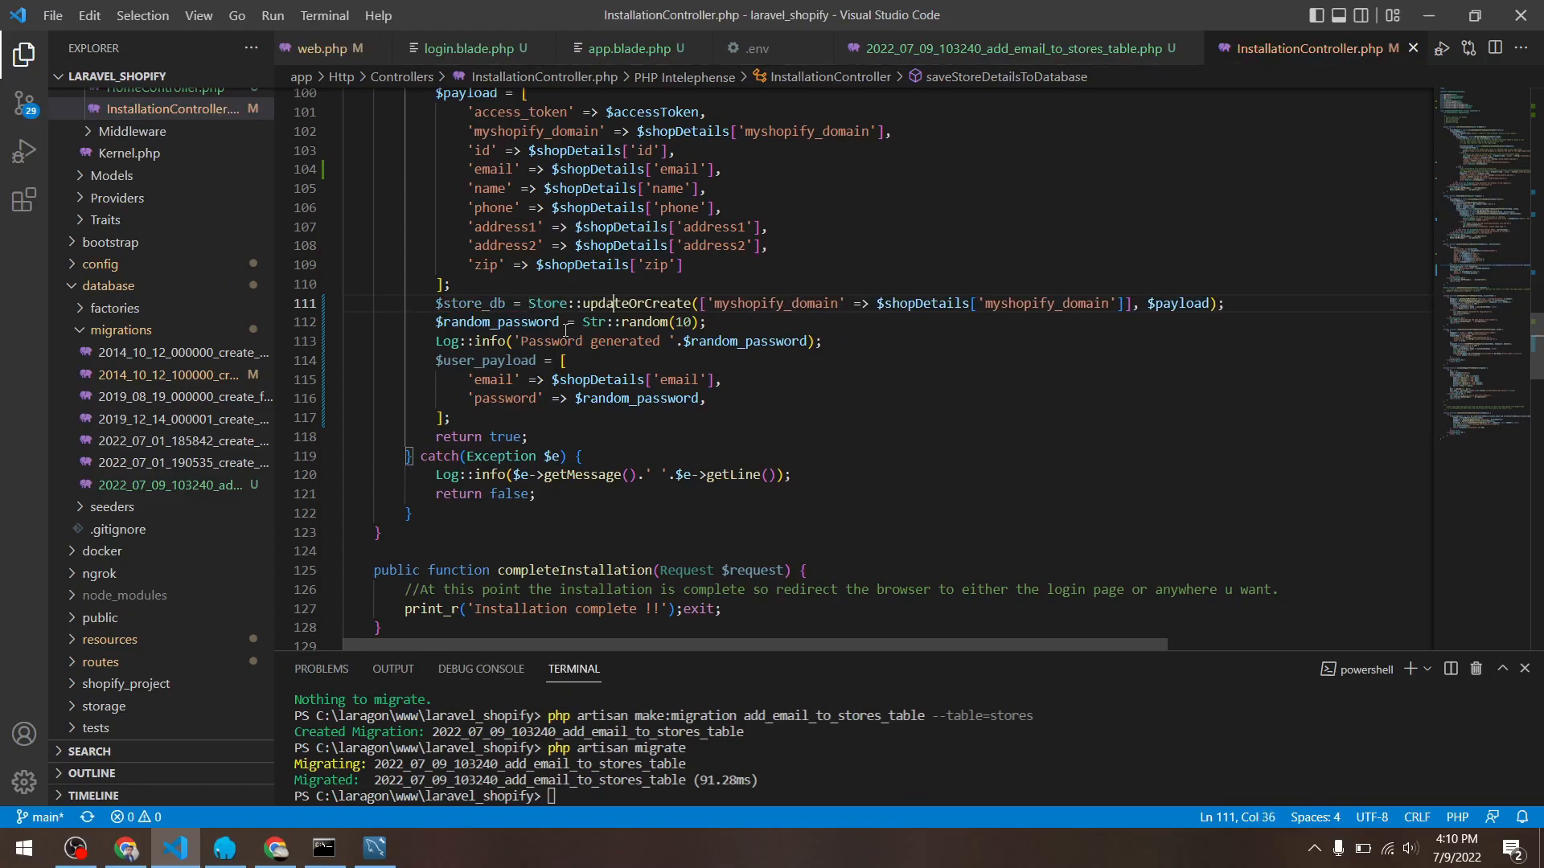
double_click(634, 303)
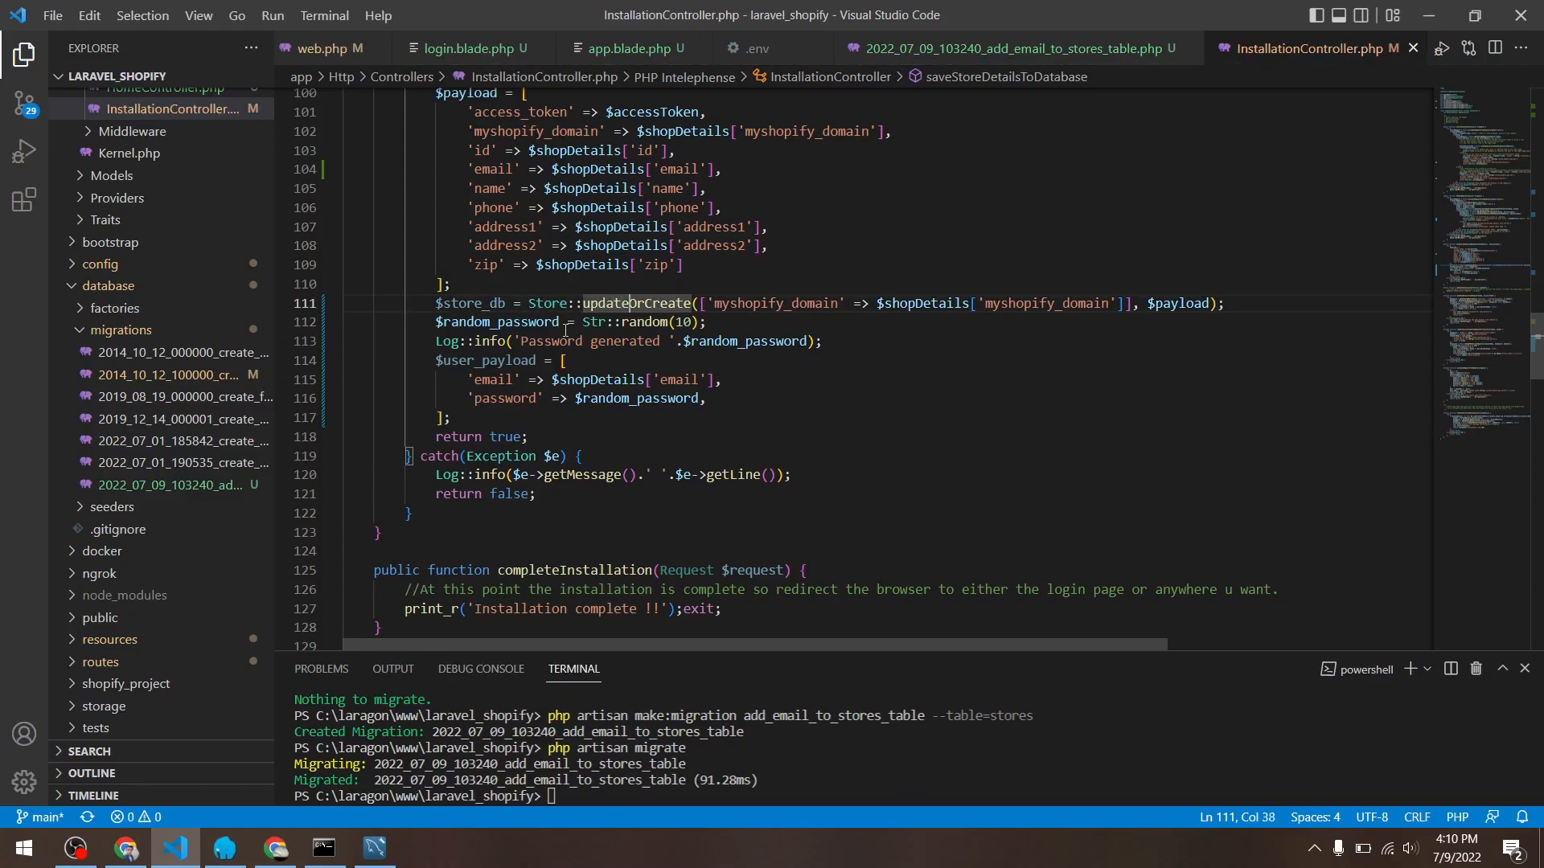
mouse_move(480, 319)
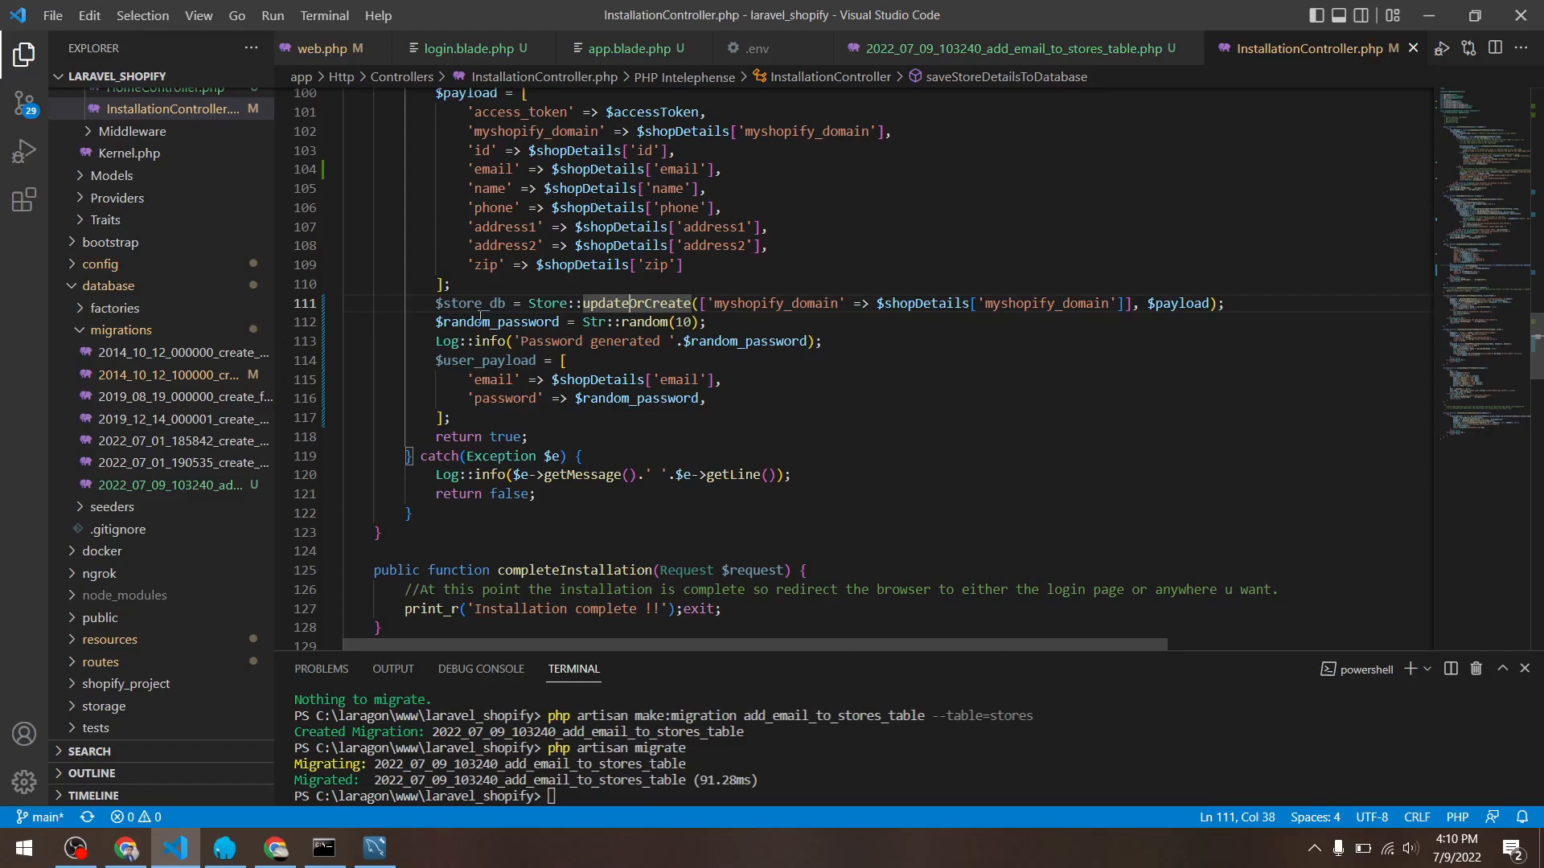
double_click(470, 303)
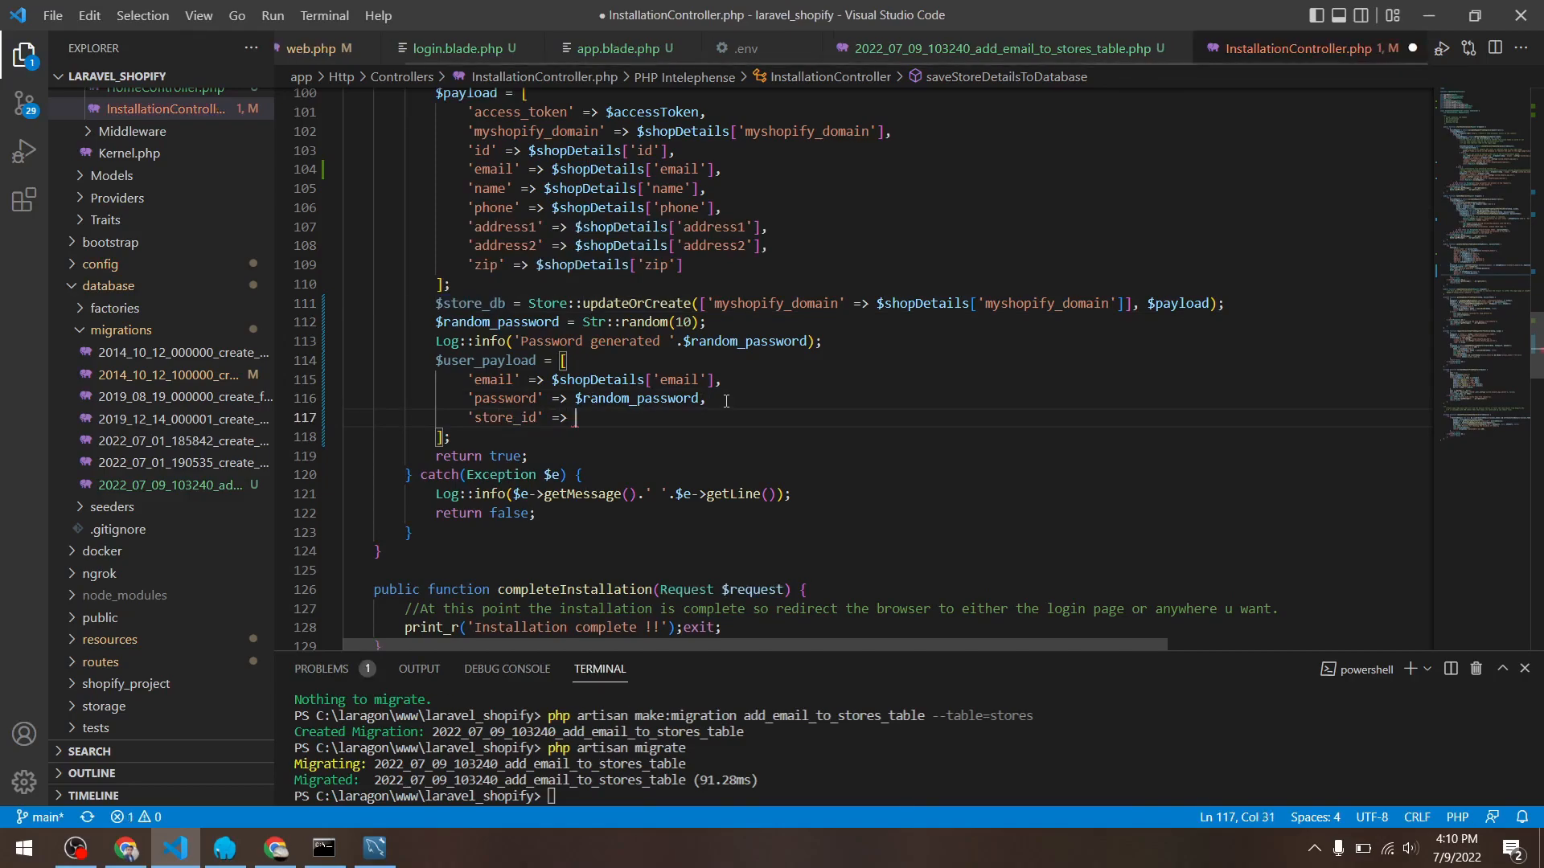
text($store_db->id,)
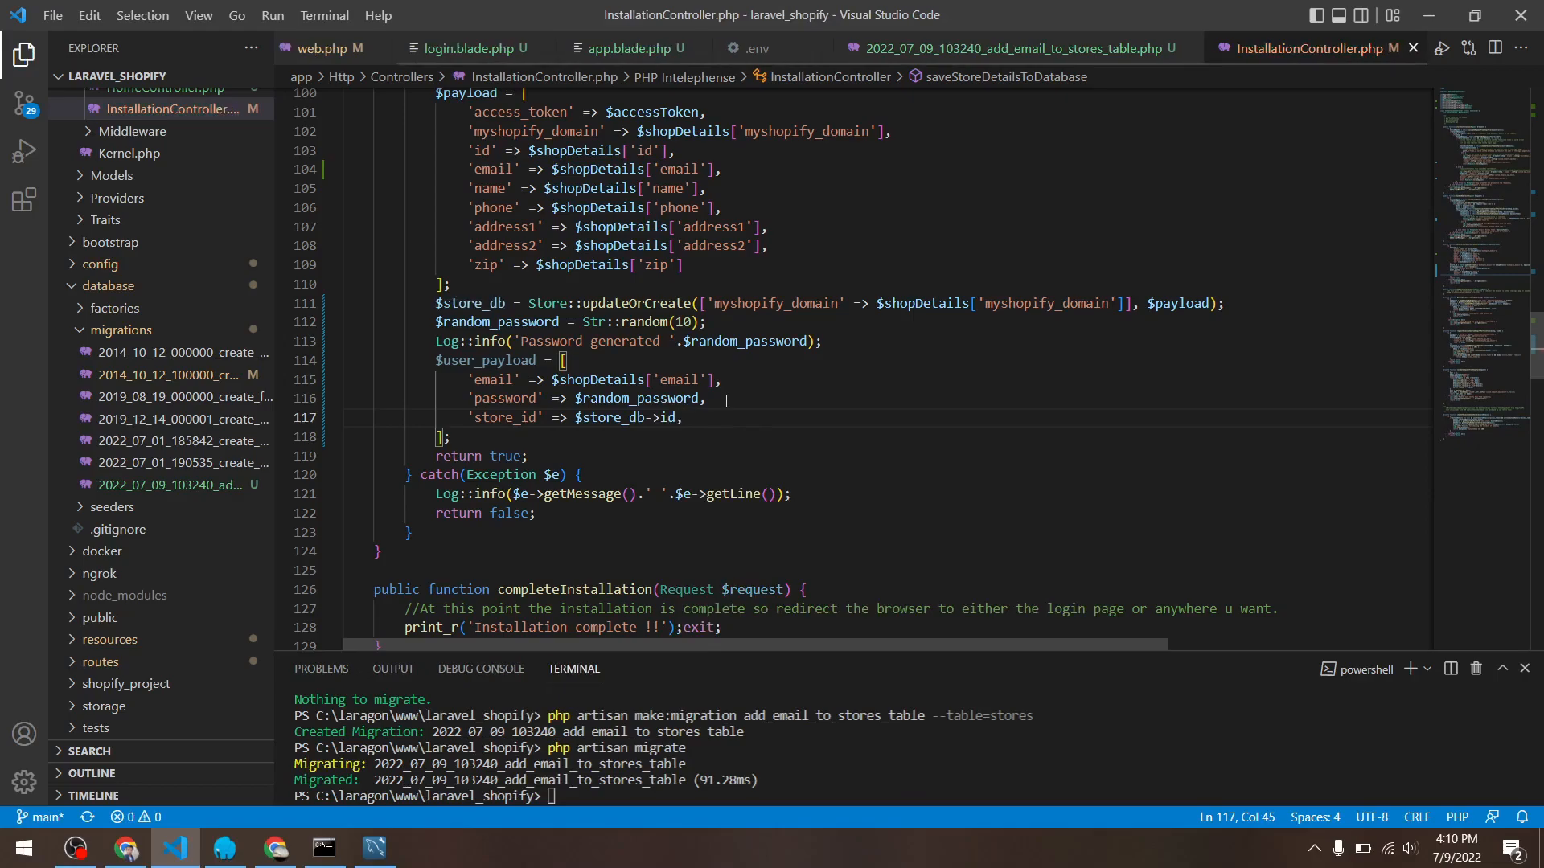
click(373, 847)
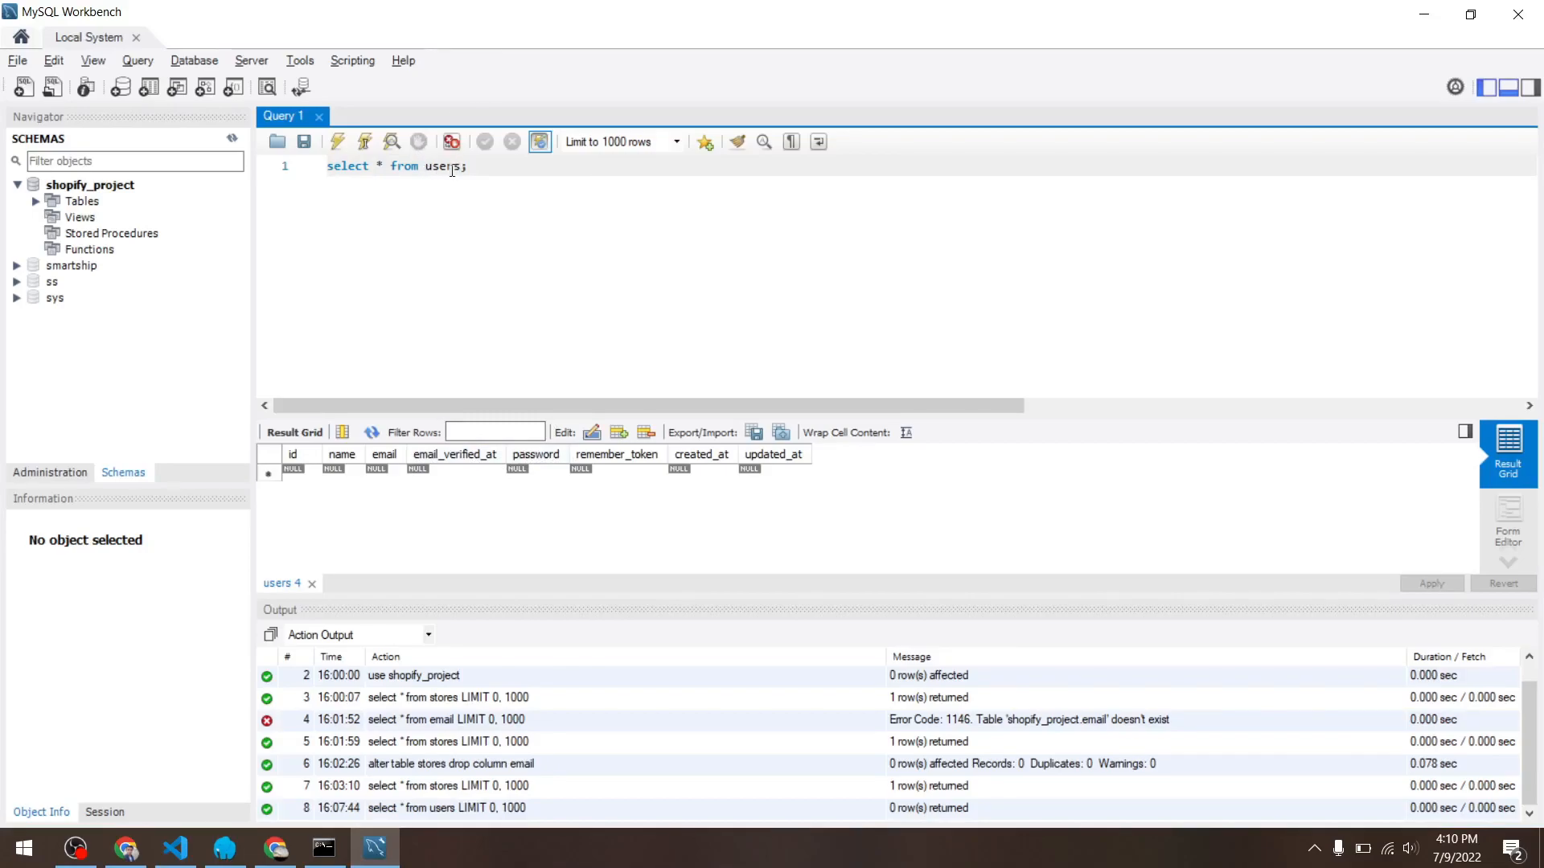
Query select * from stores; to see the laravelproject2 row and its table_id.
text(stores)
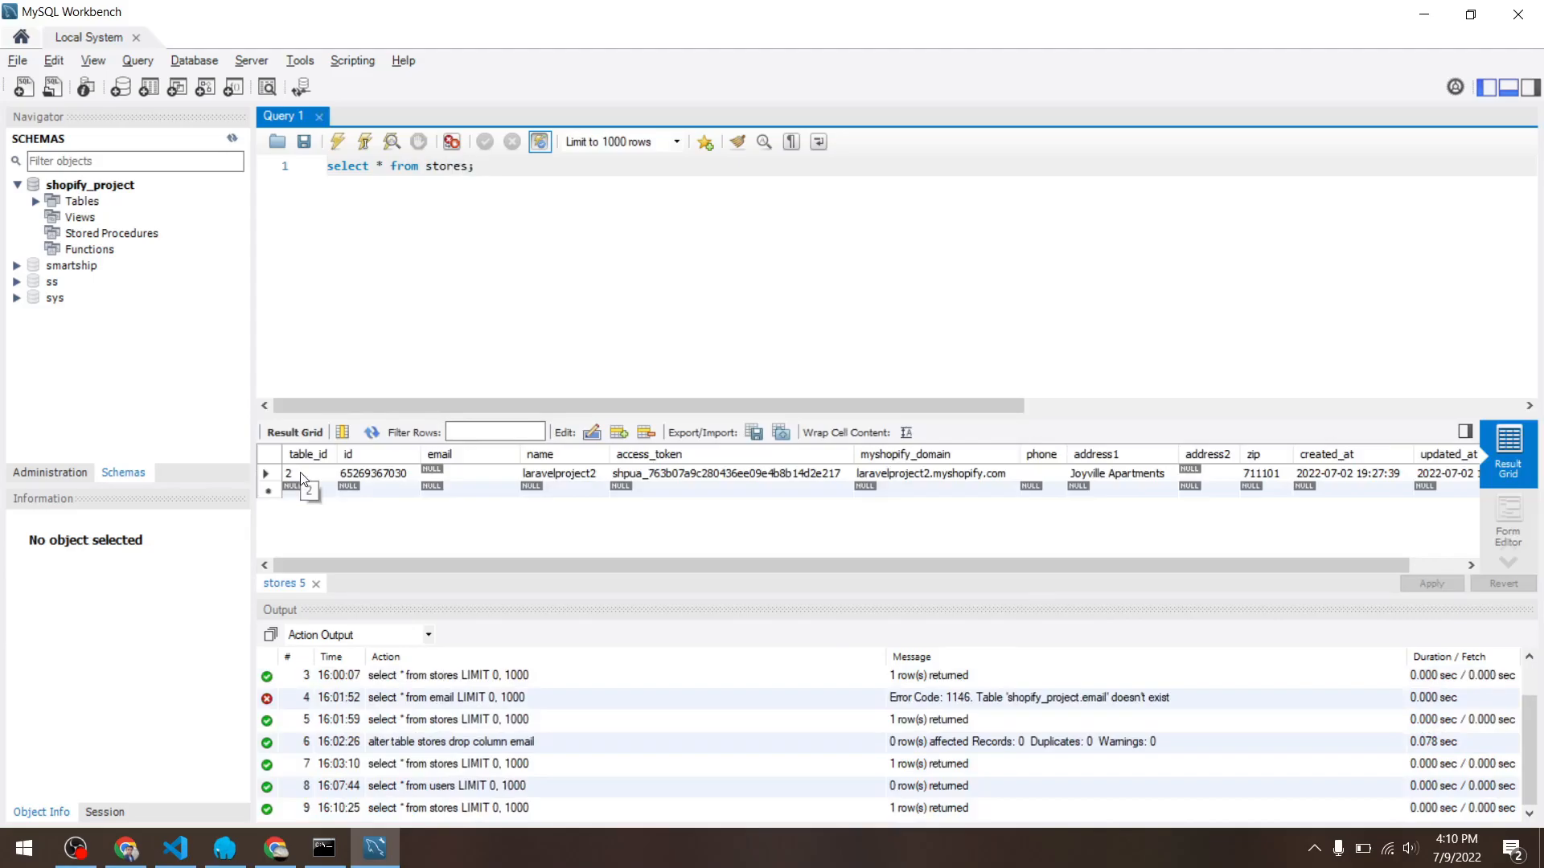
click(174, 848)
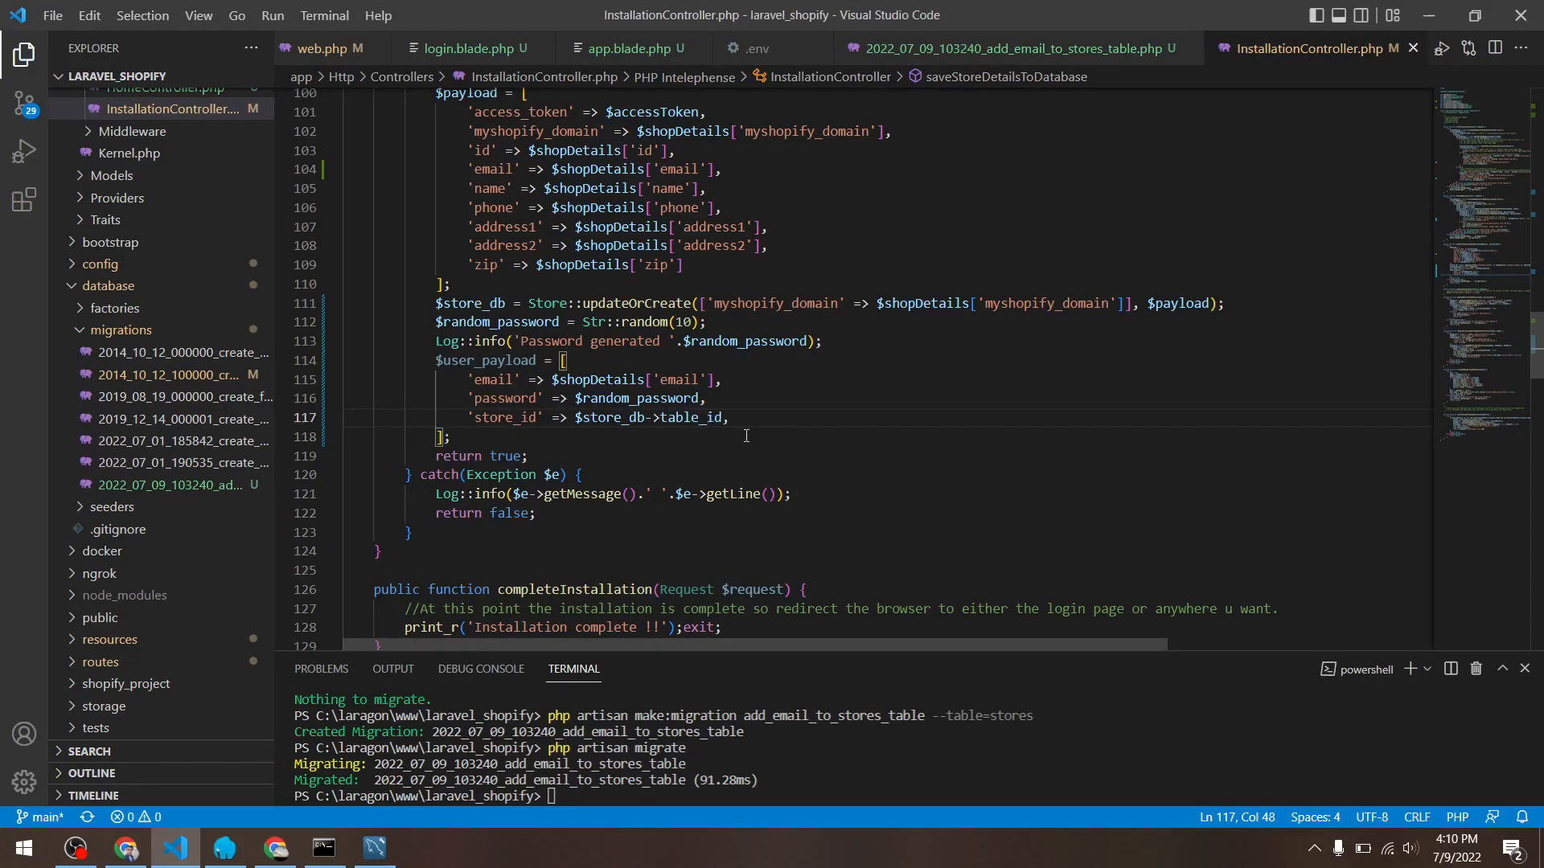
Start a new payload entry below store_id after checking the users table columns in Workbench.
key(Enter)
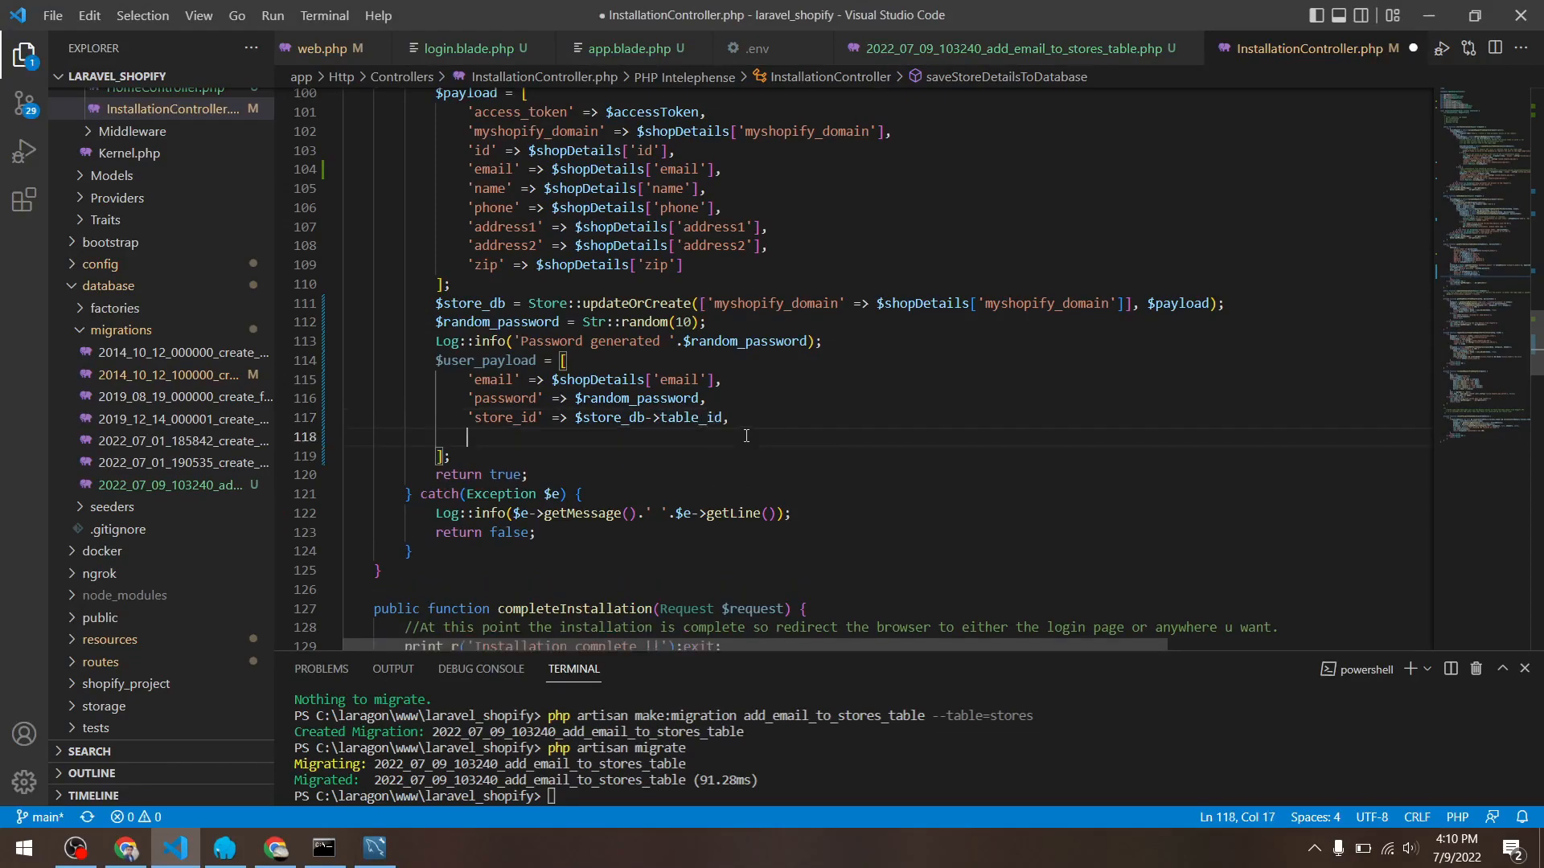
text(')
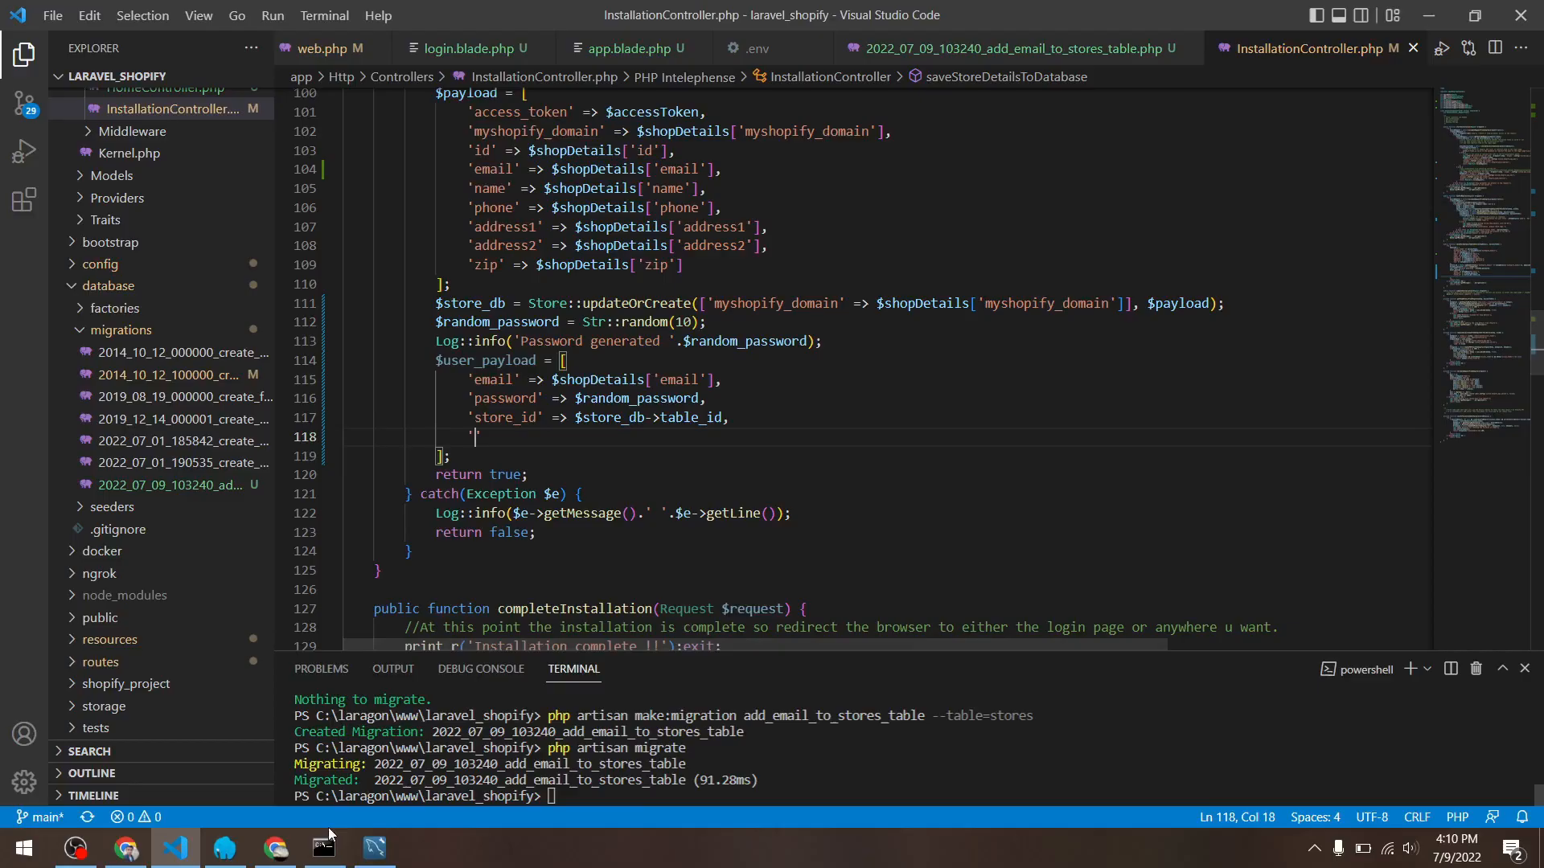
click(375, 848)
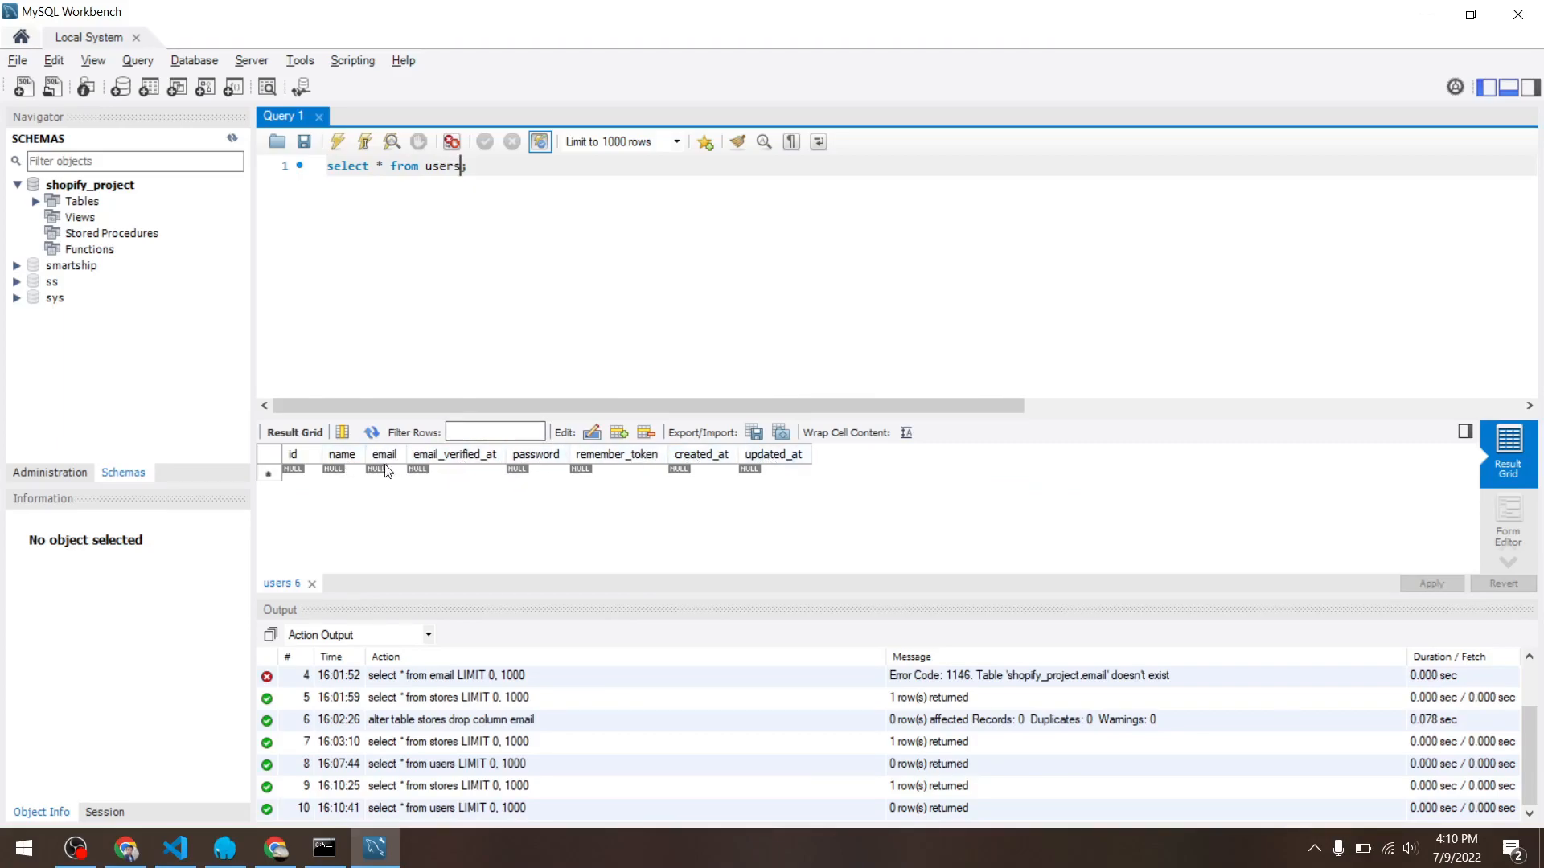
click(176, 848)
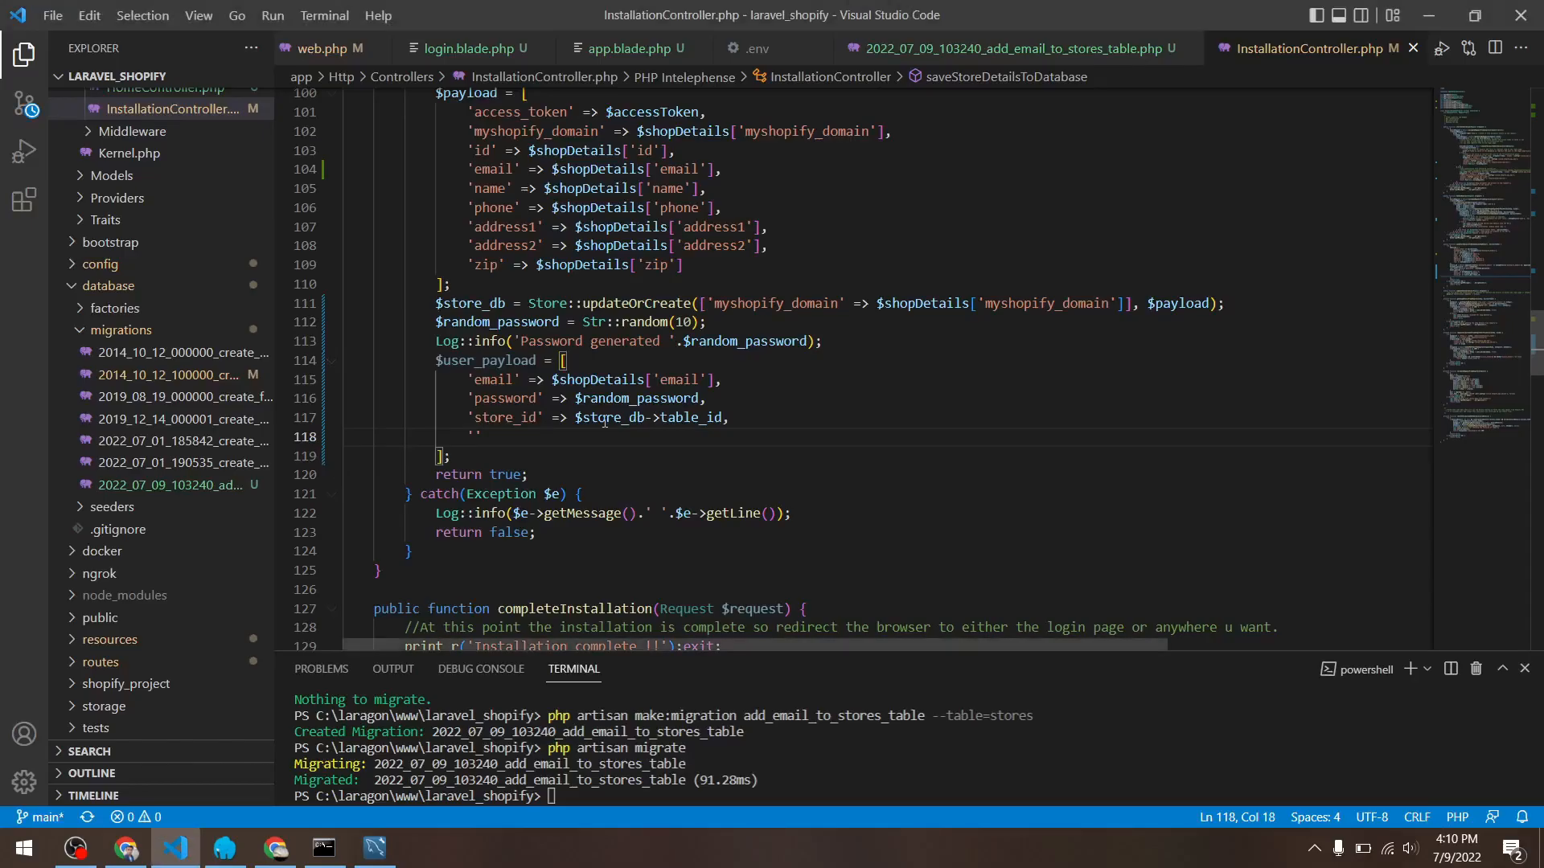
Add 'name' => $shopDetails['name'] and 'email_verified_at' => date('Y-m-d h:i:s') to the payload.
text('em)
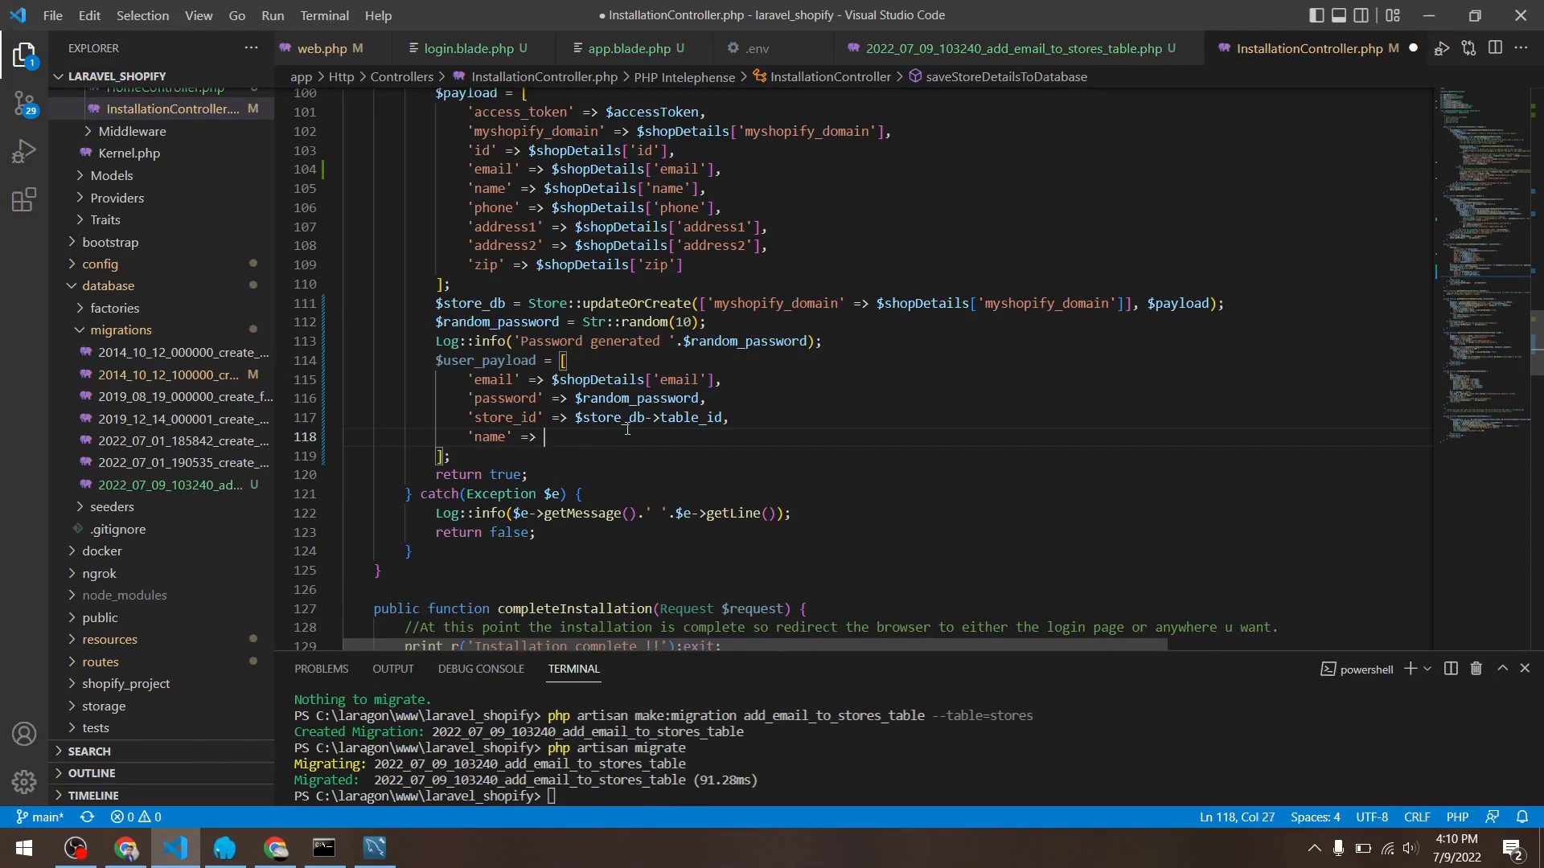
text($shopDetails)
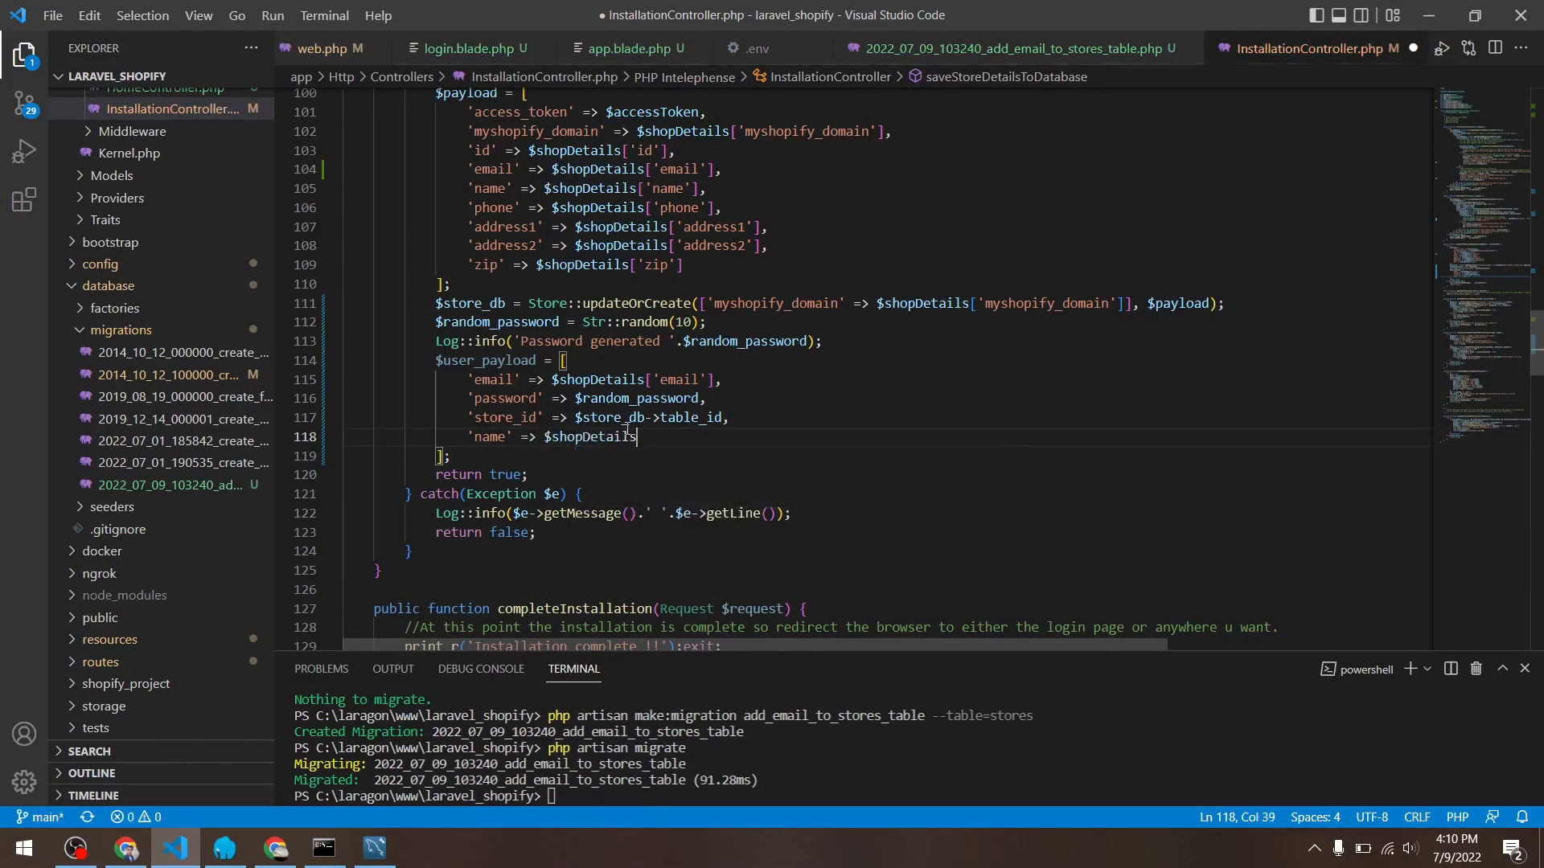
text(['name'],)
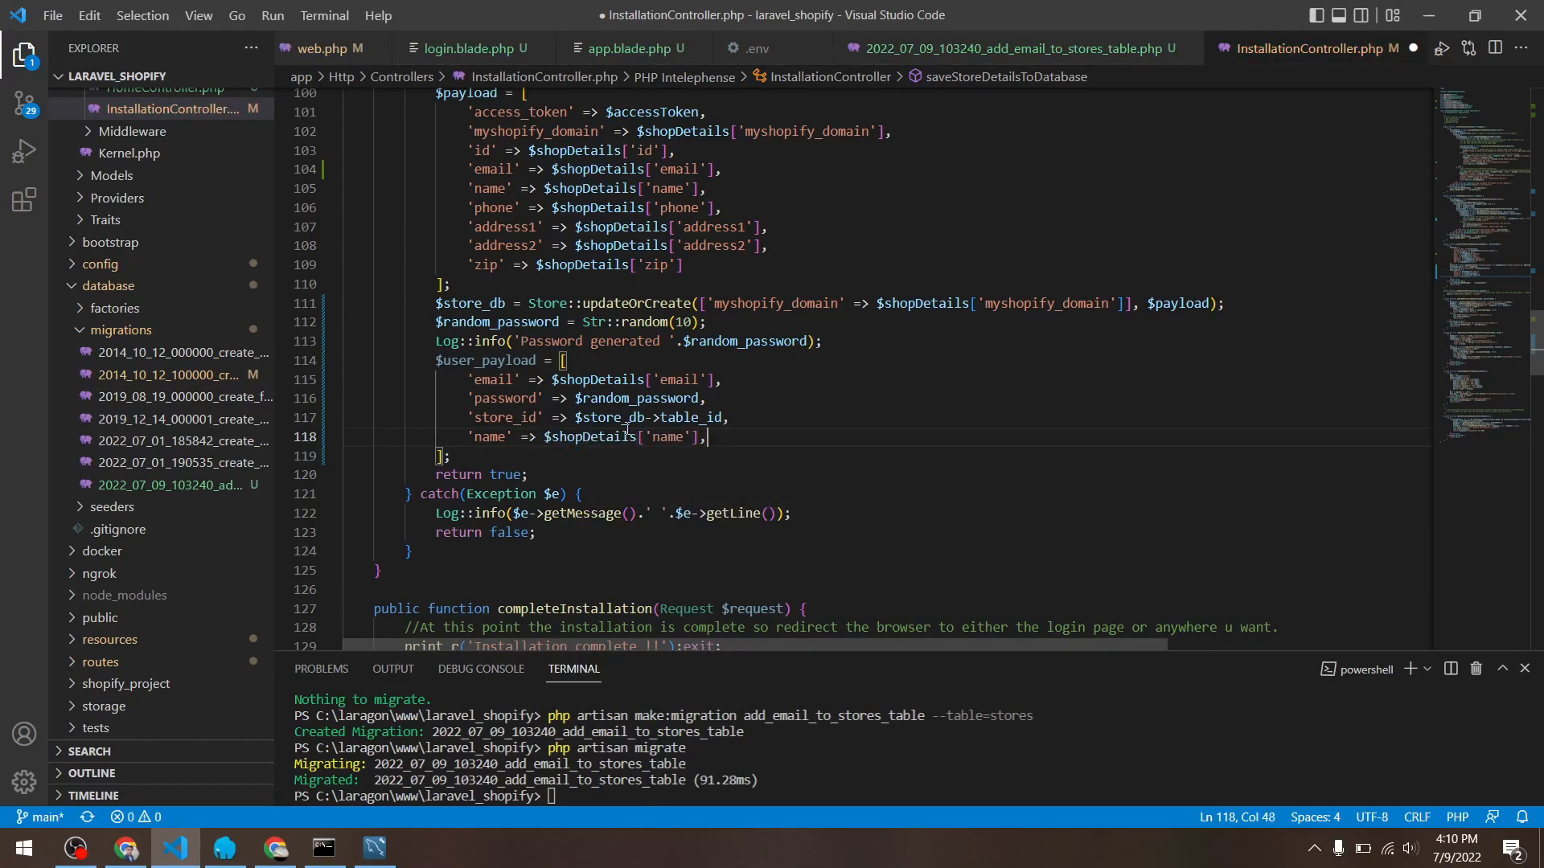
text('email_')
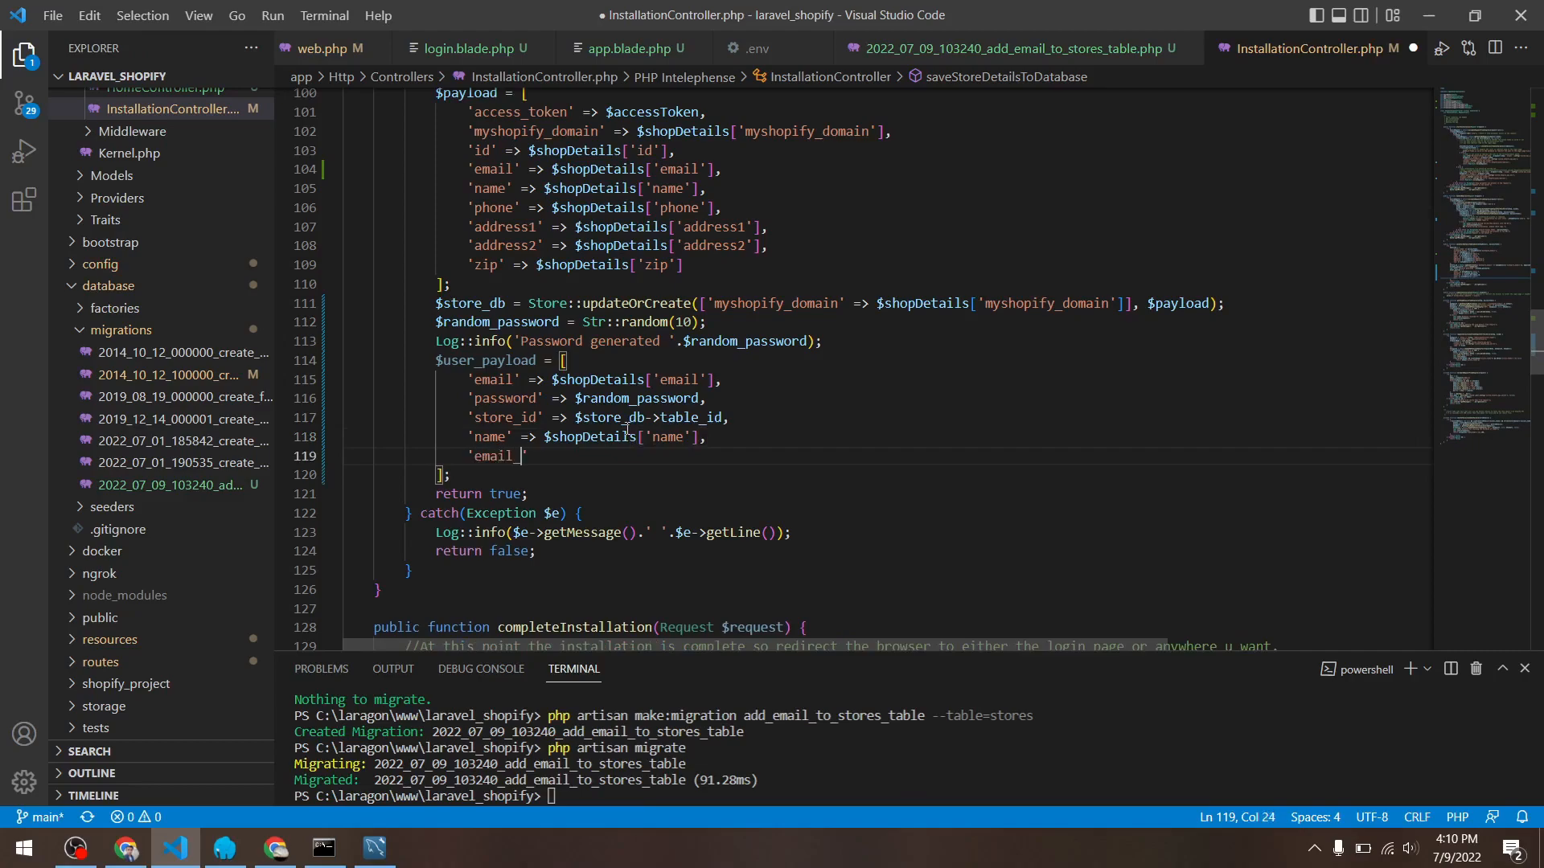
text(verified_at)
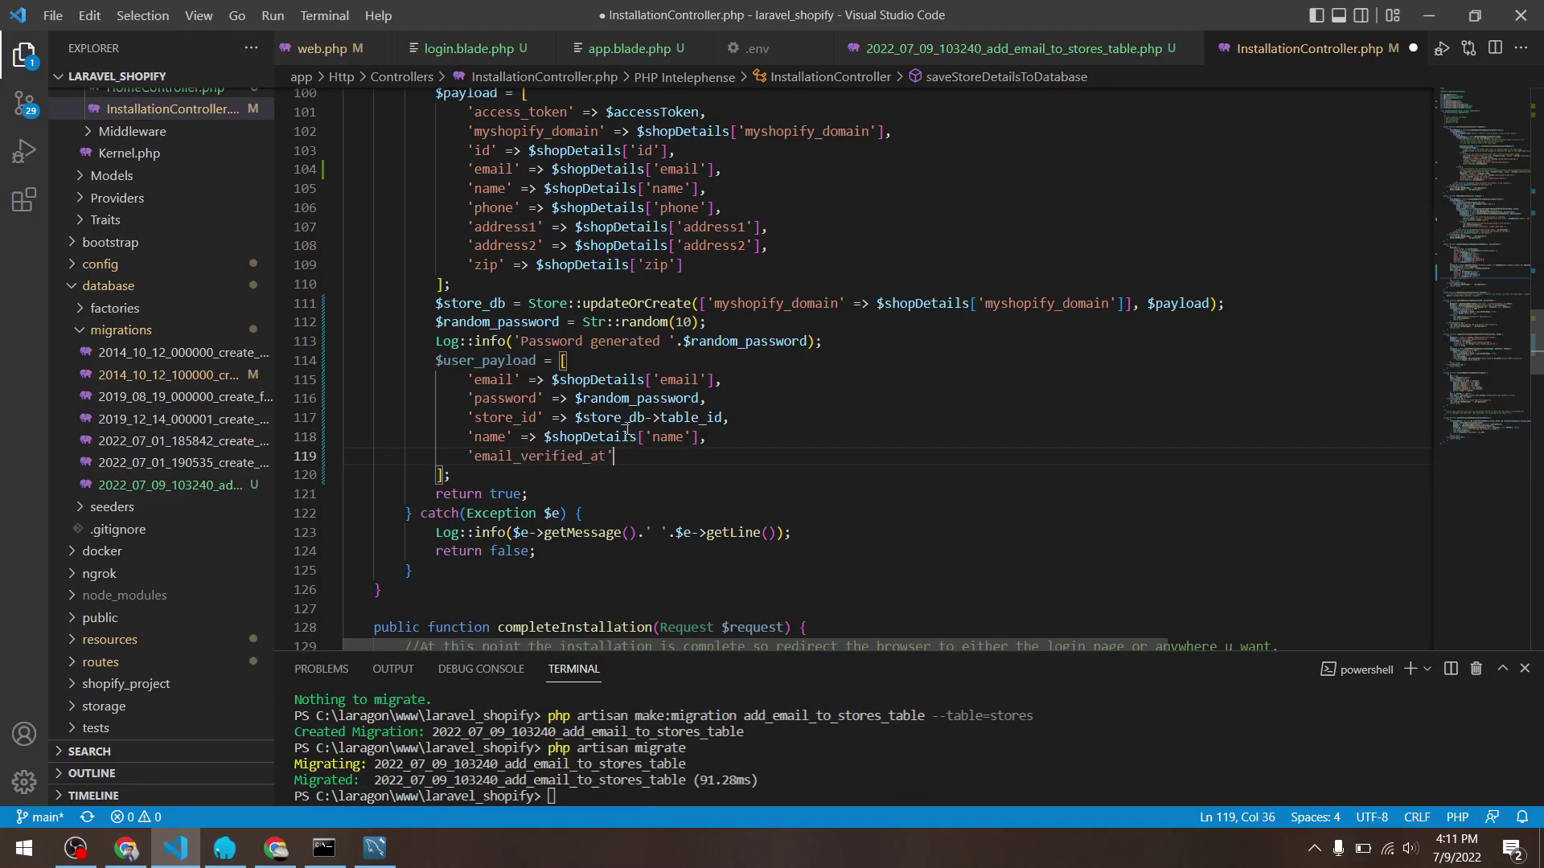
text(=> $s)
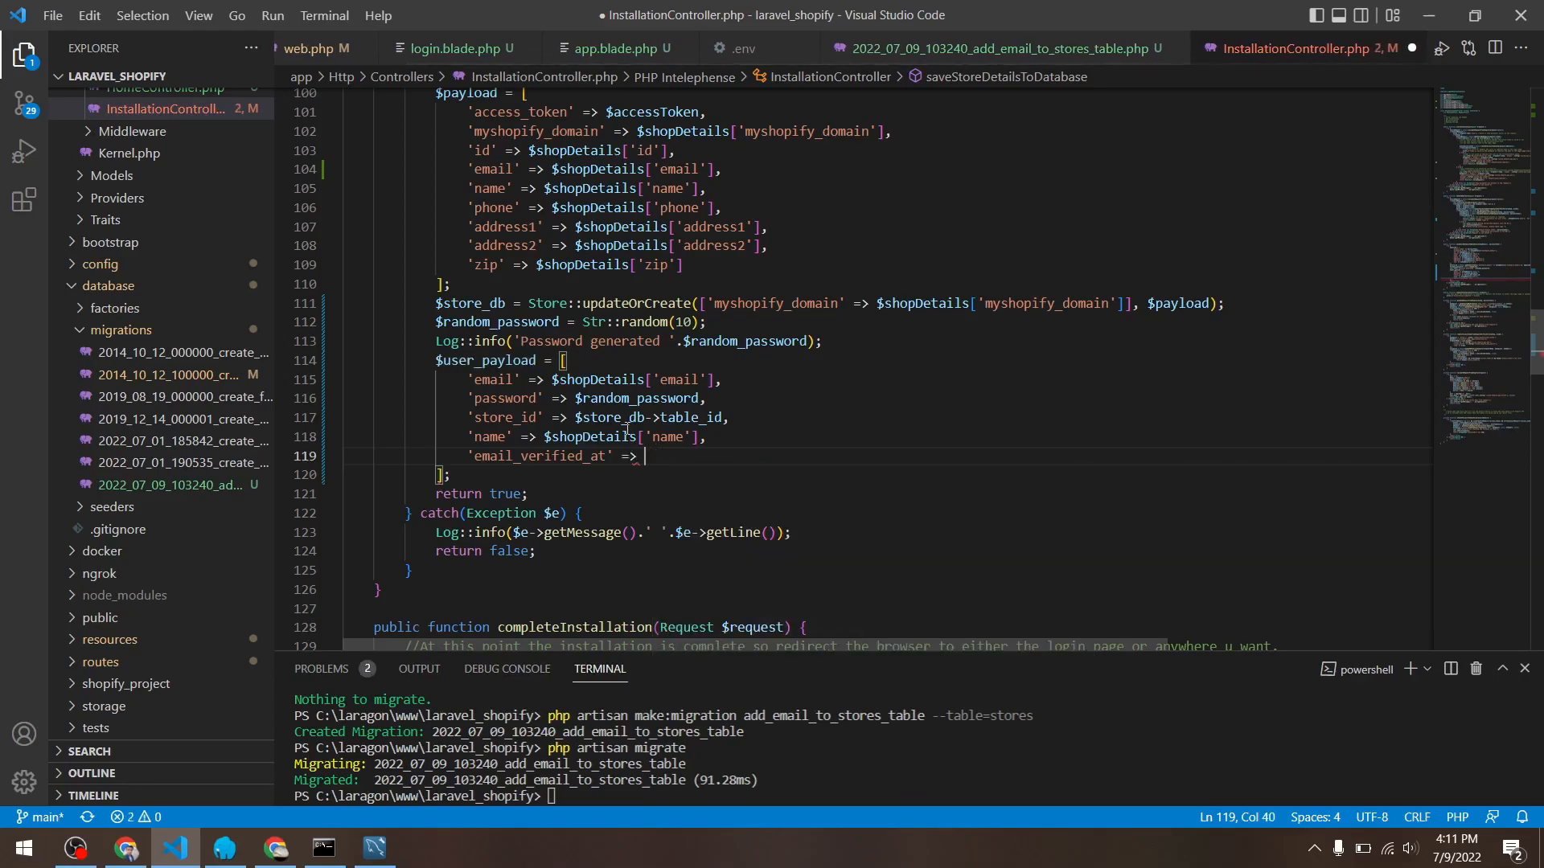
text(date('Y')
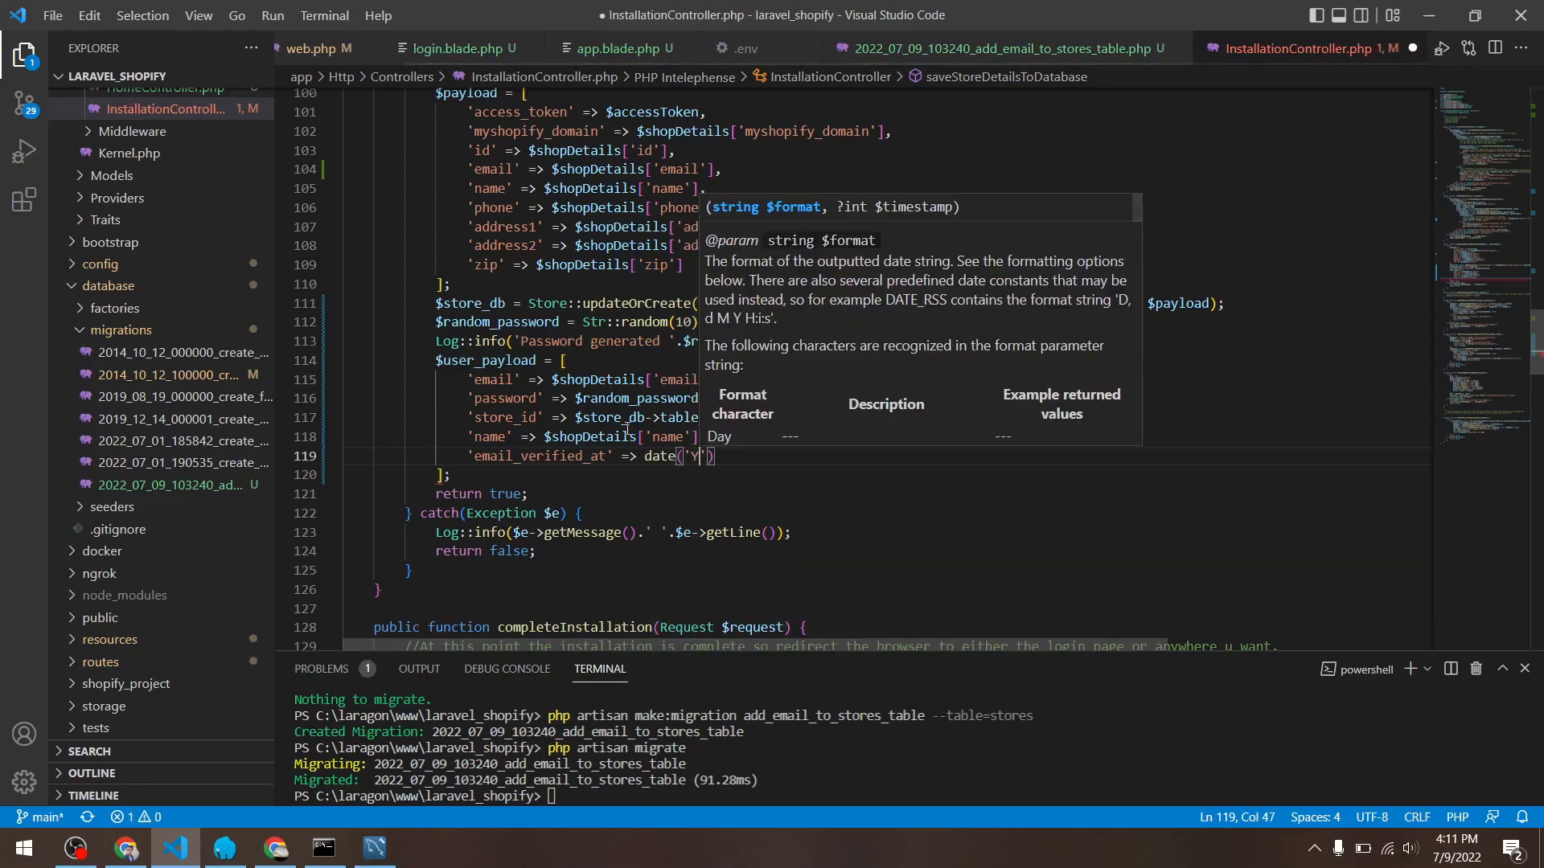
text(-m-d h:)
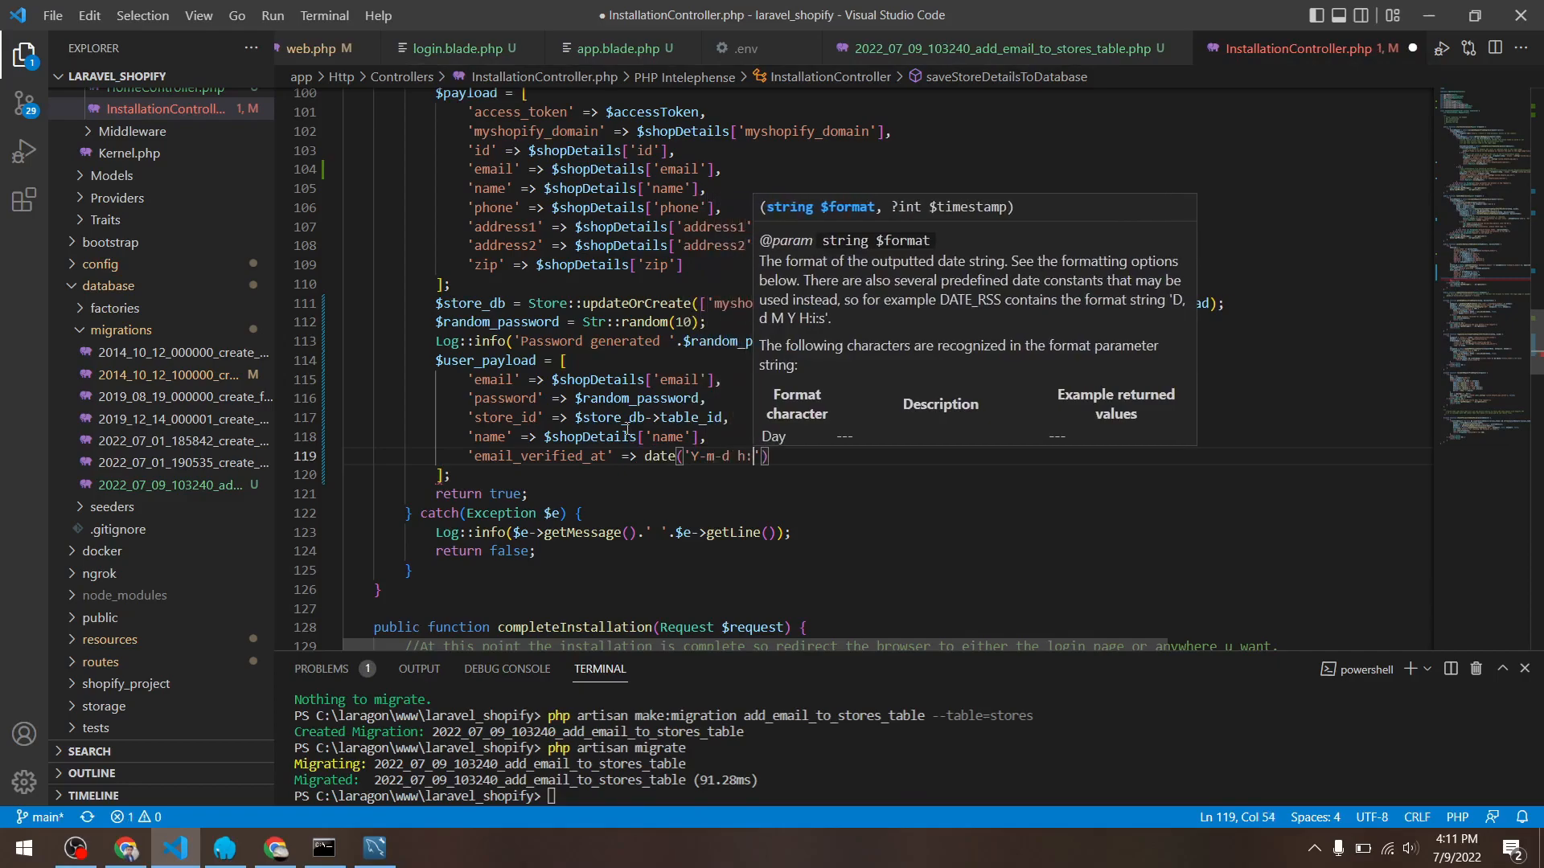
text(i:s')
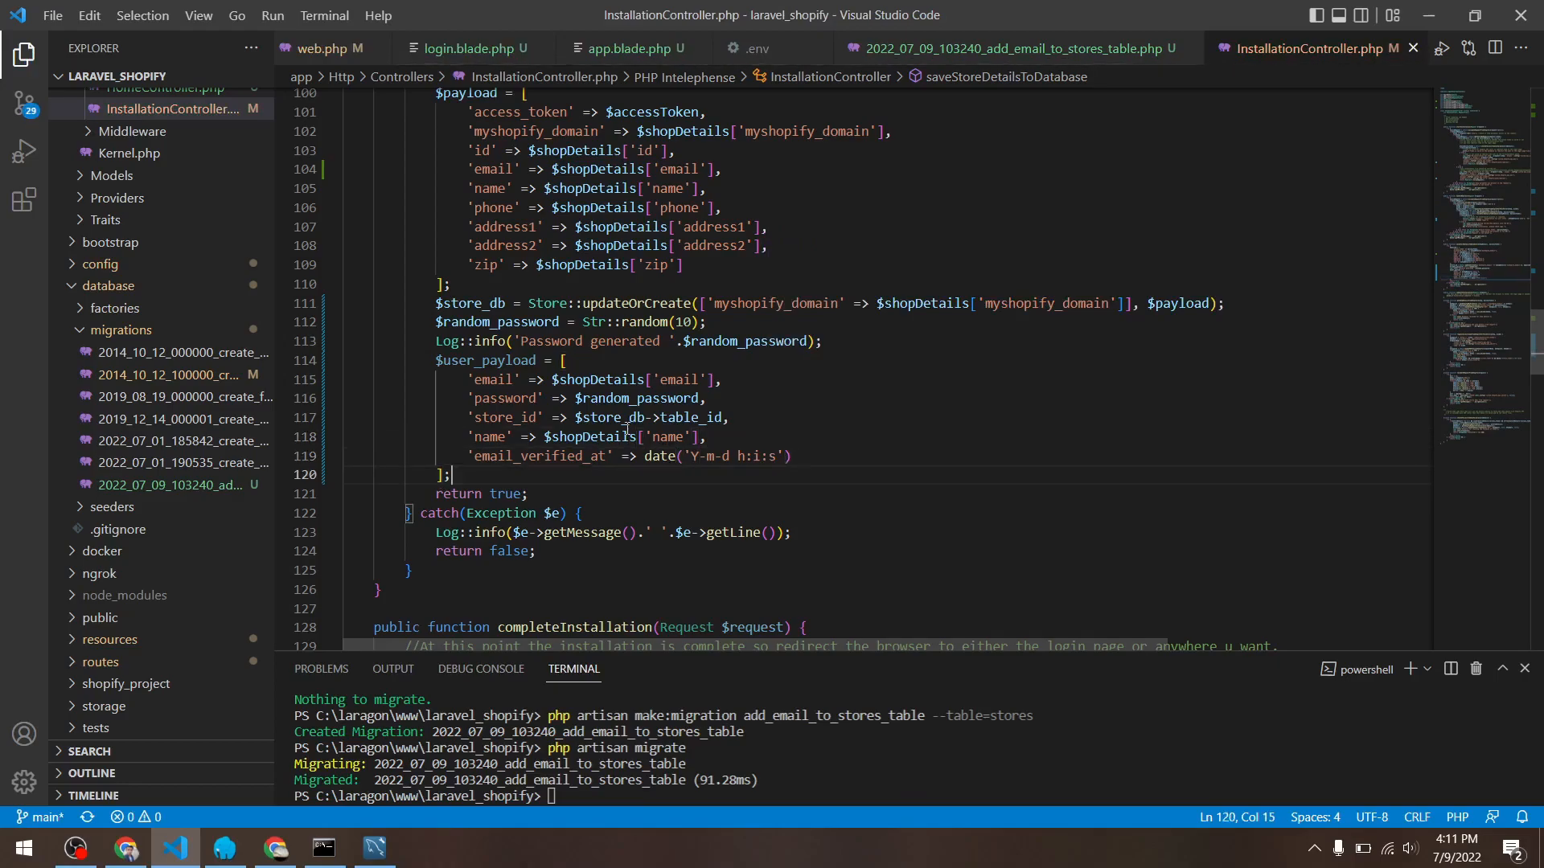
Call User::updateOrCreate(['email' => $shopDetails['email']], $user_payload) and save.
text(User::)
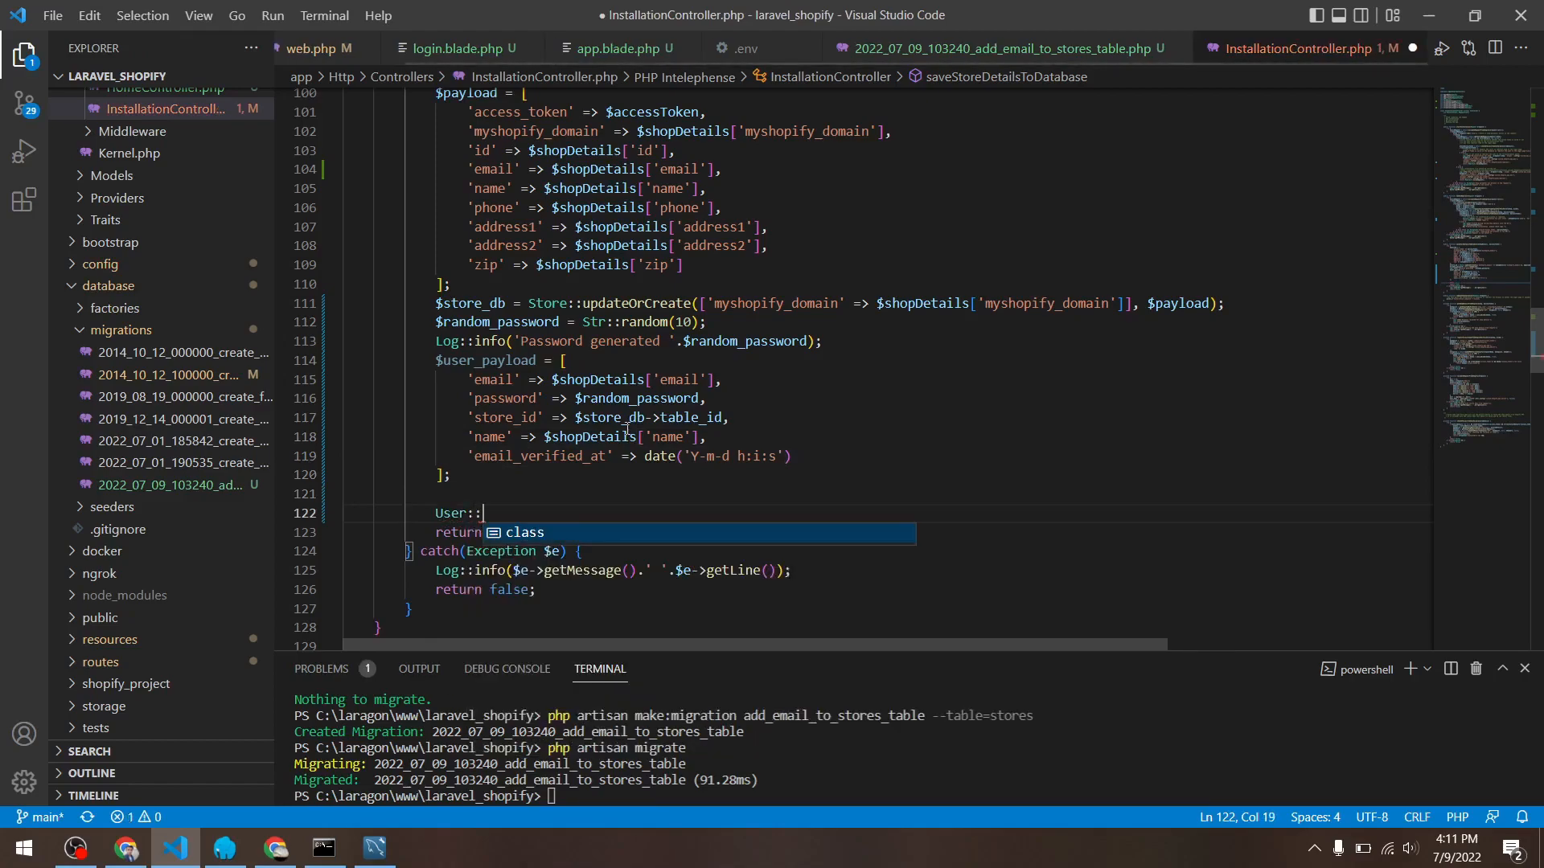
text(updateOrc)
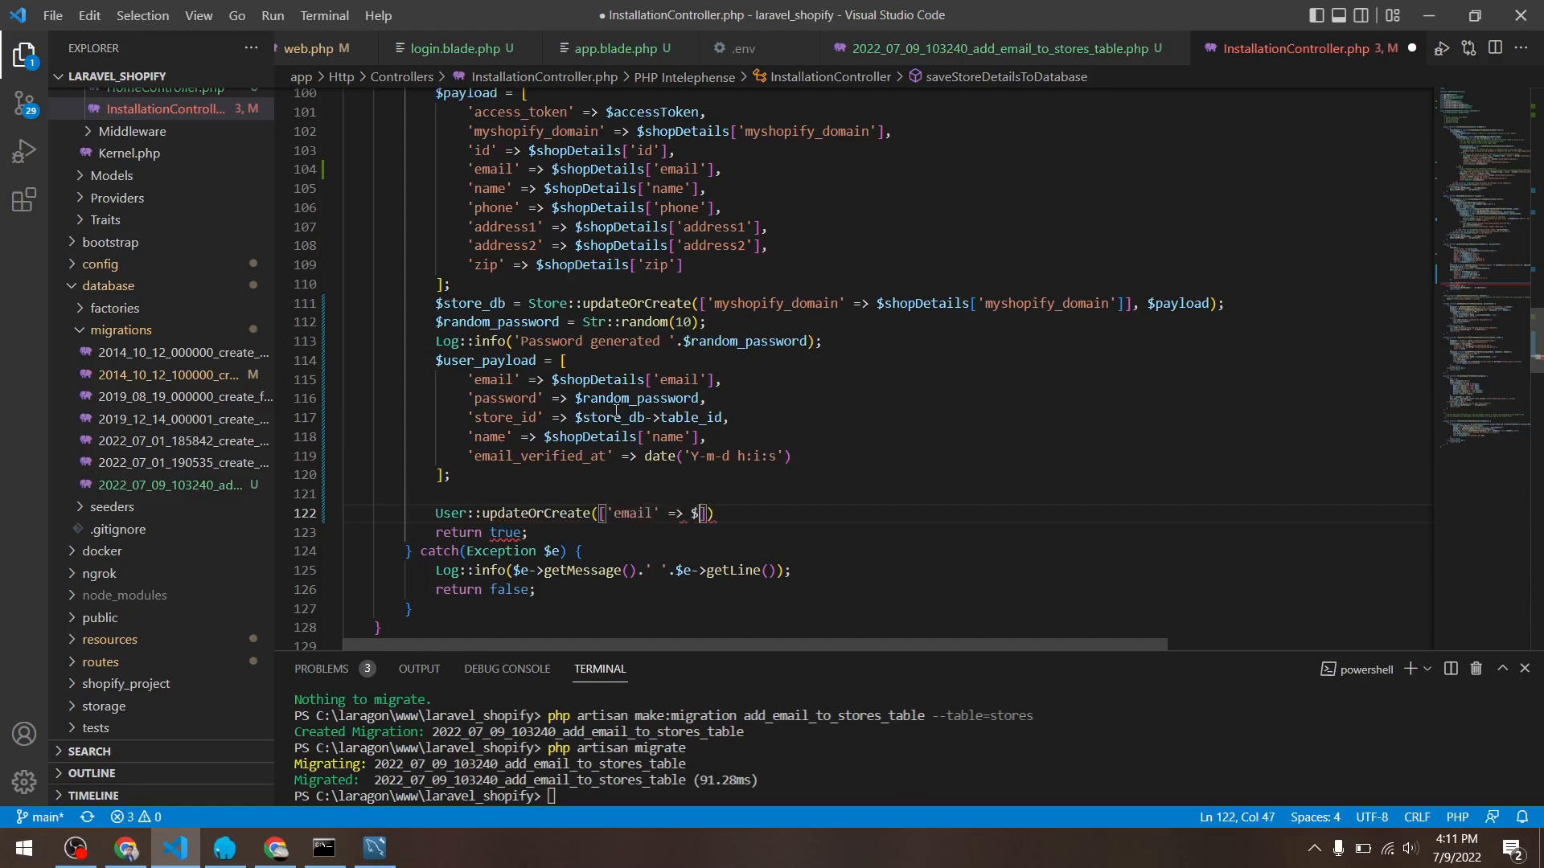
text(email])
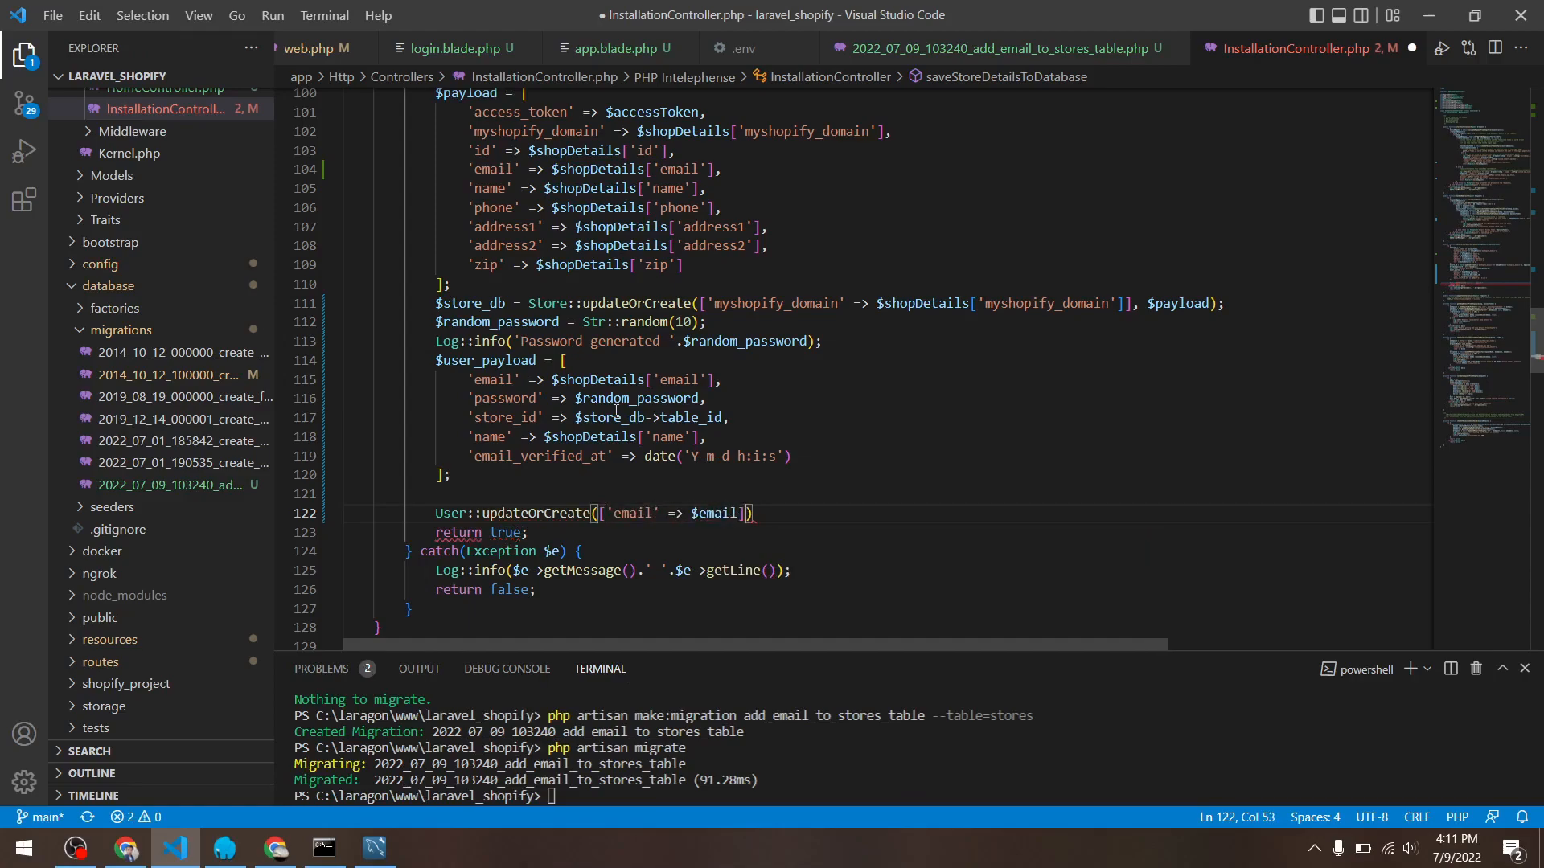
text(, $user_payload)
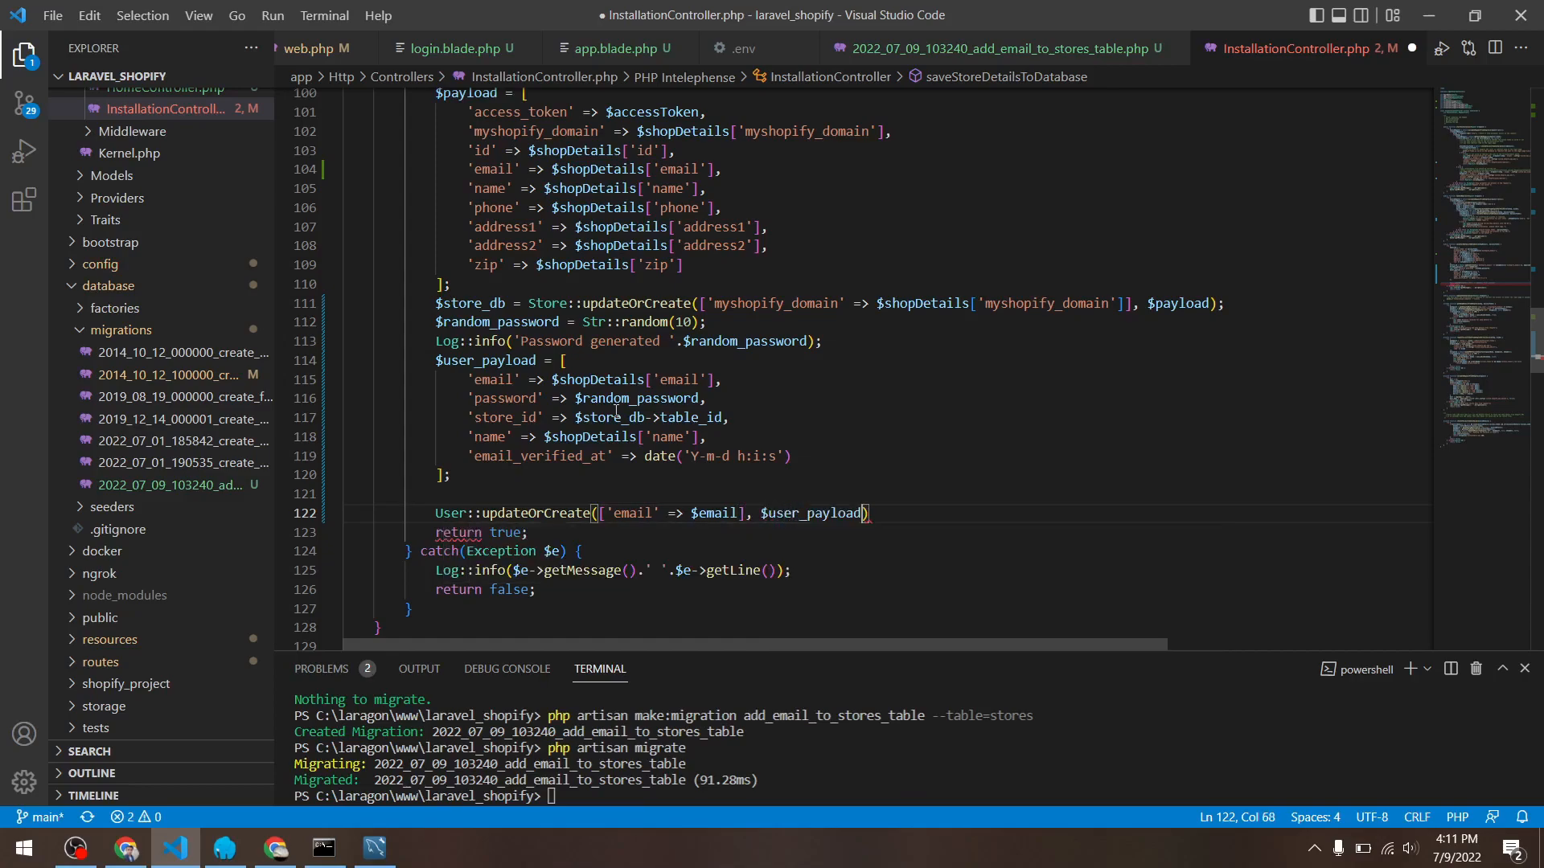
text(;)
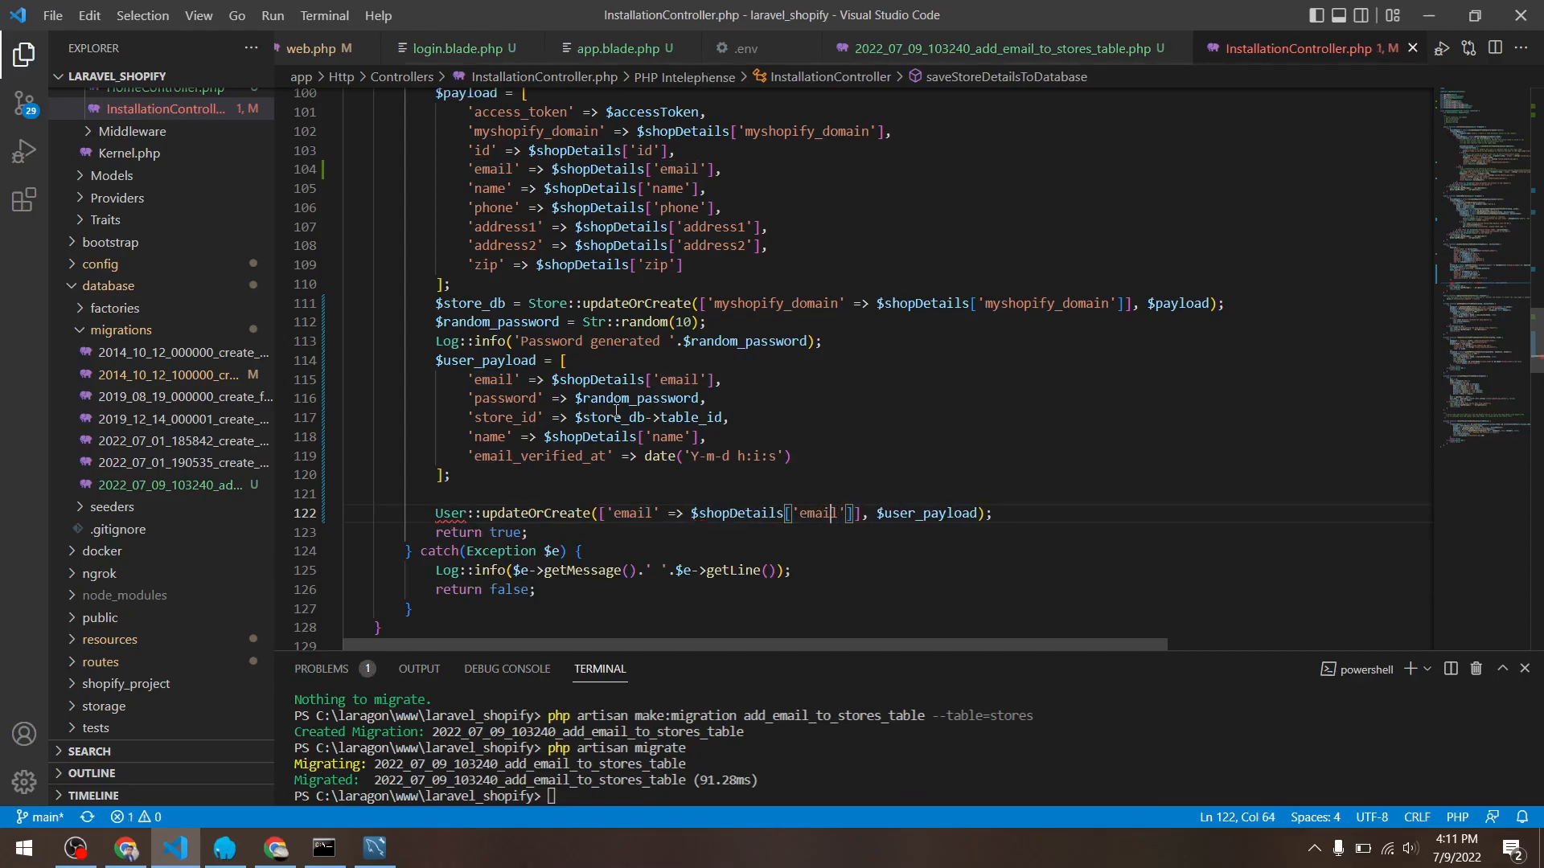
click(466, 513)
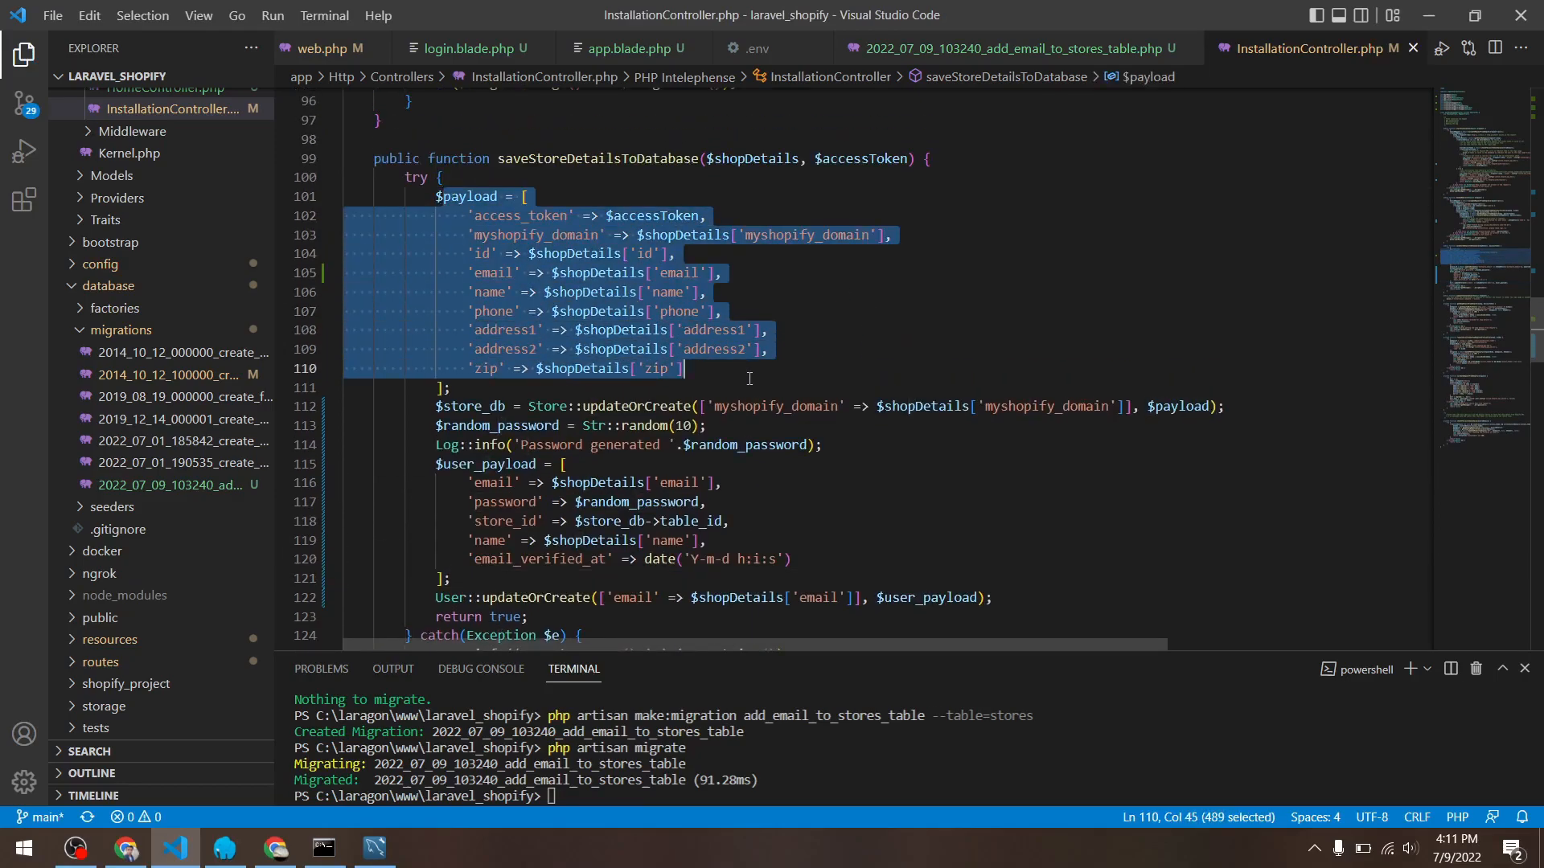
click(831, 425)
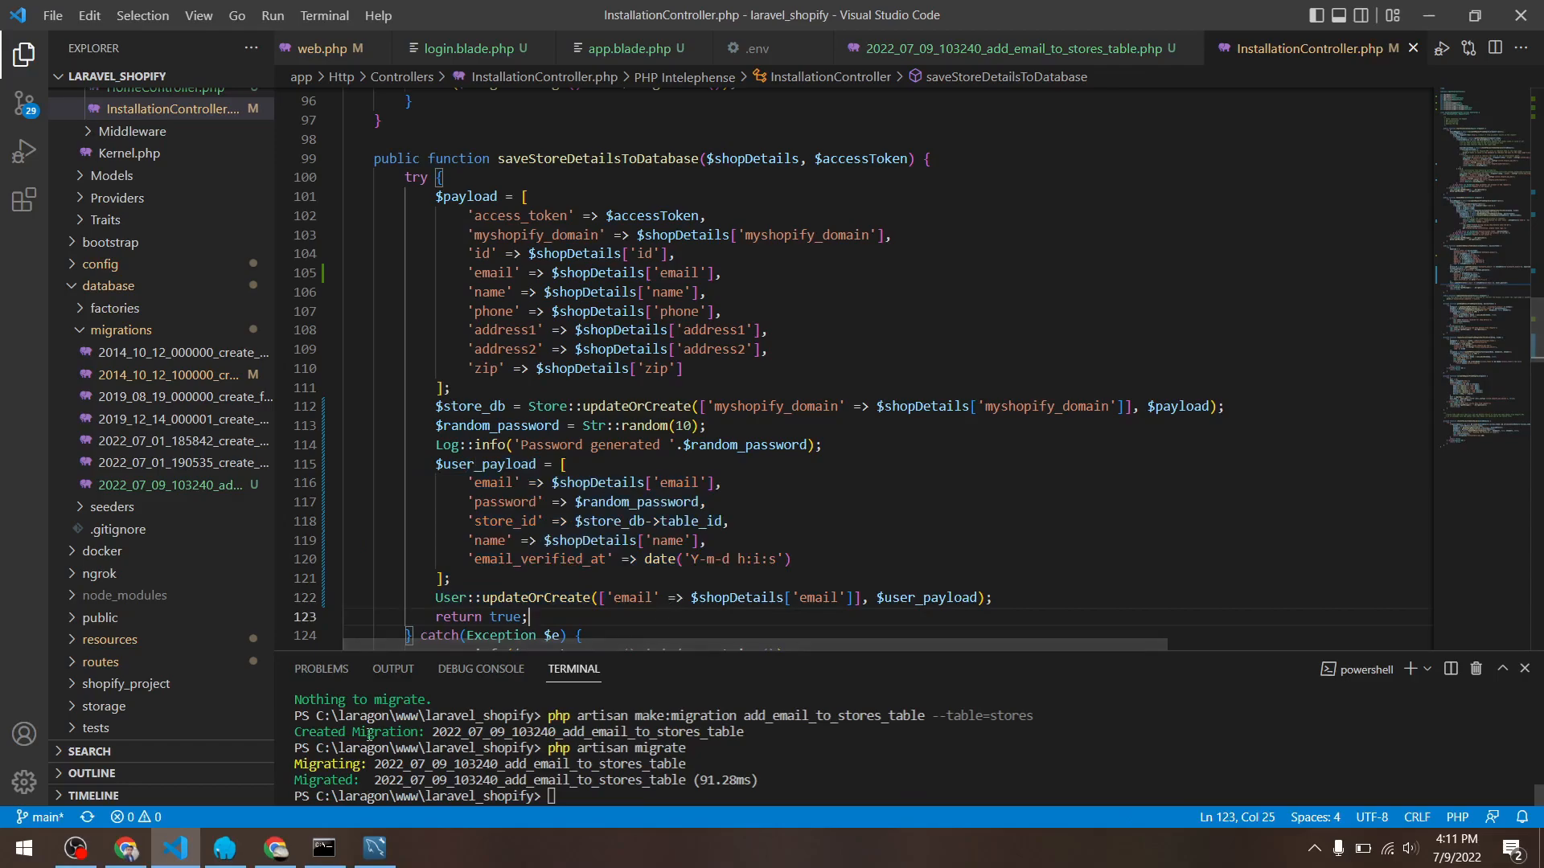
mouse_move(280, 848)
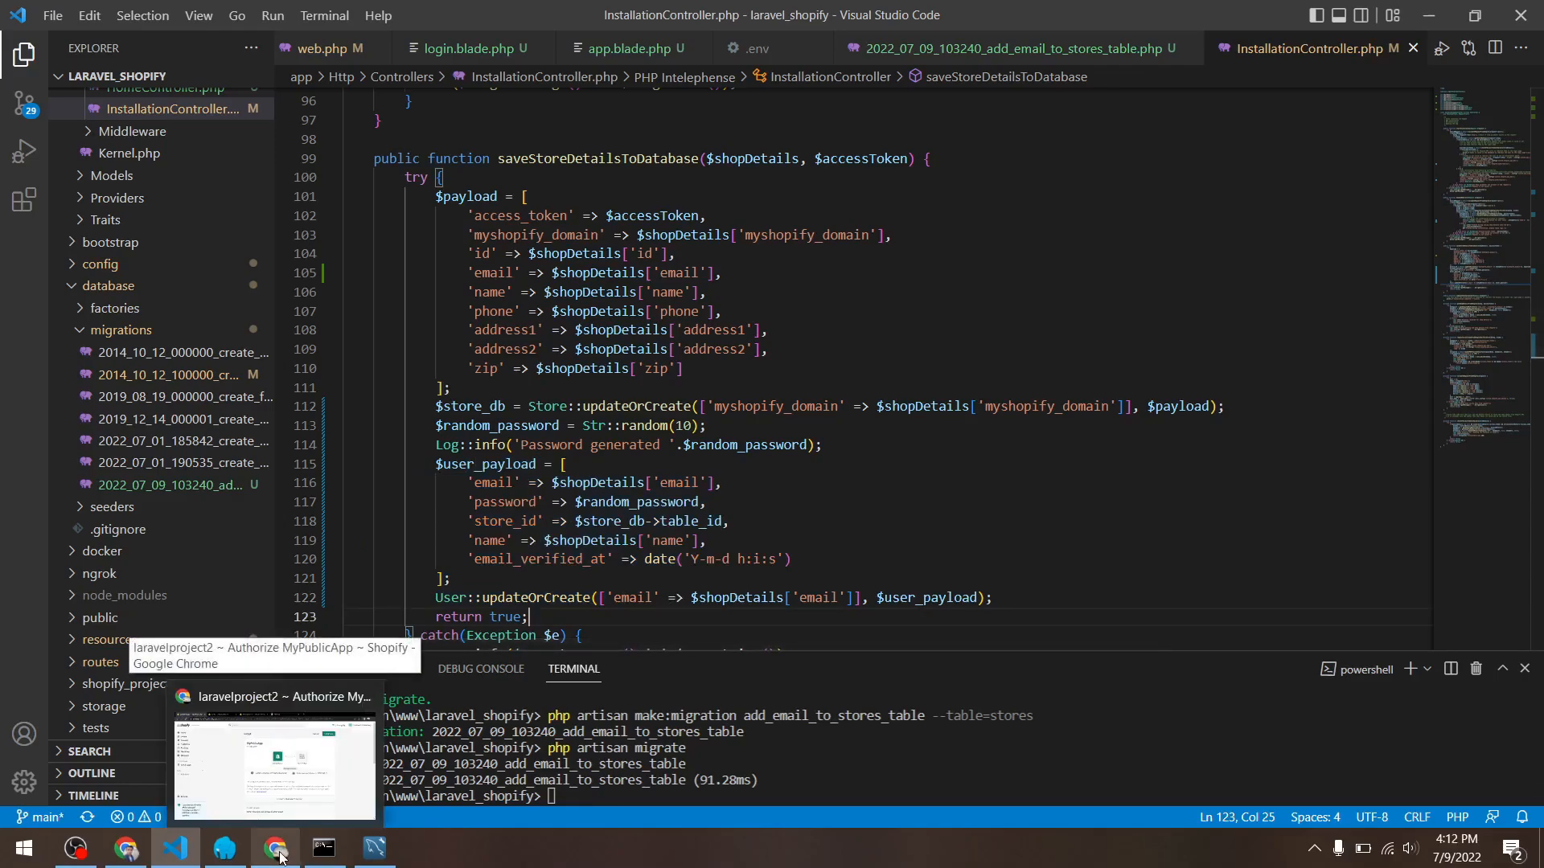
click(279, 849)
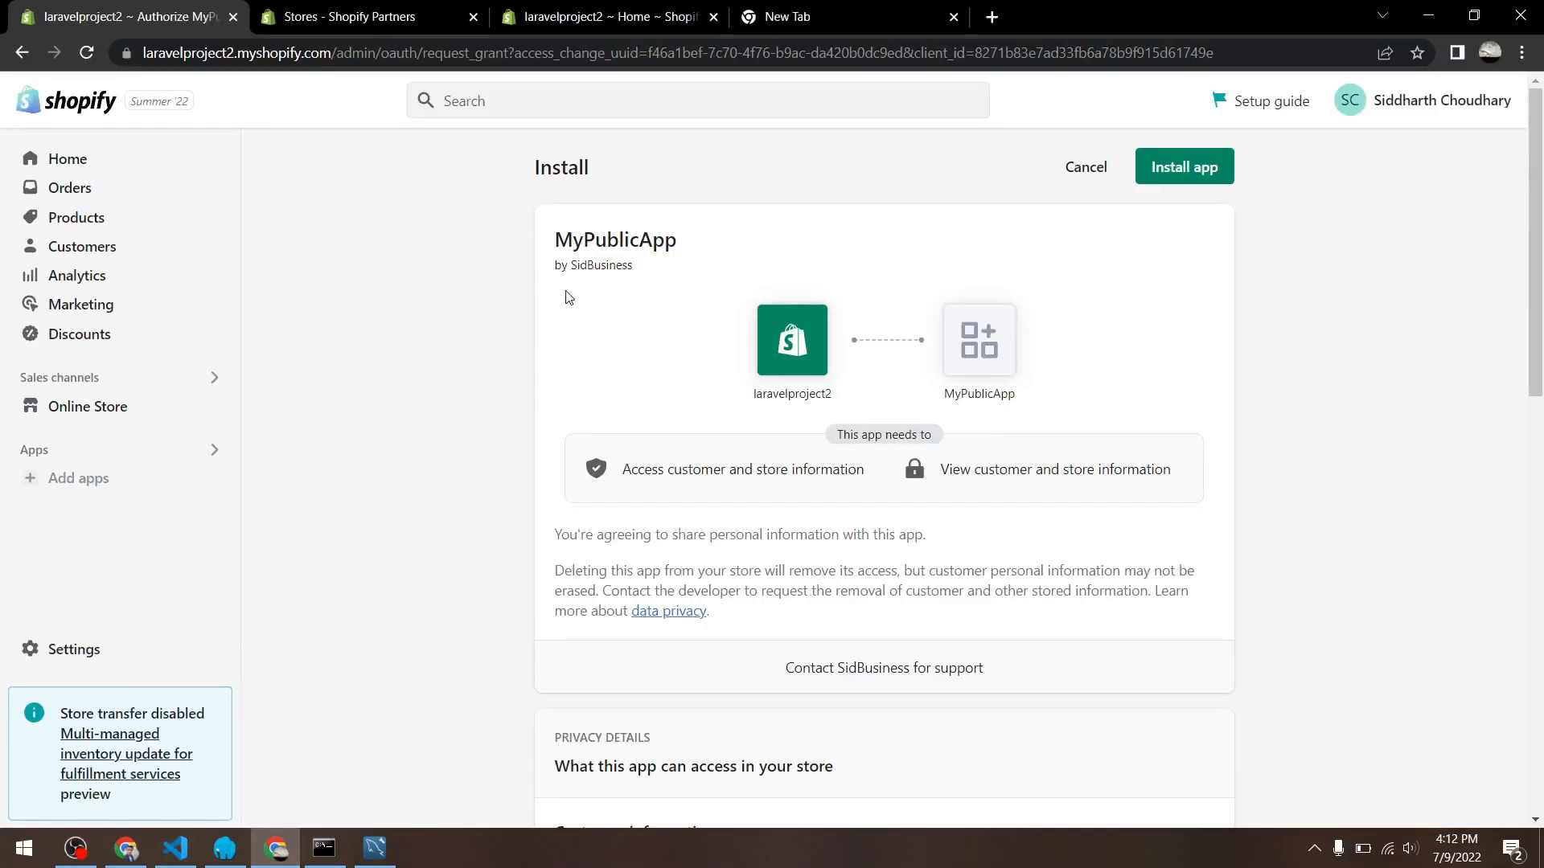
mouse_move(551, 292)
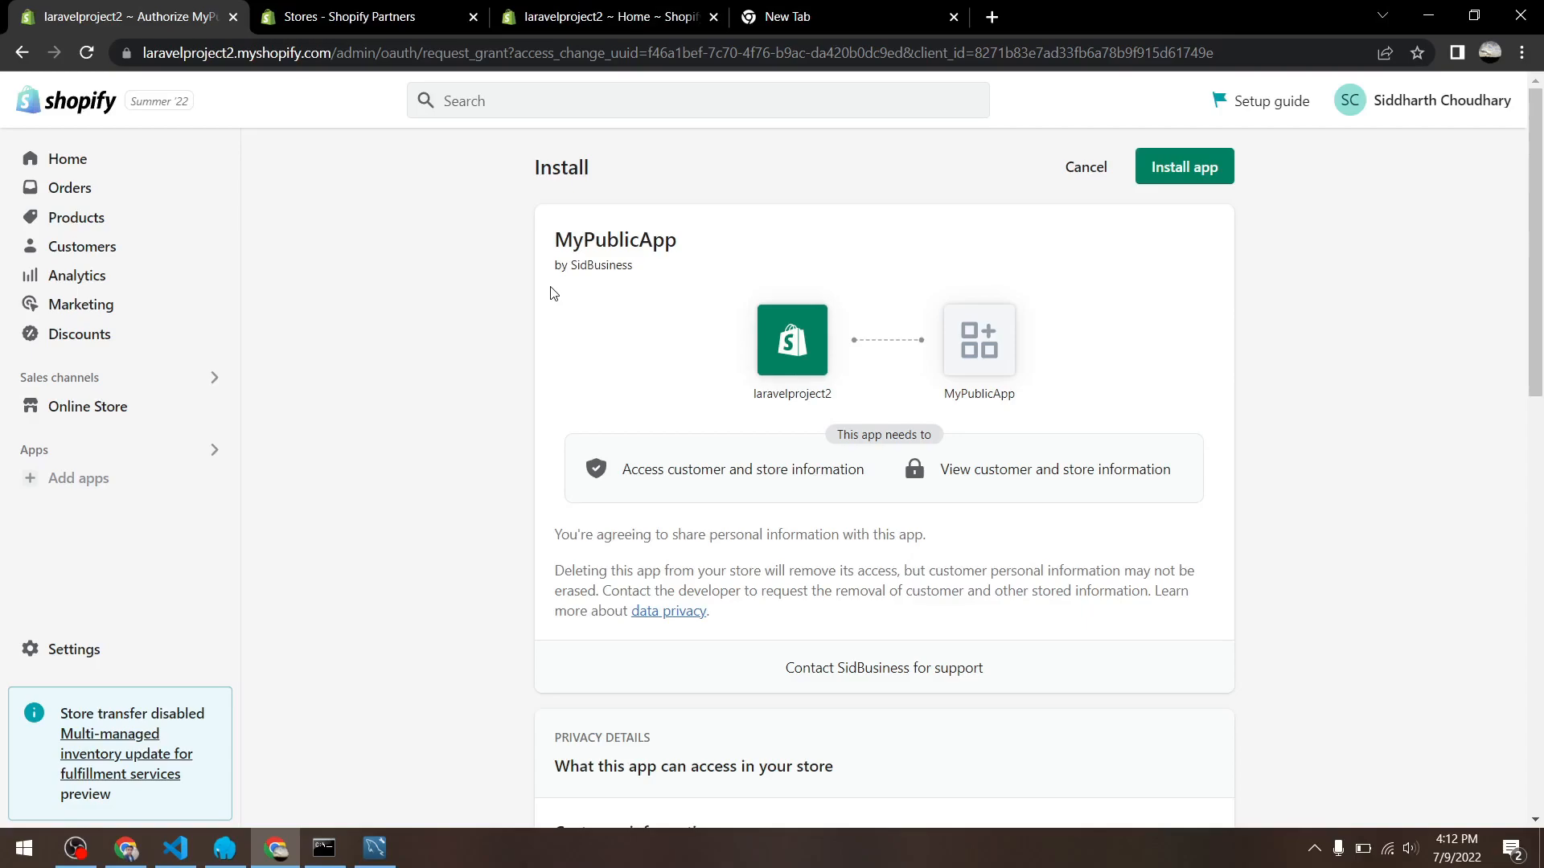
mouse_move(973, 285)
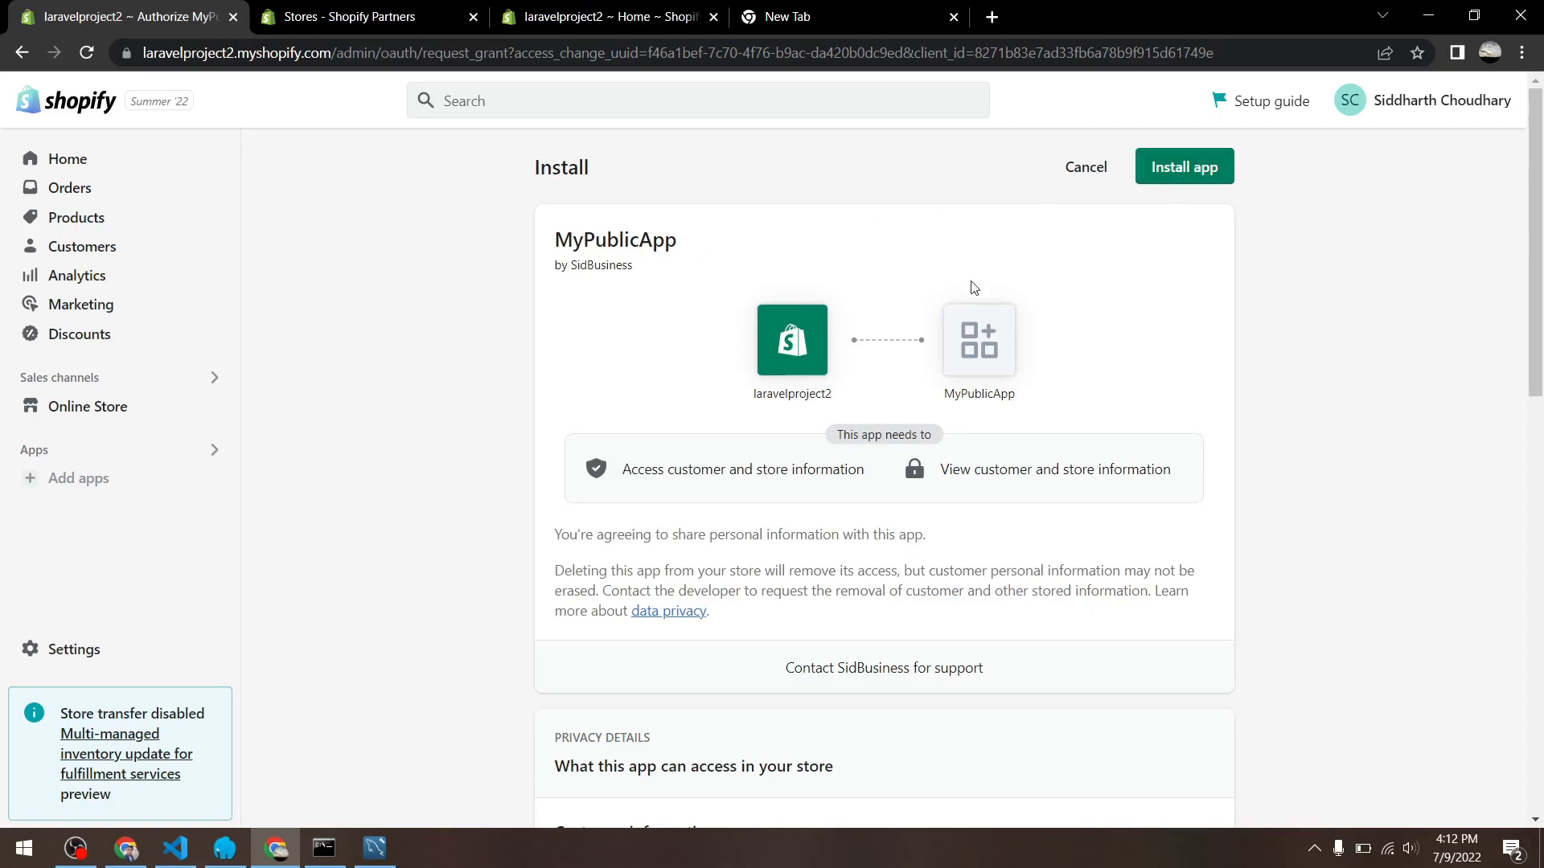
click(177, 848)
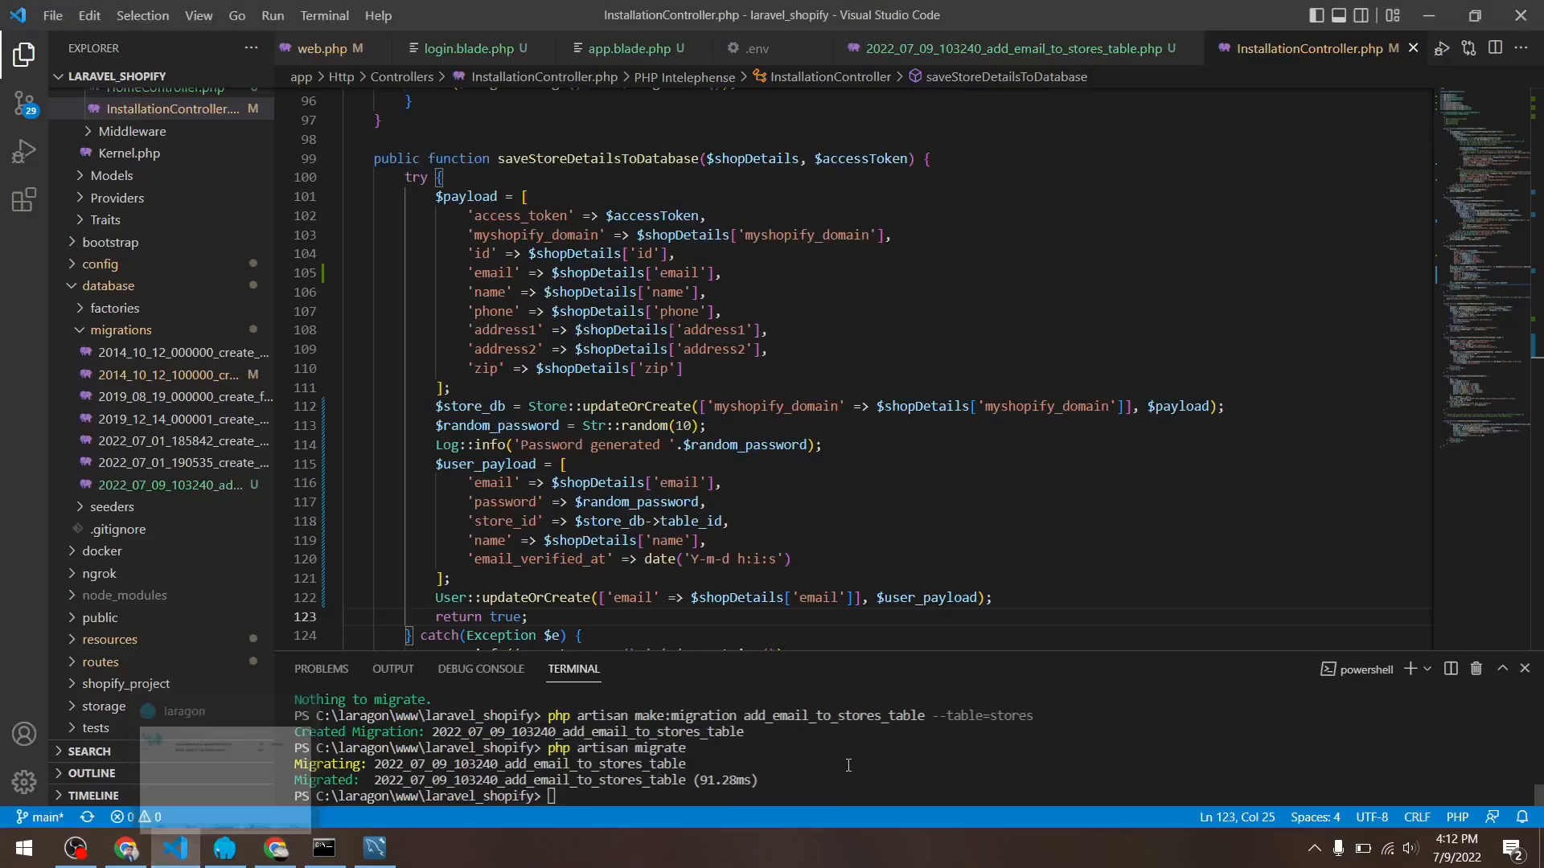
Run php artisan make:migration add_store_id_to_users --table=users in the terminal.
text(php atisan make:migrate add_store_id)
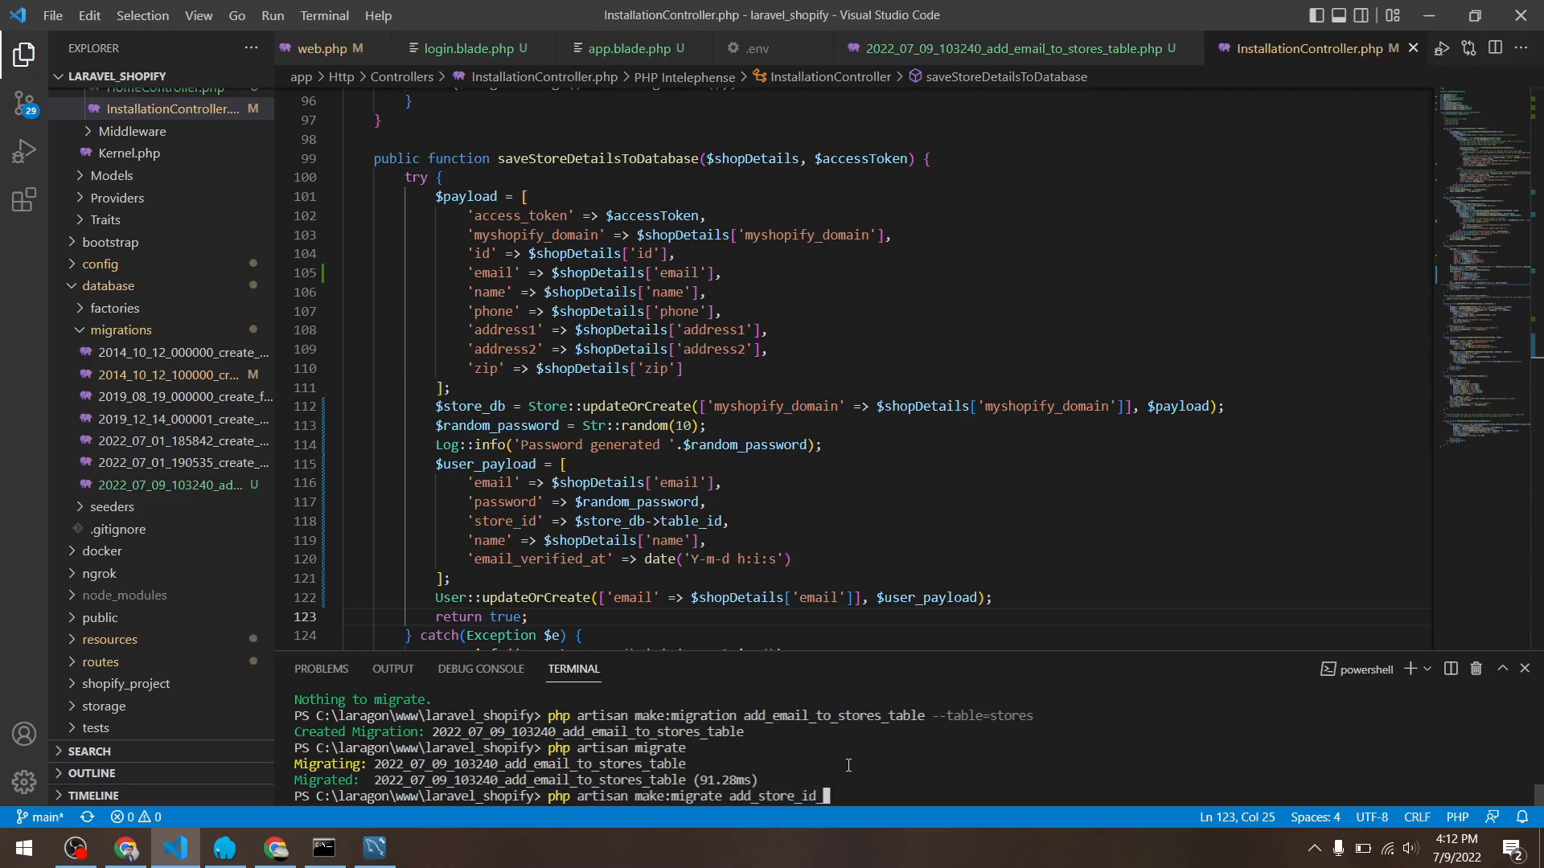
text(_to_users)
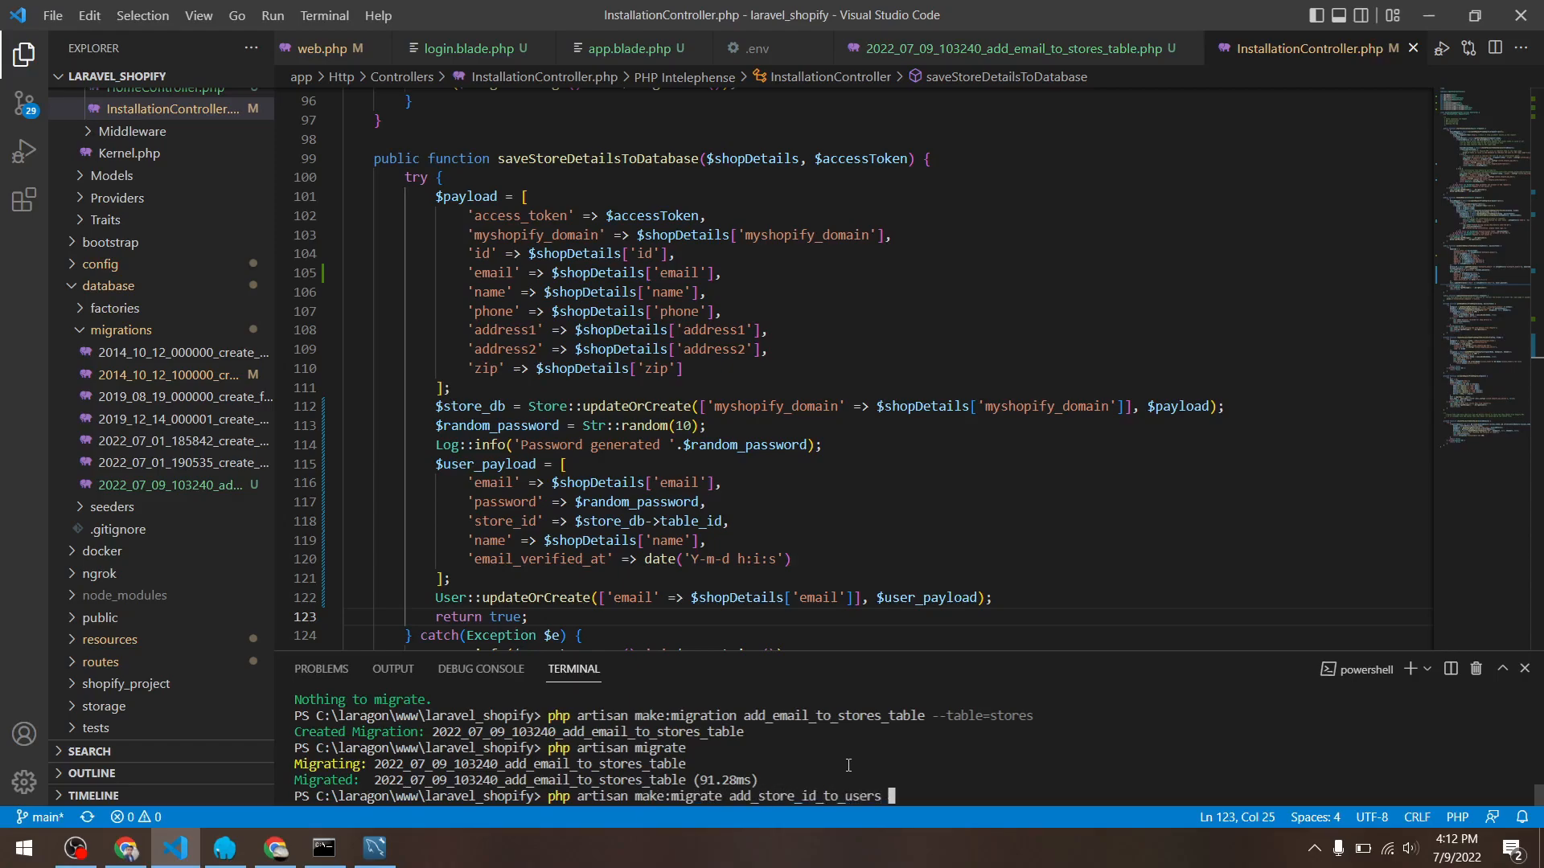
text(--table=users)
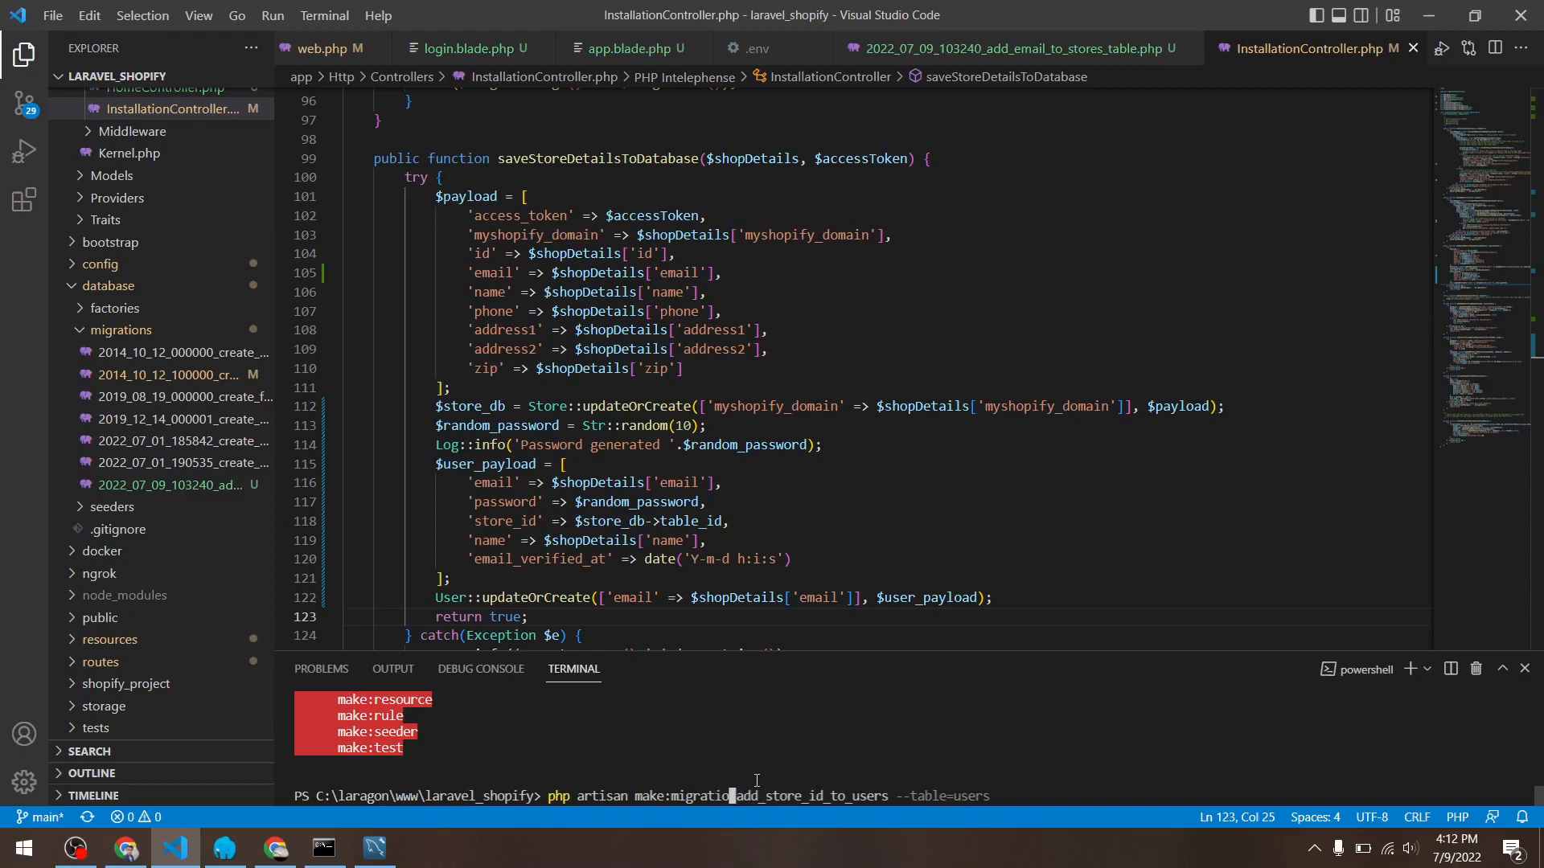
key(Enter)
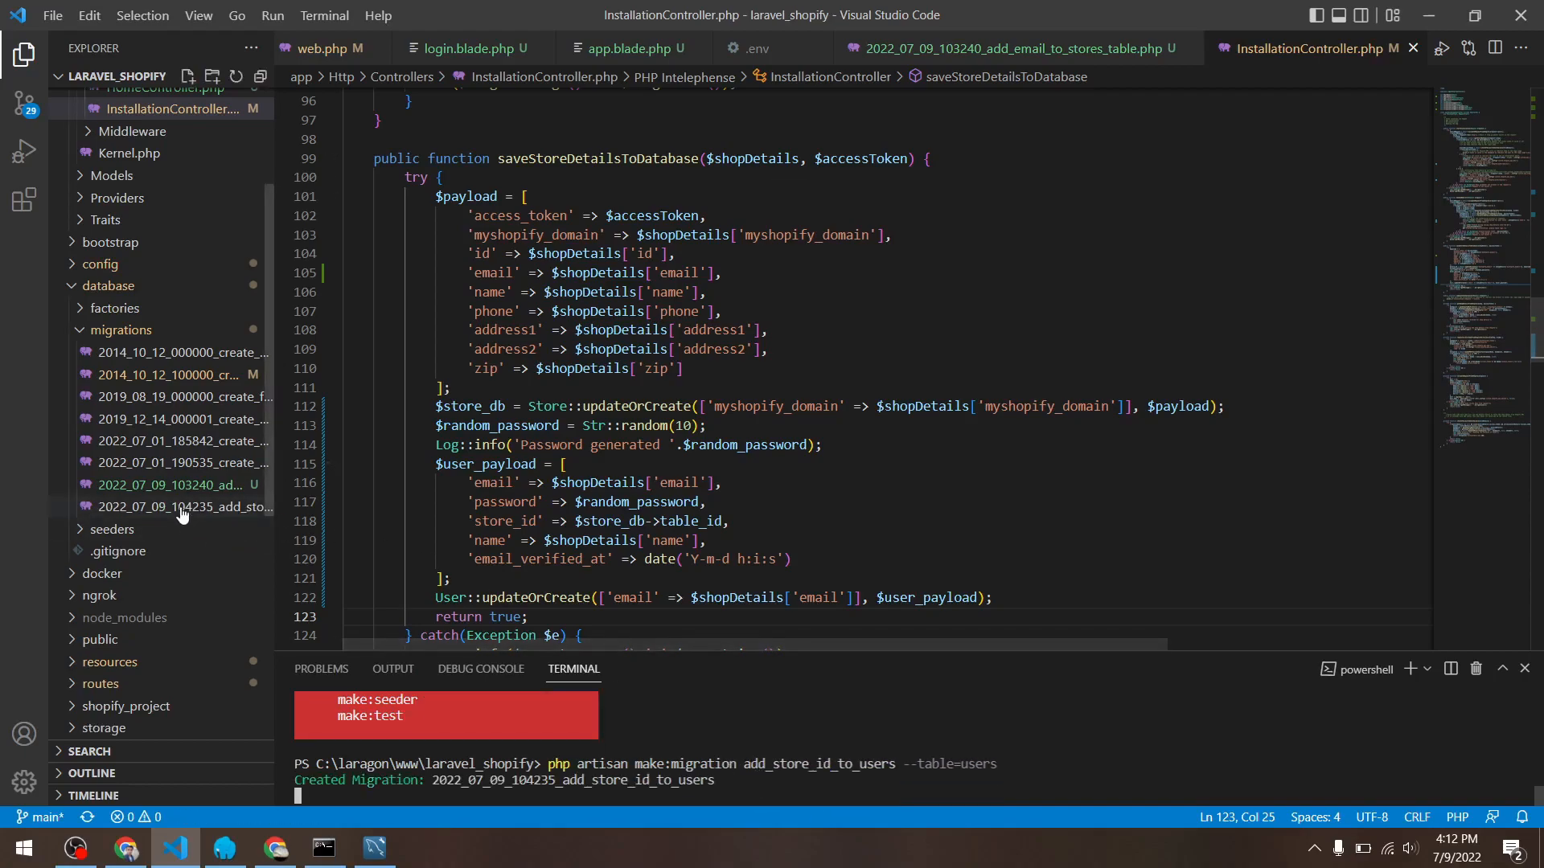
Make store_id a nullable bigInteger after 'email' in the migration, then run php artisan migrate.
click(176, 506)
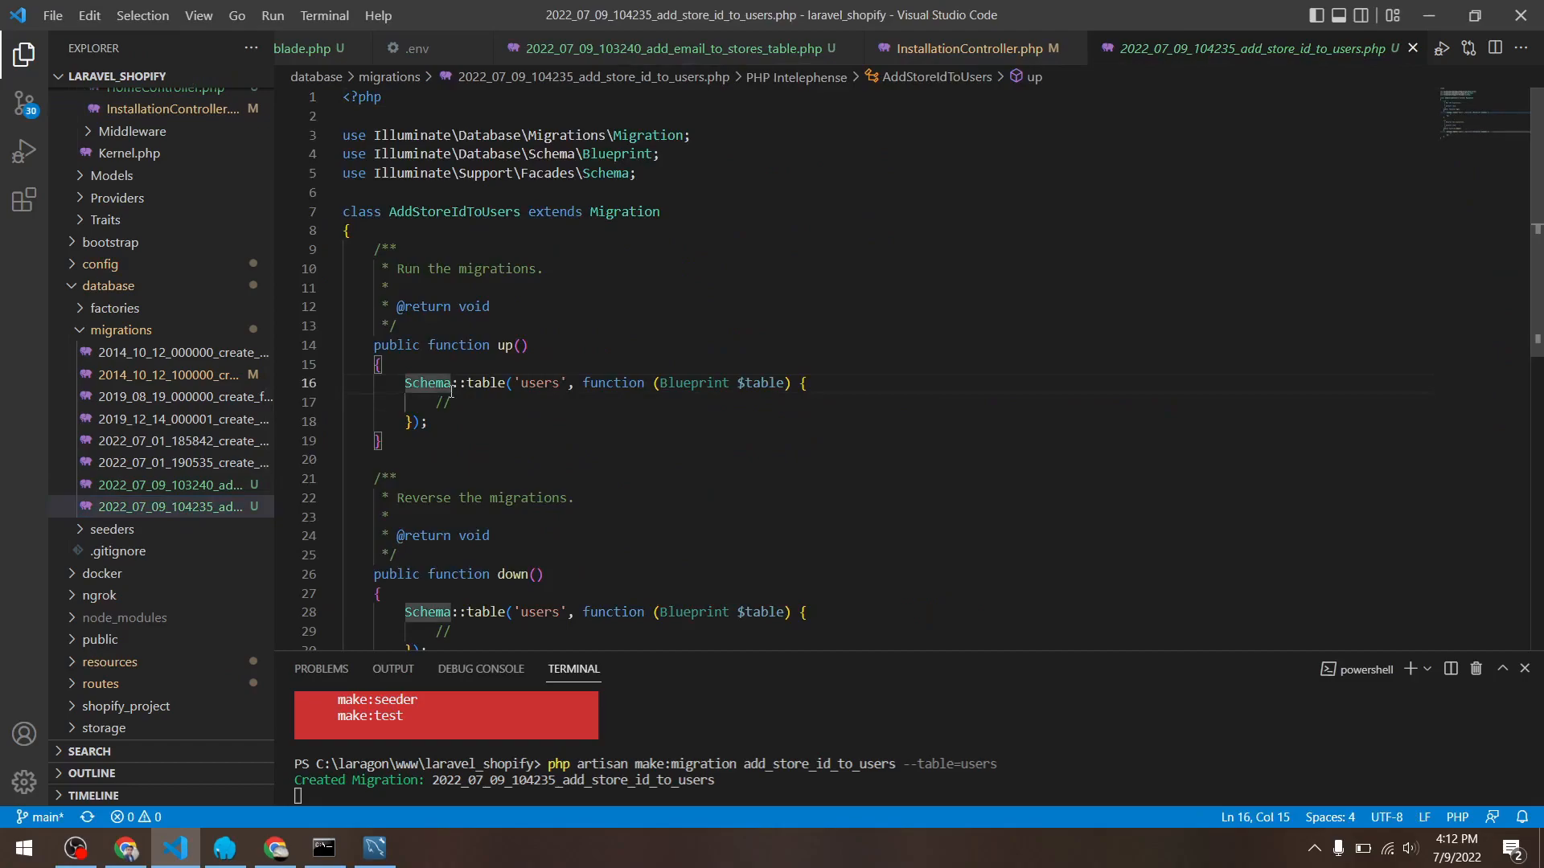
text($table->bigInteger('store_)
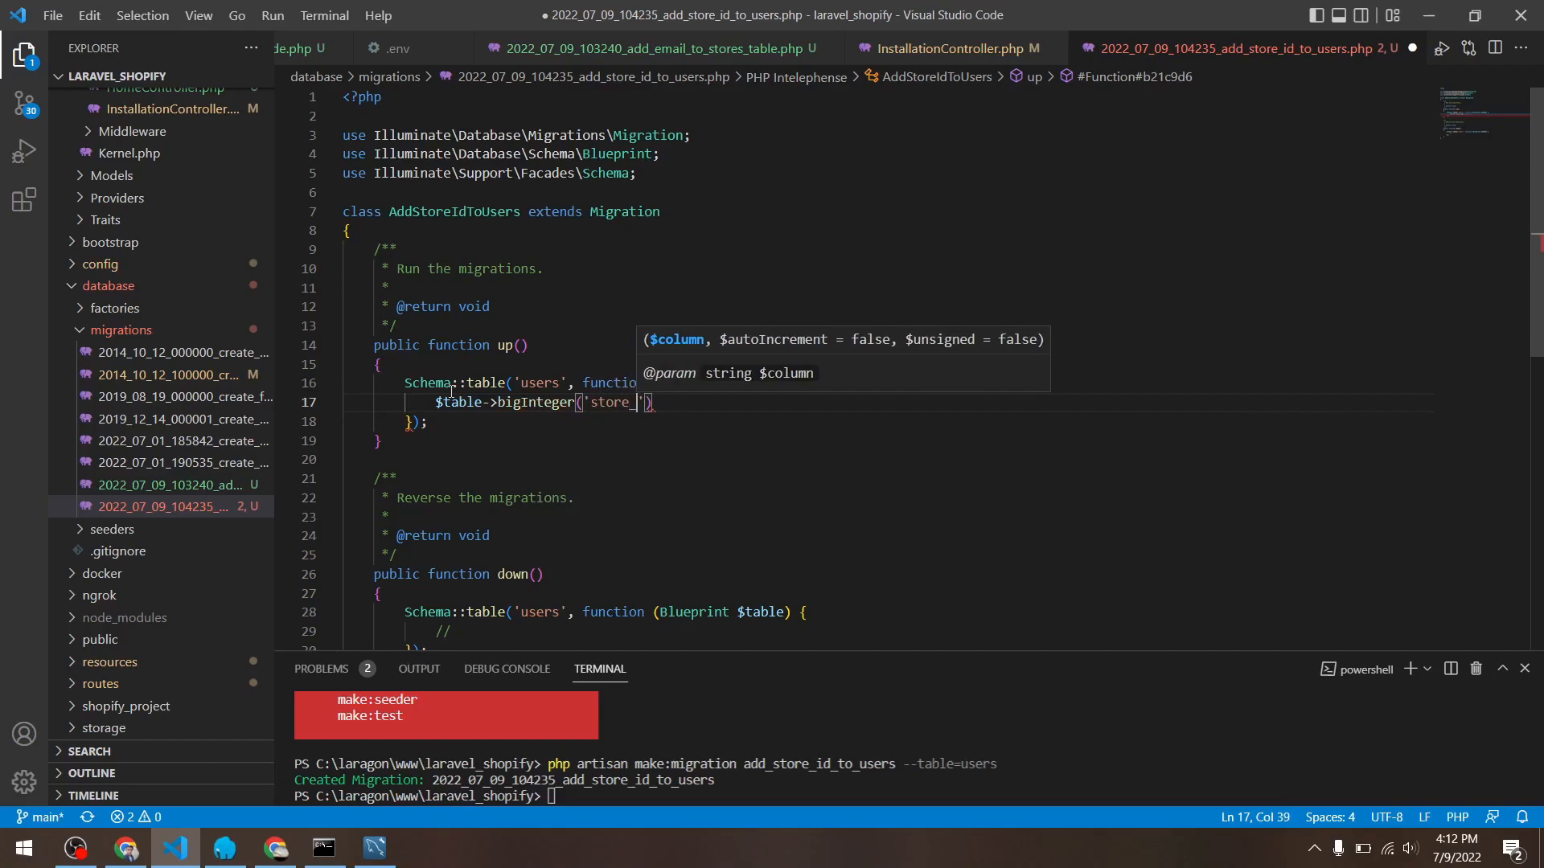
text(id')
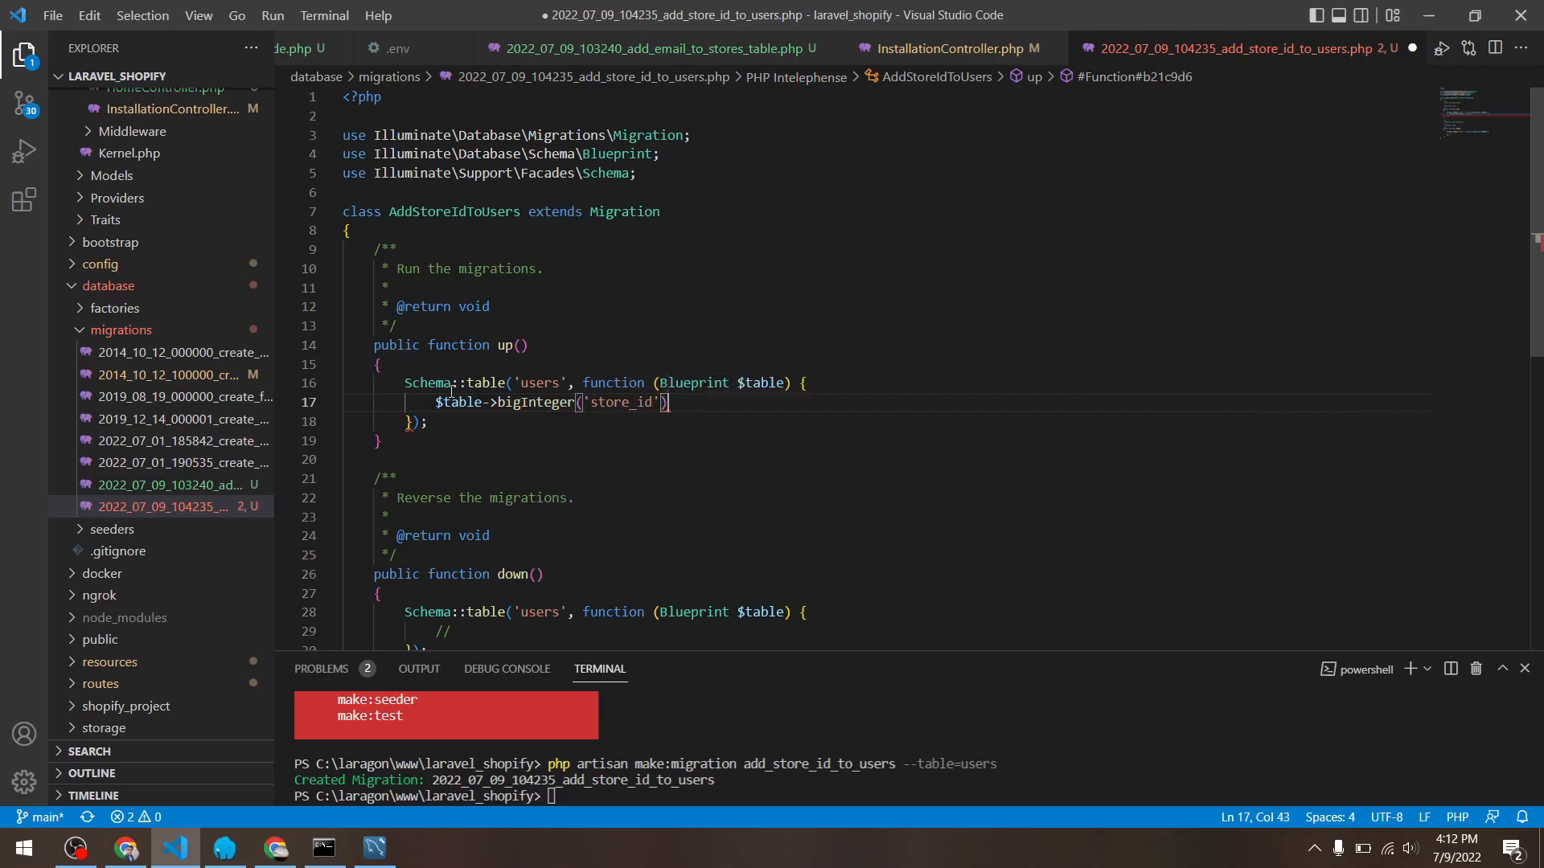
text(-)
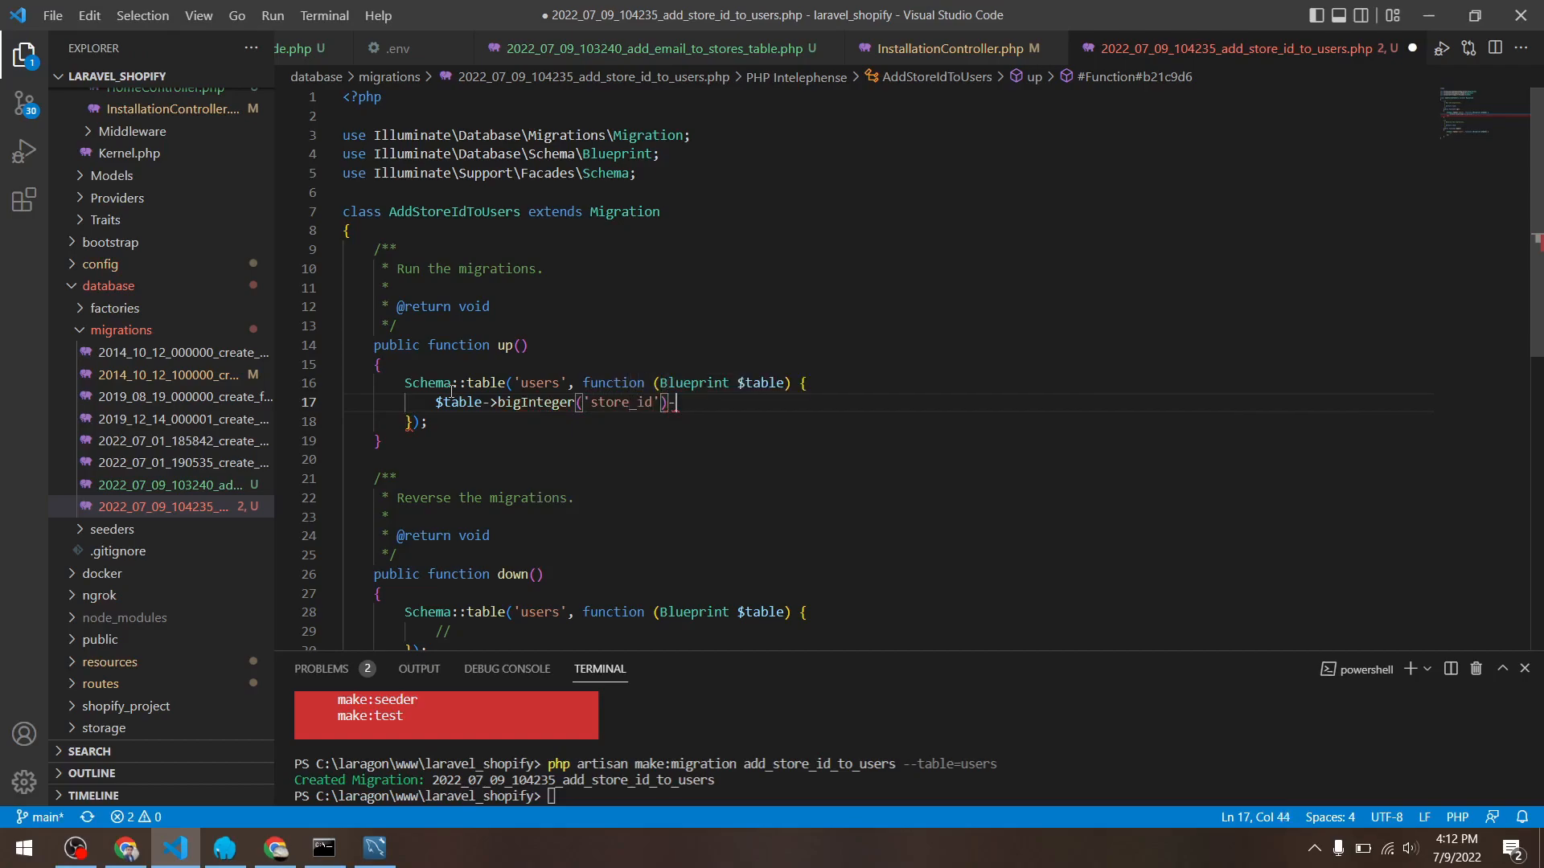
text(->nullable()
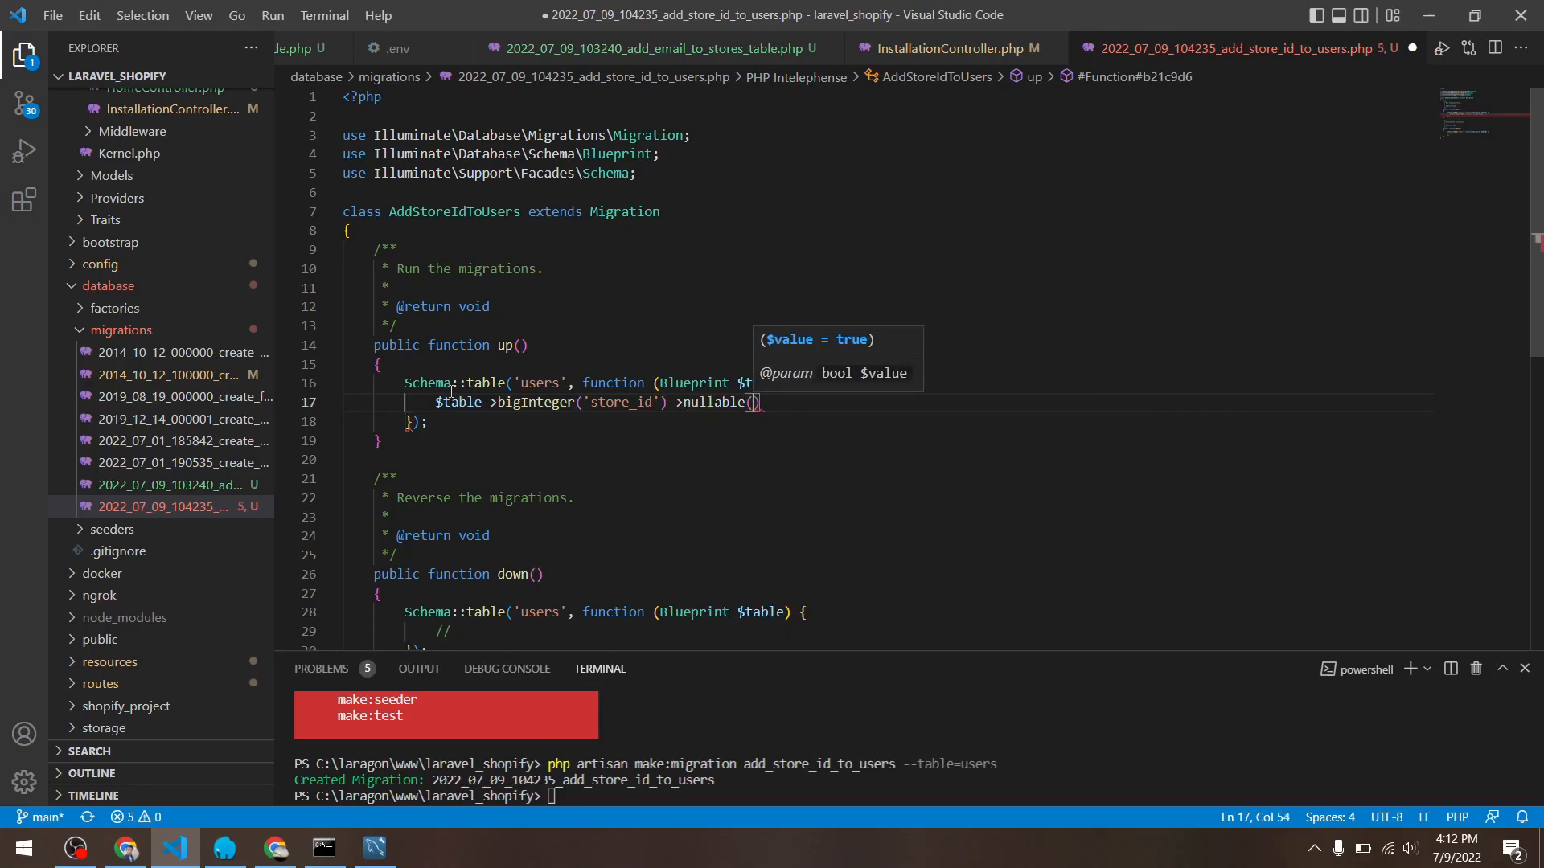
text(->af)
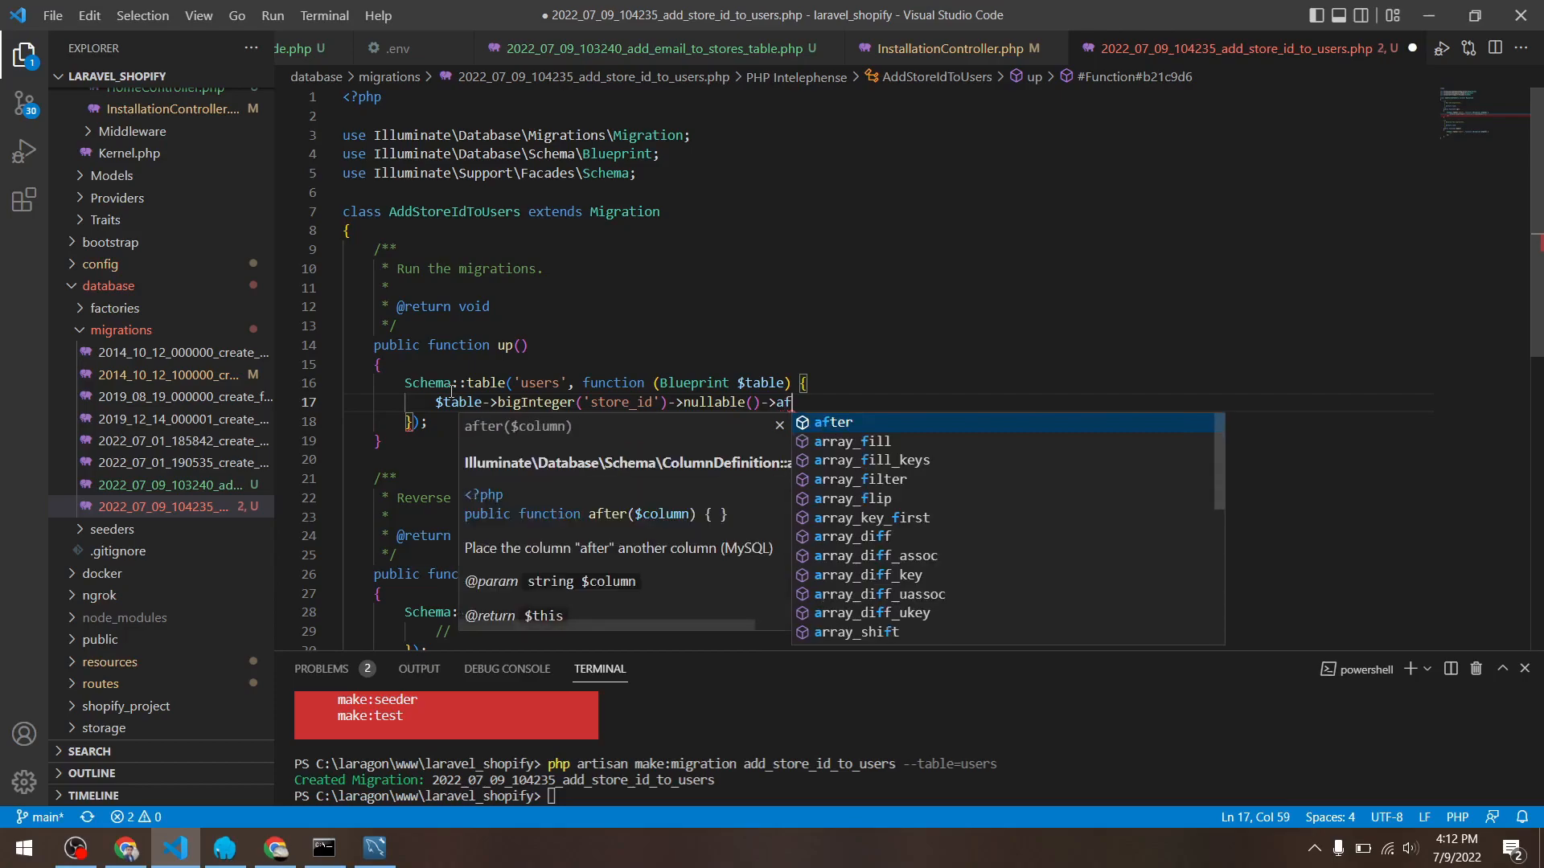
text(after('email');)
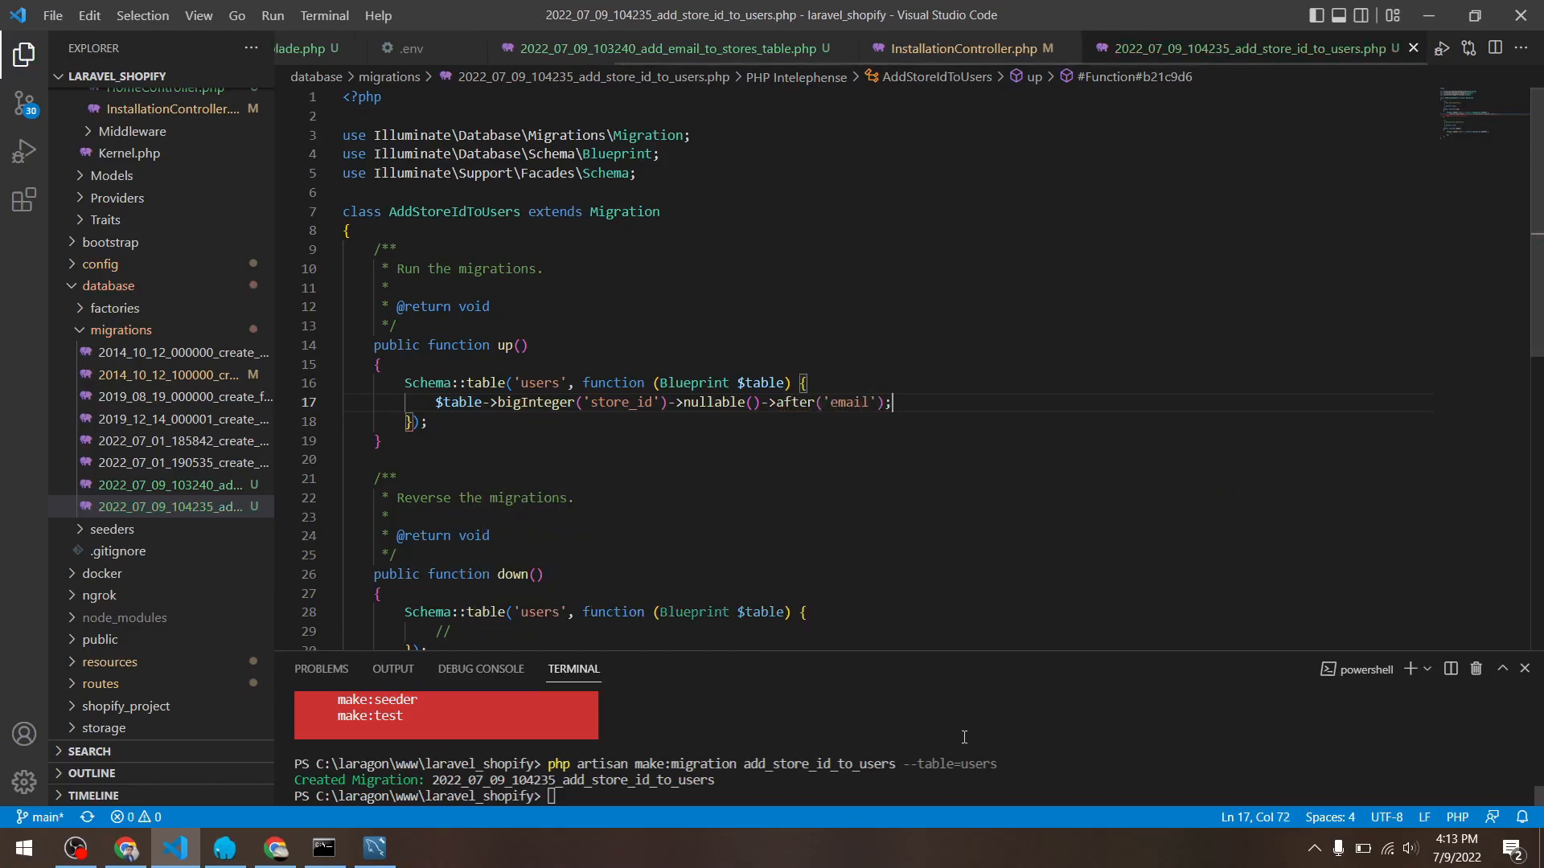
text(php artisan migrate)
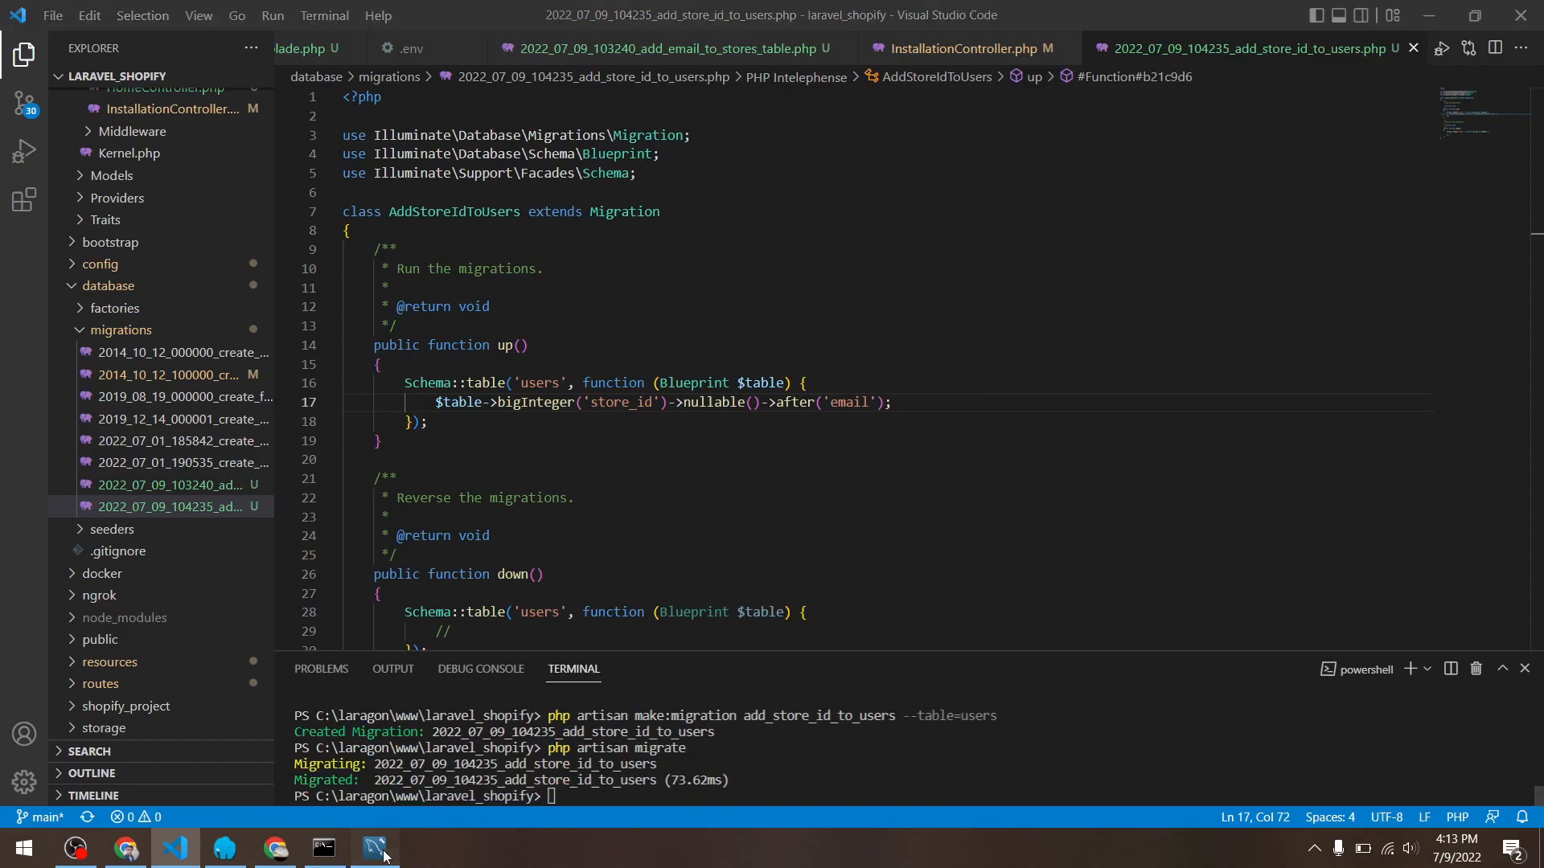
Inspect the users table in MySQL Workbench, then run php artisan optimize to clear caches.
click(375, 848)
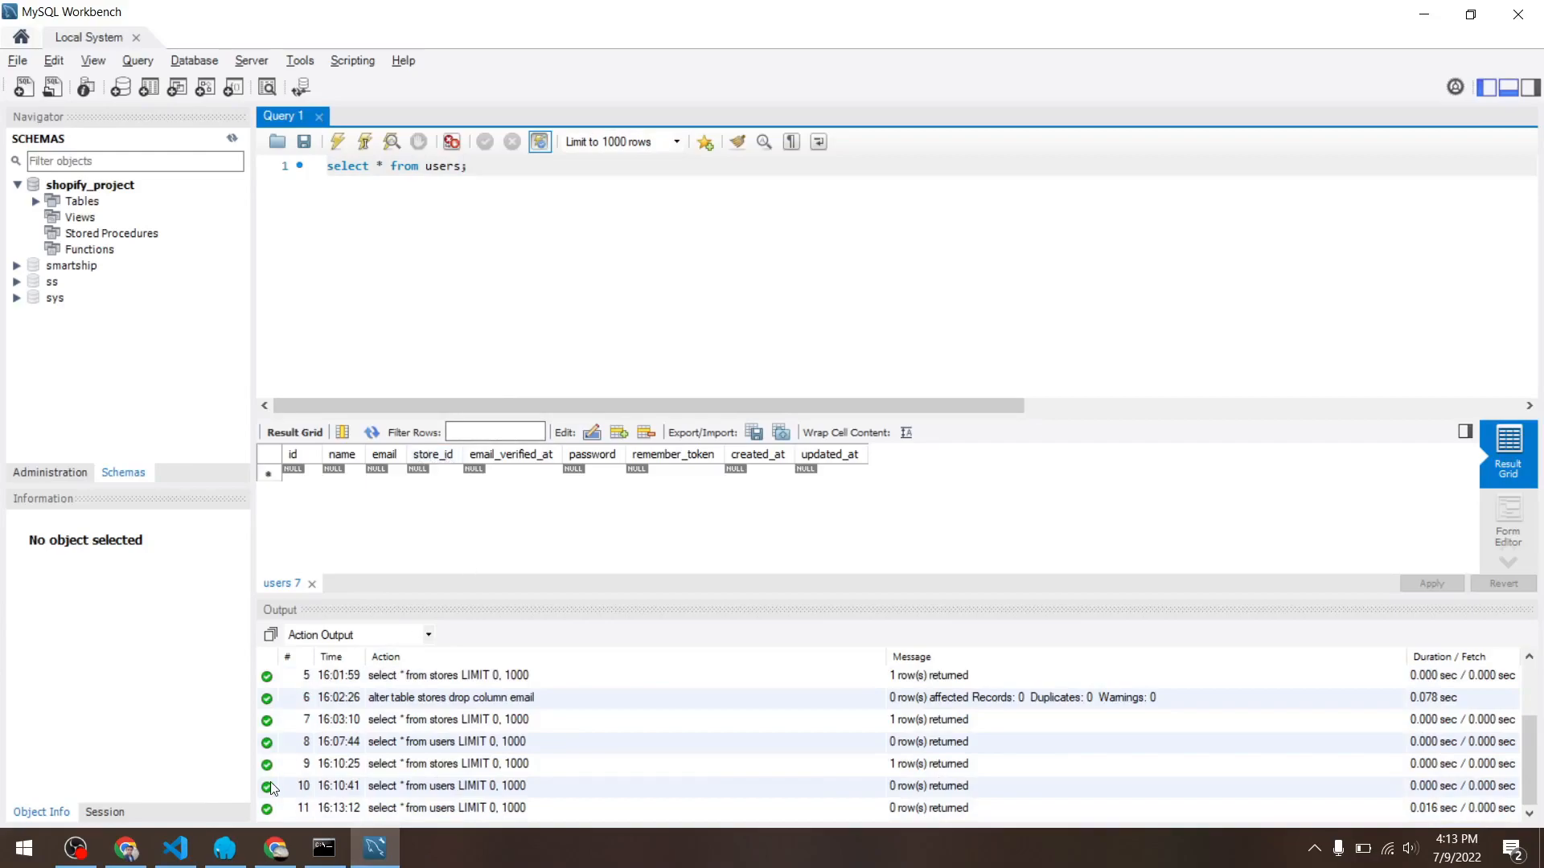
mouse_move(124, 847)
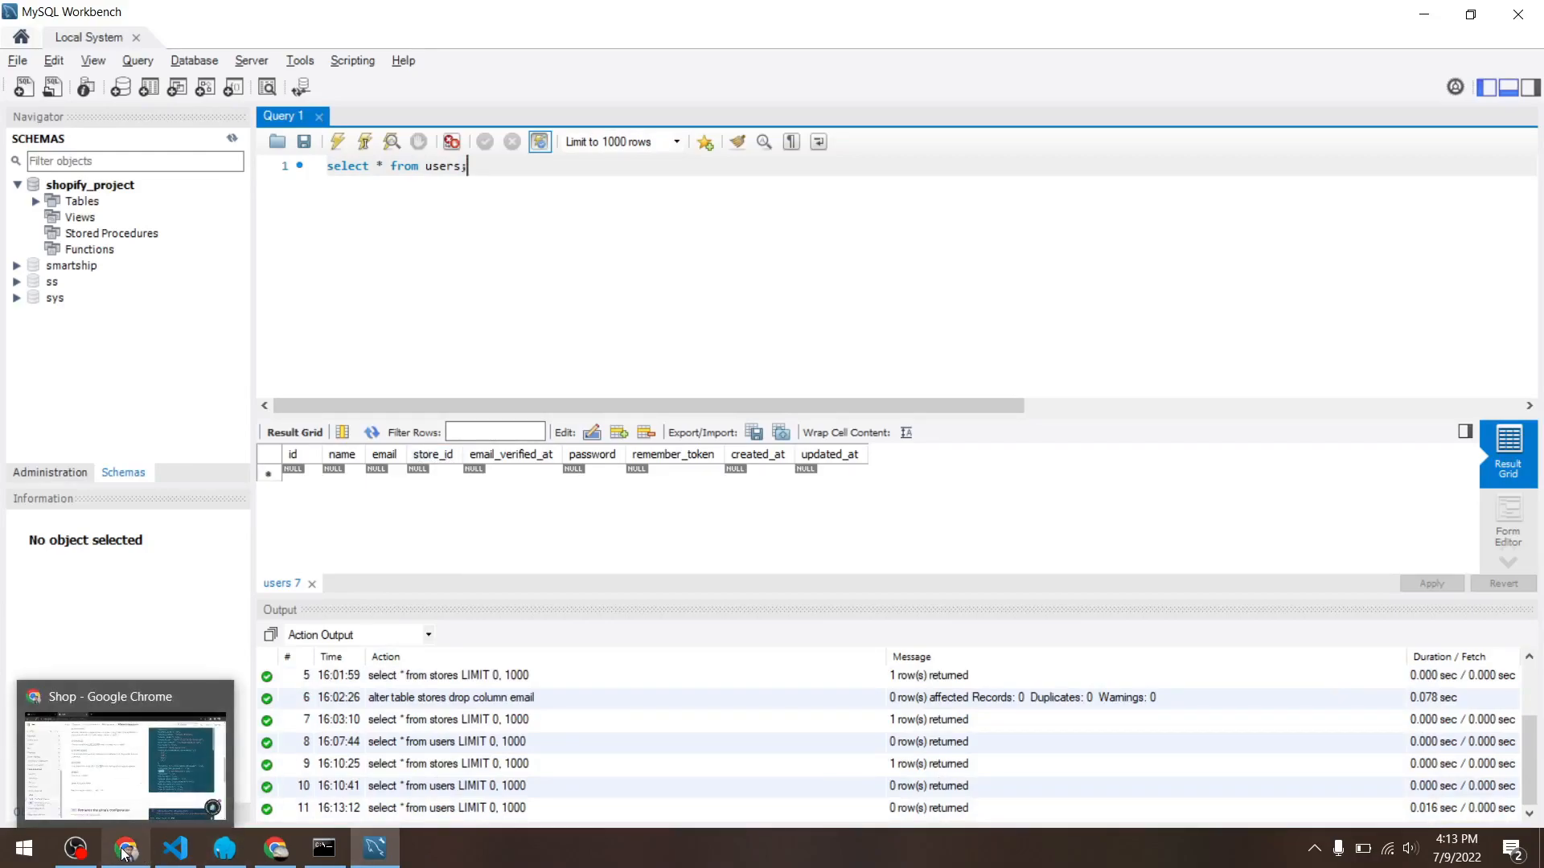
click(122, 849)
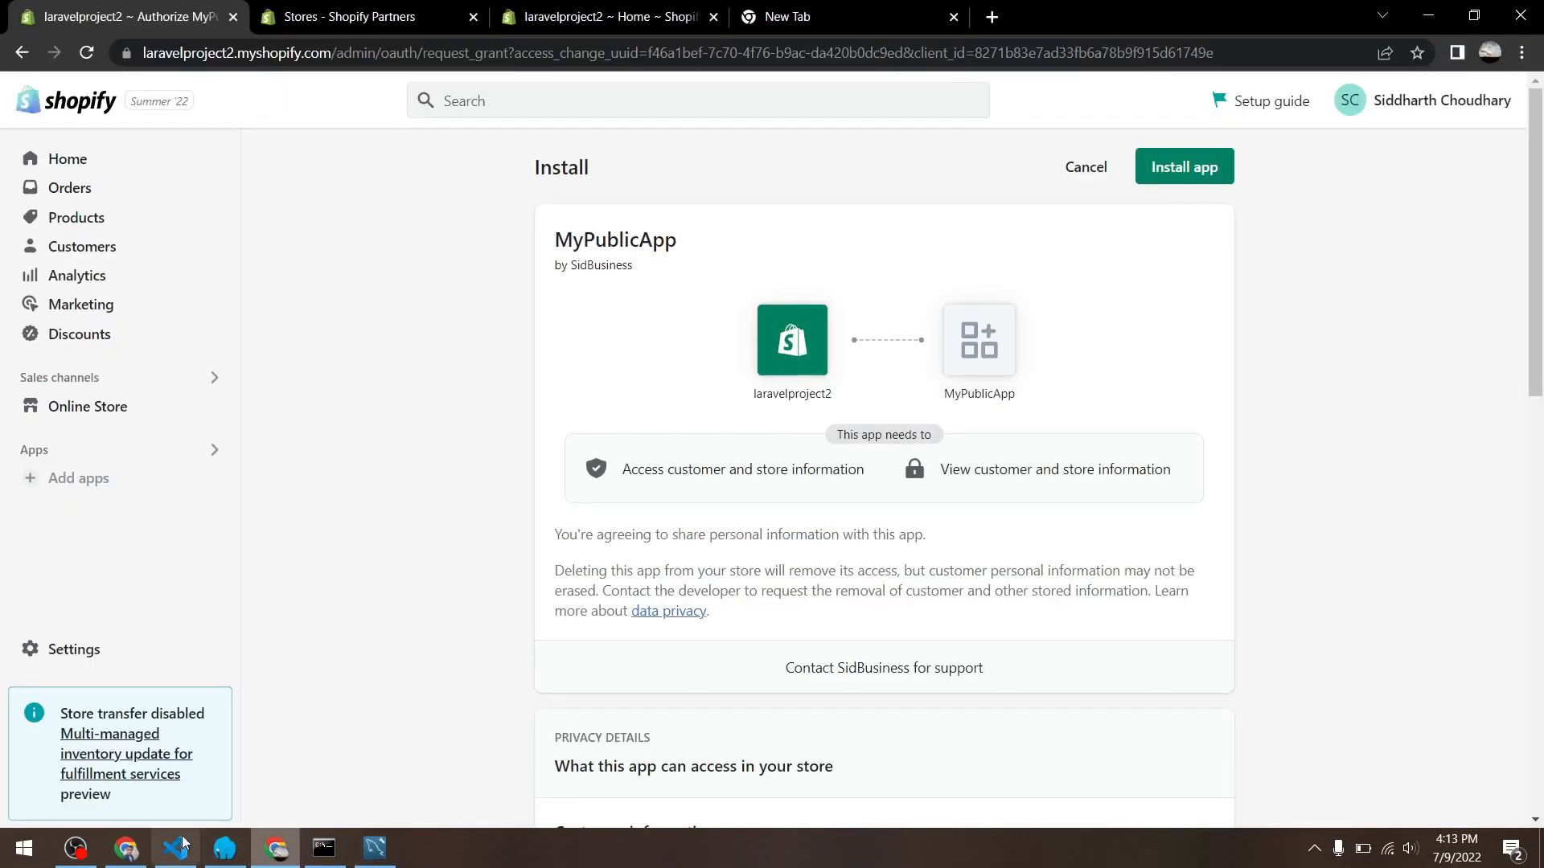
click(176, 847)
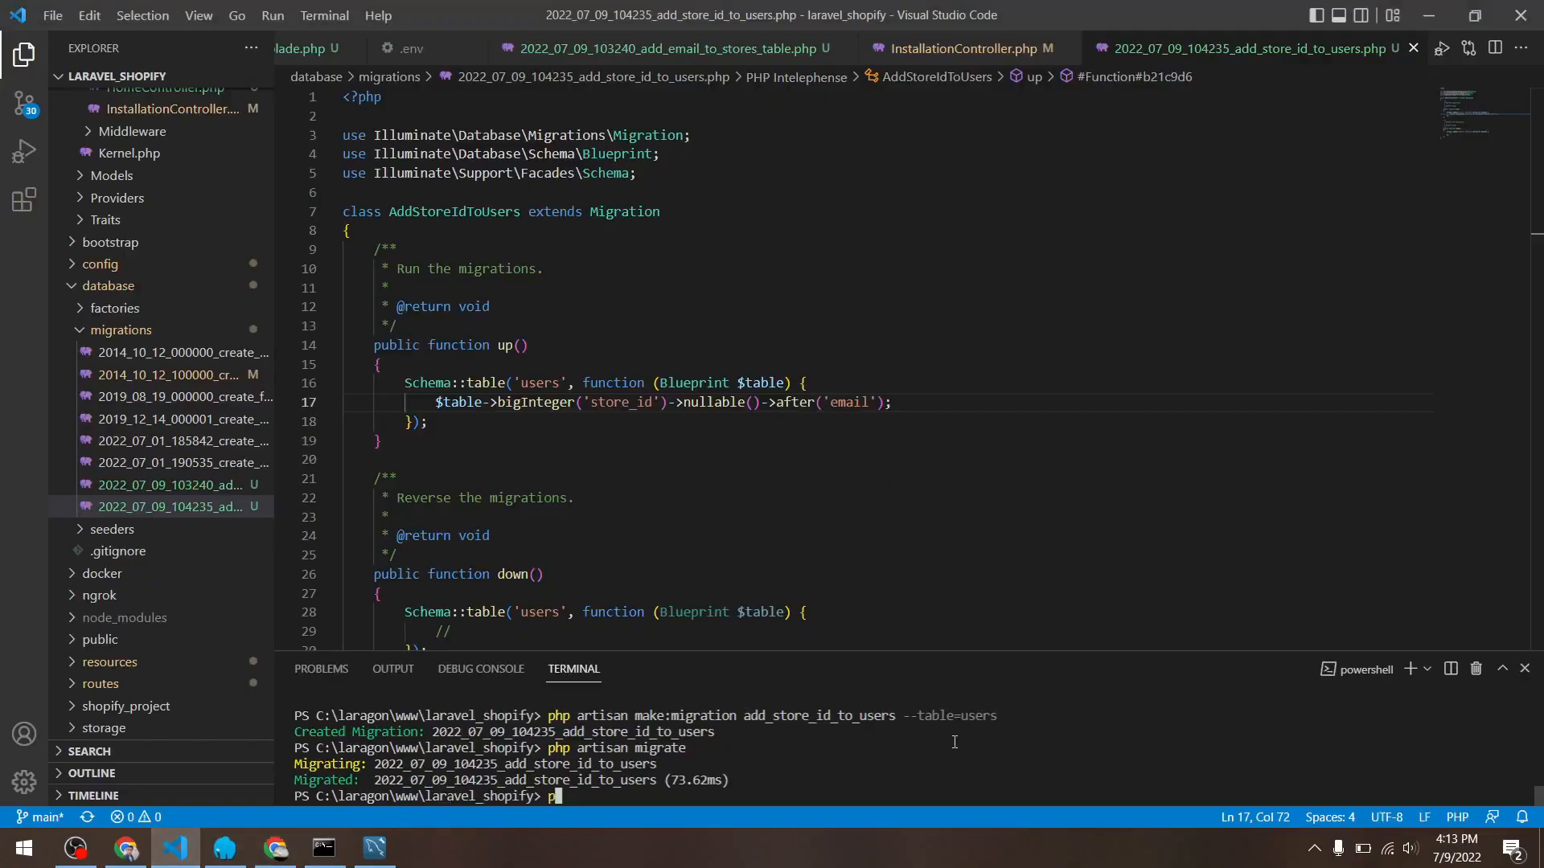
text(php artisan opti)
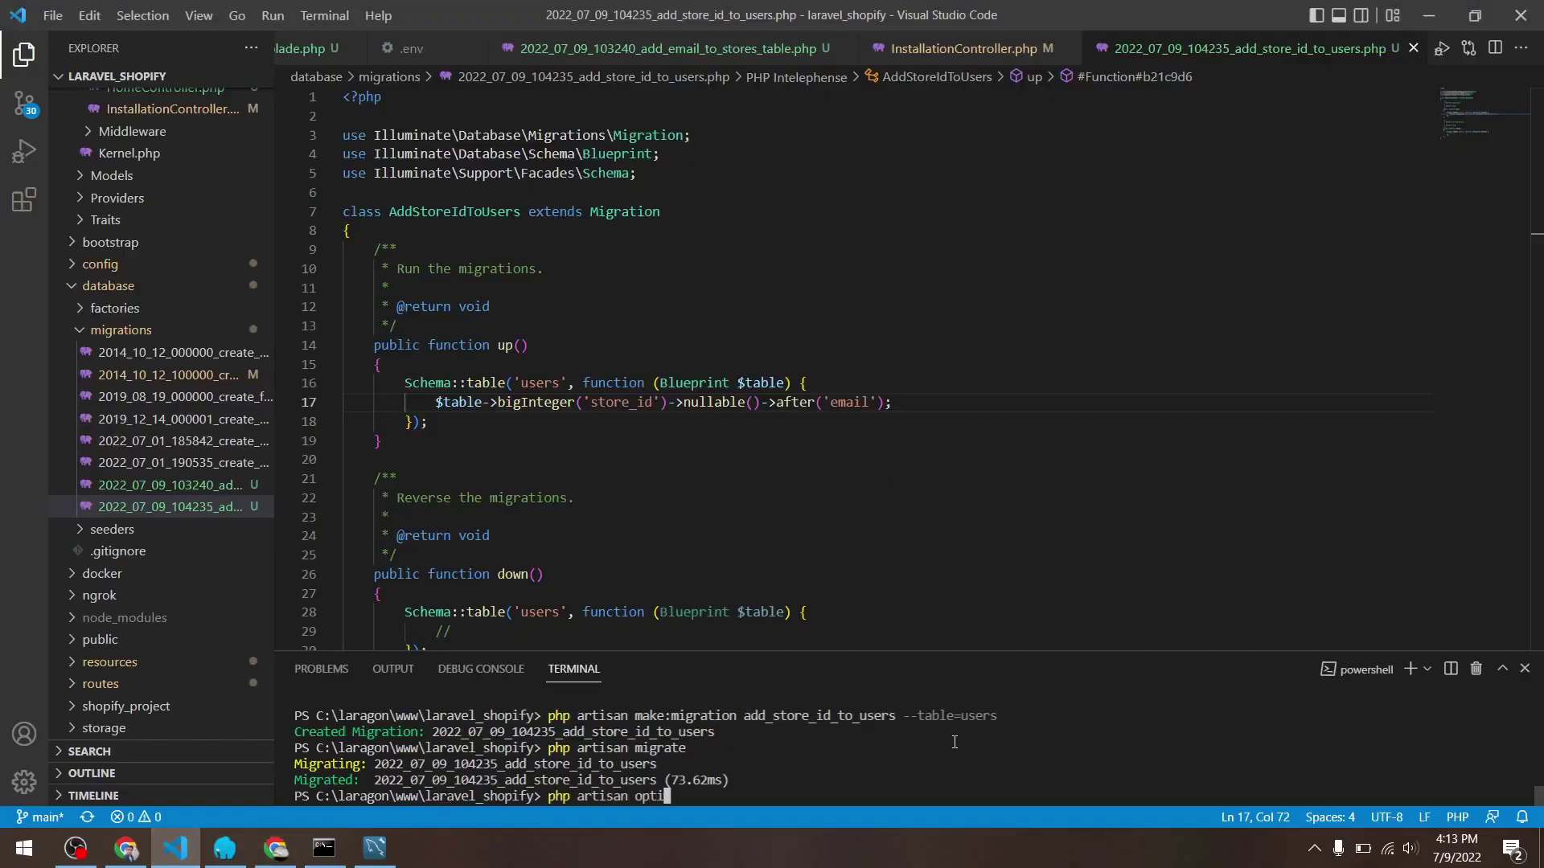
key(Enter)
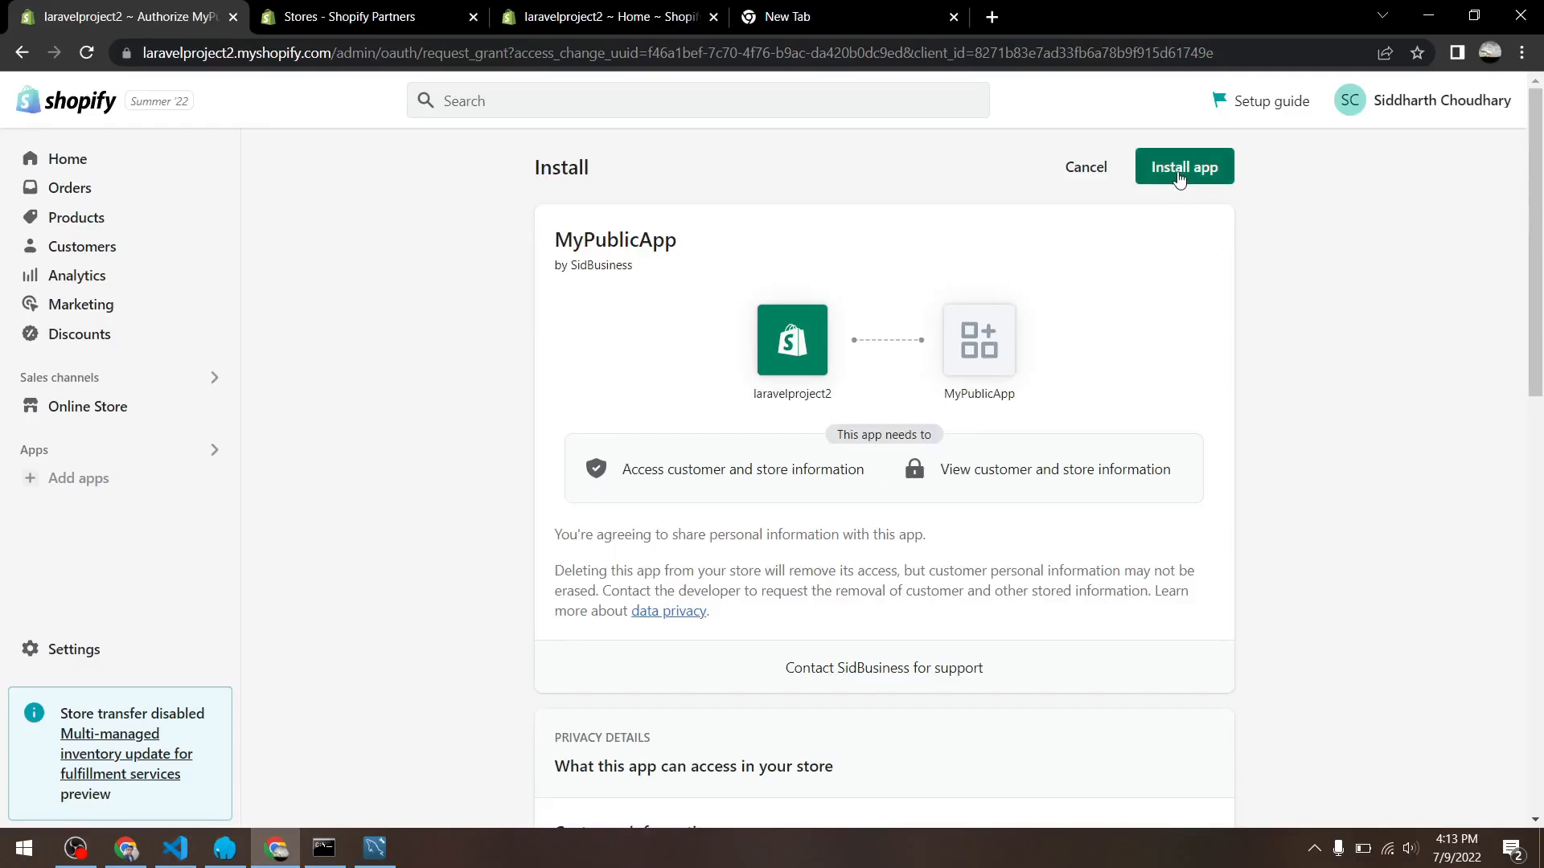
Install MyPublicApp, bypass the unsafe ngrok site warning, and reload to reach the Laravel login page.
click(1184, 168)
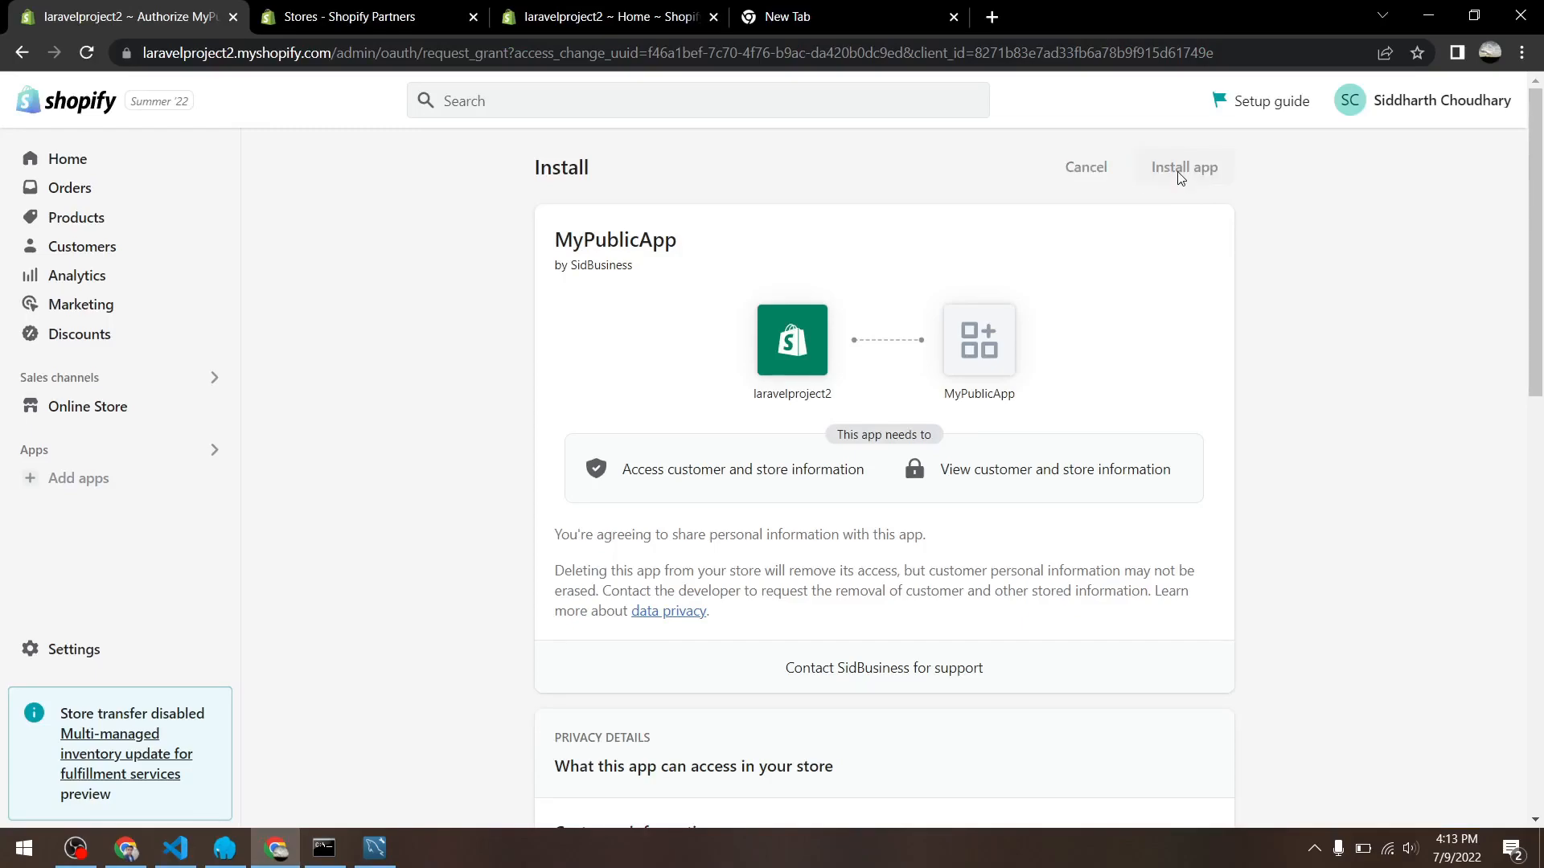
click(1184, 168)
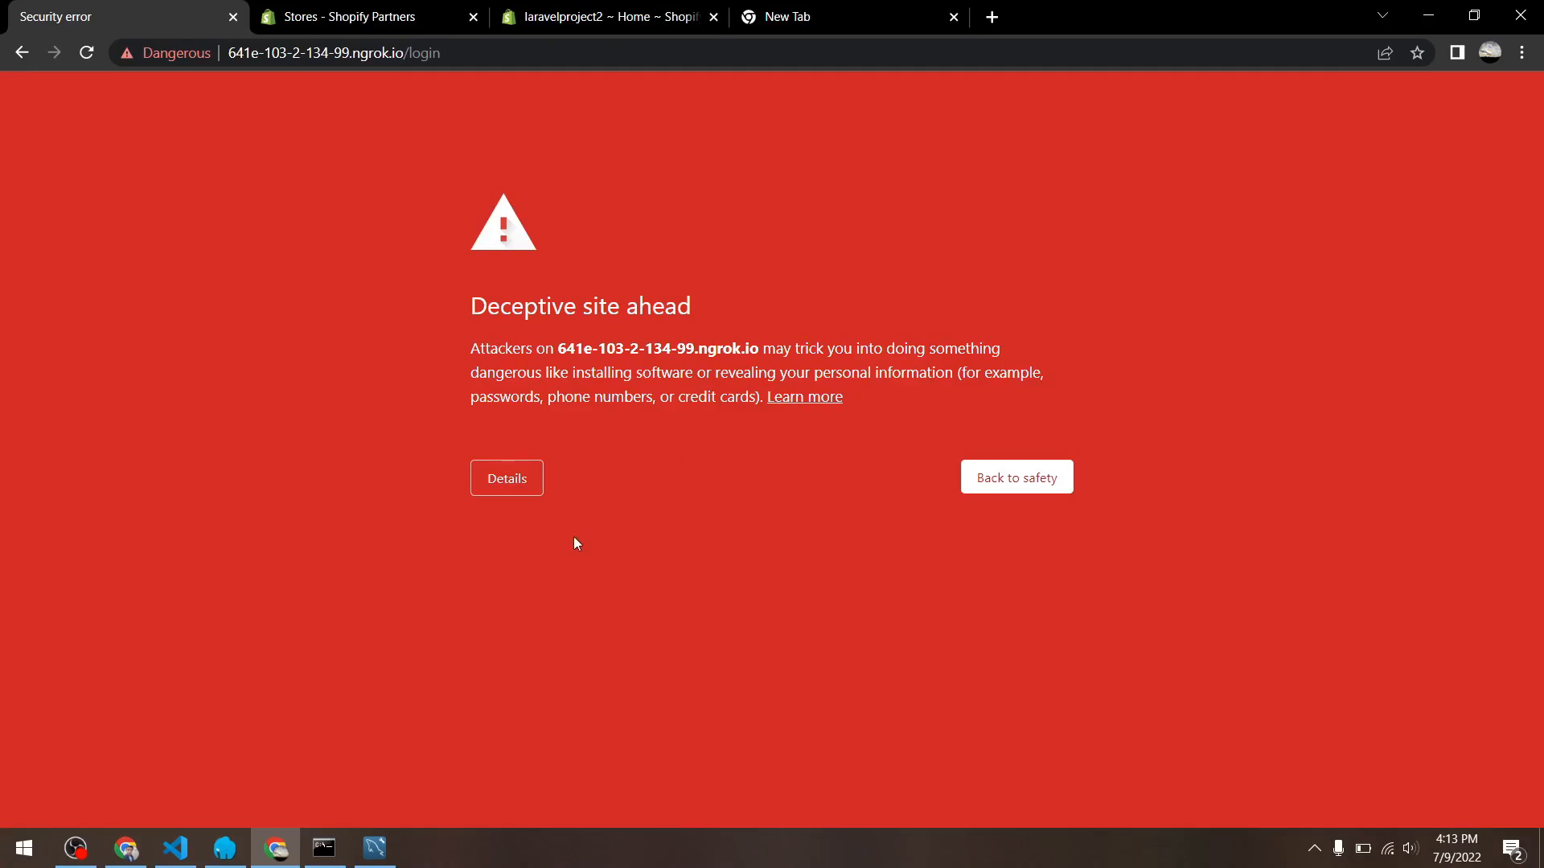
click(506, 477)
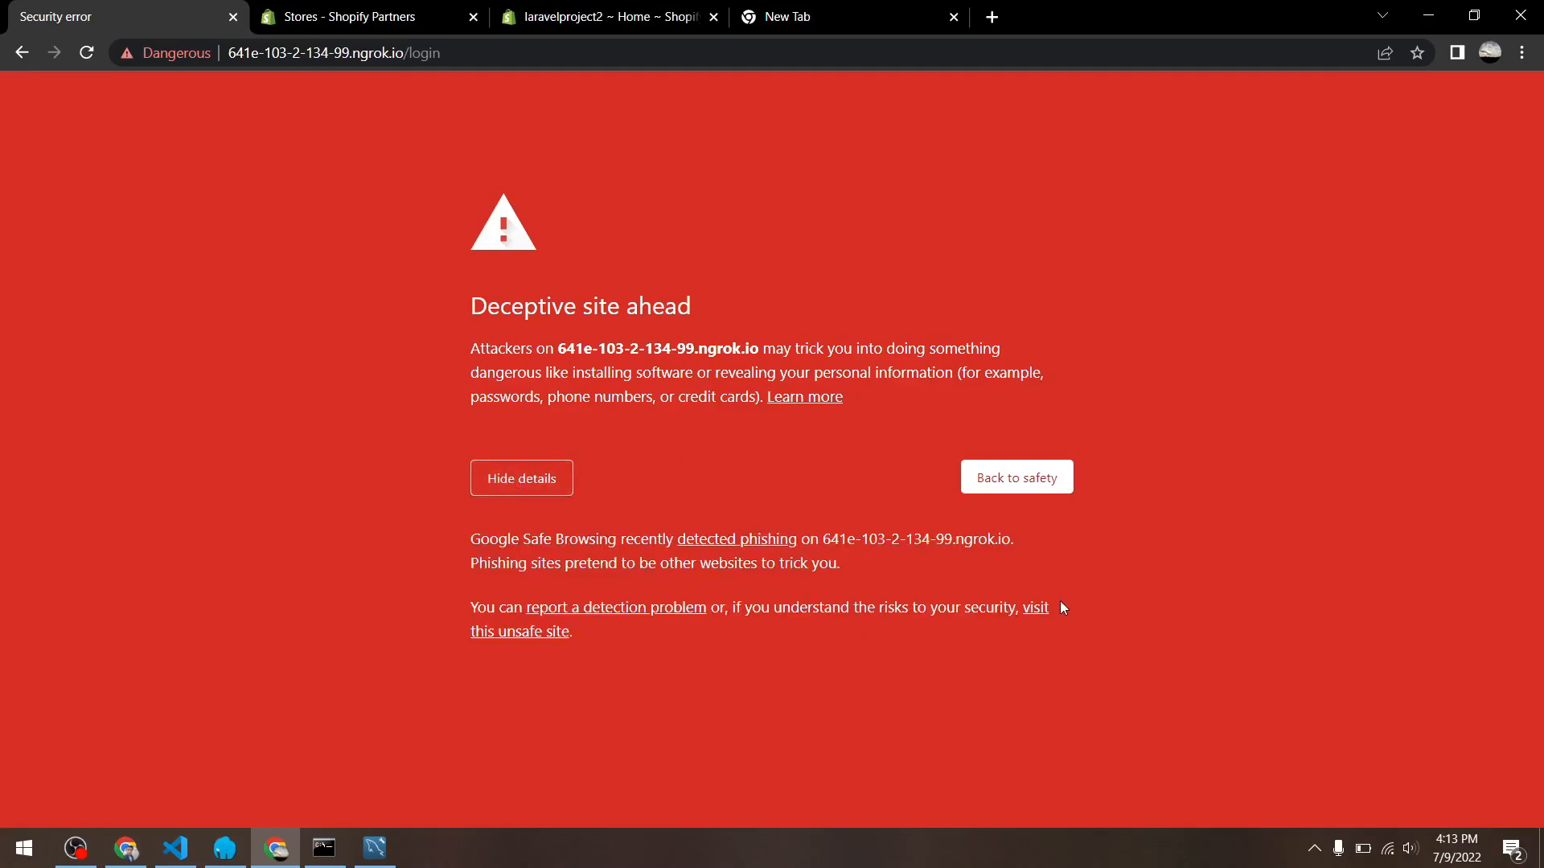
click(519, 631)
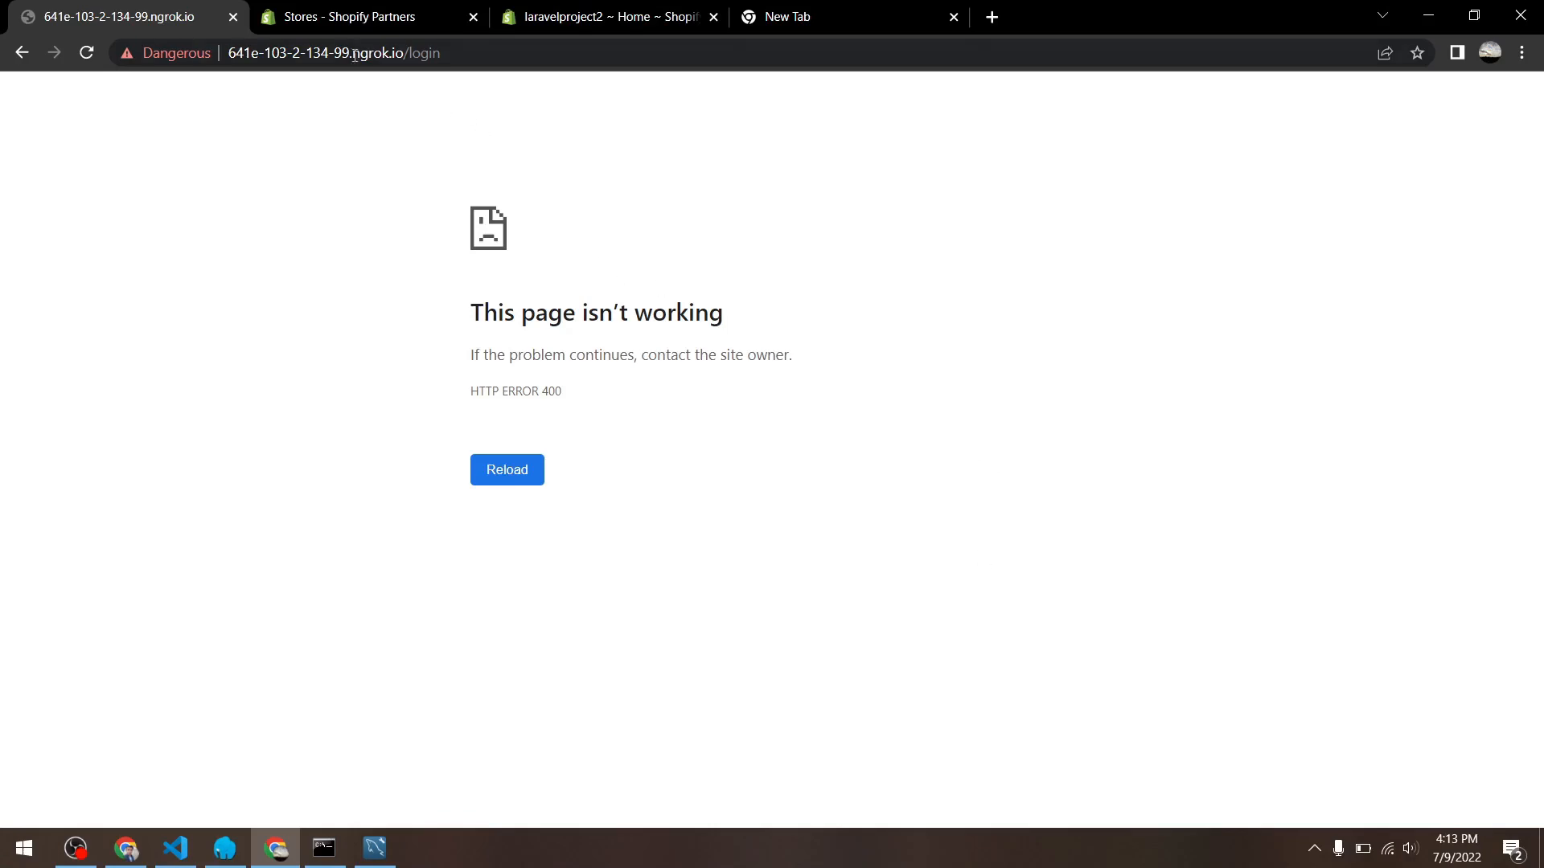
click(351, 53)
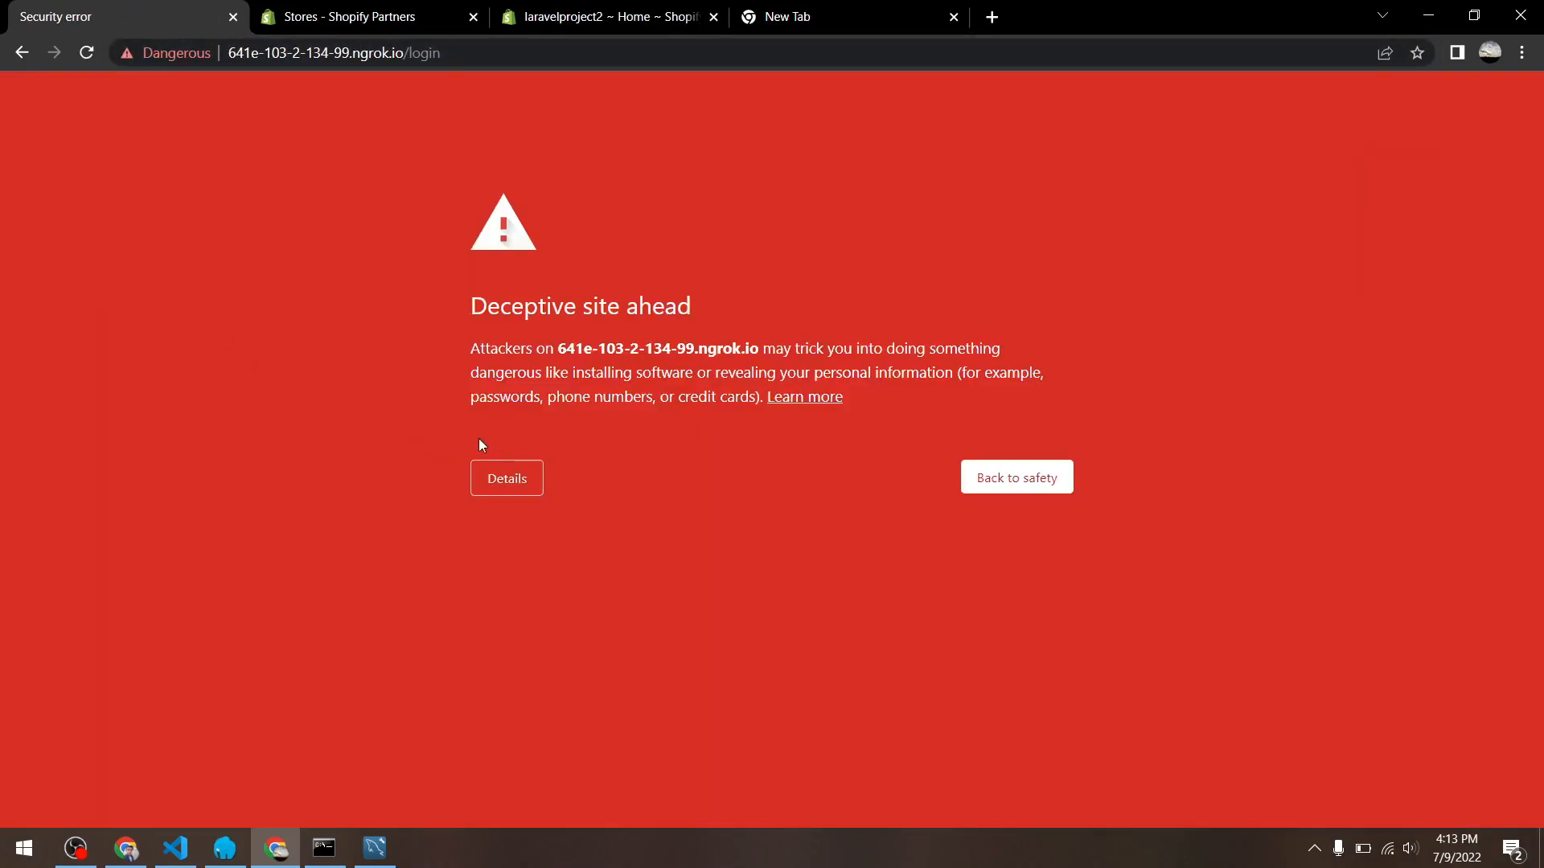
click(507, 478)
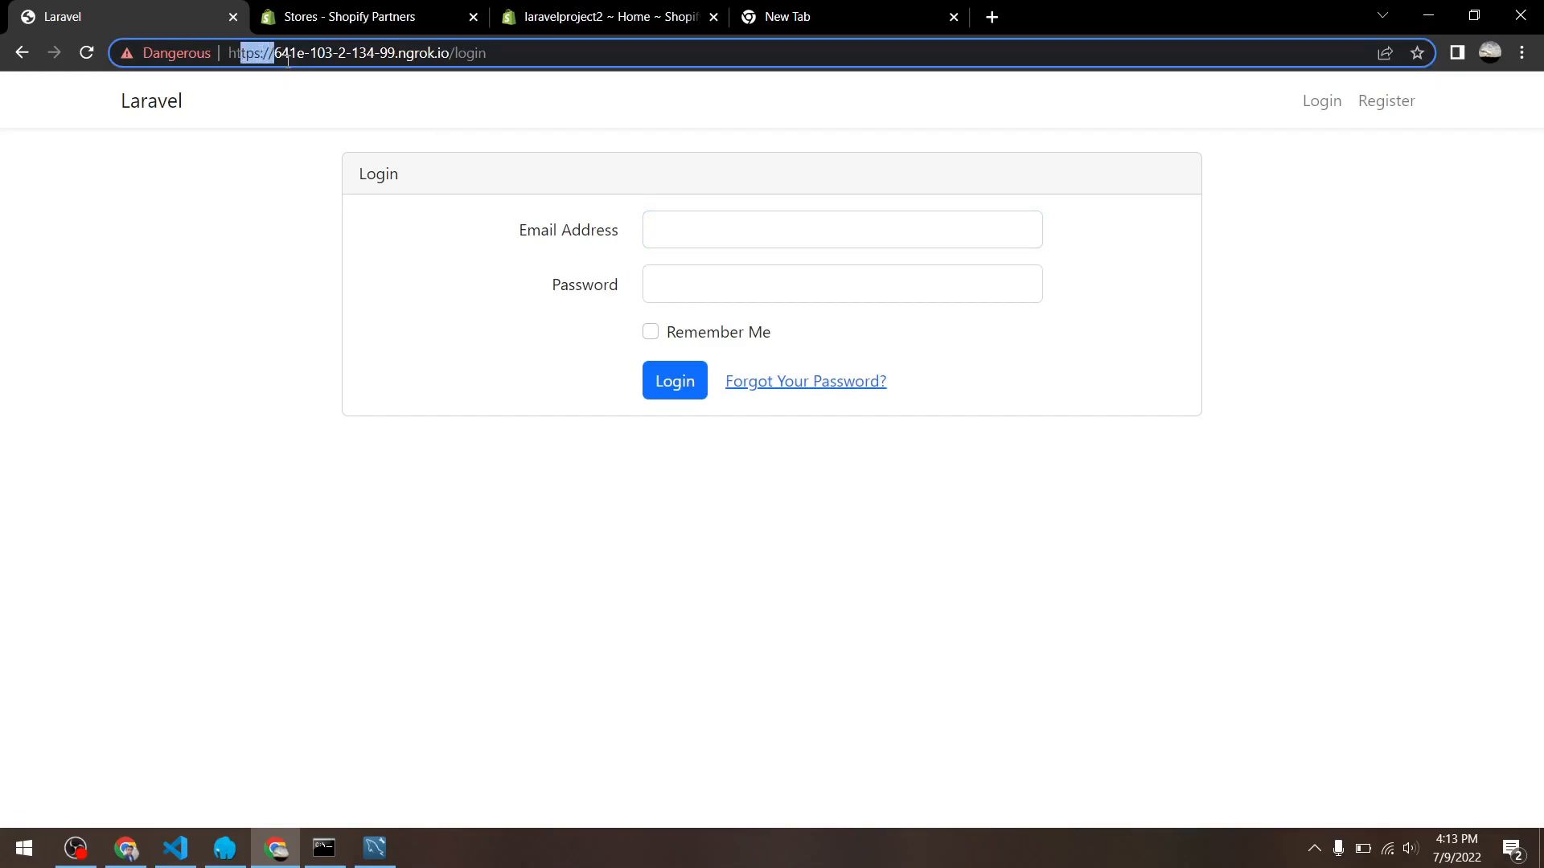
click(842, 229)
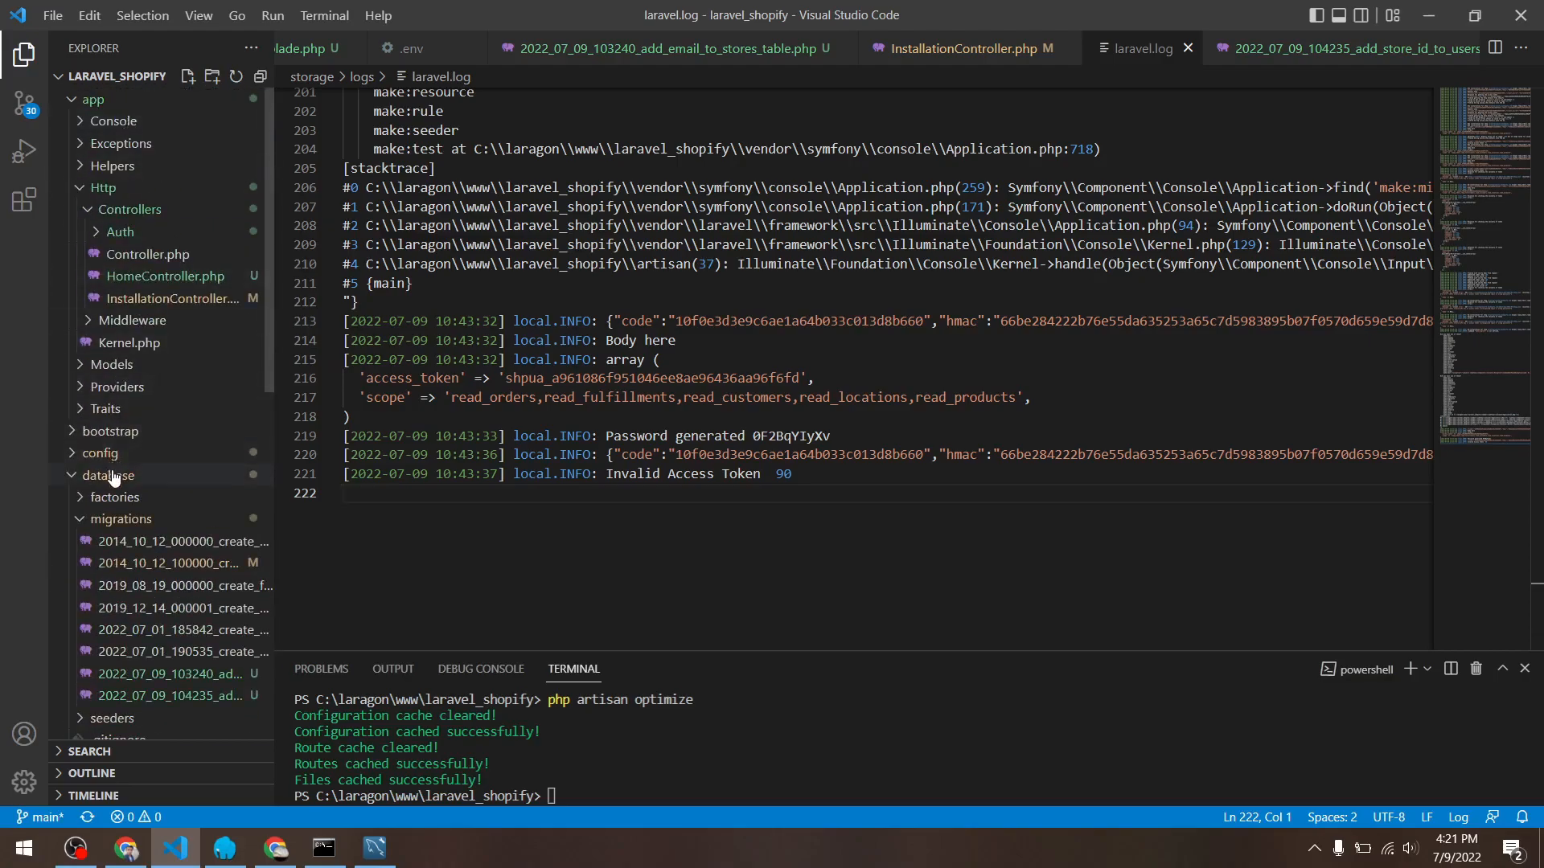
Add 'store_id' to the $fillable array in app/Models/User.php, save, and close the file.
click(112, 365)
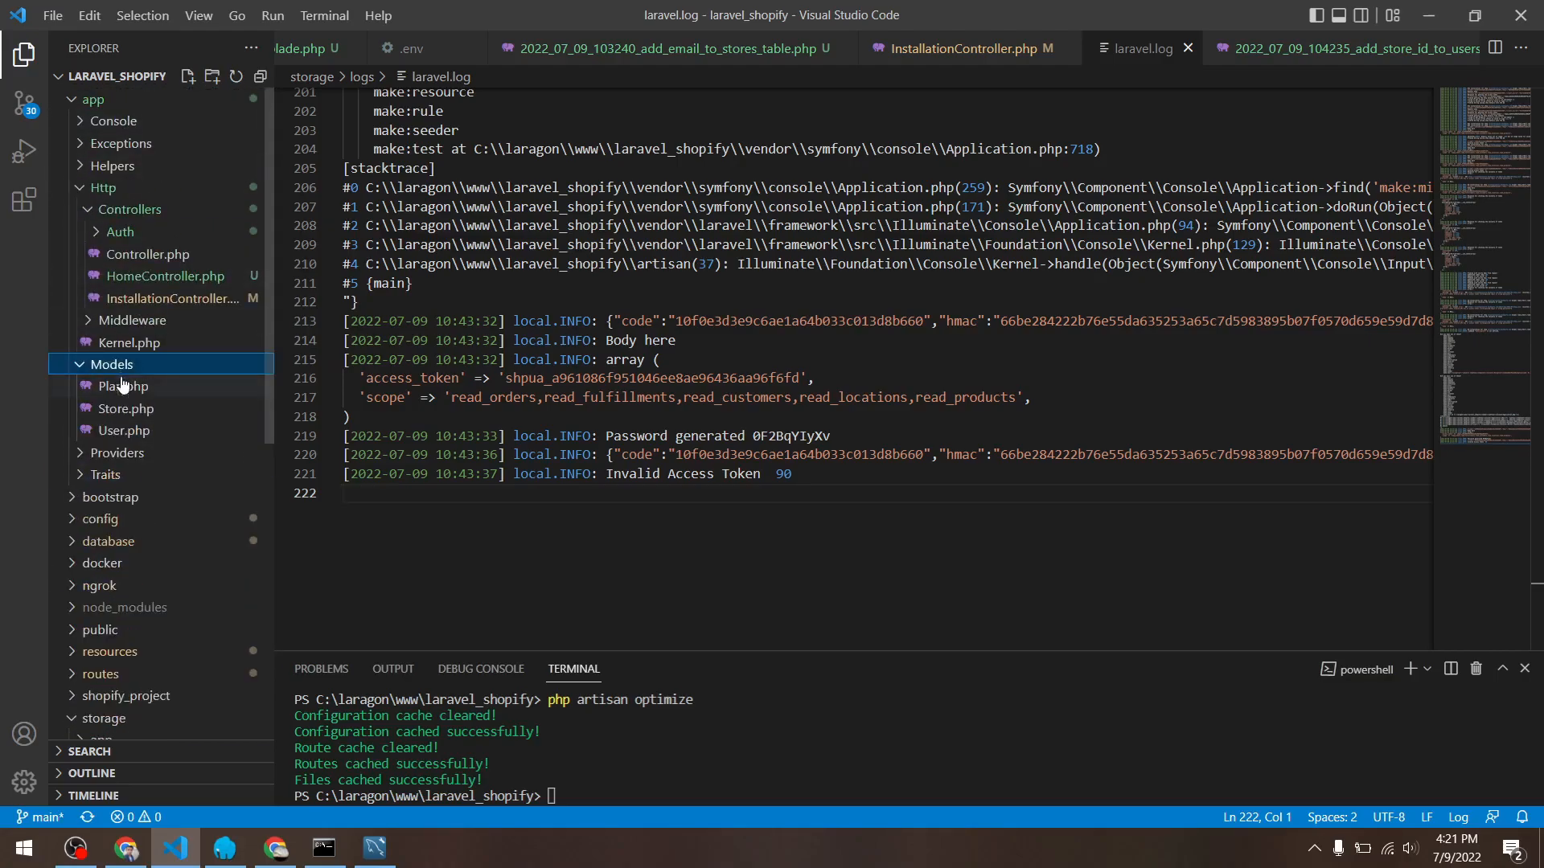
click(124, 430)
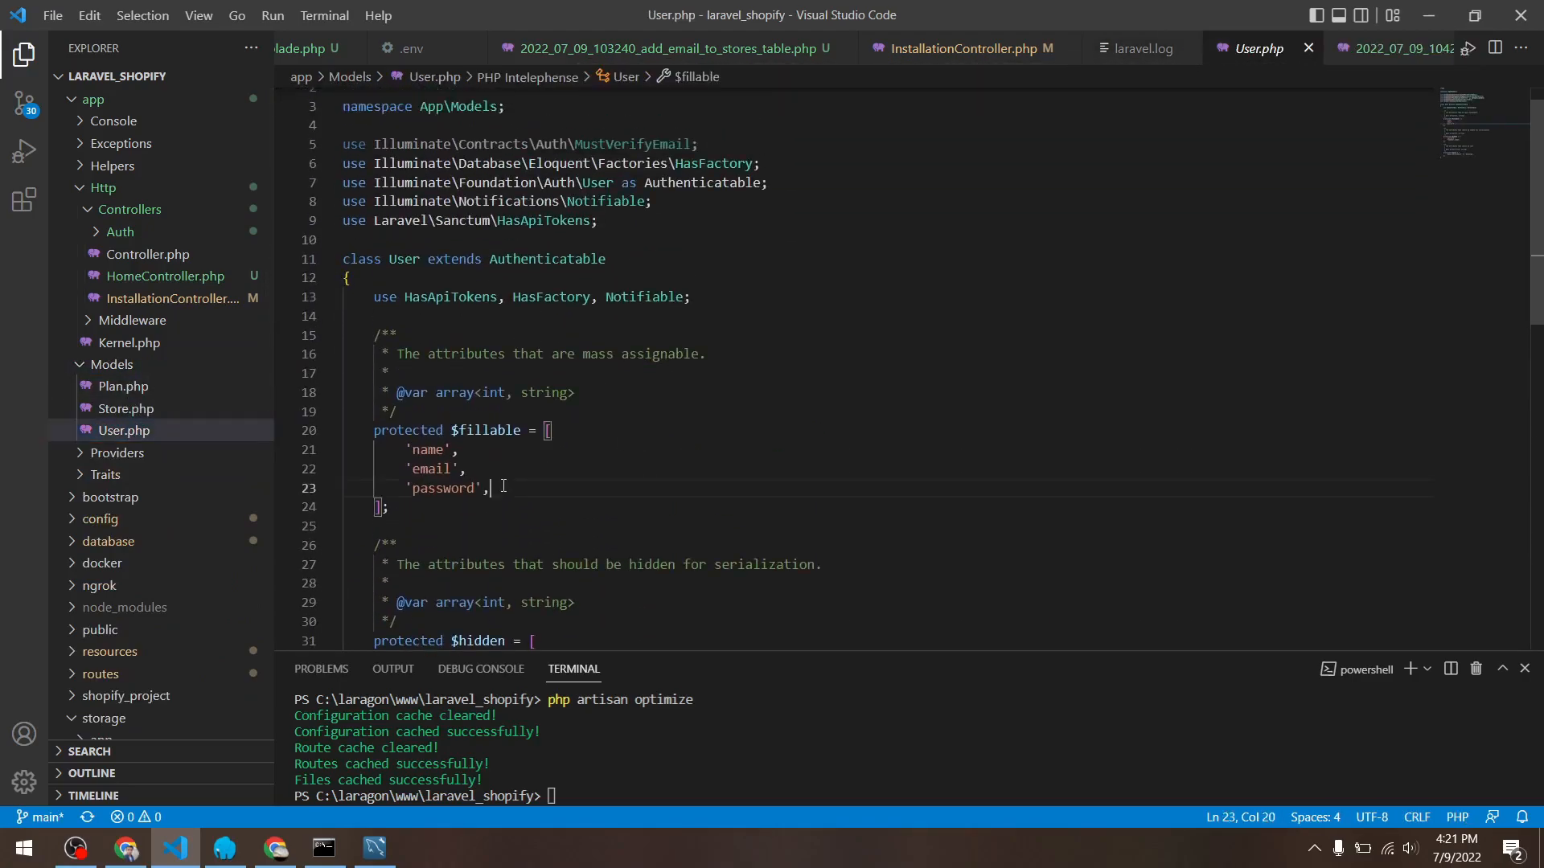
text('sotre')
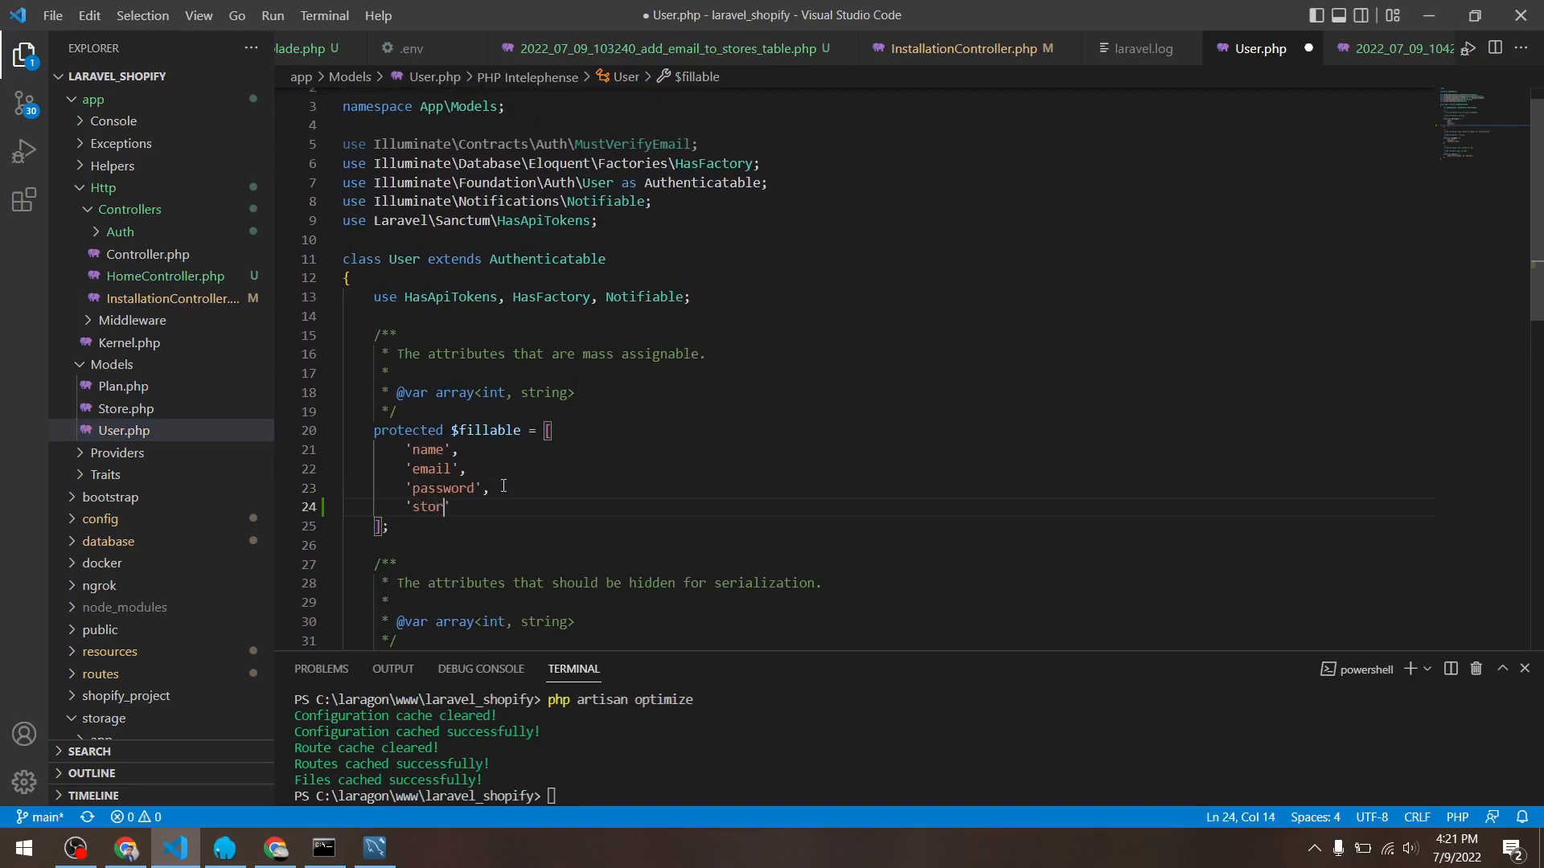
text(e_id)
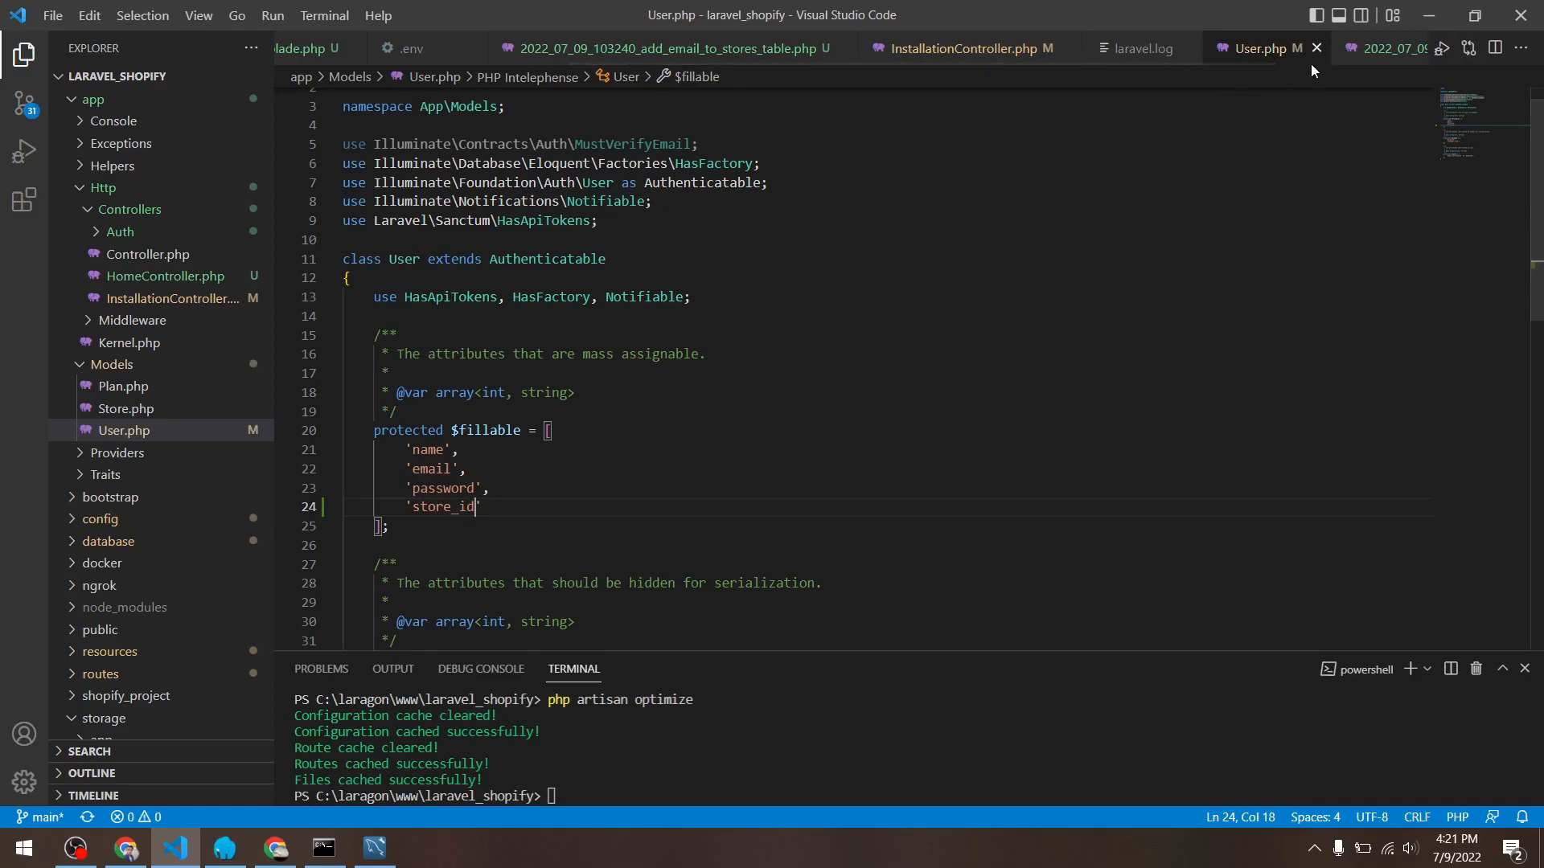
click(1143, 49)
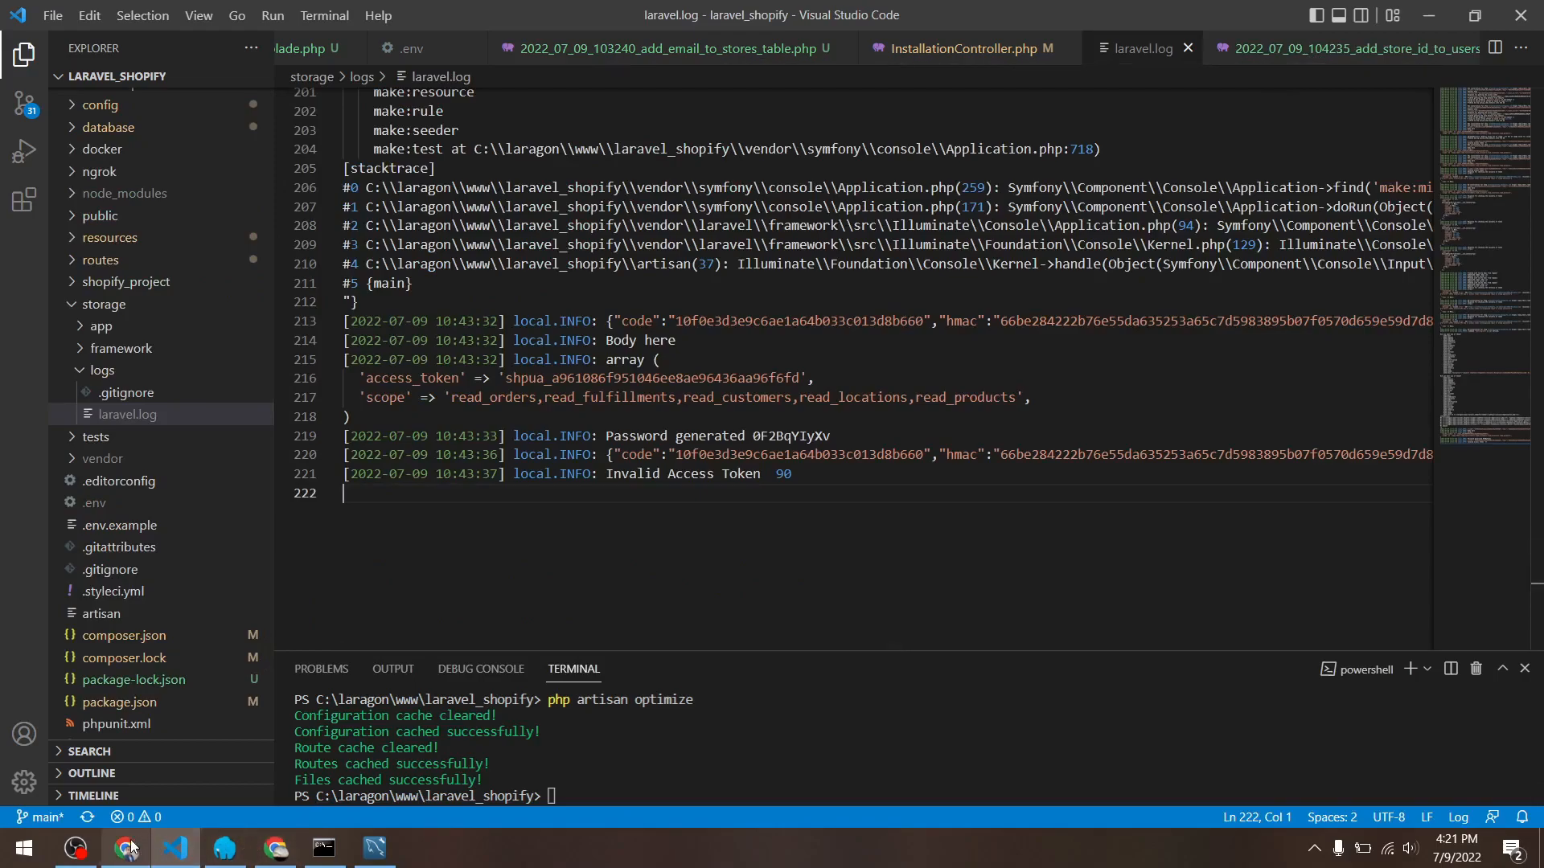
Go back through browser history to the store's app authorization page.
click(124, 847)
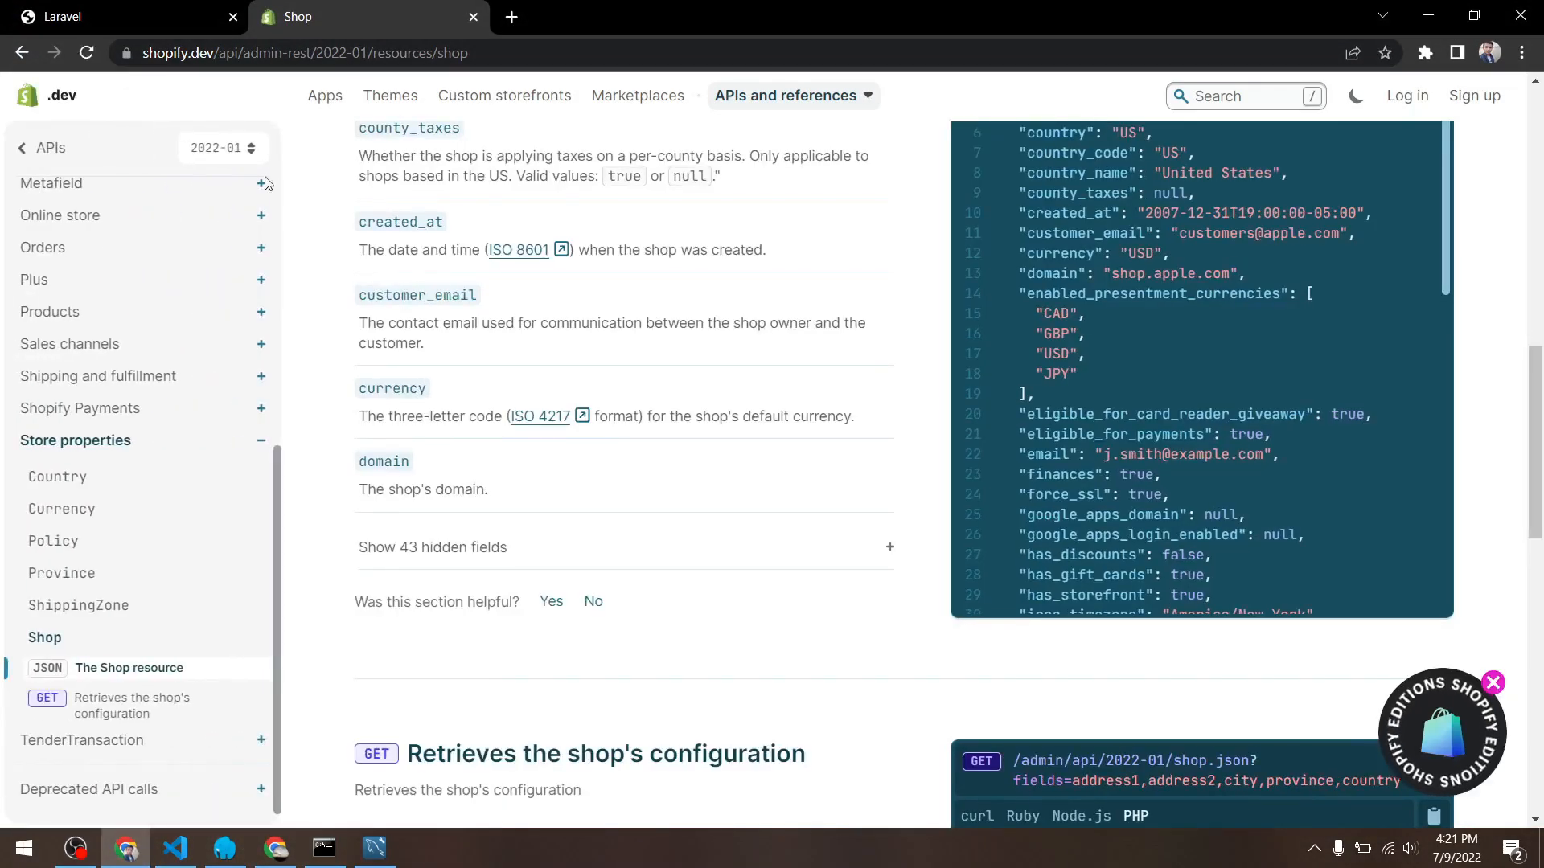
click(113, 16)
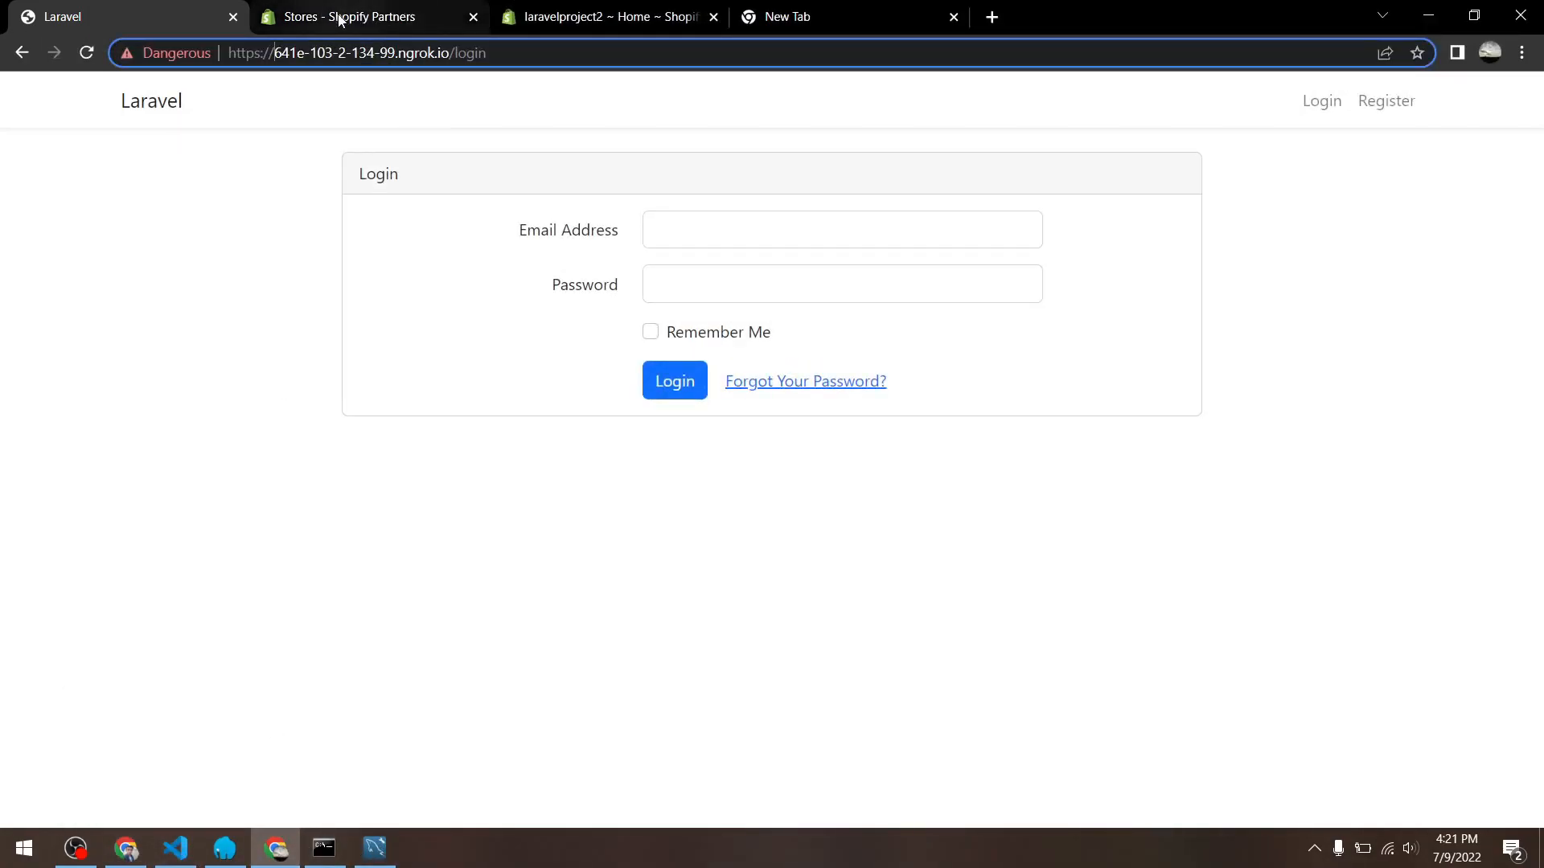
click(26, 51)
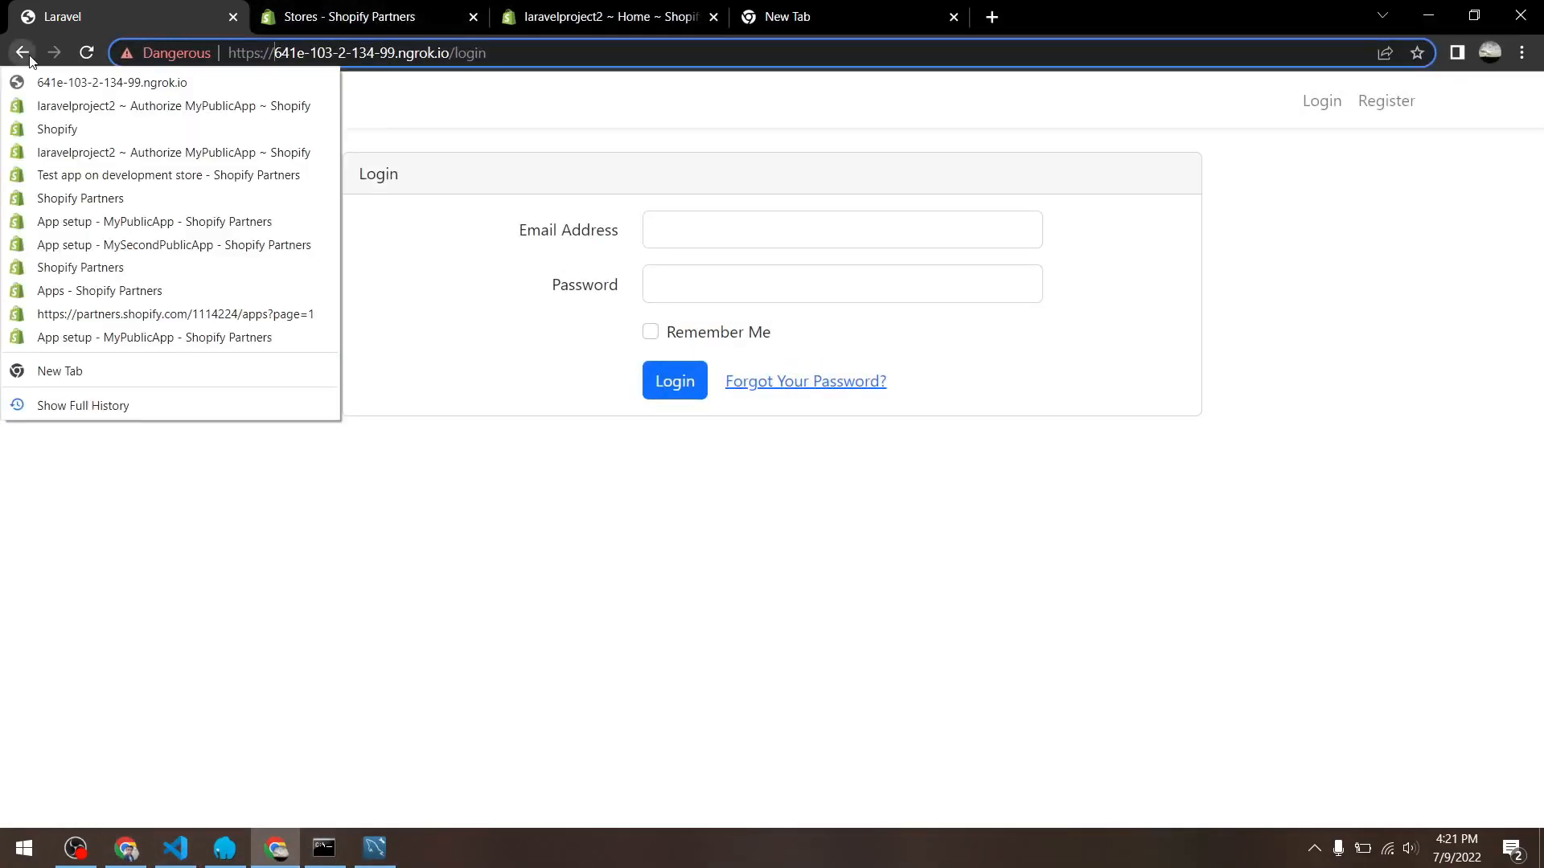
mouse_move(56, 129)
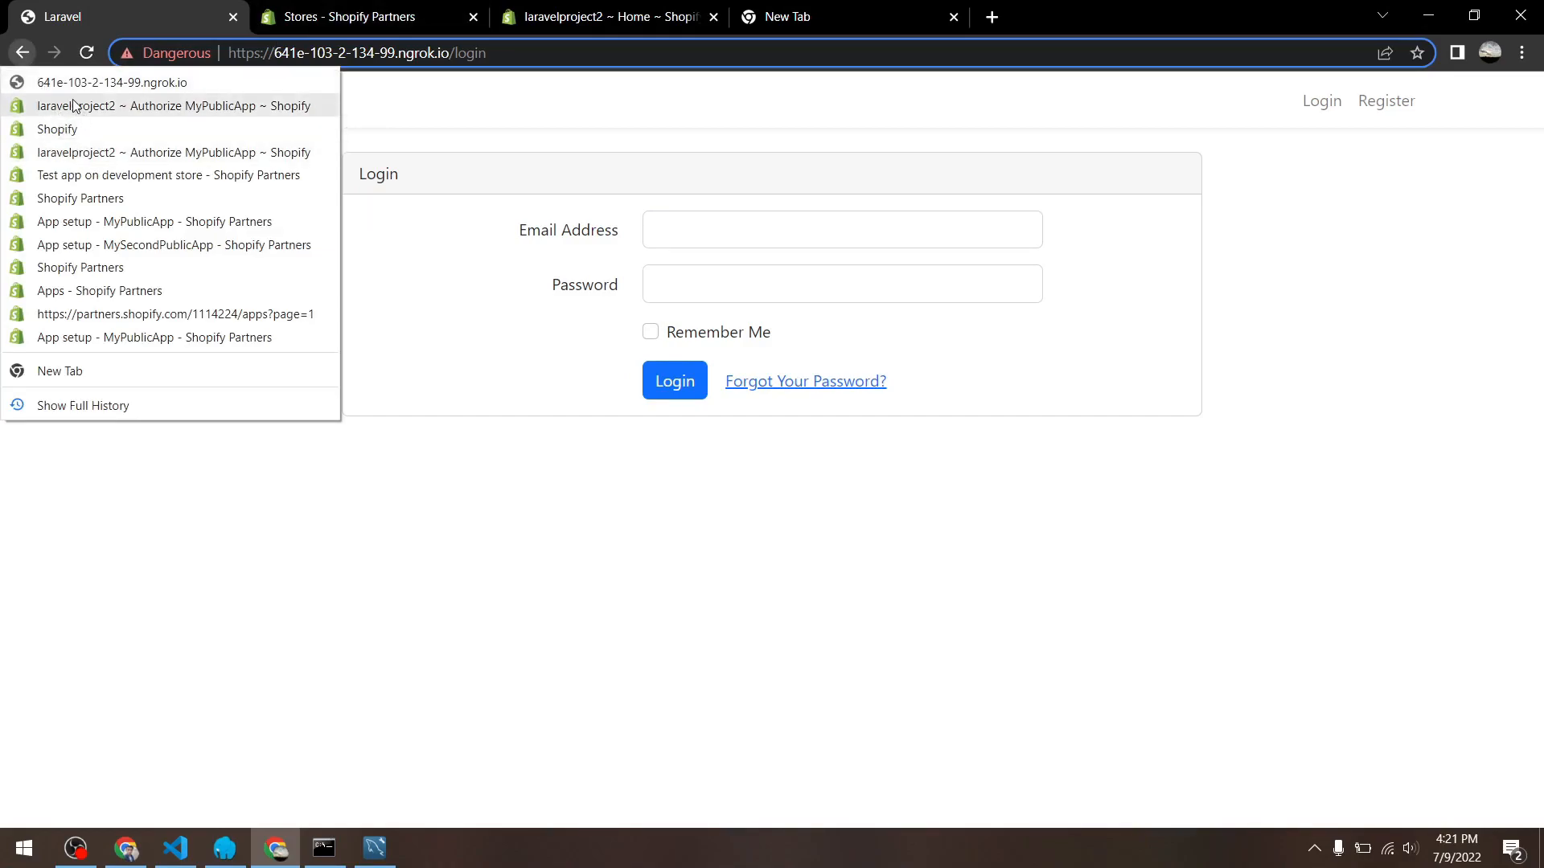
click(177, 105)
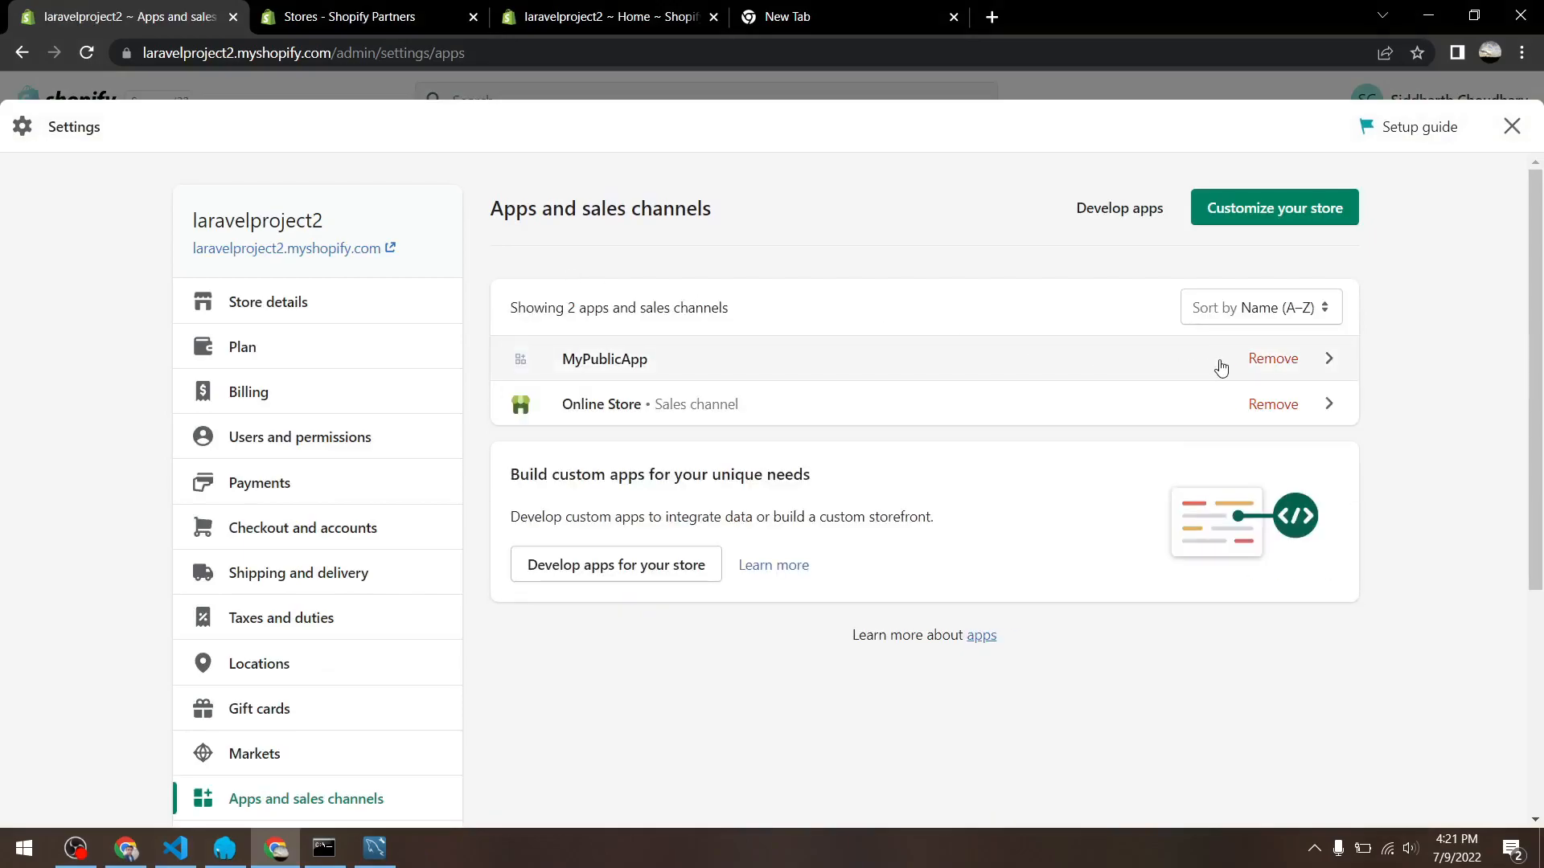
Remove and delete MyPublicApp from laravelproject2, then open its Shopify Partners overview.
click(1273, 359)
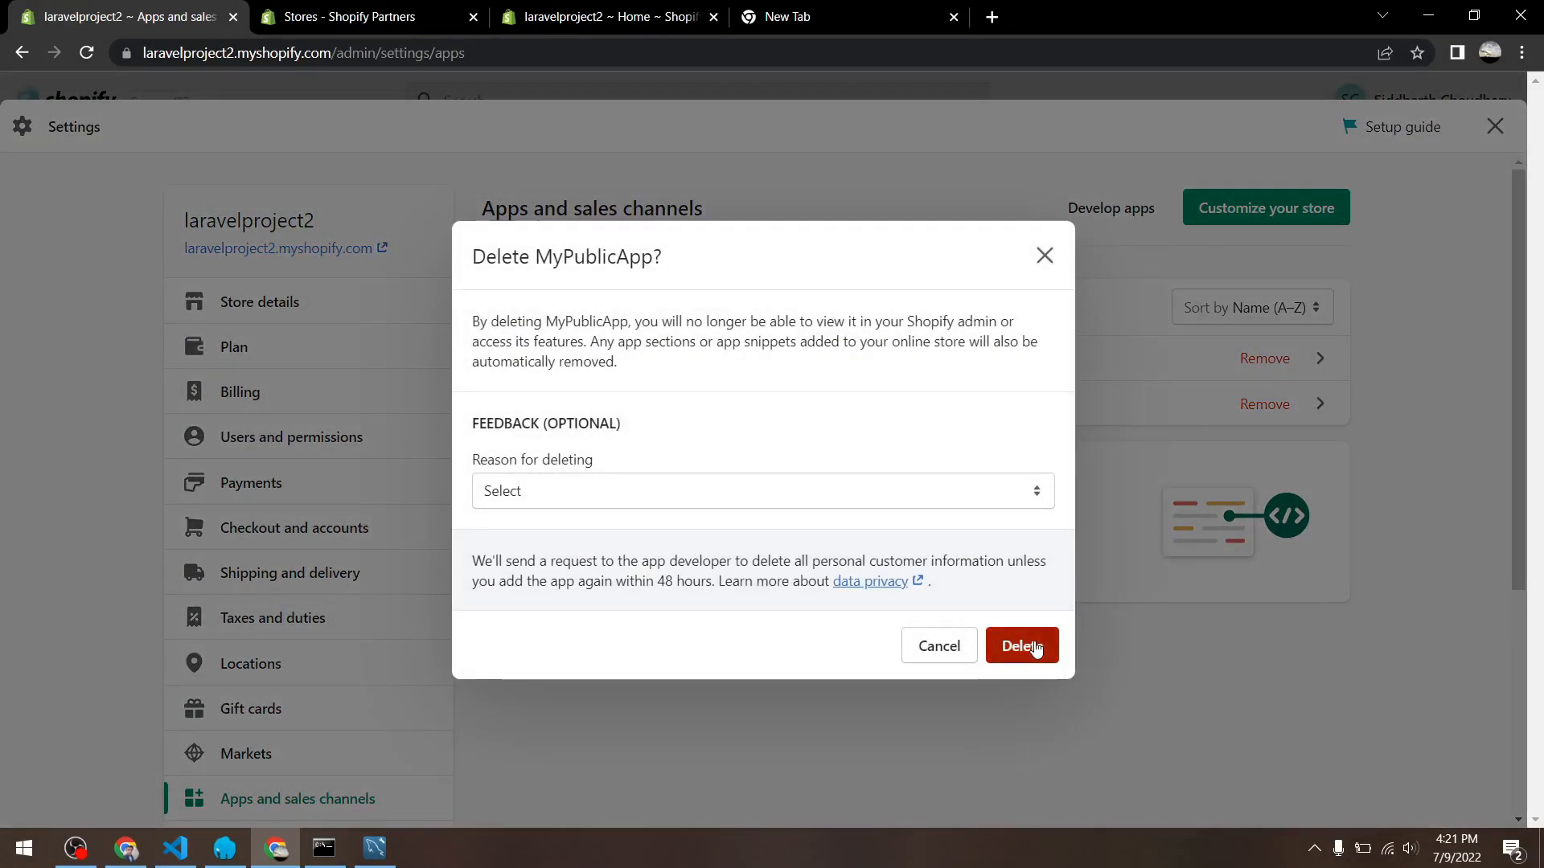
click(1022, 645)
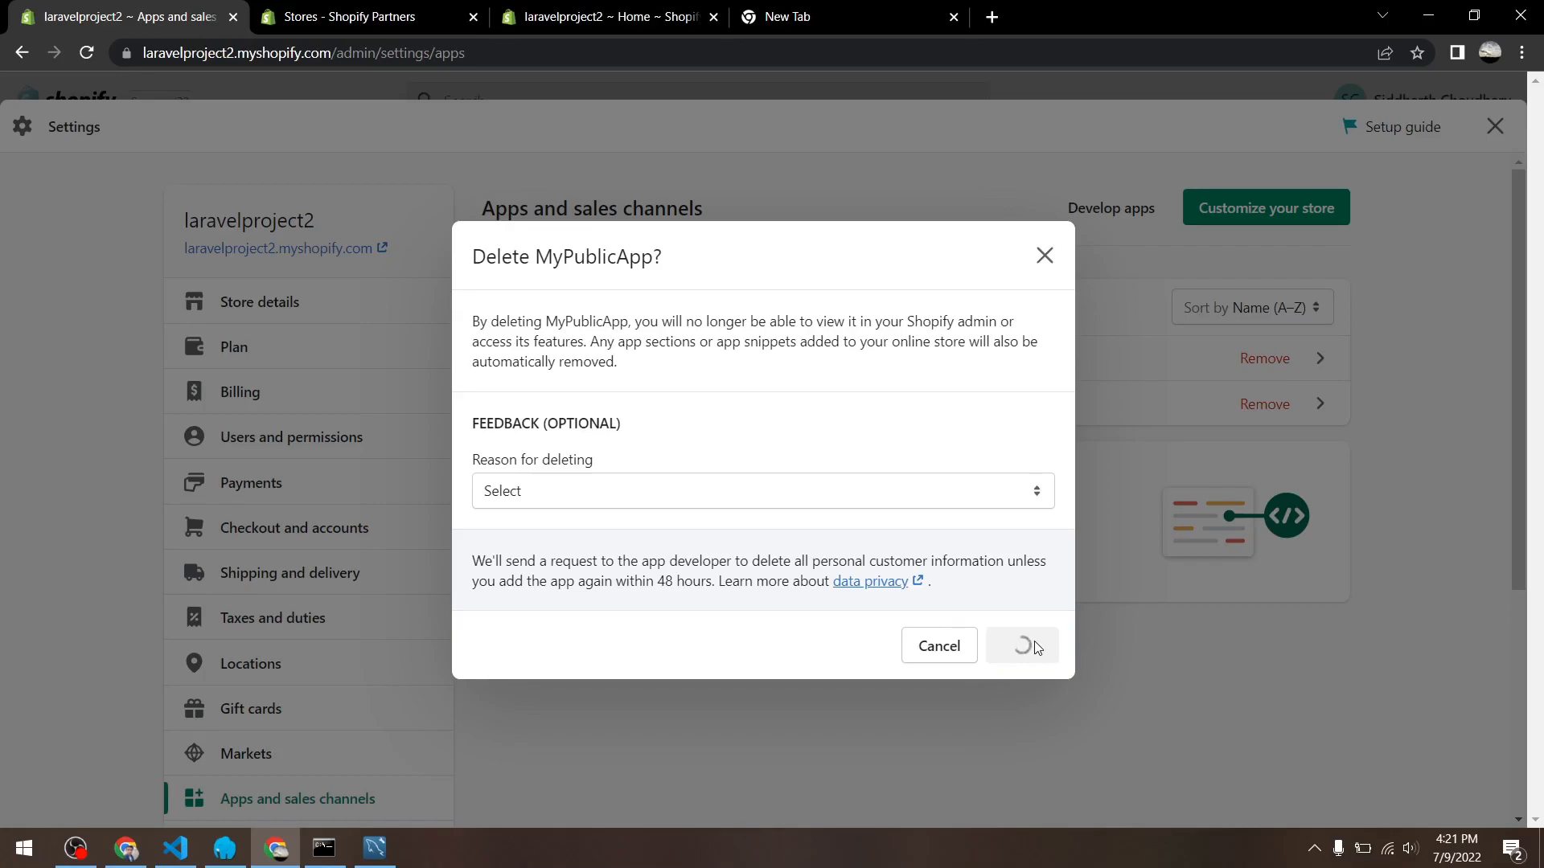
click(1022, 646)
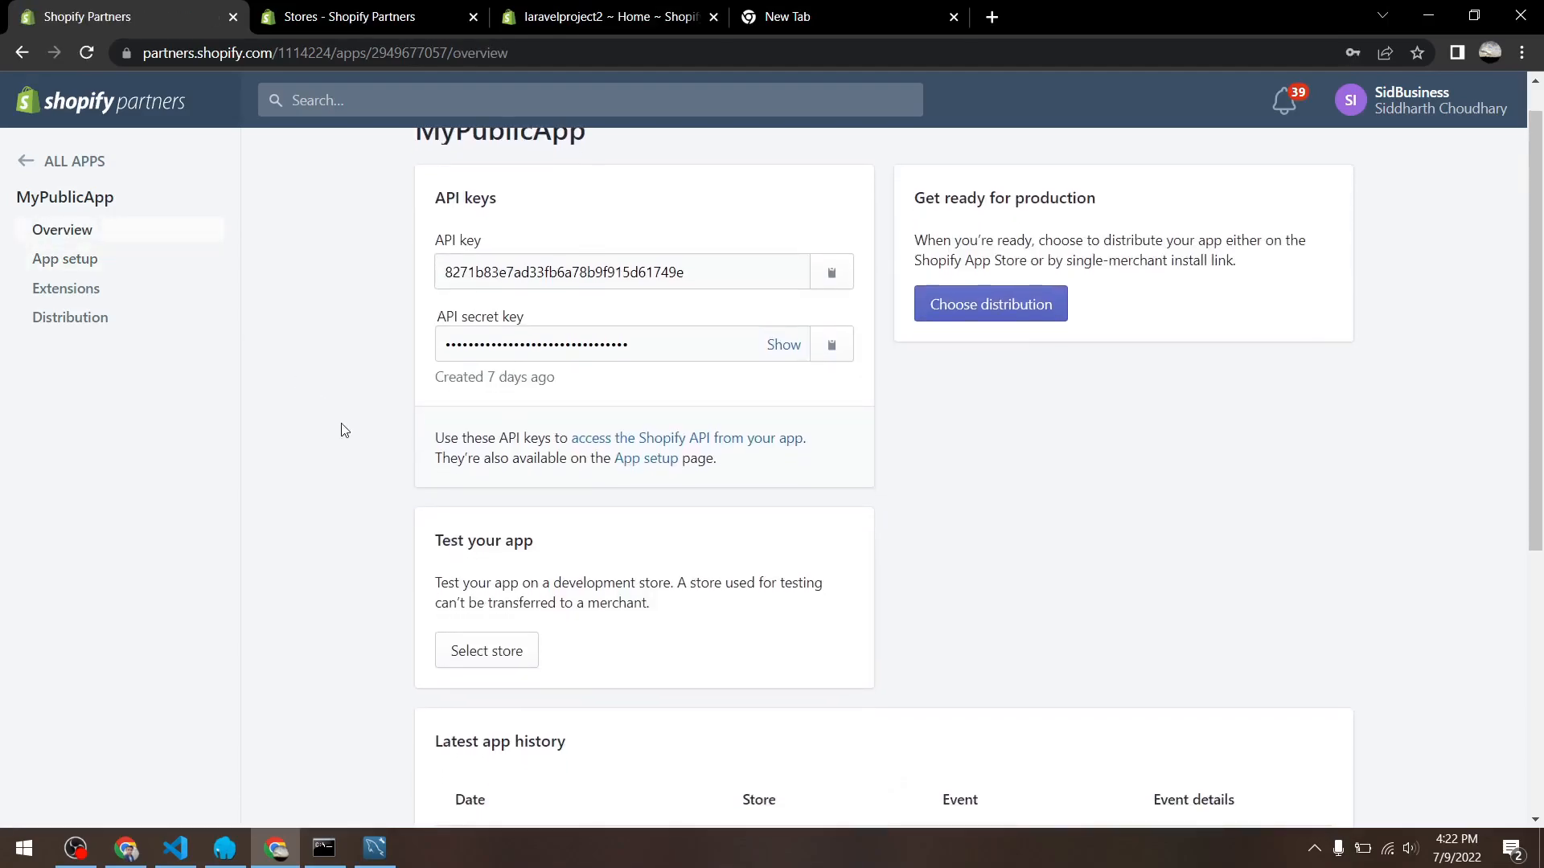
Select laravelproject2 as test store and approve installing MyPublicApp on the authorization page.
scroll(down, 3)
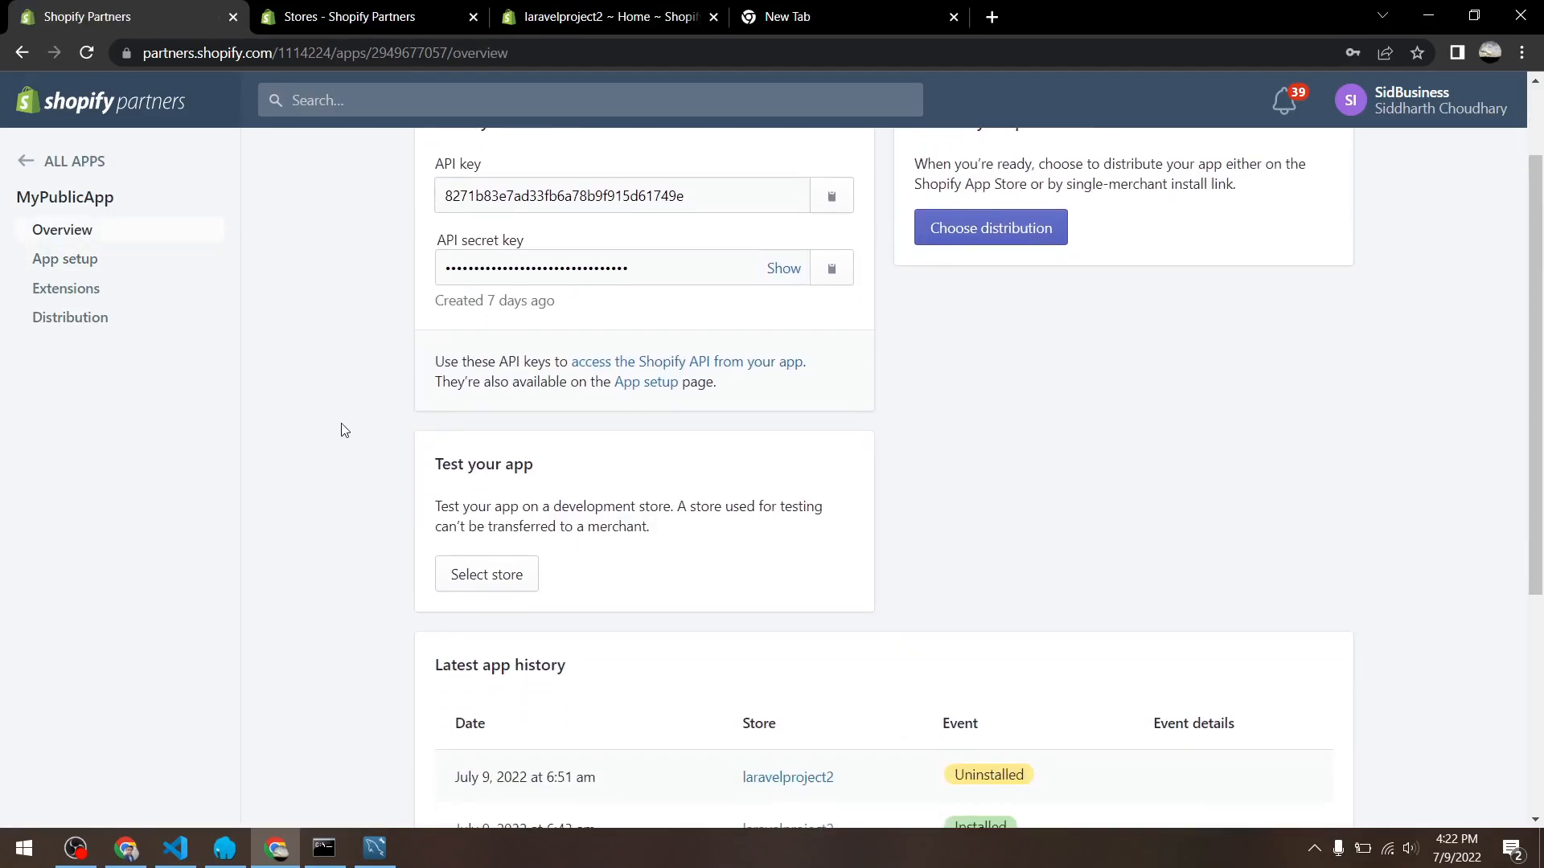
click(486, 574)
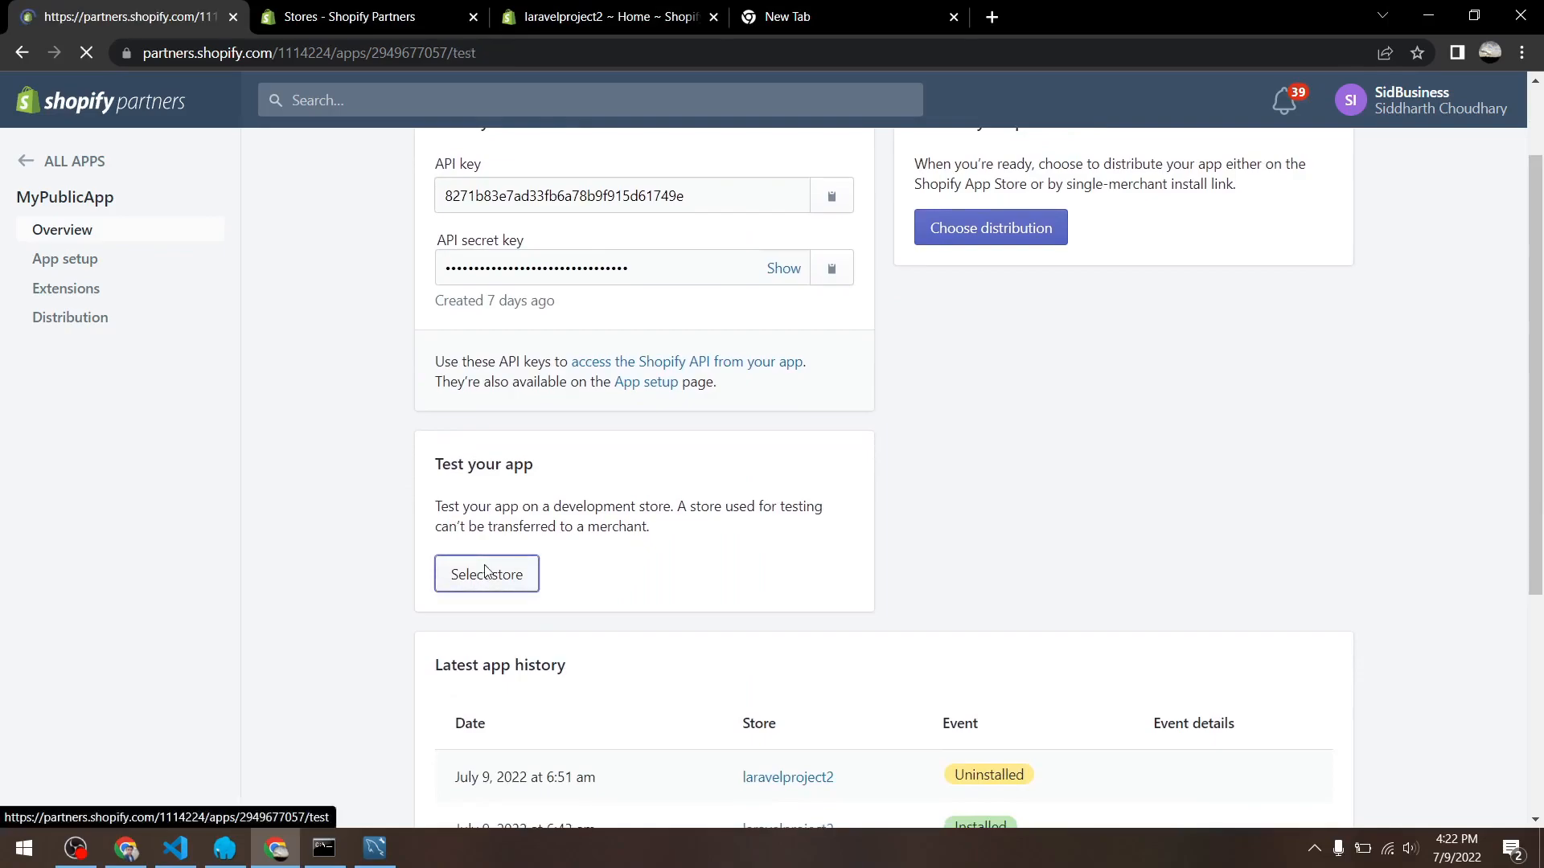
click(486, 574)
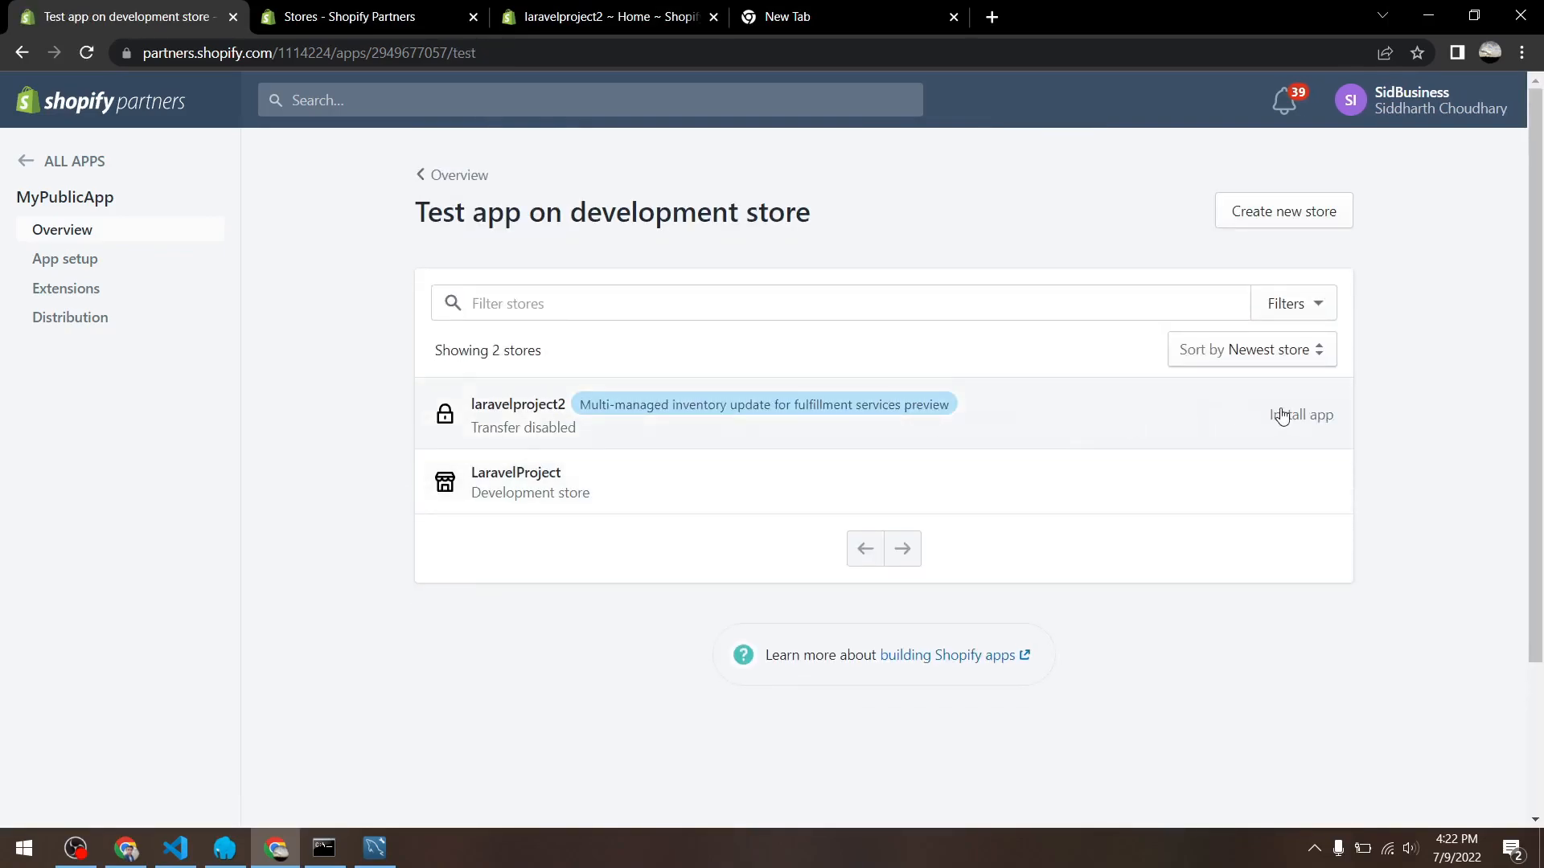
click(1299, 415)
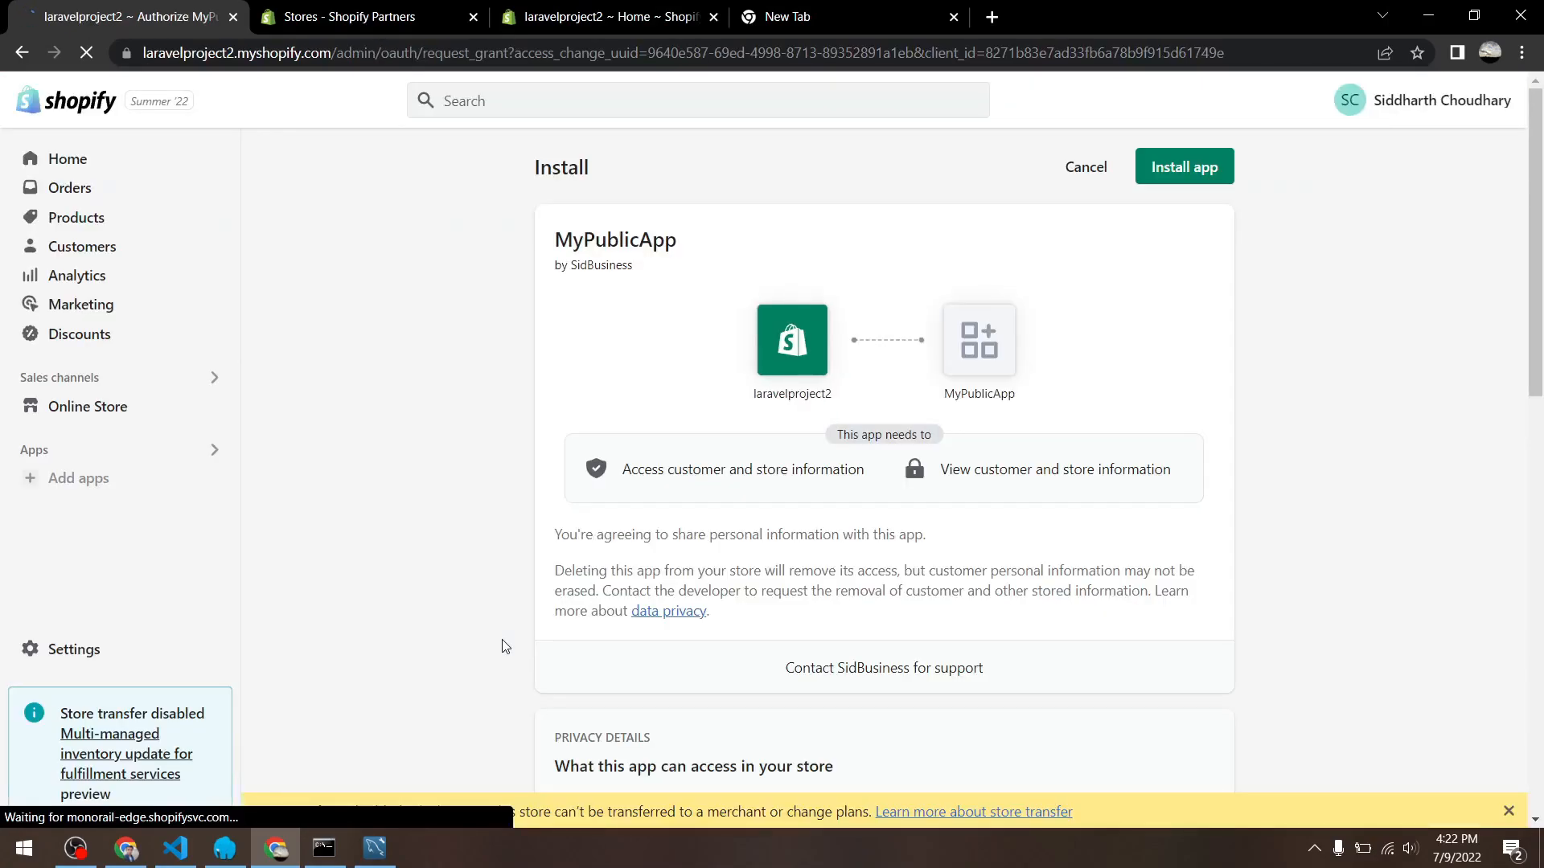
click(176, 848)
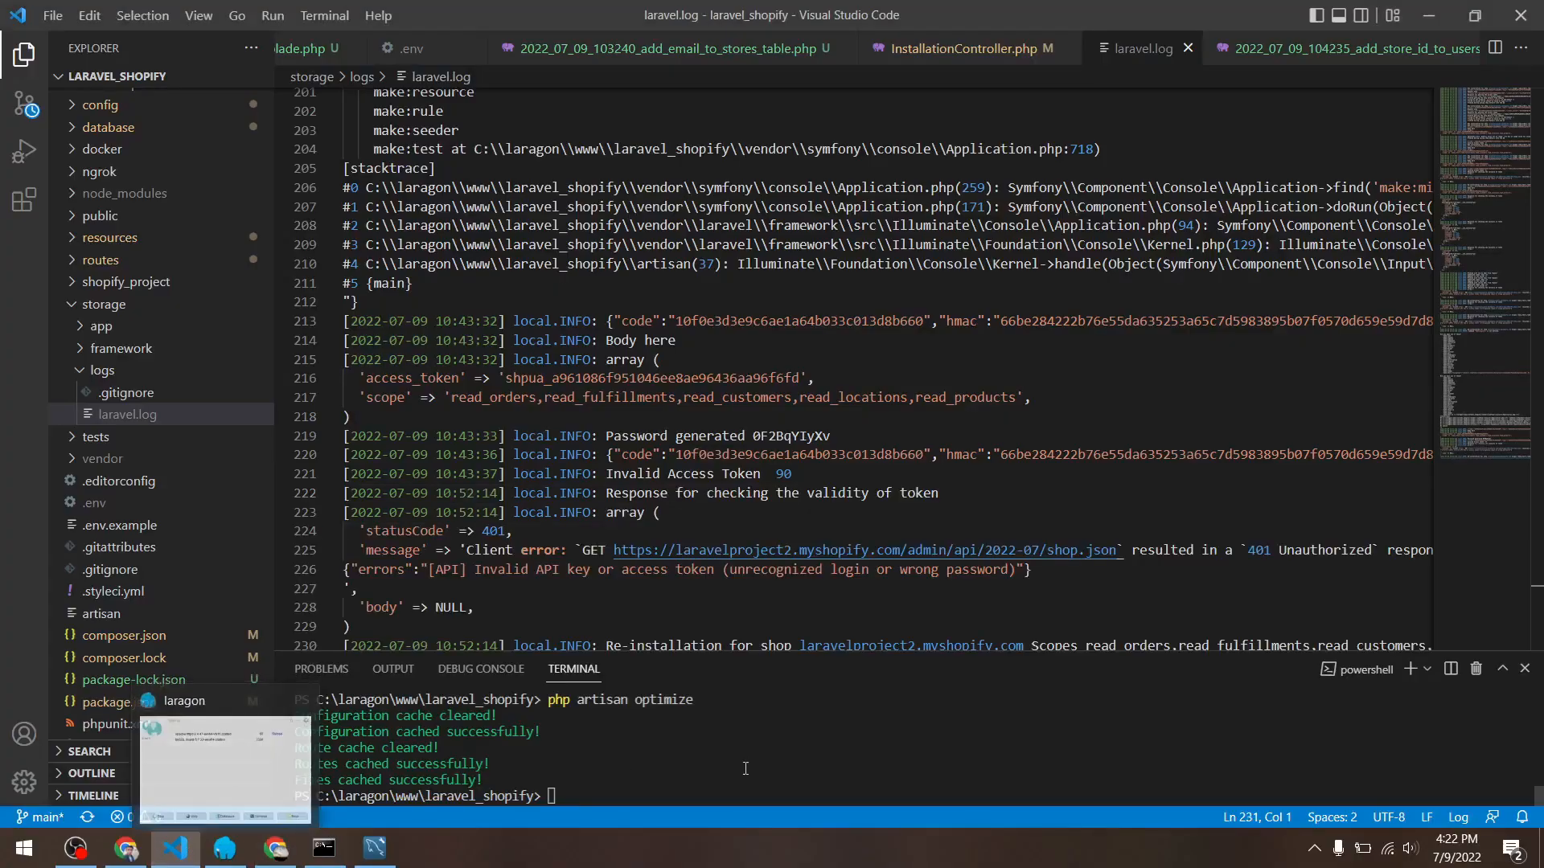
text(php artisan)
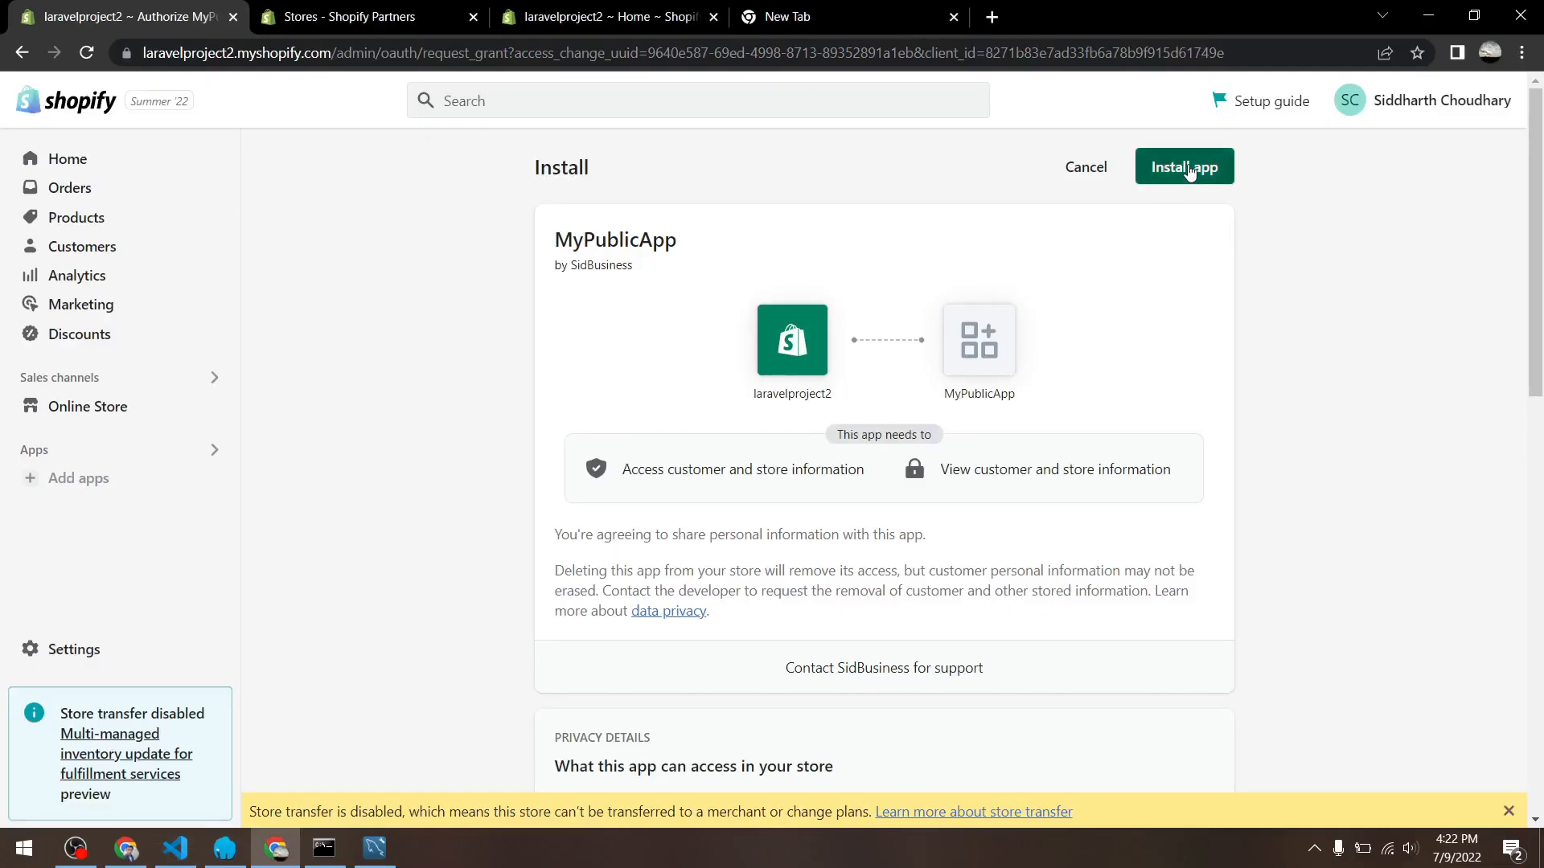
click(1184, 166)
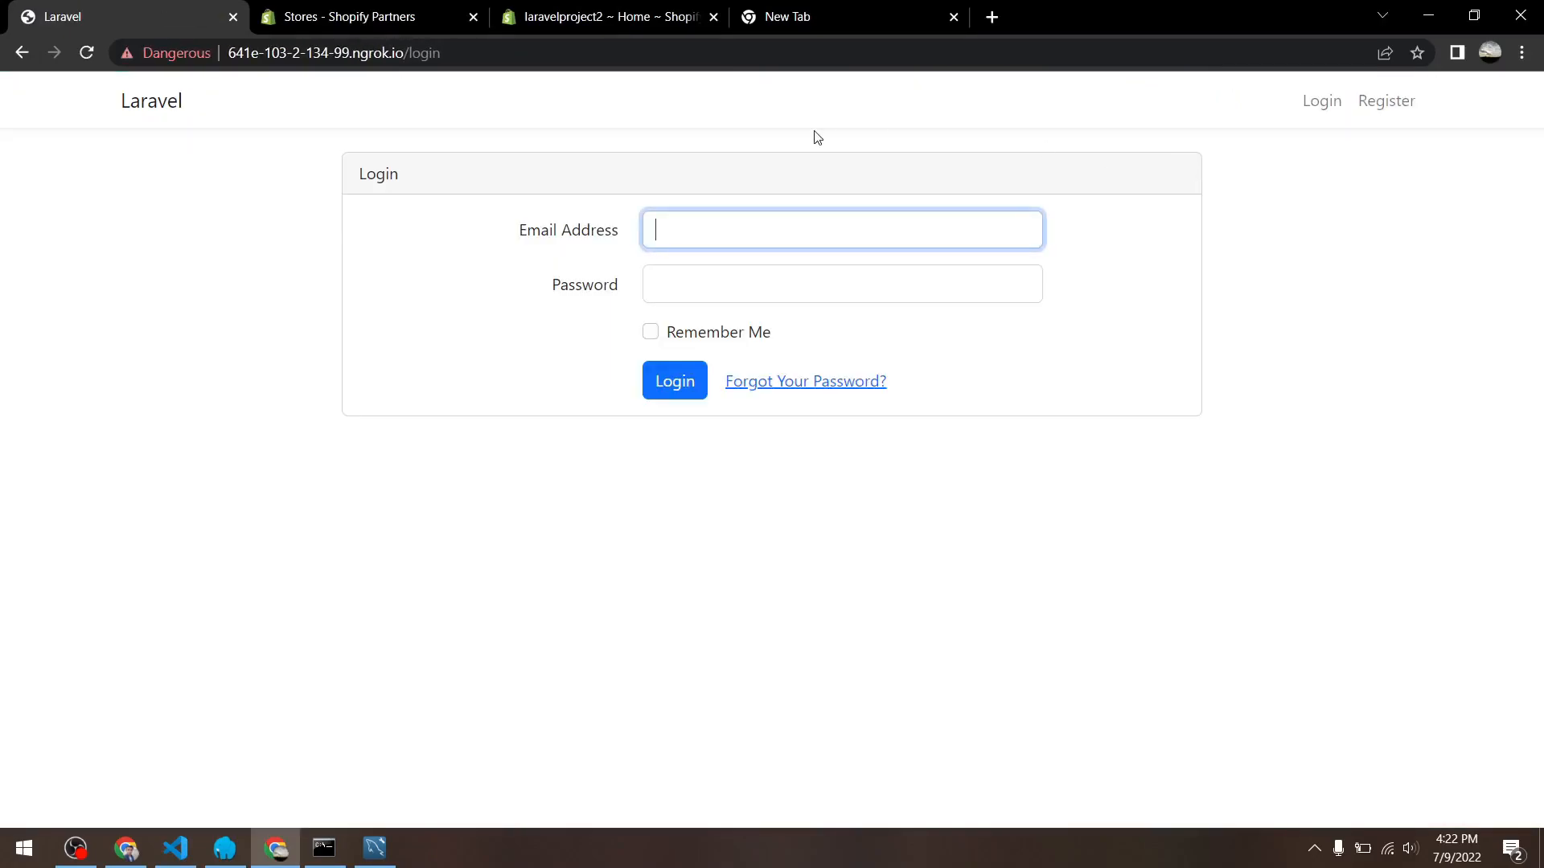
Run select * from stores and select * from users to confirm the new laravelproject2 user.
click(376, 848)
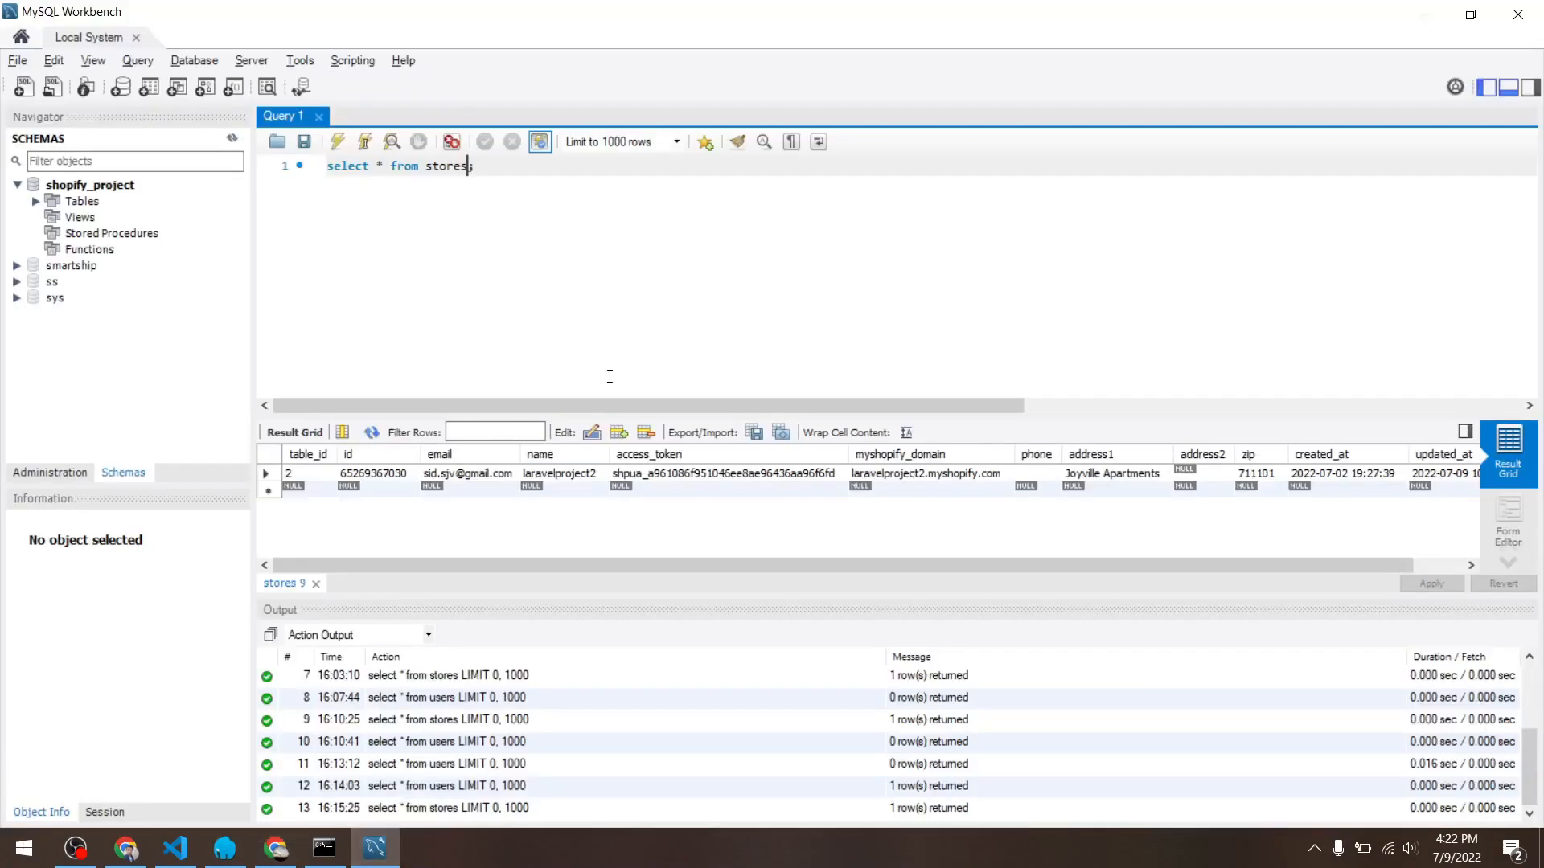
click(337, 141)
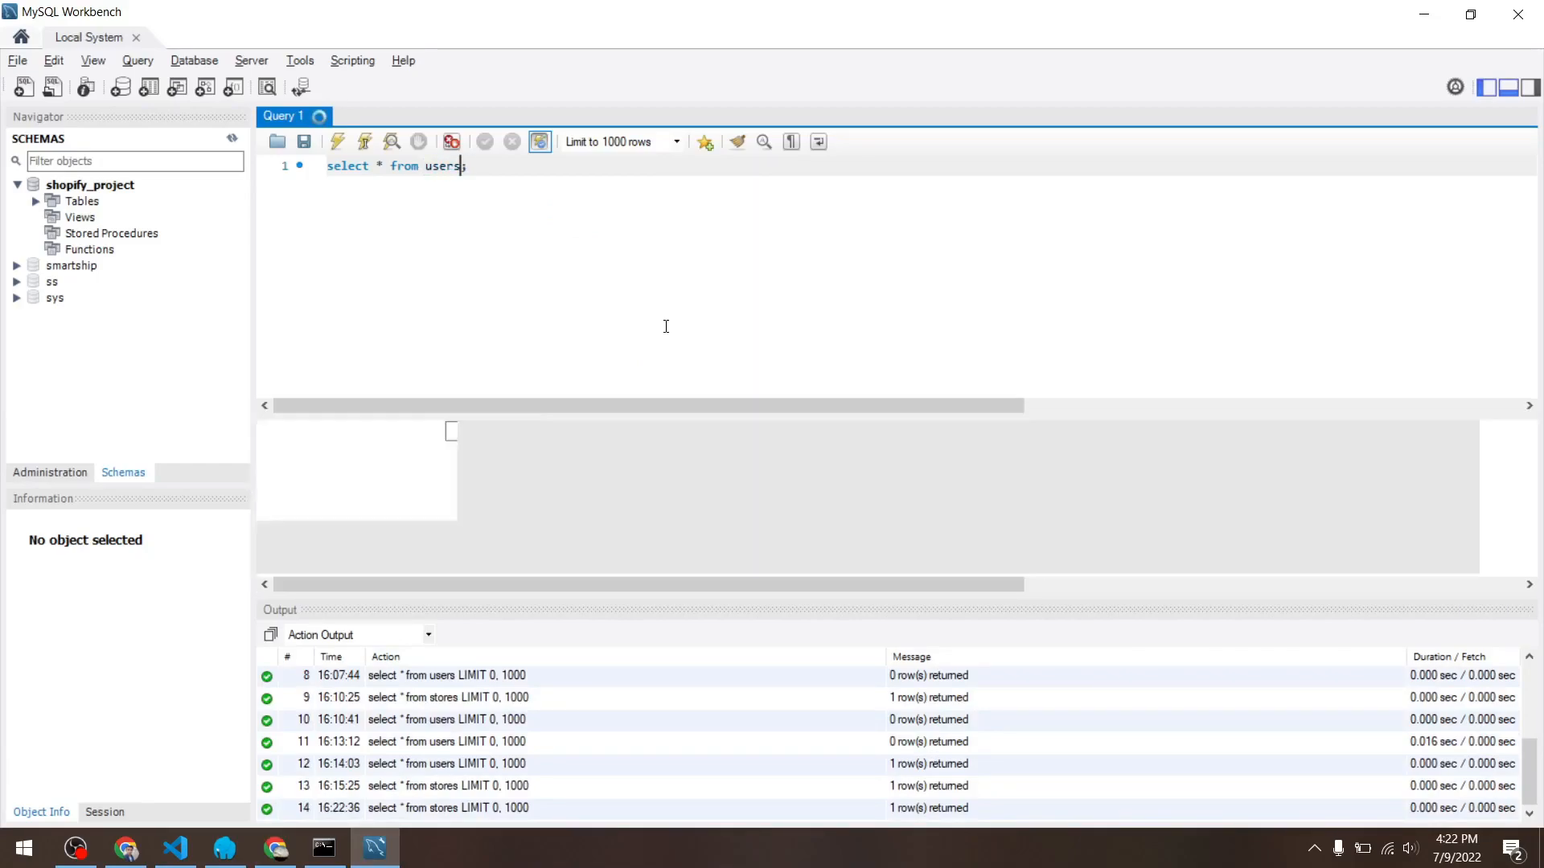
click(338, 141)
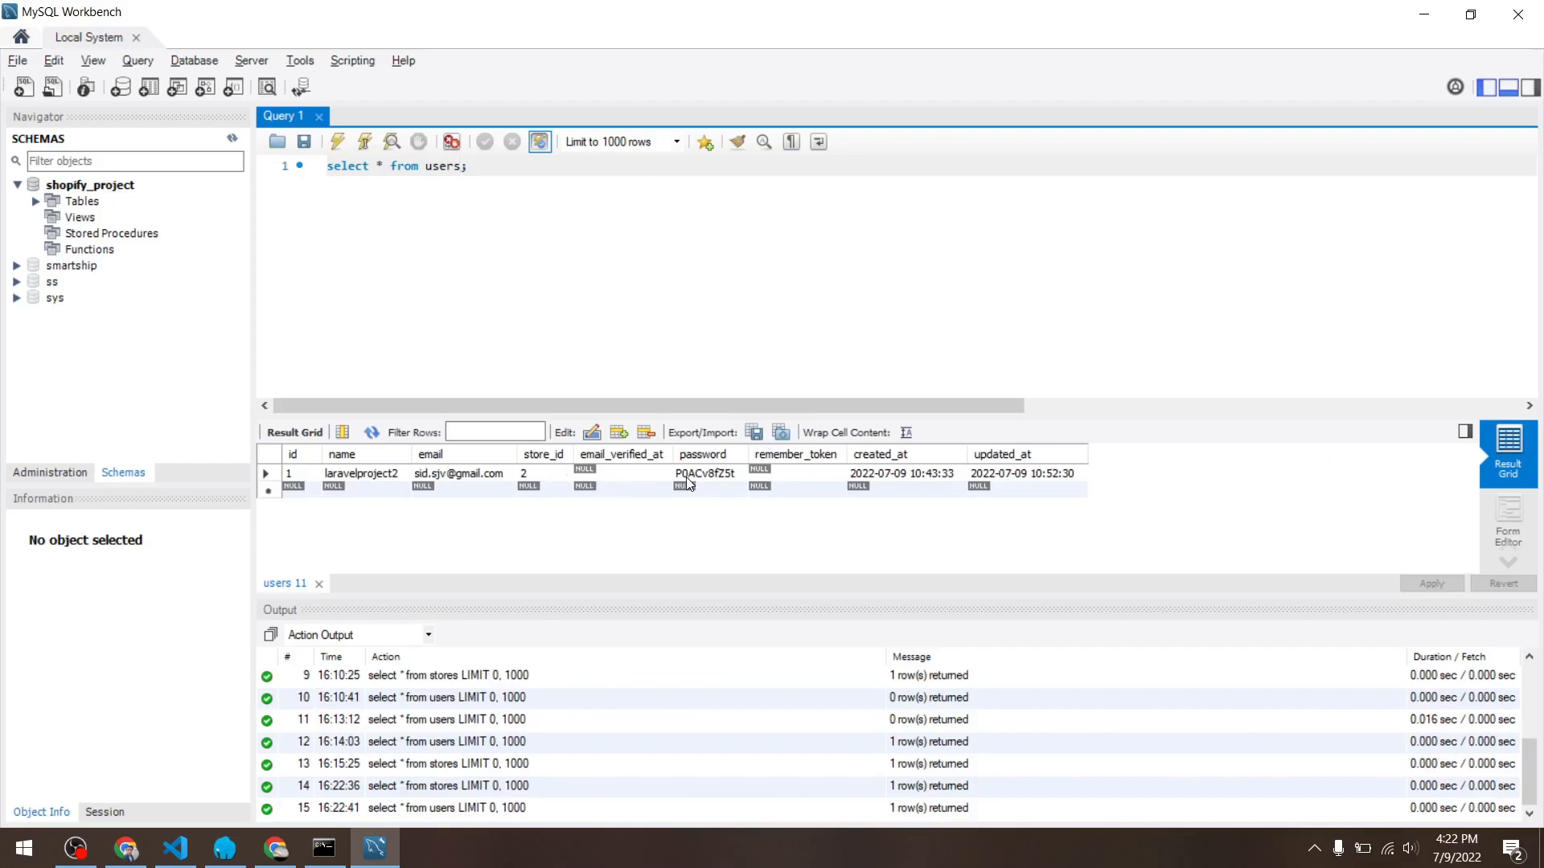
mouse_move(221, 779)
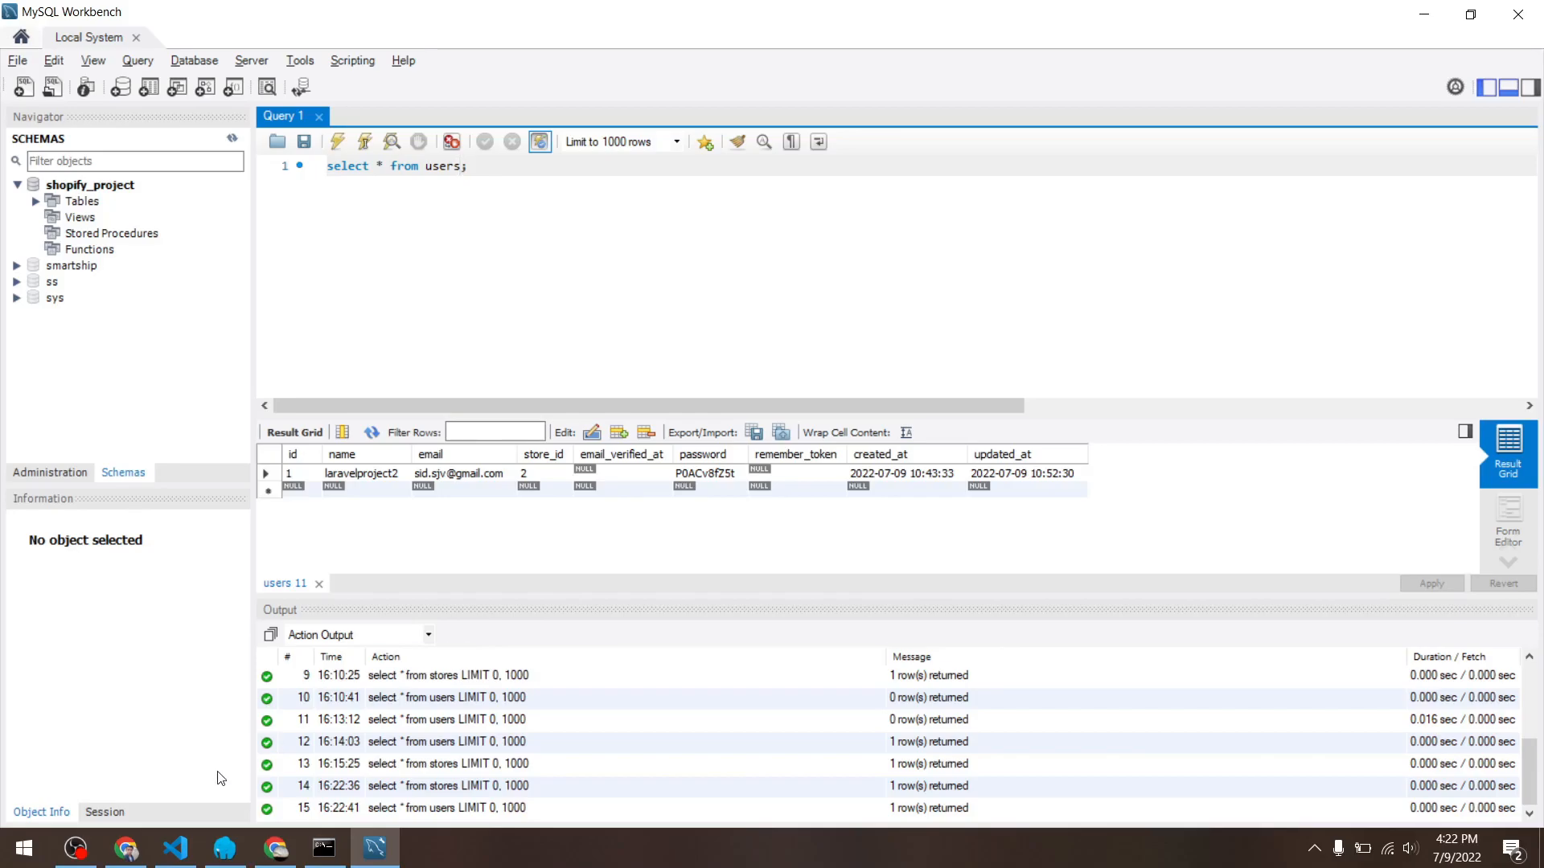
click(175, 847)
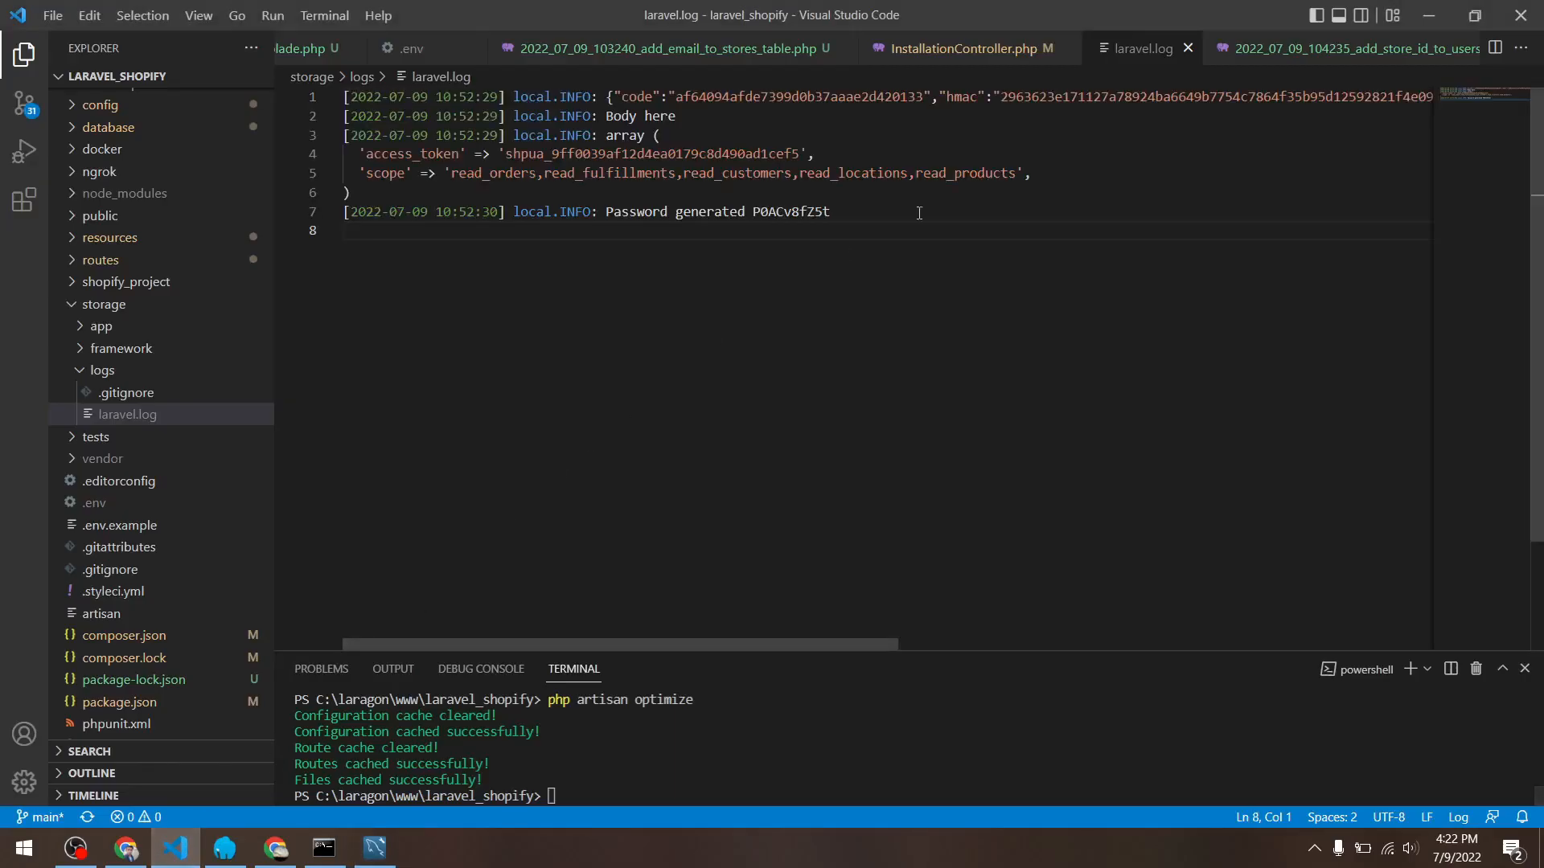
mouse_move(859, 254)
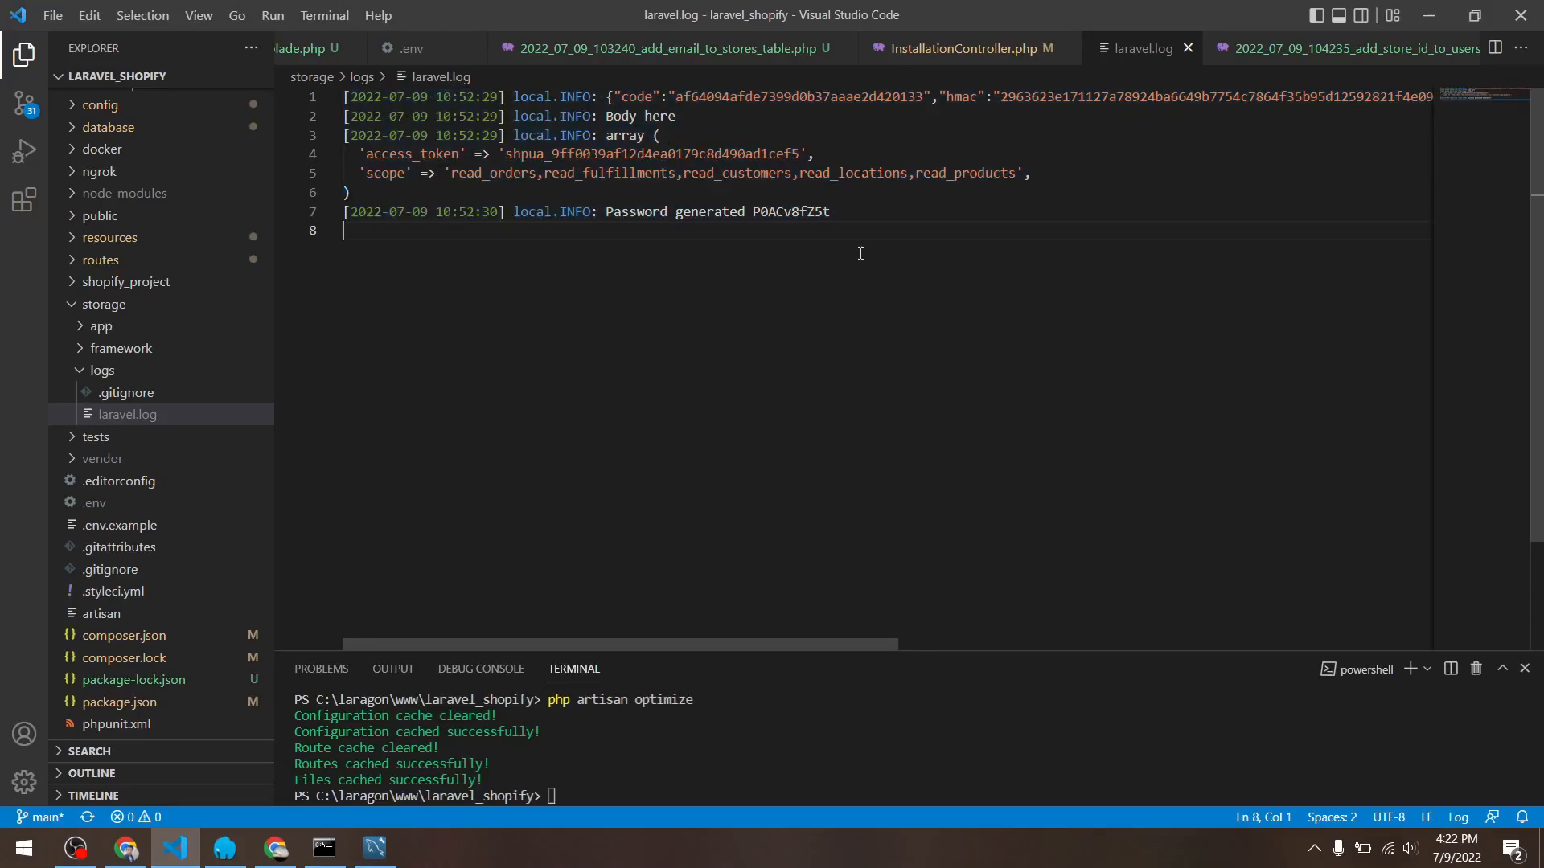
Select the generated password in laravel.log, then switch to the Laravel login page.
double_click(791, 211)
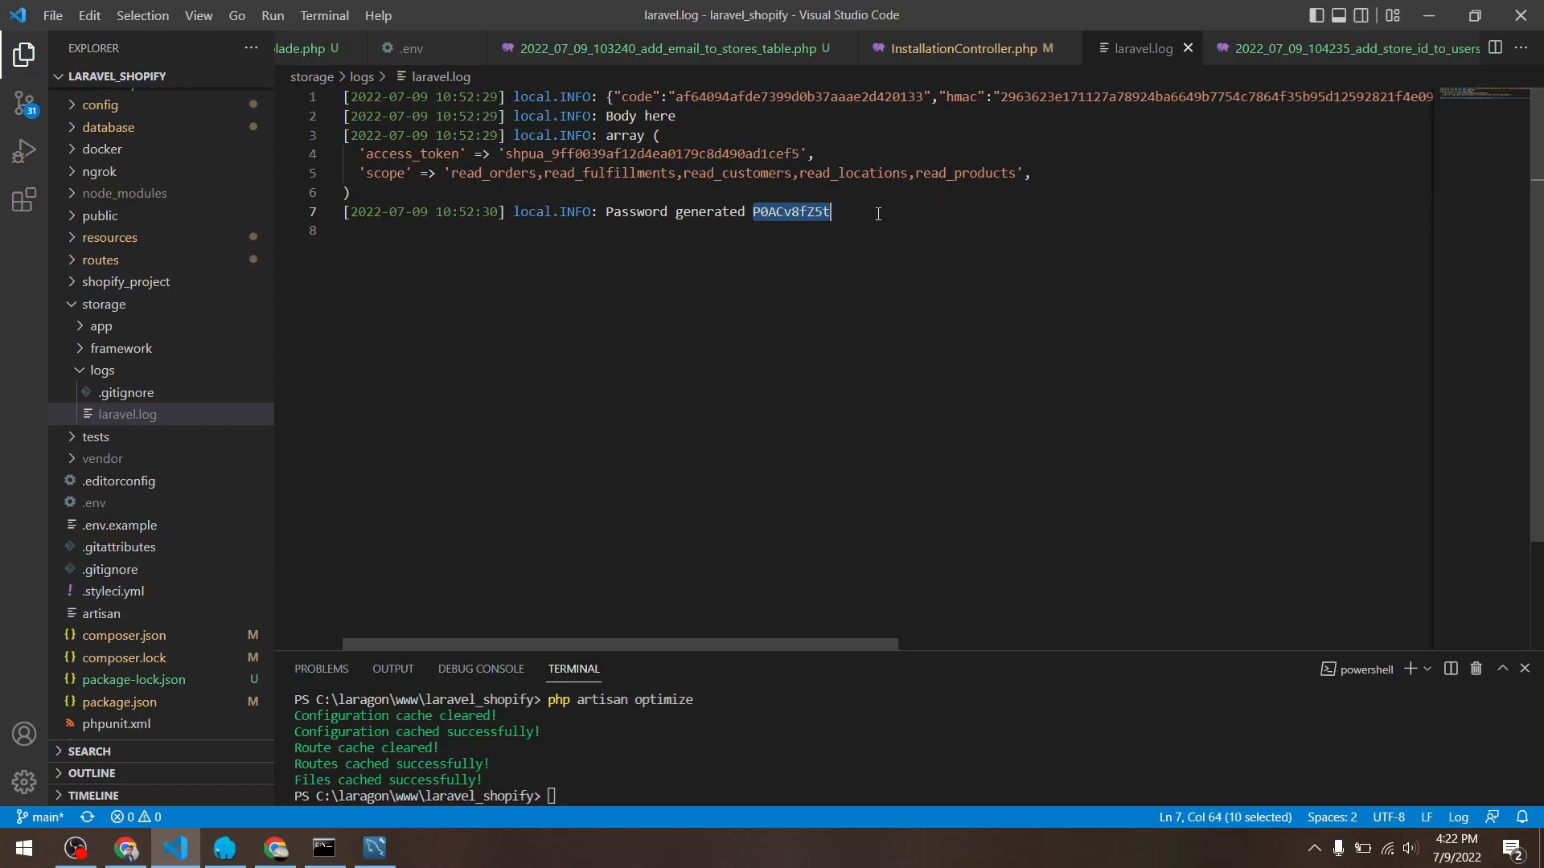
click(376, 848)
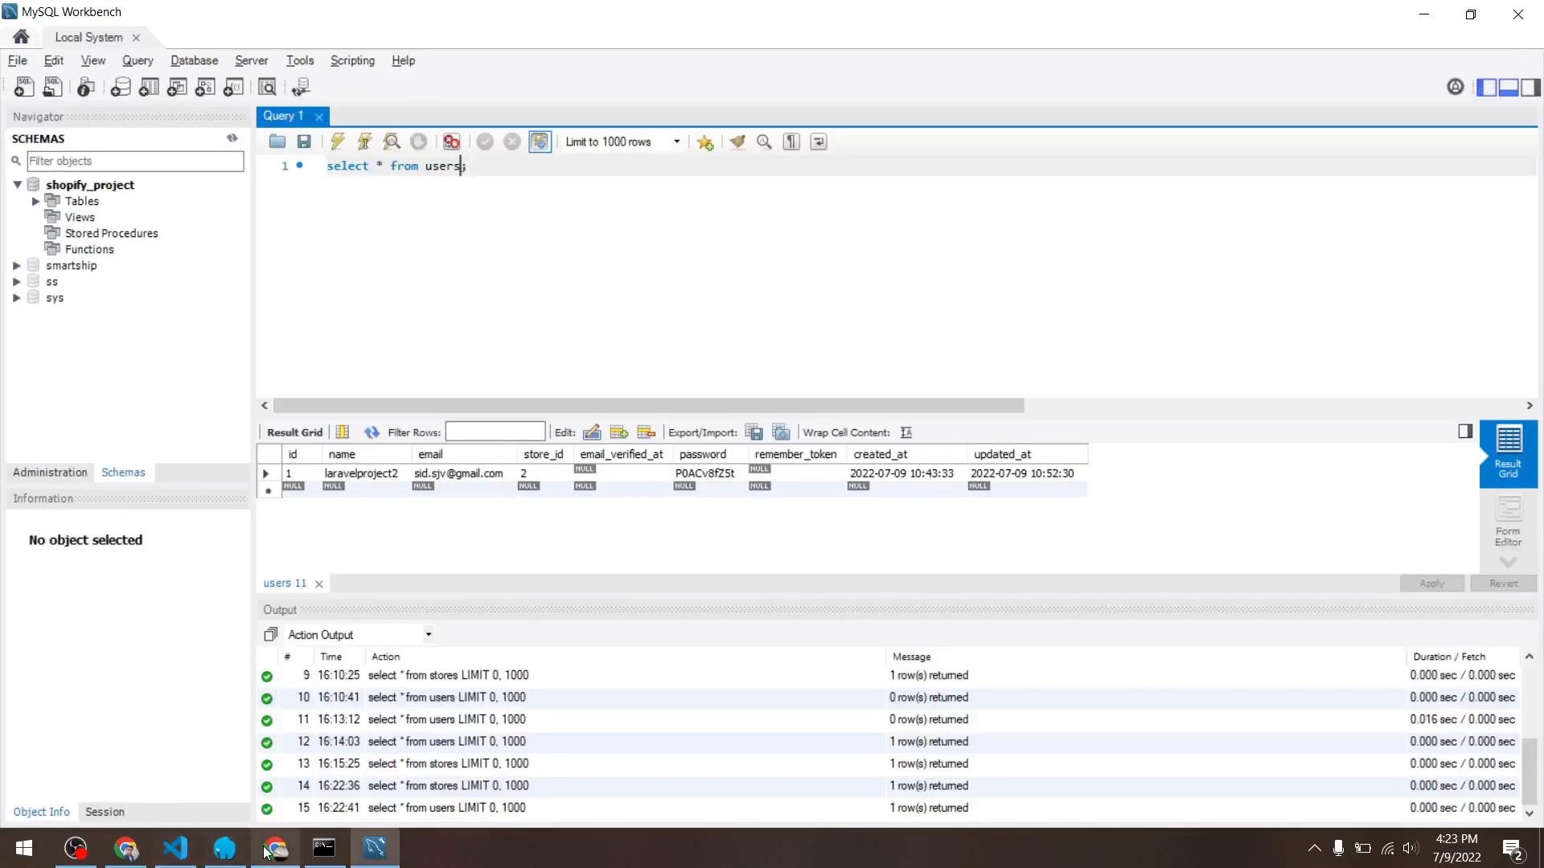
click(275, 847)
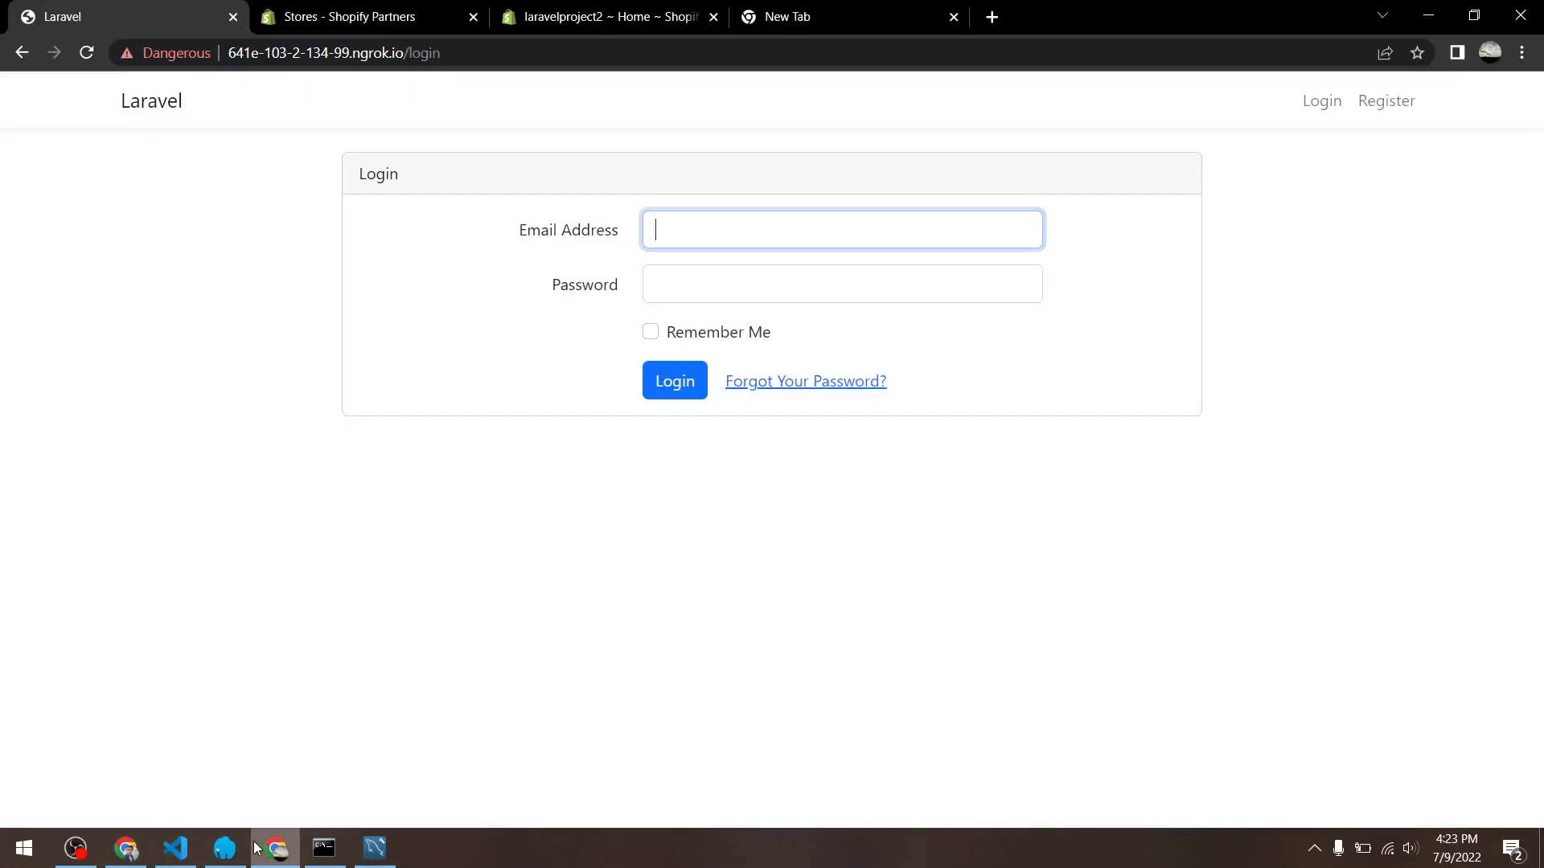
Log in with the saved store email and generated password; the credentials are rejected.
click(674, 381)
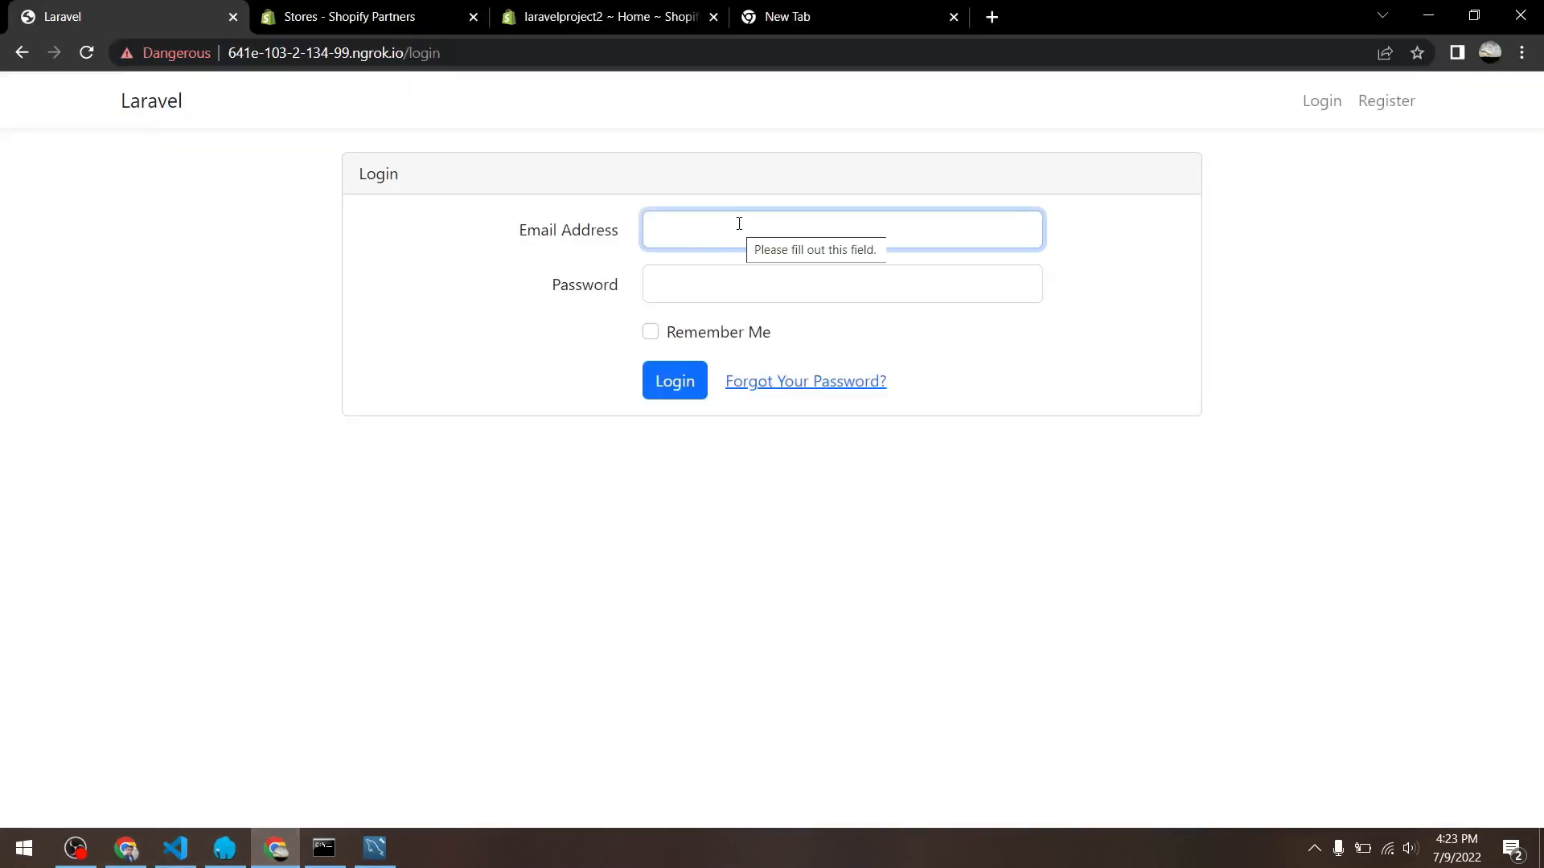
text(s)
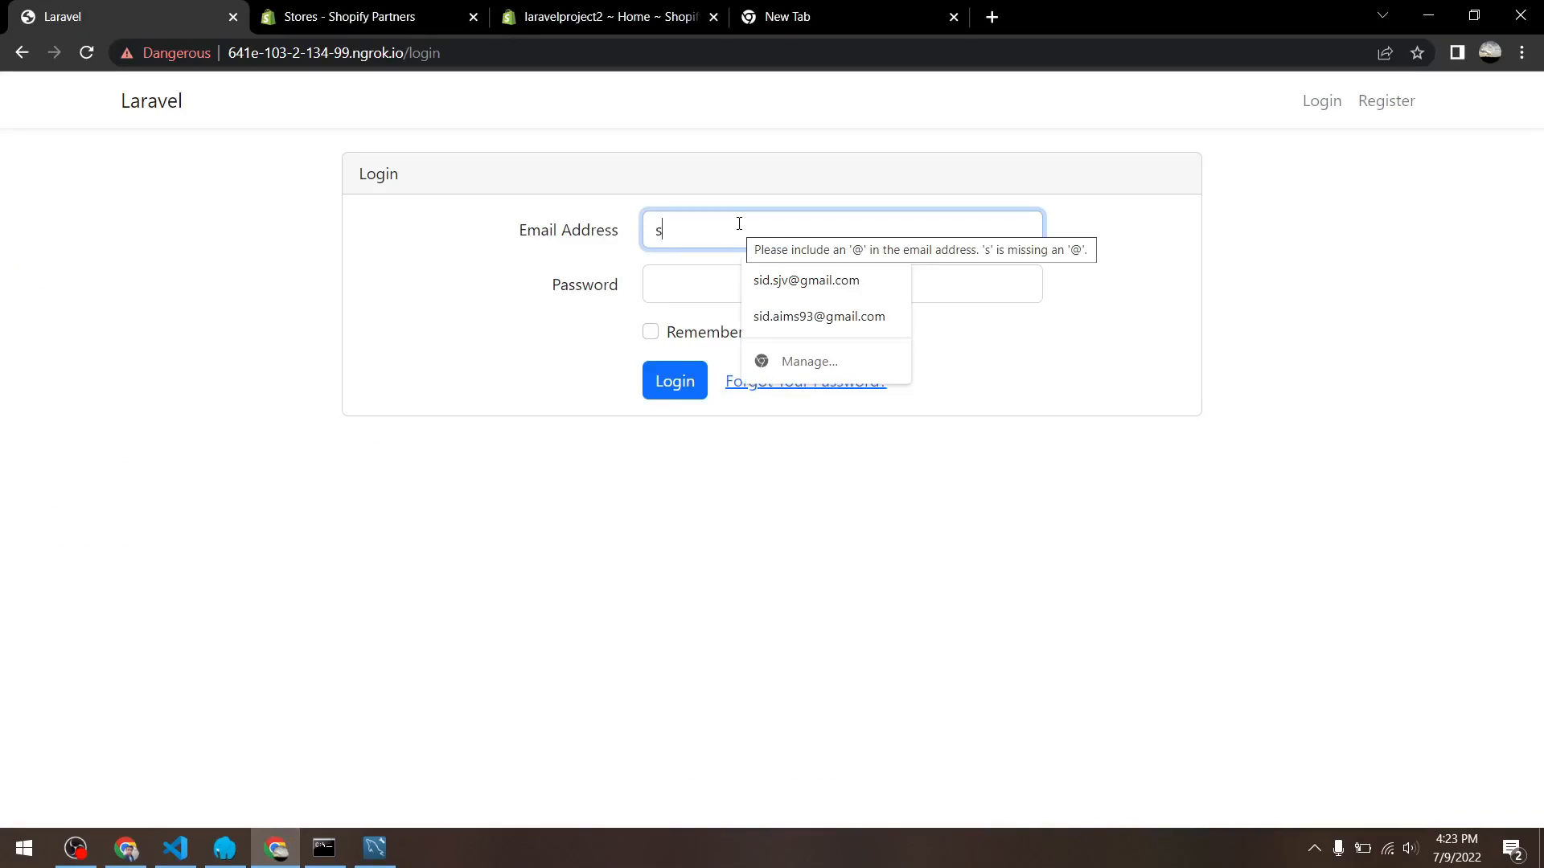
click(806, 280)
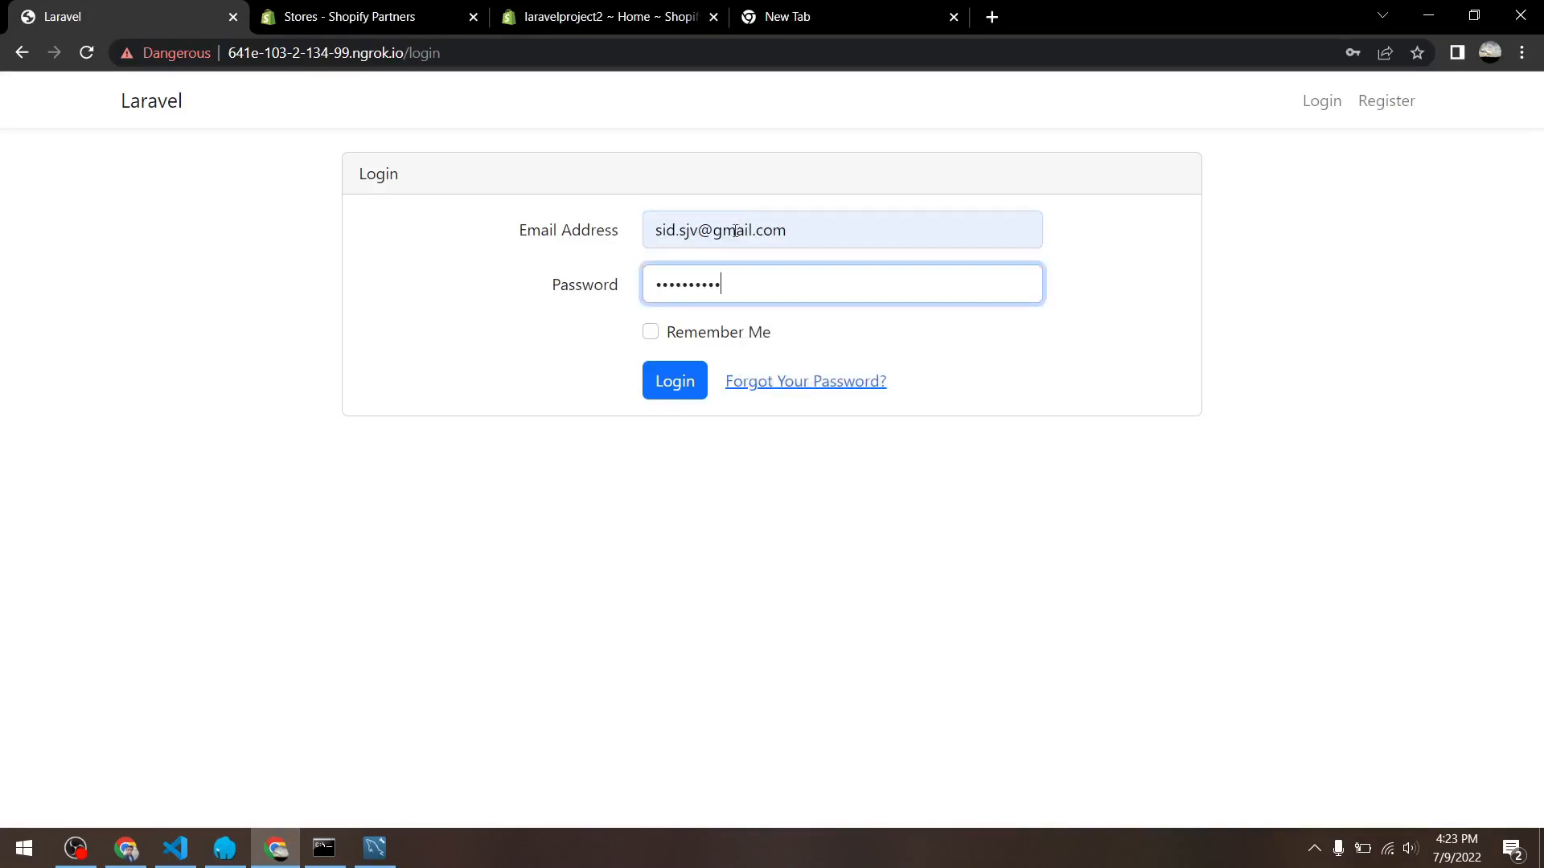
click(675, 381)
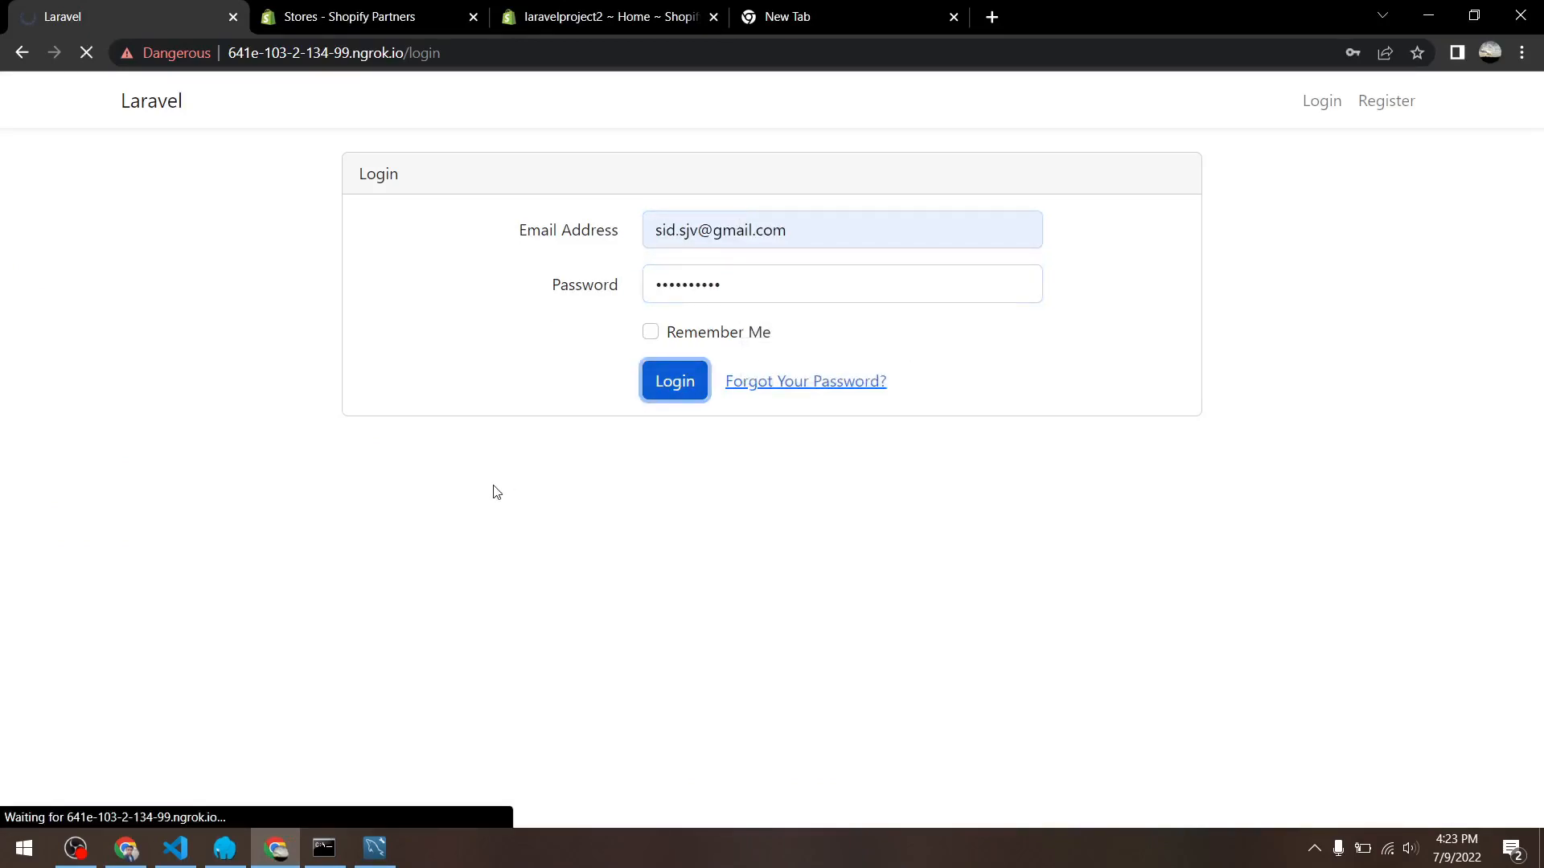
click(675, 381)
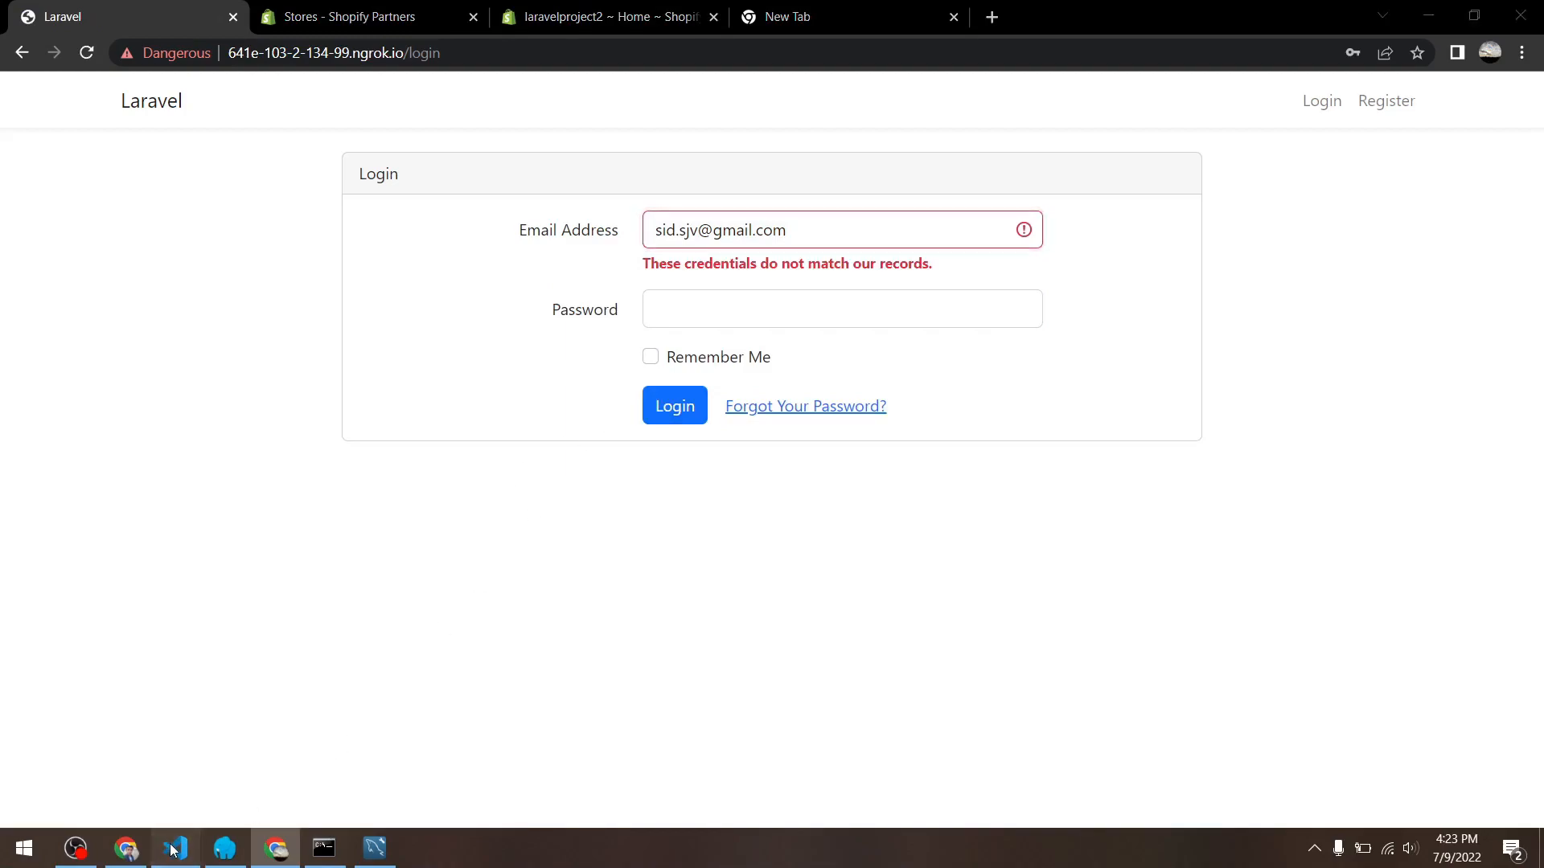
Copy the generated password again from laravel.log and compare it with the users table.
click(173, 847)
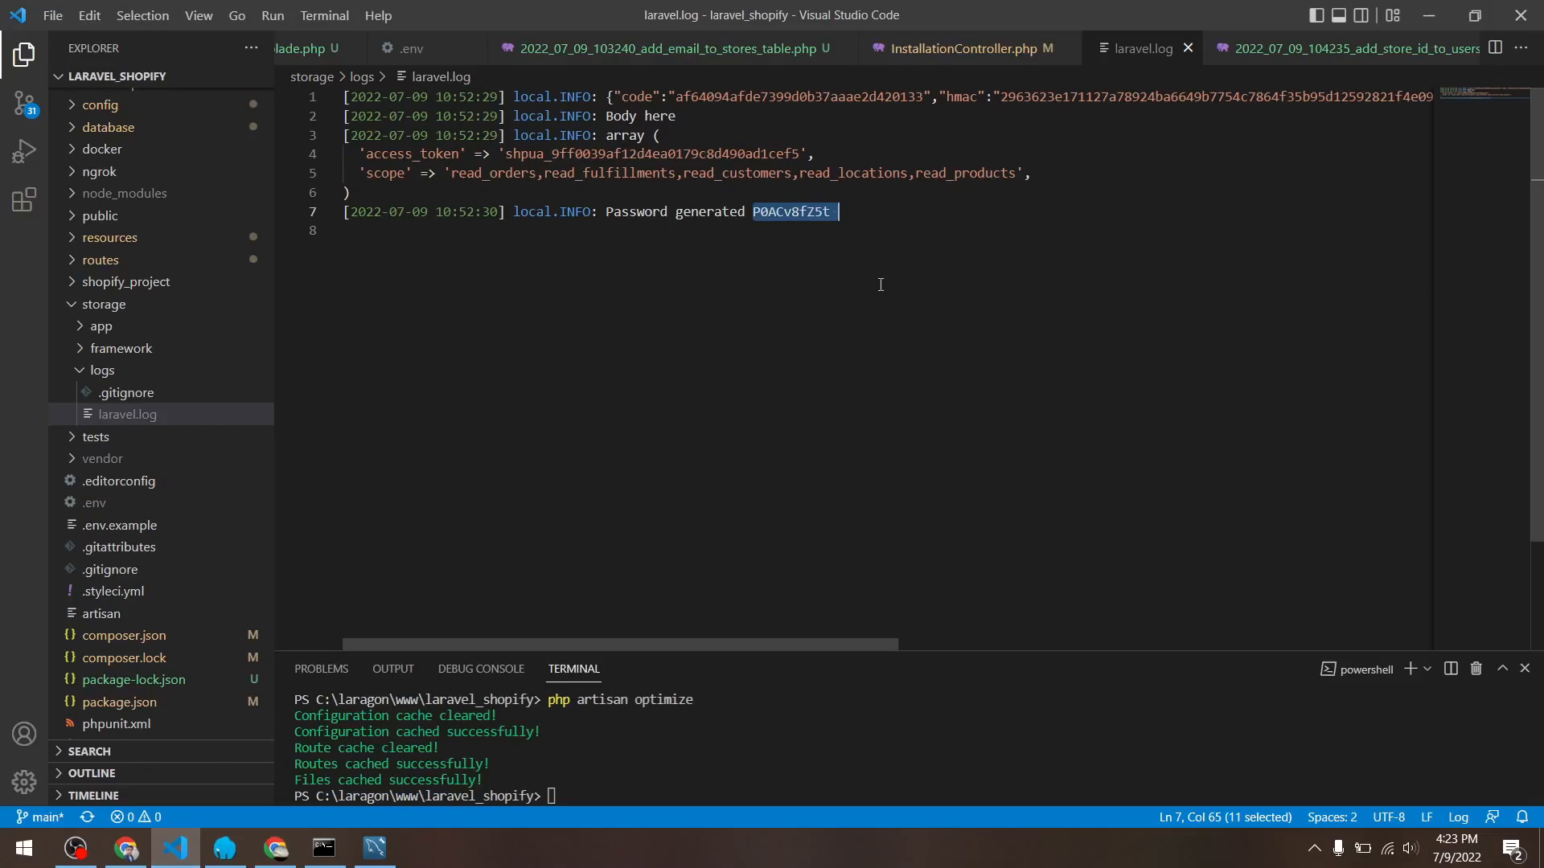
key(shift+Right)
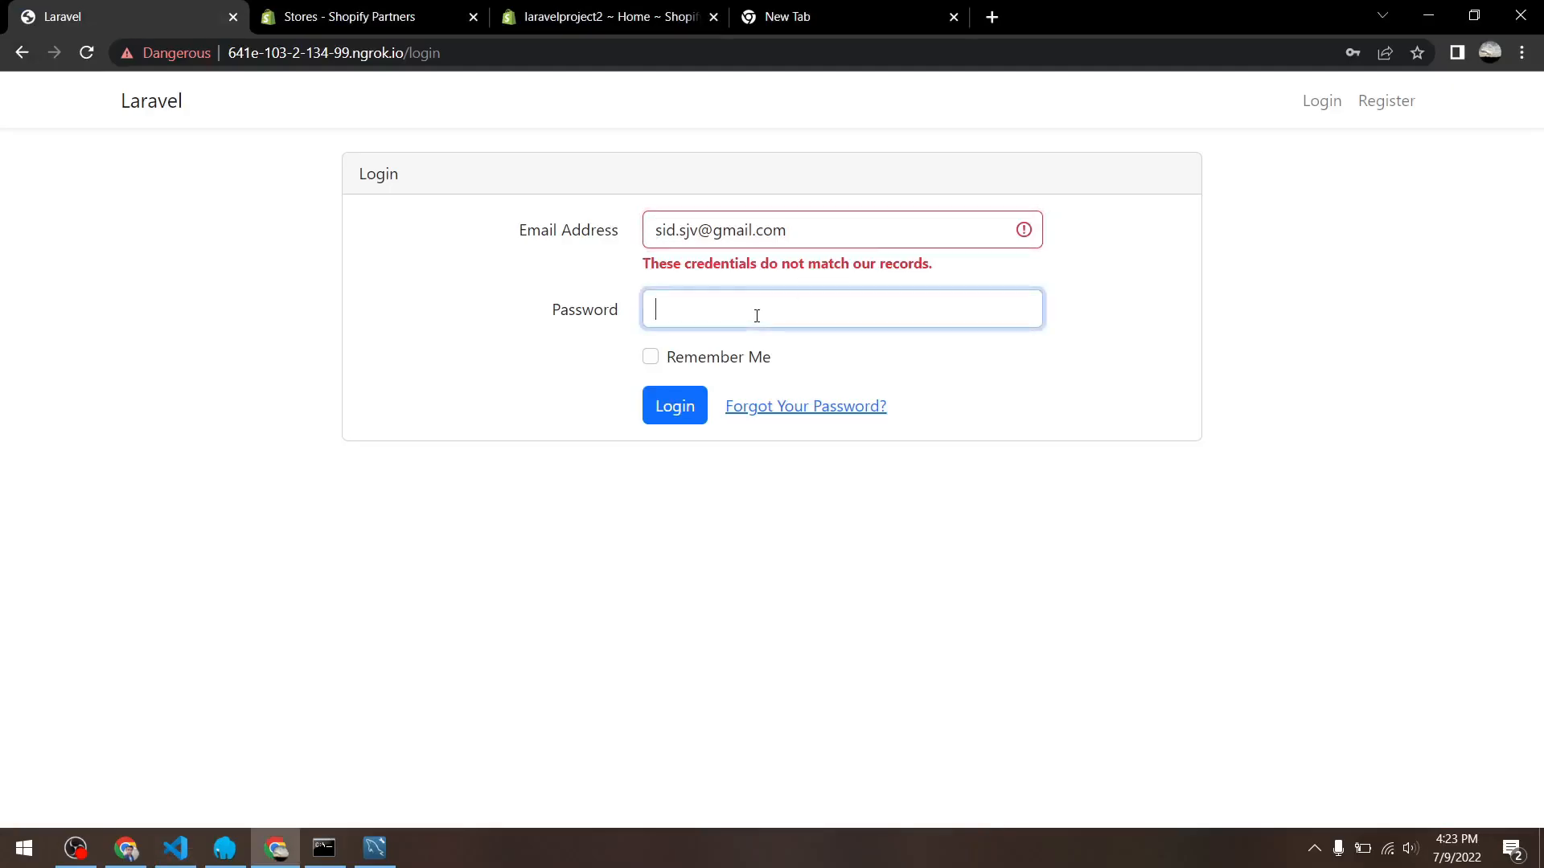
click(674, 405)
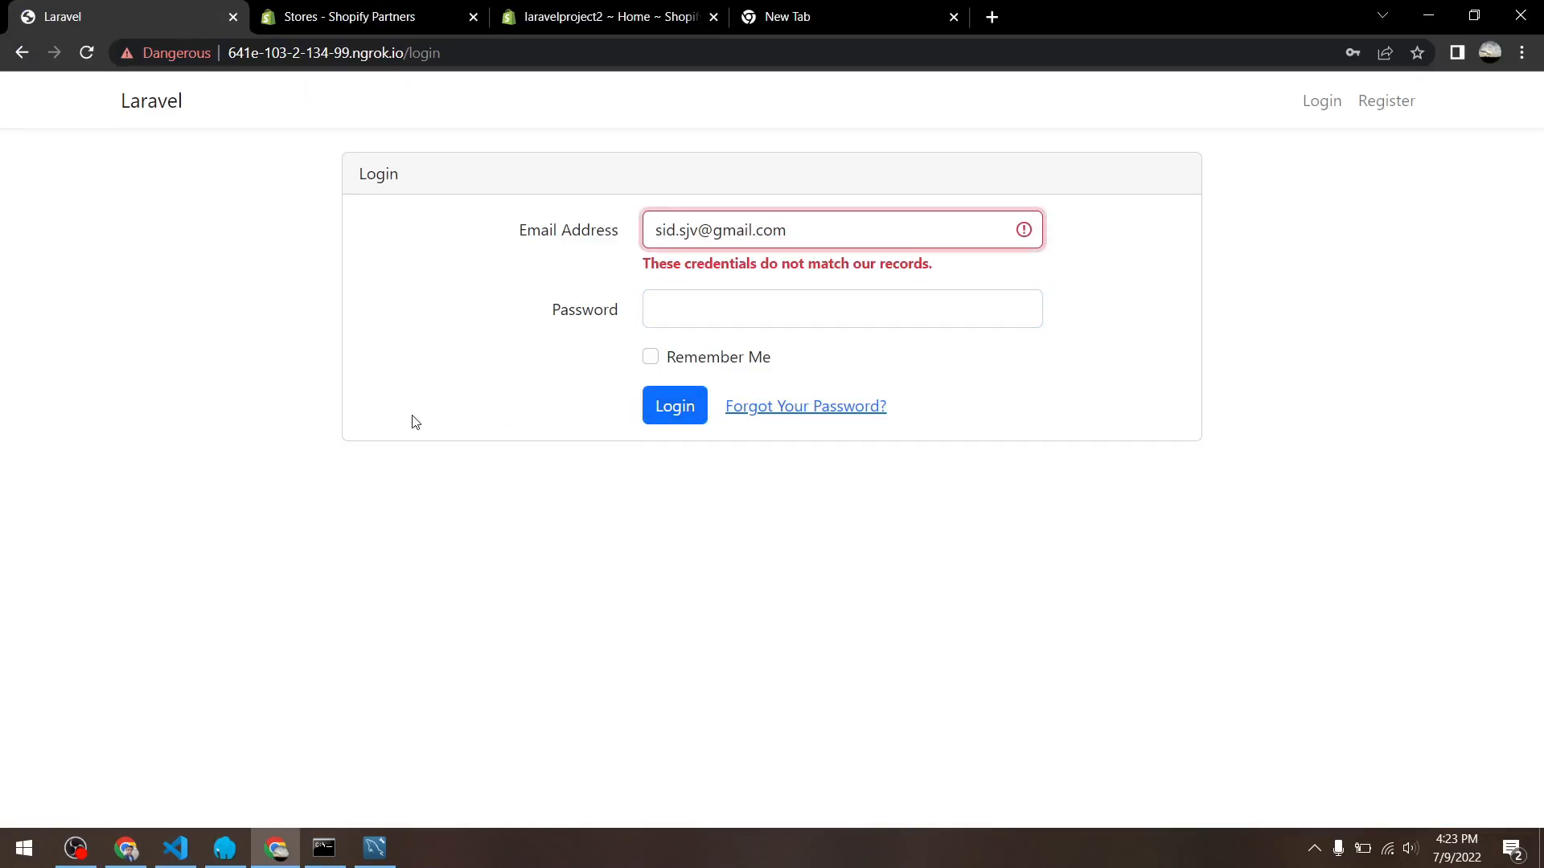
click(175, 847)
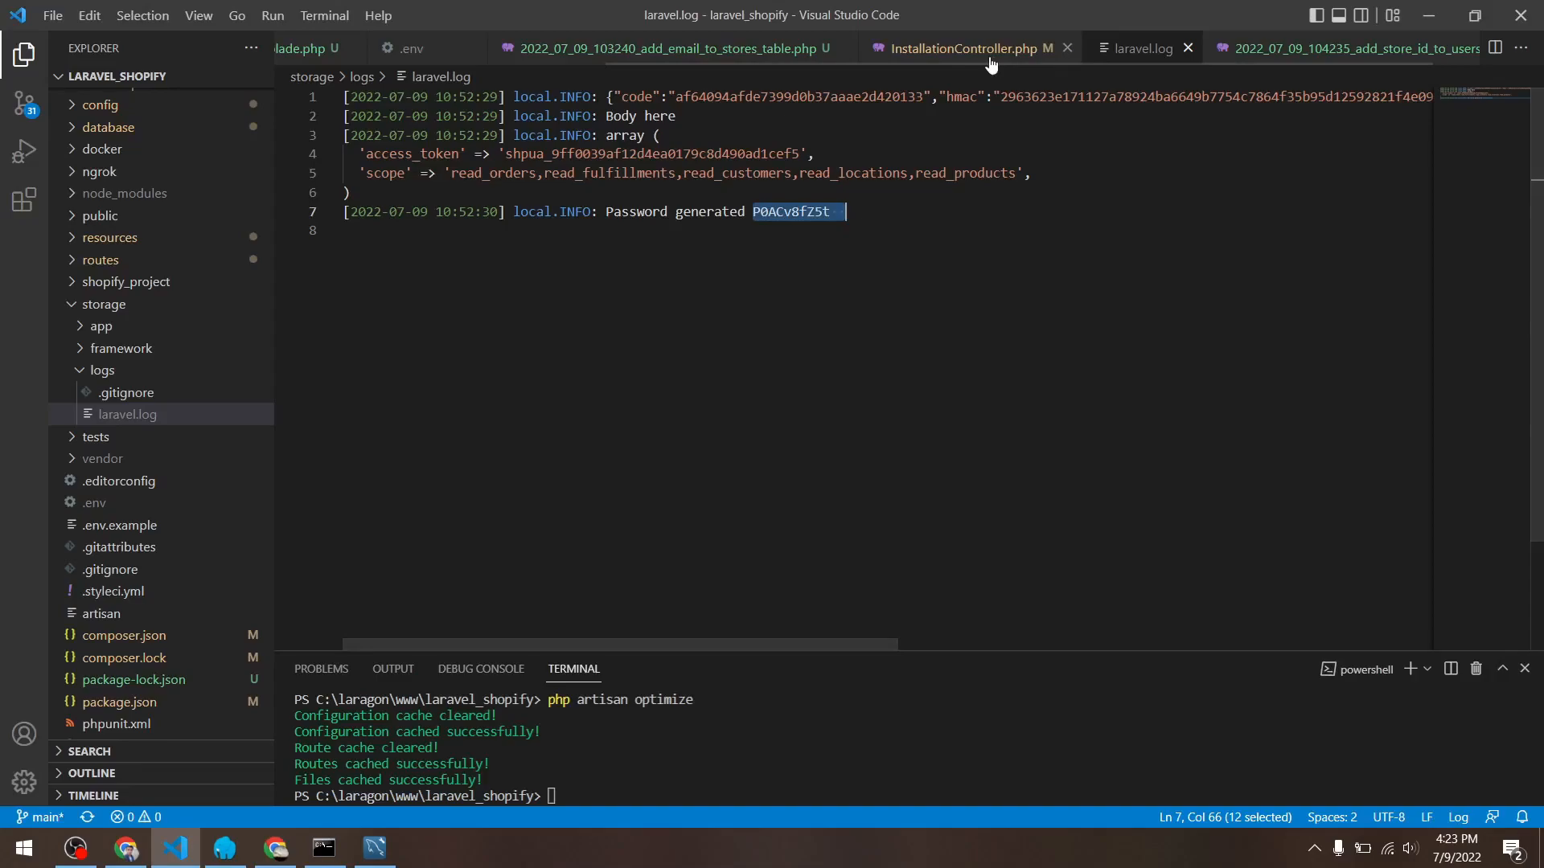
click(374, 848)
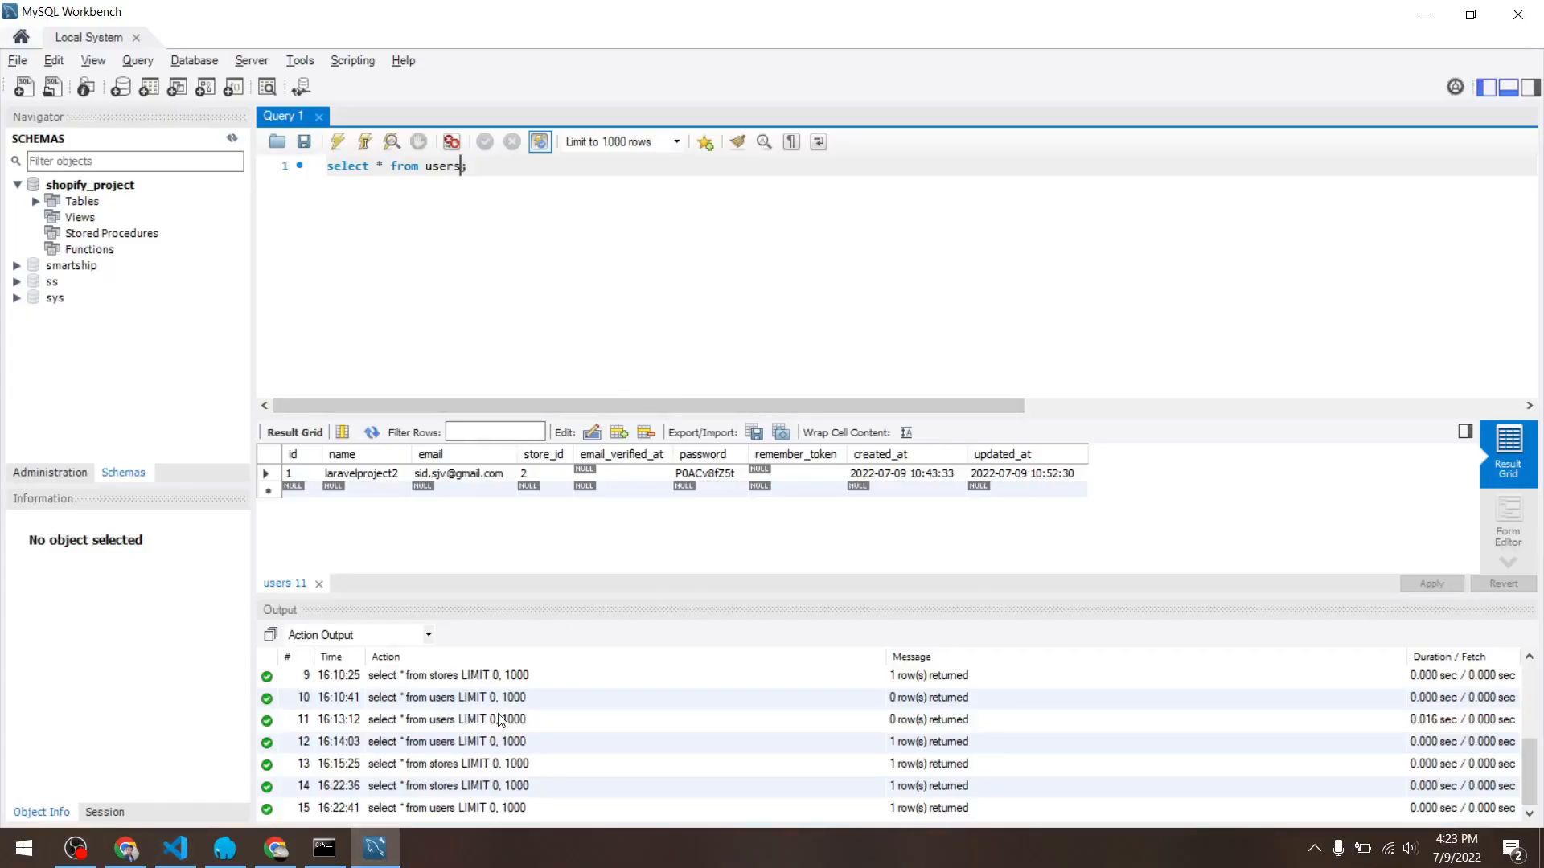
click(705, 473)
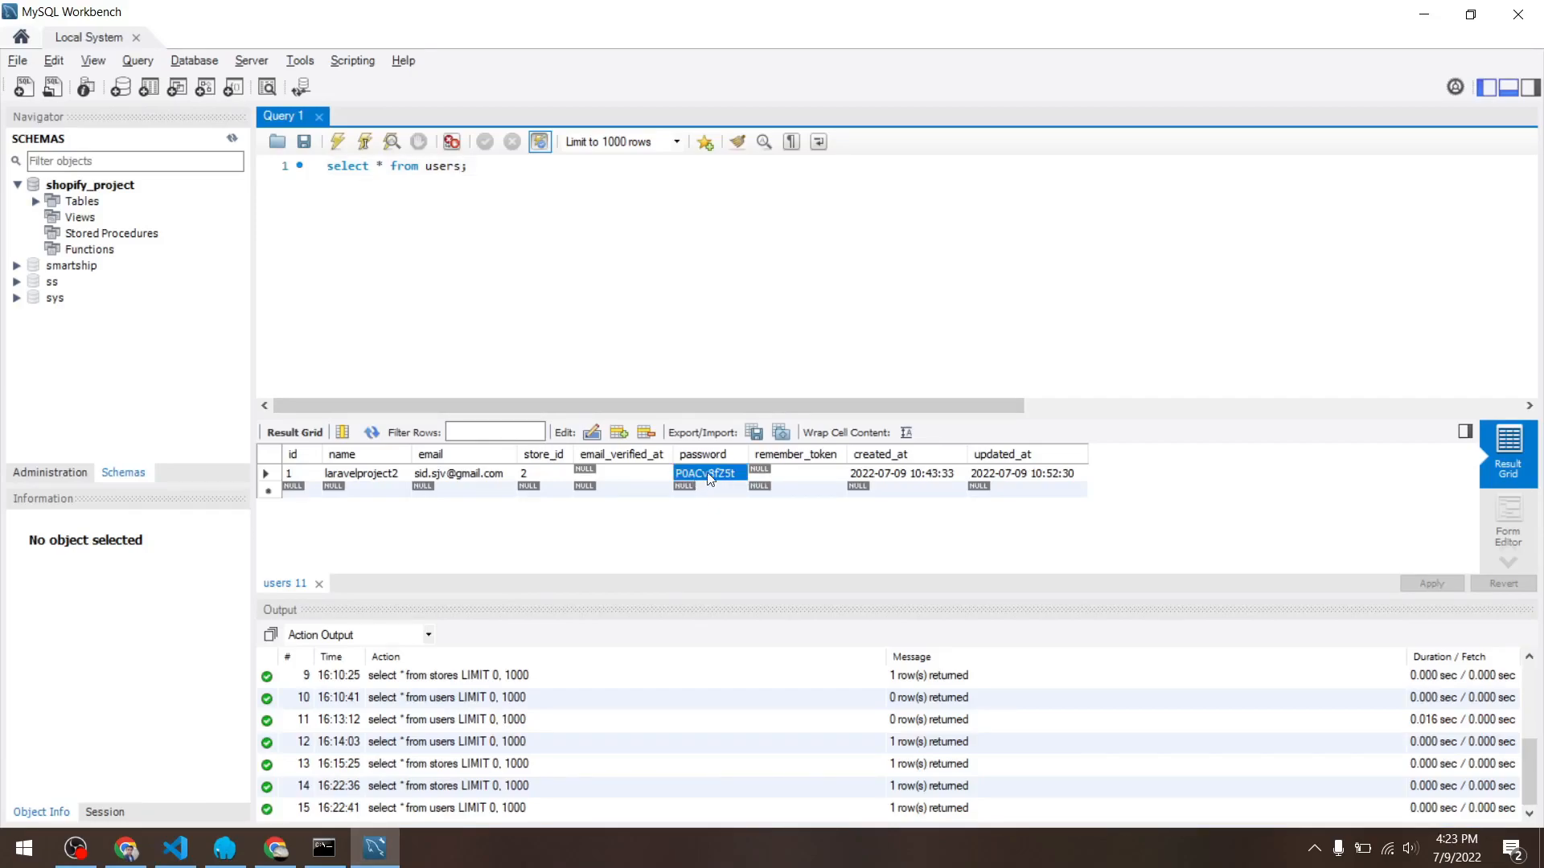
mouse_move(704, 467)
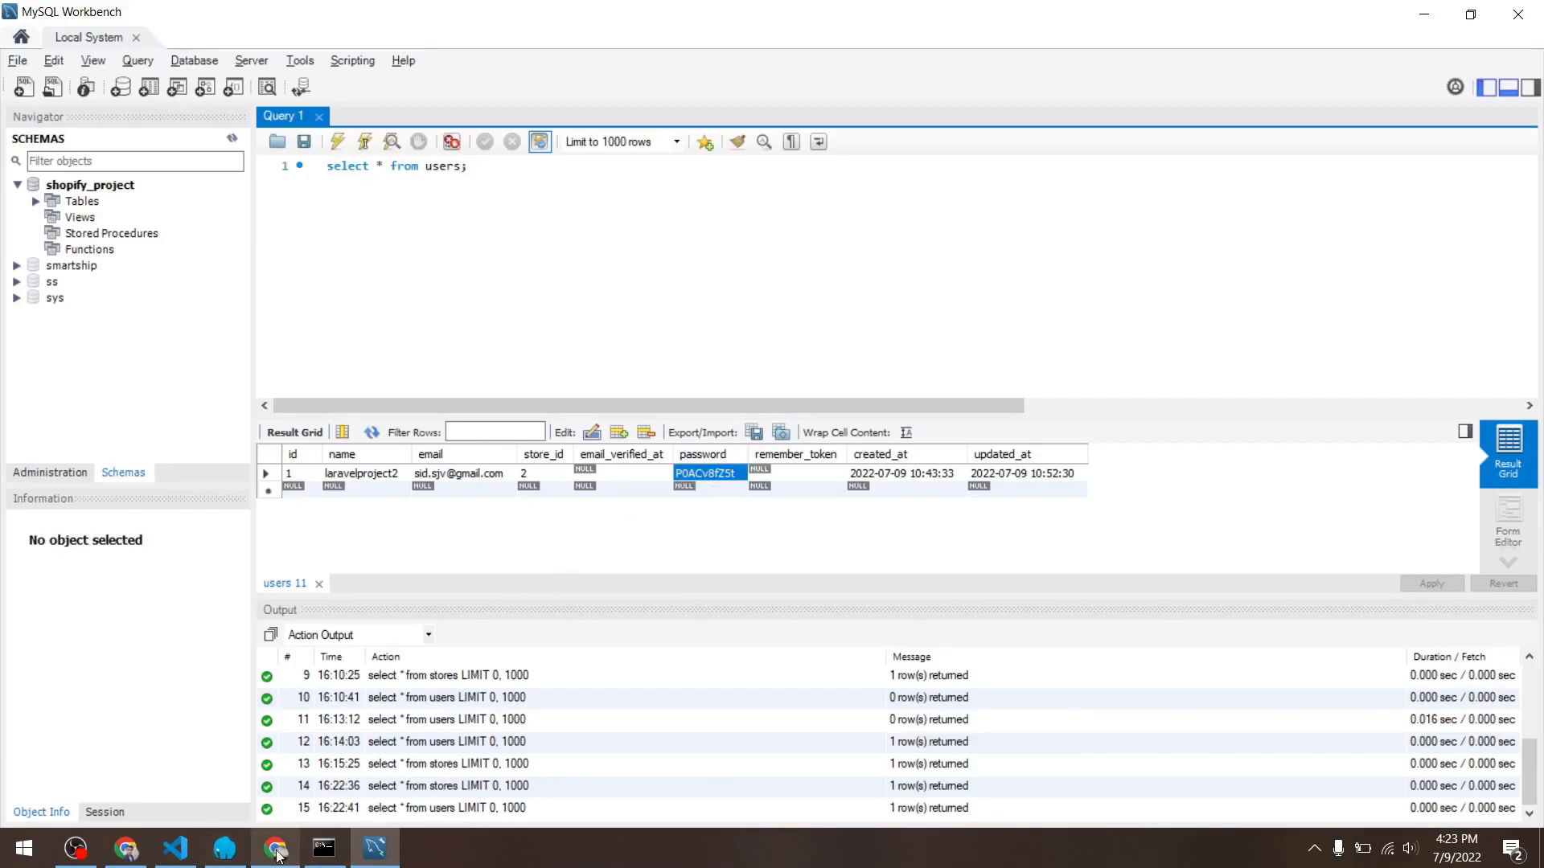
click(174, 849)
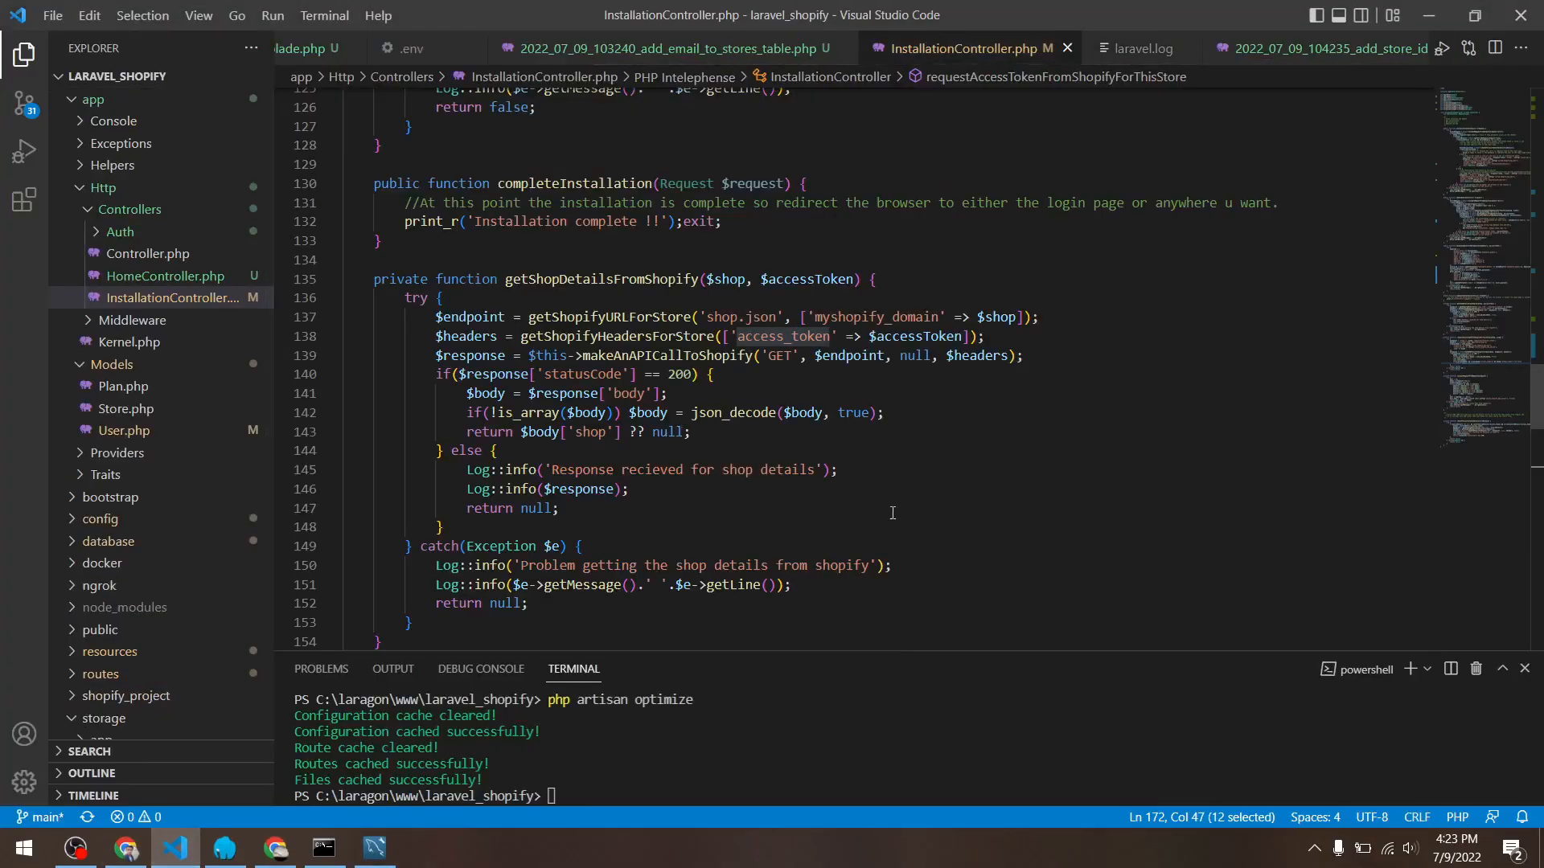
Wrap the user payload's random password in bcrypt() on line 117 of InstallationController.php.
scroll(down, 3)
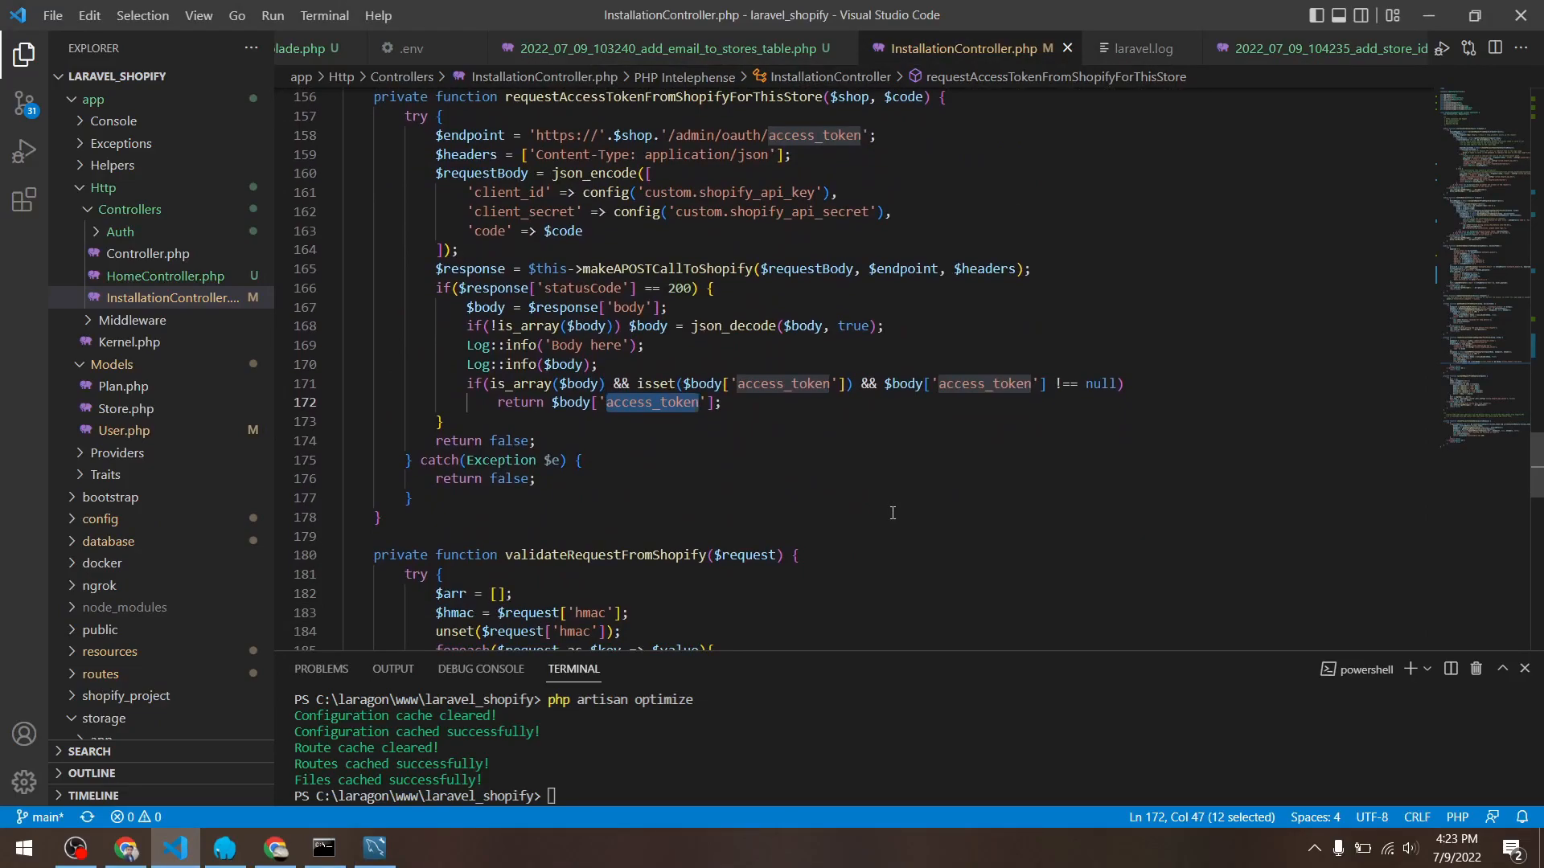
scroll(down, 3)
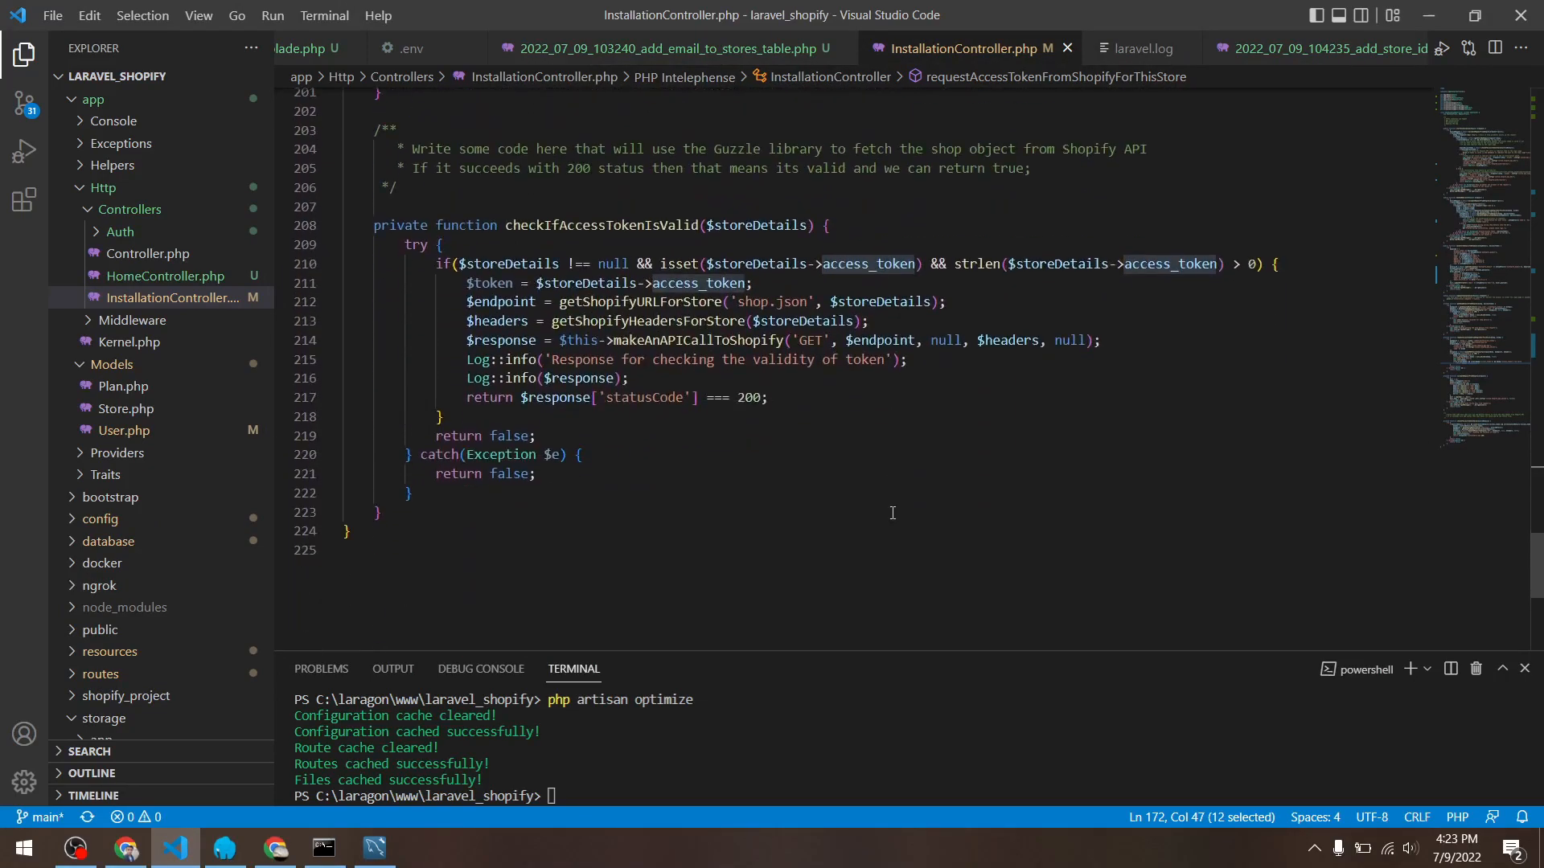
scroll(up, 3)
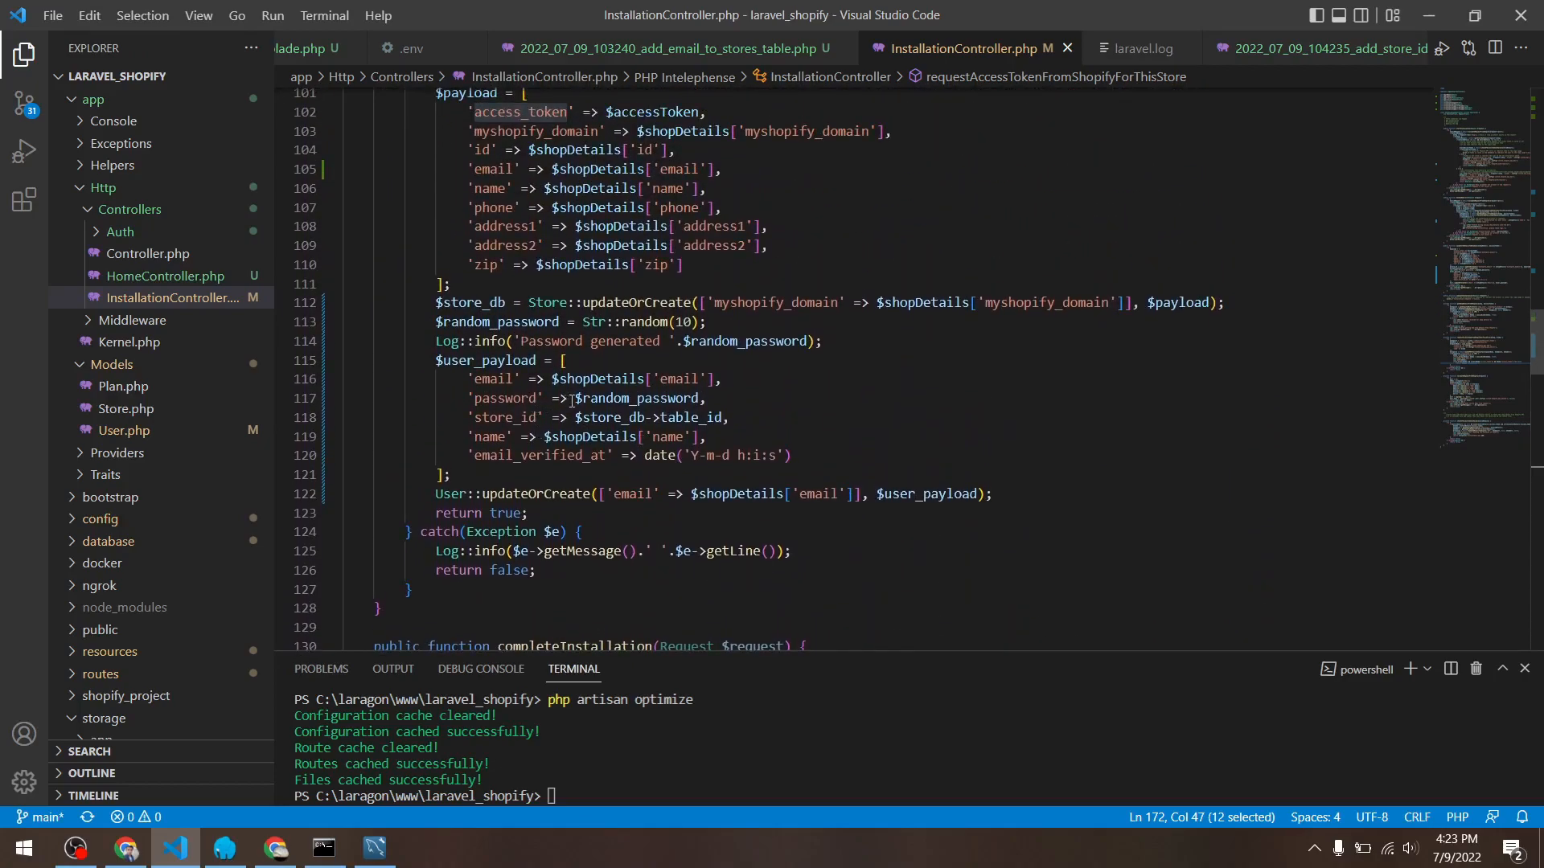
text(hash)
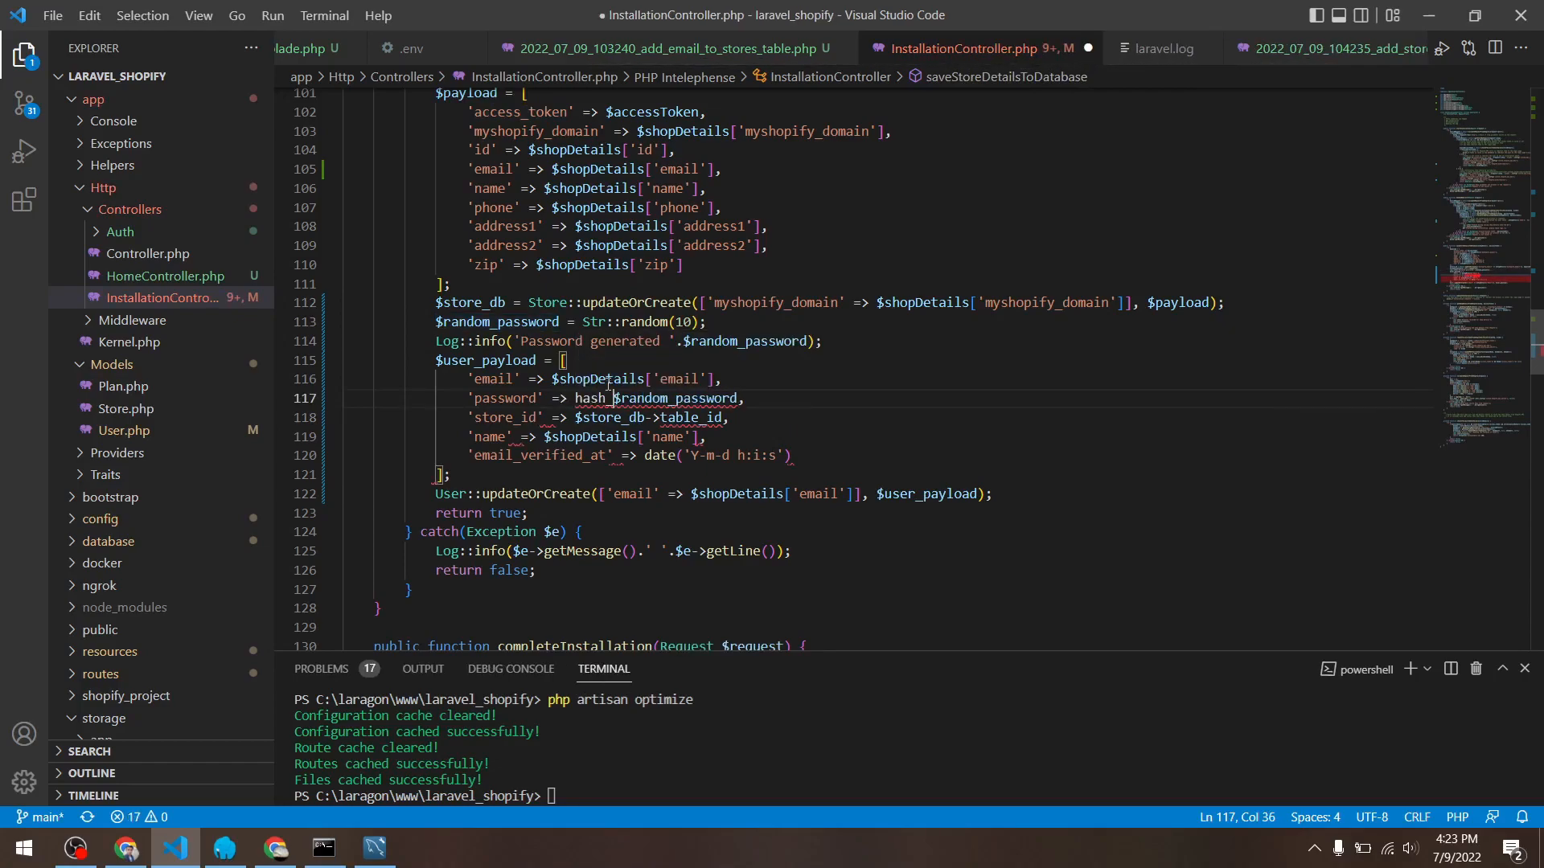
text(h)
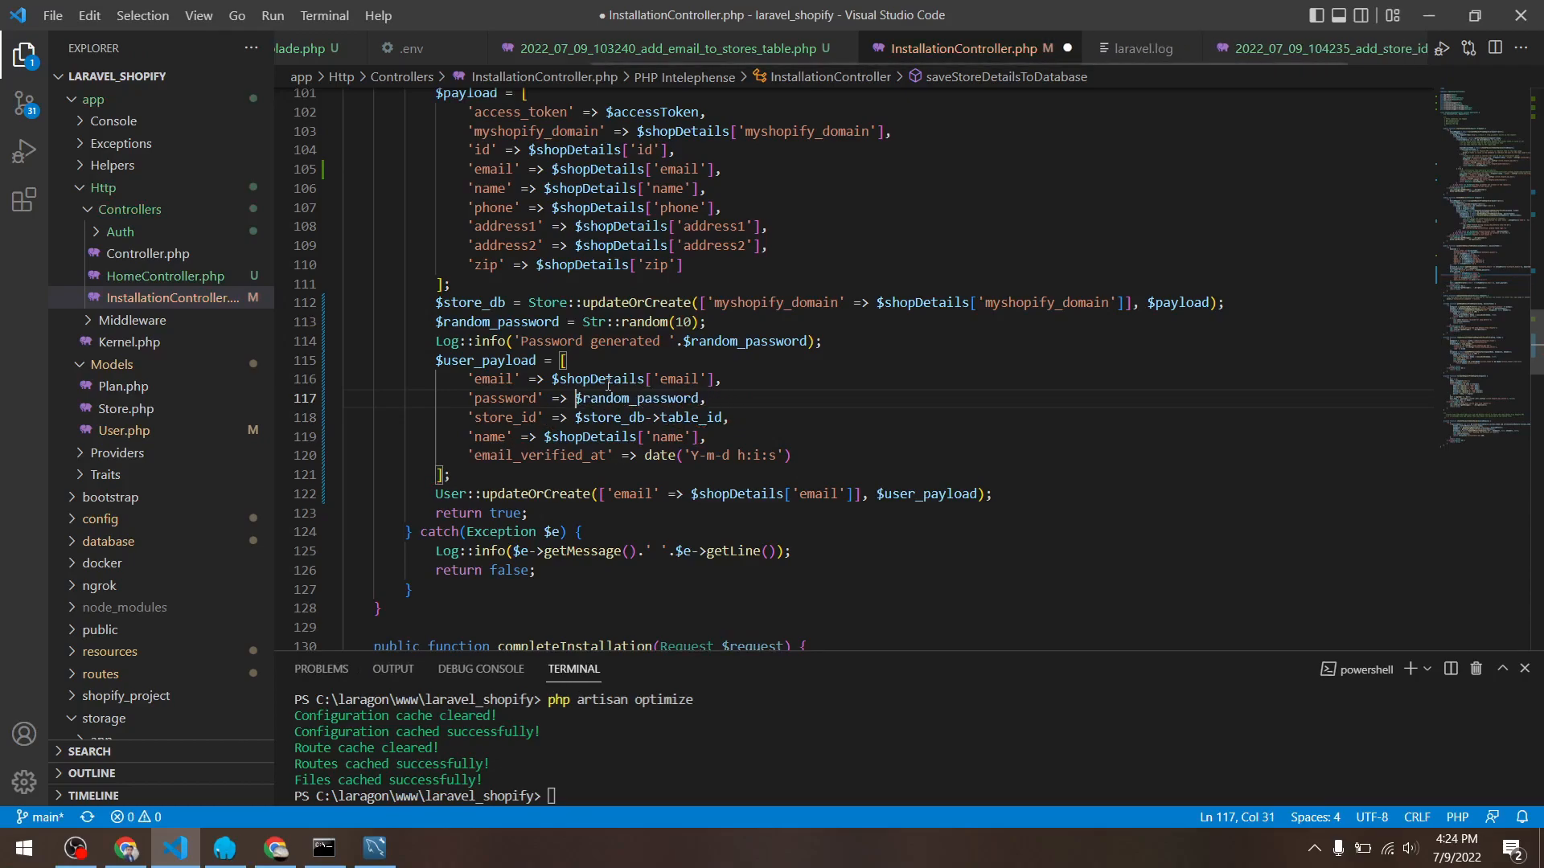
text(bcrypt()
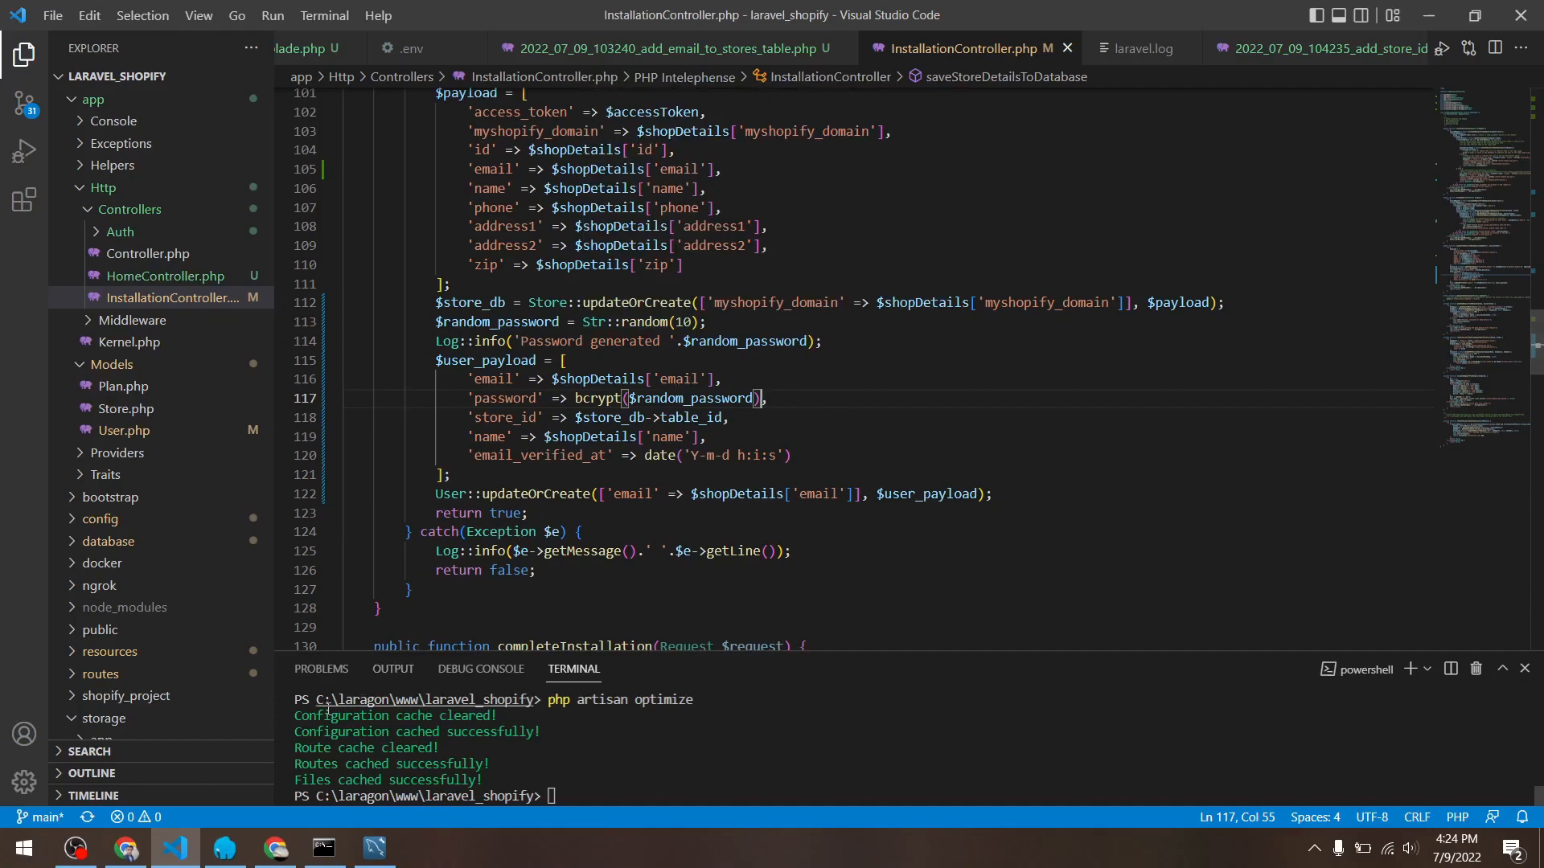
click(125, 848)
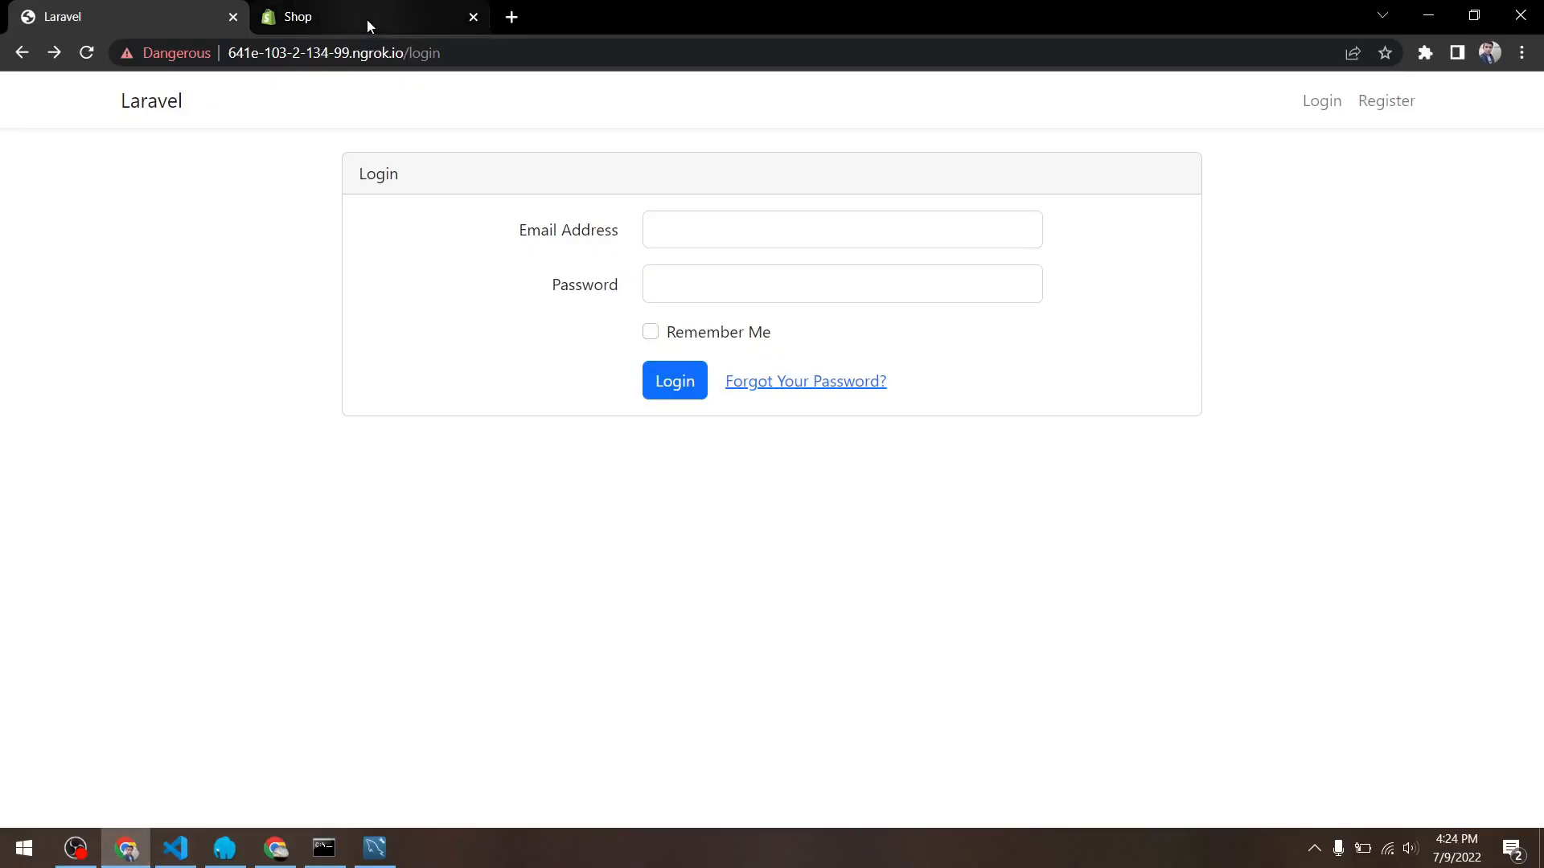
mouse_move(21, 59)
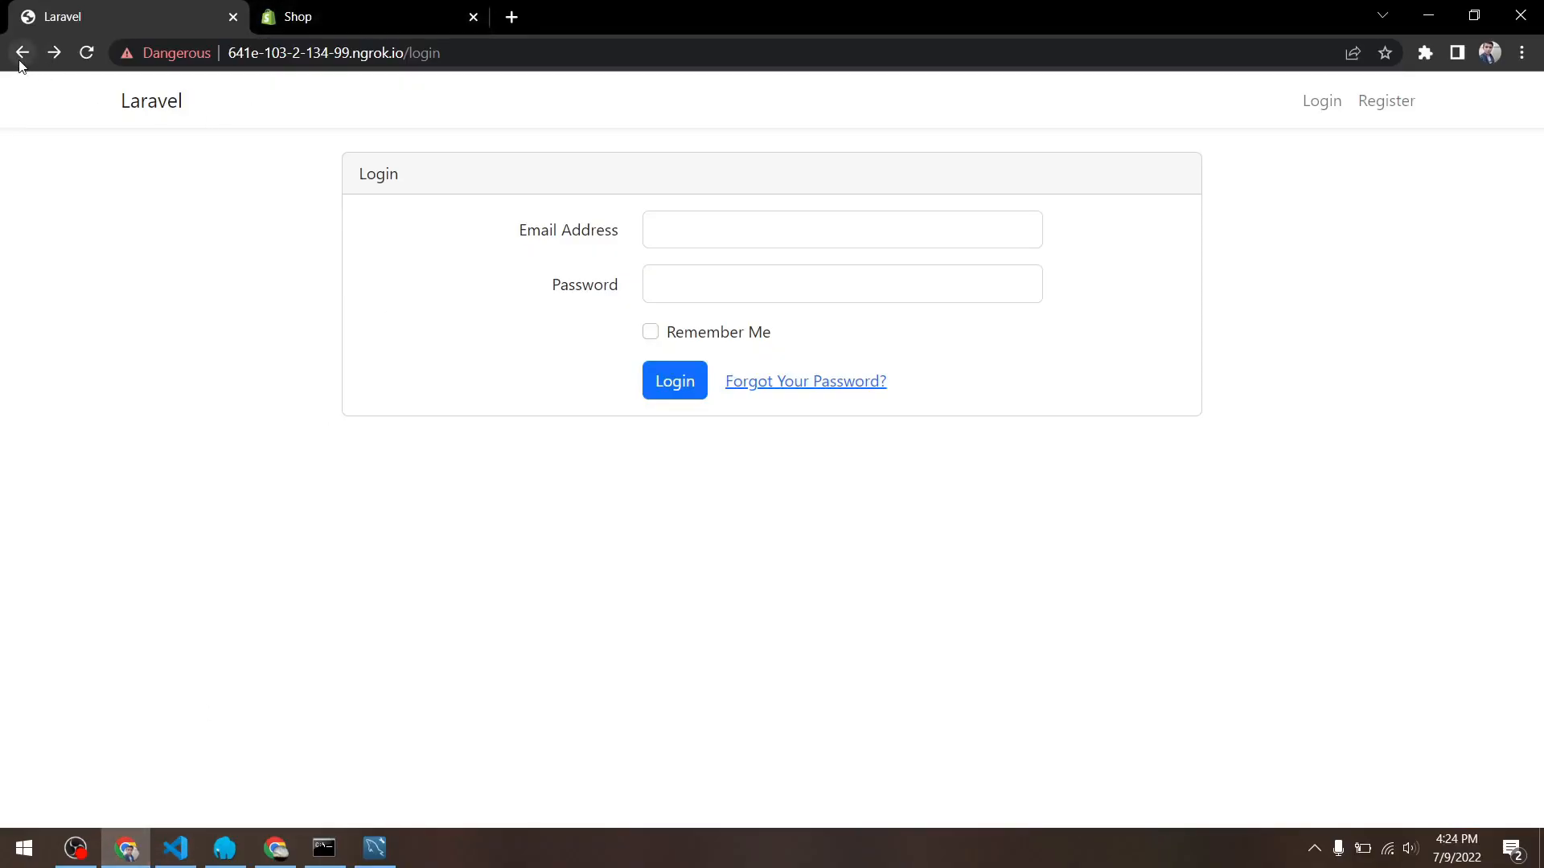
mouse_move(166, 848)
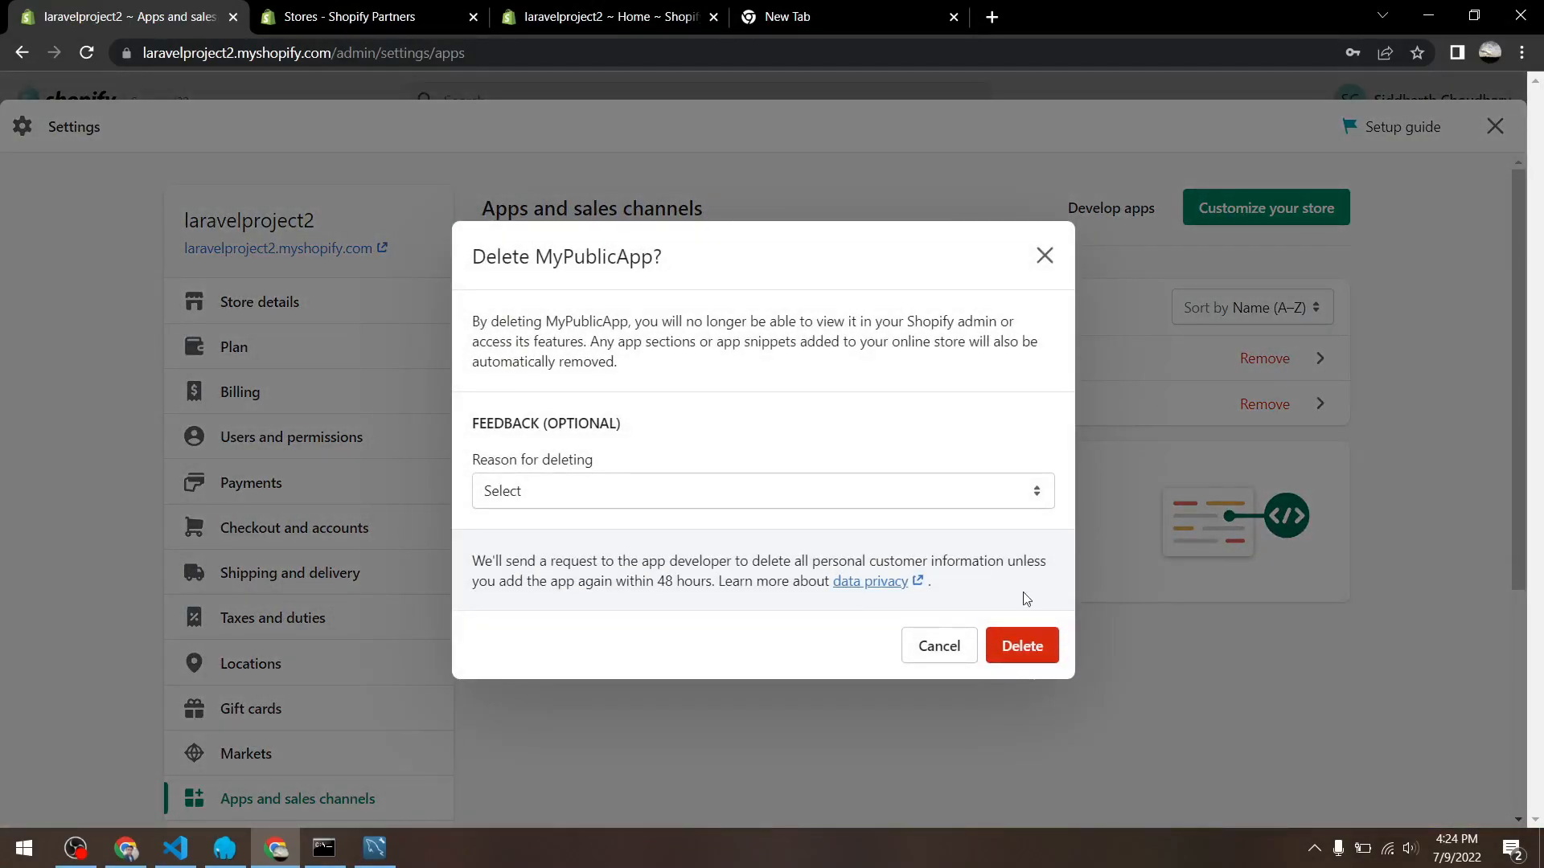
Confirm deleting MyPublicApp from laravelproject2 and return to its Partners setup page.
click(1022, 646)
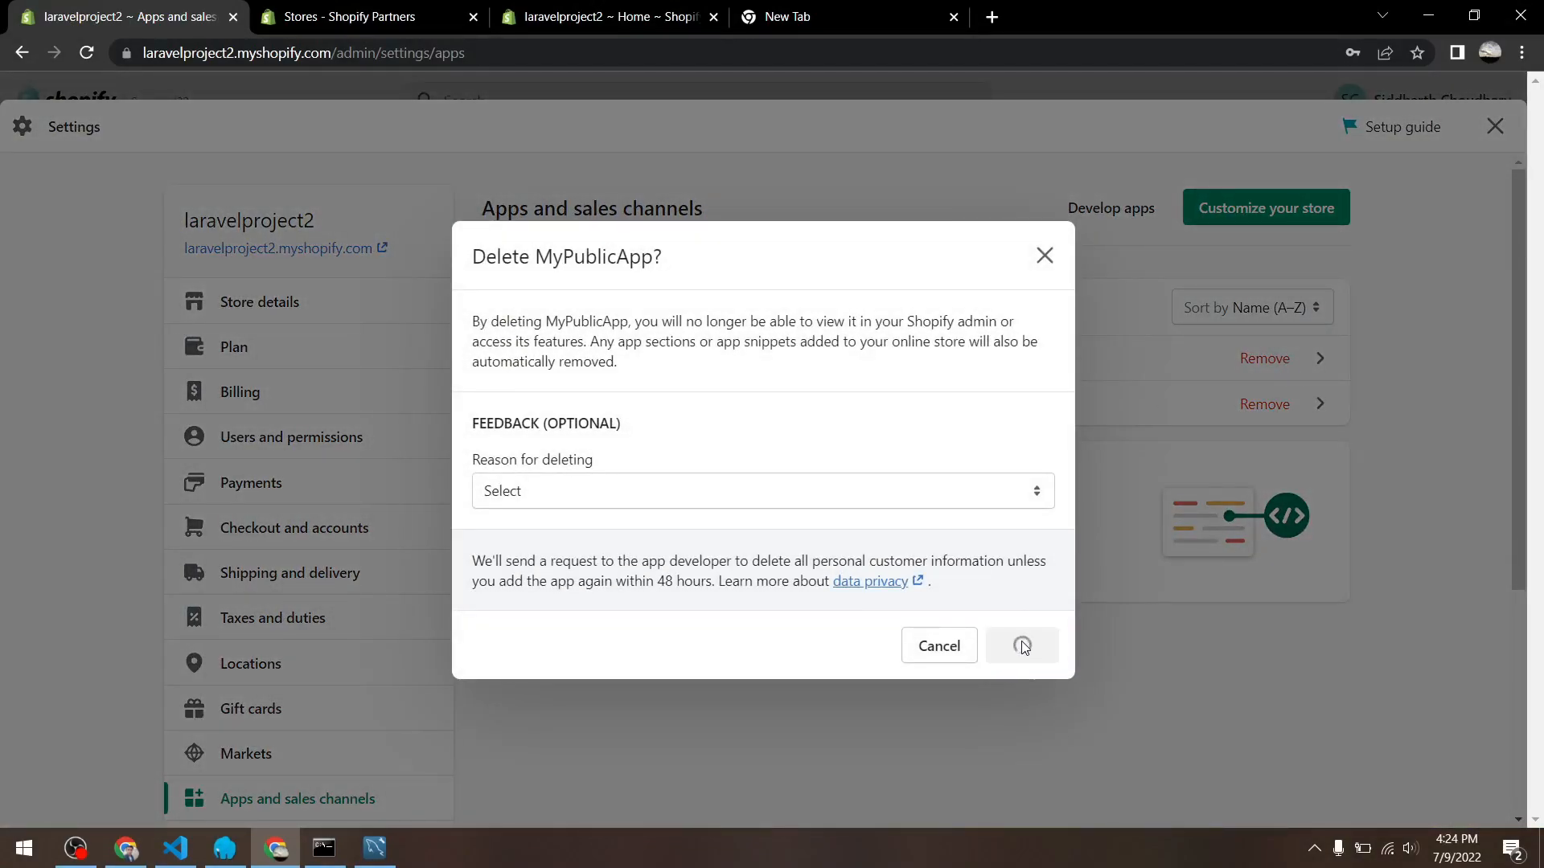
click(1021, 646)
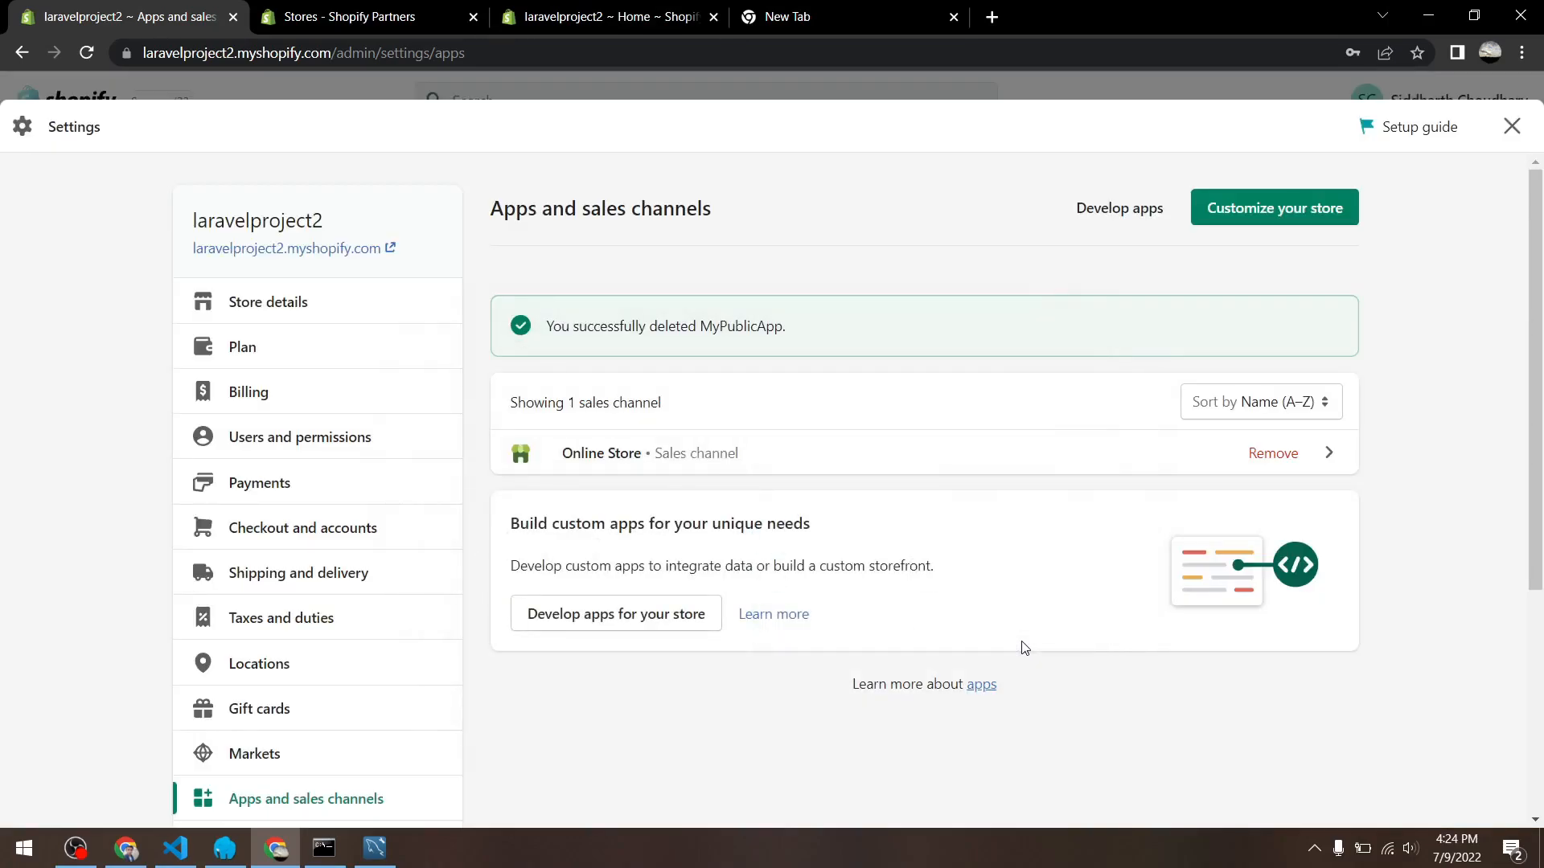
mouse_move(118, 825)
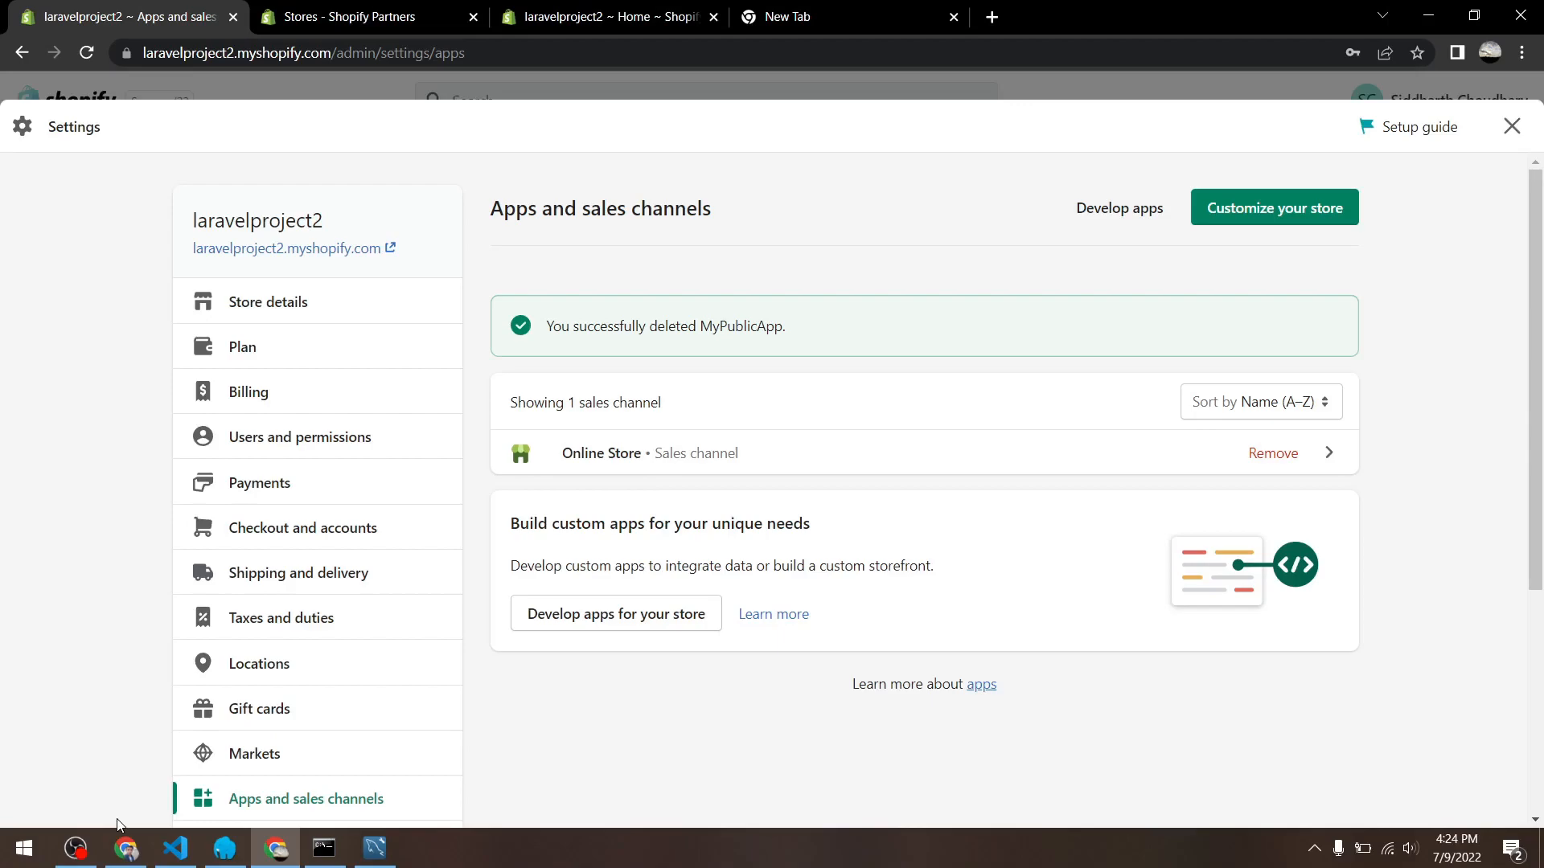
click(75, 848)
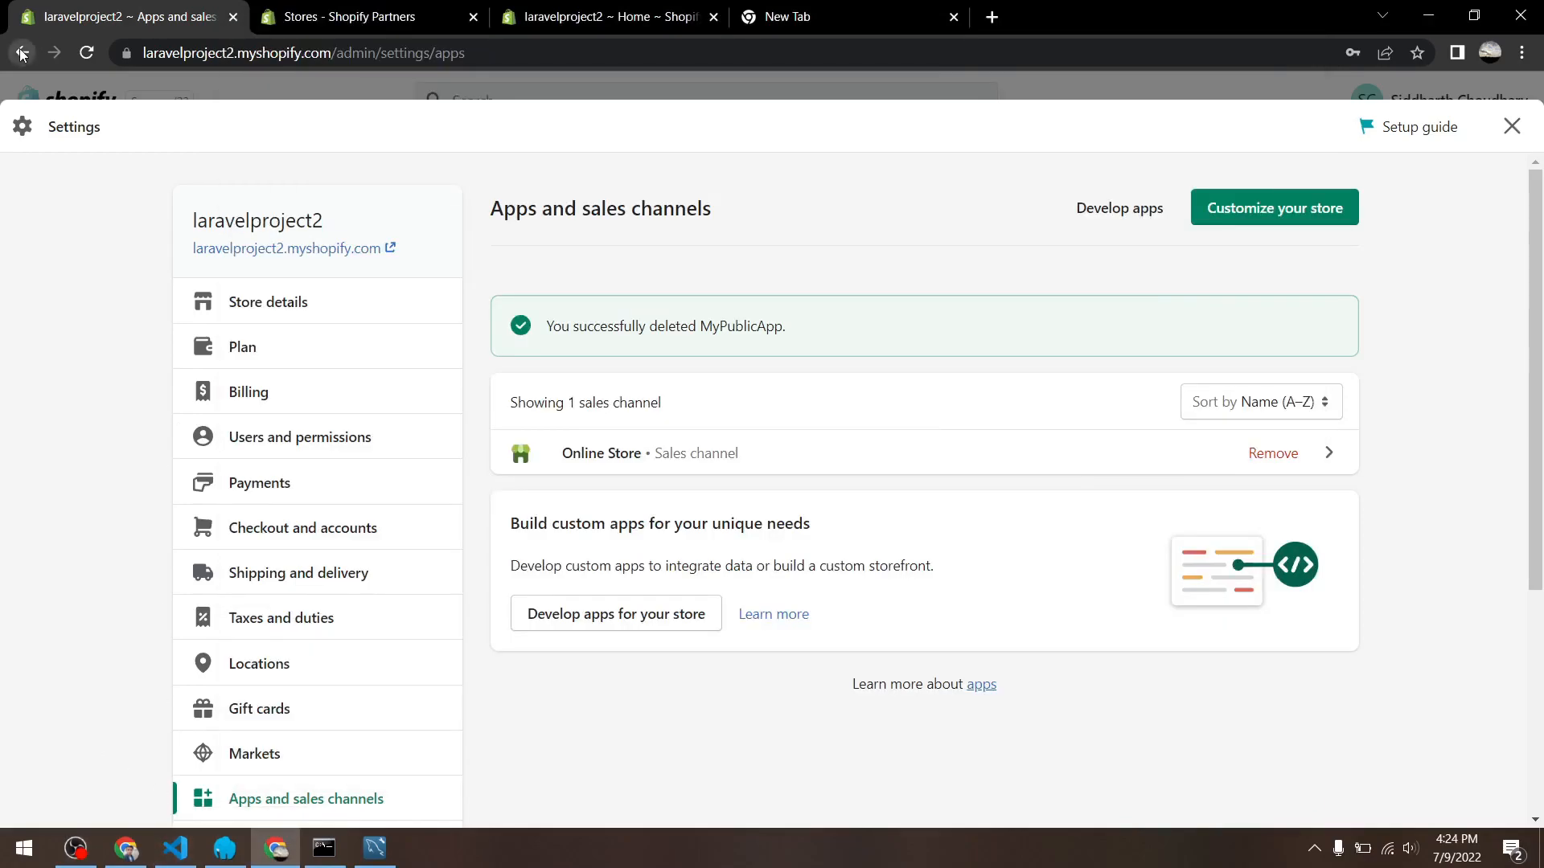
click(22, 53)
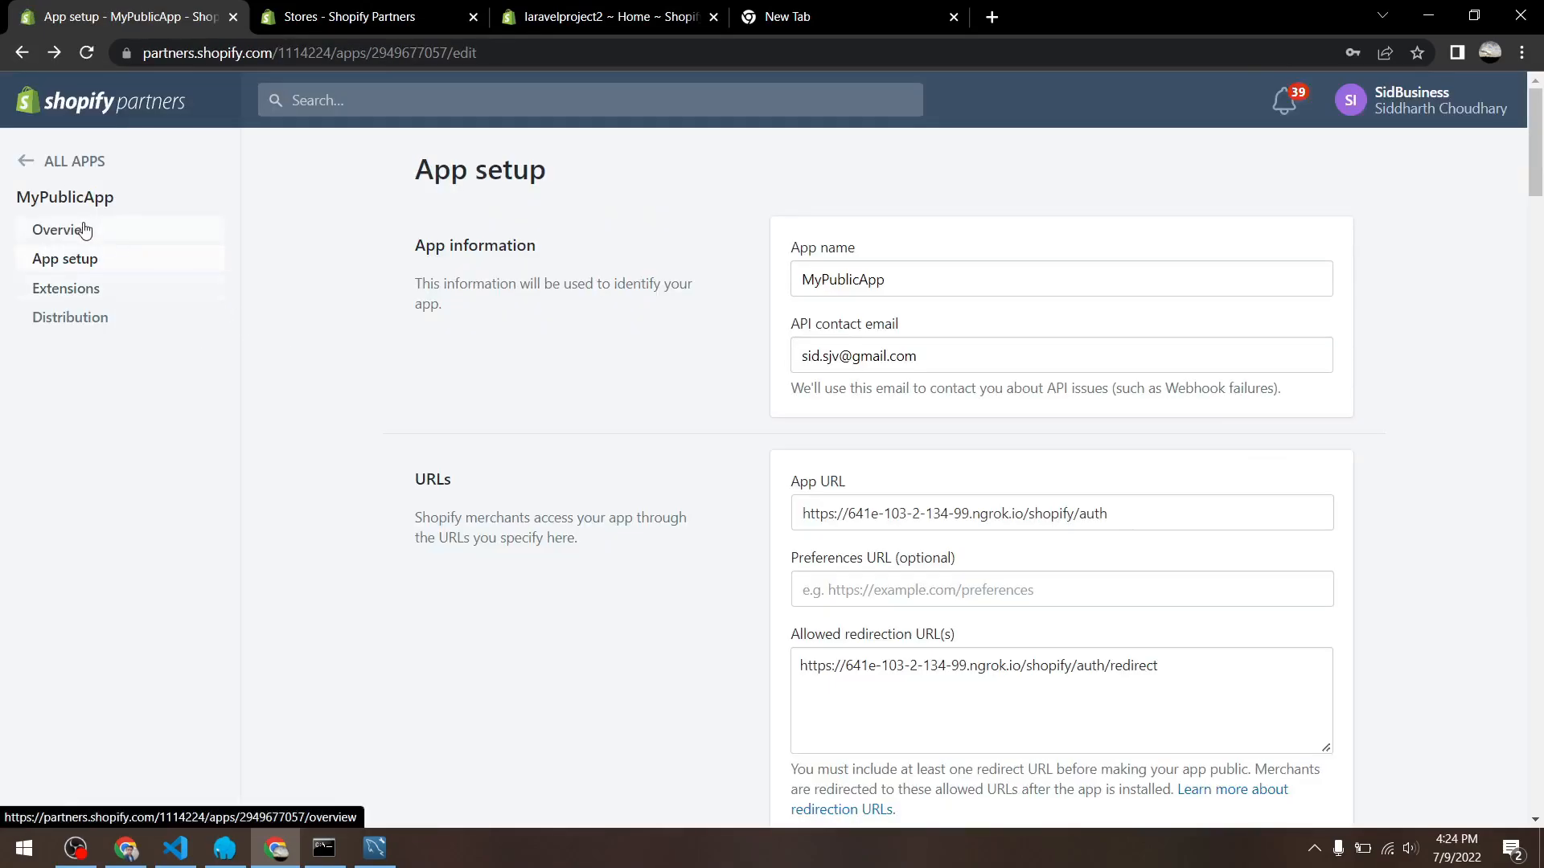
Reinstall MyPublicApp on laravelproject2 from the app Overview's Select store option.
click(62, 230)
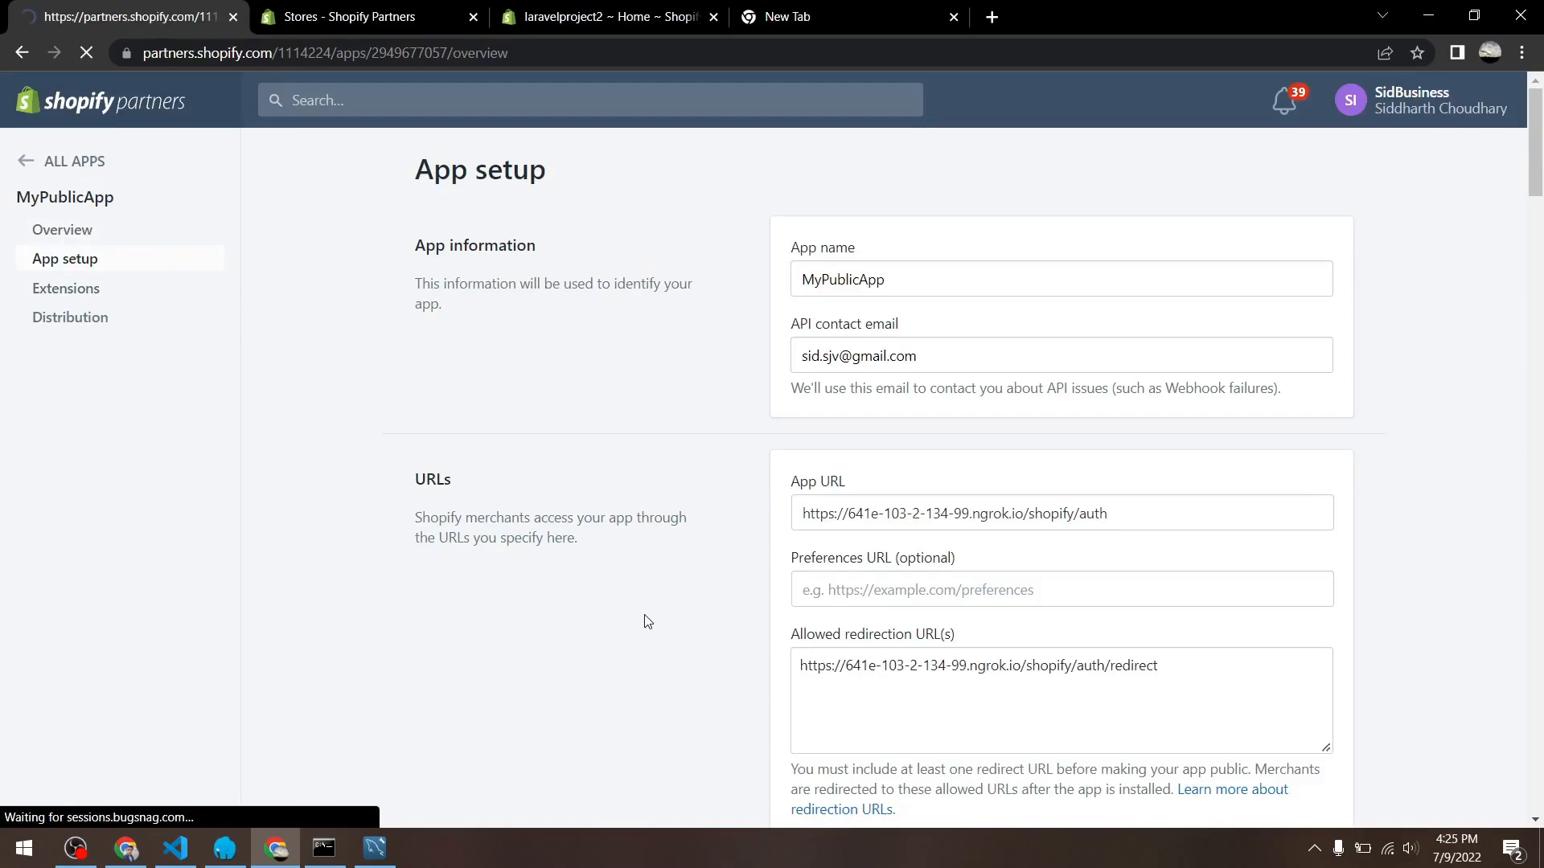
click(62, 230)
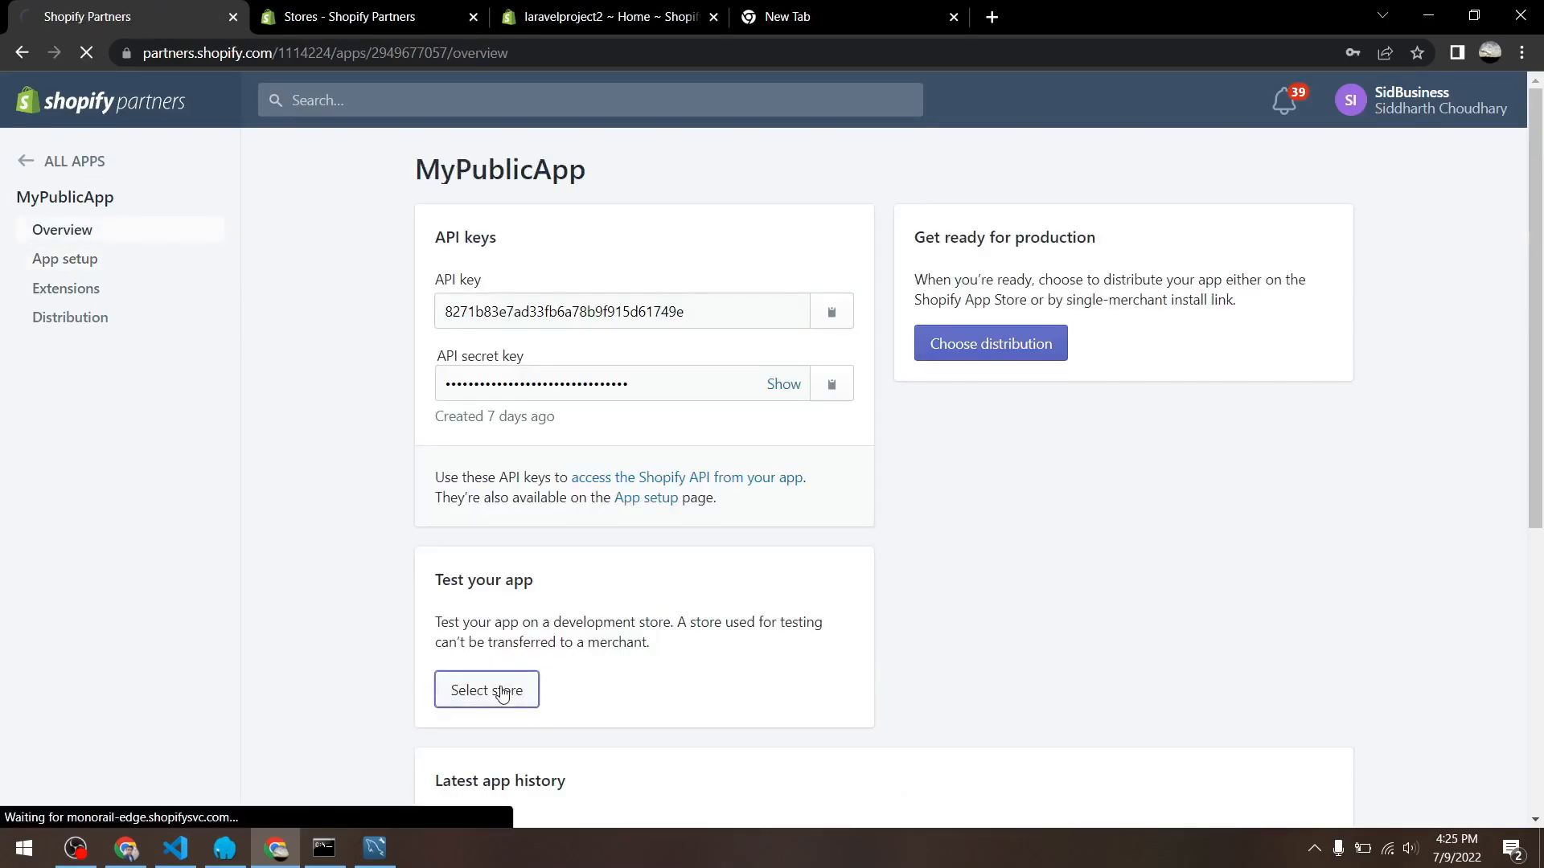
click(486, 690)
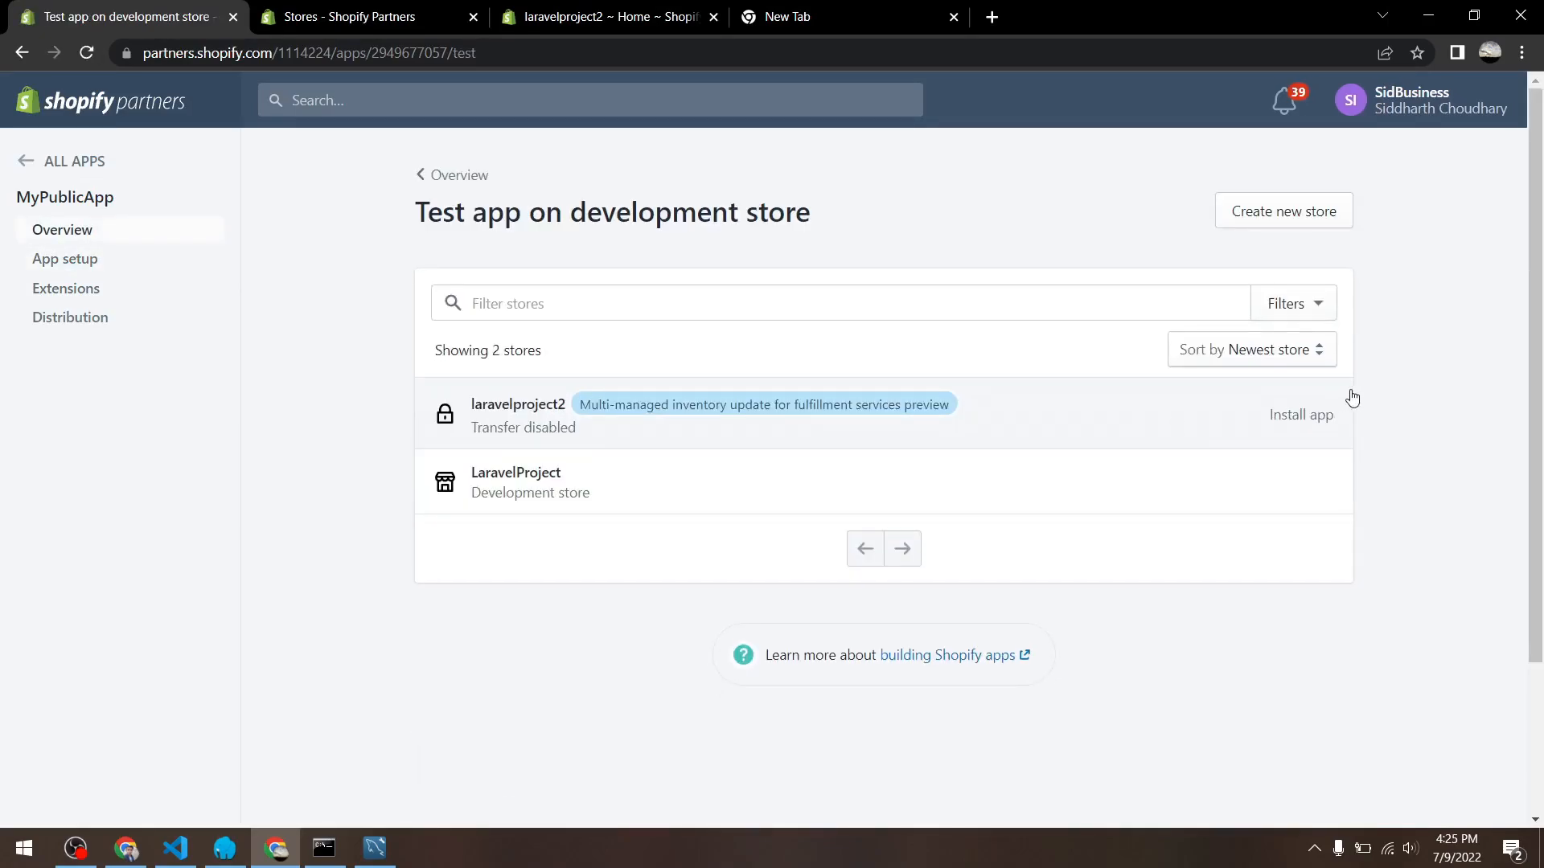
click(1301, 415)
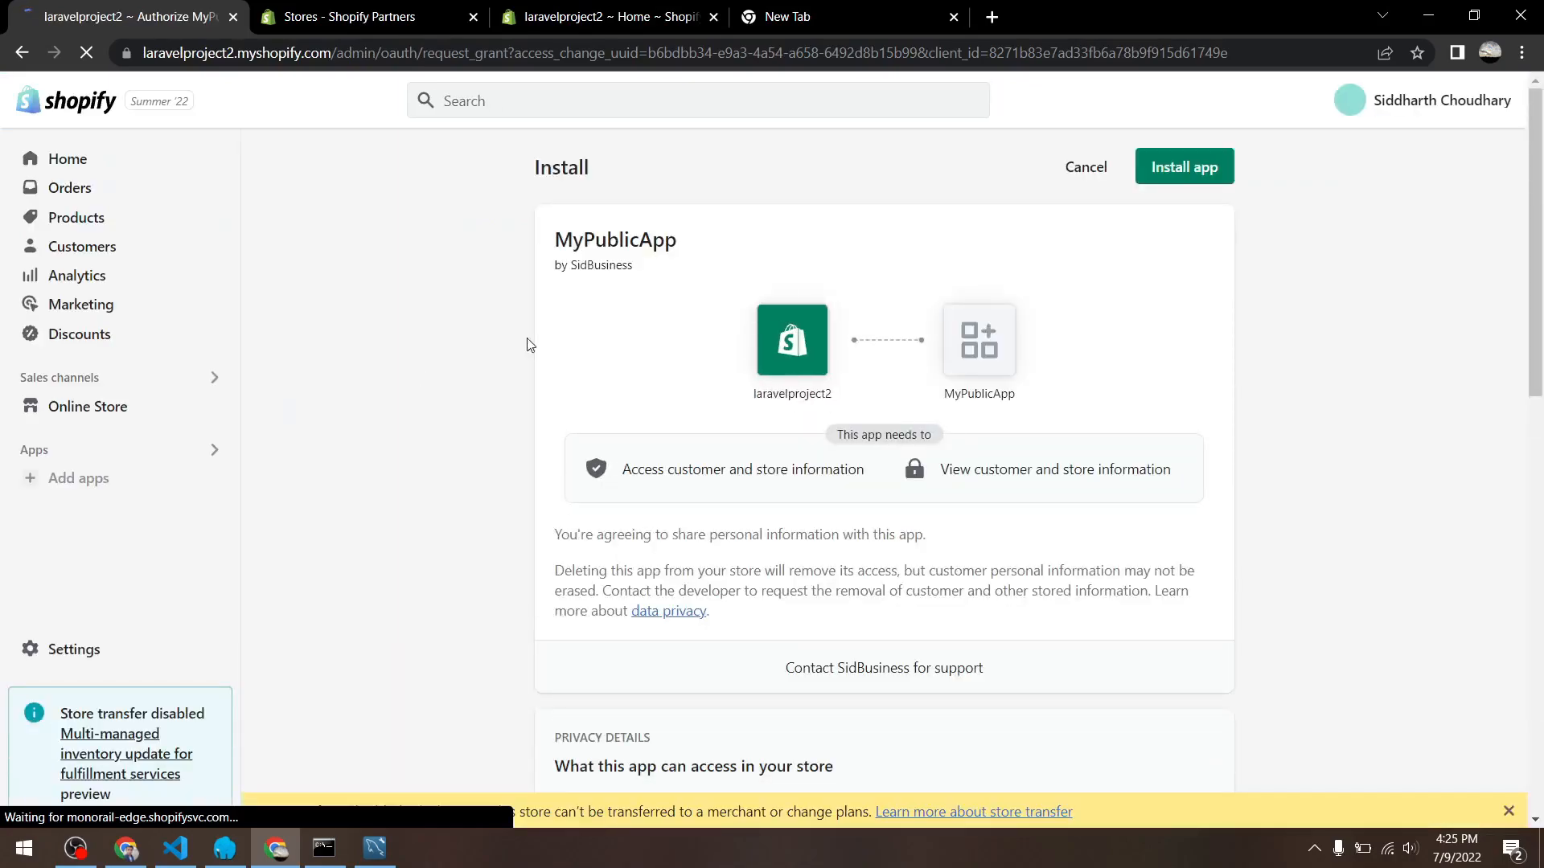
click(1183, 167)
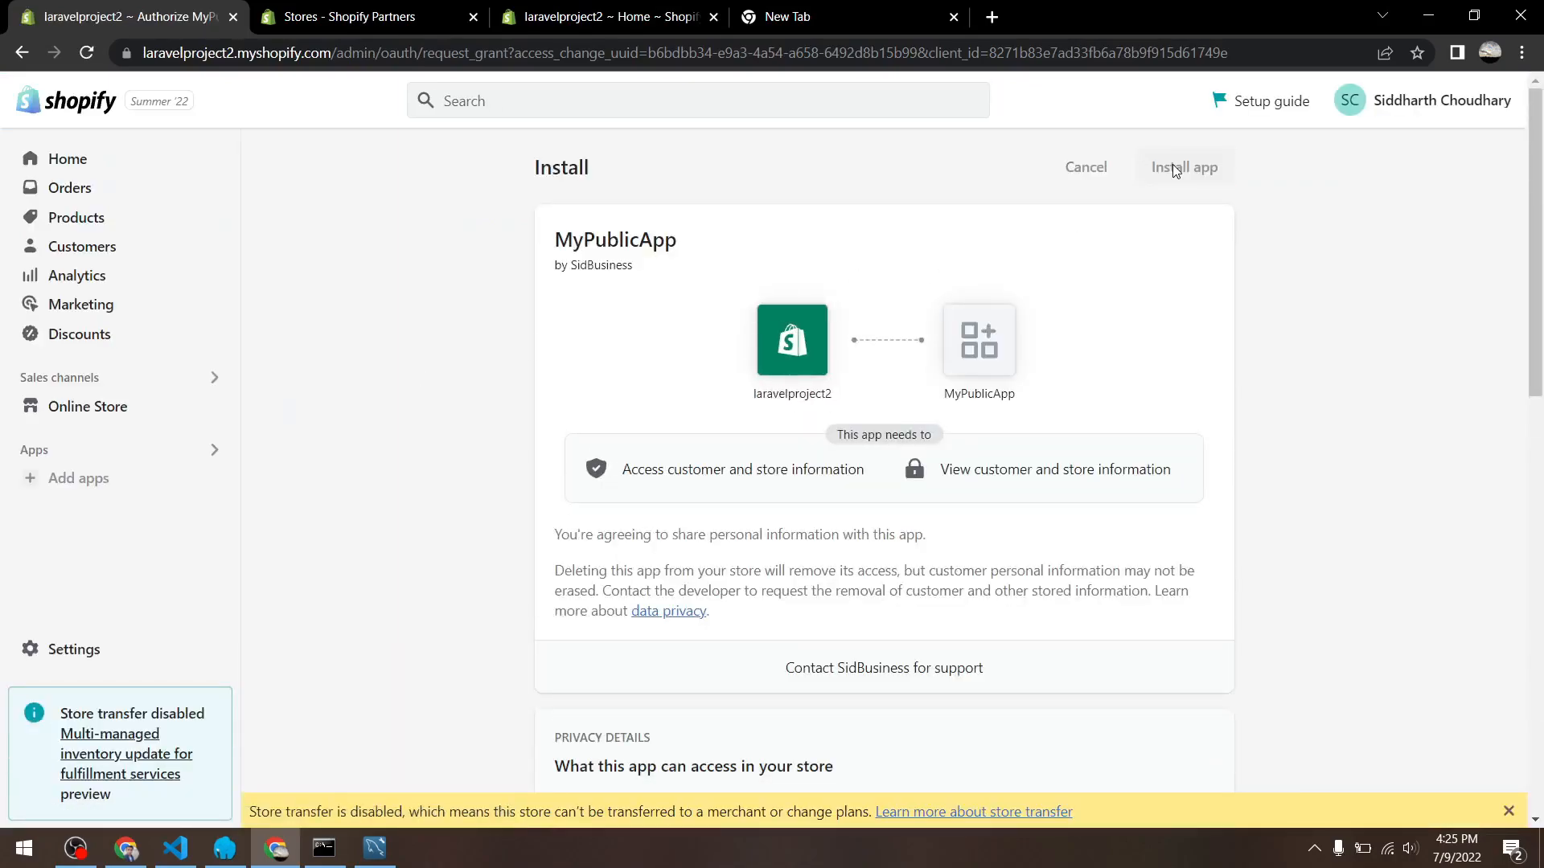
click(1184, 168)
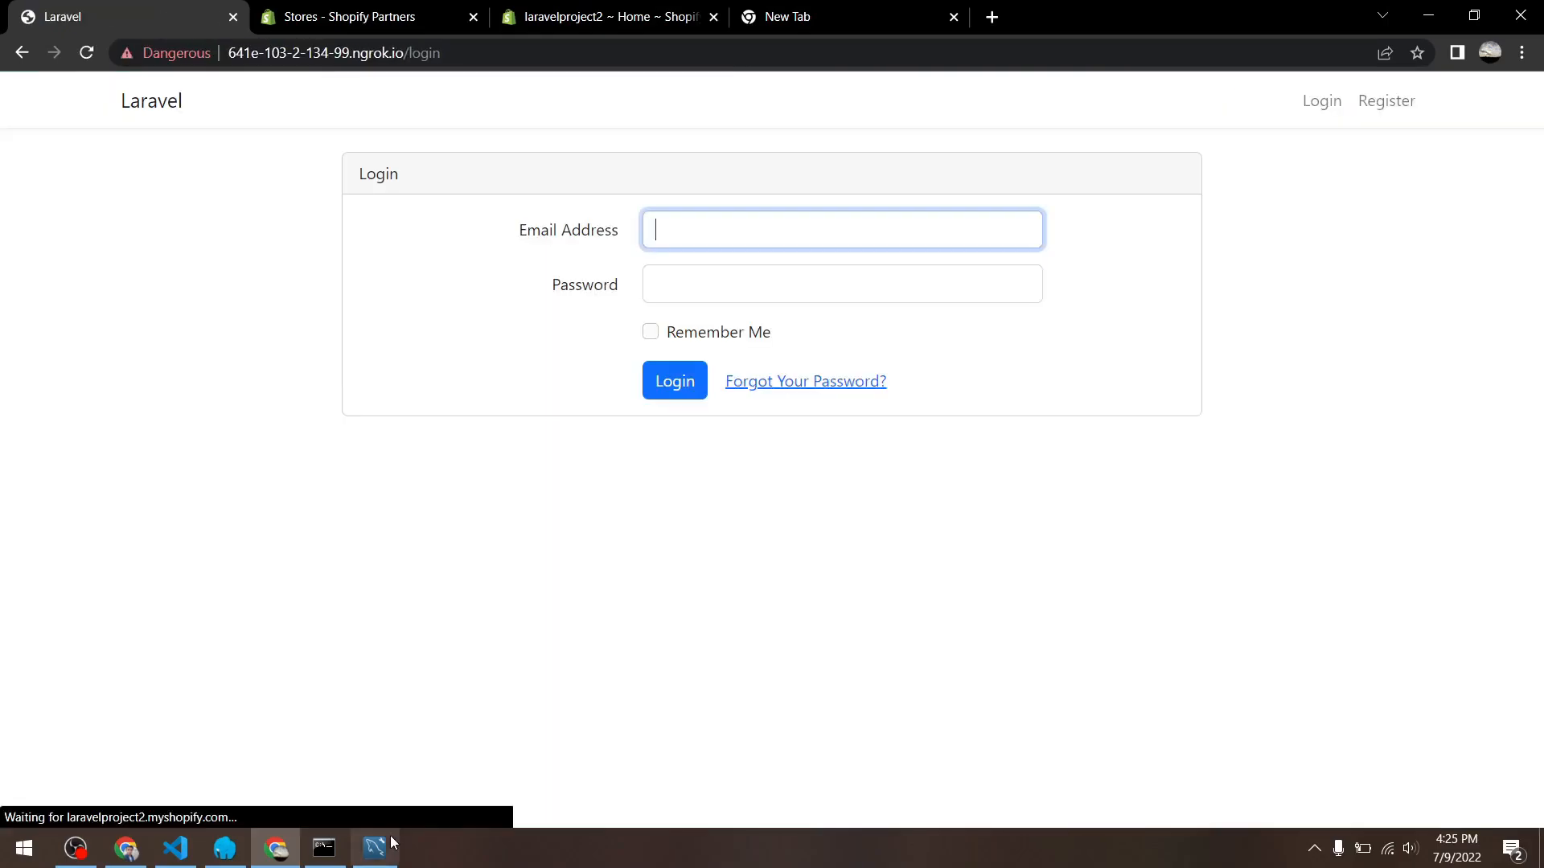
click(376, 847)
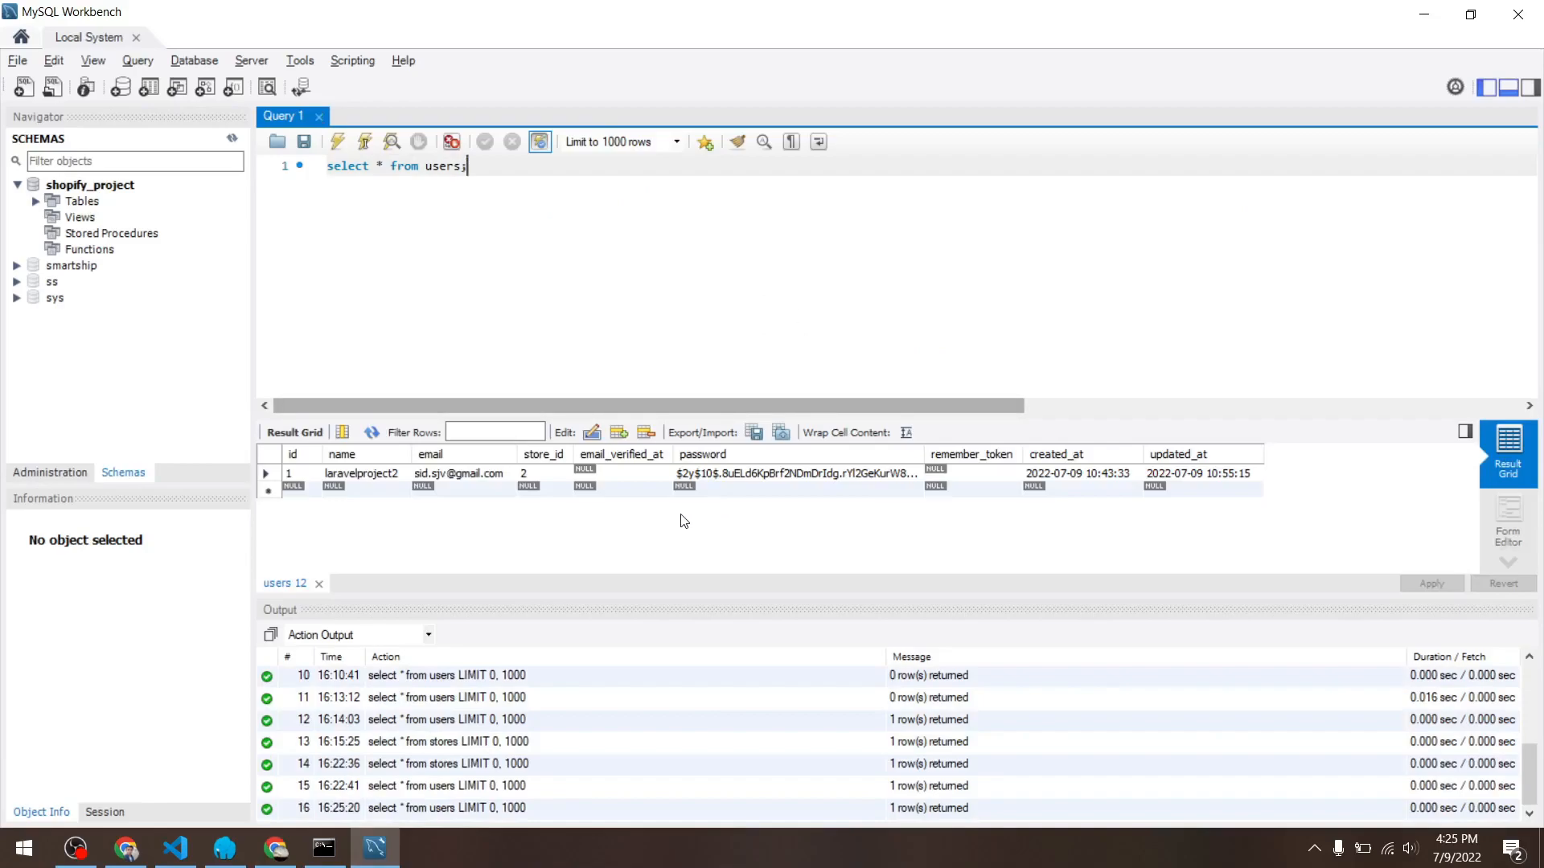
click(804, 474)
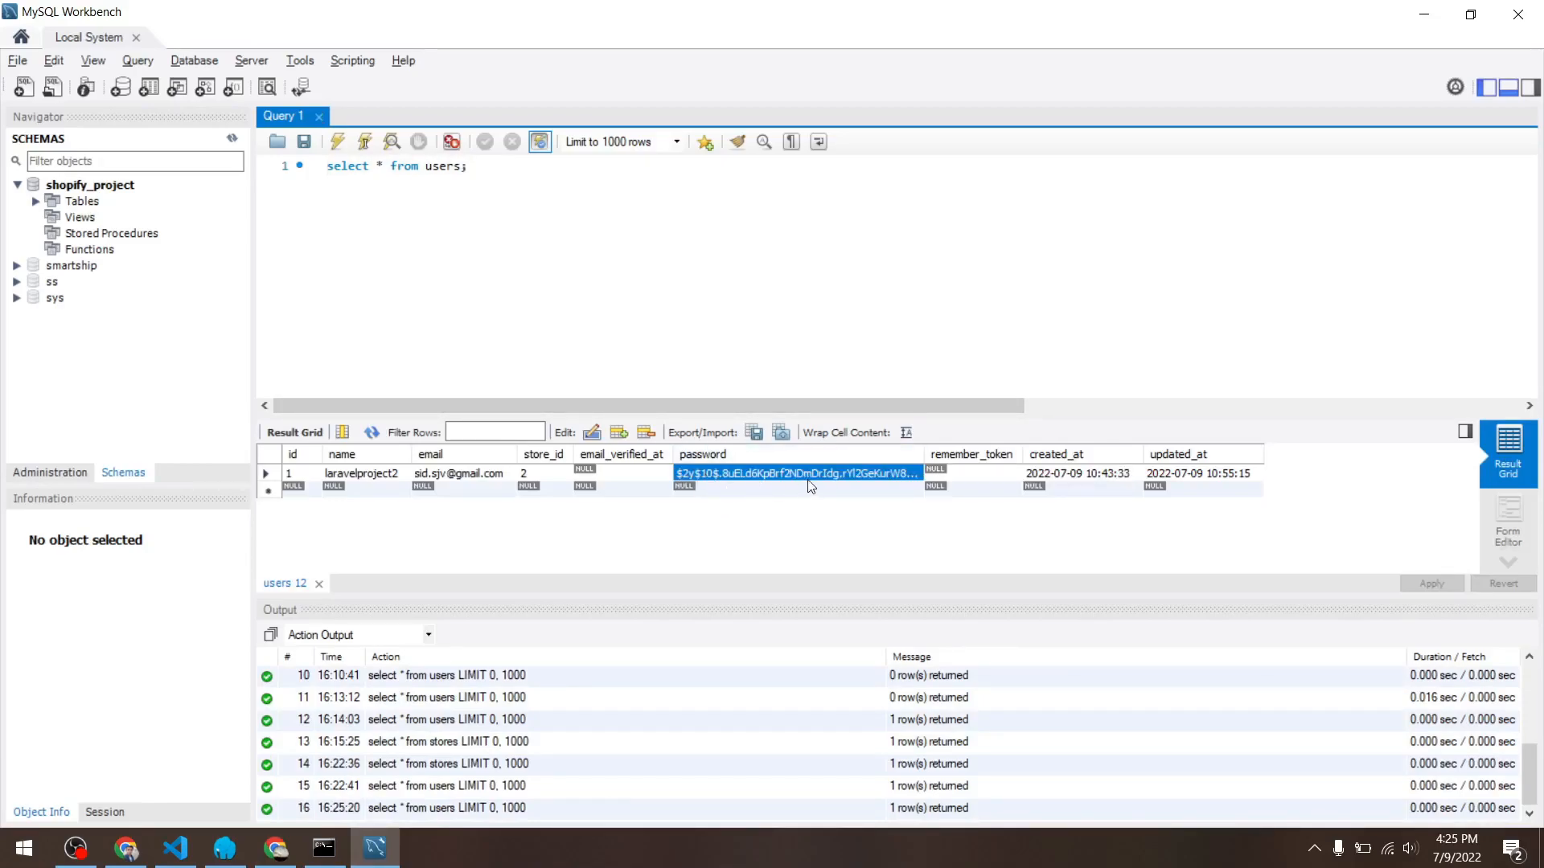
mouse_move(471, 489)
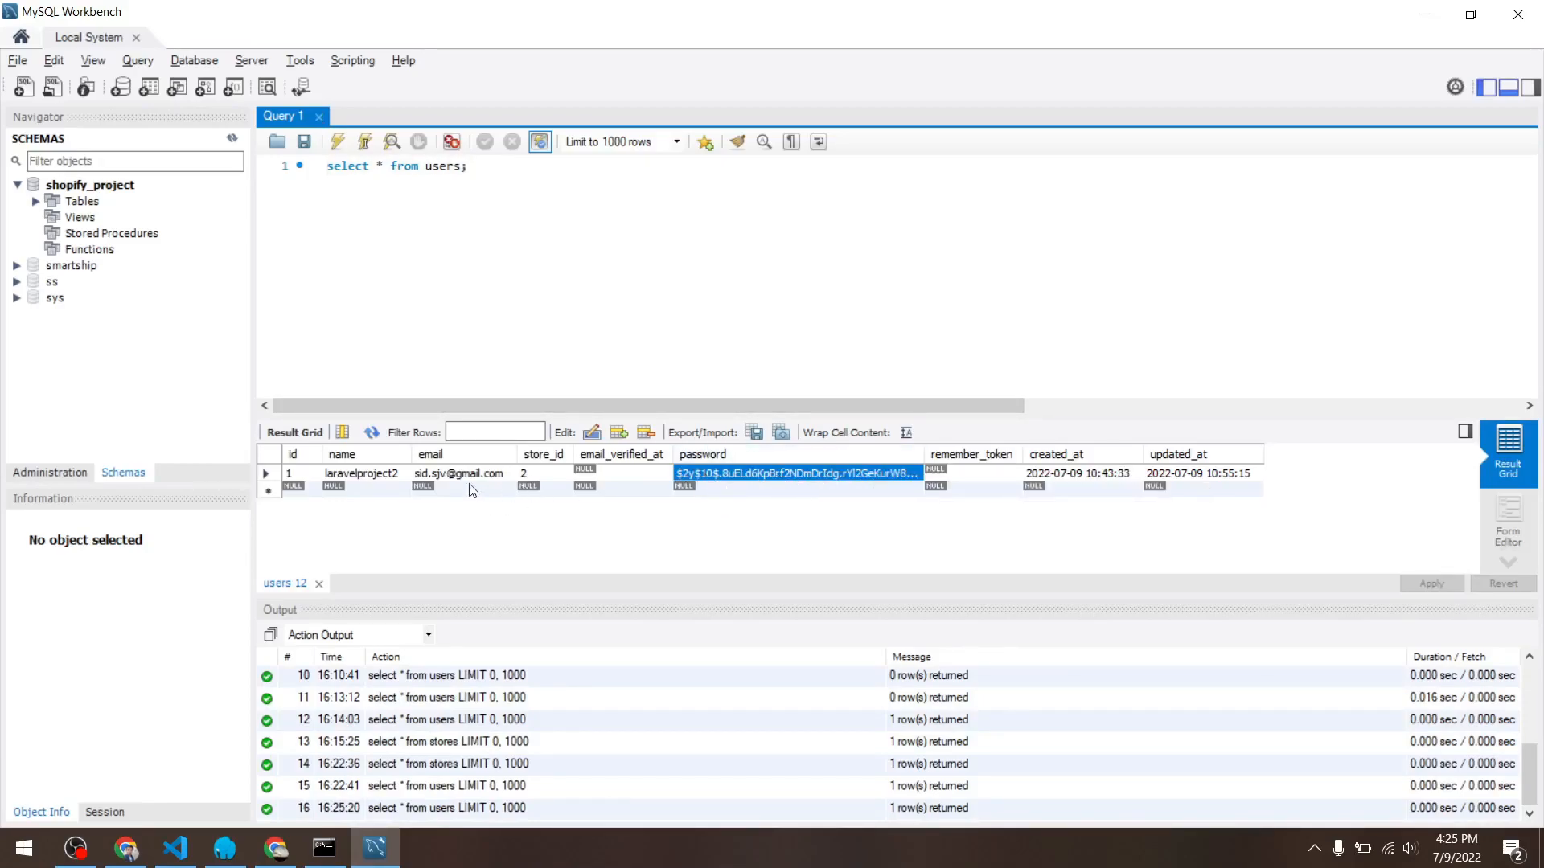
click(274, 848)
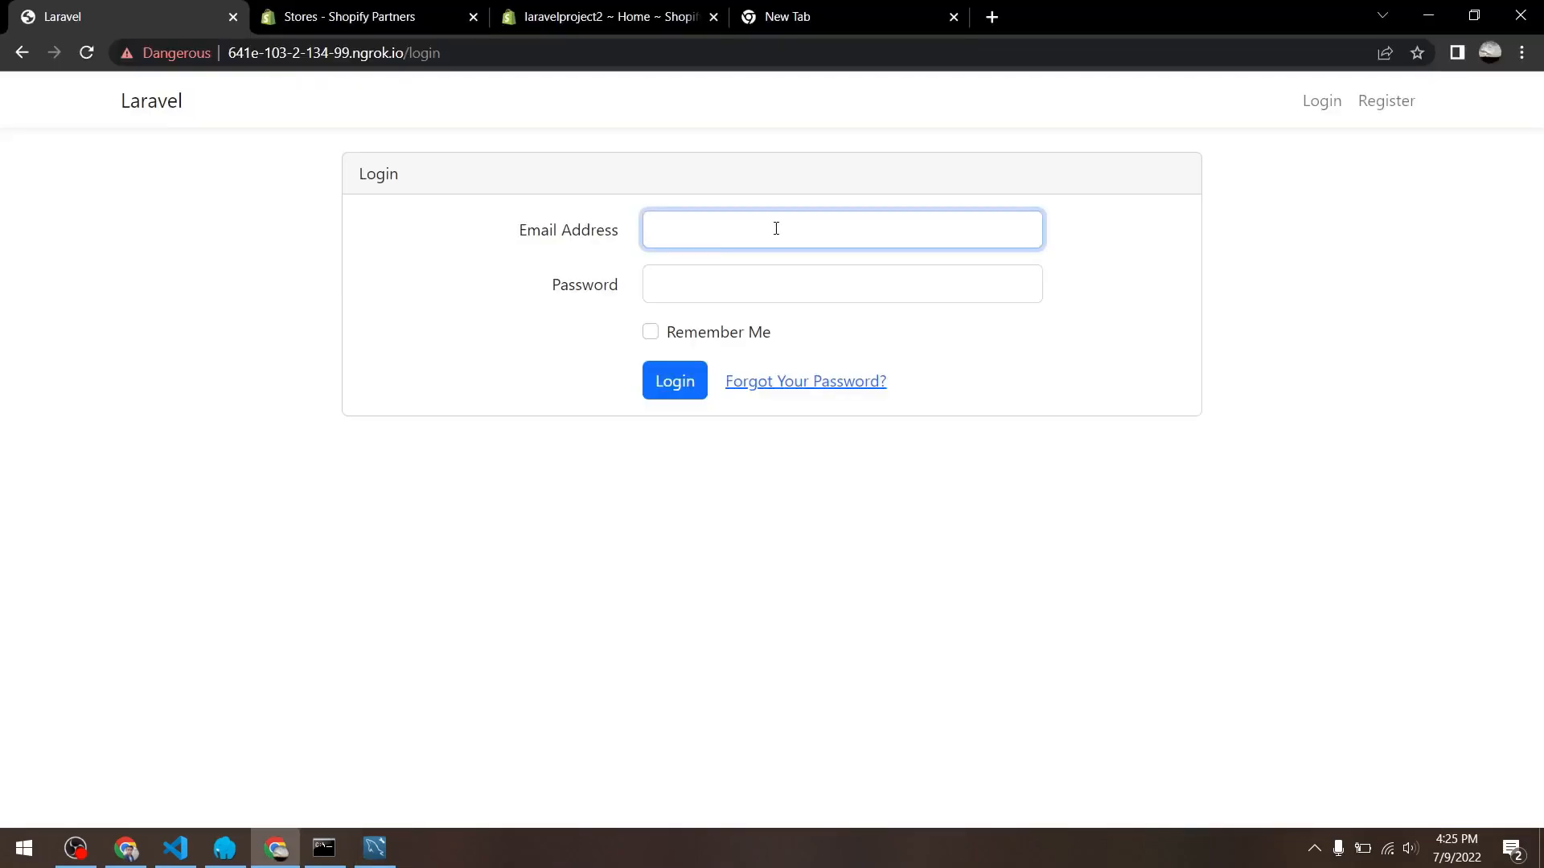
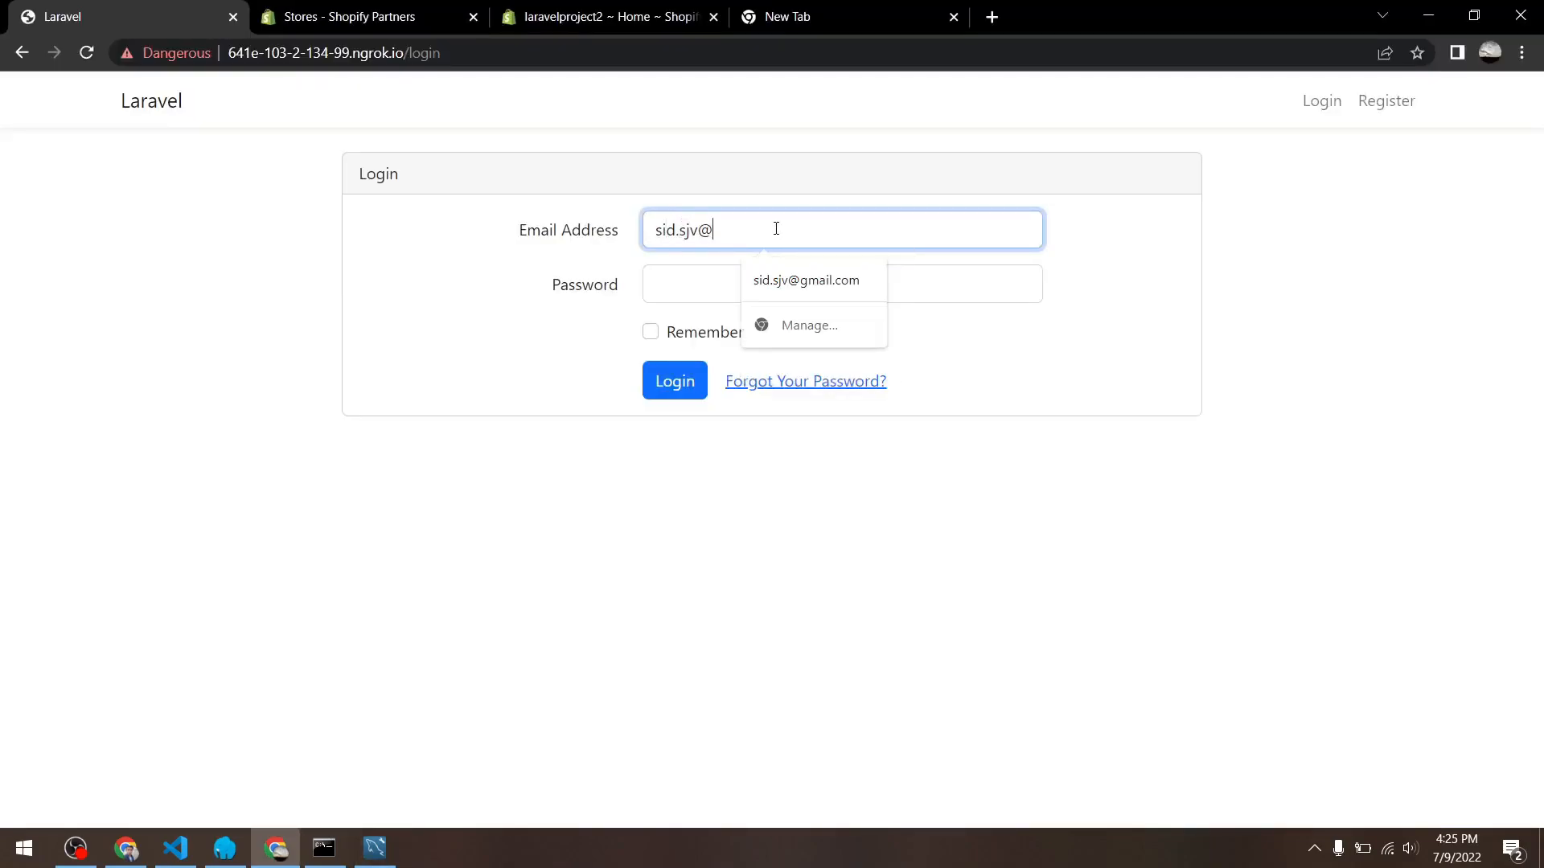
Fill the login form with the suggested store email and the newest password from laravel.log.
click(806, 280)
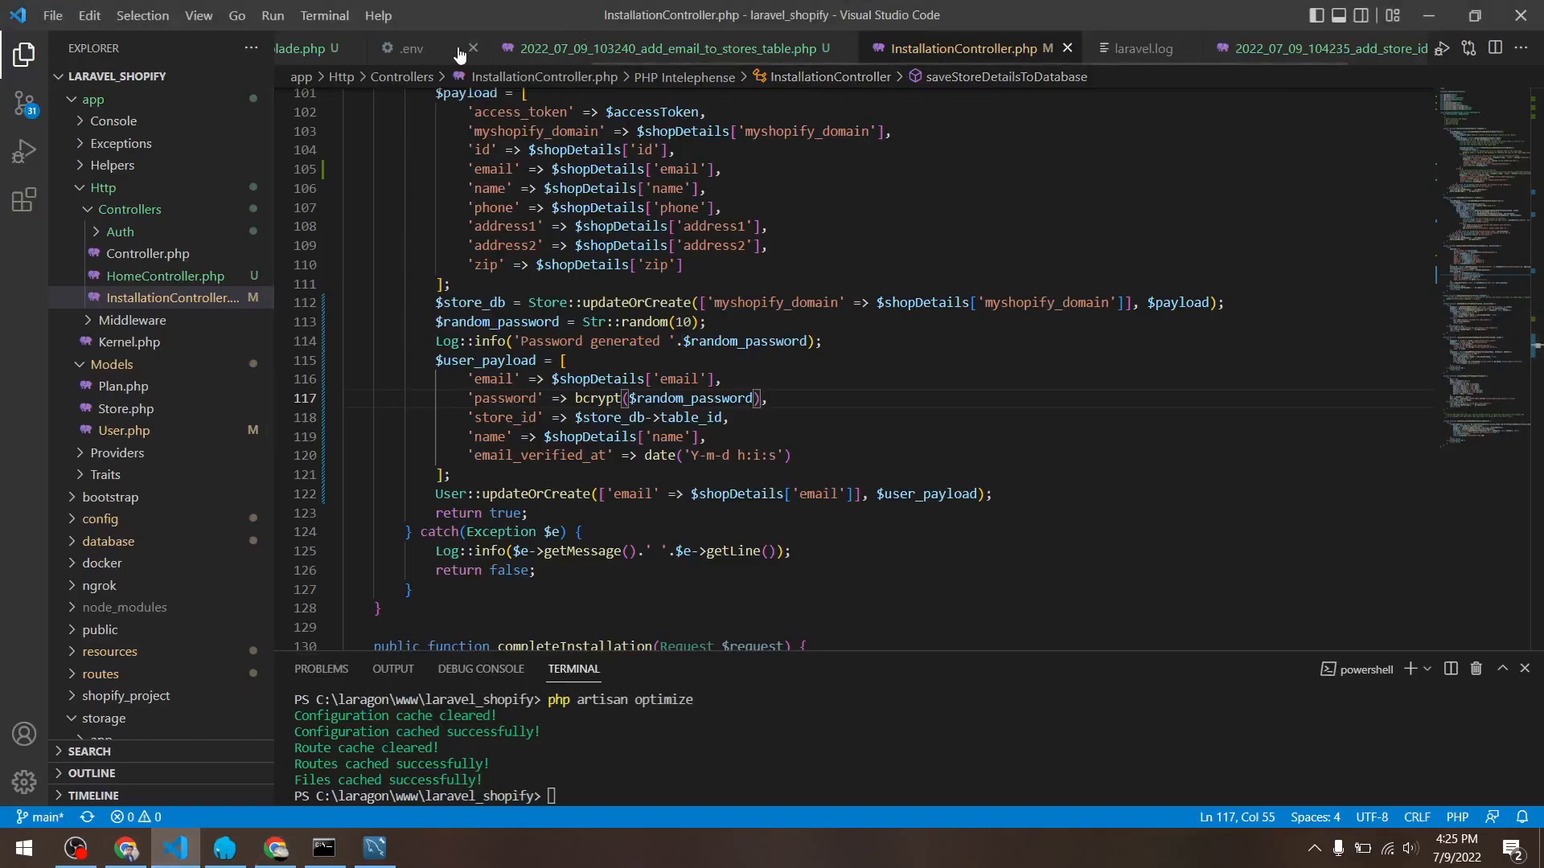
click(1161, 48)
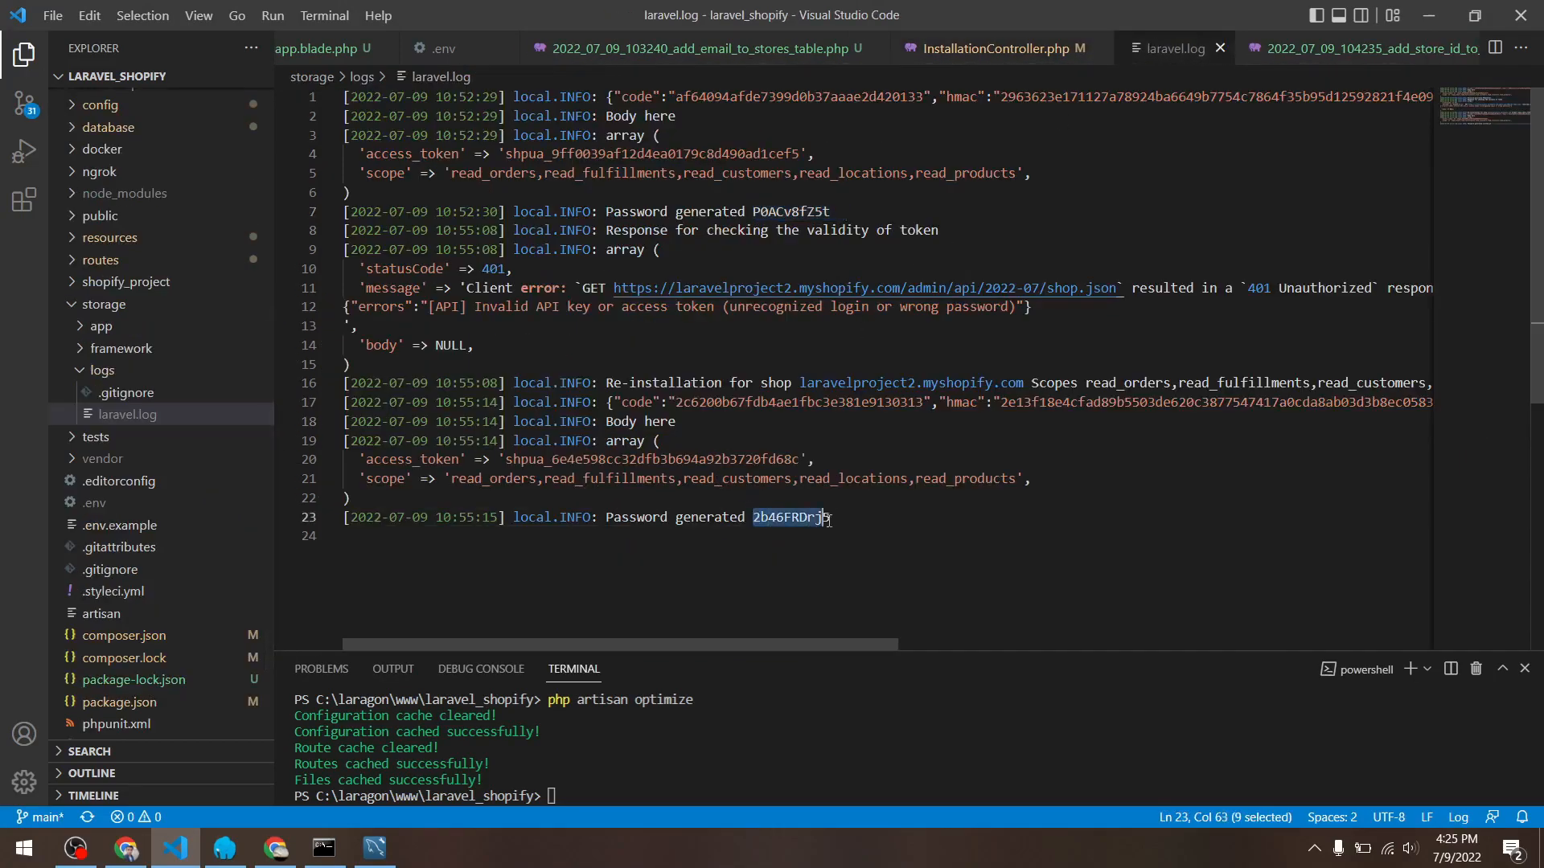
key(Shift+Right)
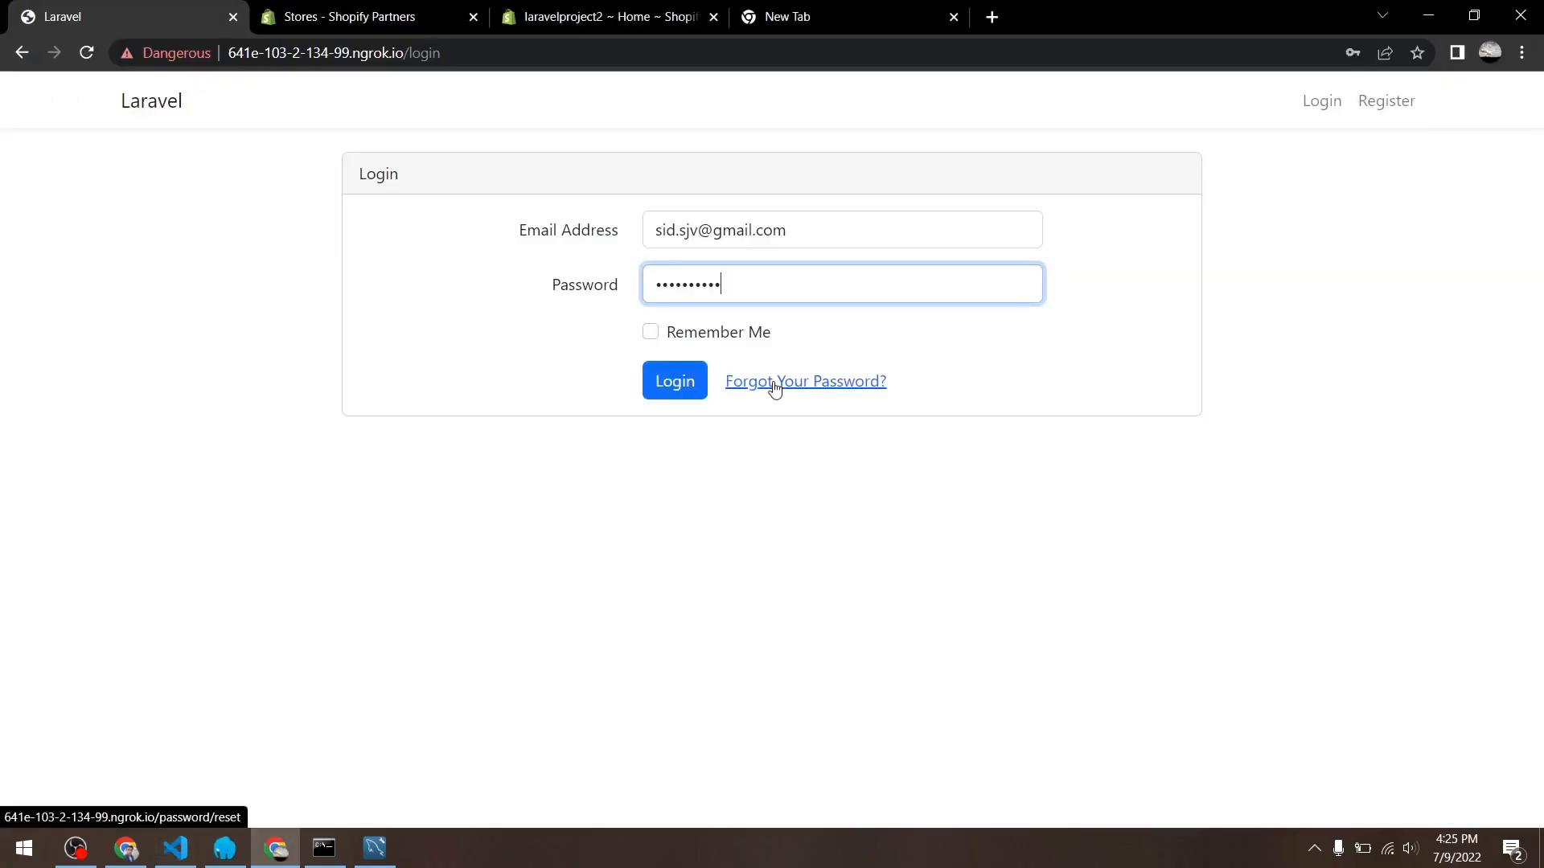
Log in to reach the 'You are logged in!' dashboard, declining Chrome's save-password prompt.
click(674, 381)
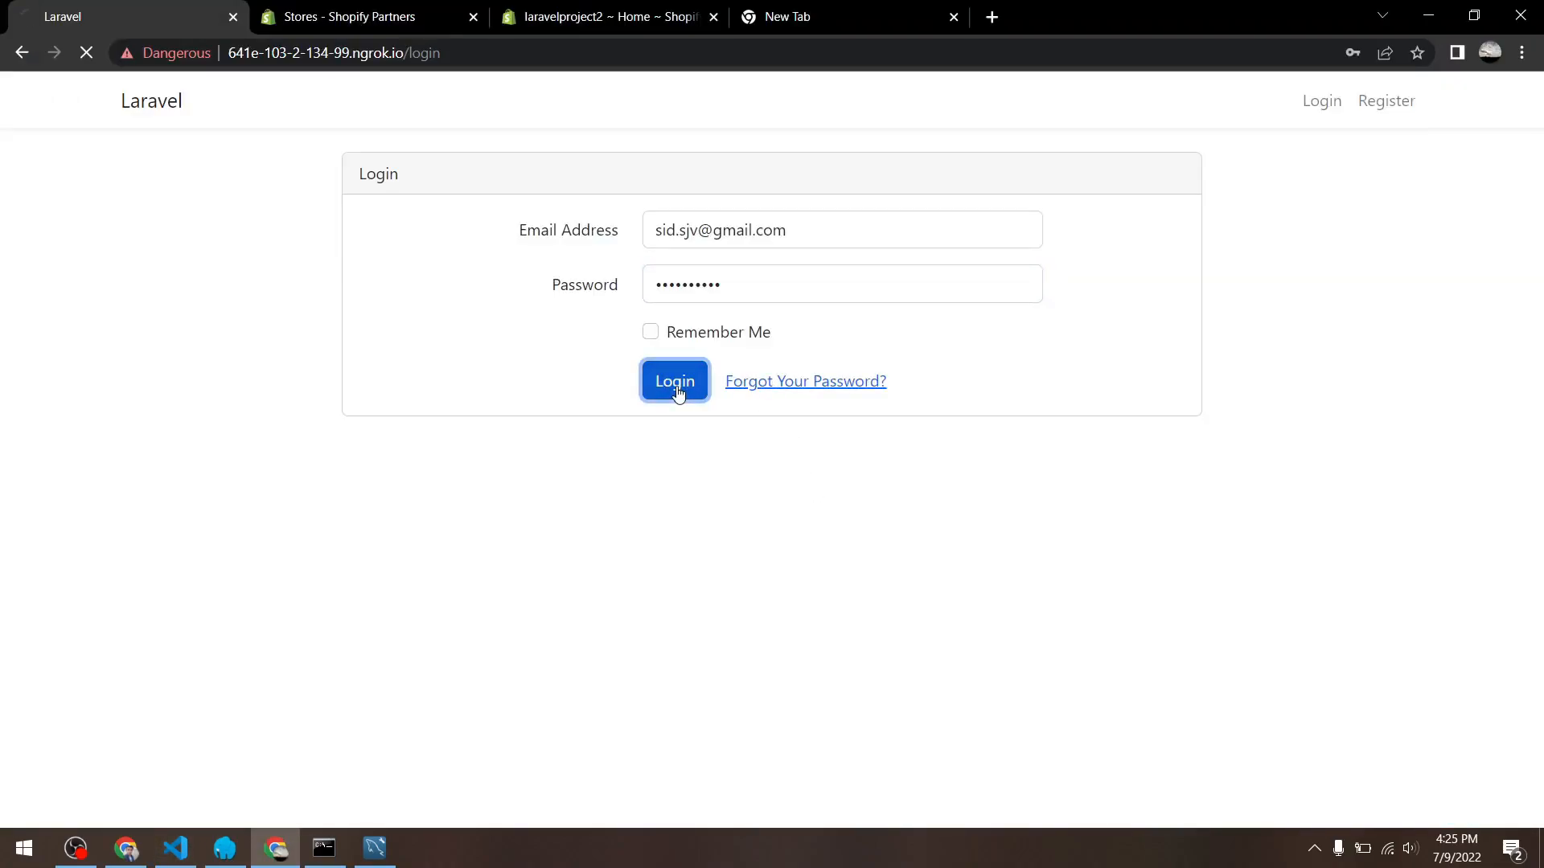
click(674, 382)
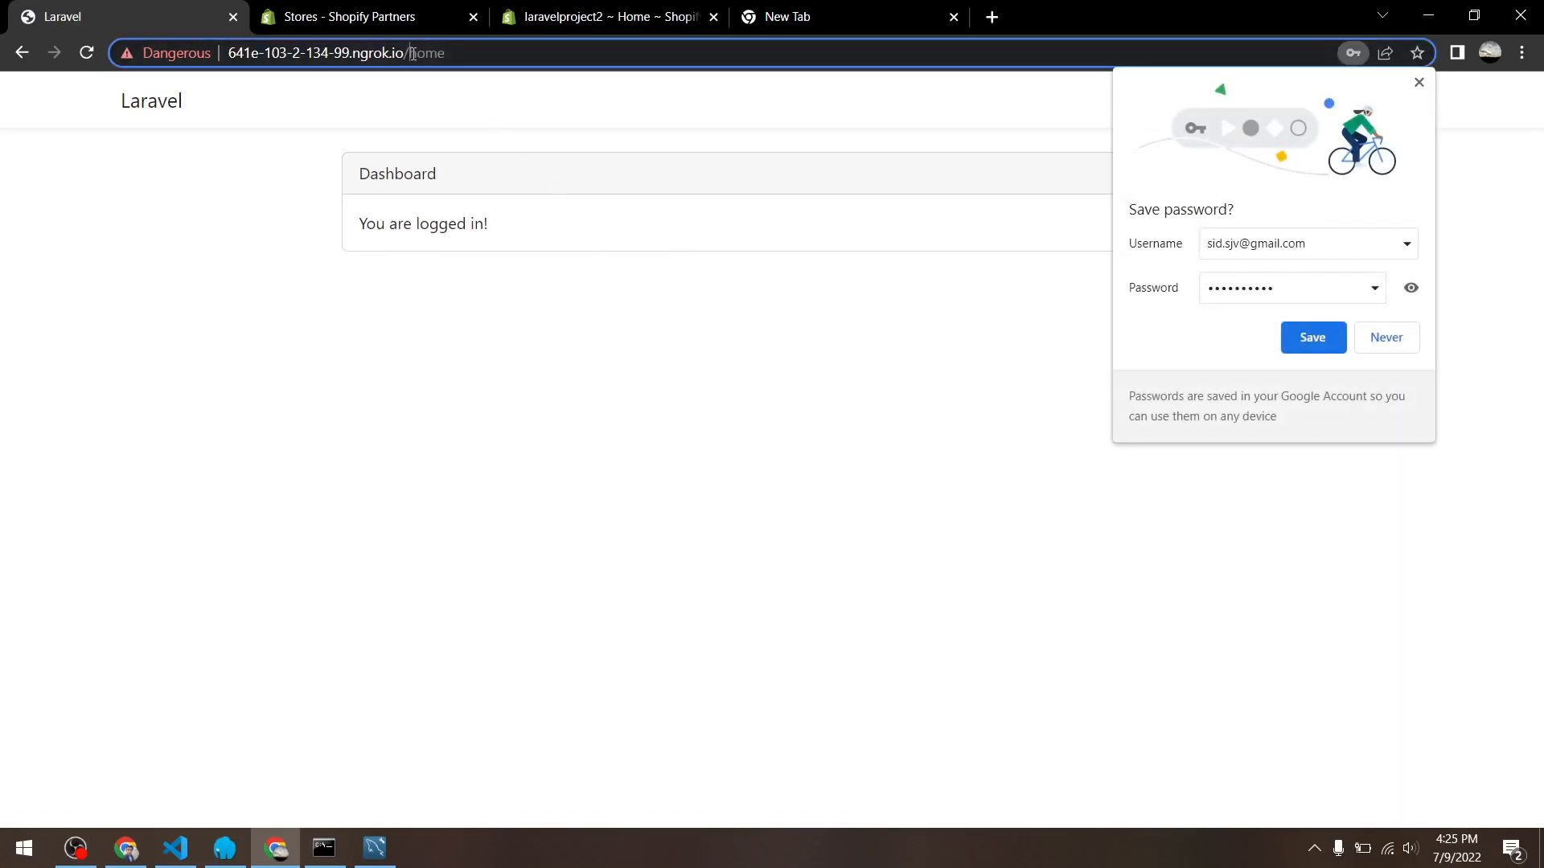
click(1387, 338)
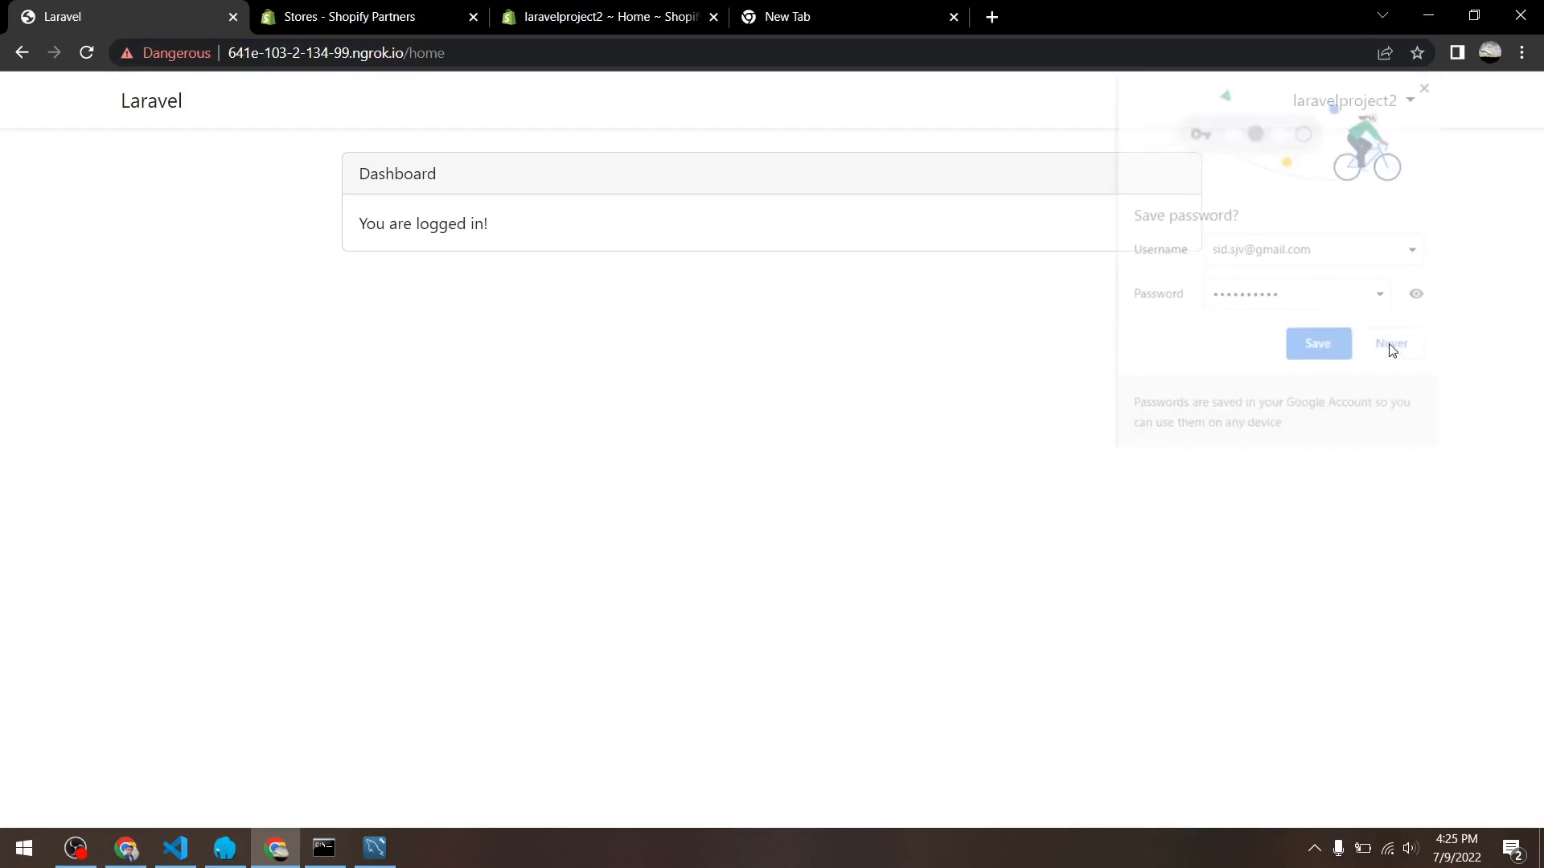
click(1393, 343)
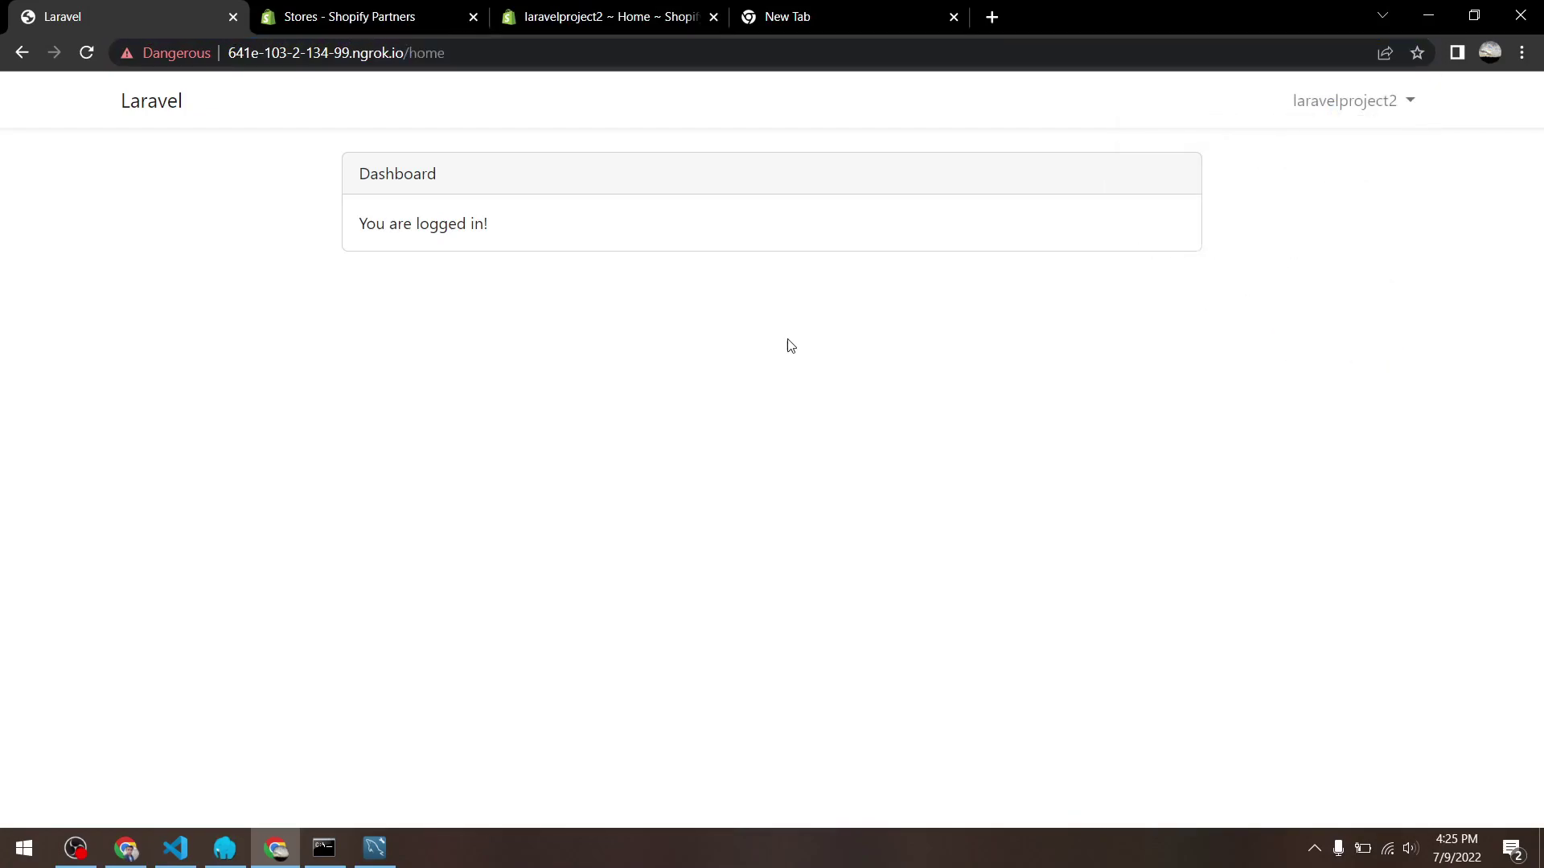
mouse_move(620, 438)
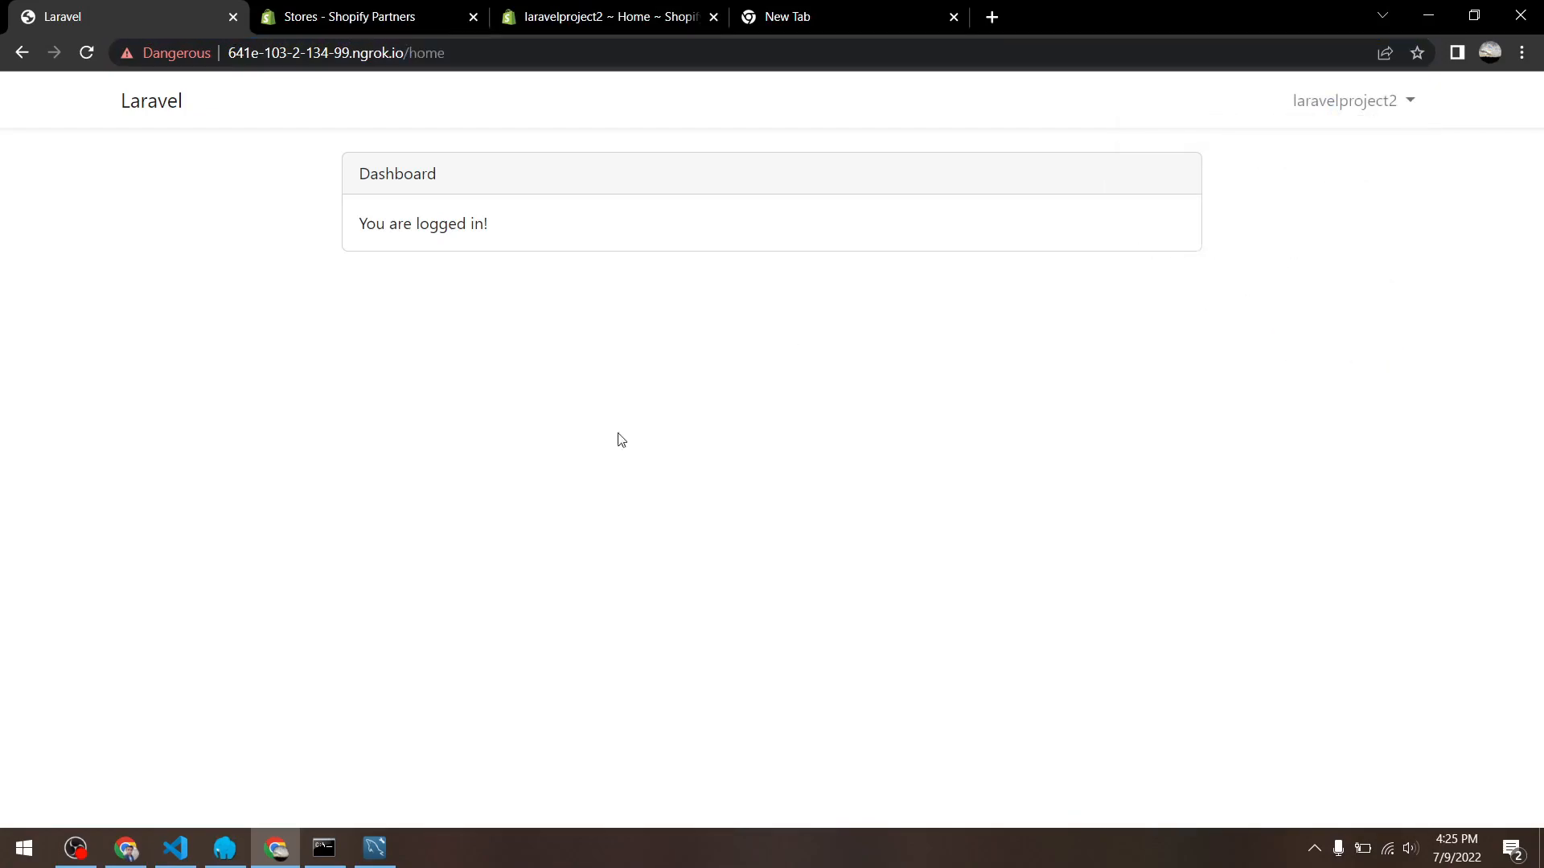
click(175, 847)
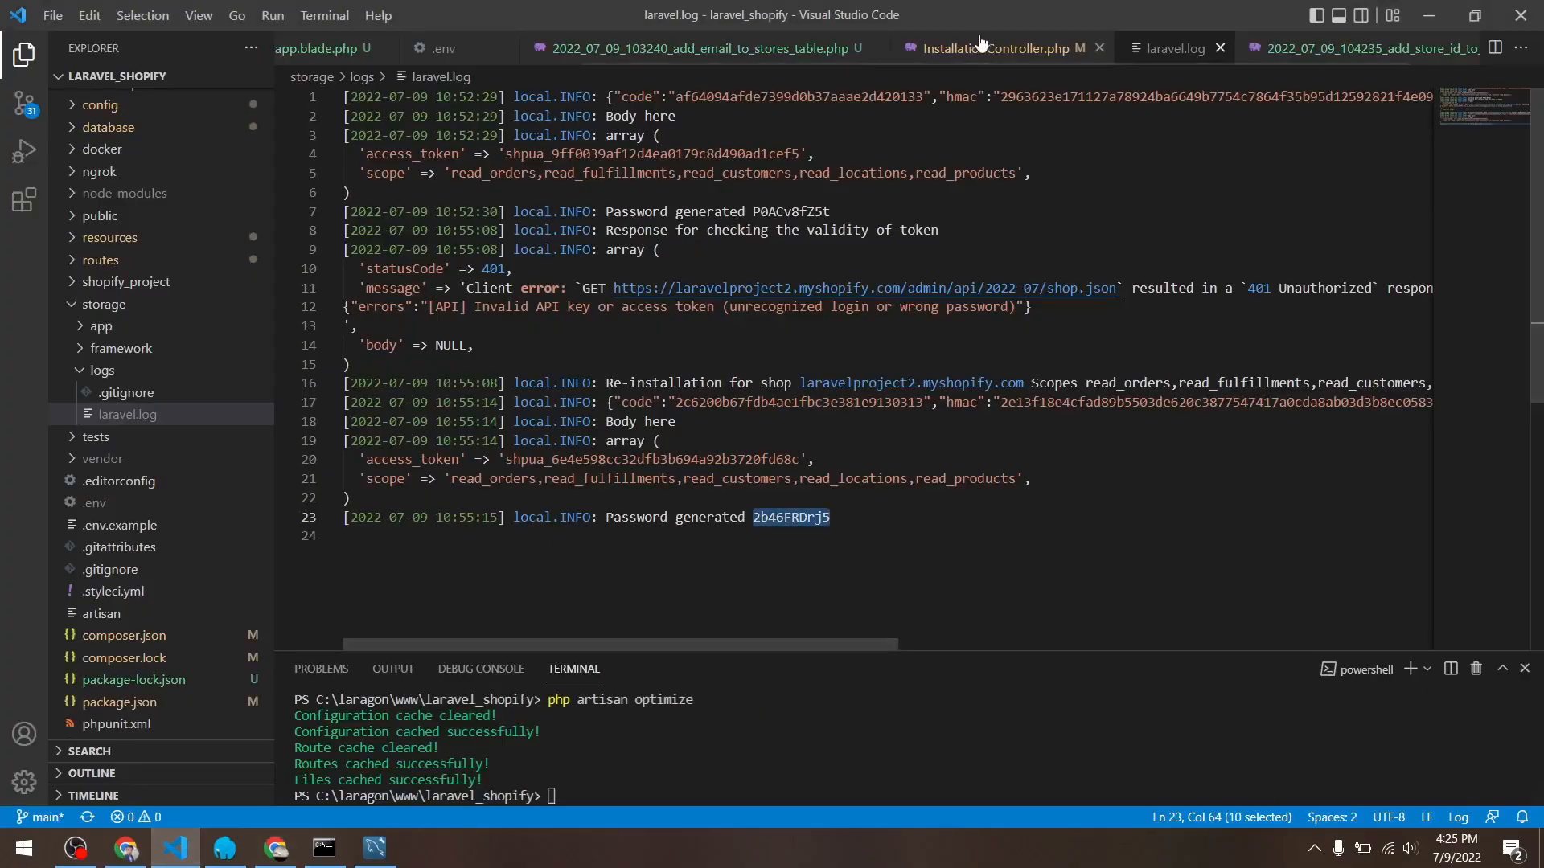
Type Mail::to($shopDetails['email']) after User::updateOrCreate in InstallationController.php.
click(995, 48)
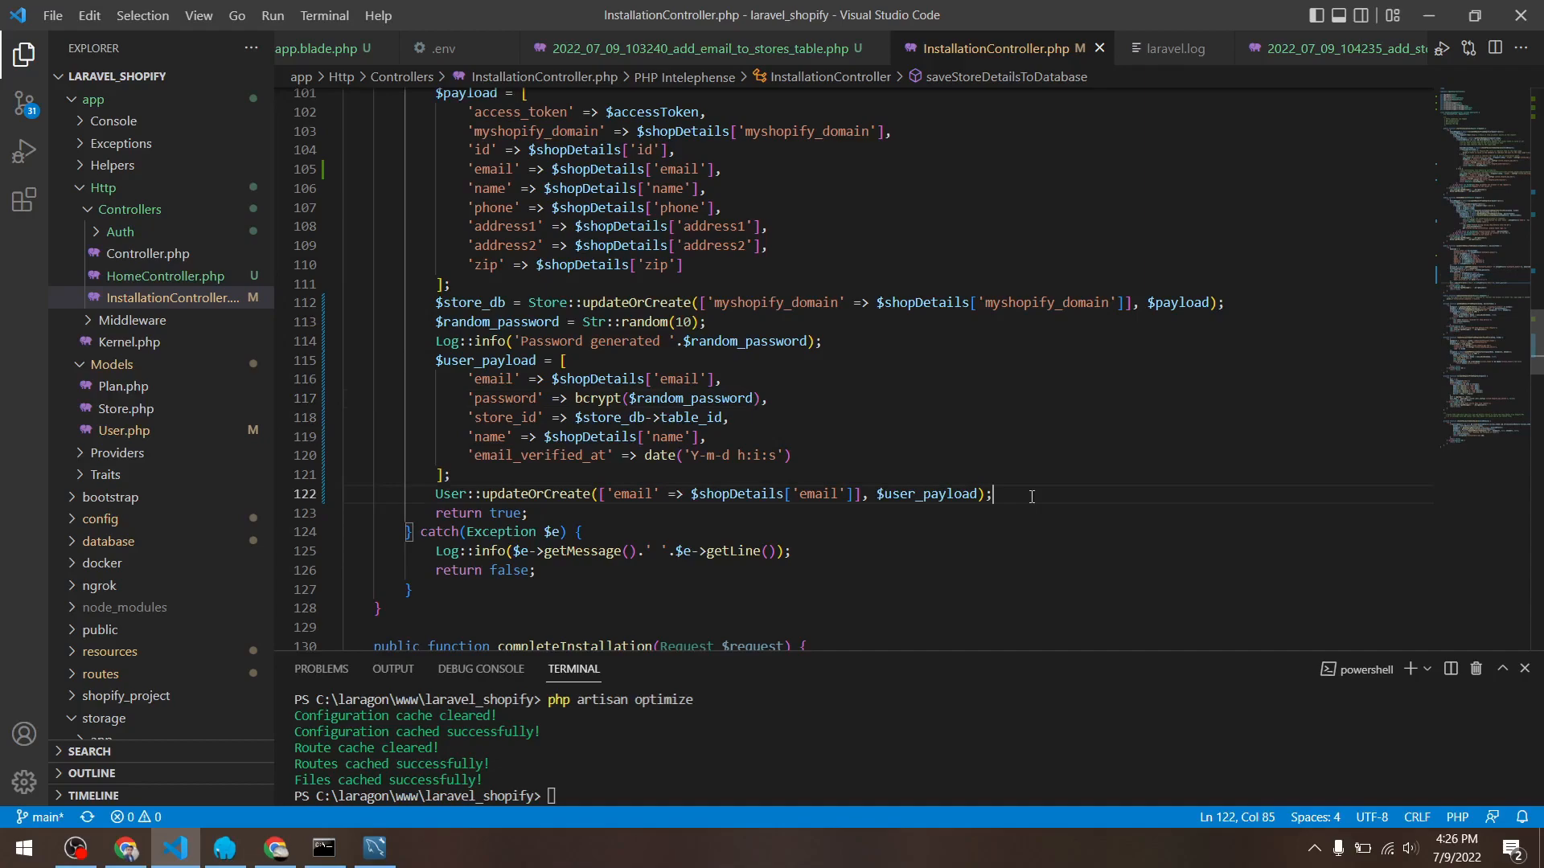
text(Mail)
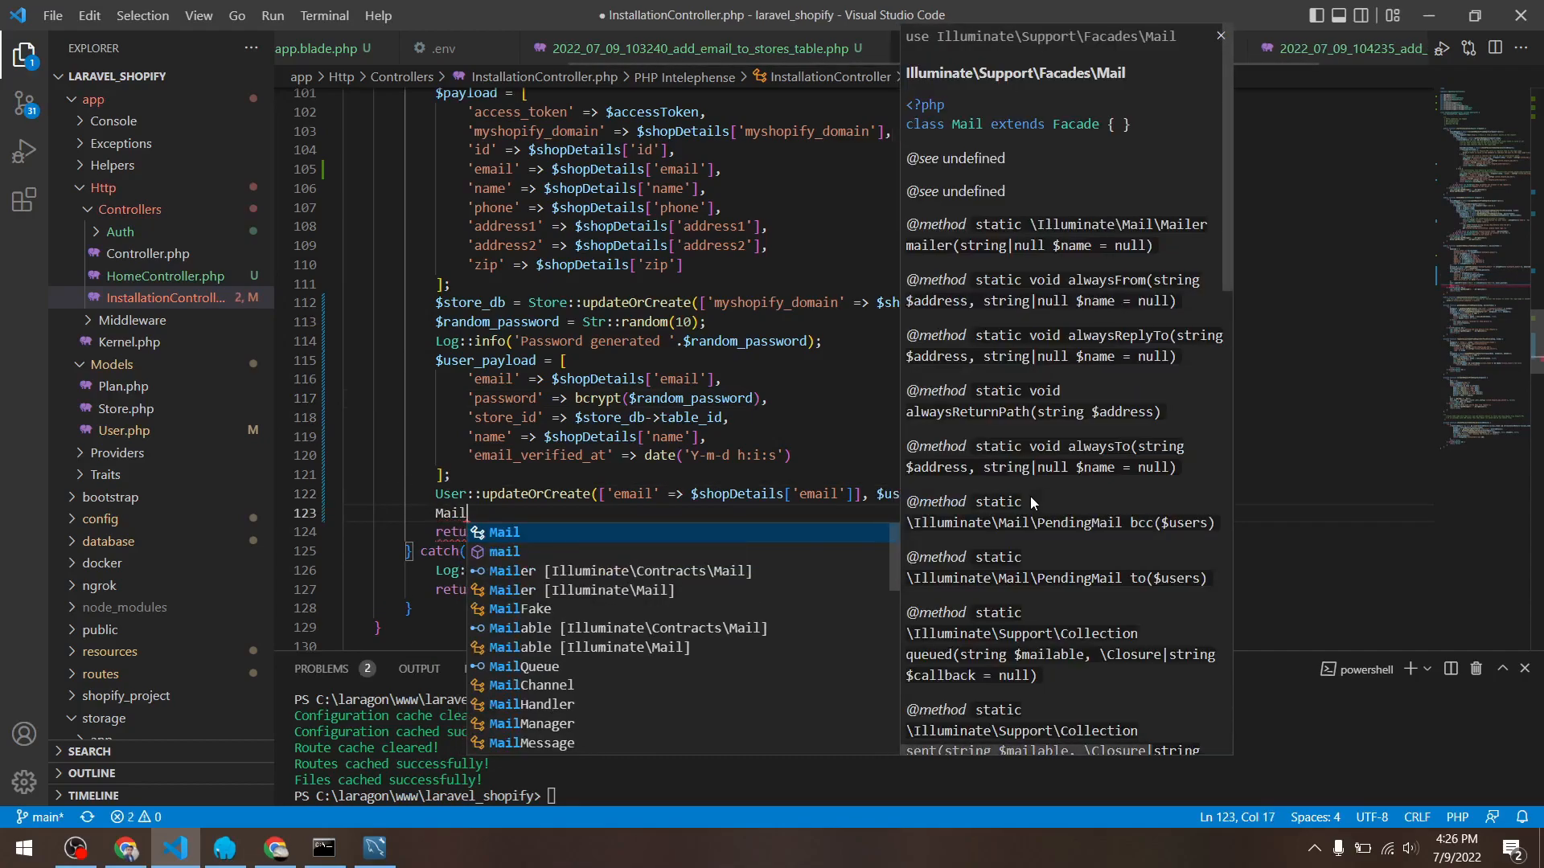
text(::)
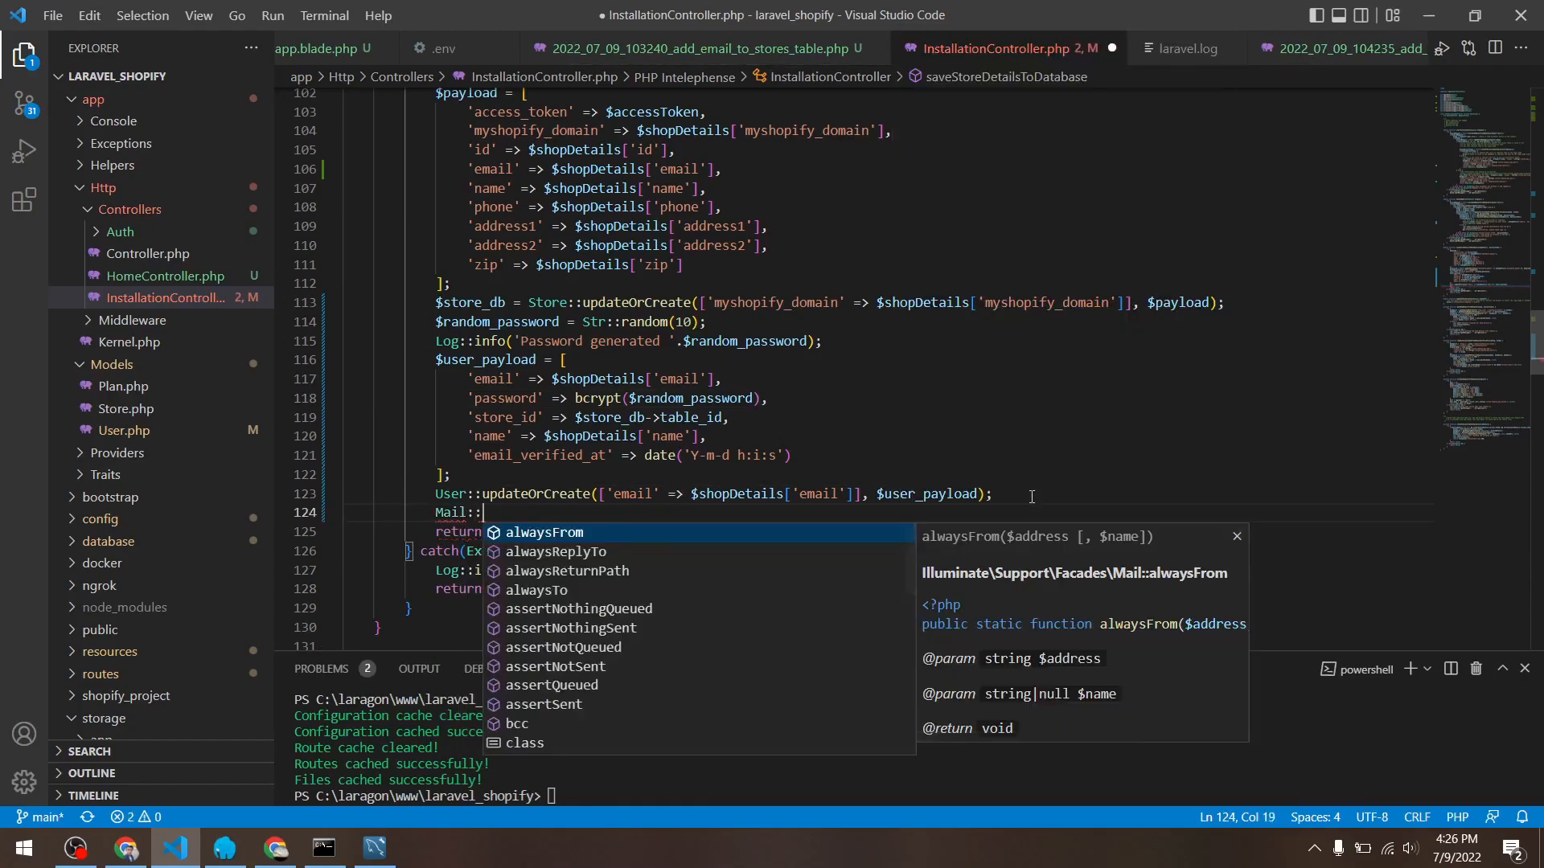
text(to())
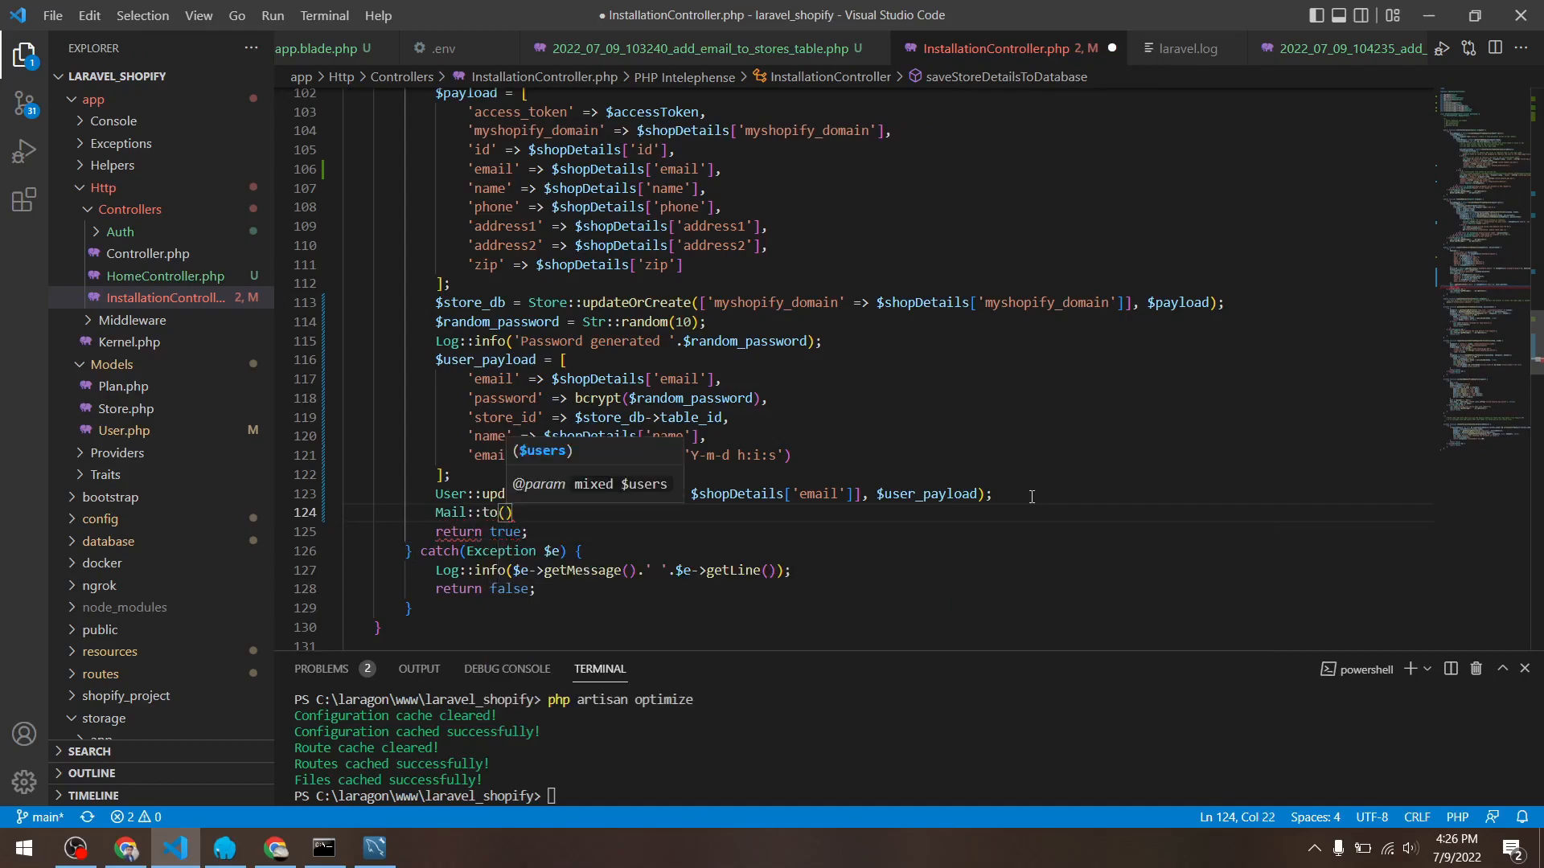
text($shopDetails['email)
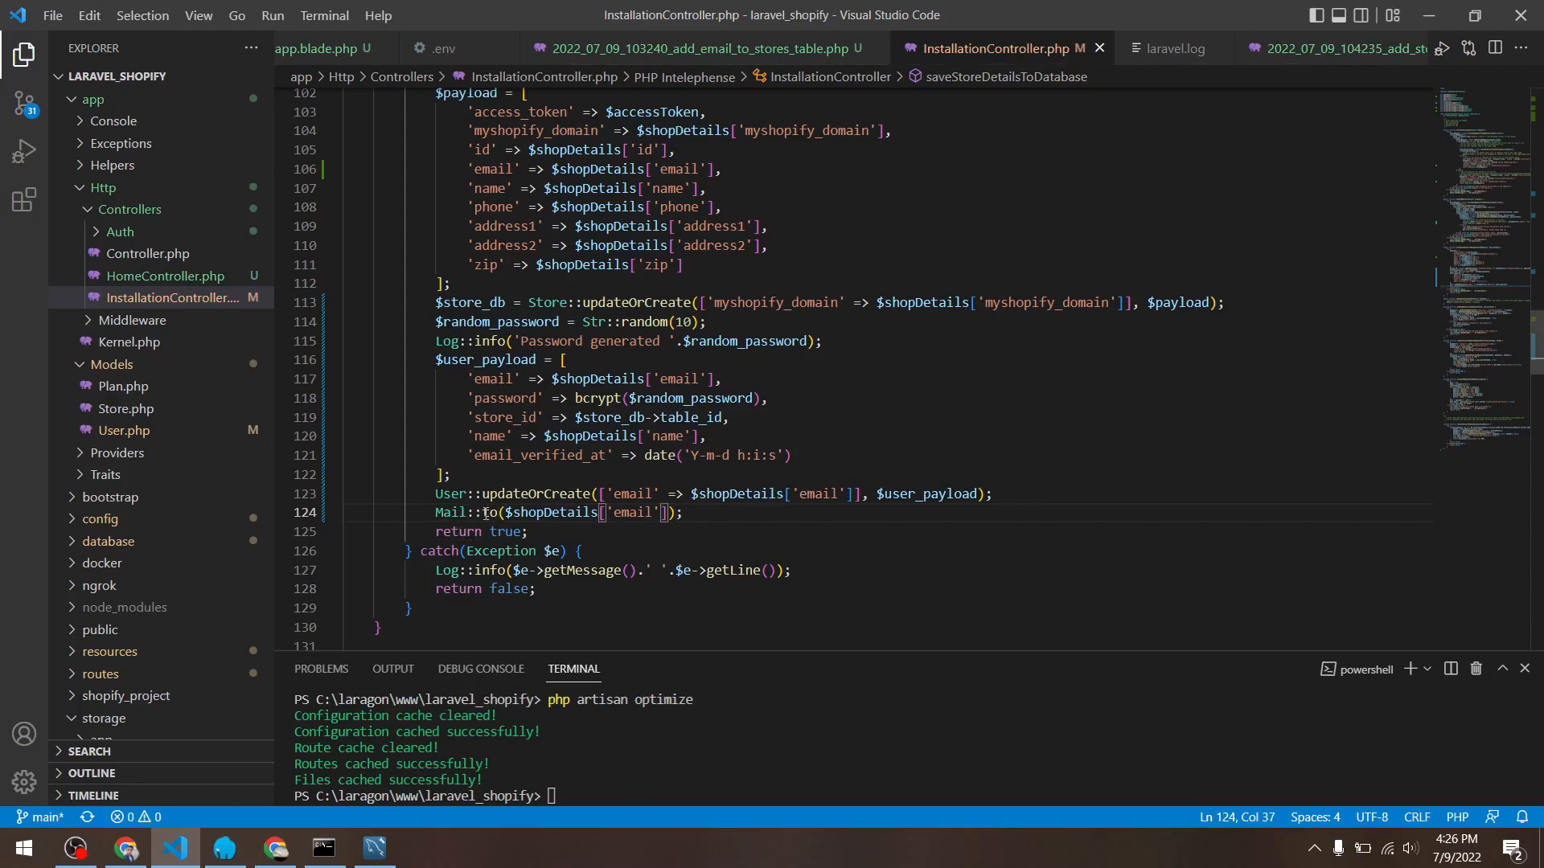
mouse_move(492, 513)
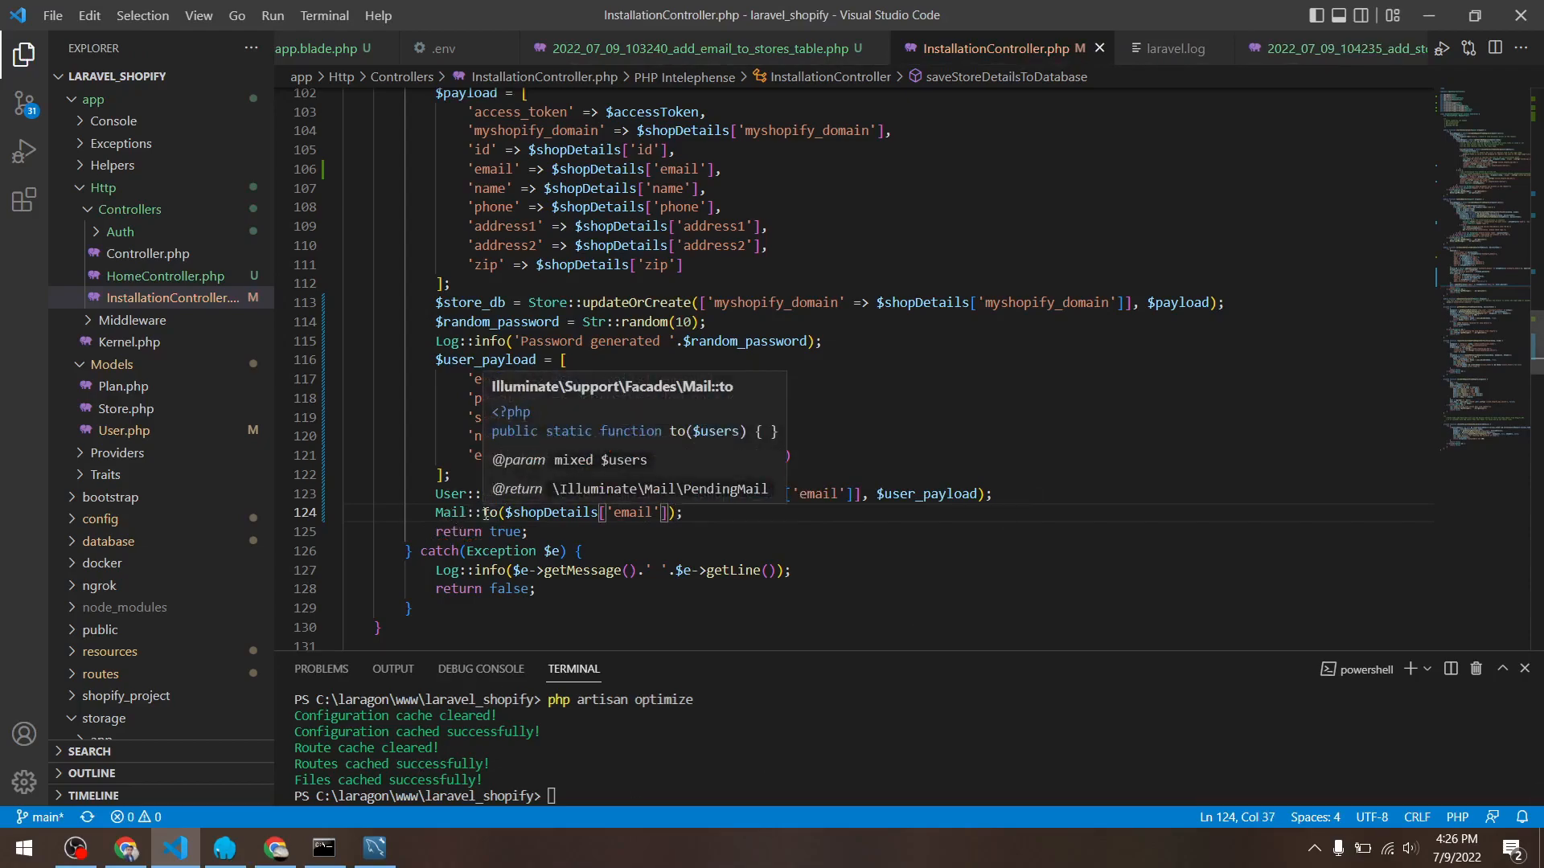
mouse_move(125, 846)
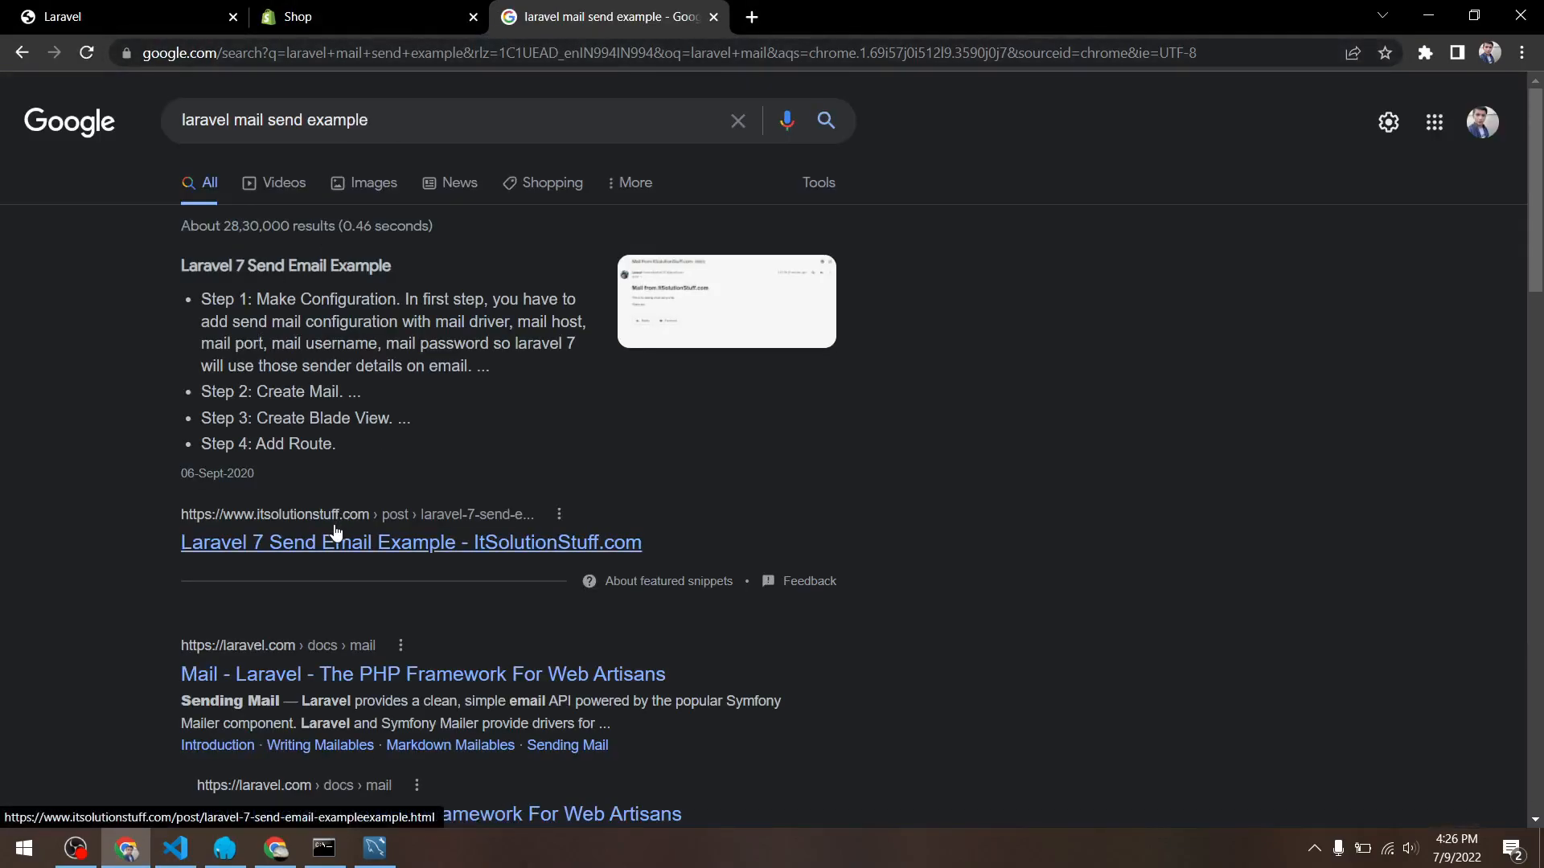
Open the ItSolutionStuff Laravel 7 Send Email Example and scroll to its make:mail step.
click(410, 542)
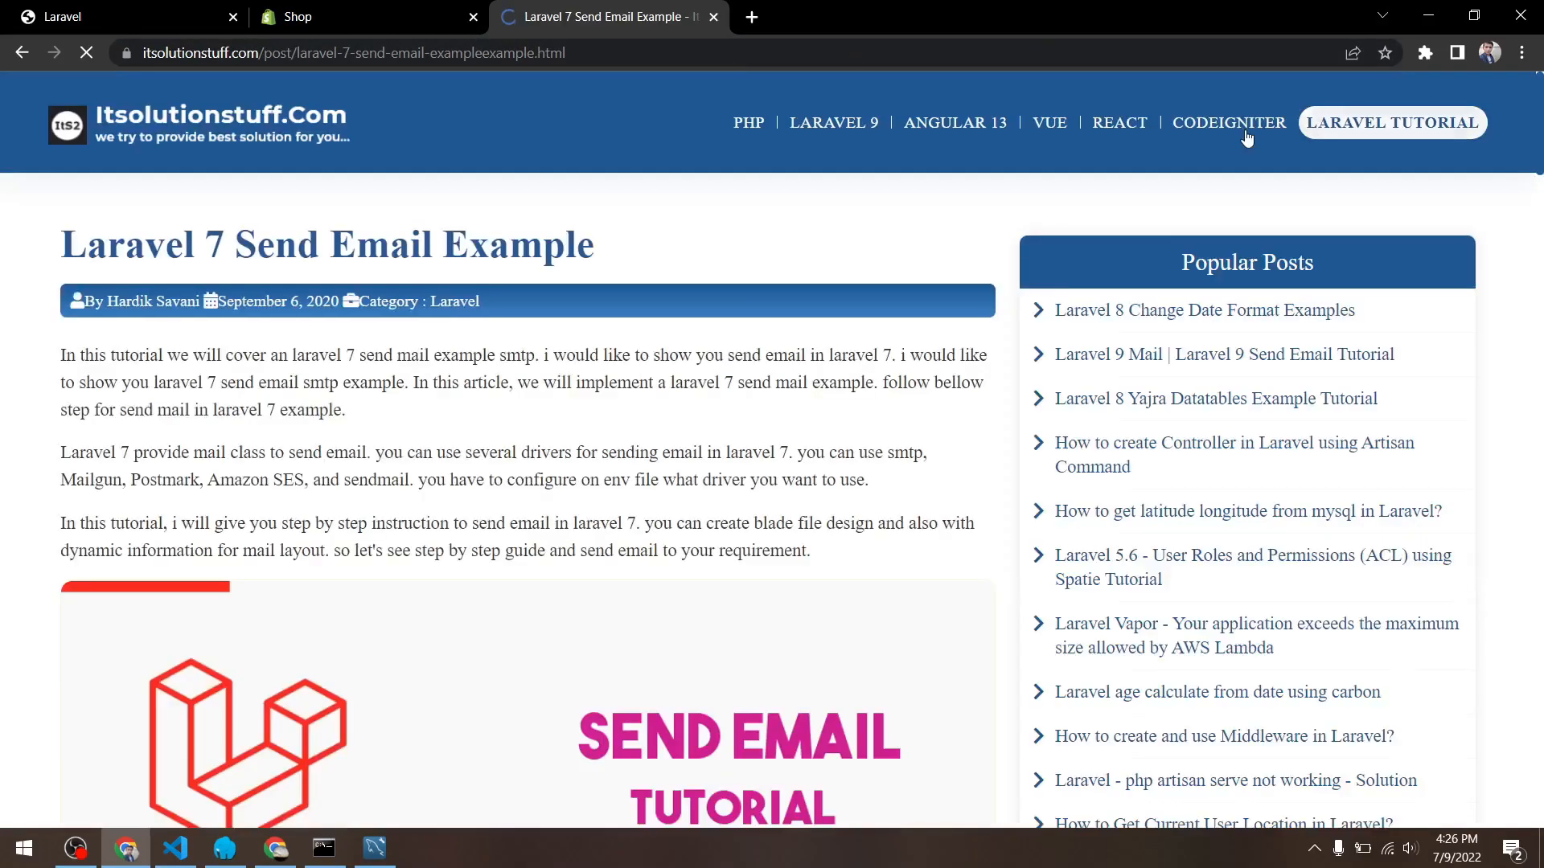
scroll(down, 3)
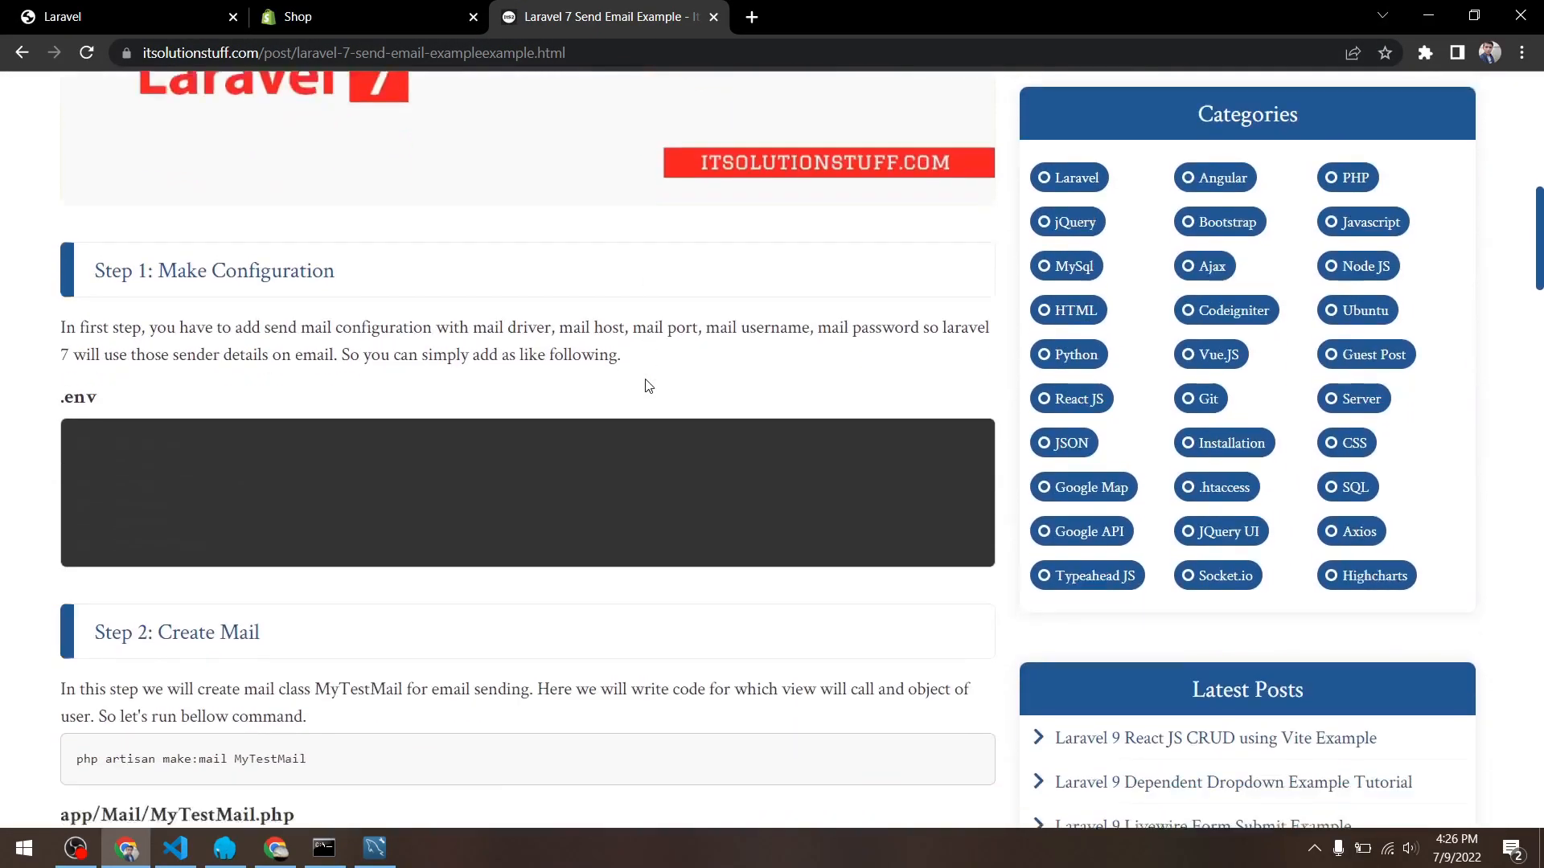
scroll(down, 3)
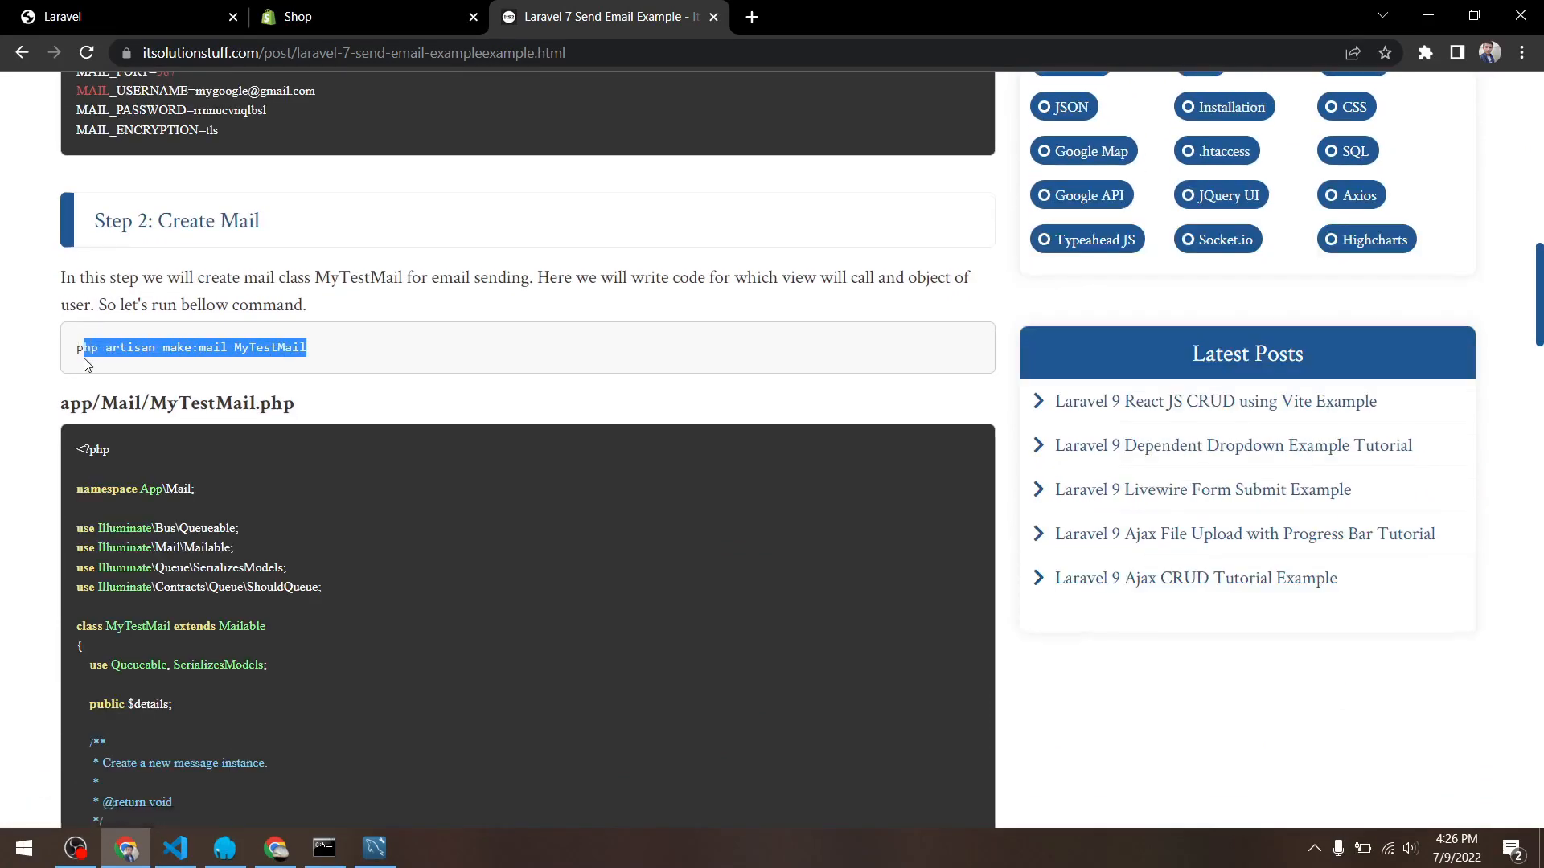
click(174, 848)
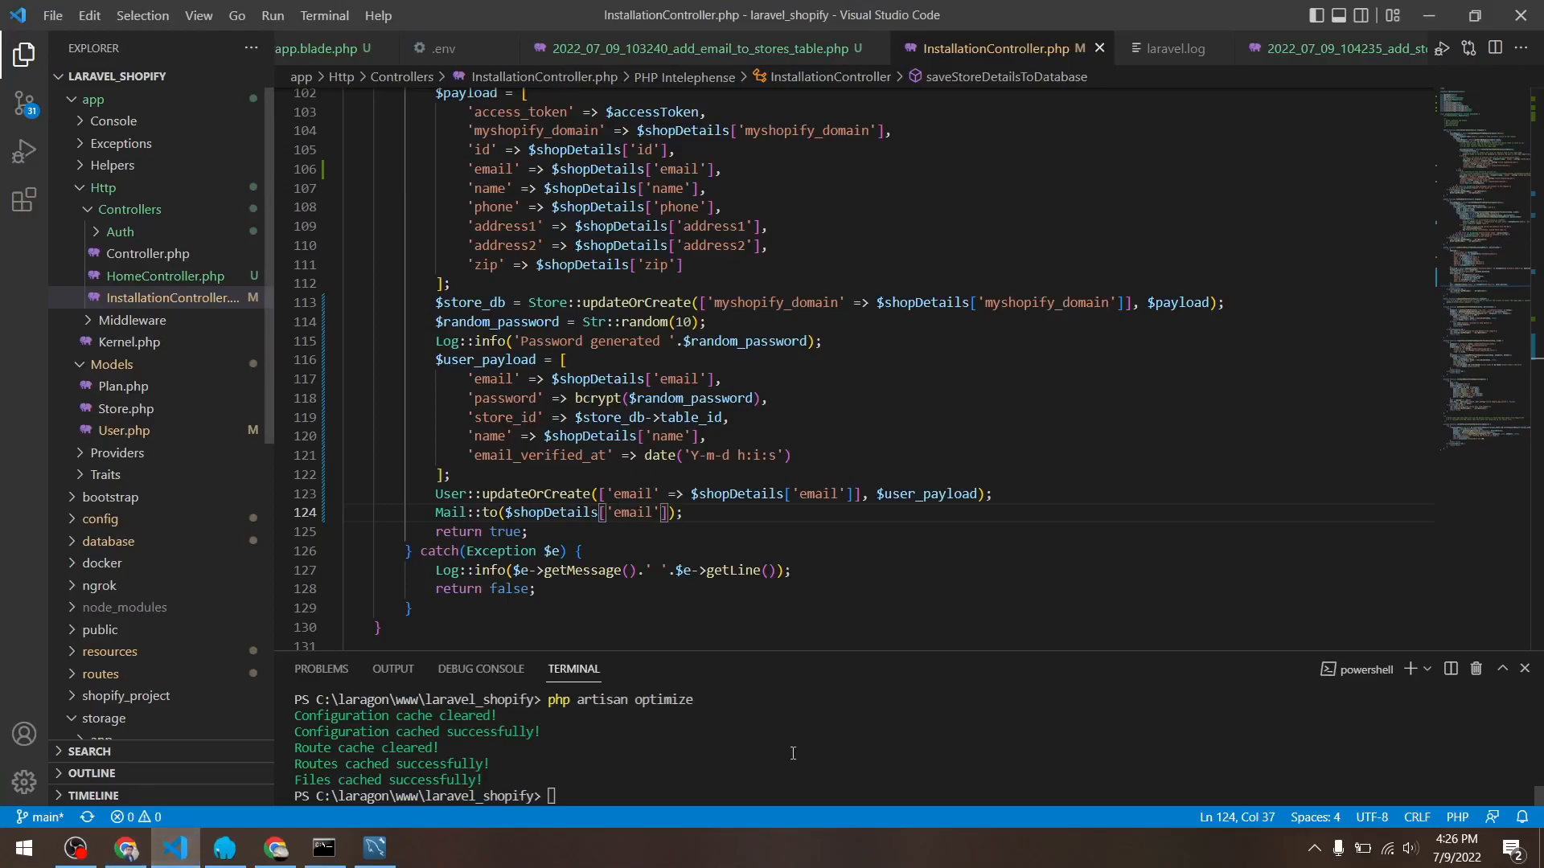
Run php artisan make:mail InstallComplete in the integrated terminal.
text(php artisan make:mail MyT)
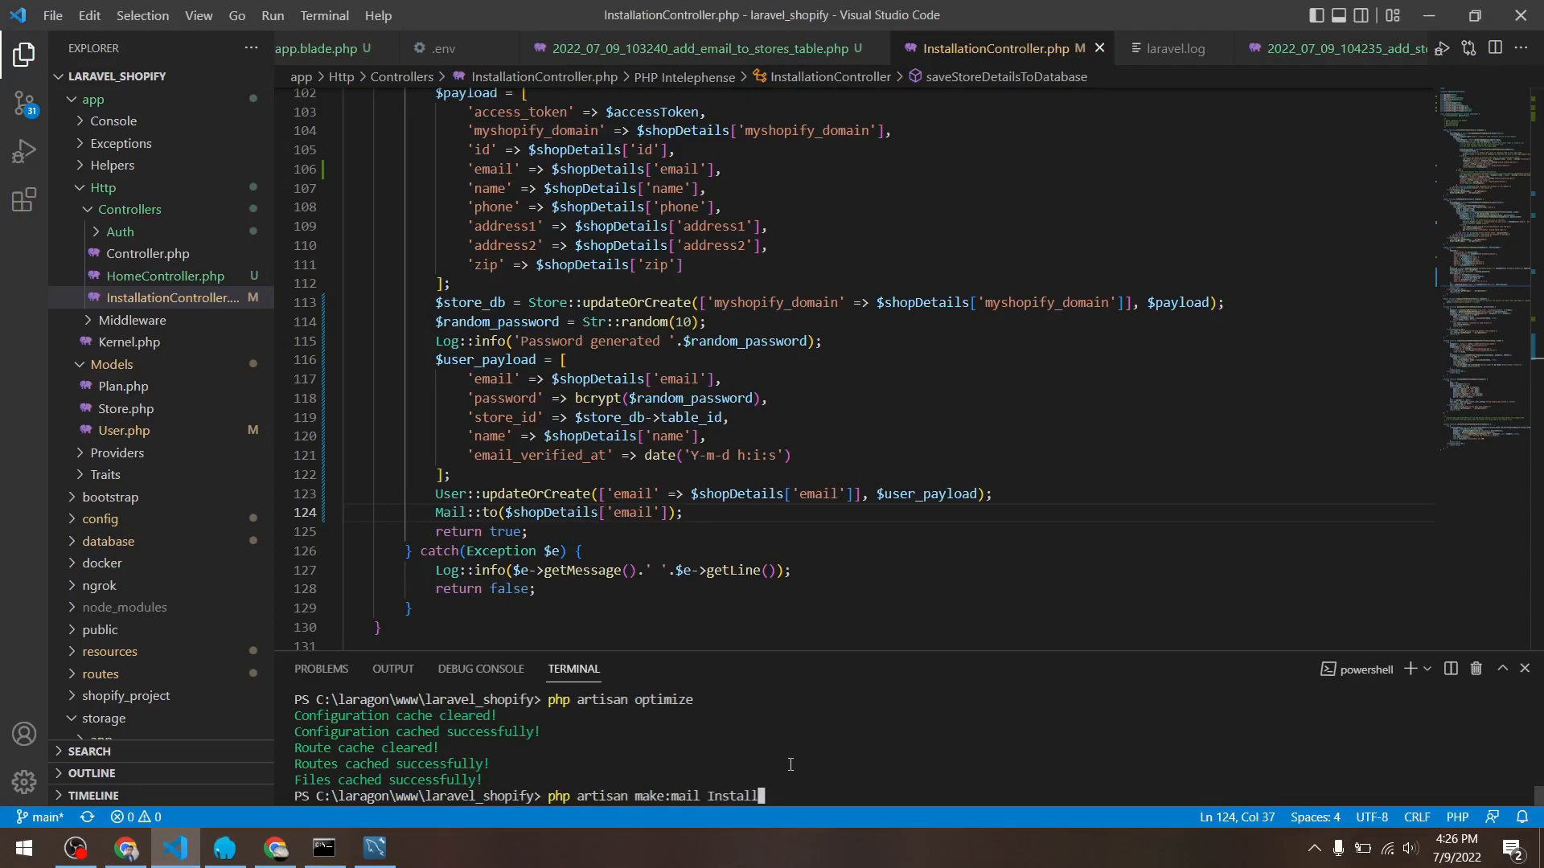
key(Enter)
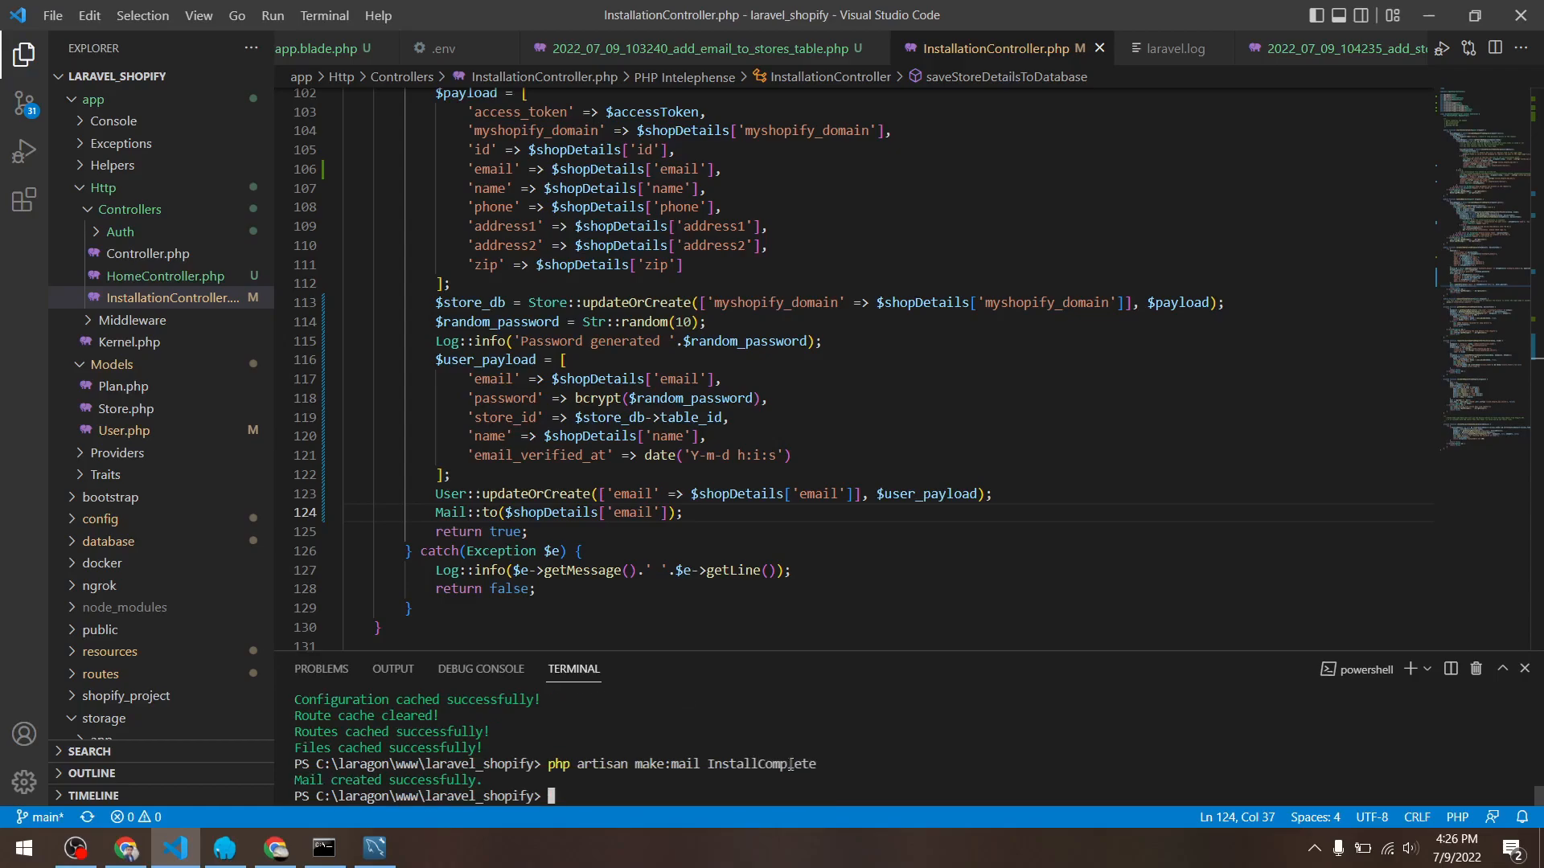
click(122, 848)
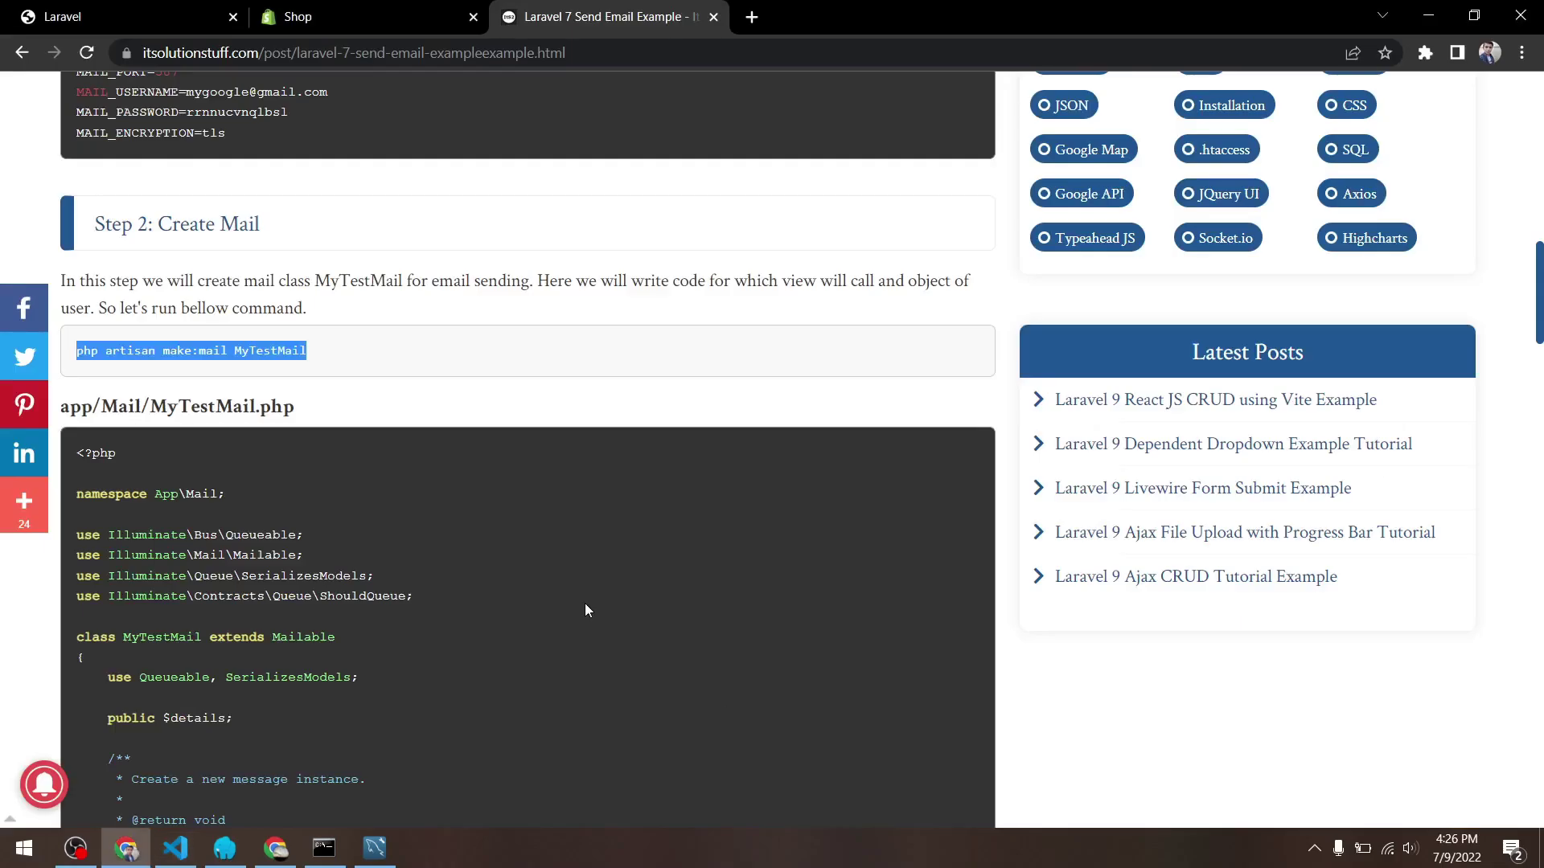
Review the tutorial's mailable, build() and send-route steps, then copy its Mail::to send line.
double_click(236, 407)
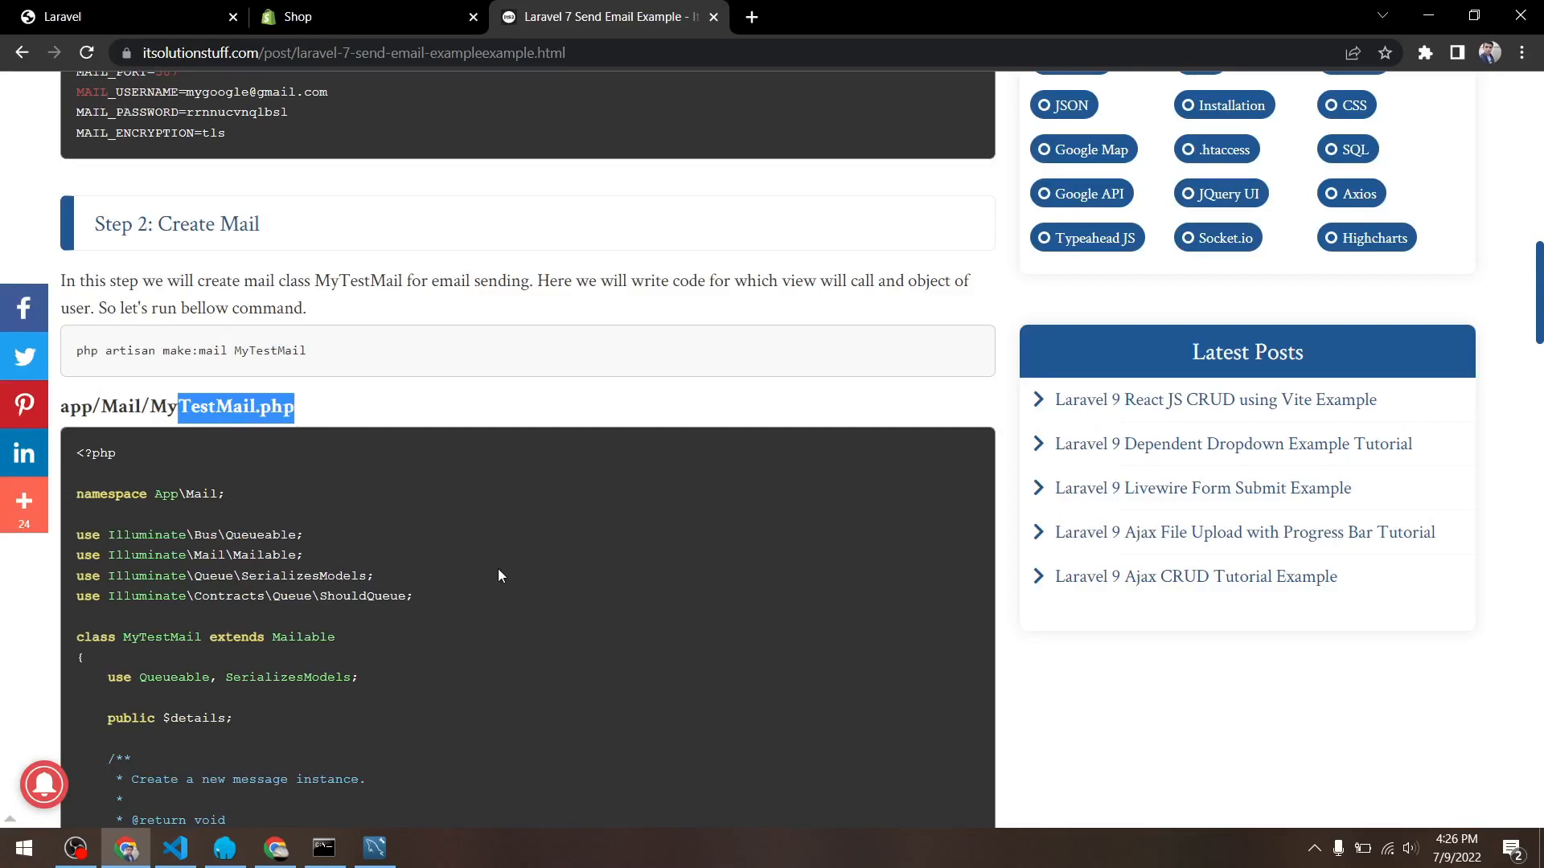
scroll(down, 3)
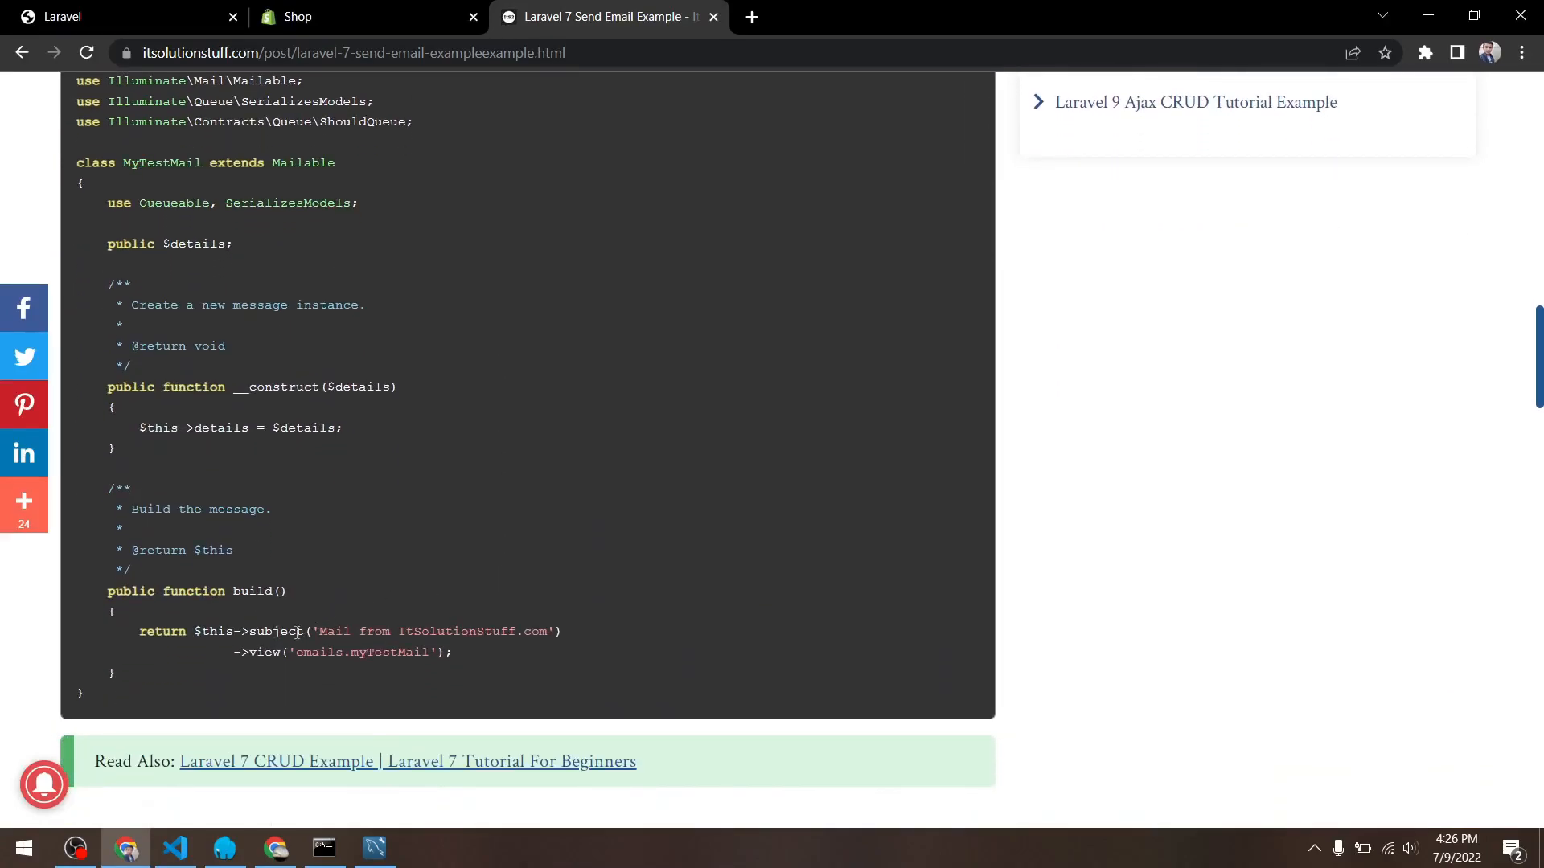
drag(259, 632, 453, 652)
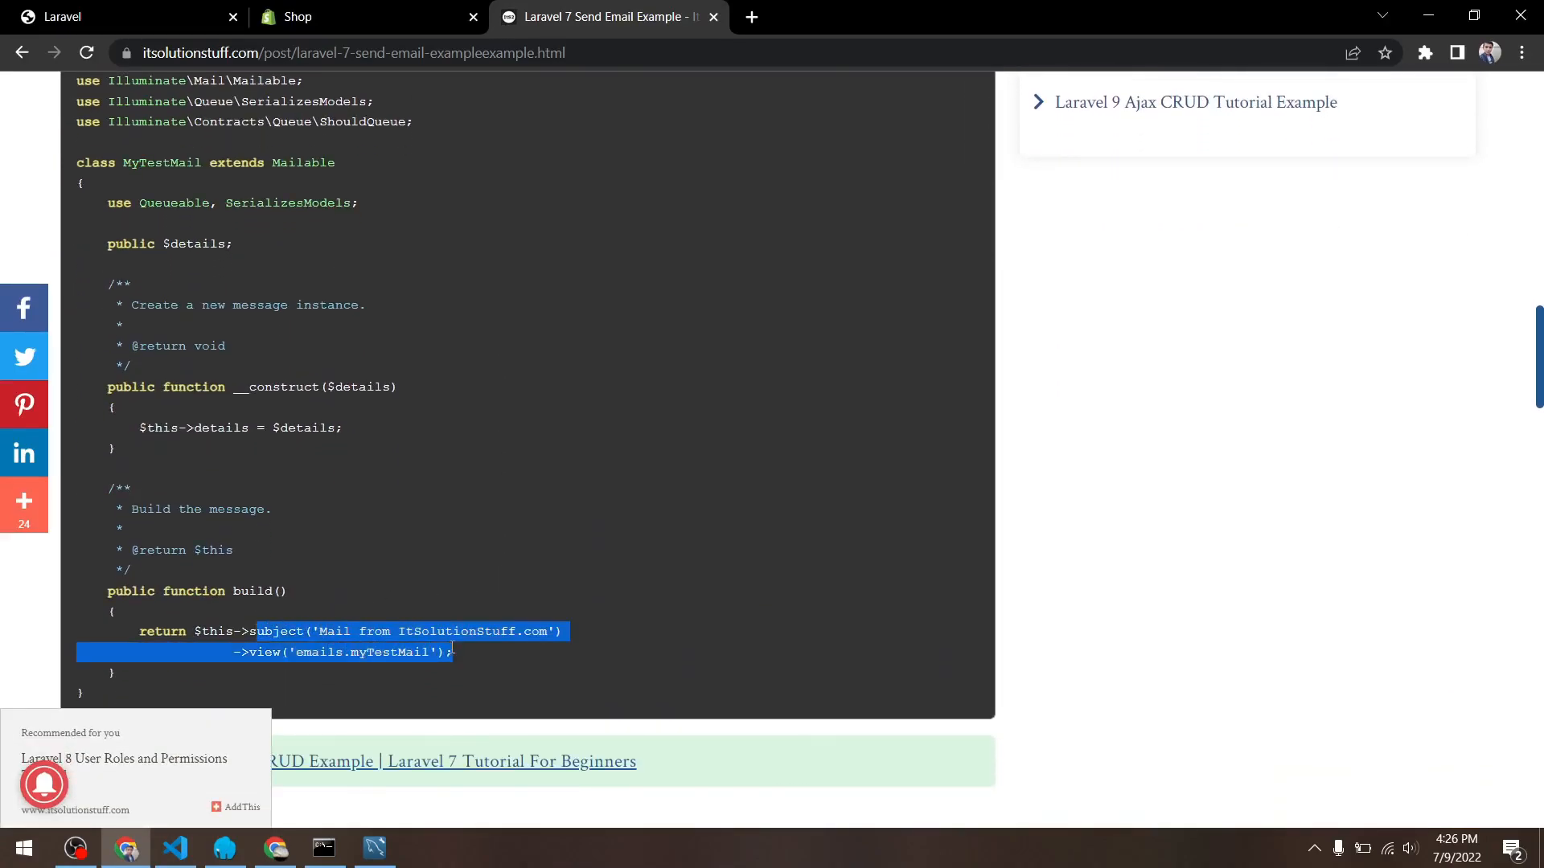
scroll(down, 3)
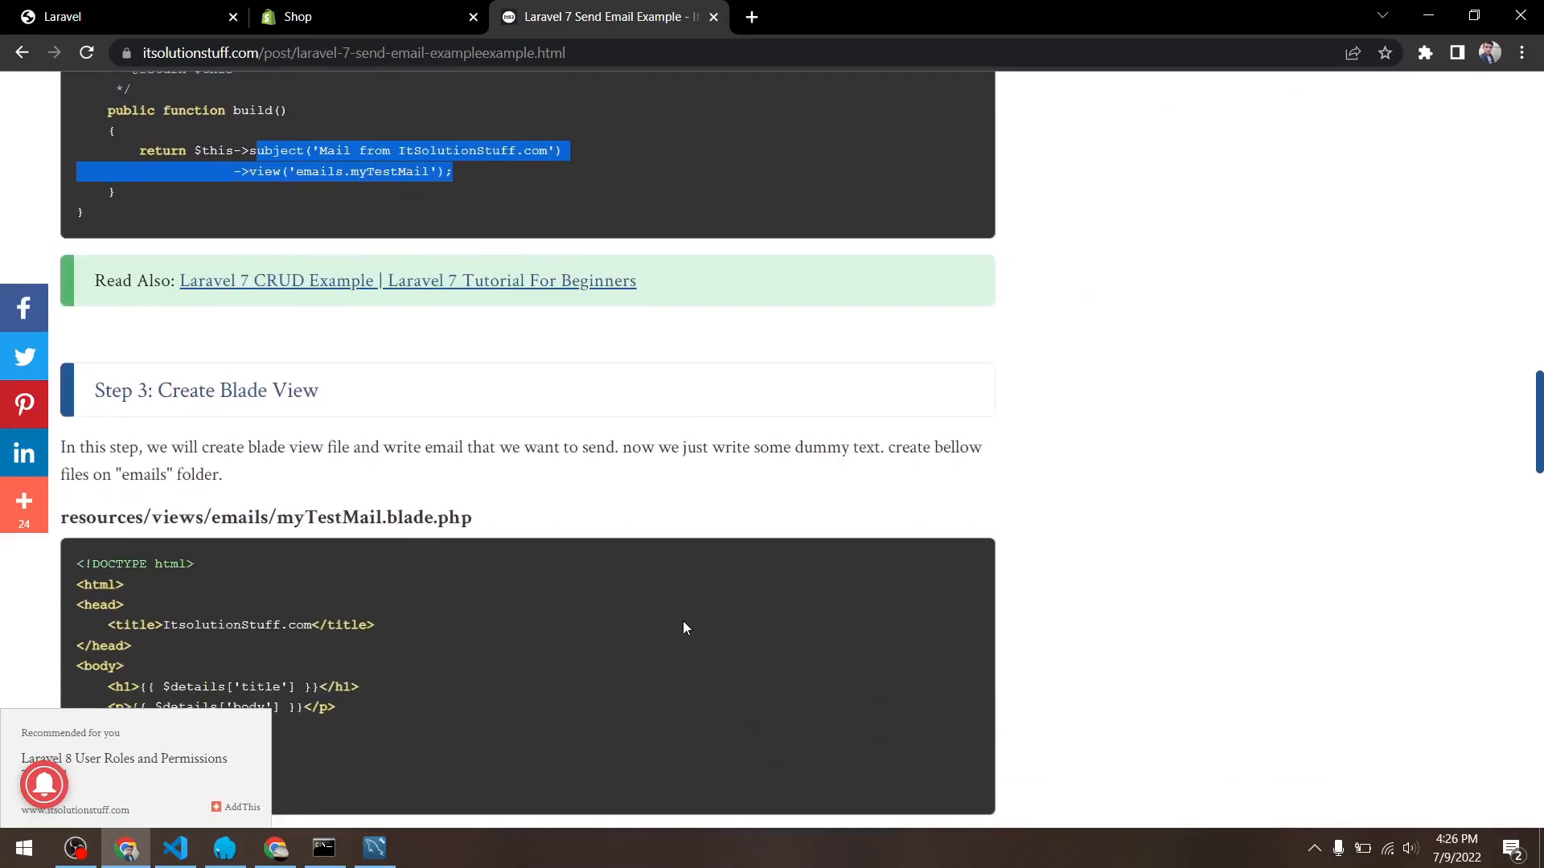
scroll(down, 3)
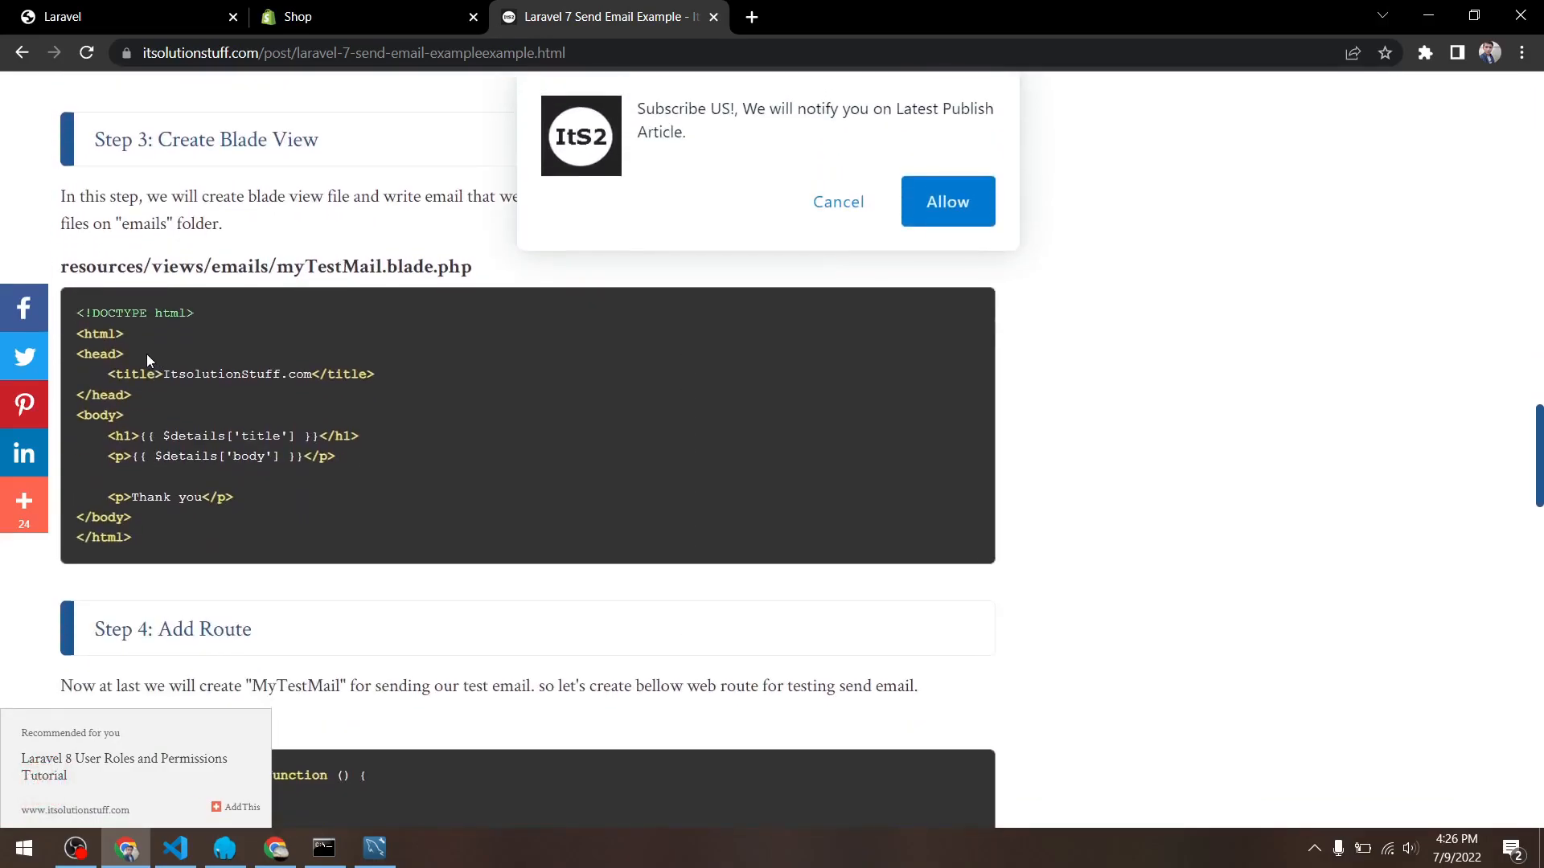
scroll(down, 3)
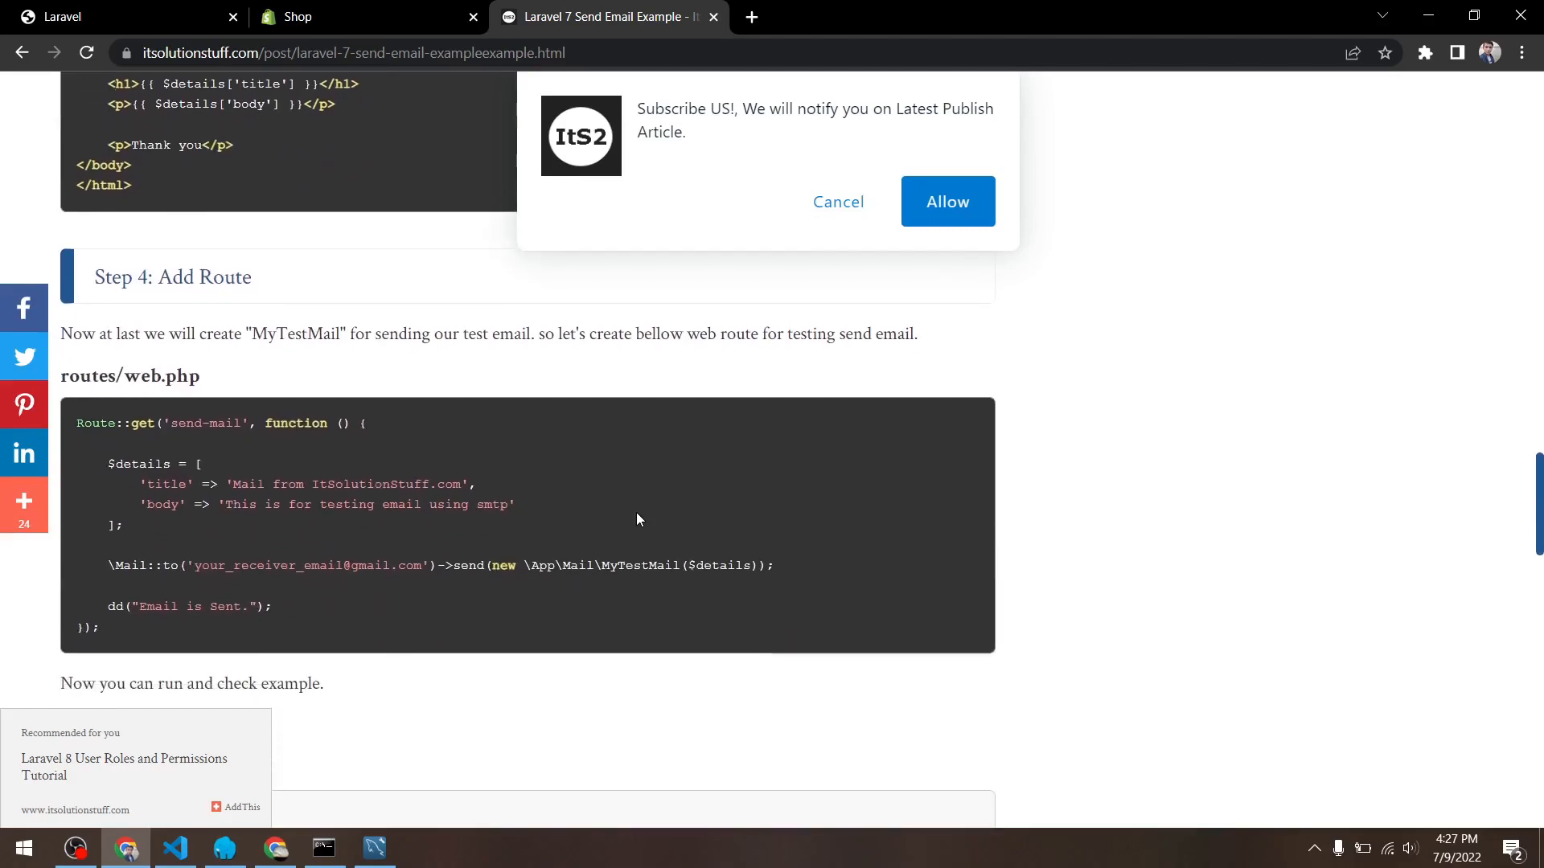
scroll(down, 3)
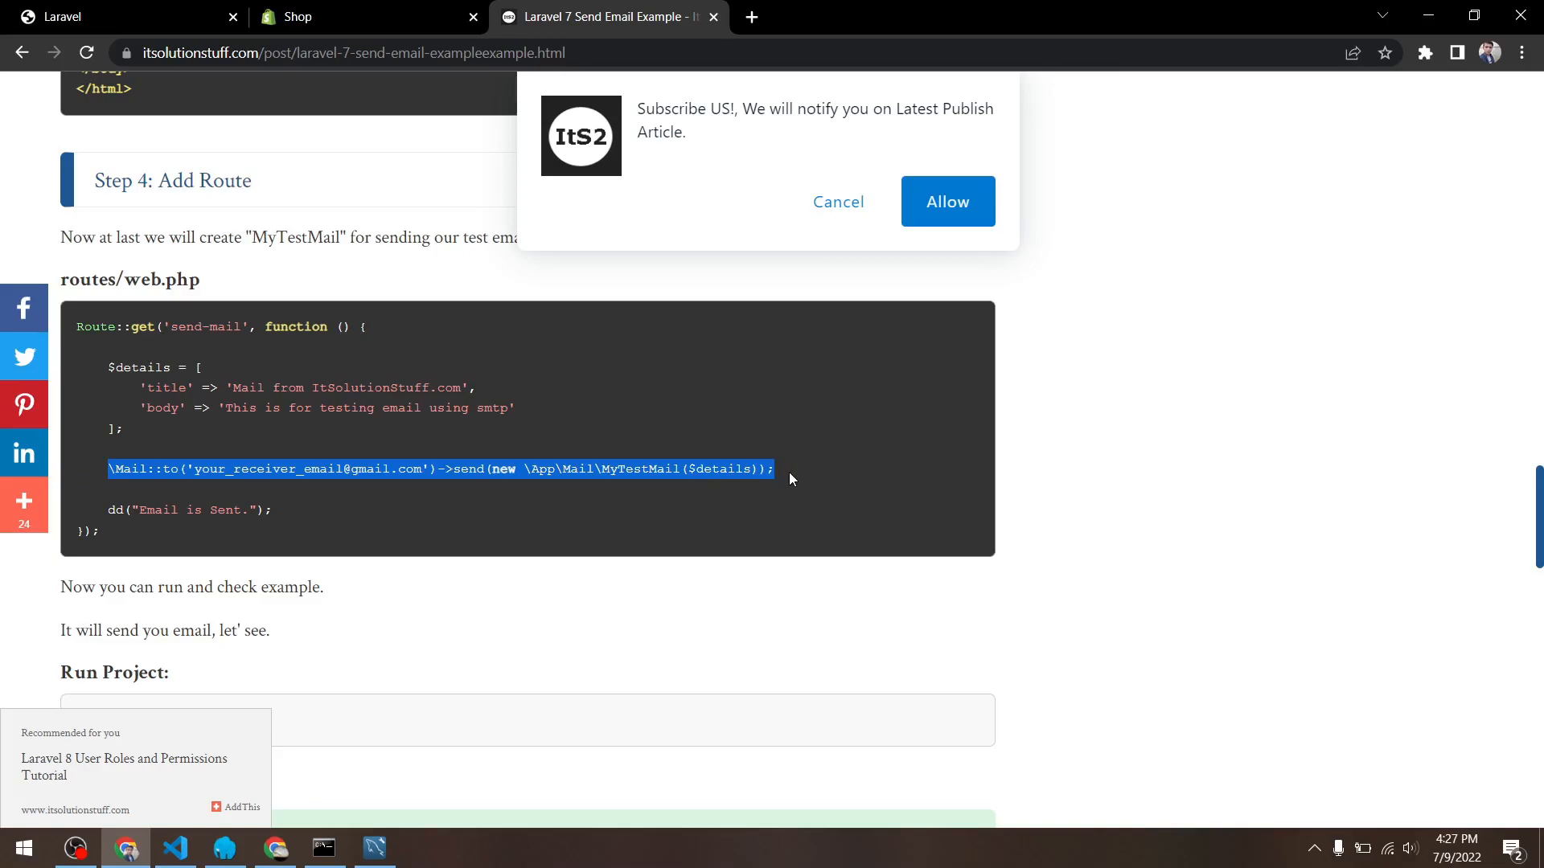
click(175, 848)
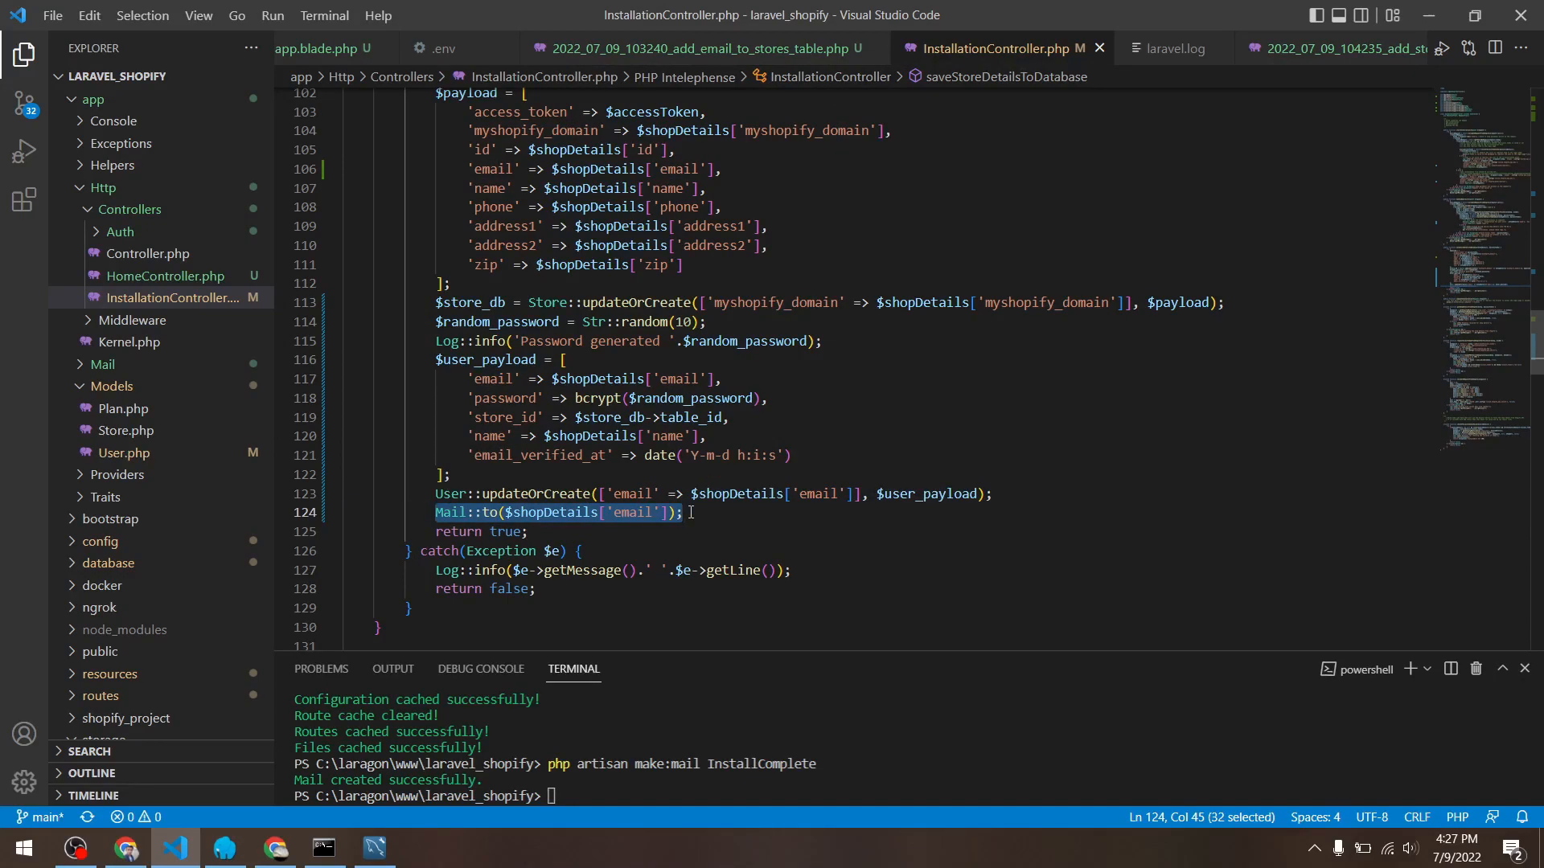
Paste the tutorial's send line with a credentials comment, addressing it to $shopDetails['email'].
text(Mail::to('your_receiver_email@gmail.com')->send(new \App\Mail\MyTestMail($details));)
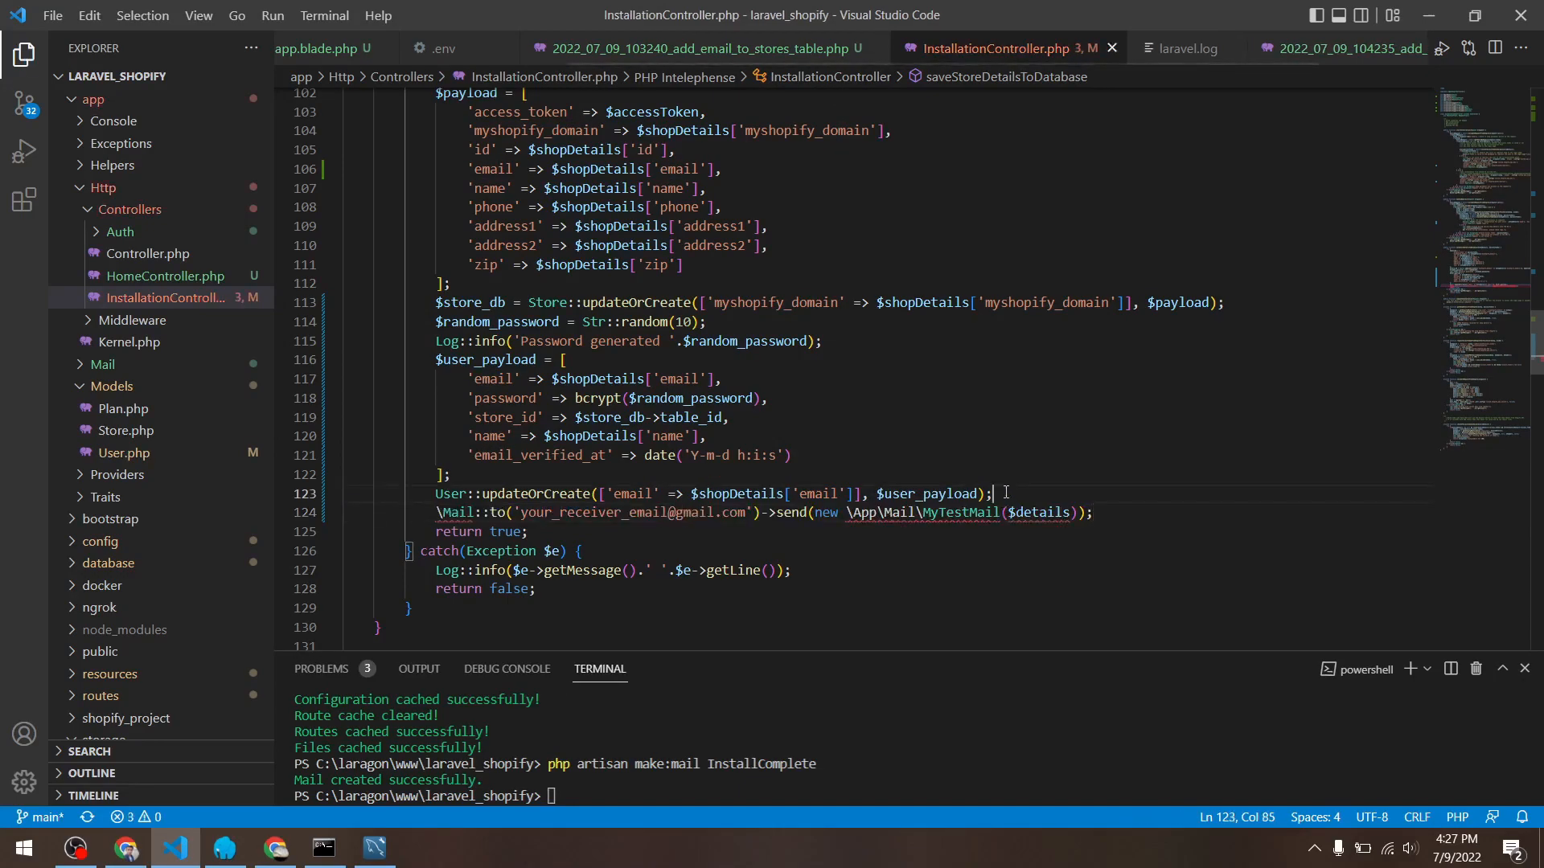
text(//Send)
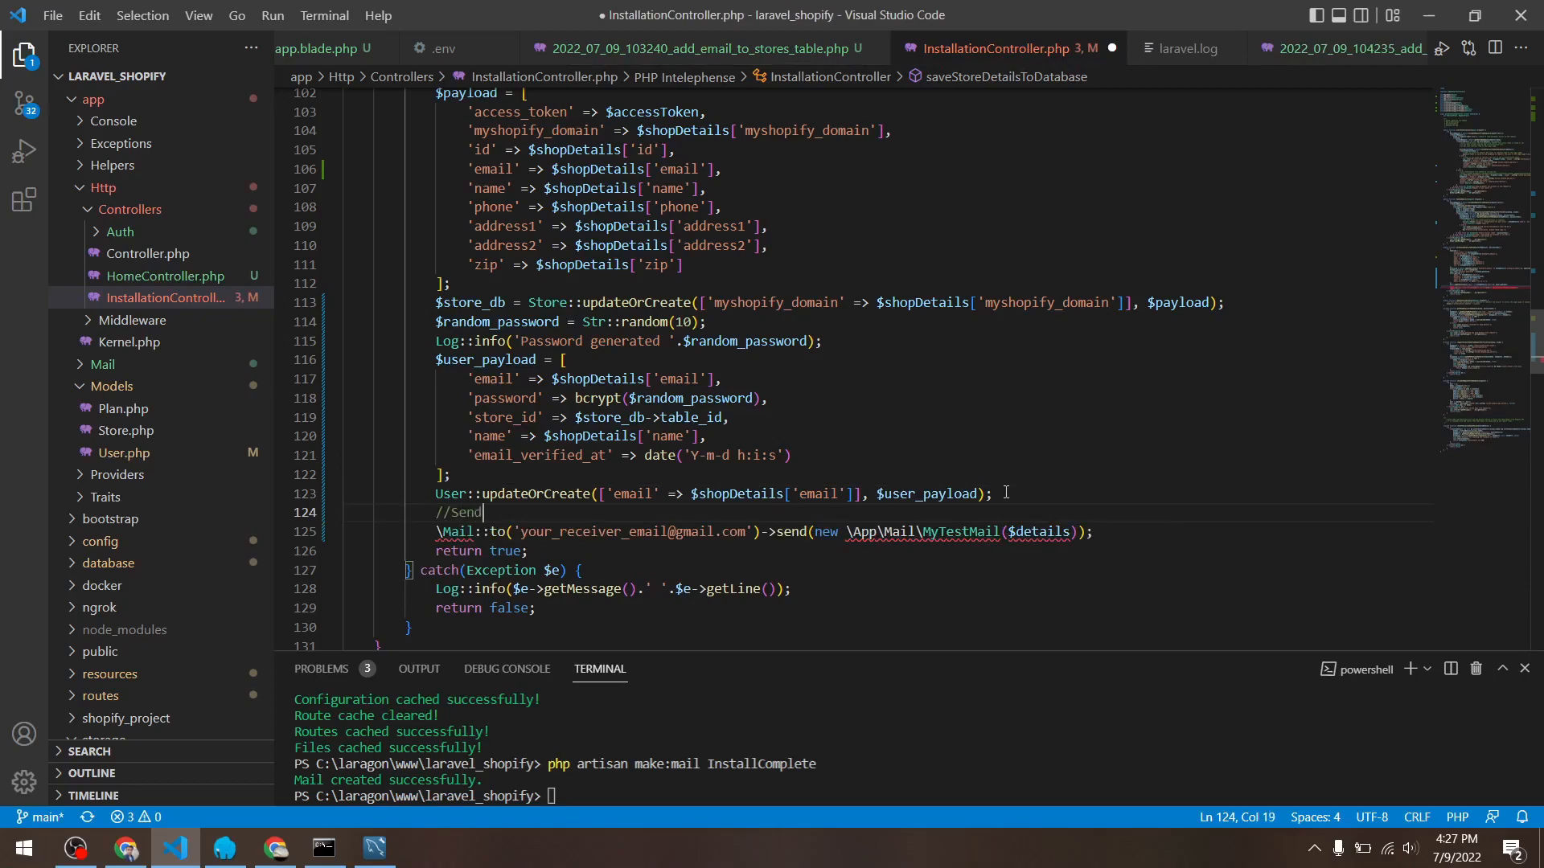
text(the)
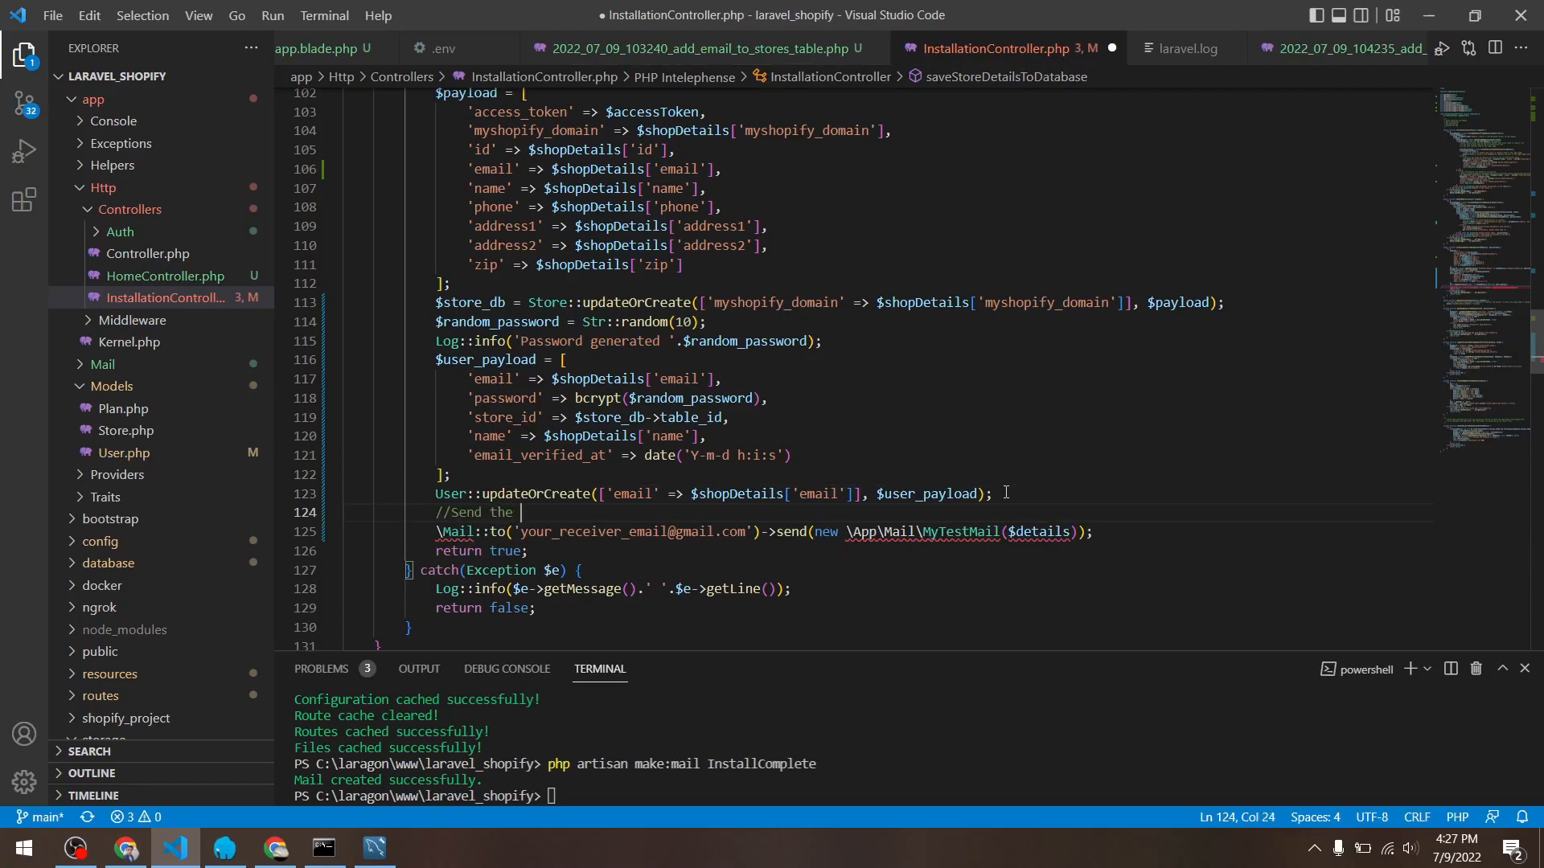
text(credentails to the re)
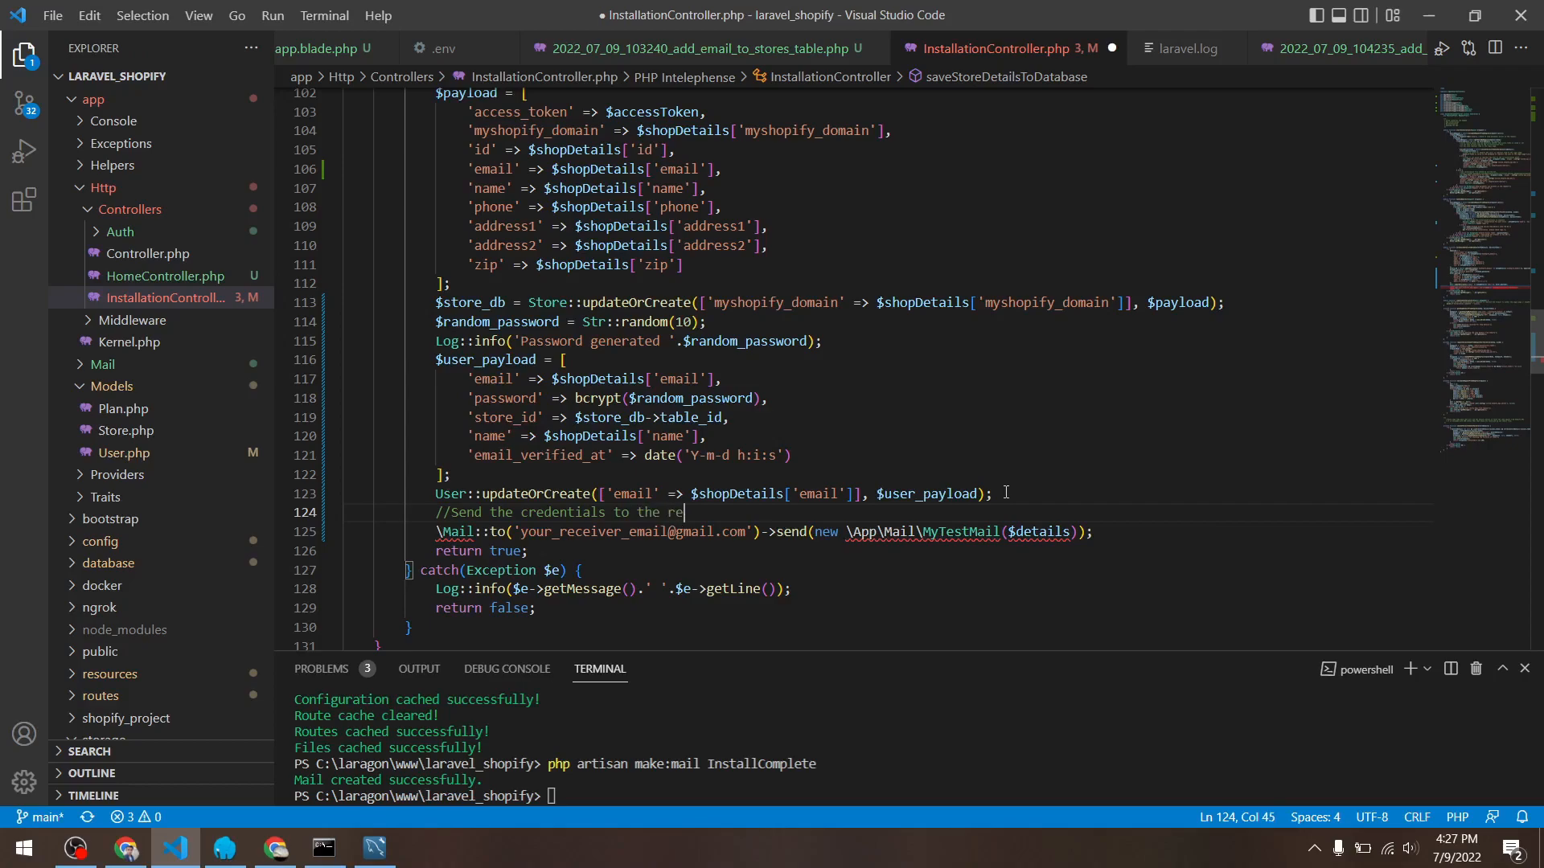
text(gistered email address on)
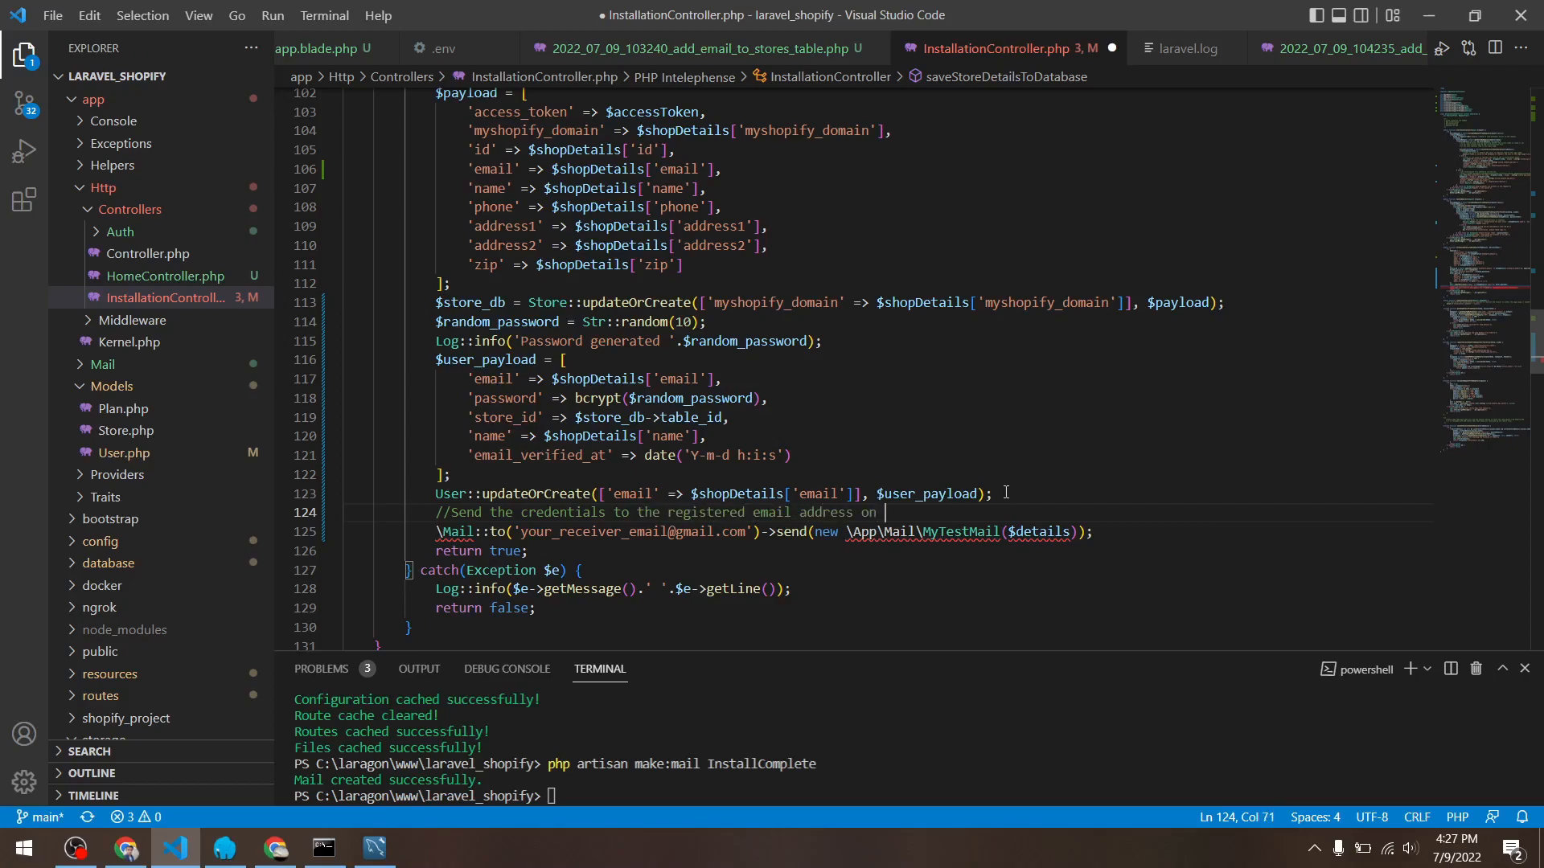
text(Shopify.)
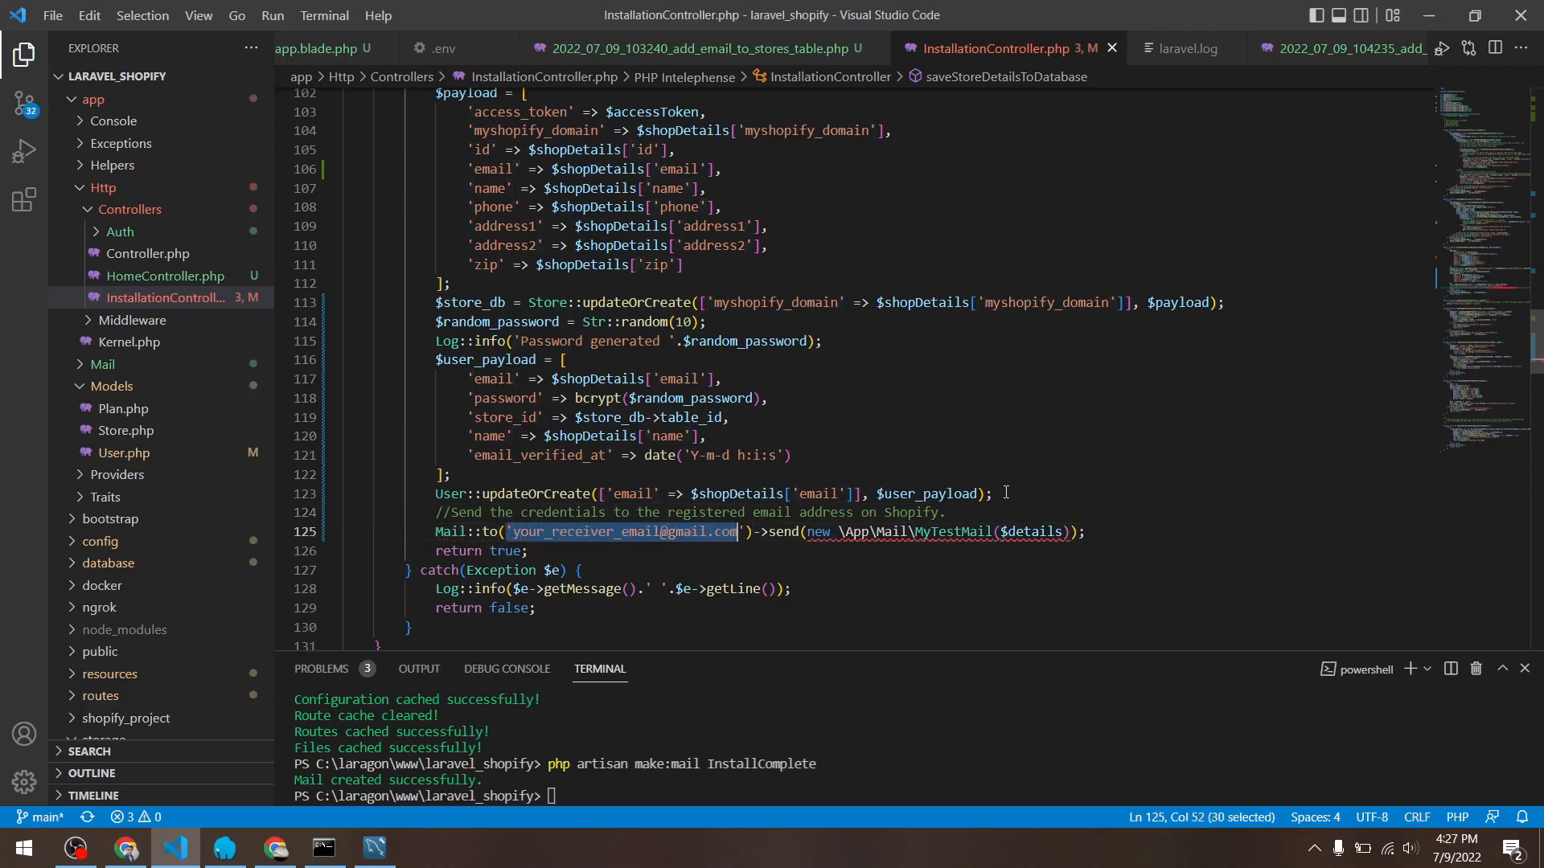
text($shopDetails)
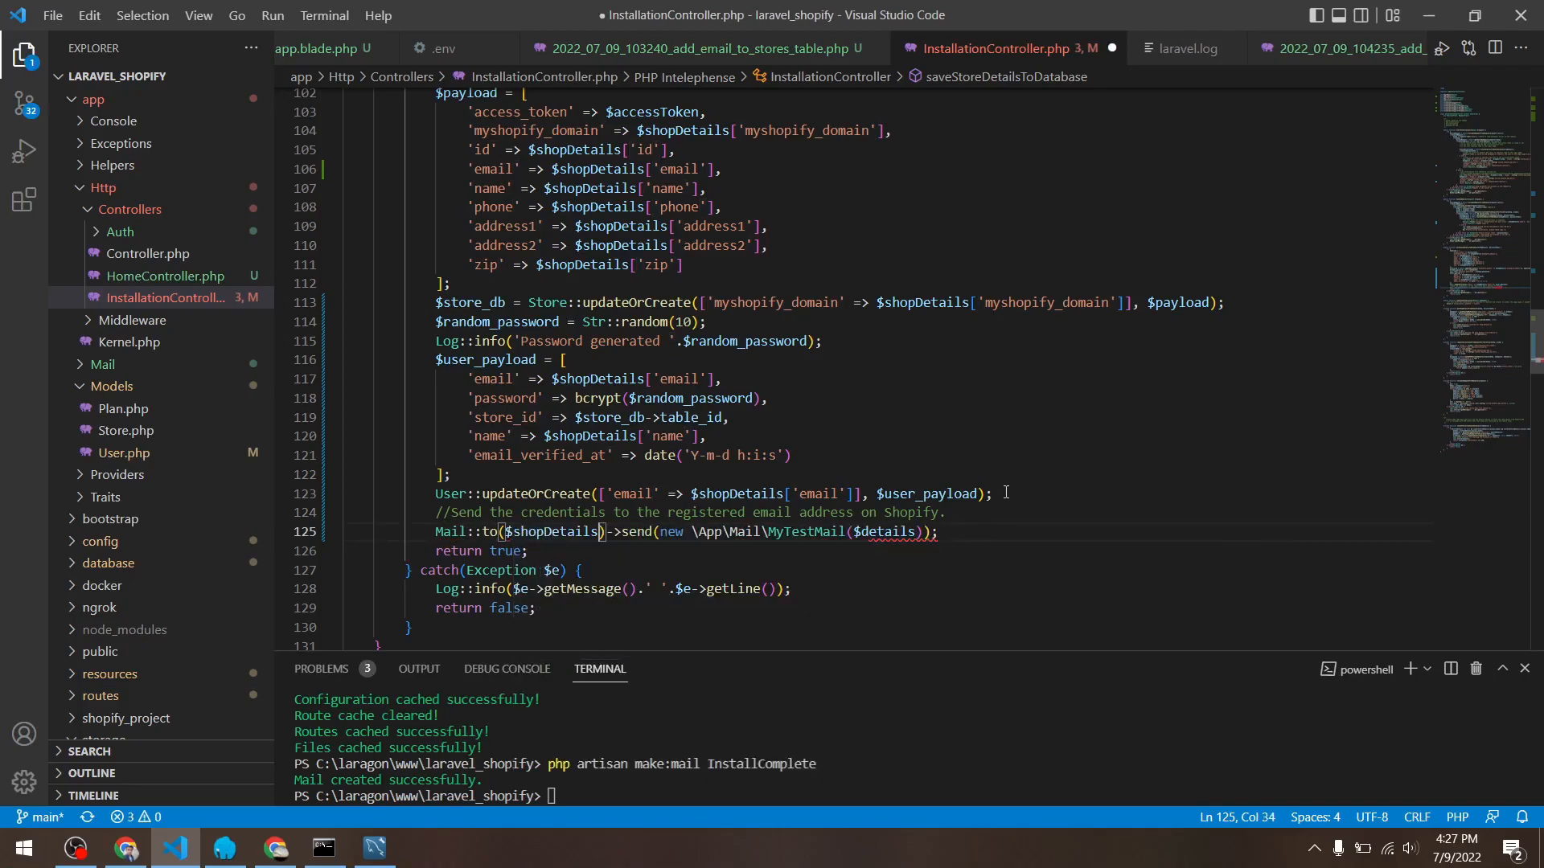
text(['email'])
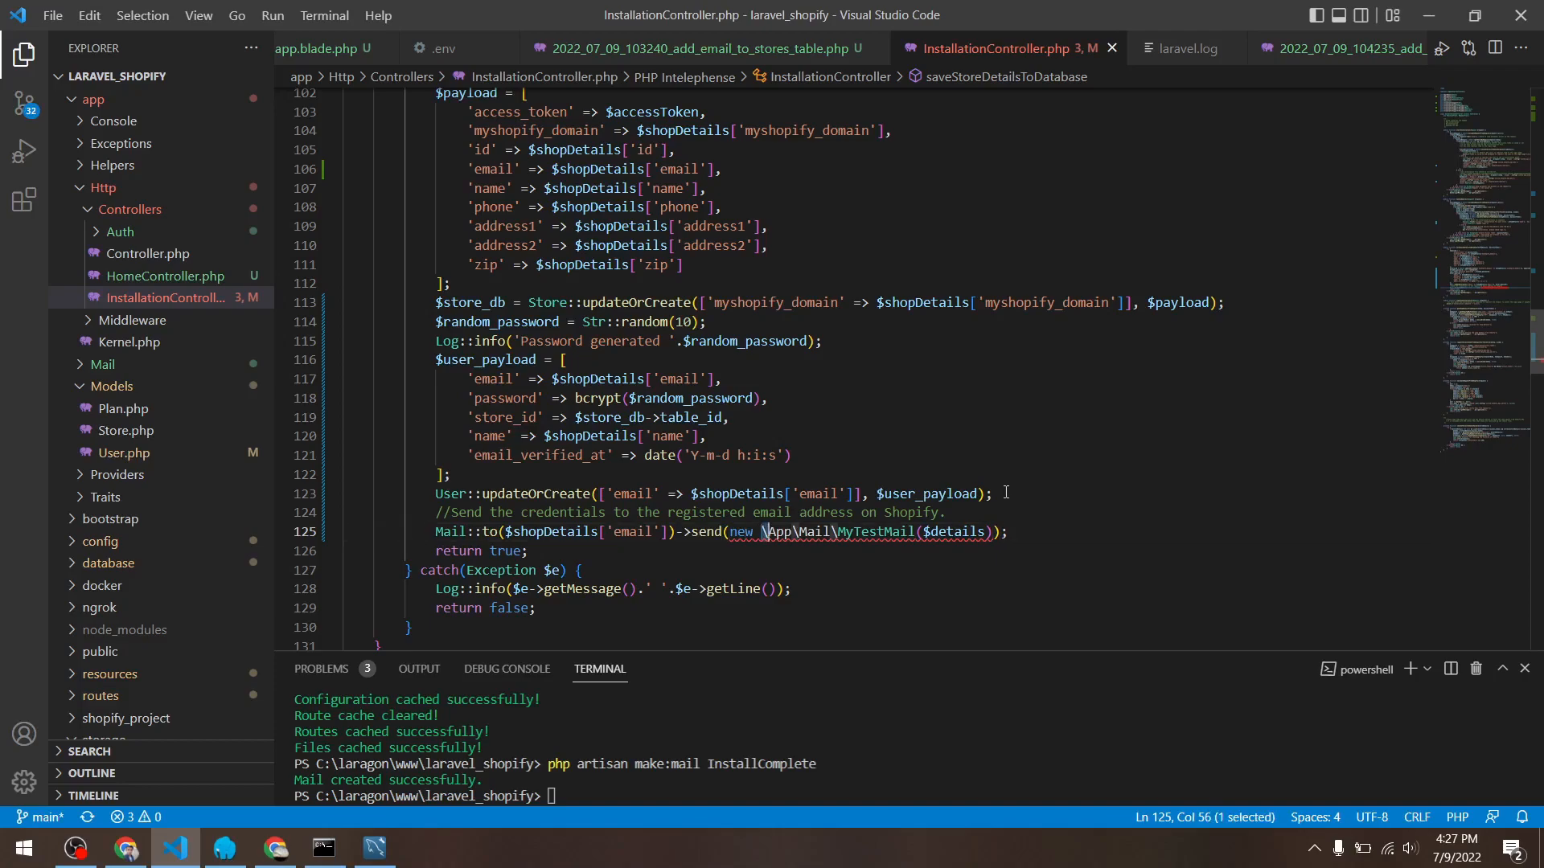
Replace the test mail class with new InstallComplete($user_payload, $random_password).
drag(761, 532, 997, 532)
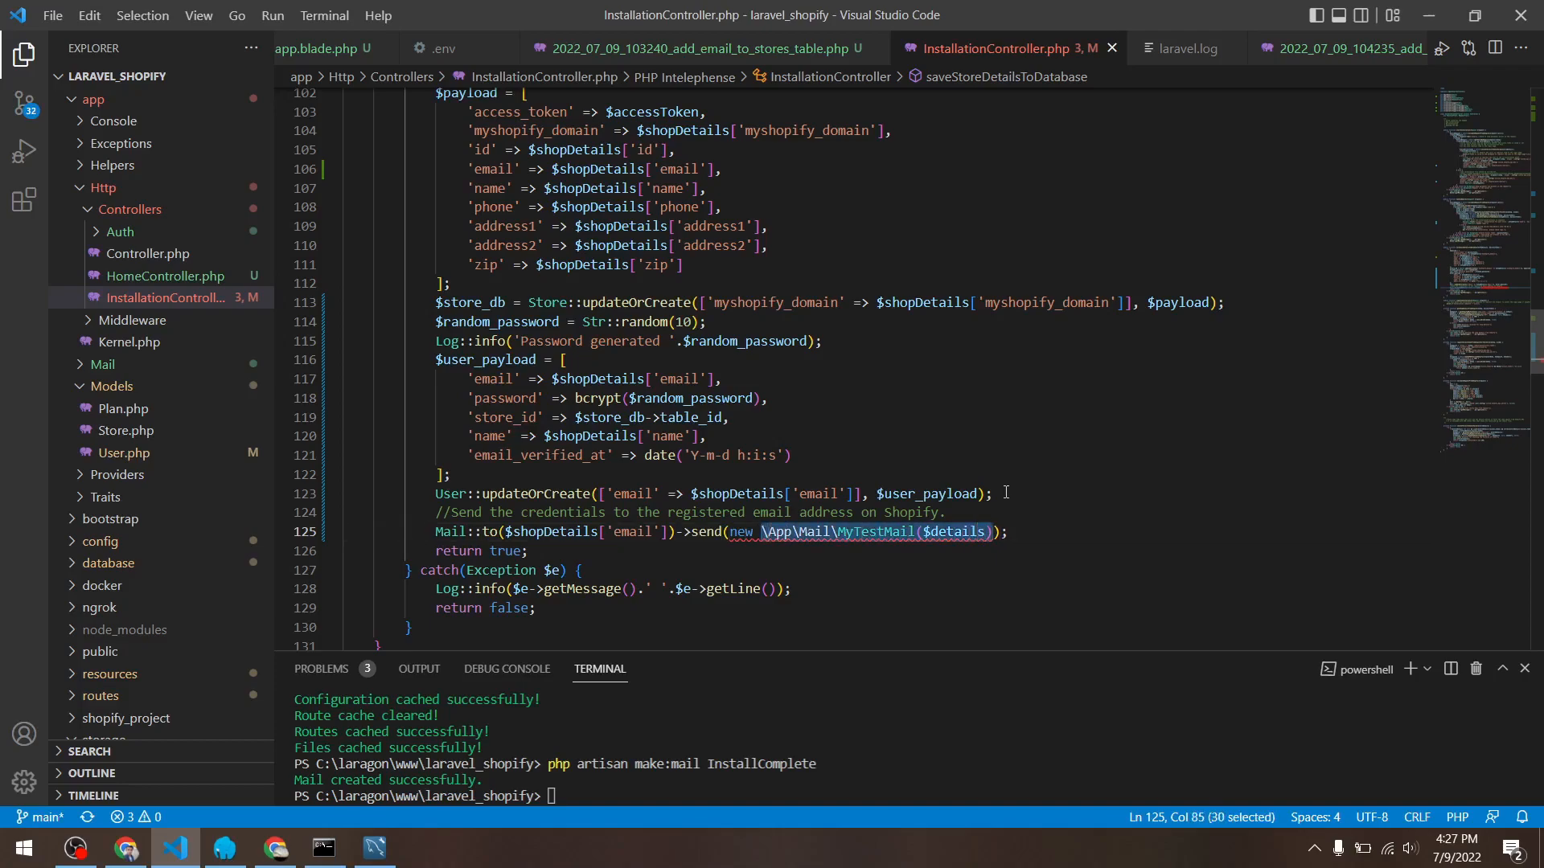
text(Ins)
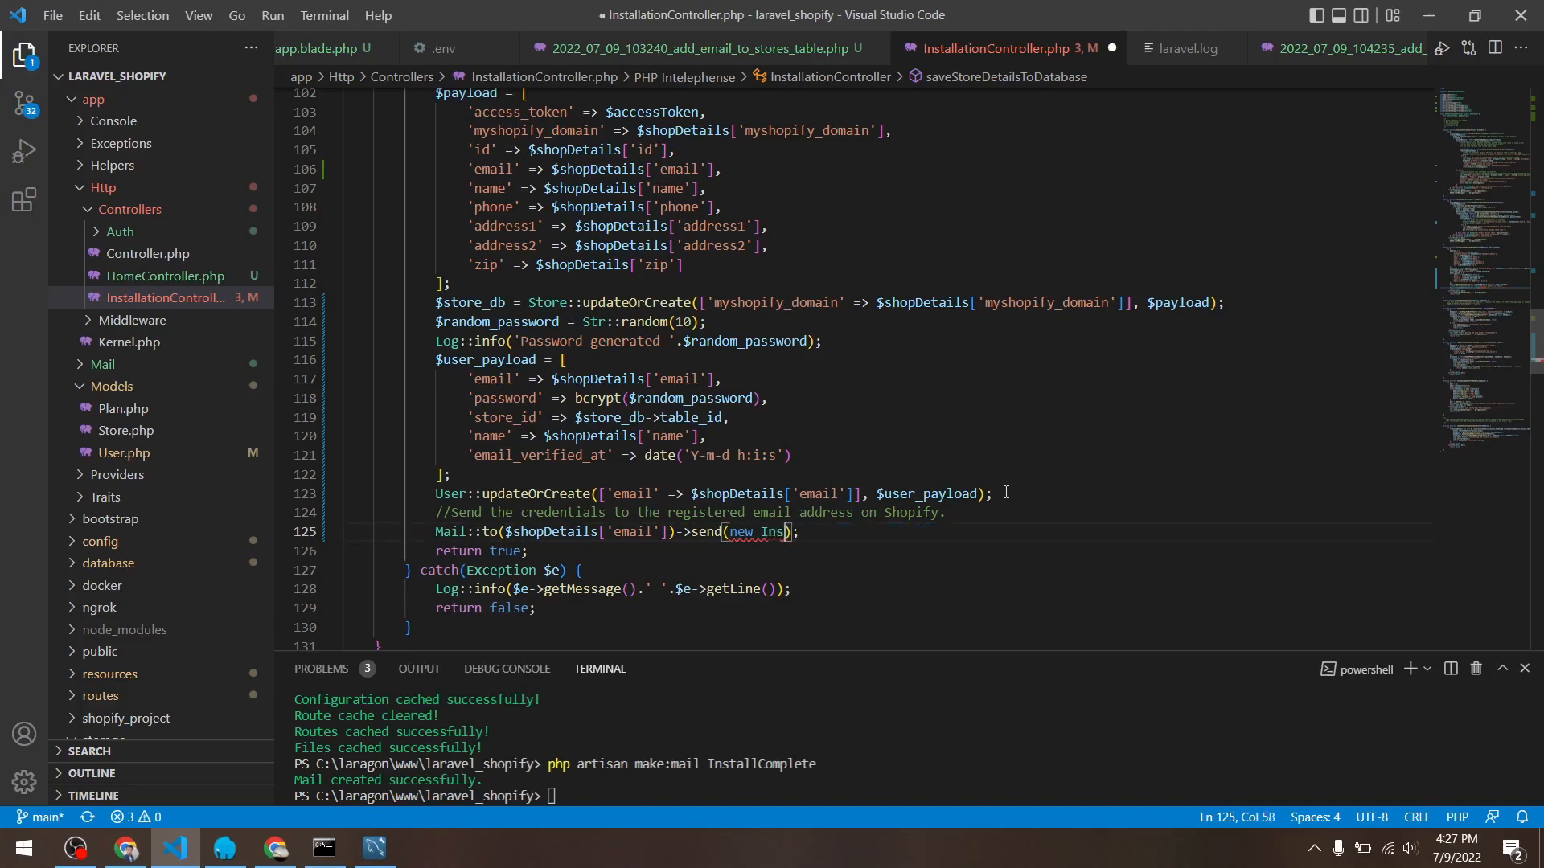
text(InstallComplete)
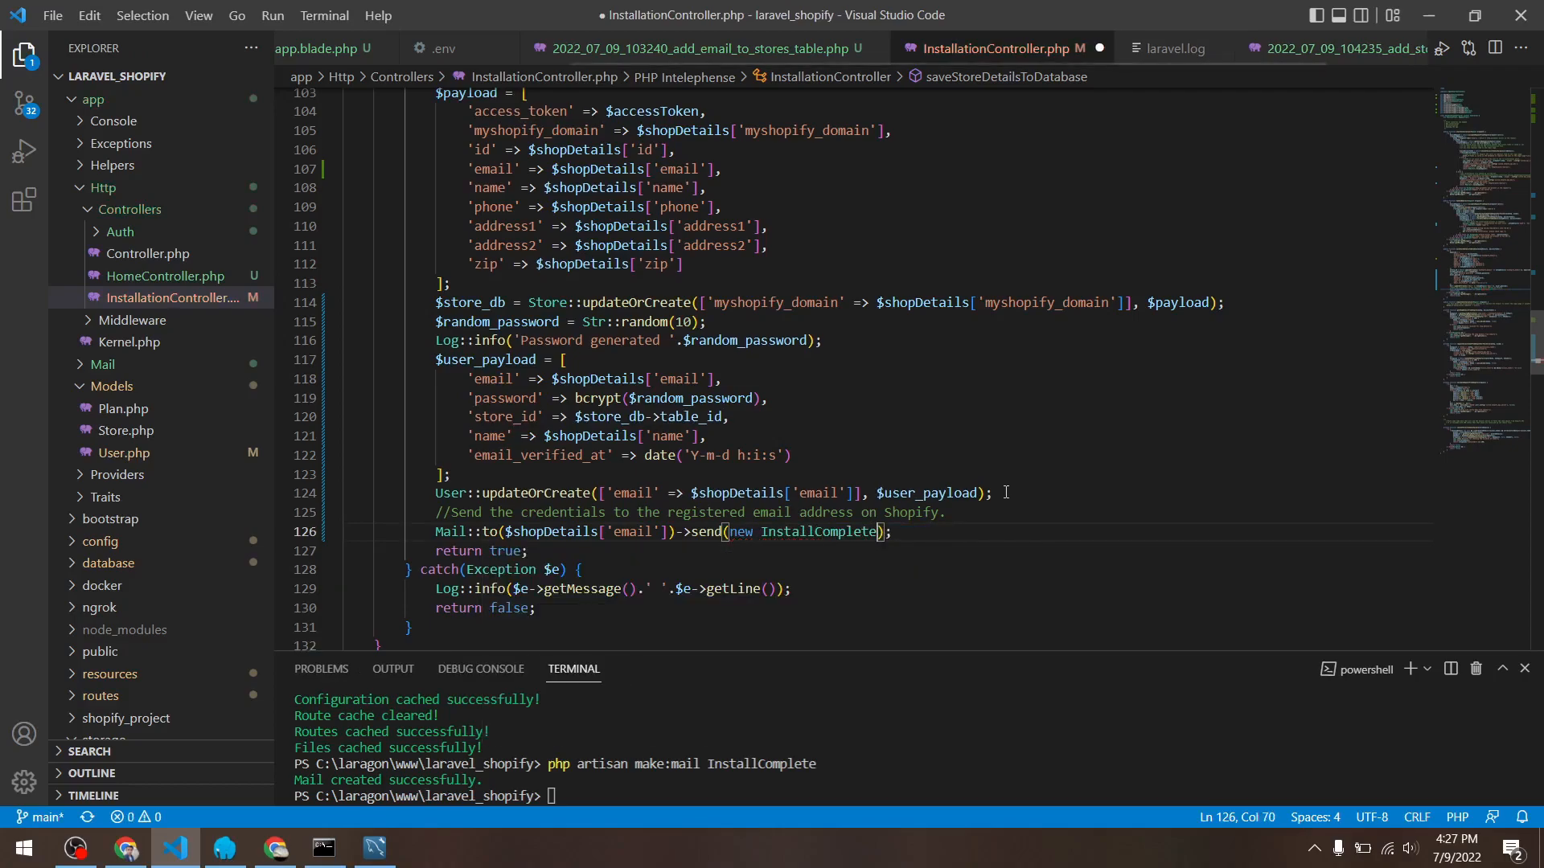
text(($user)
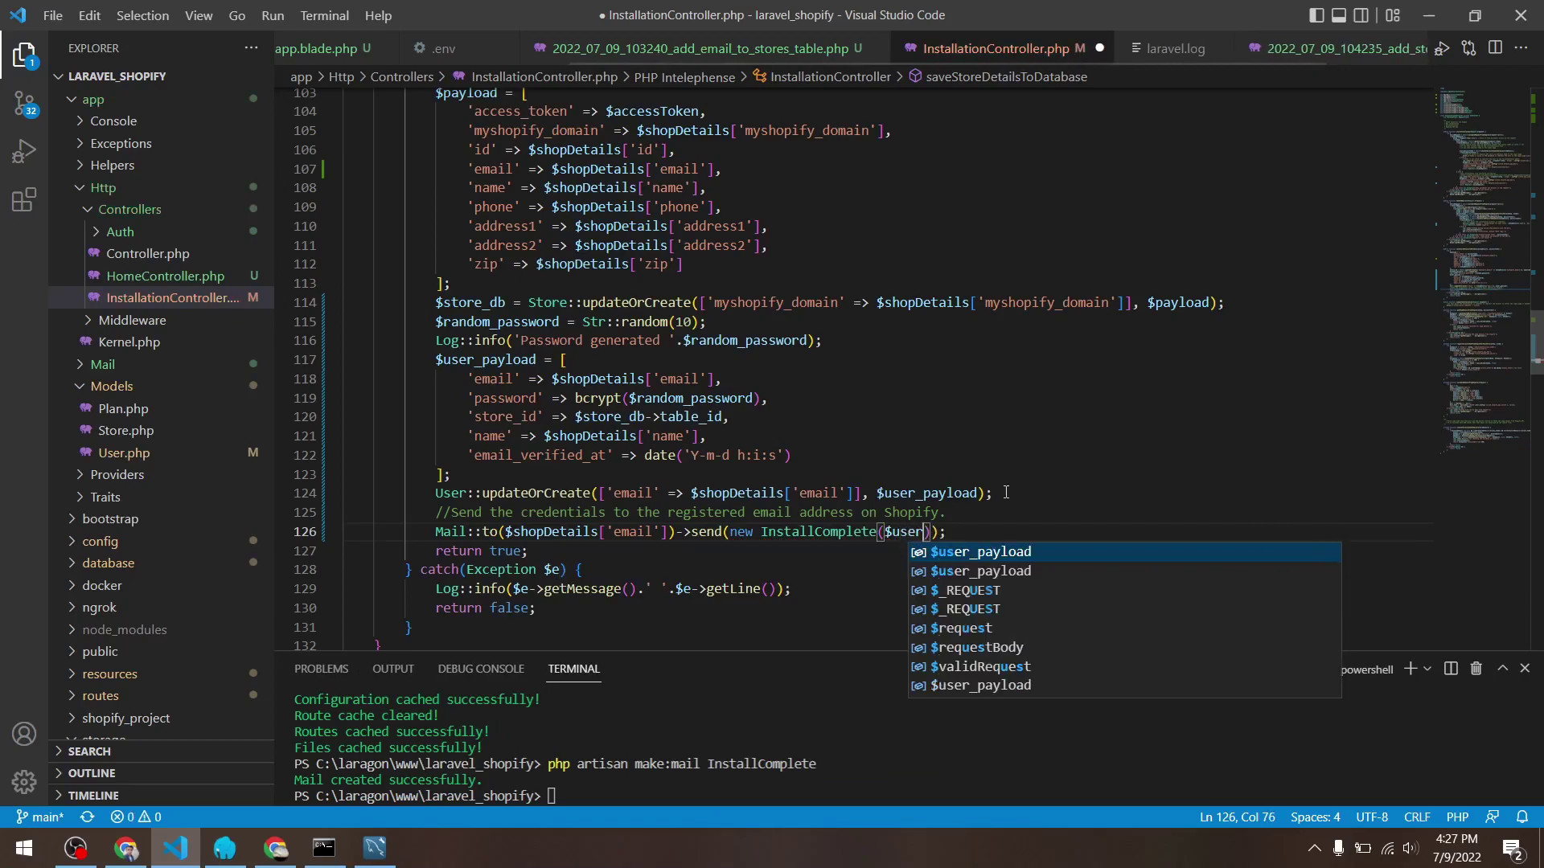
key(Tab)
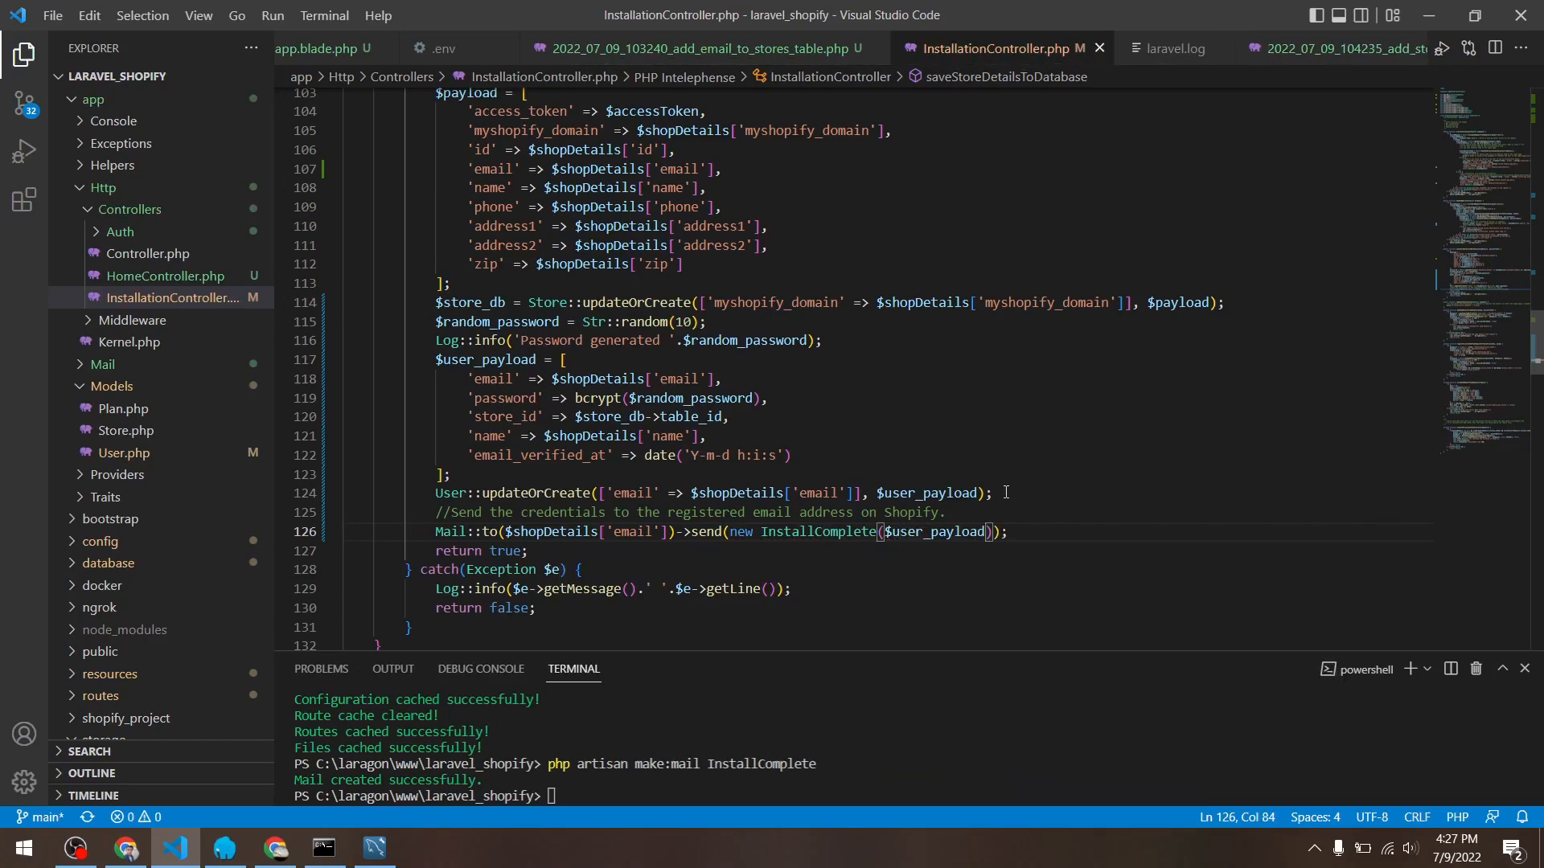
text(, $random_password)
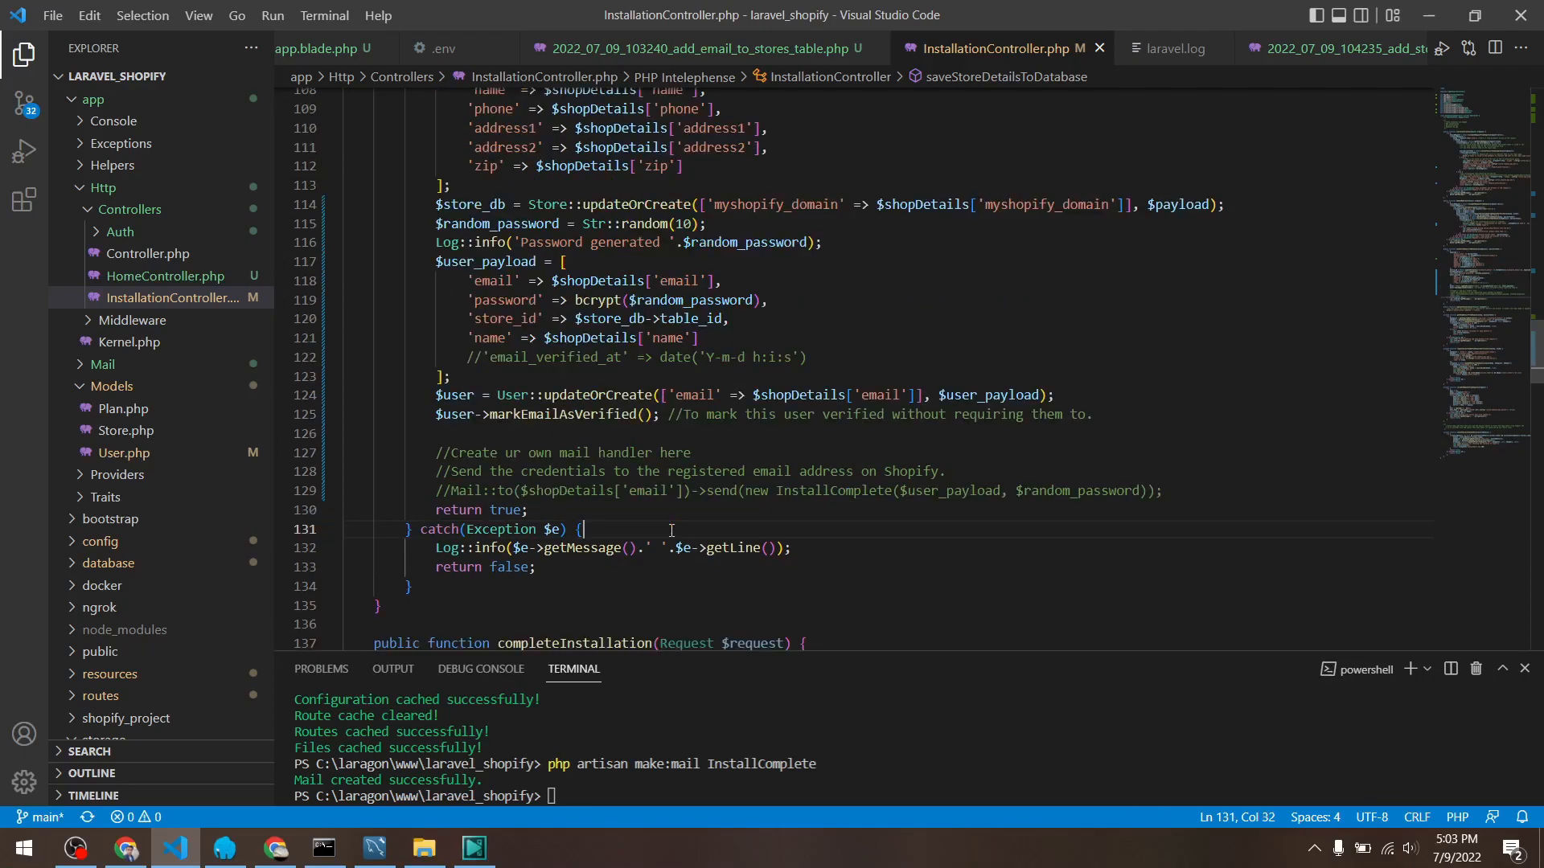
click(495, 394)
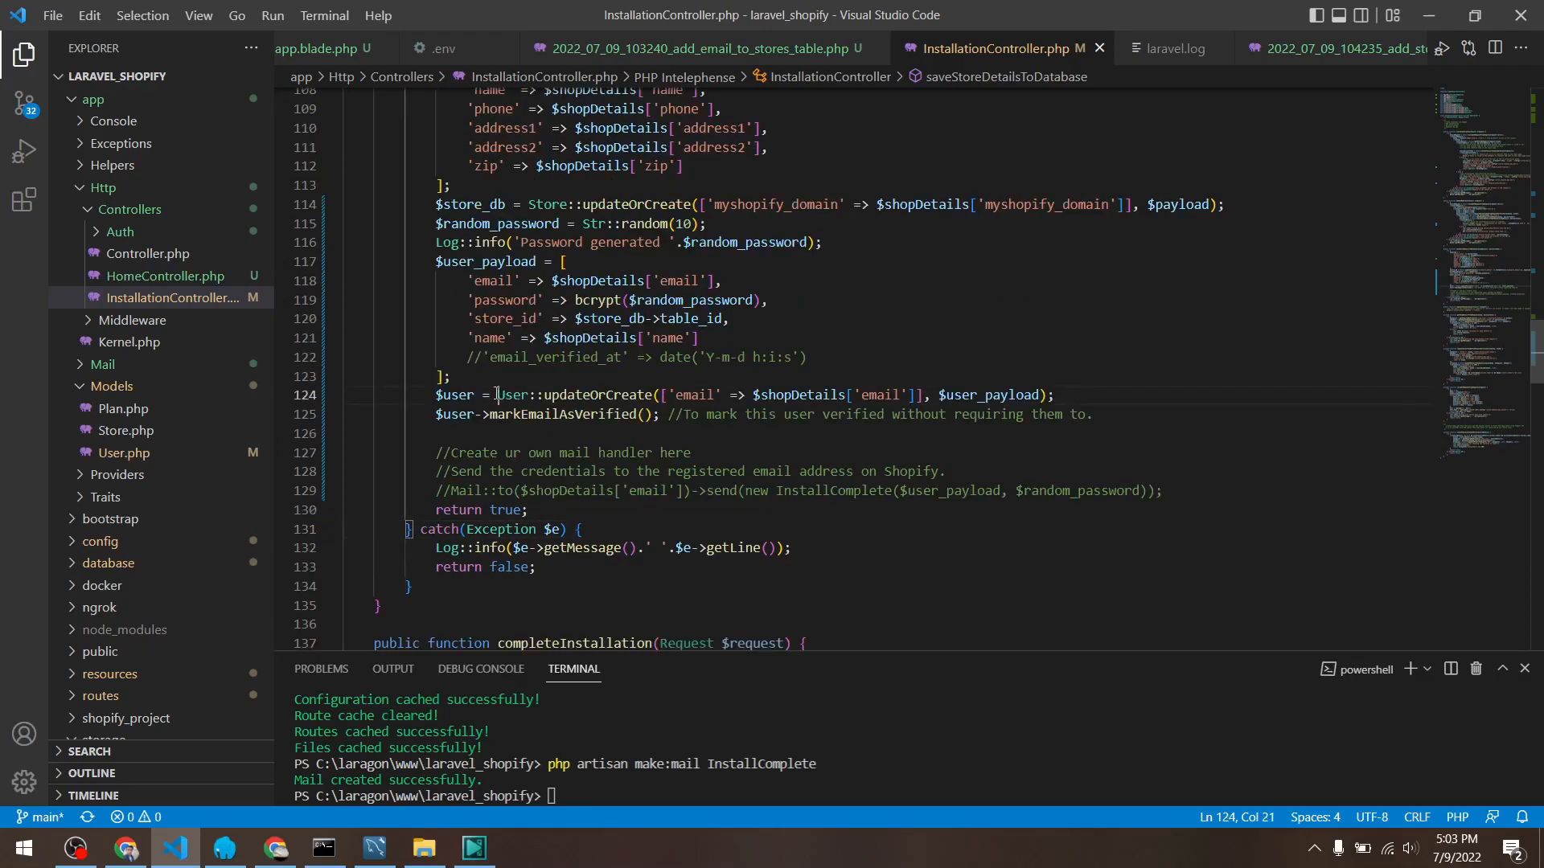
drag(499, 395, 665, 395)
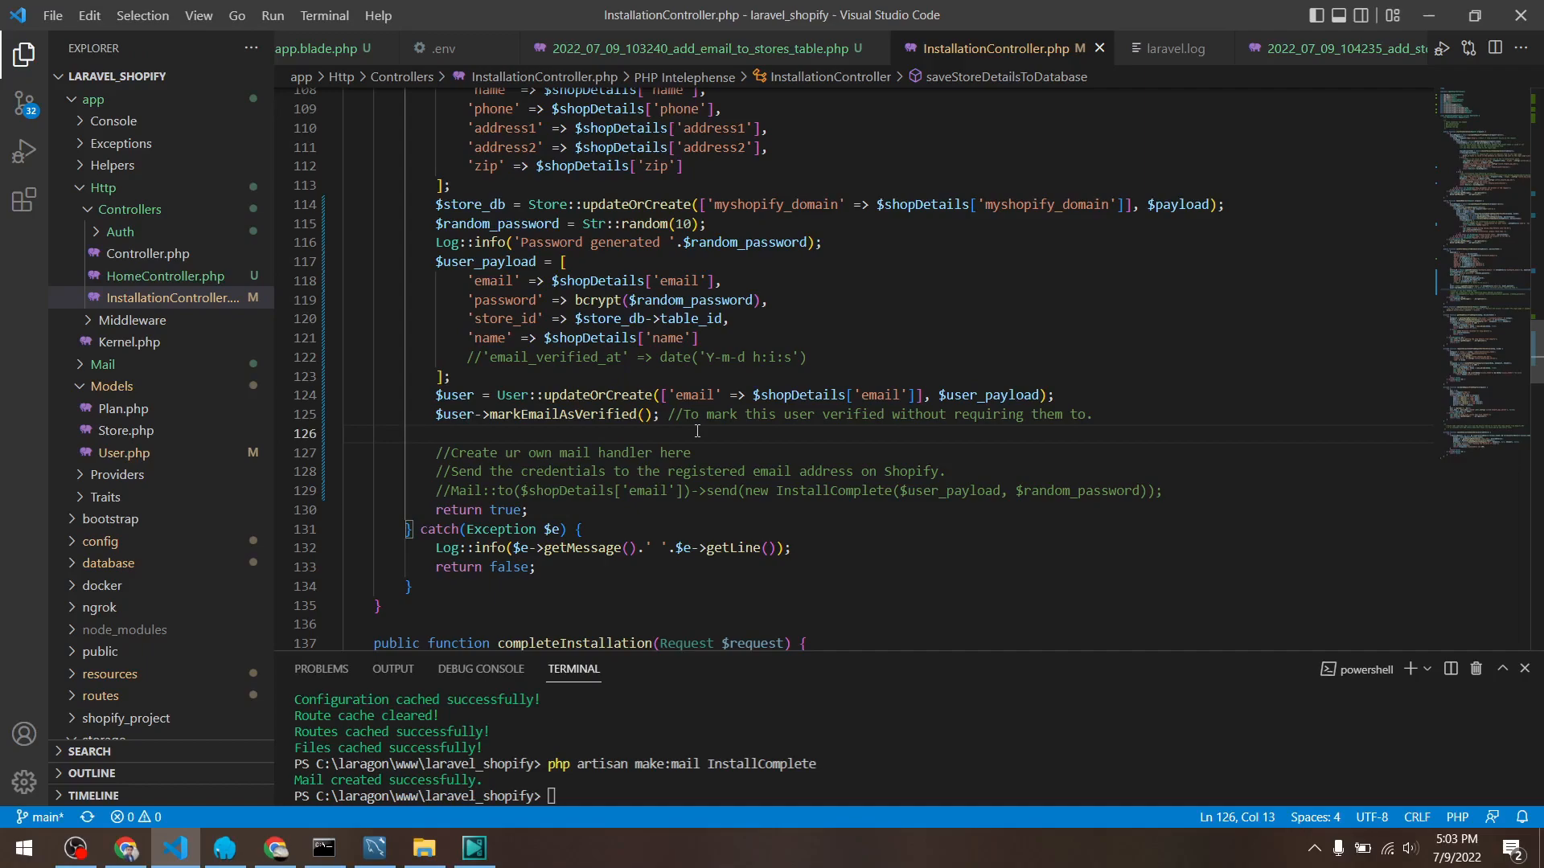
drag(455, 490, 527, 491)
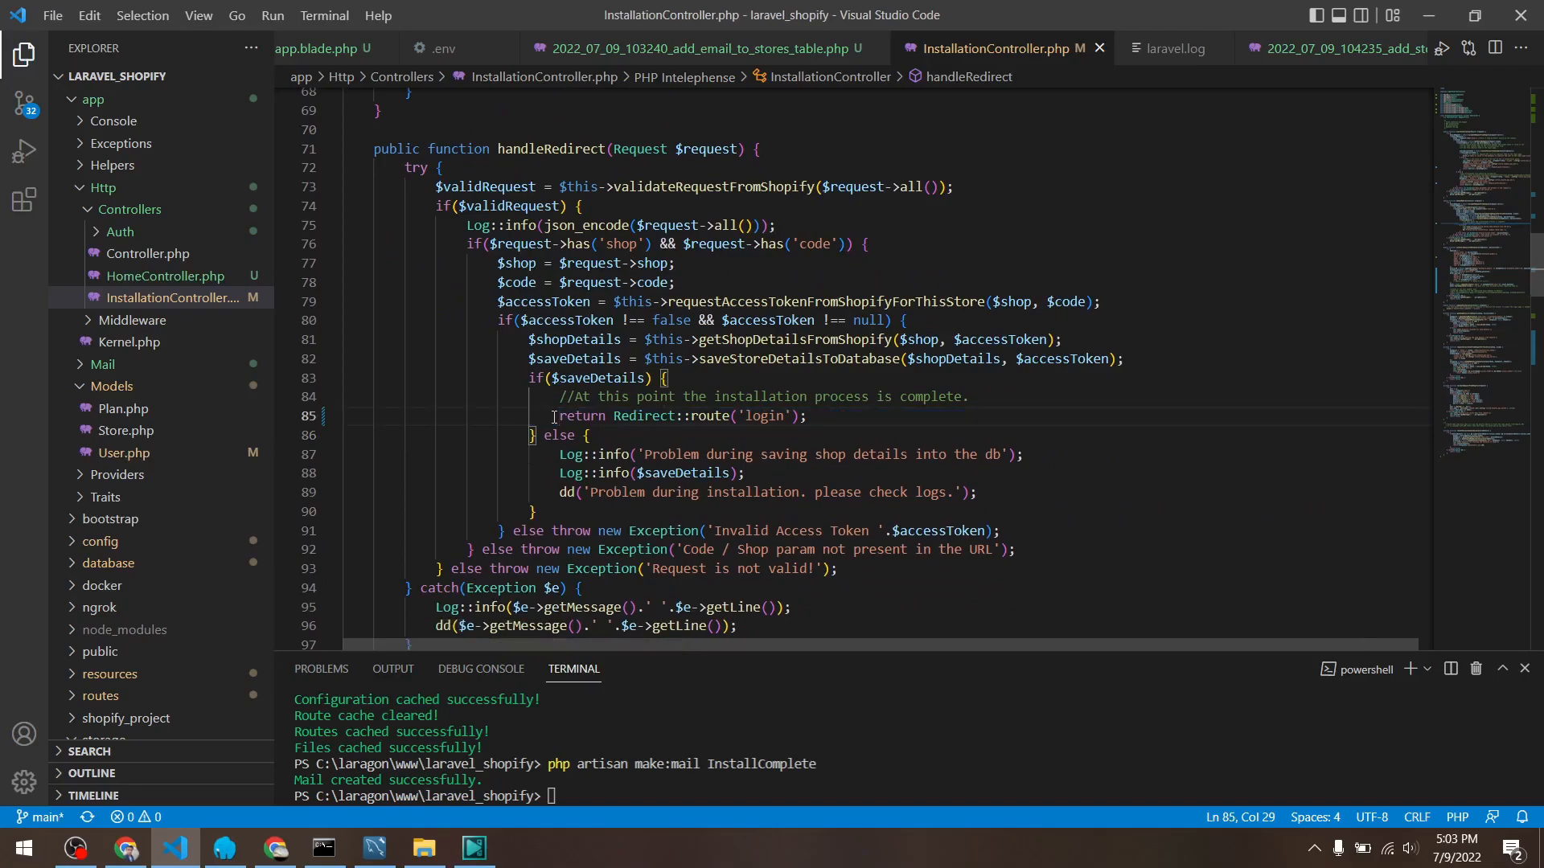
scroll(down, 3)
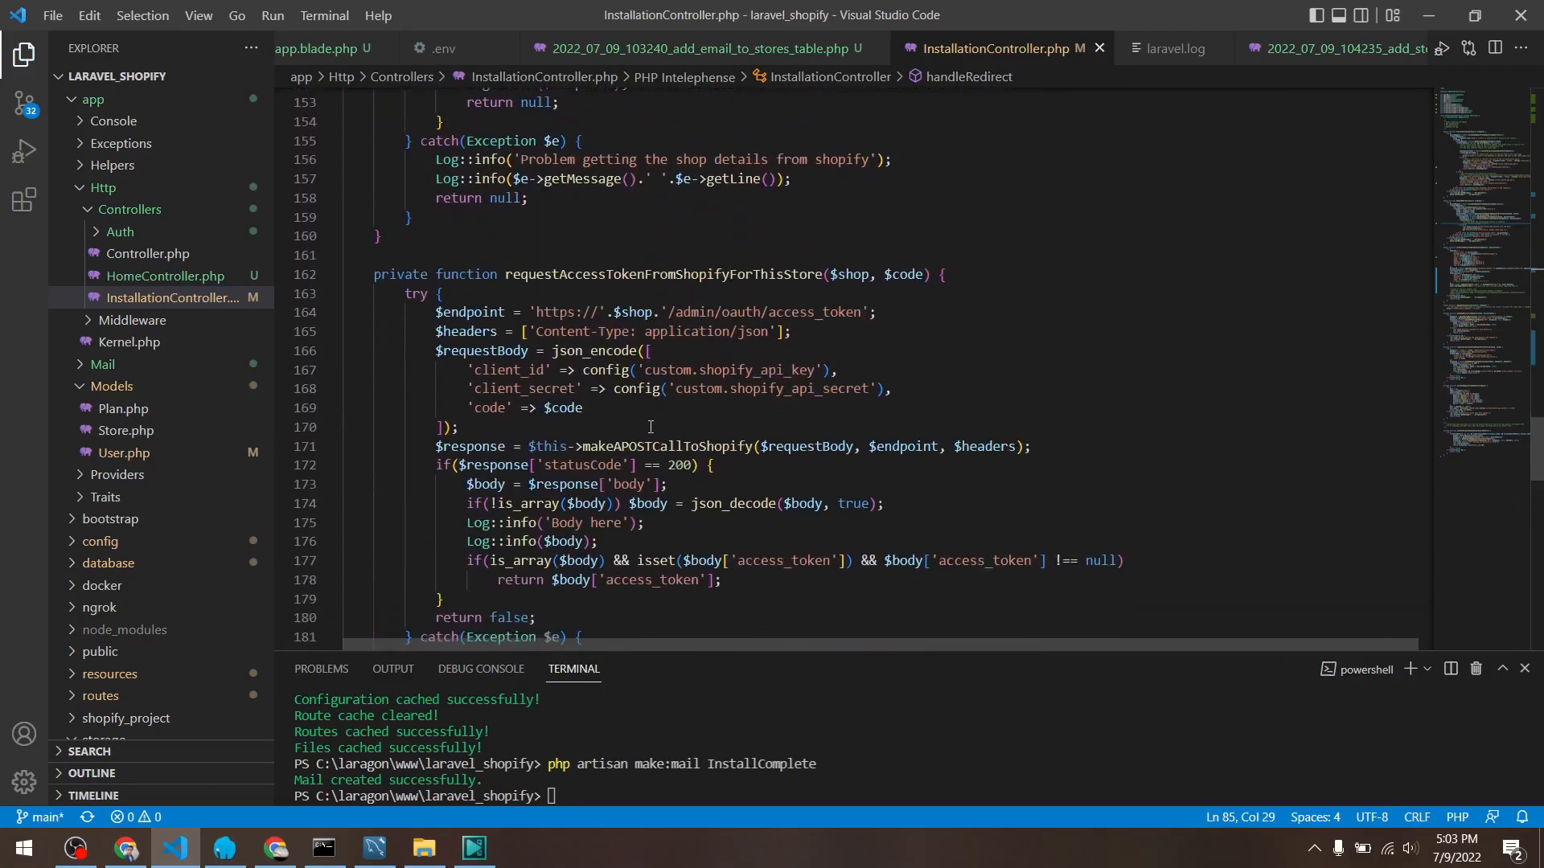
scroll(down, 3)
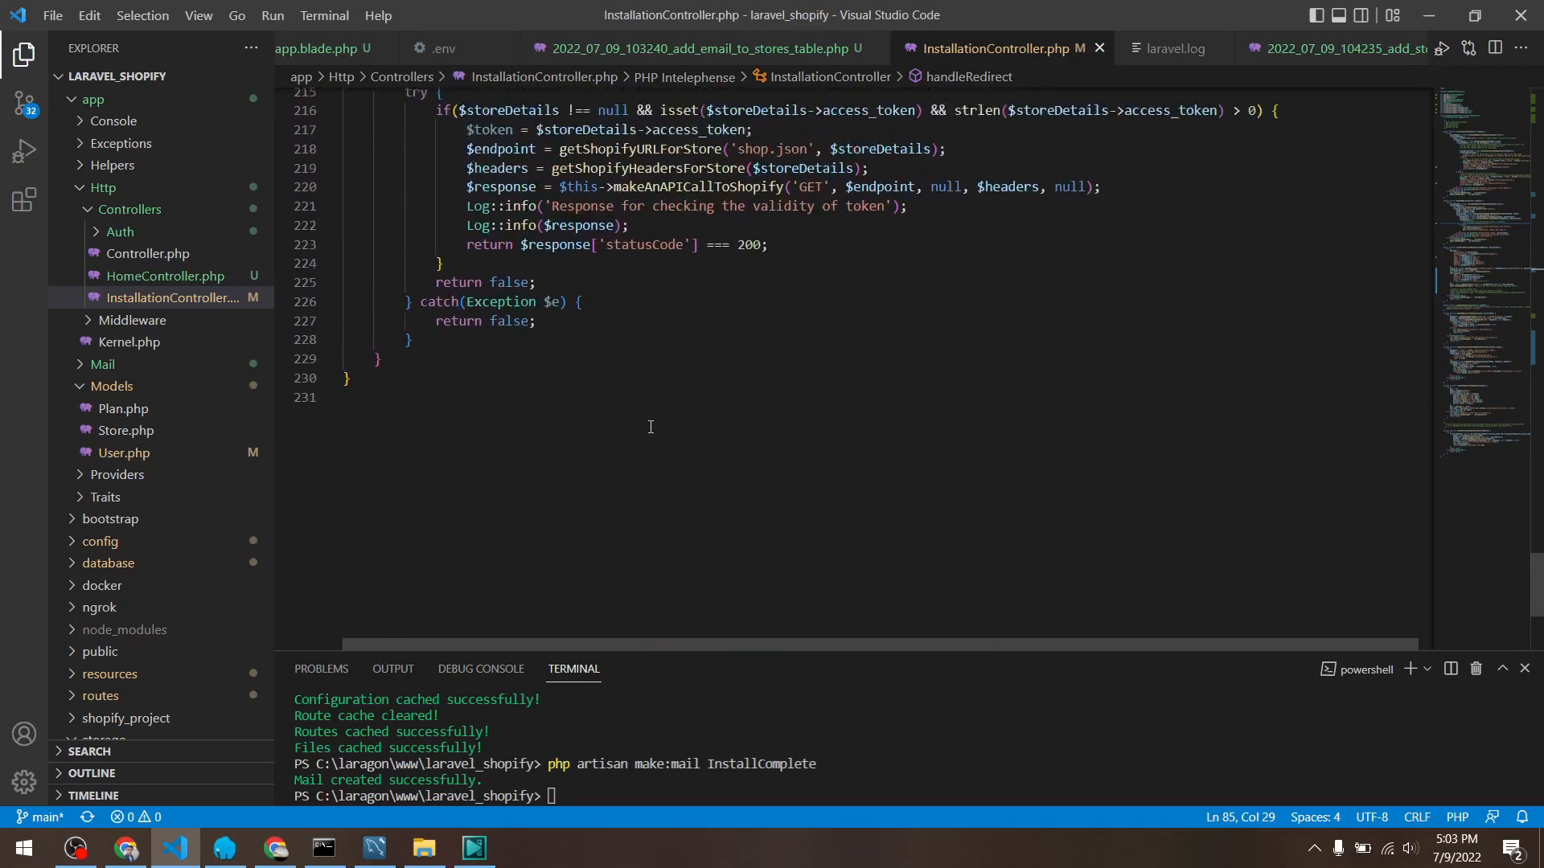
scroll(up, 3)
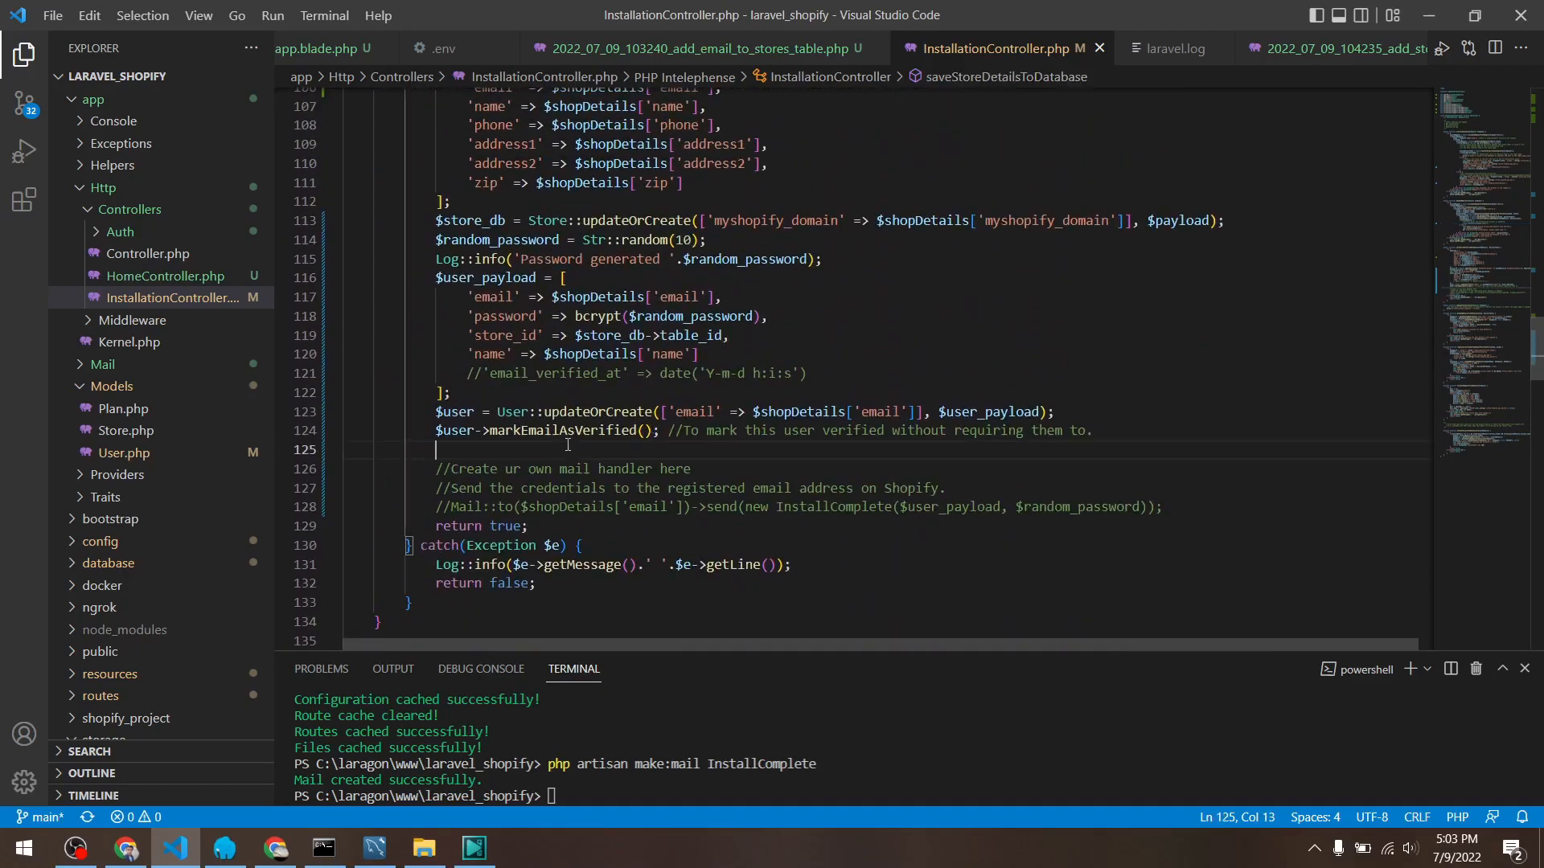
Flash a 'success' message: installation for $shopDetails['name'] completed and credentials sent.
text(Session::flash('success', 'Installation for your store '.$shopDetails['name'].' has completed. Please login.');)
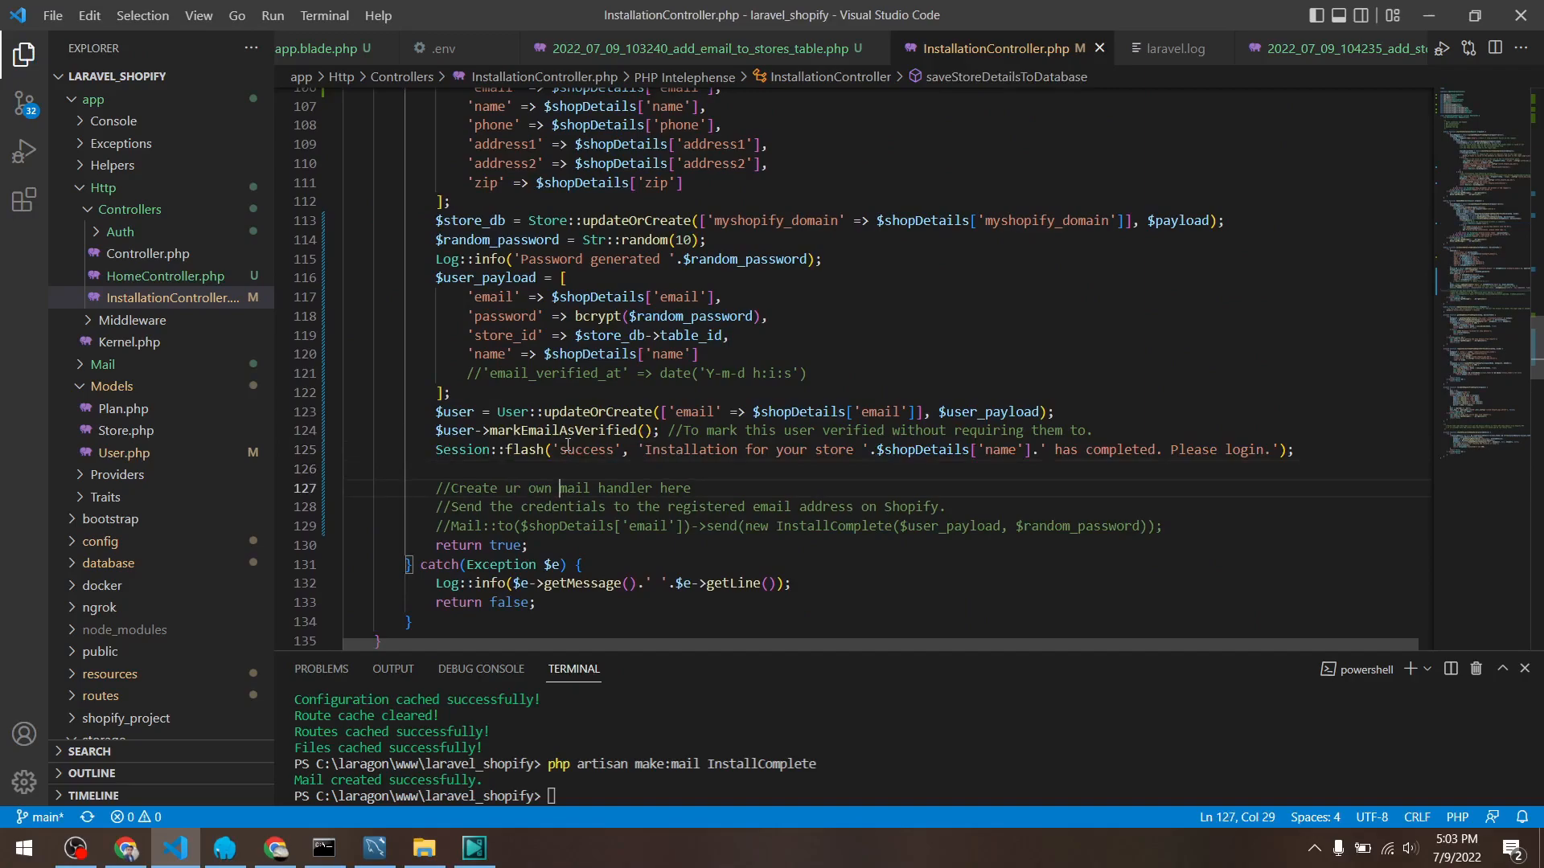
key(Backspace)
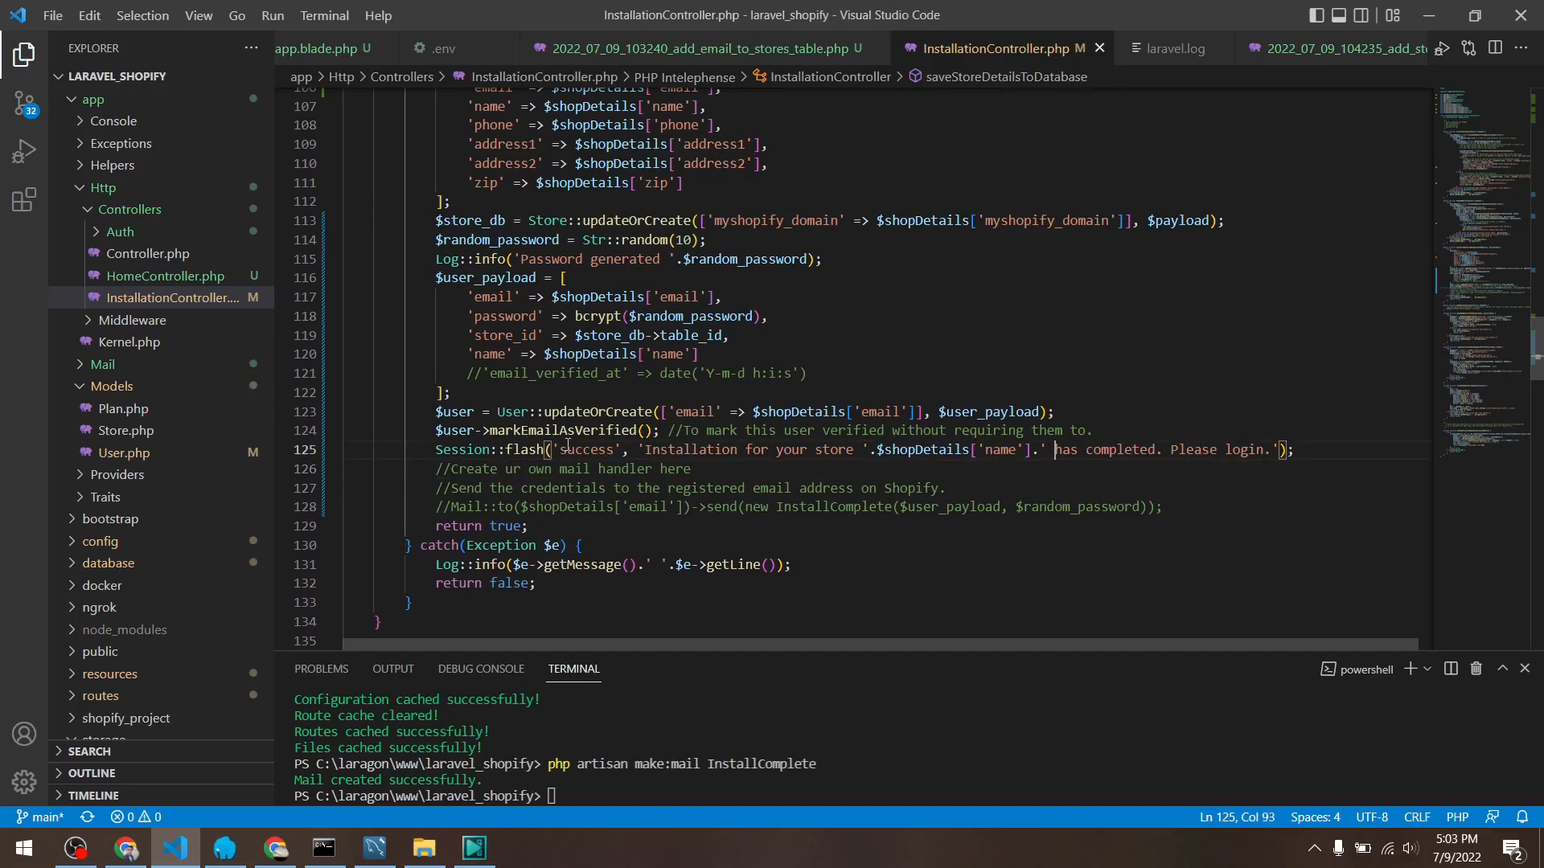
text(and)
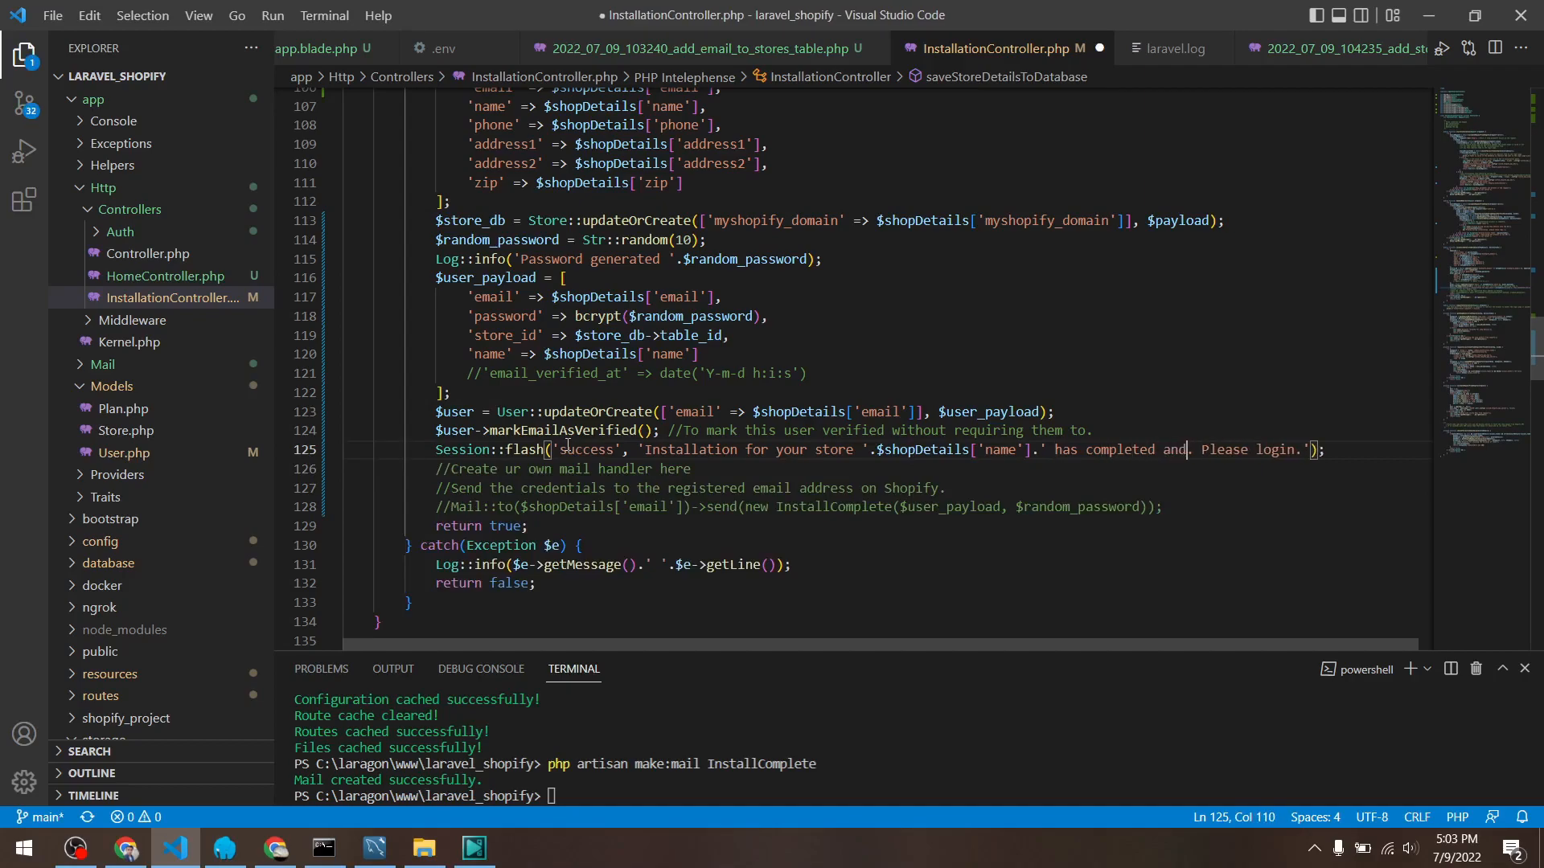
text(the credentials have been sent)
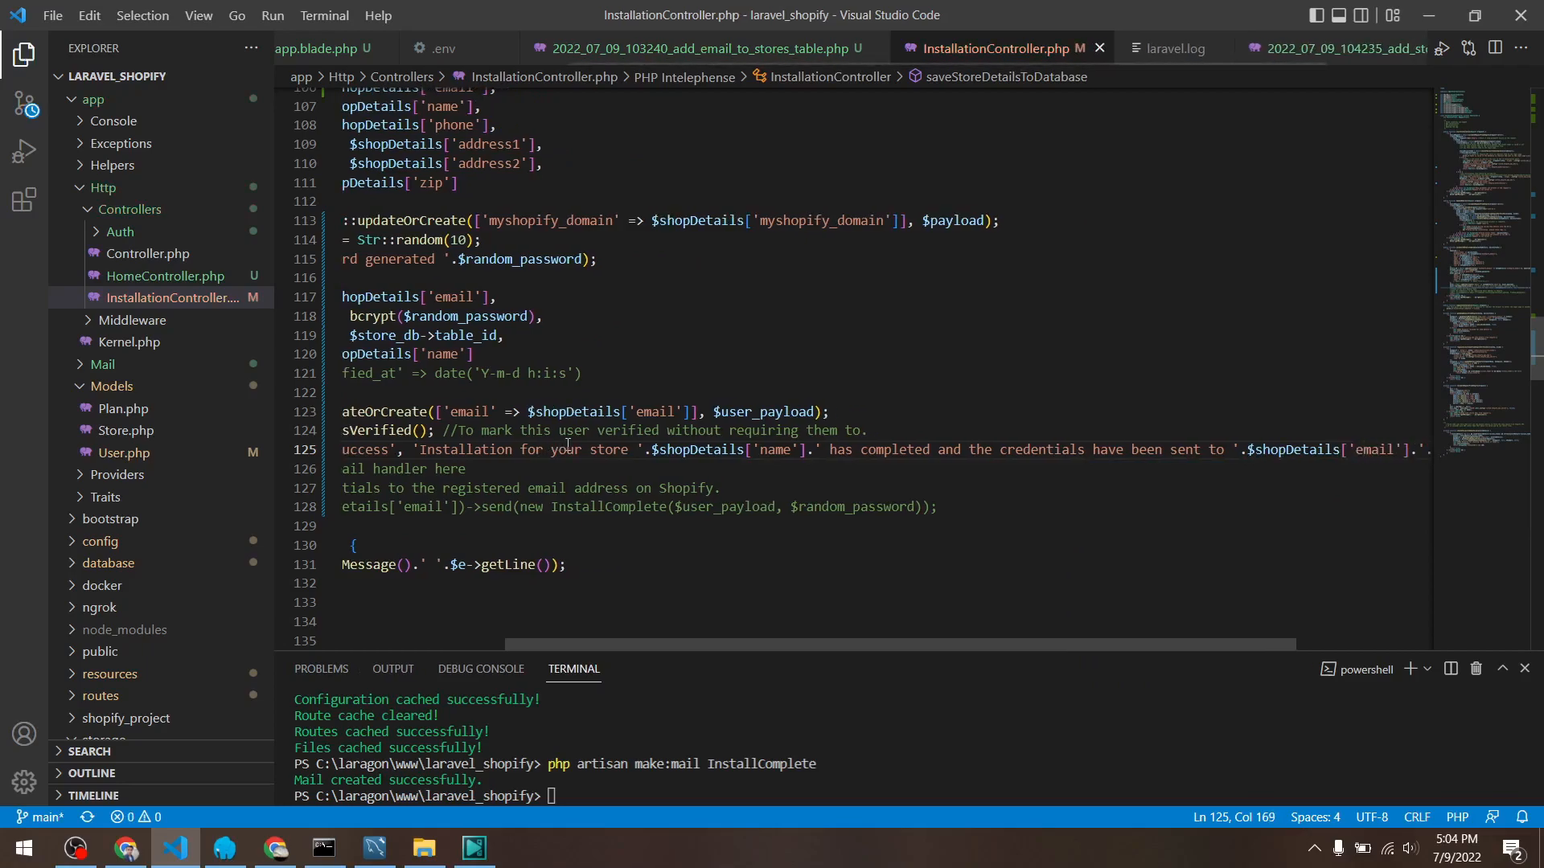
Append 'Please login.' to the flash message, then review app.blade.php to its bottom.
click(1148, 450)
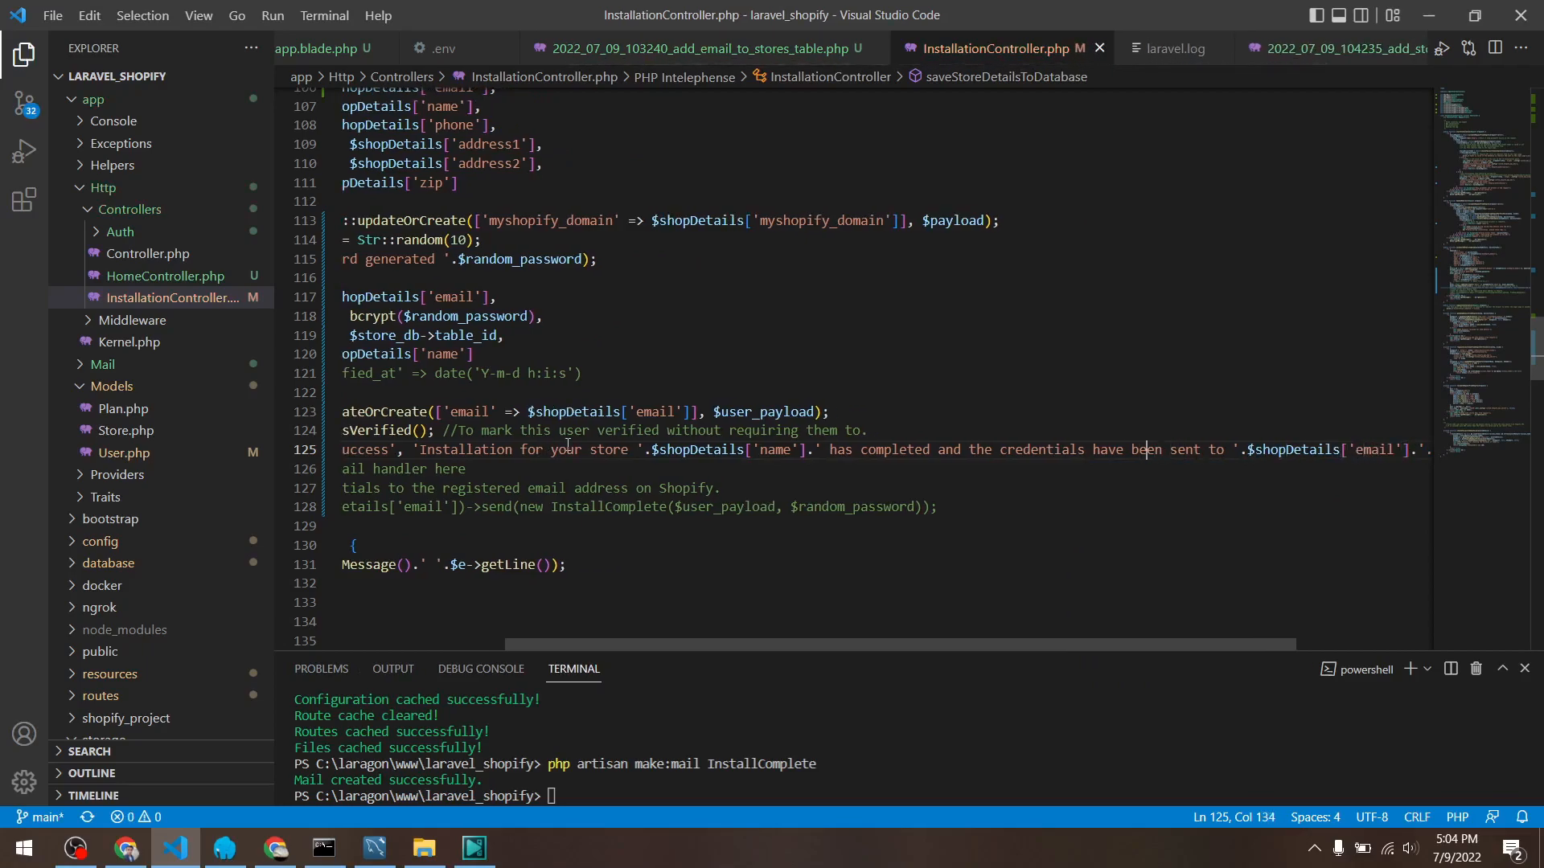
text(Please login.)
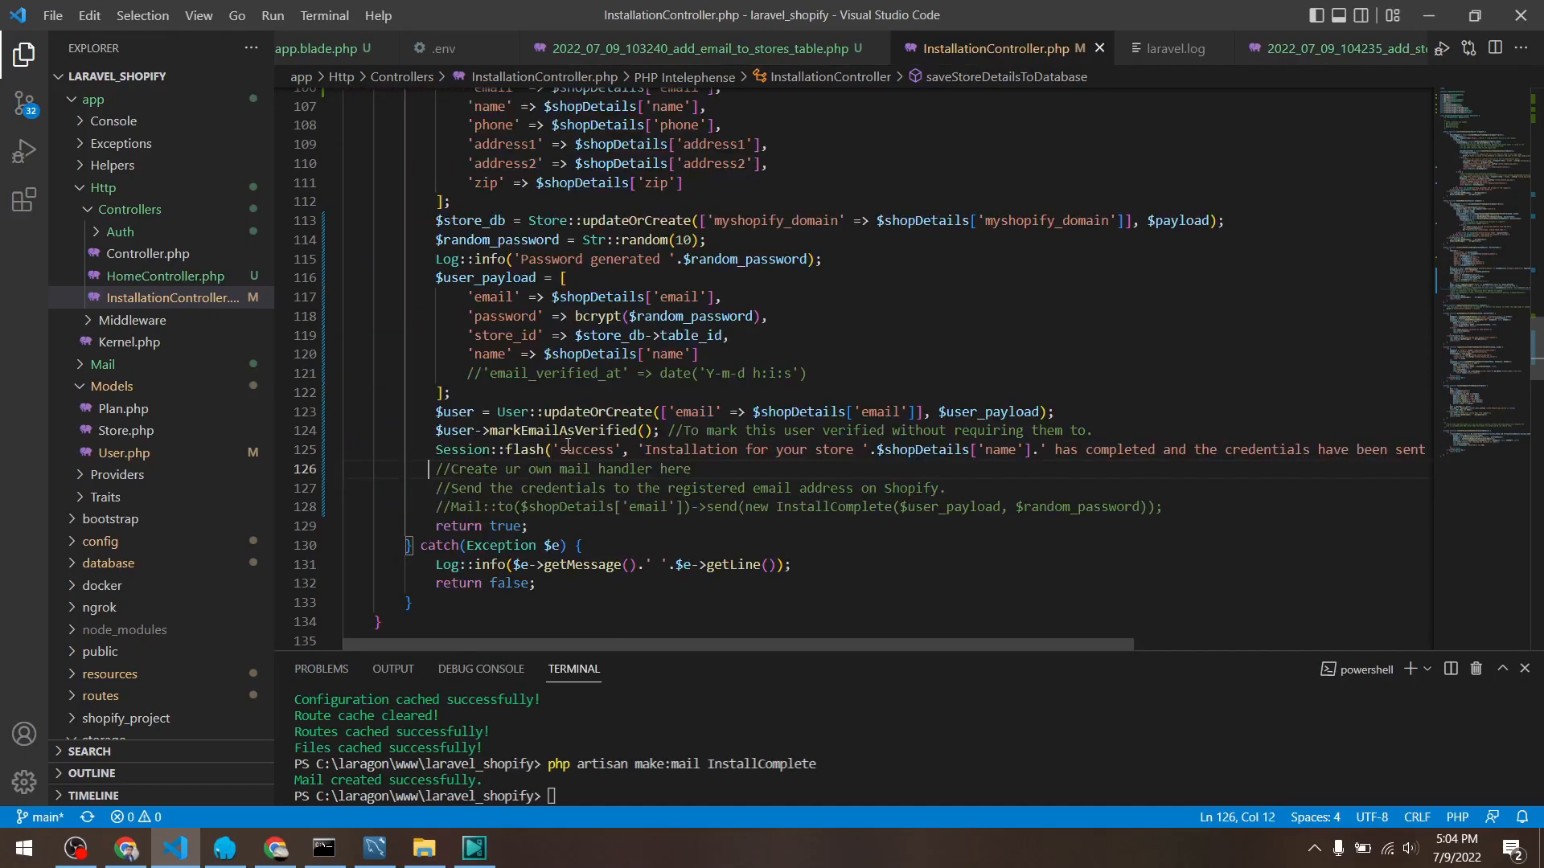
key(Ctrl+P)
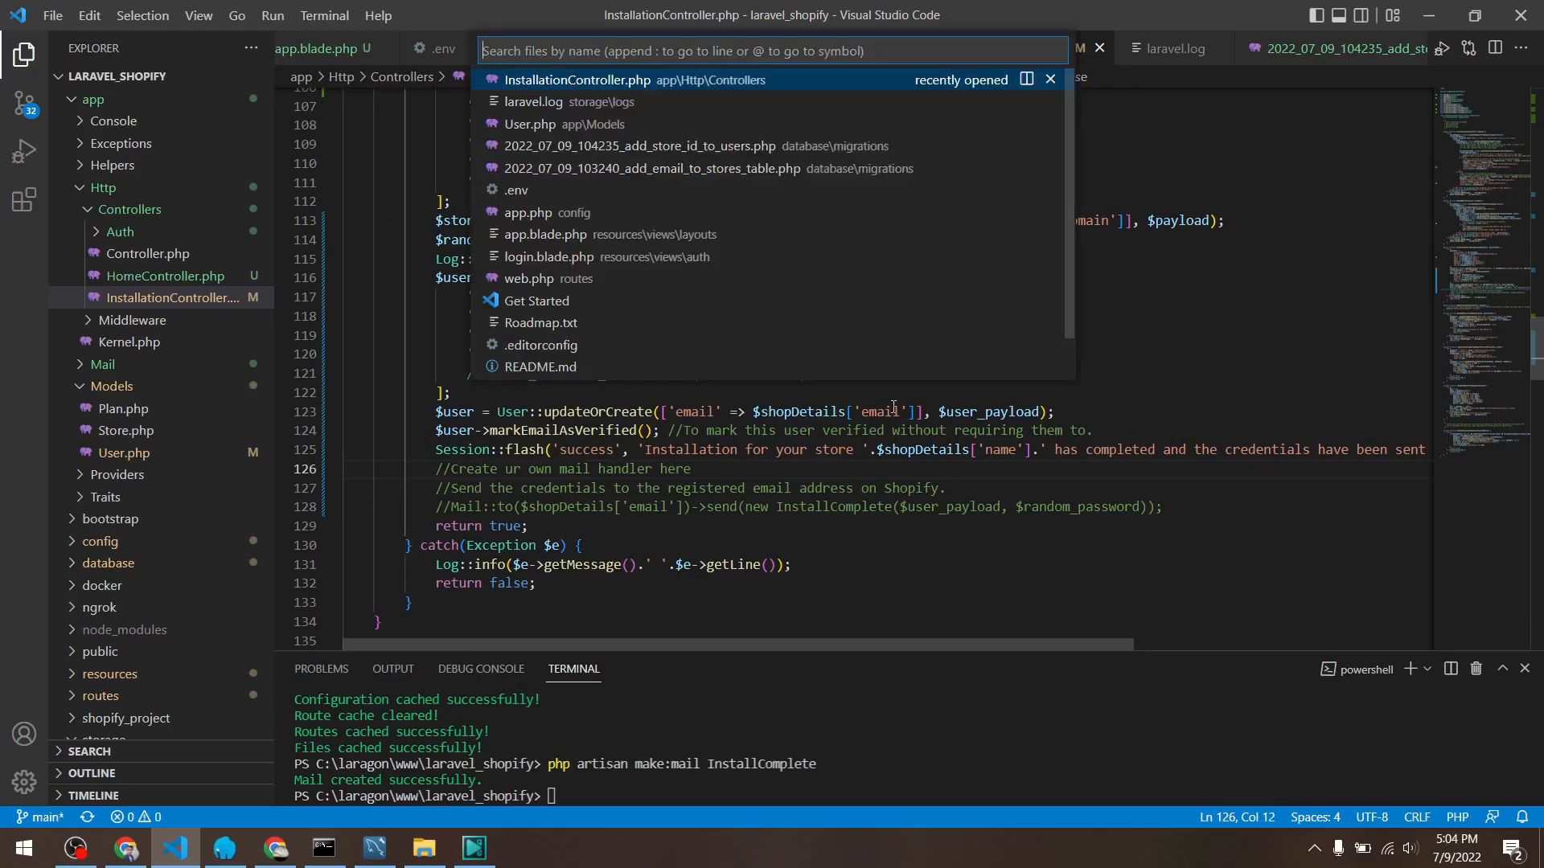
text(app)
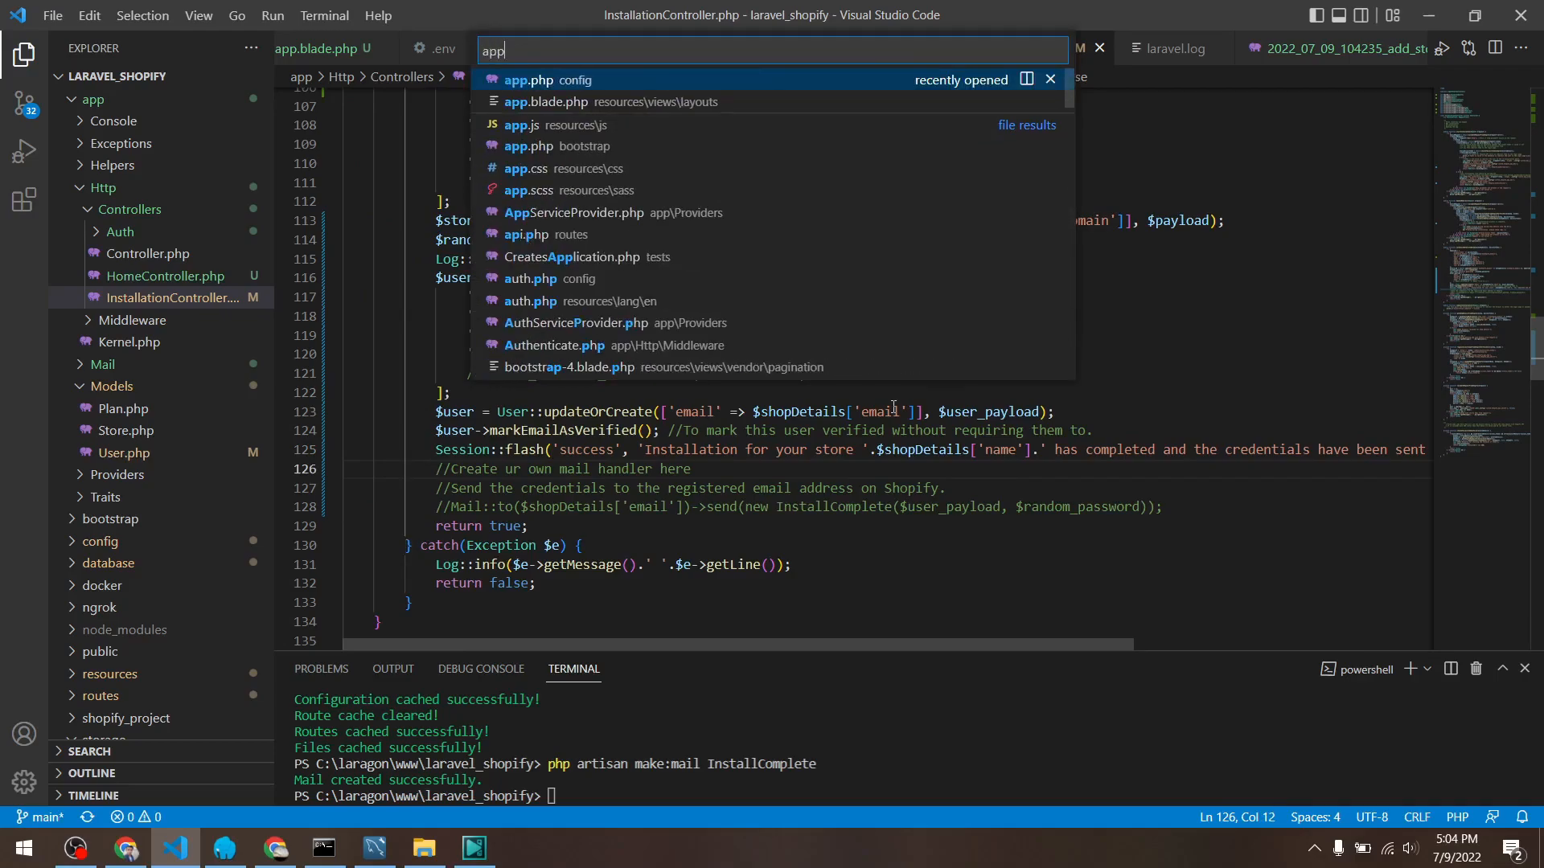
click(546, 102)
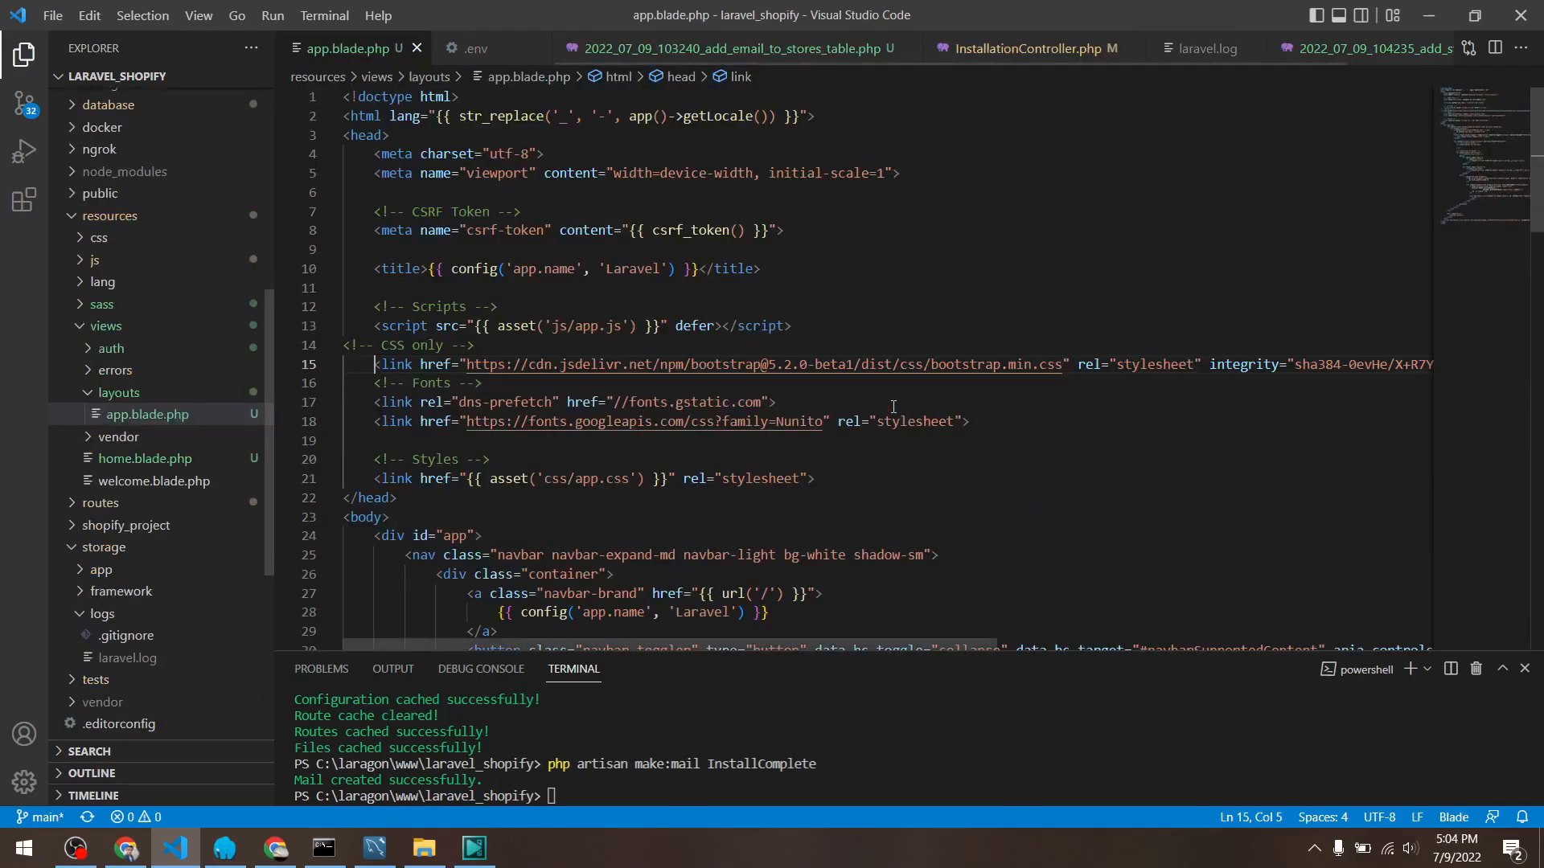
scroll(down, 3)
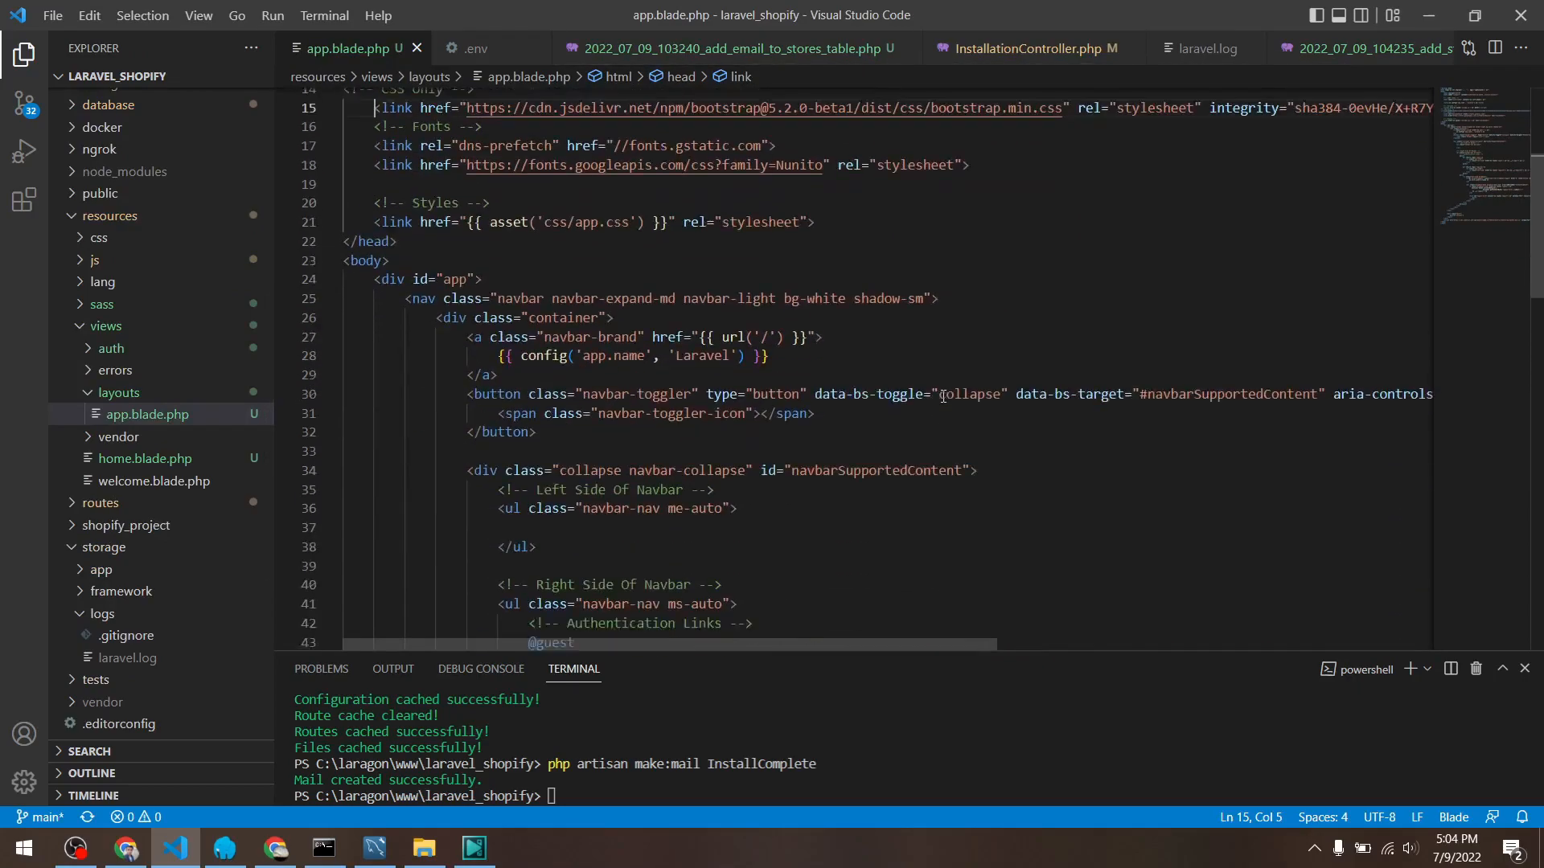
scroll(down, 3)
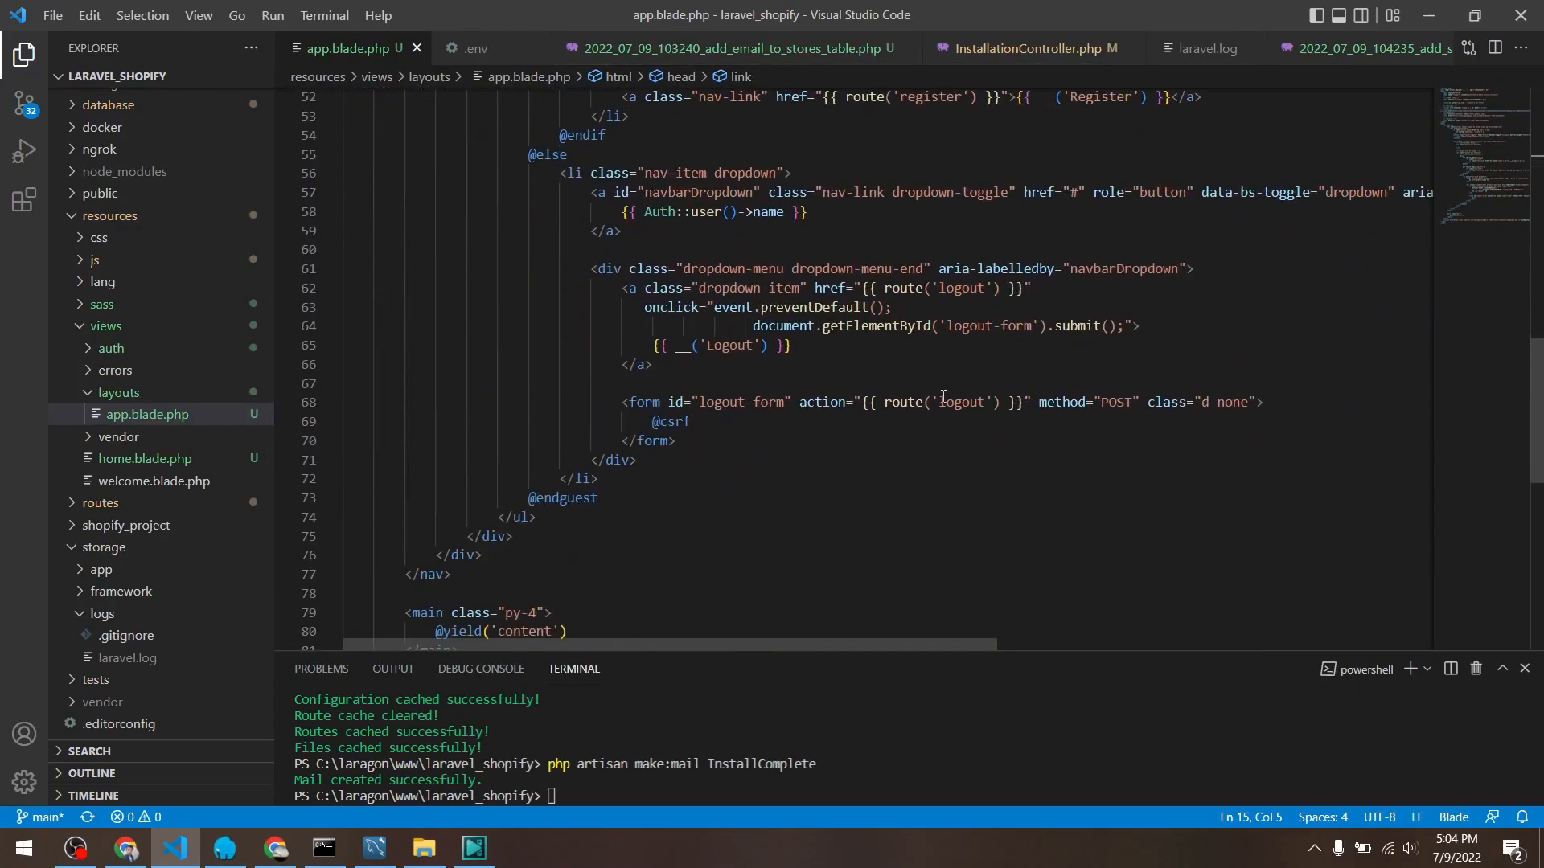
scroll(down, 3)
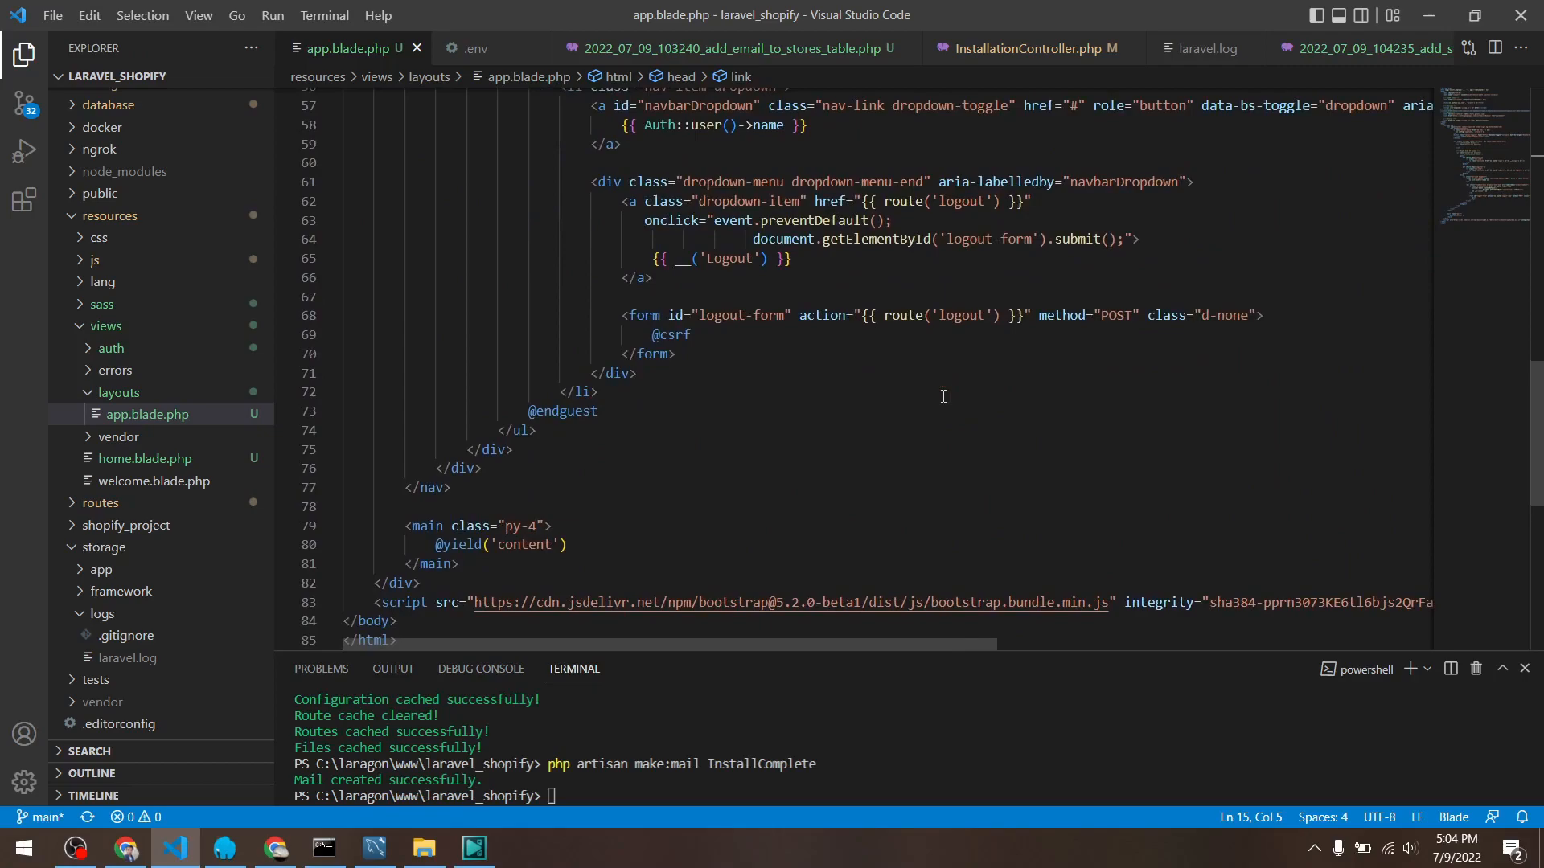
scroll(down, 3)
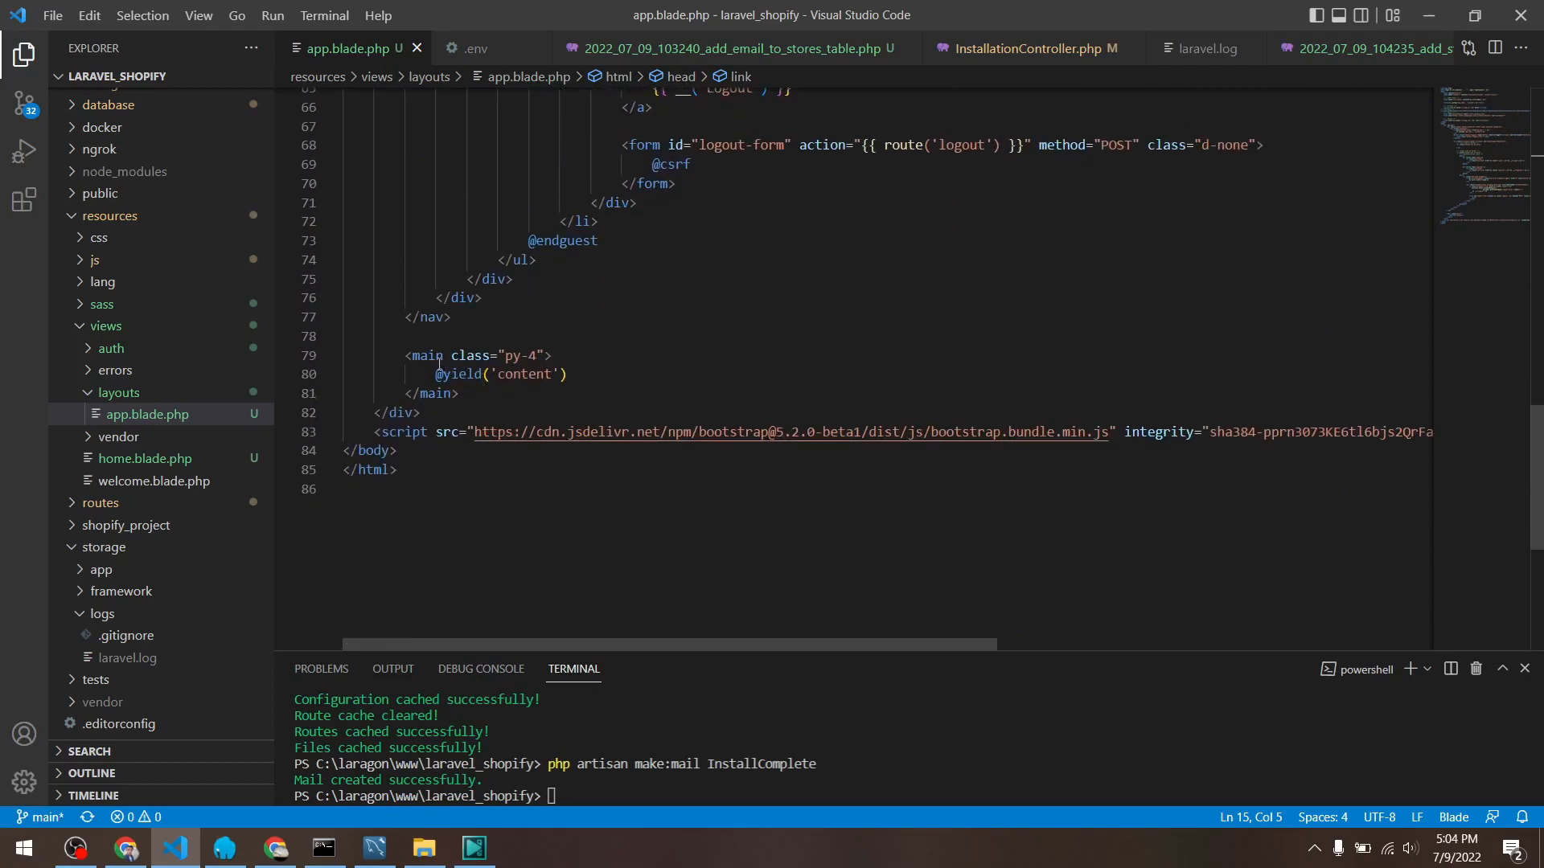
mouse_move(593, 362)
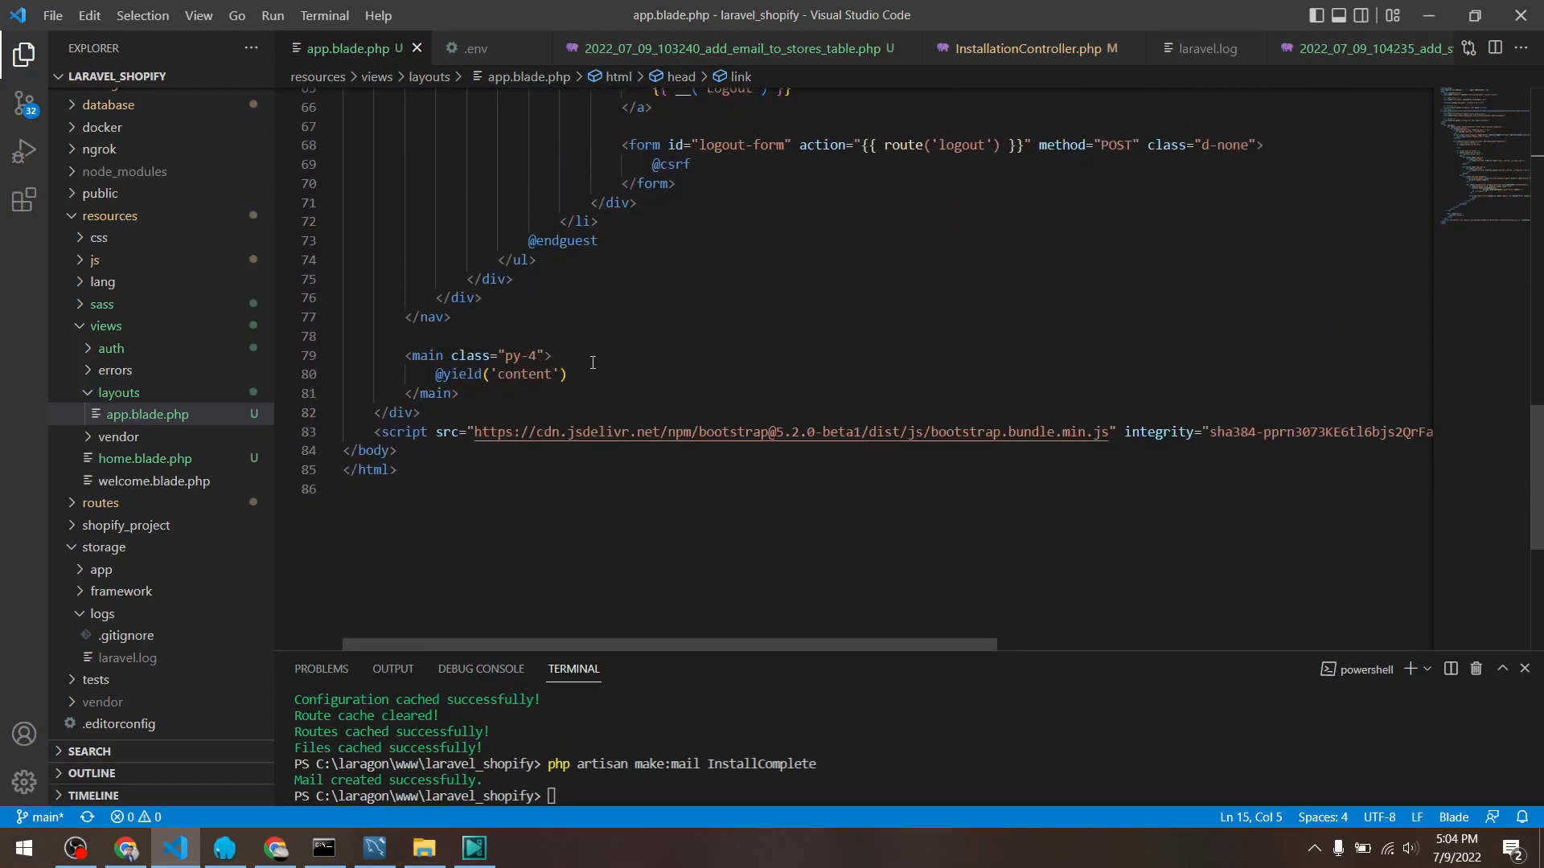
key(Ctrl+P)
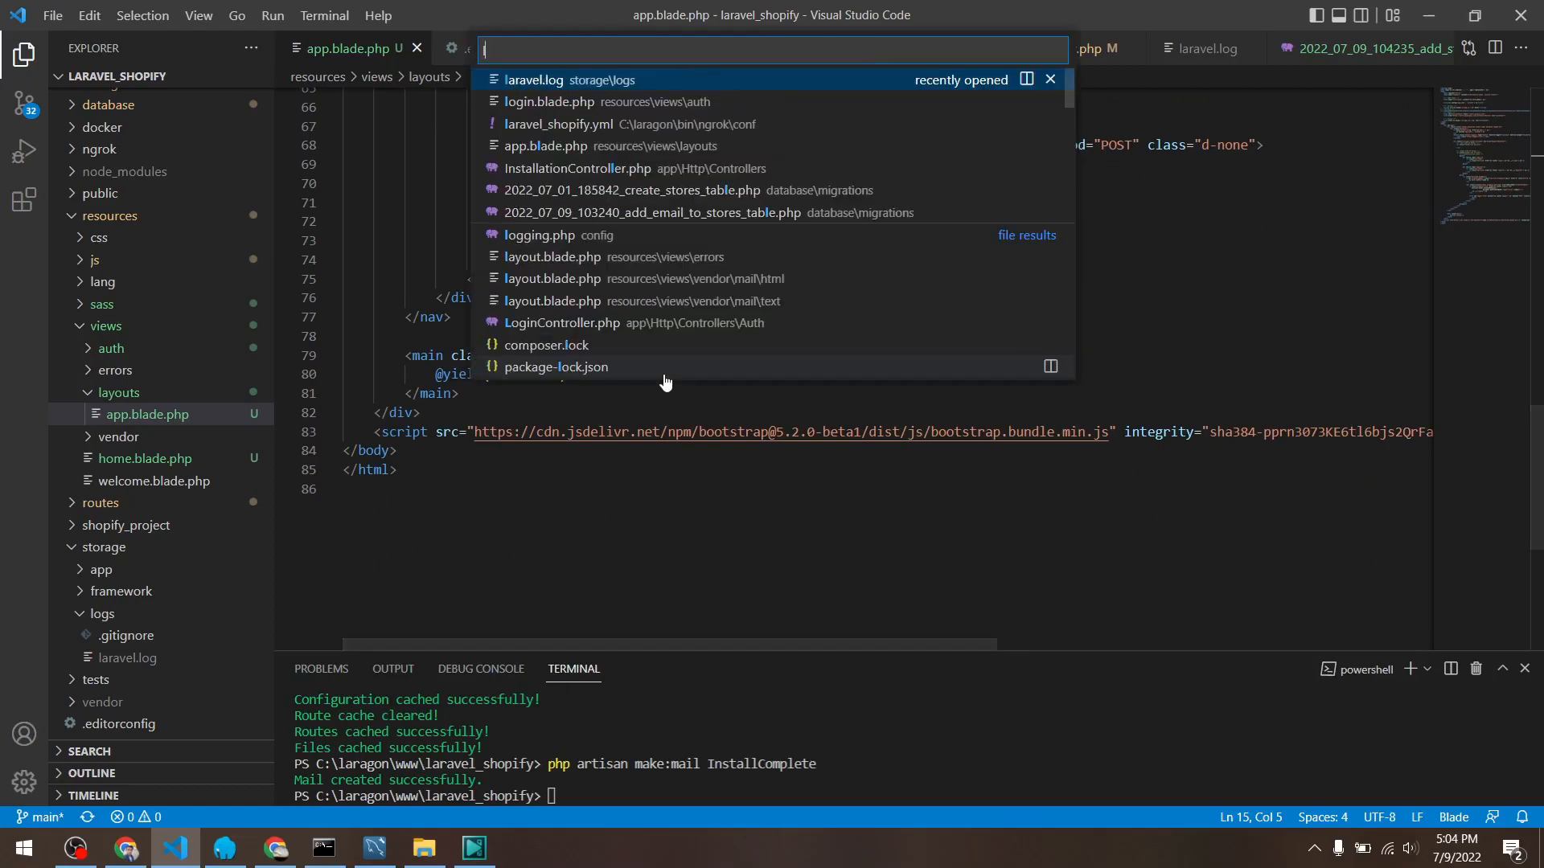
click(549, 102)
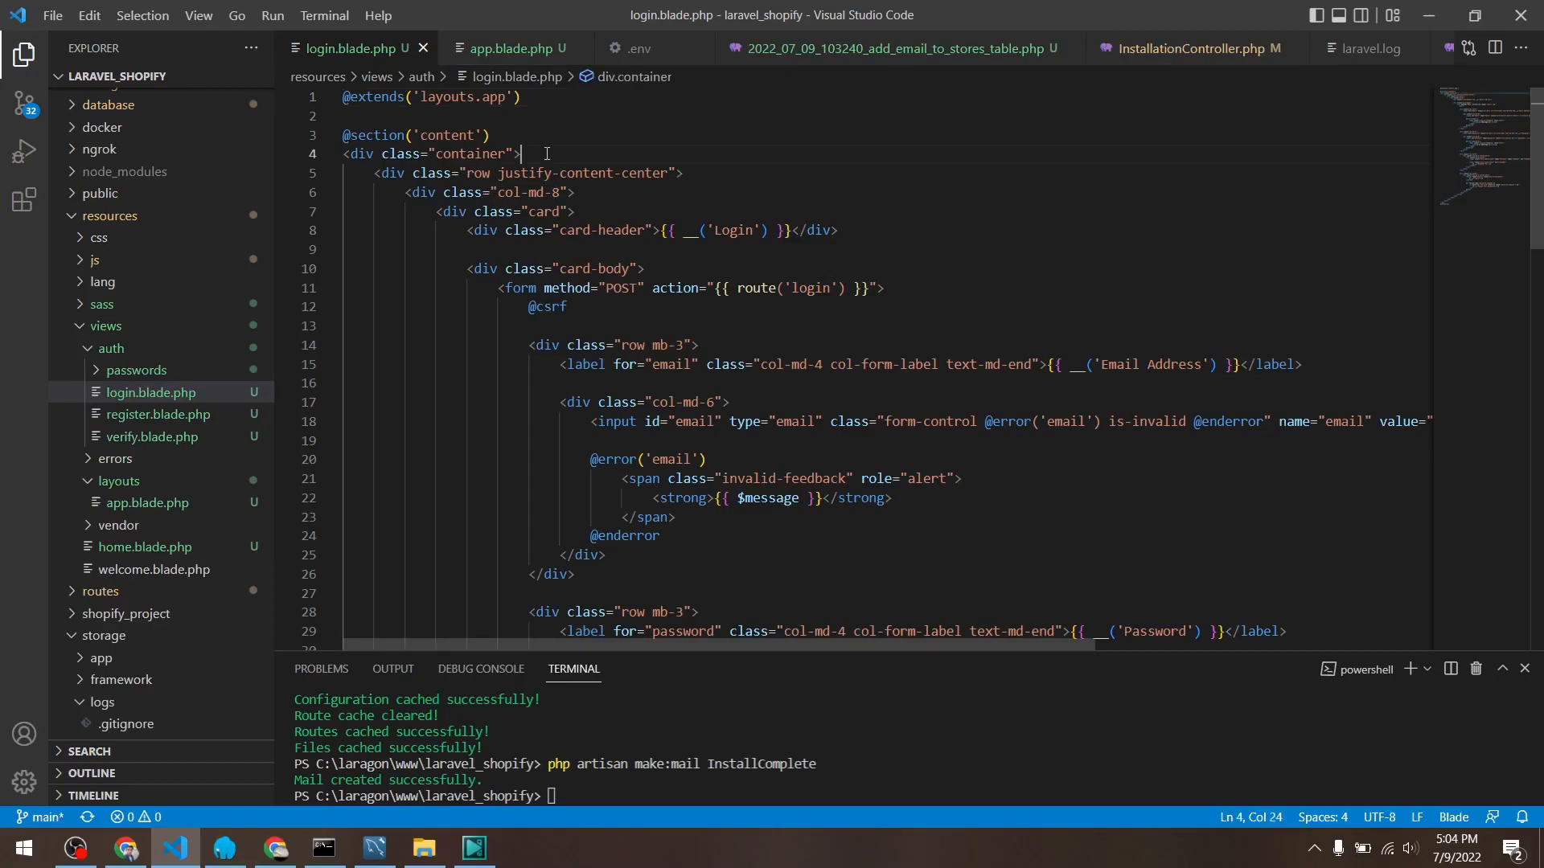
text(div.r)
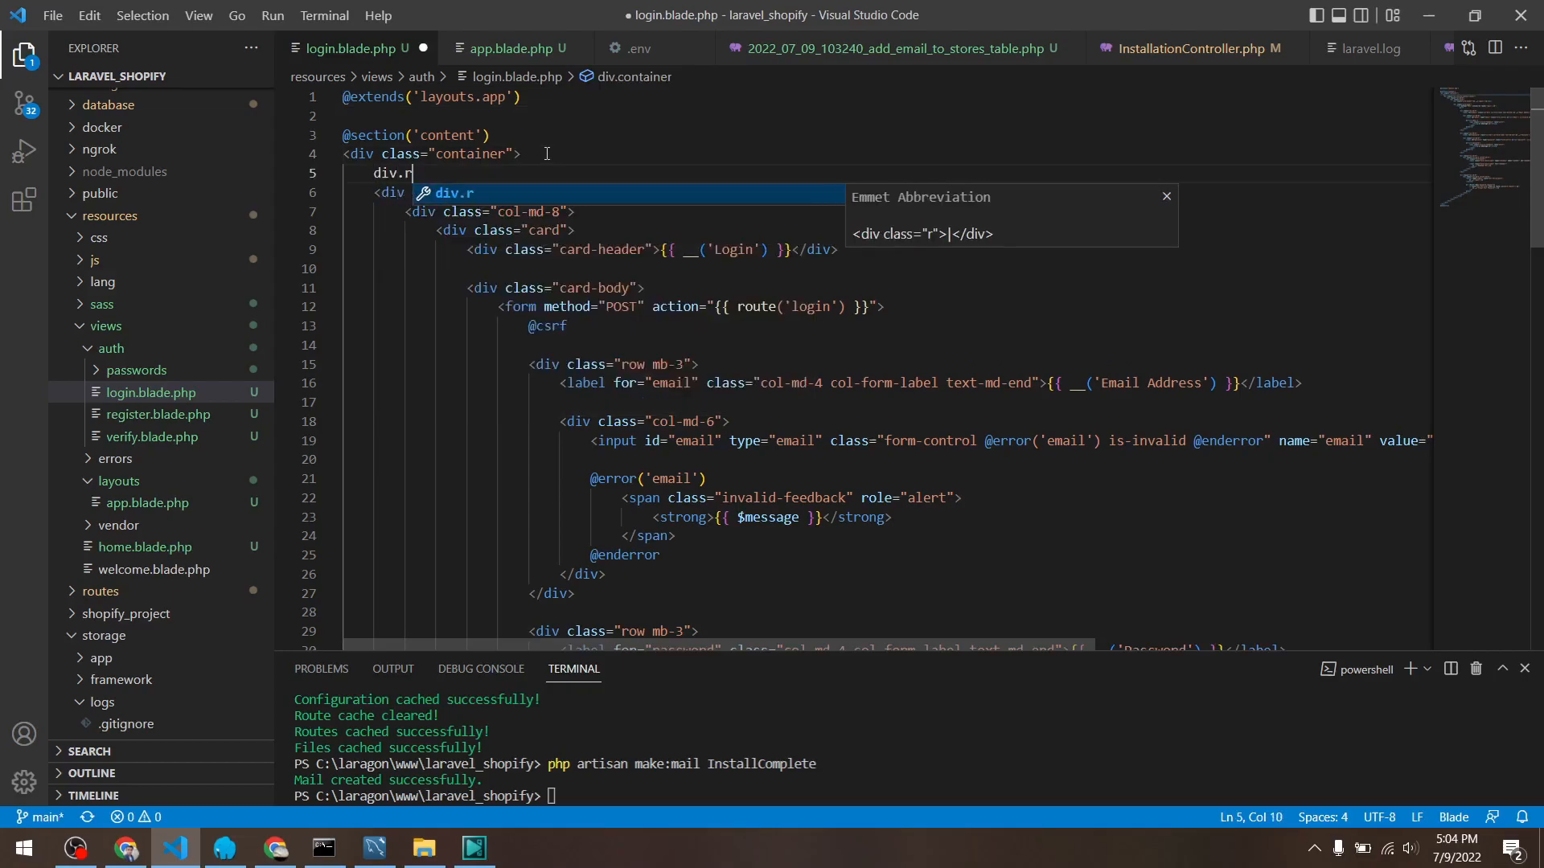
key(Tab)
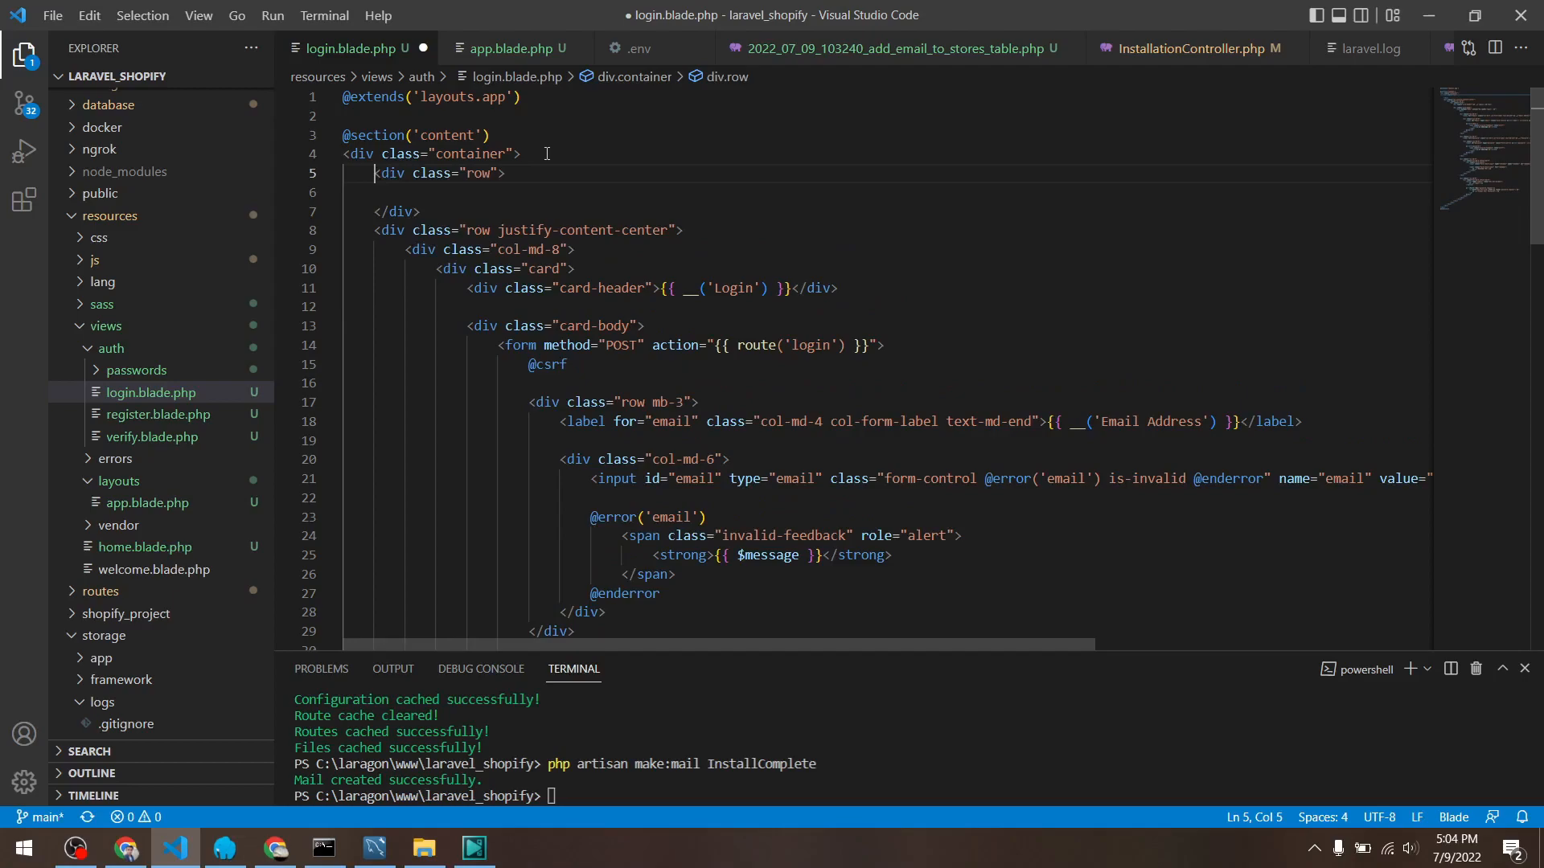
text(@if())
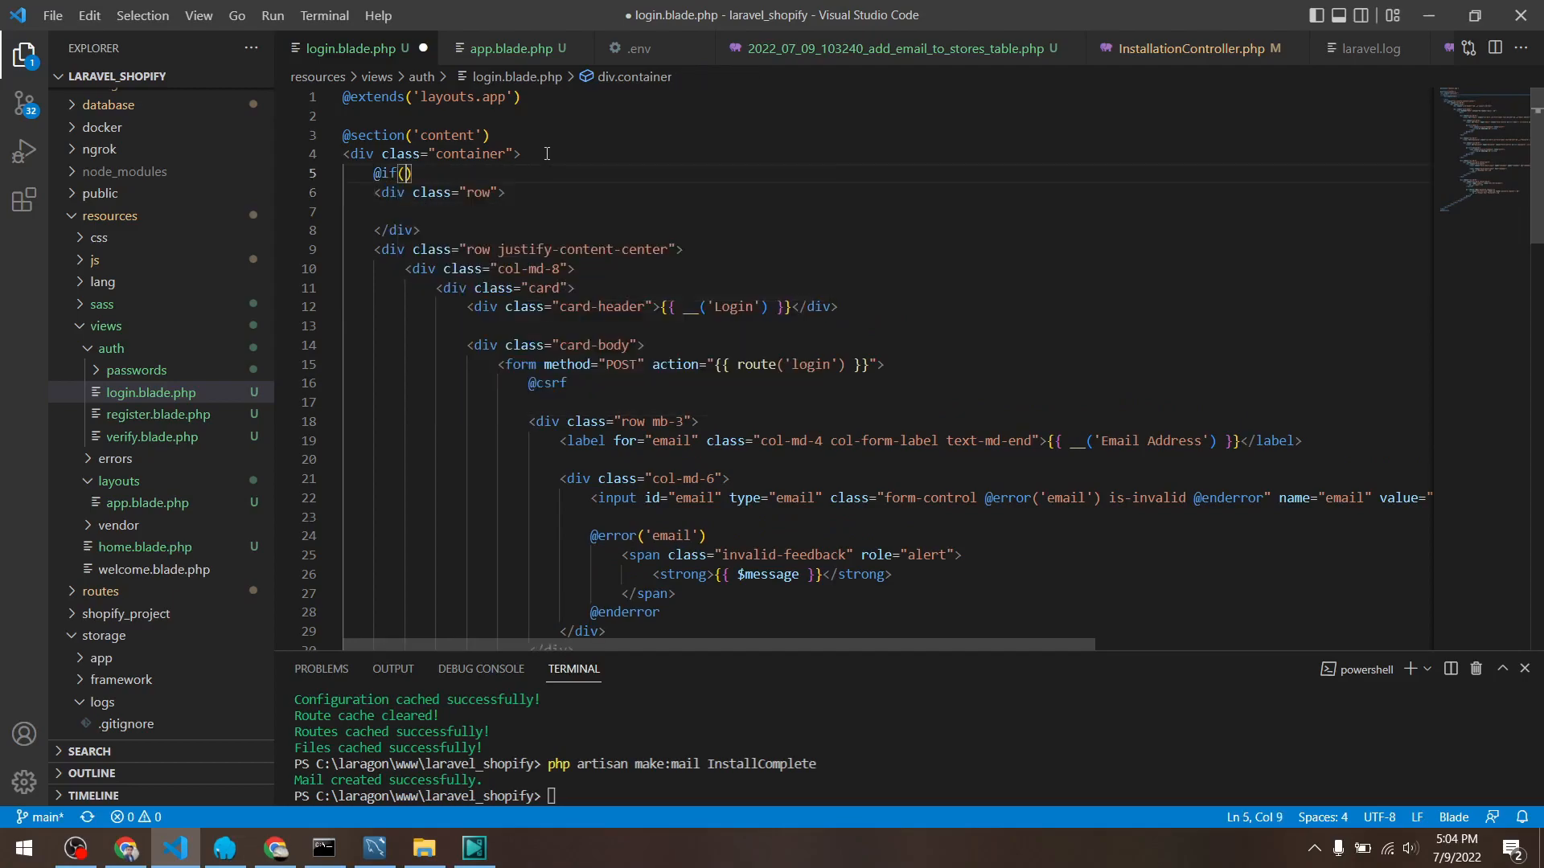
text(Session)
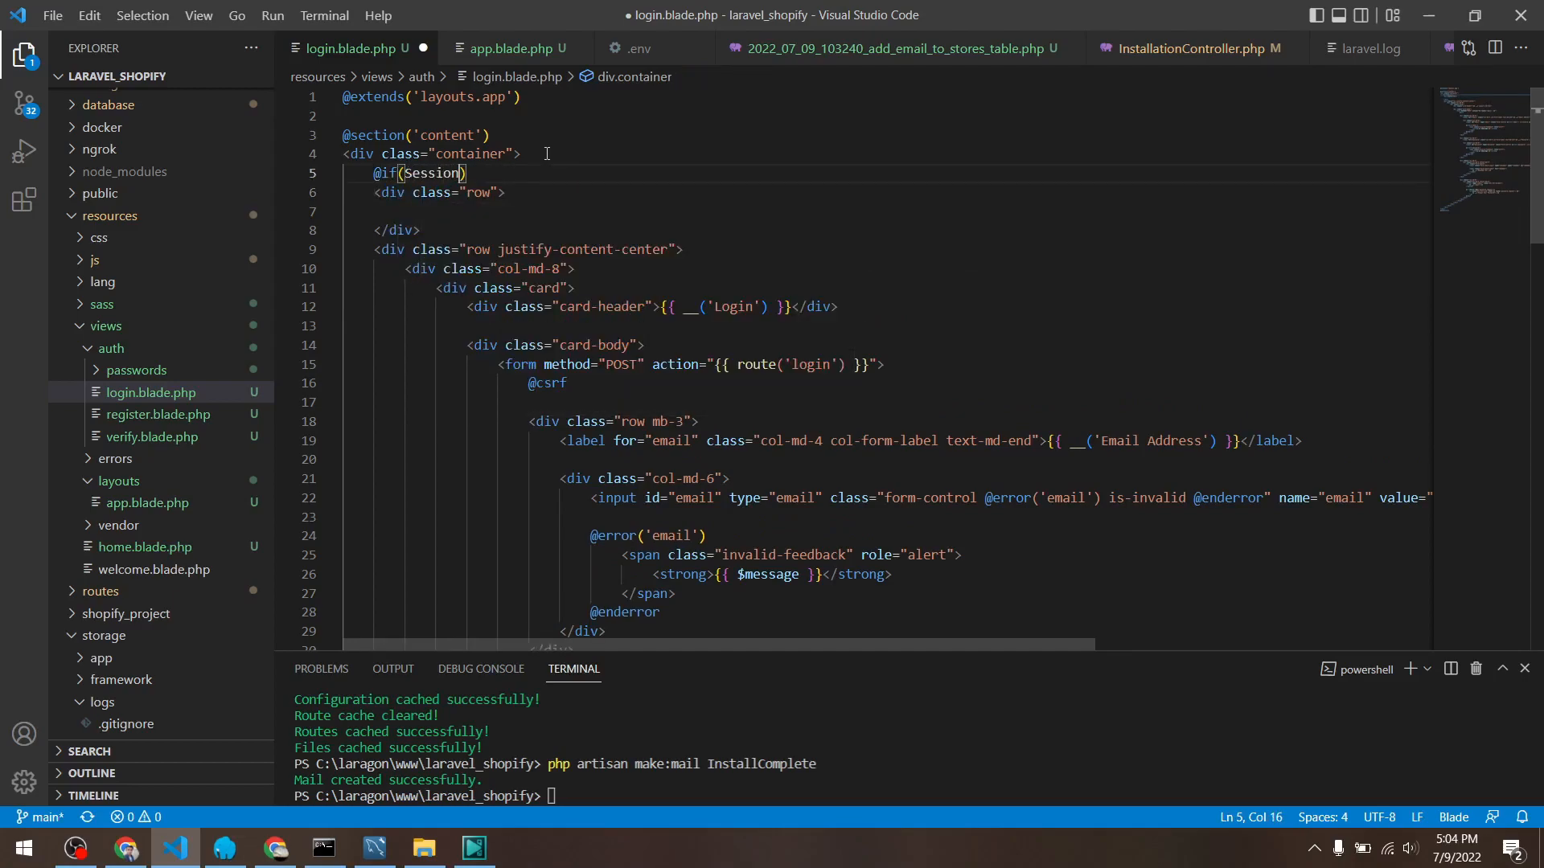
text(::has)
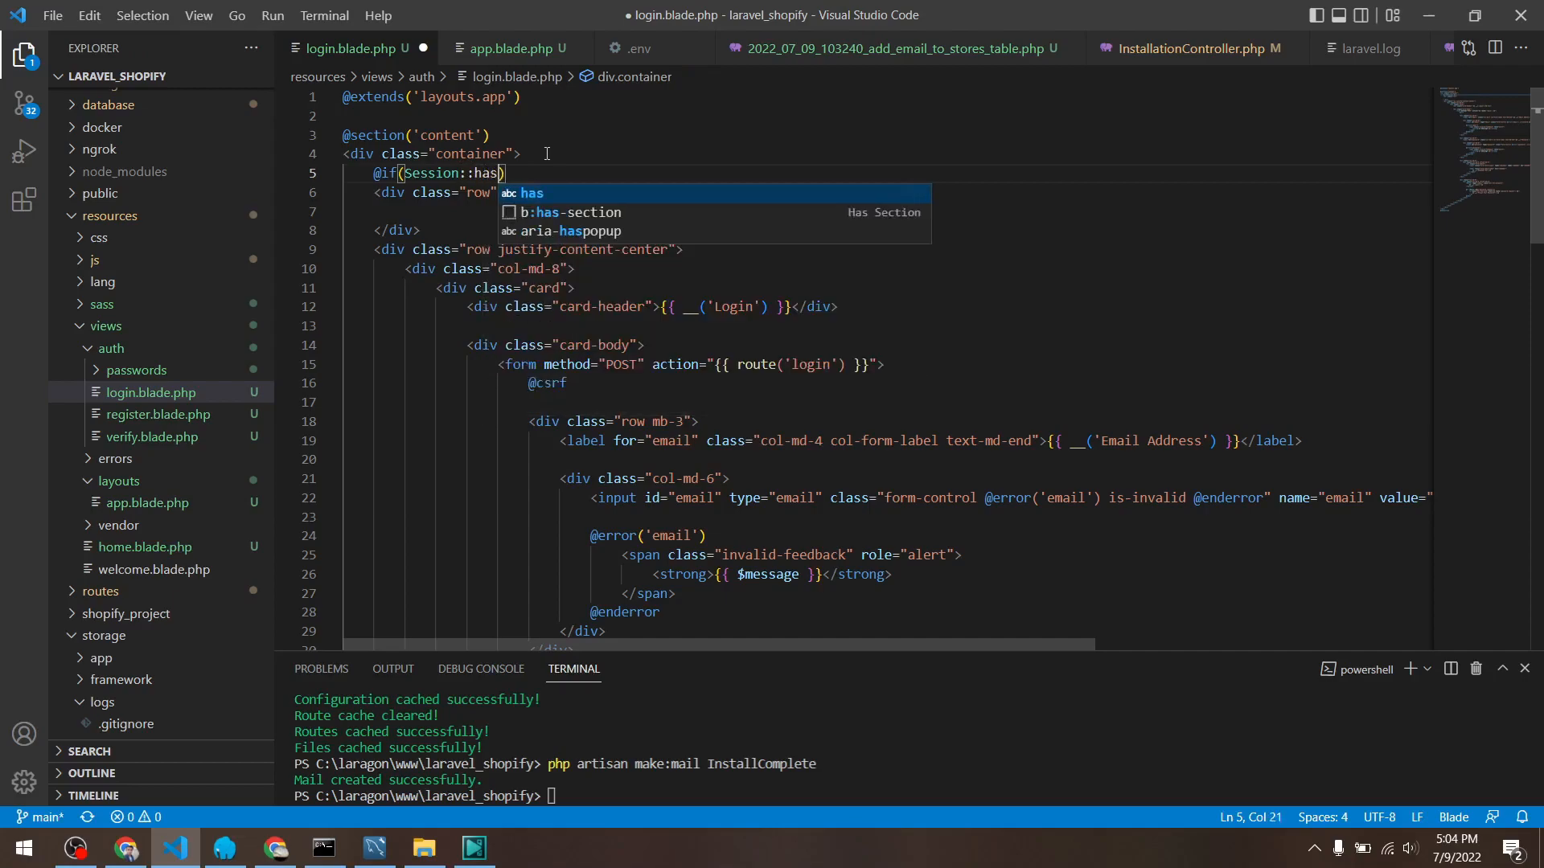
text(('success')
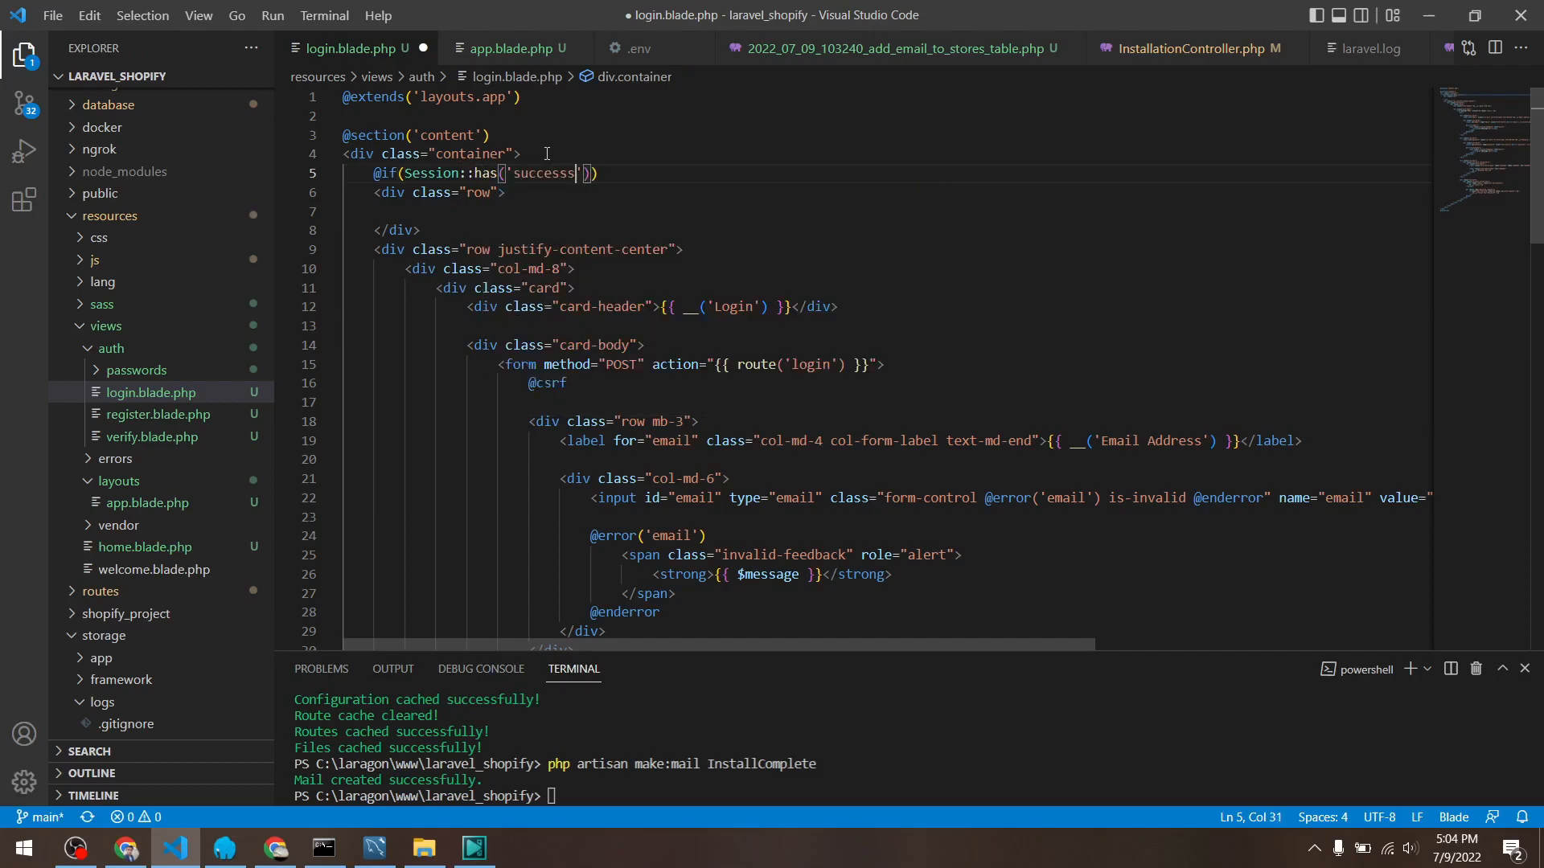
text())
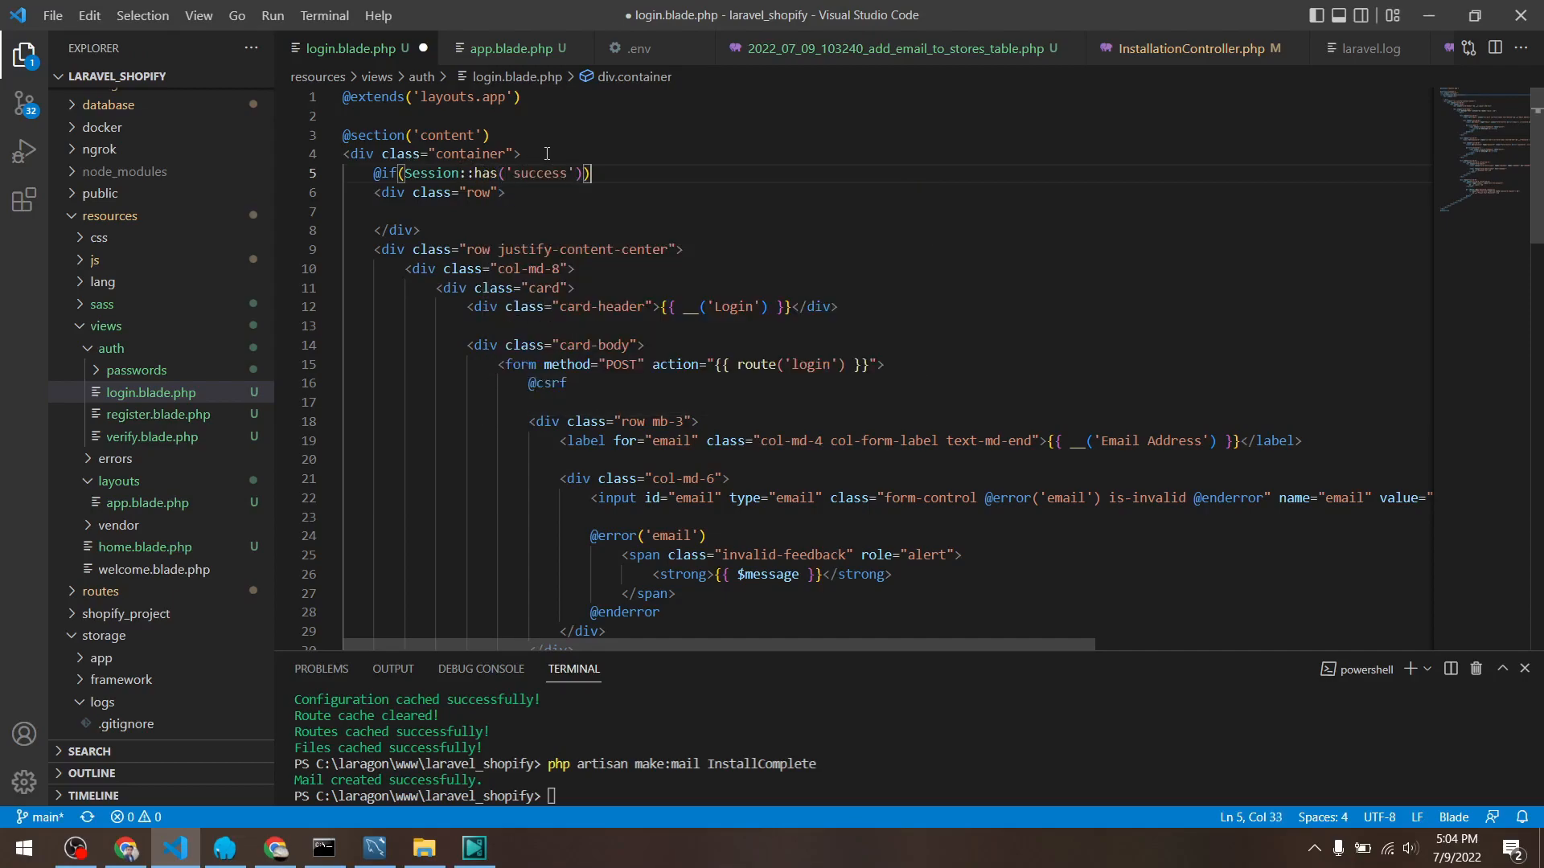
text(@endif)
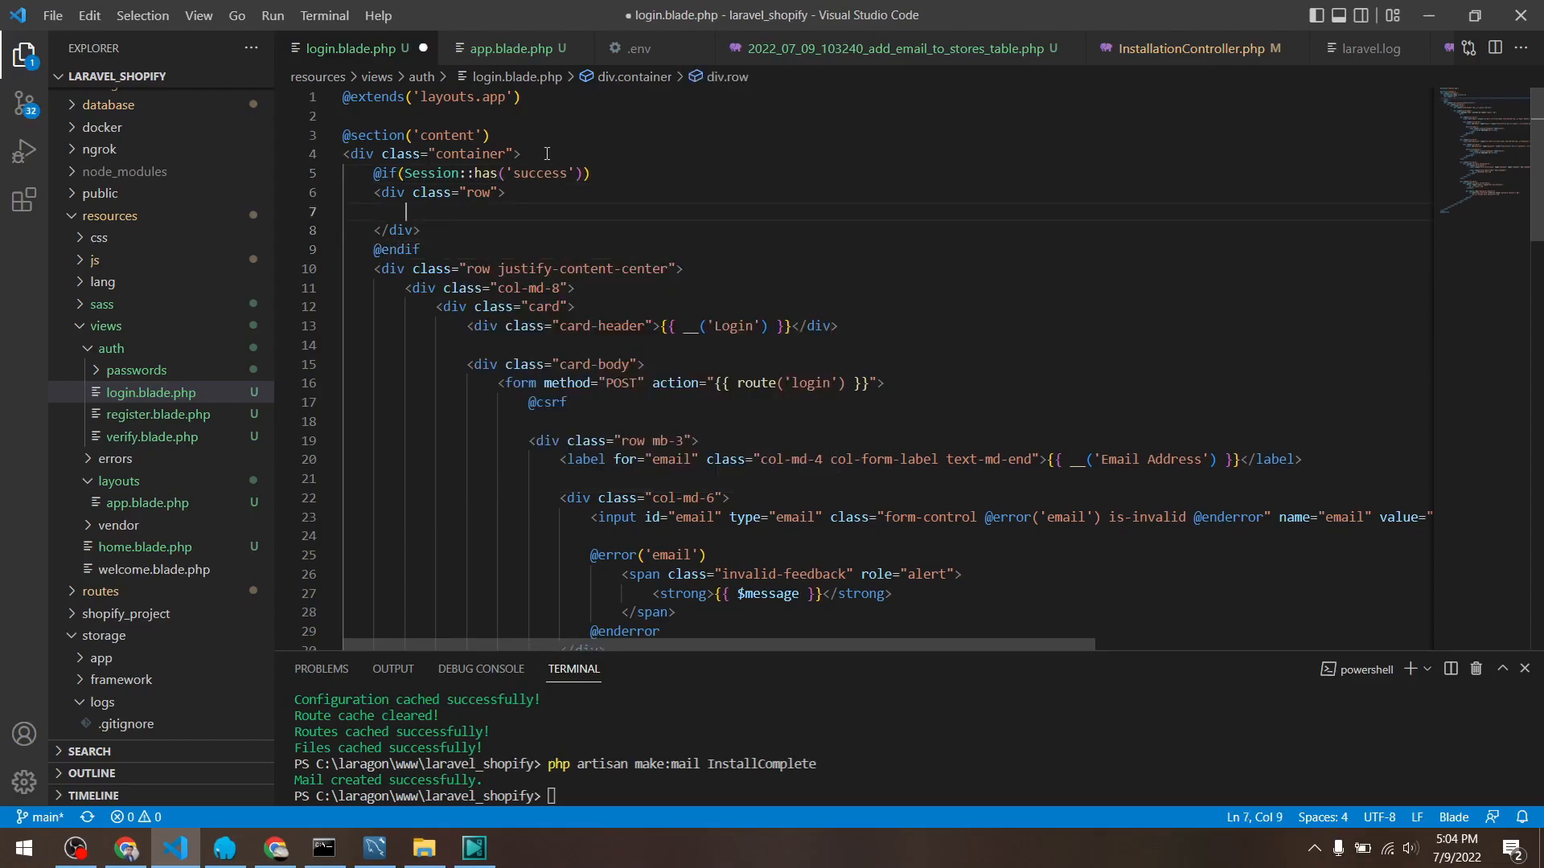
Add a col-12 div with <h4>{{Session::get('success')}}</h4> and save the view.
text(div.co)
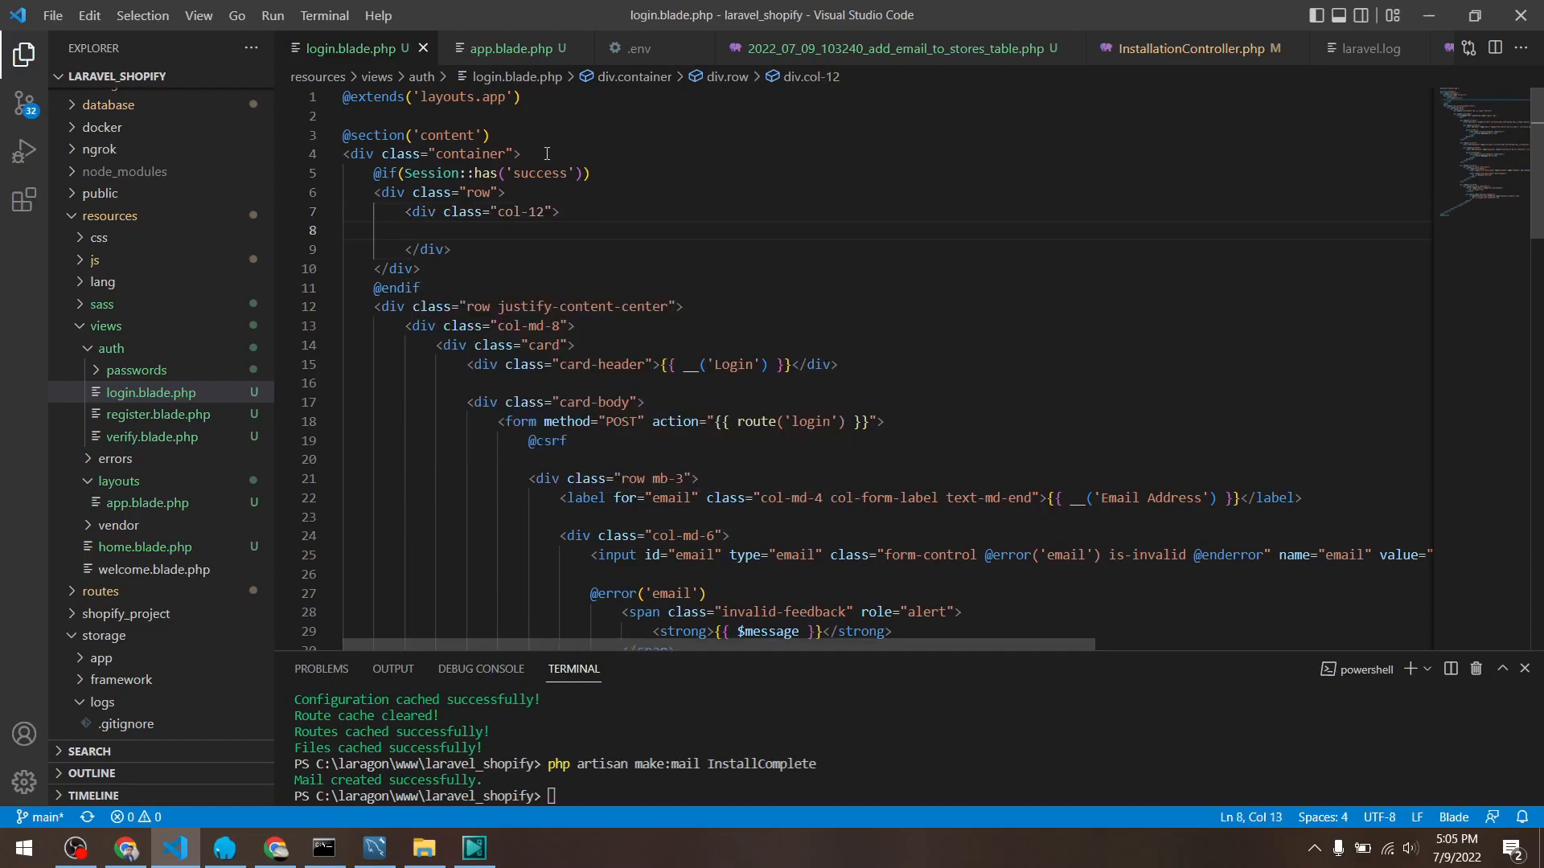
text(,h4)
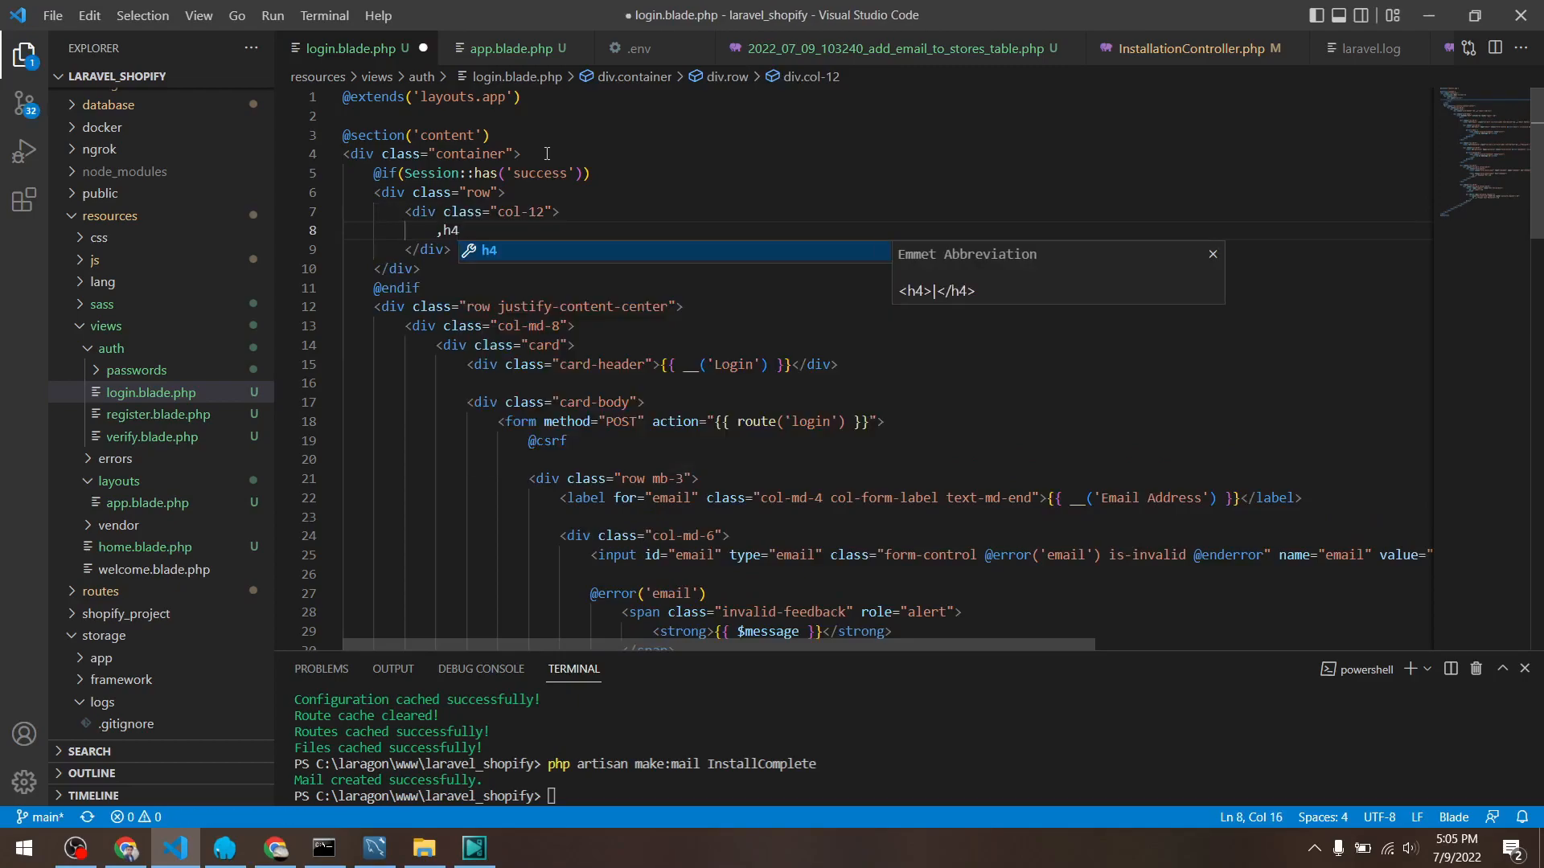
key(Tab)
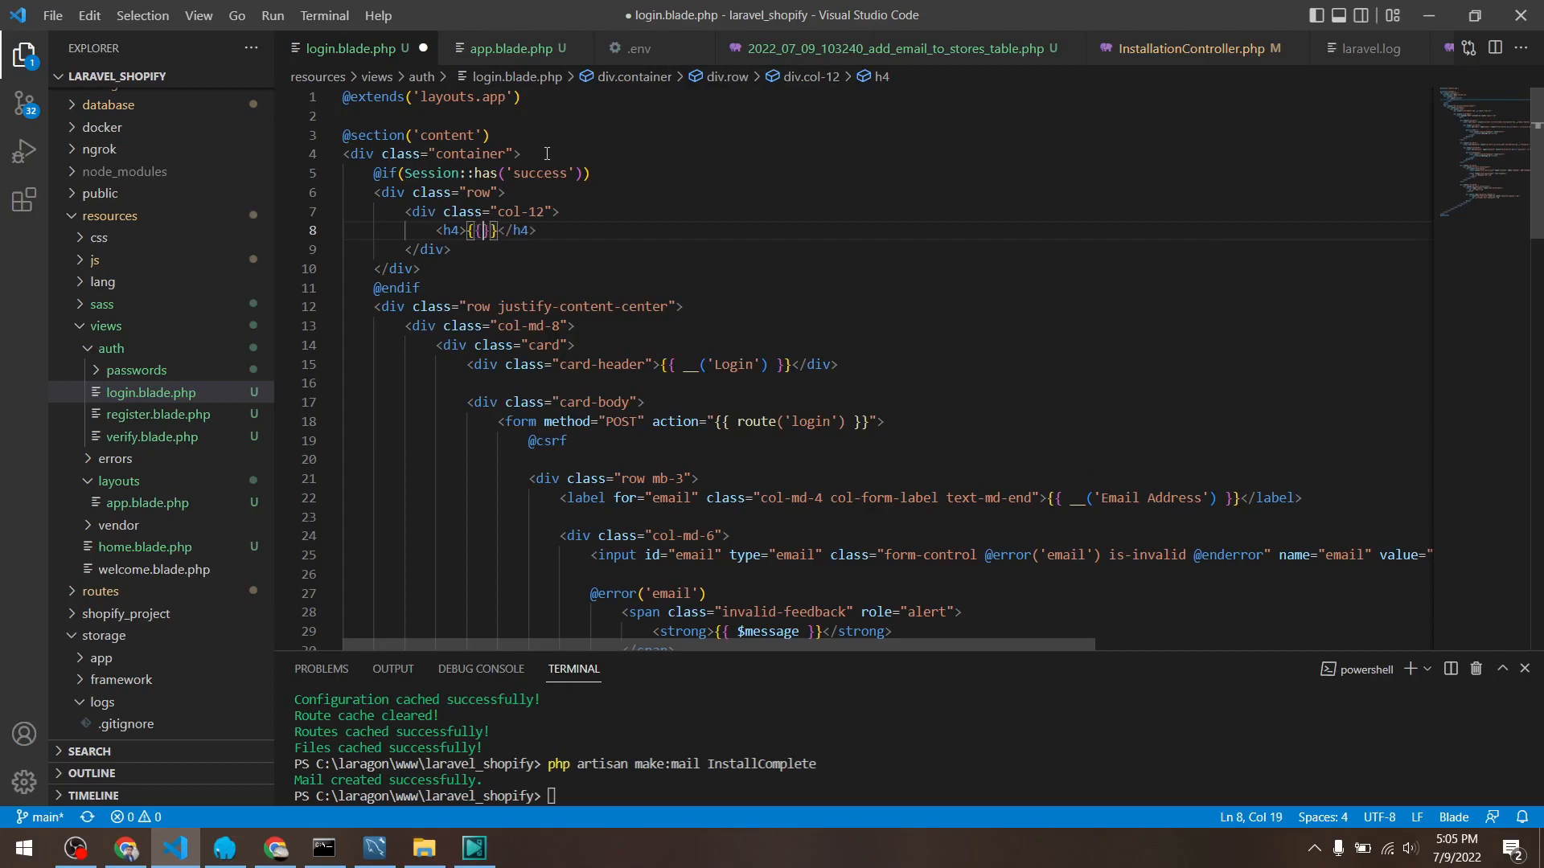
text(Session::get)
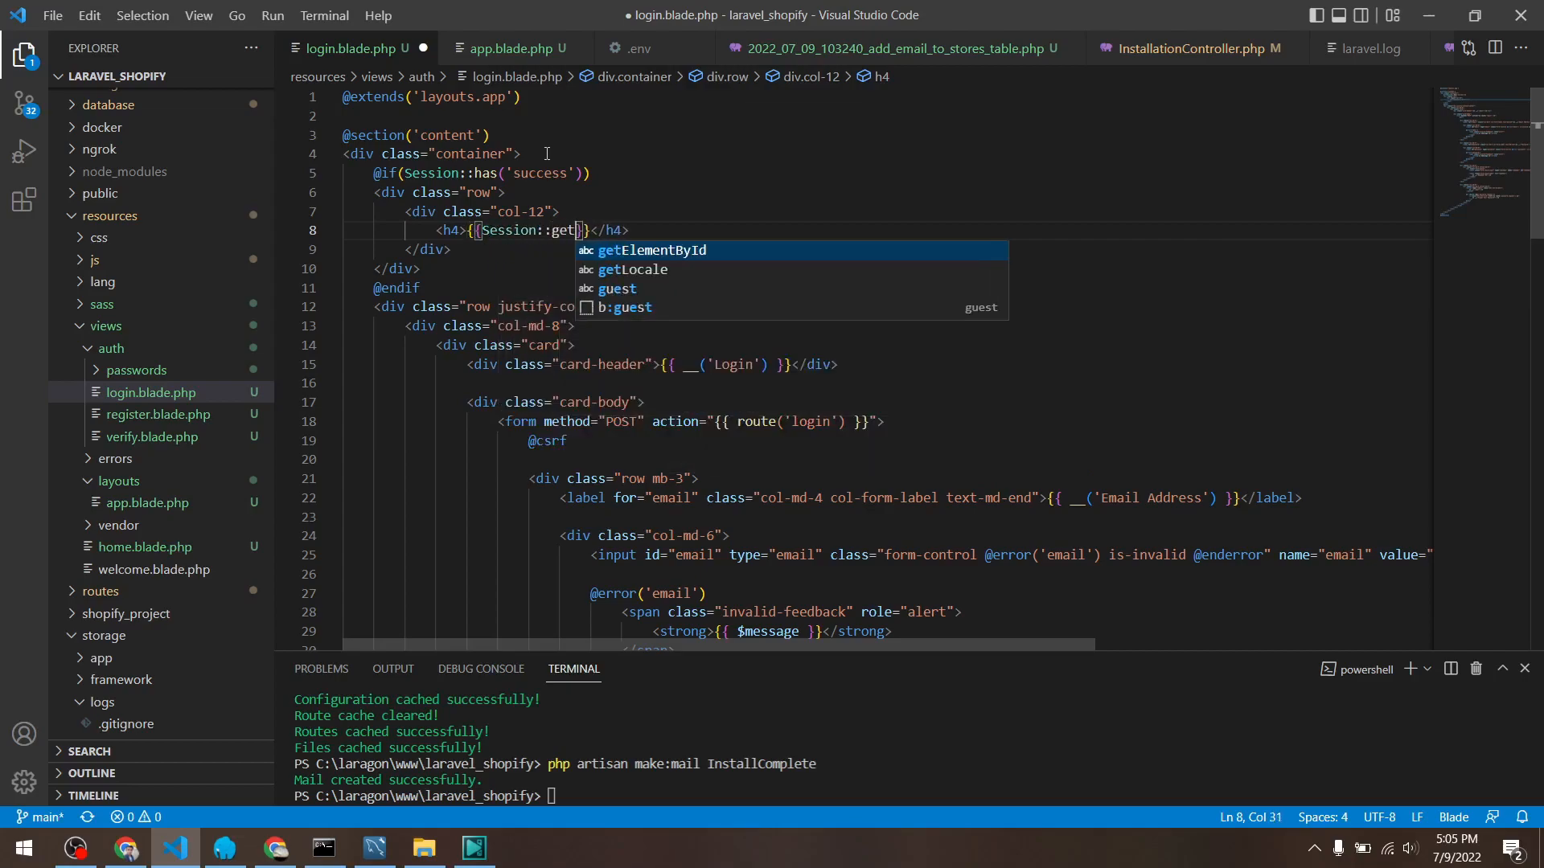
text(('suc')
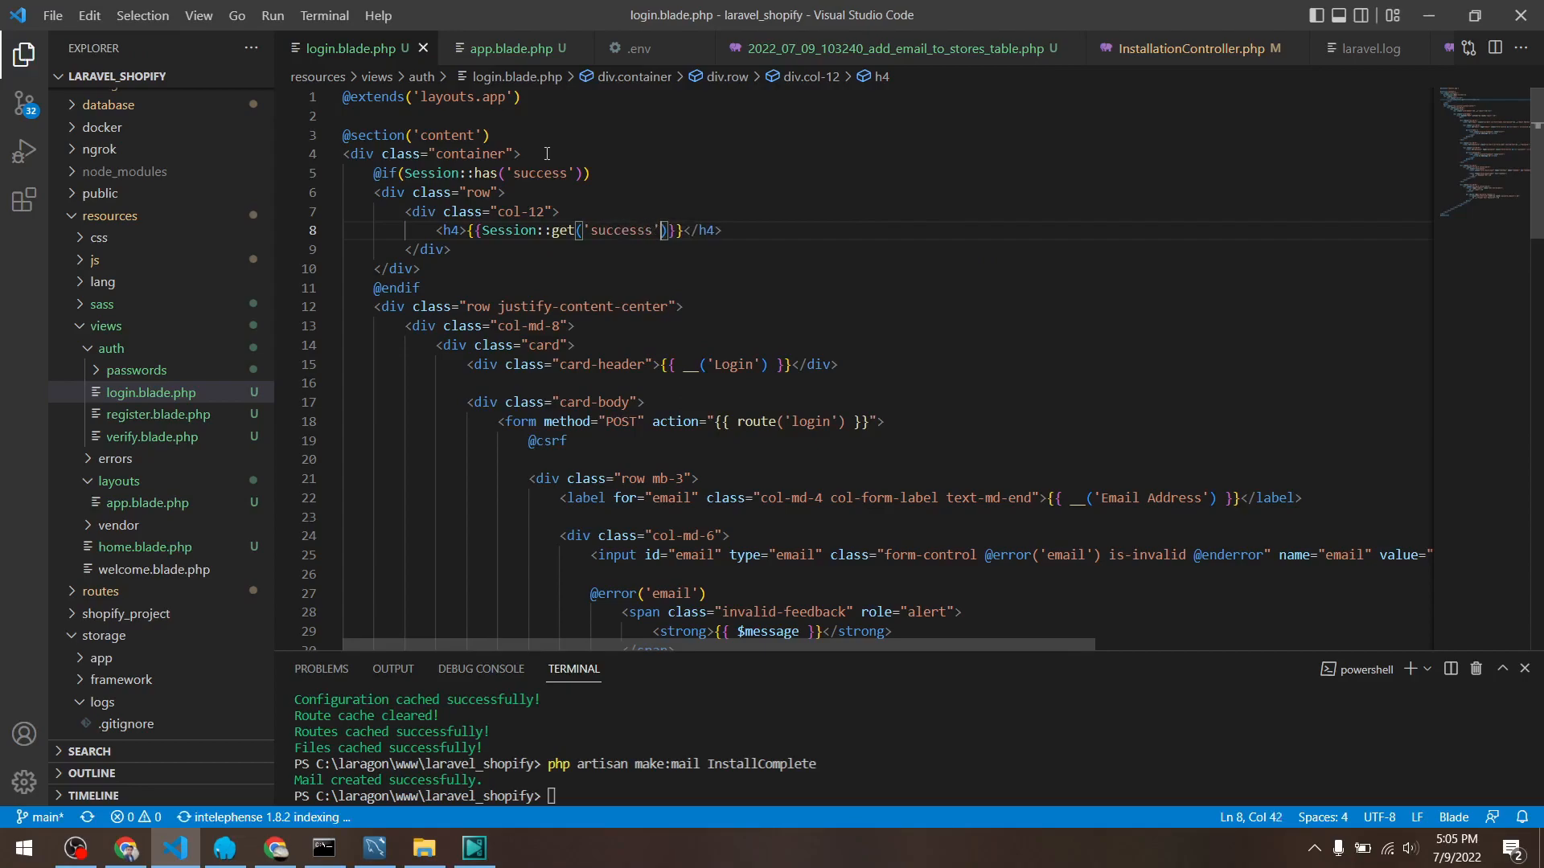
text({{)
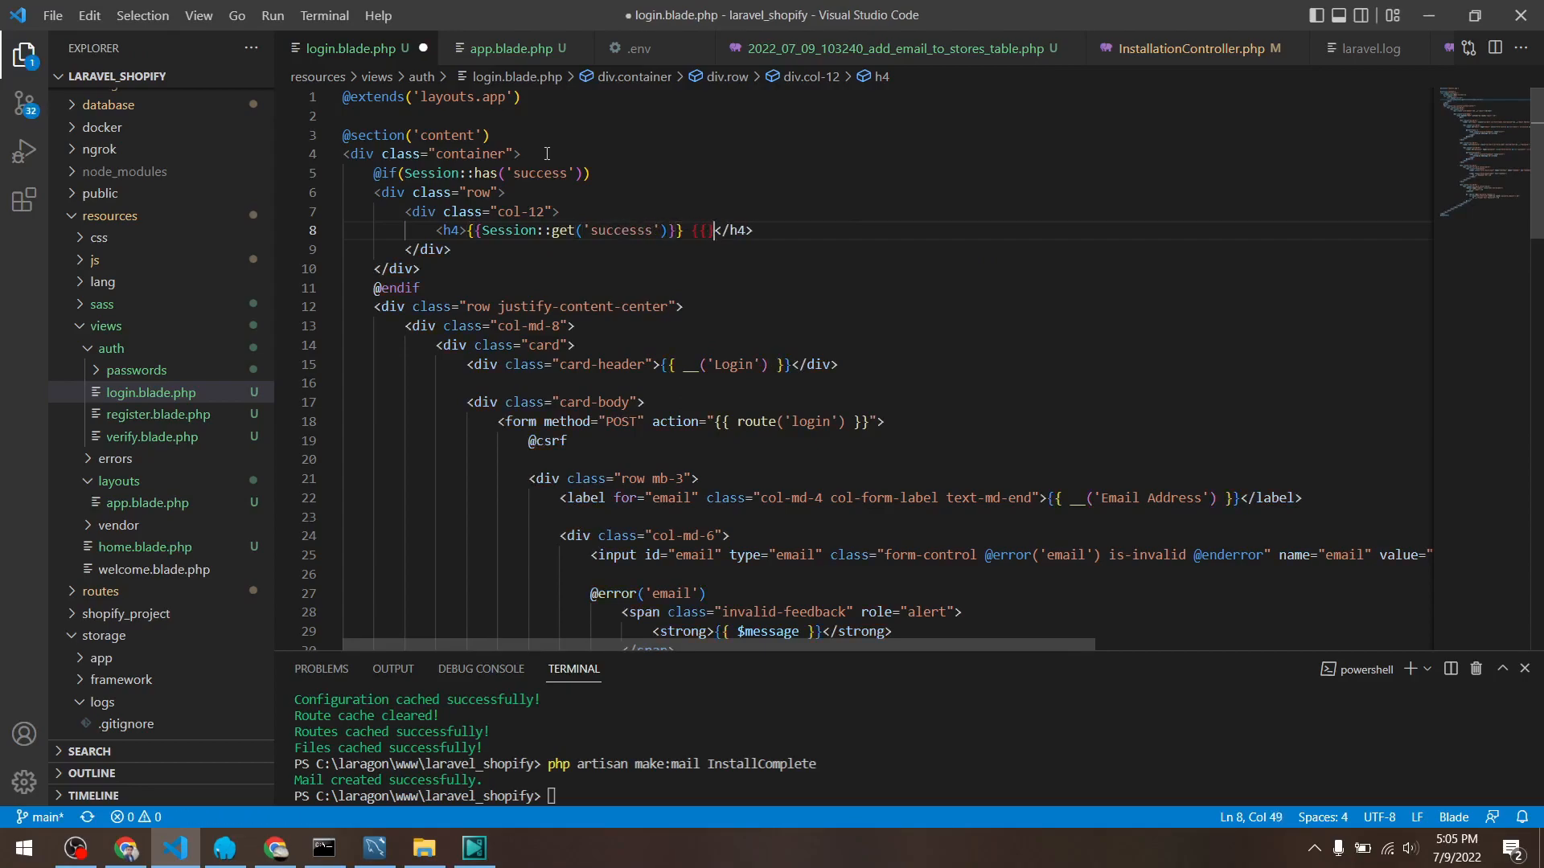
text(Ses)
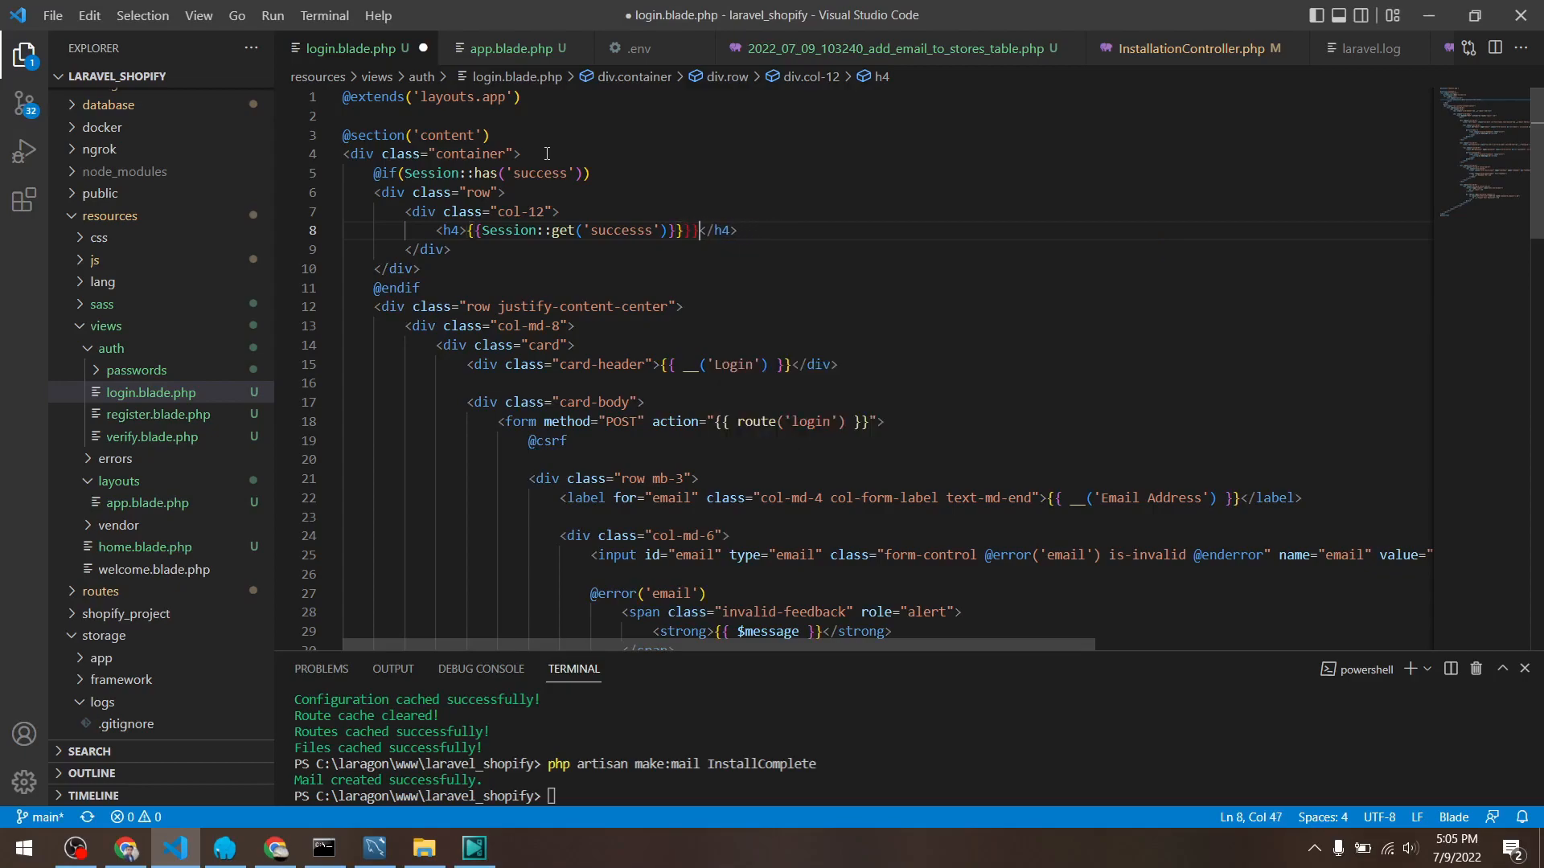
key(Ctrl+s)
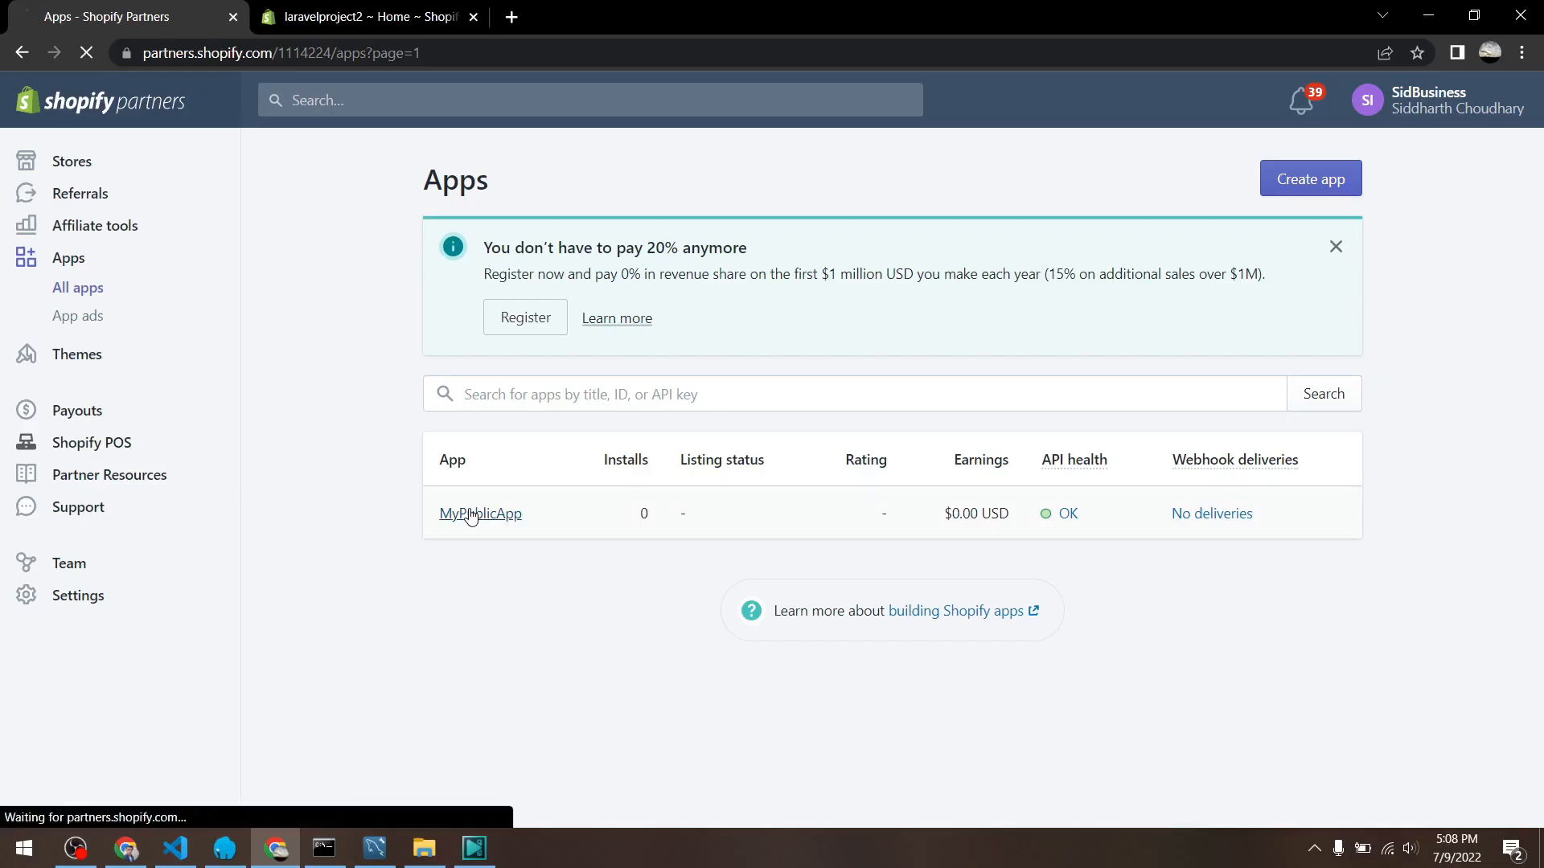
Install MyPublicApp on laravelproject2 via Select store and approve the authorization.
click(480, 514)
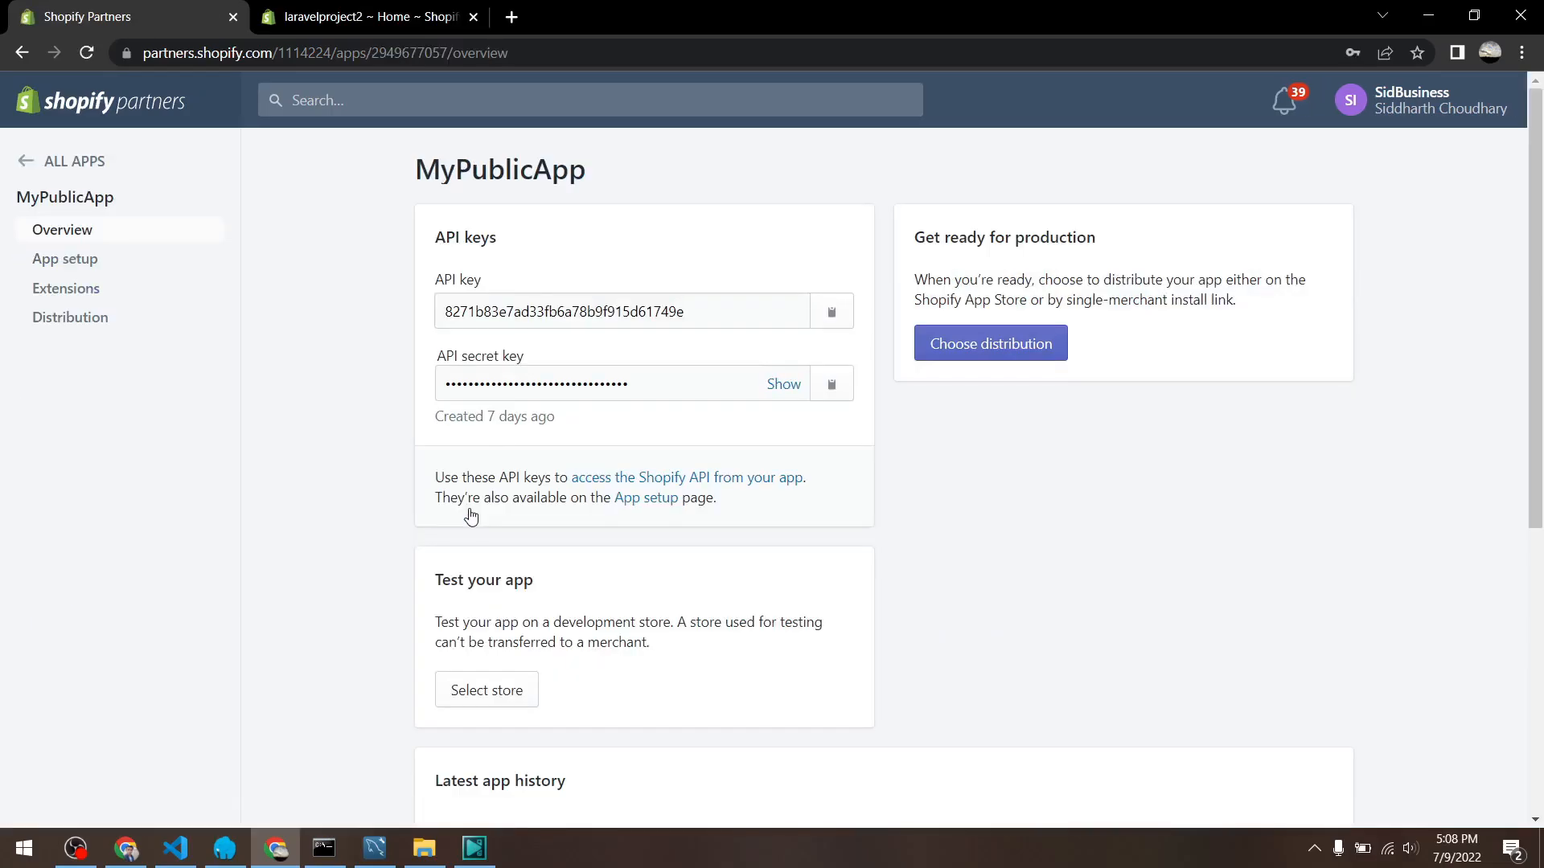
click(486, 690)
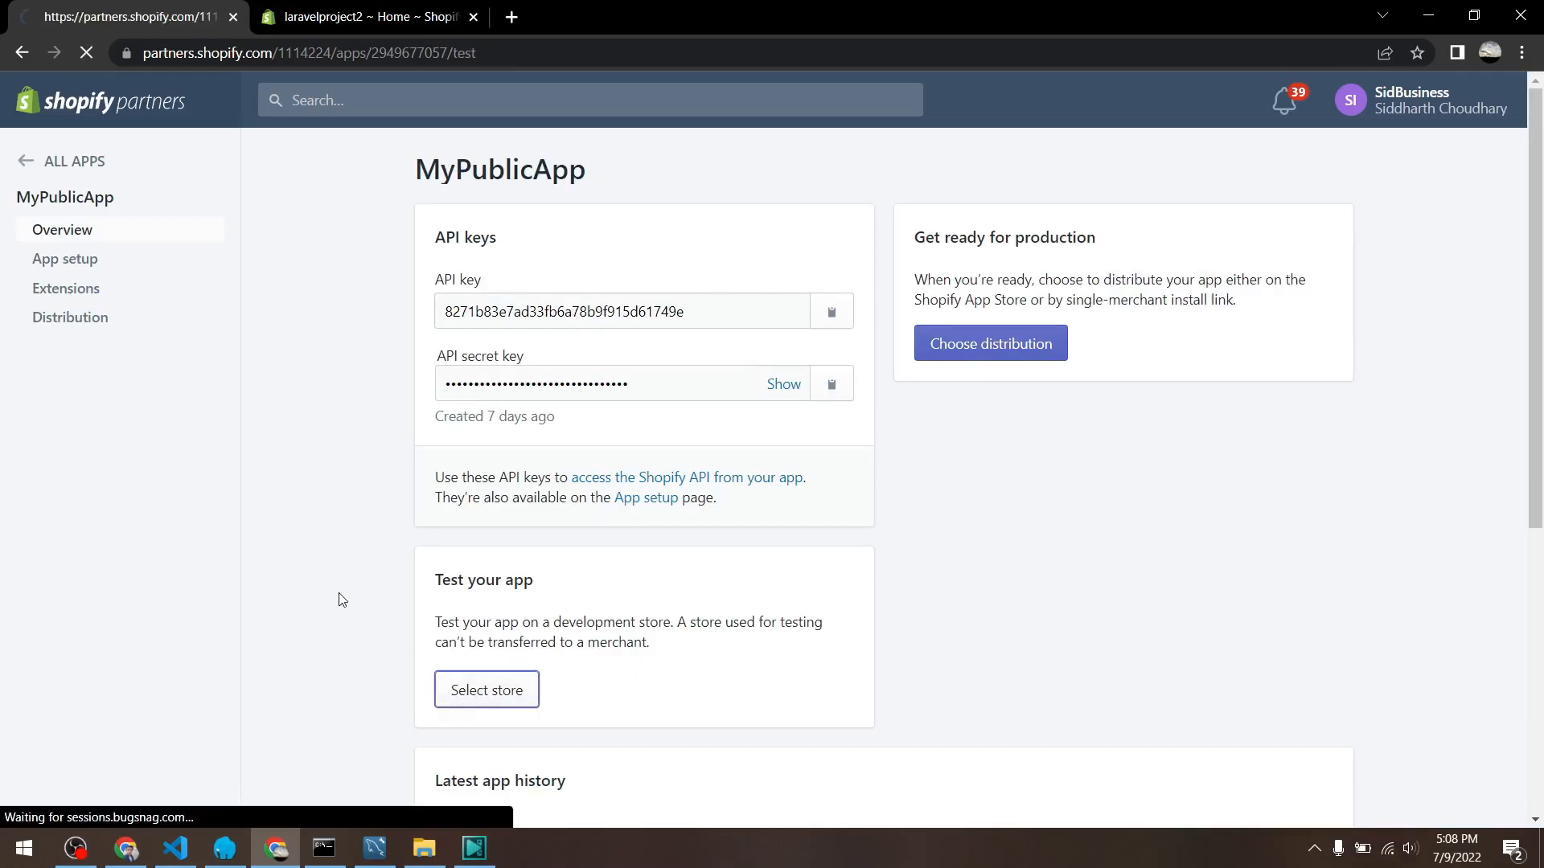
click(486, 689)
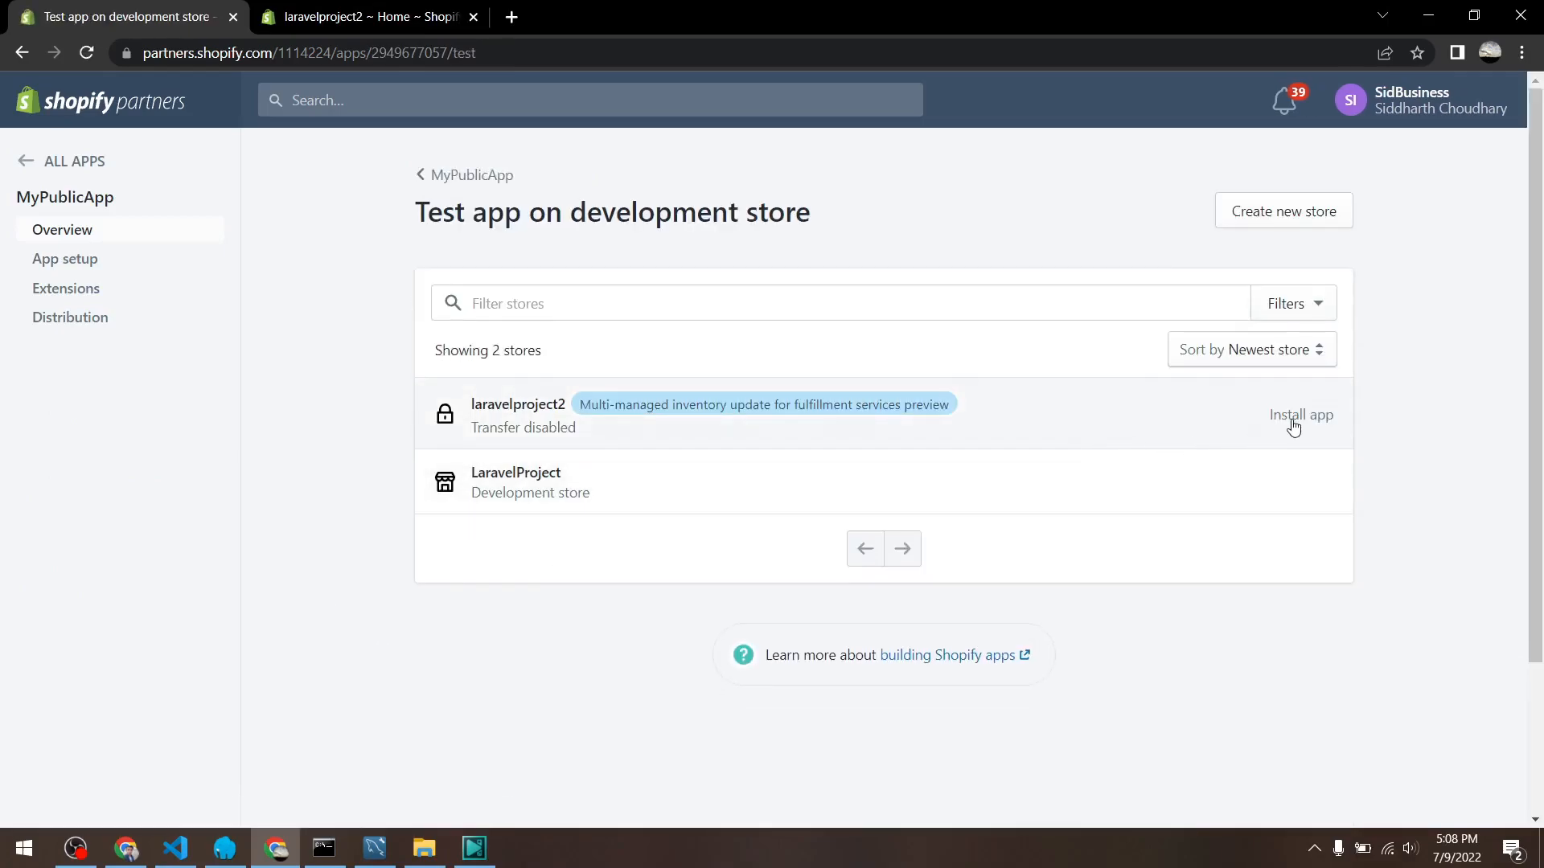
click(1300, 415)
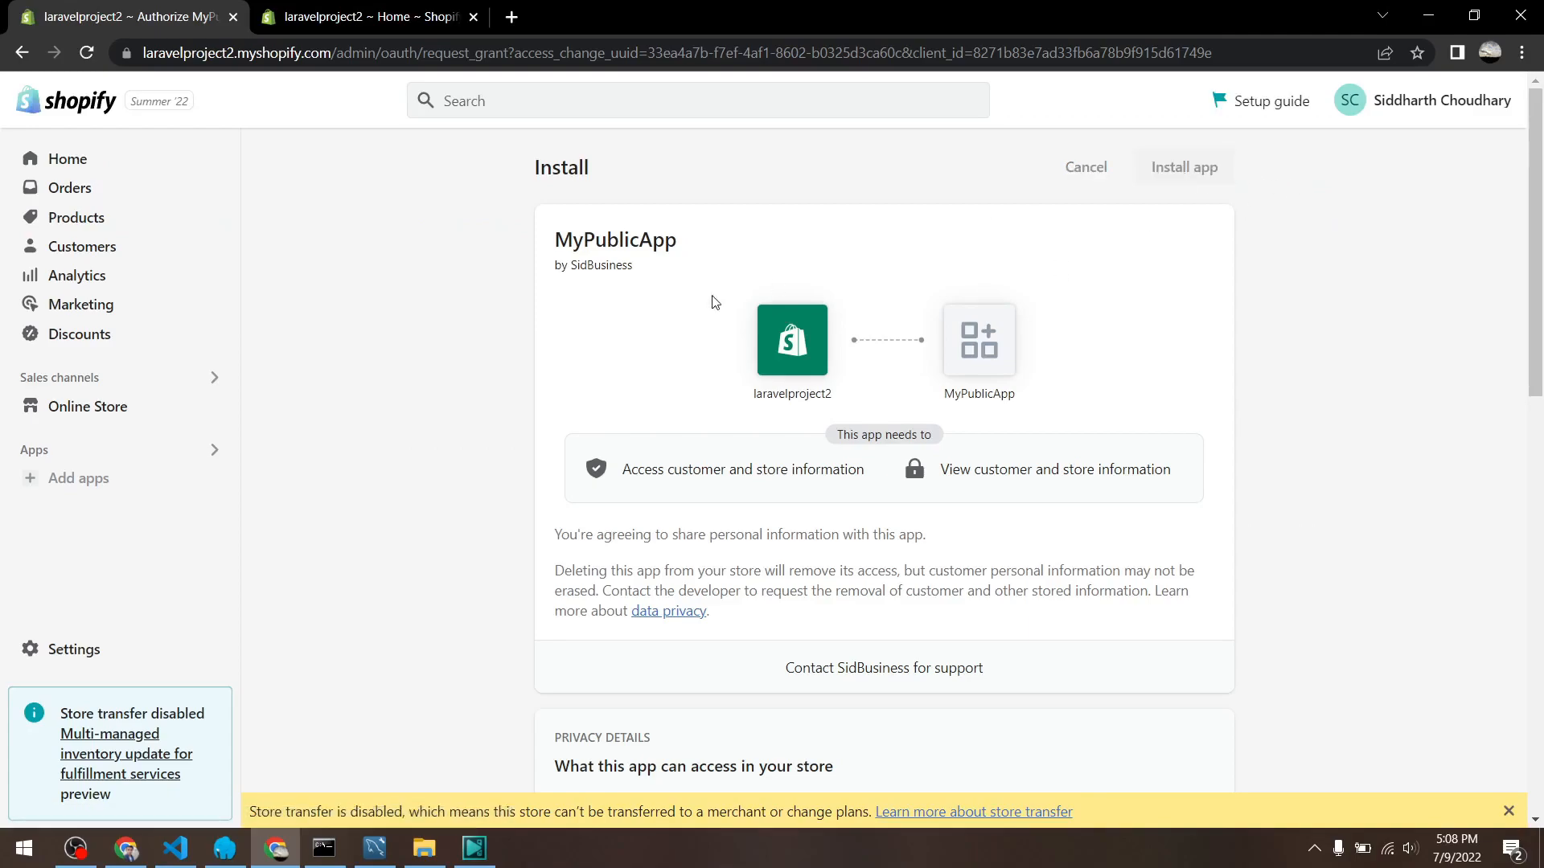
click(1185, 166)
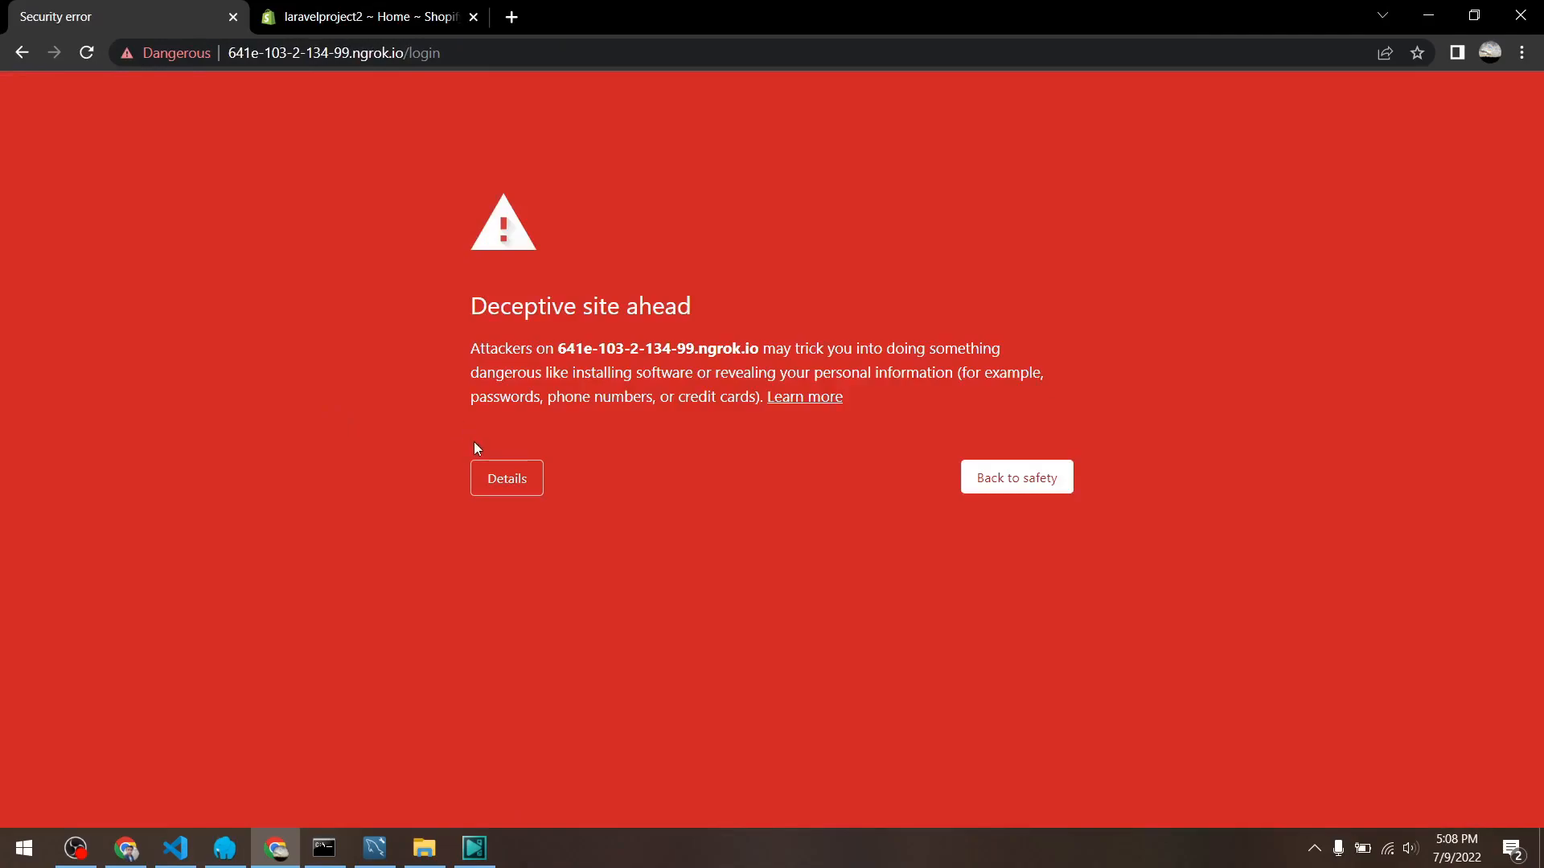
Bypass the deceptive-site warning and view the installation-complete message on the login page.
click(507, 477)
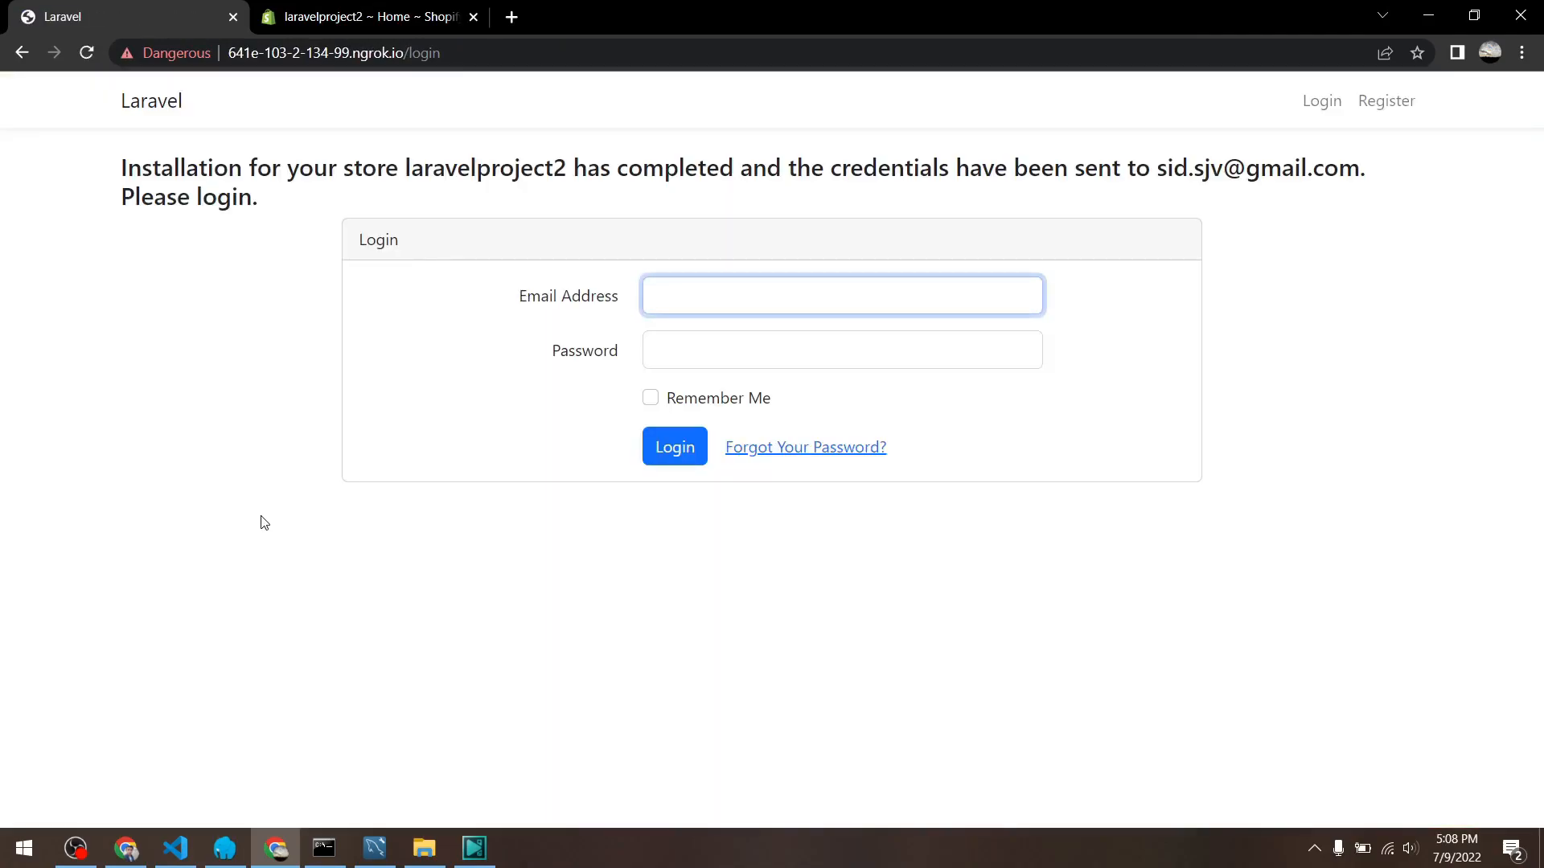
drag(138, 167, 258, 197)
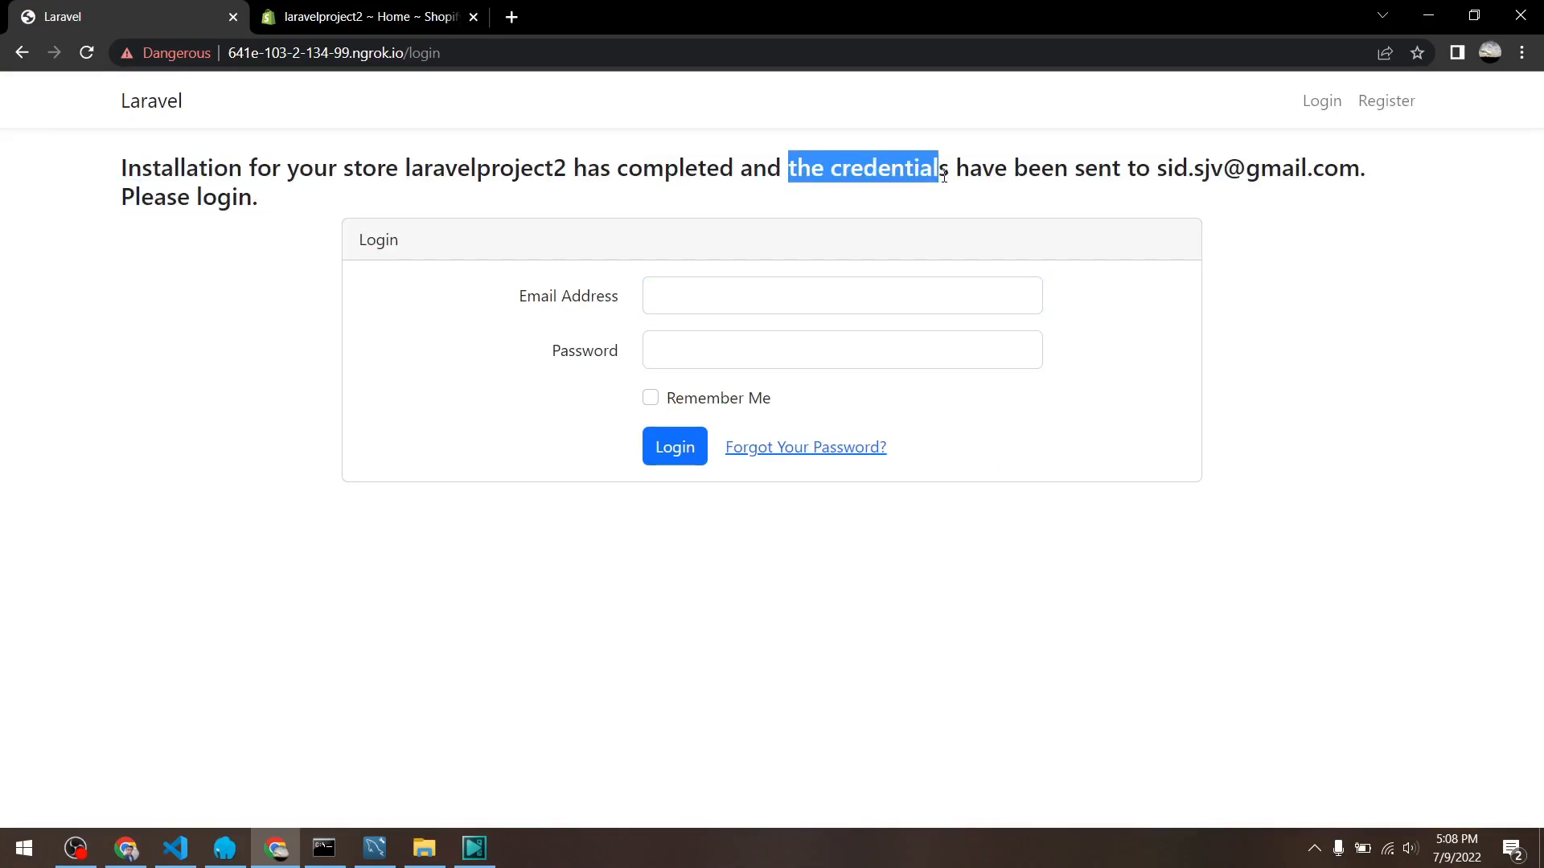
click(310, 199)
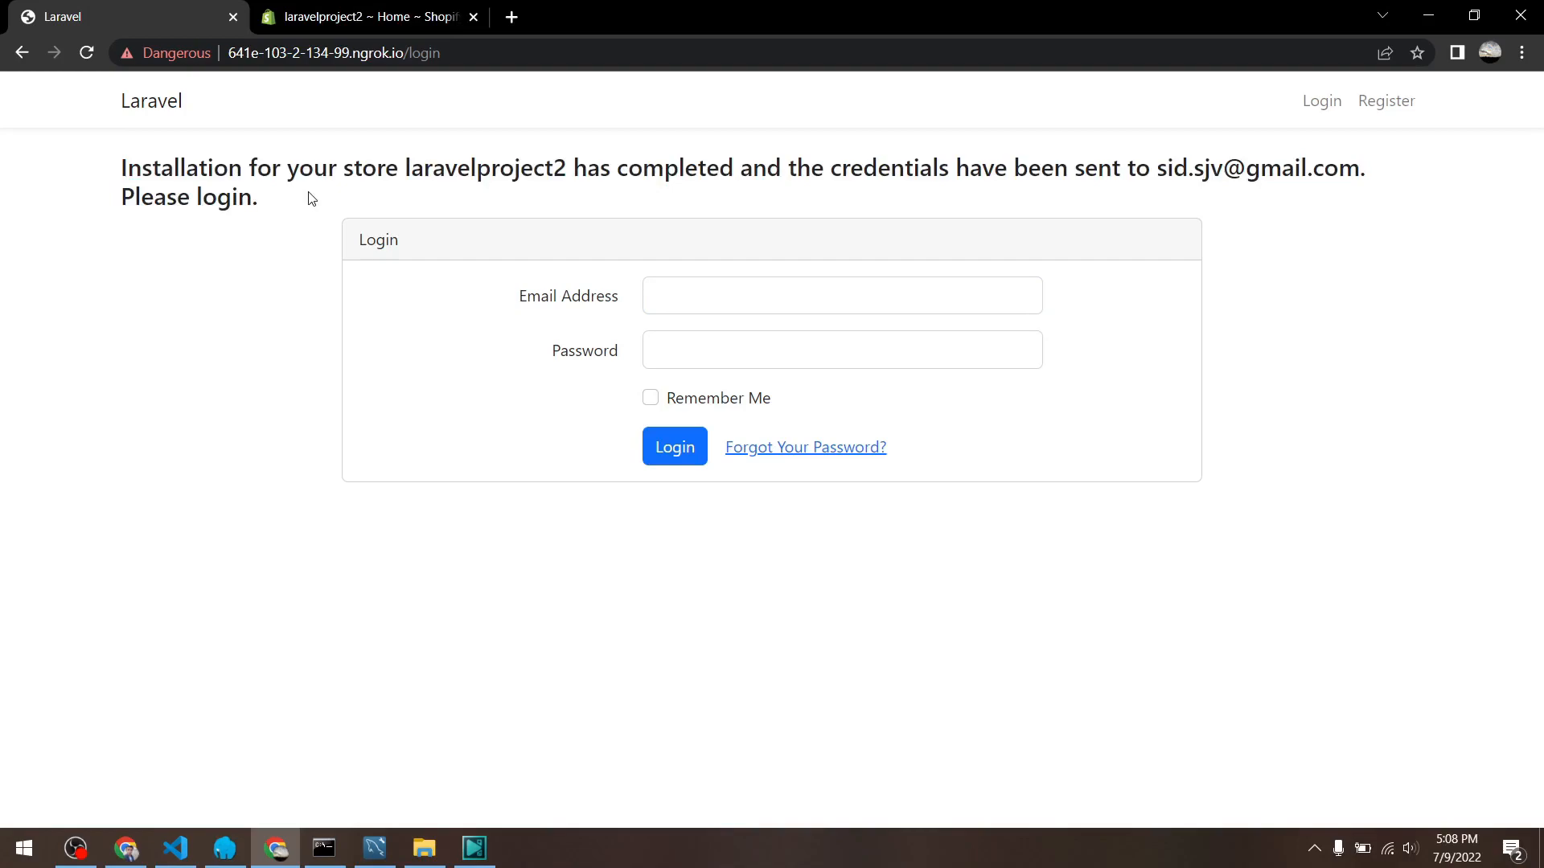
click(841, 295)
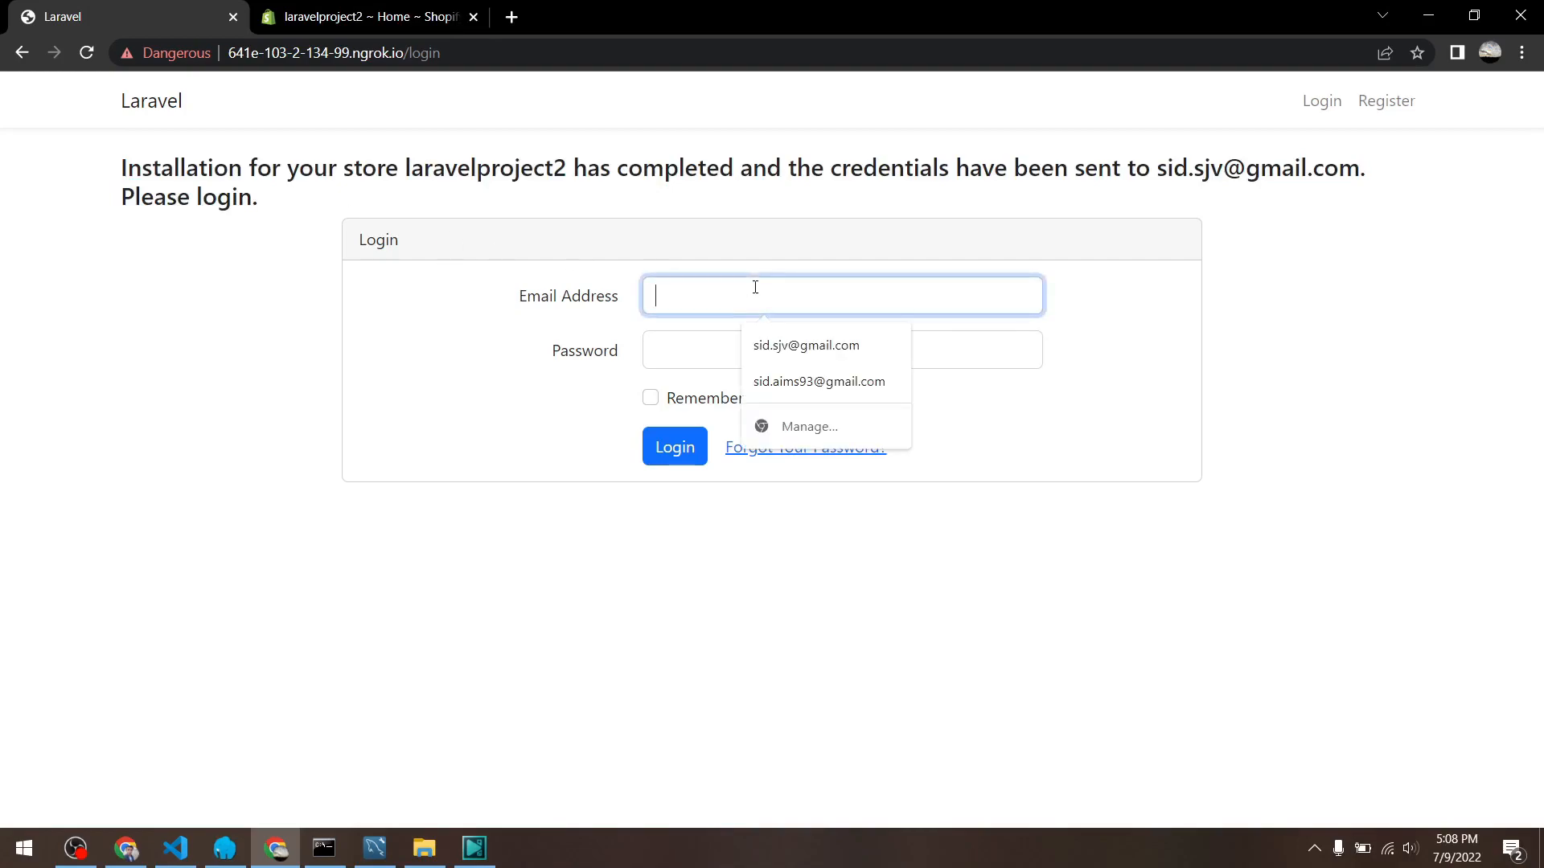
click(230, 558)
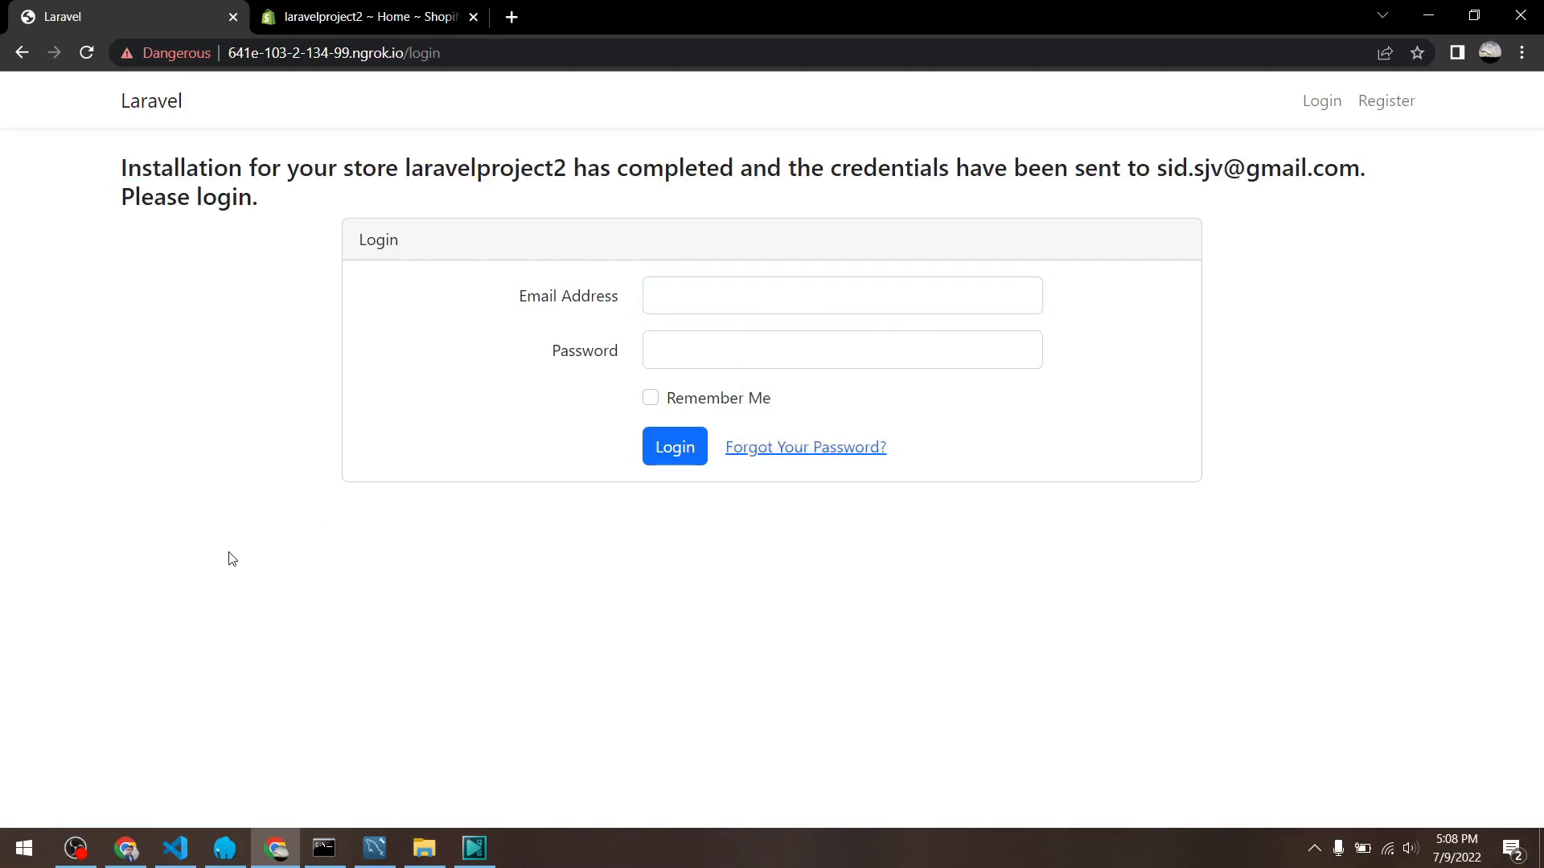
click(84, 52)
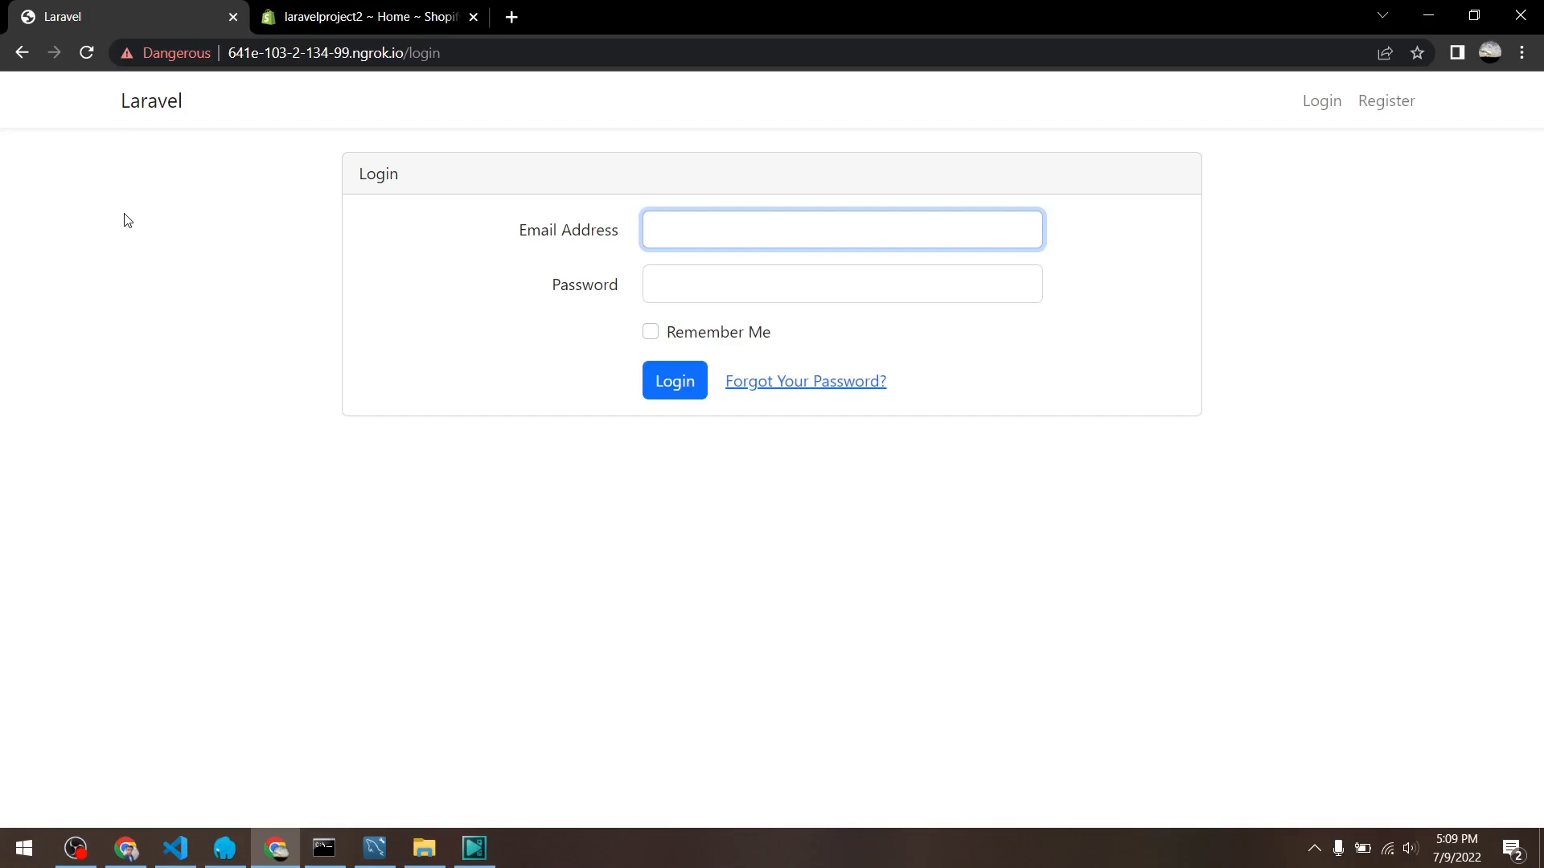
mouse_move(197, 433)
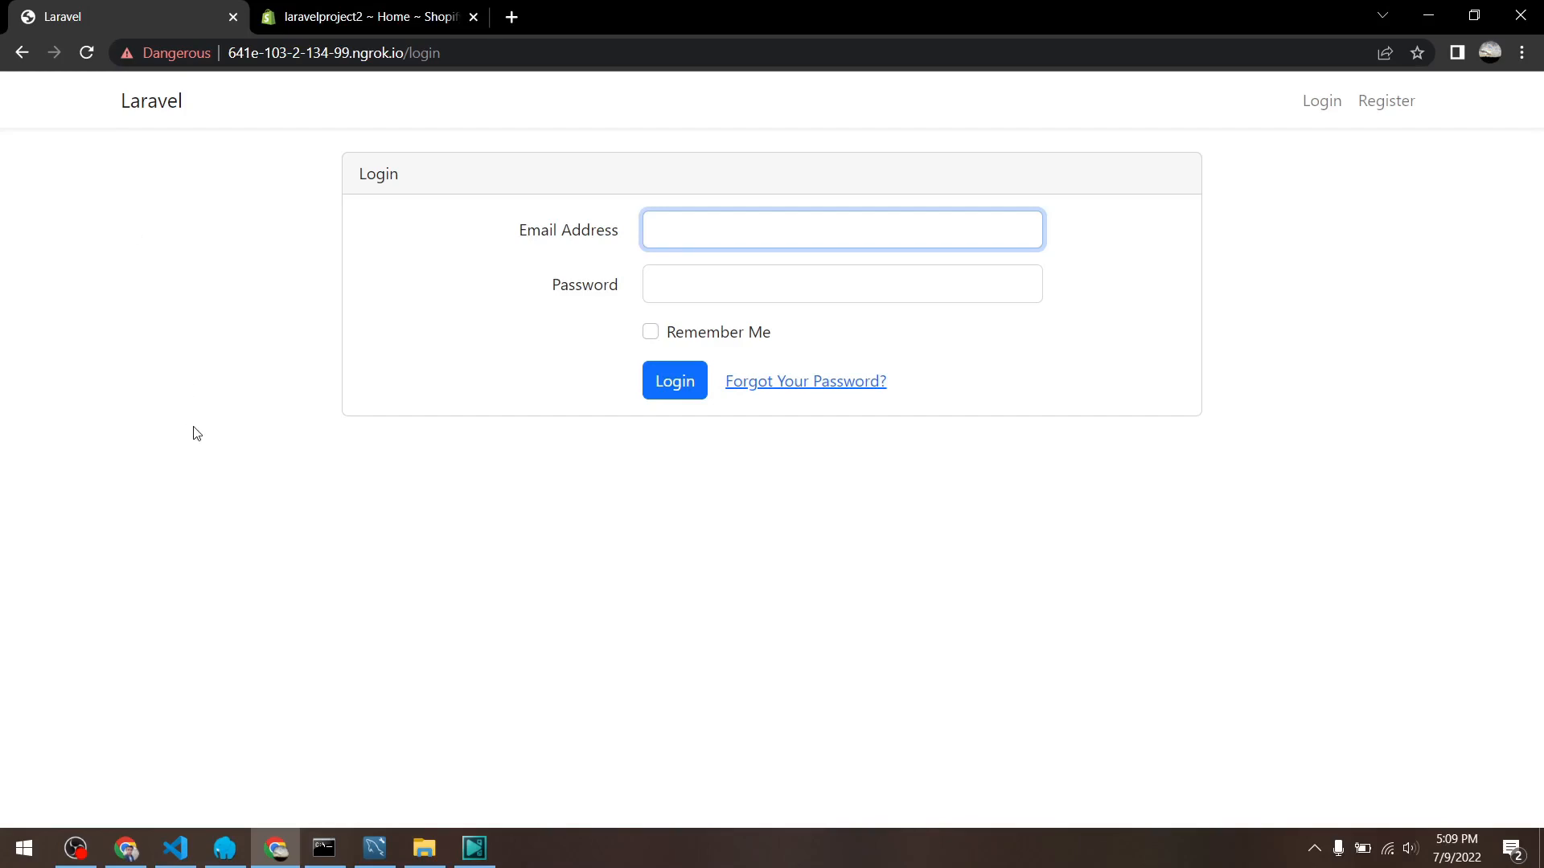
mouse_move(158, 577)
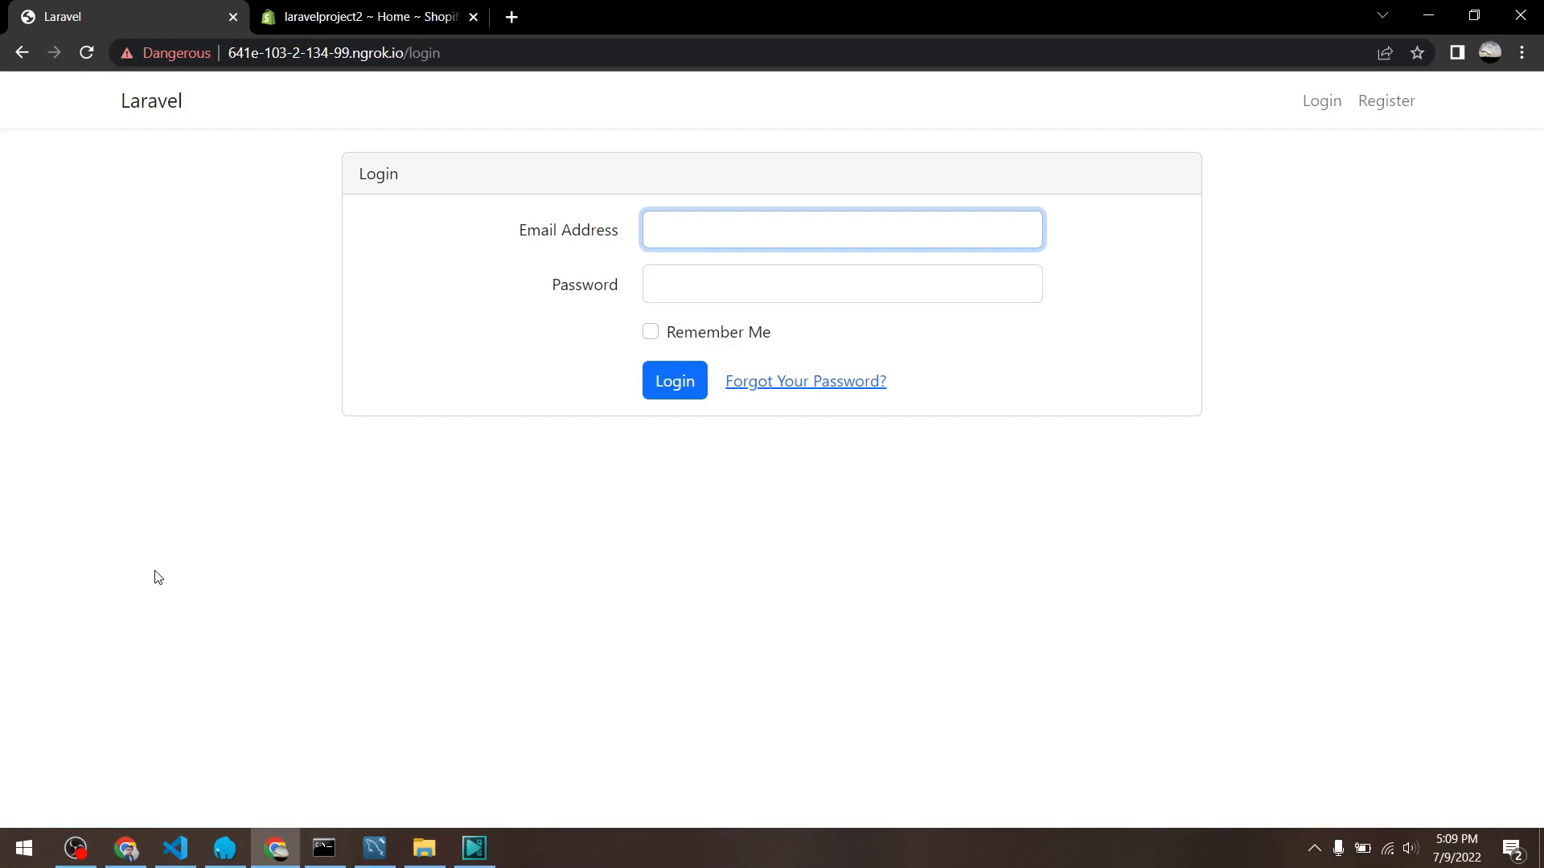
Click into the Email Address field on the reloaded, message-free login page.
click(841, 229)
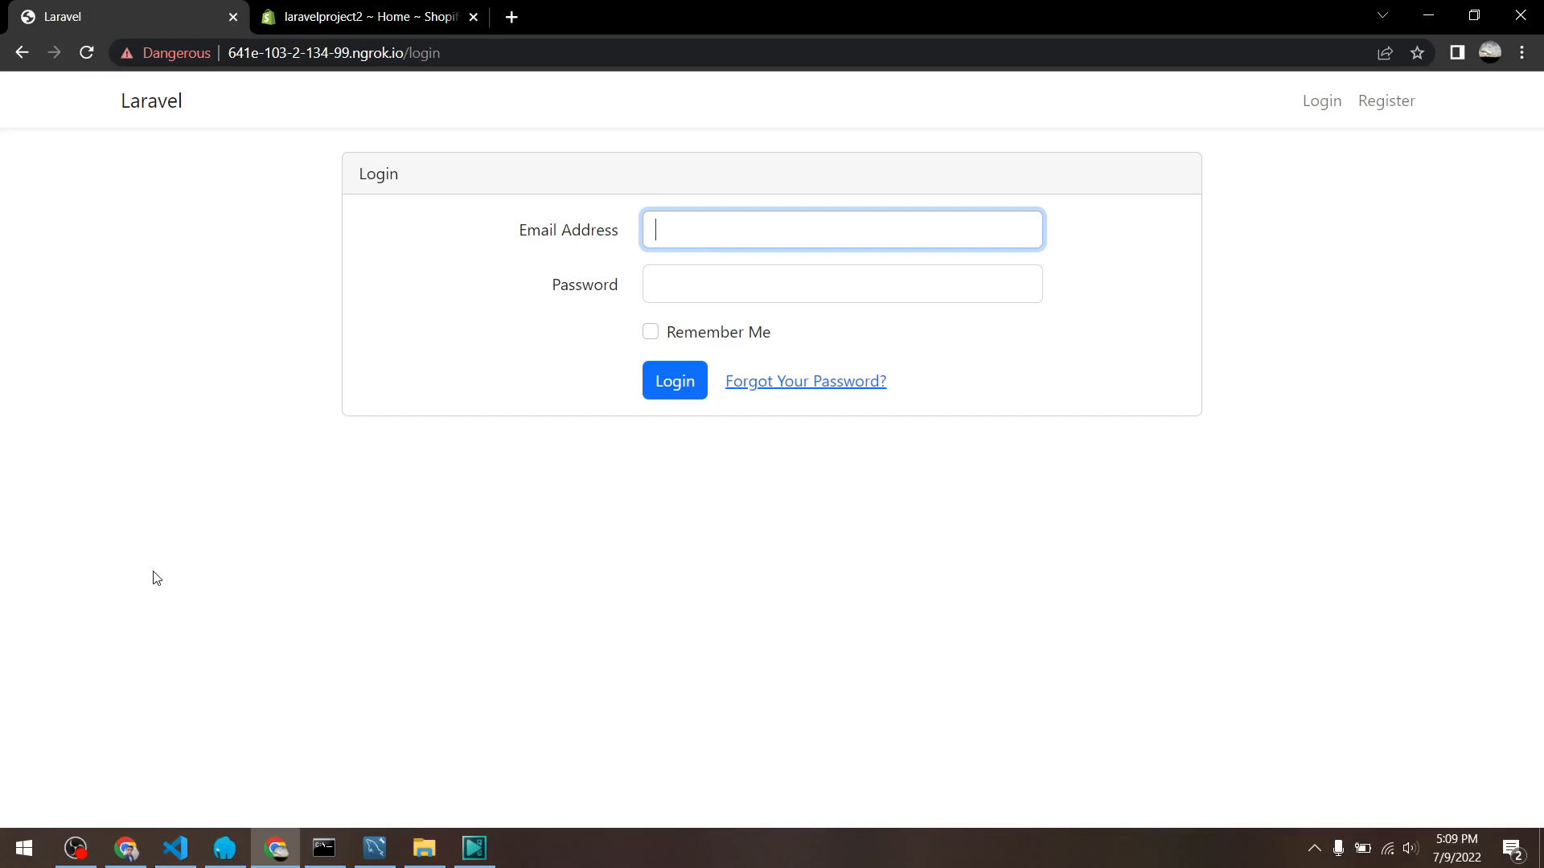